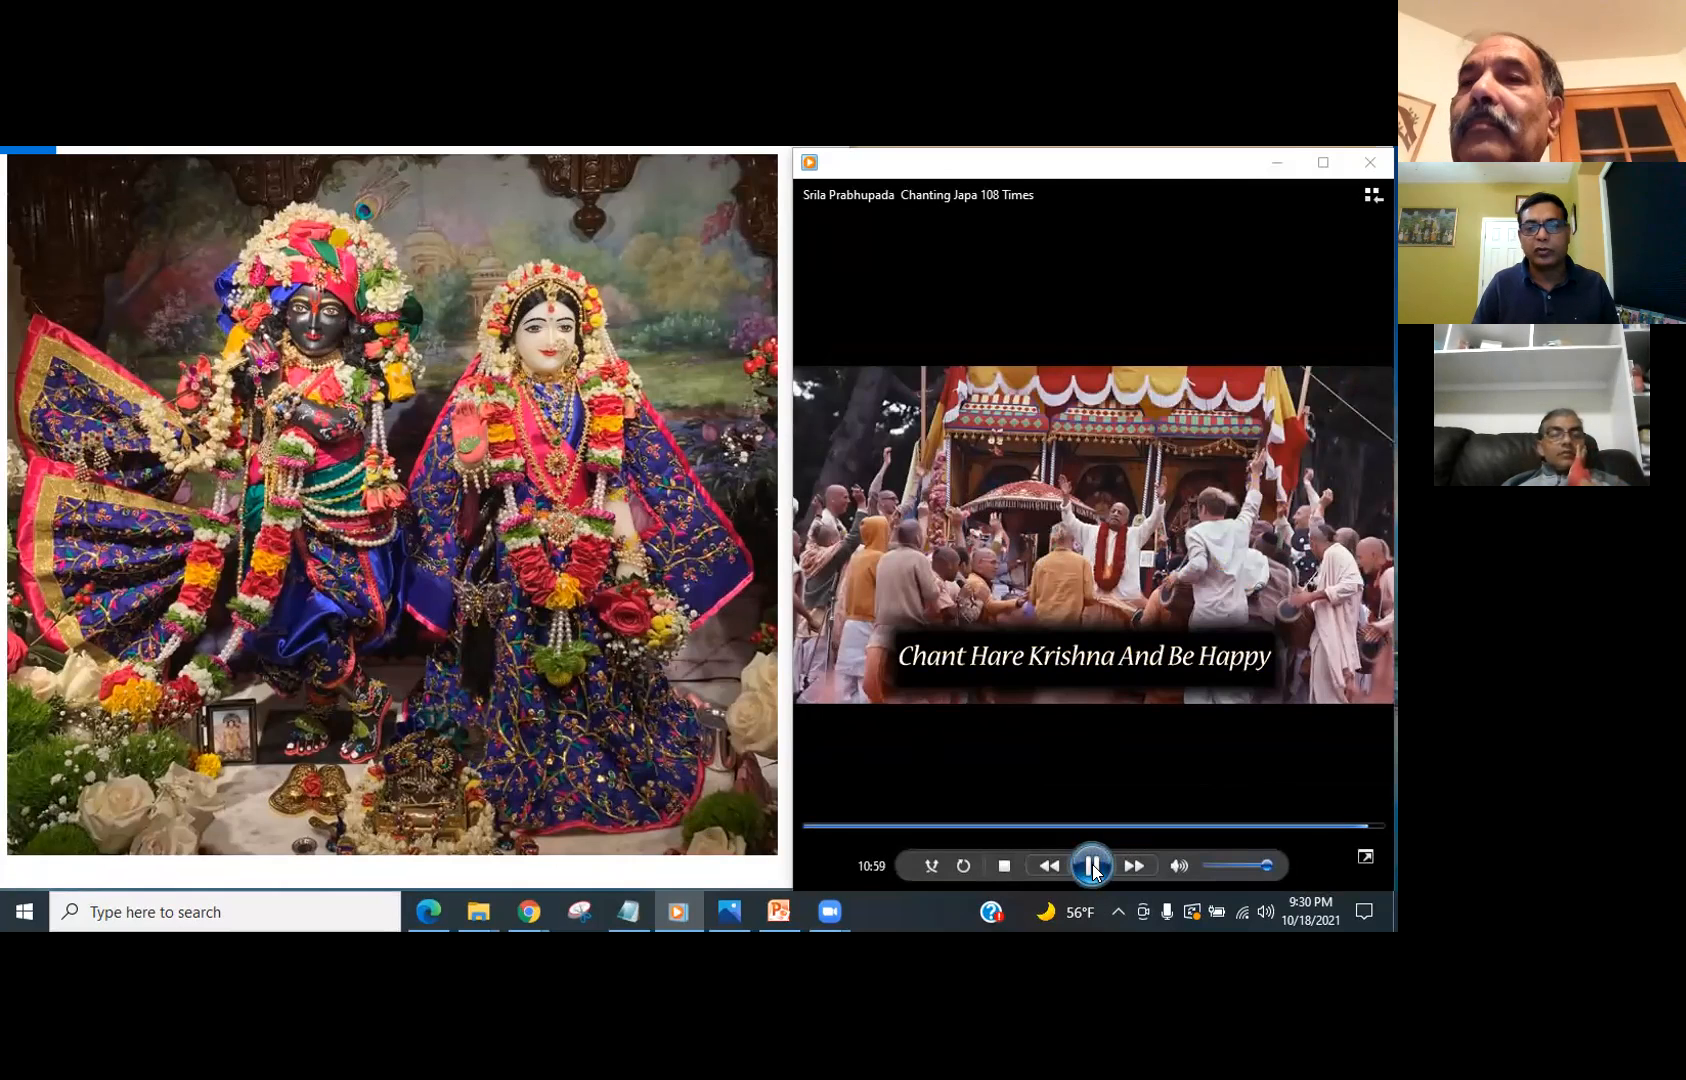
# - Pause the chanting video and bring the PowerPoint prayer slide show to the front
pyautogui.click(1092, 866)
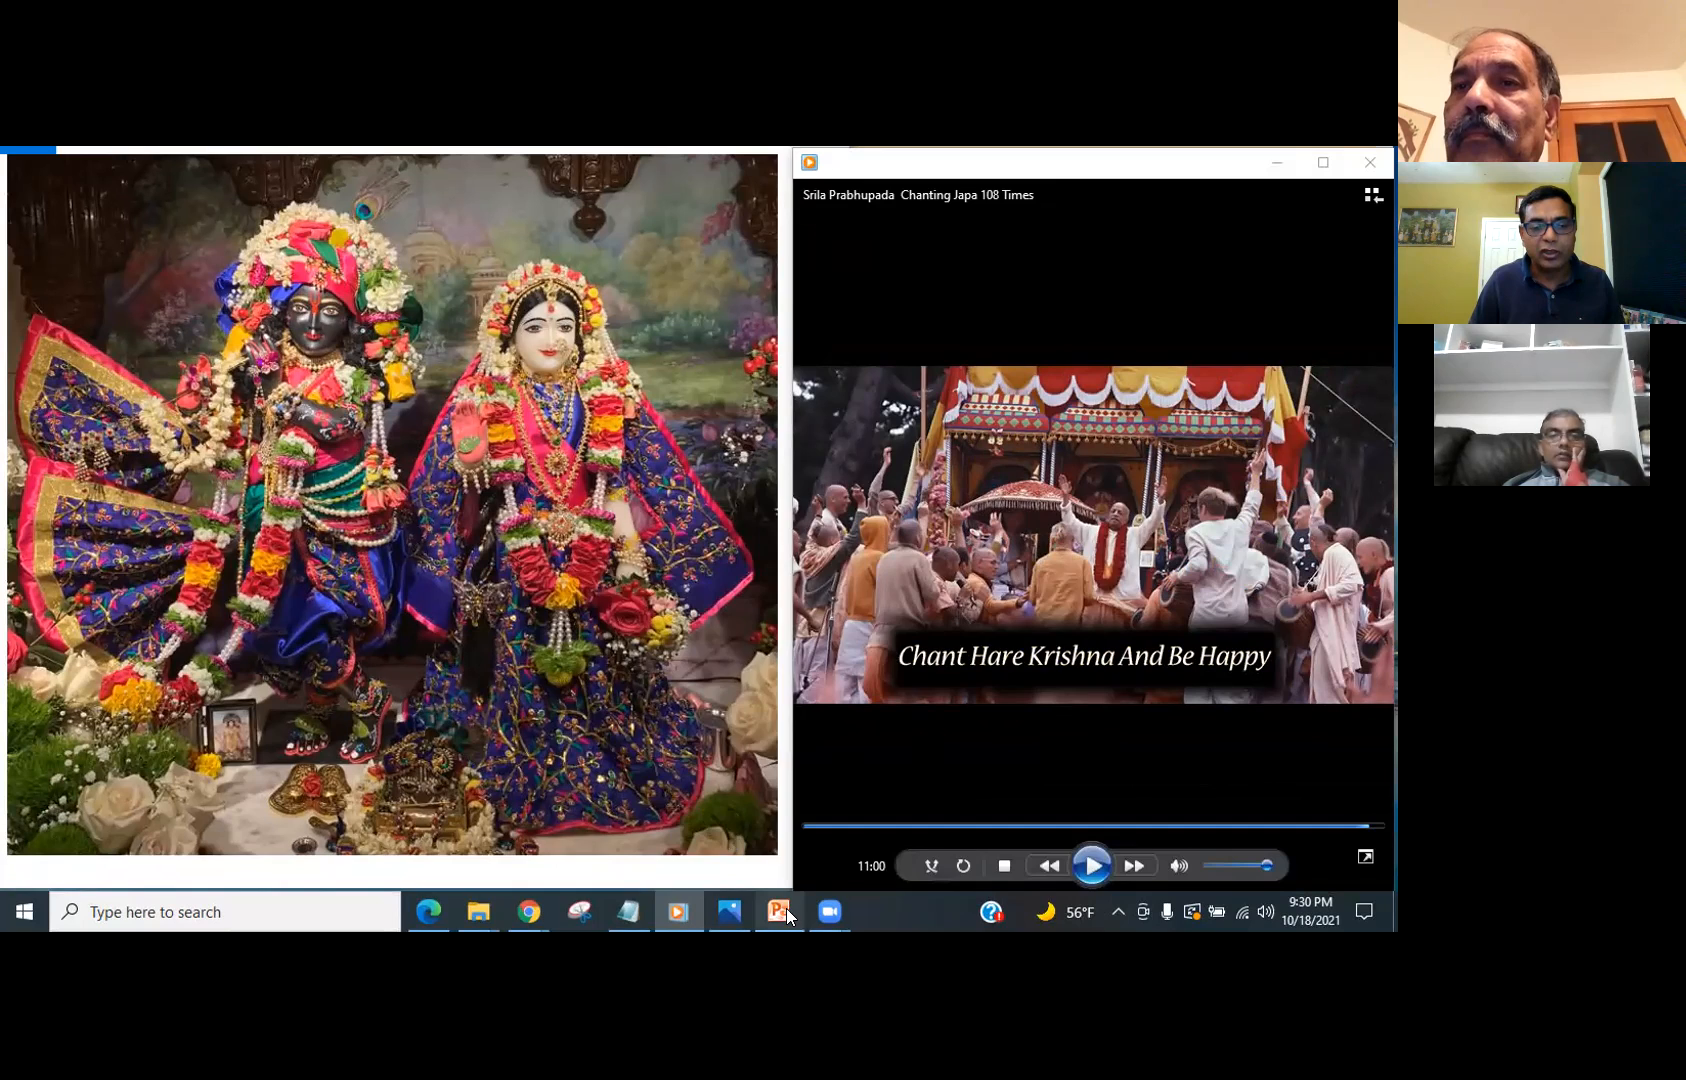
pyautogui.click(778, 912)
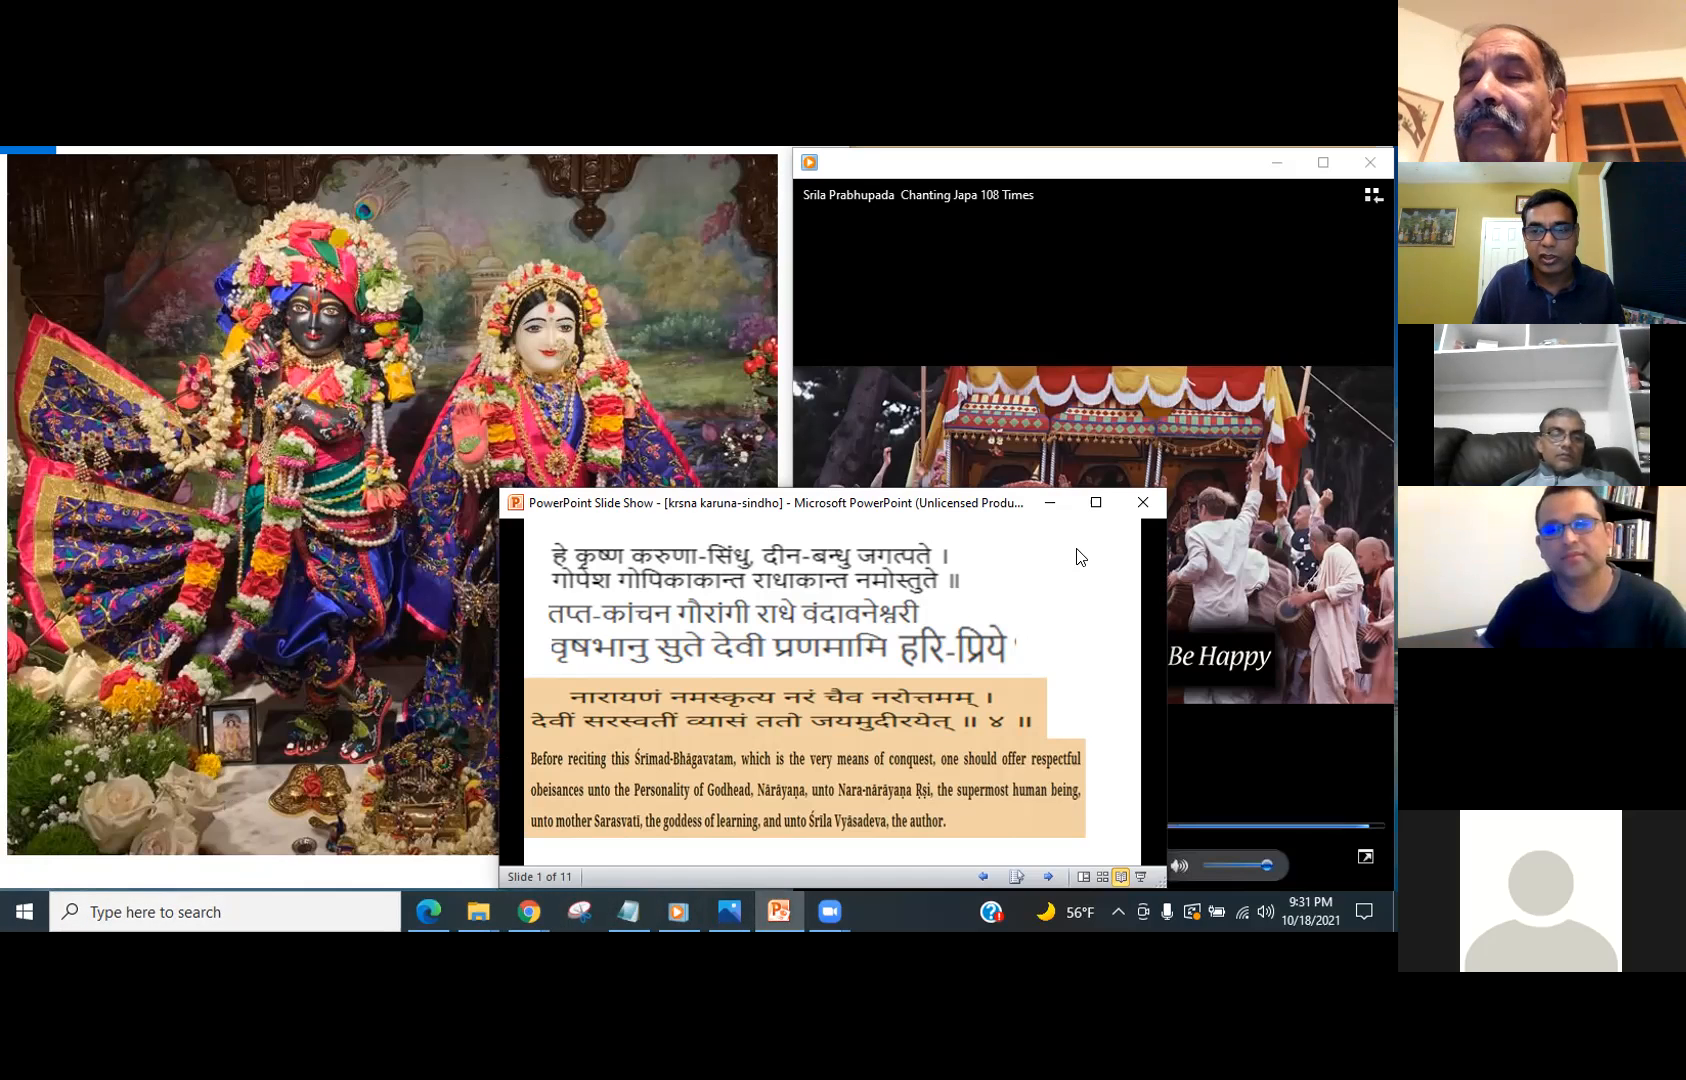
pyautogui.click(1142, 502)
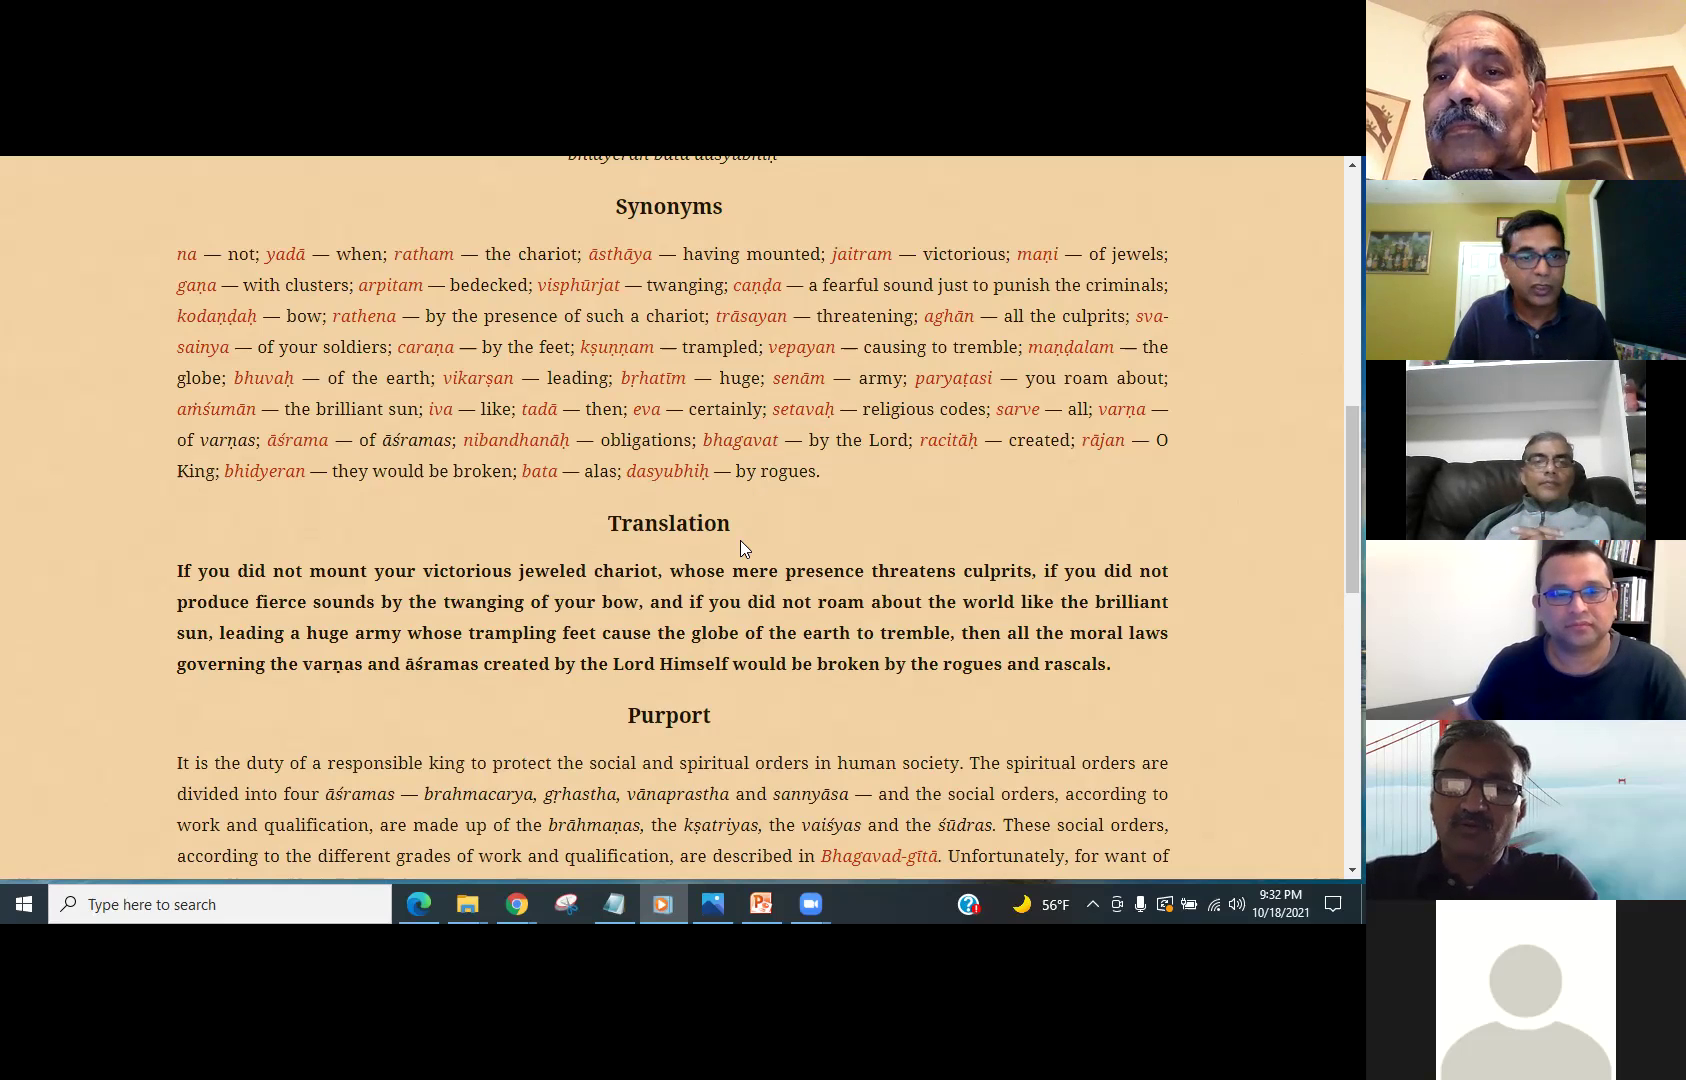
pyautogui.moveTo(824, 524)
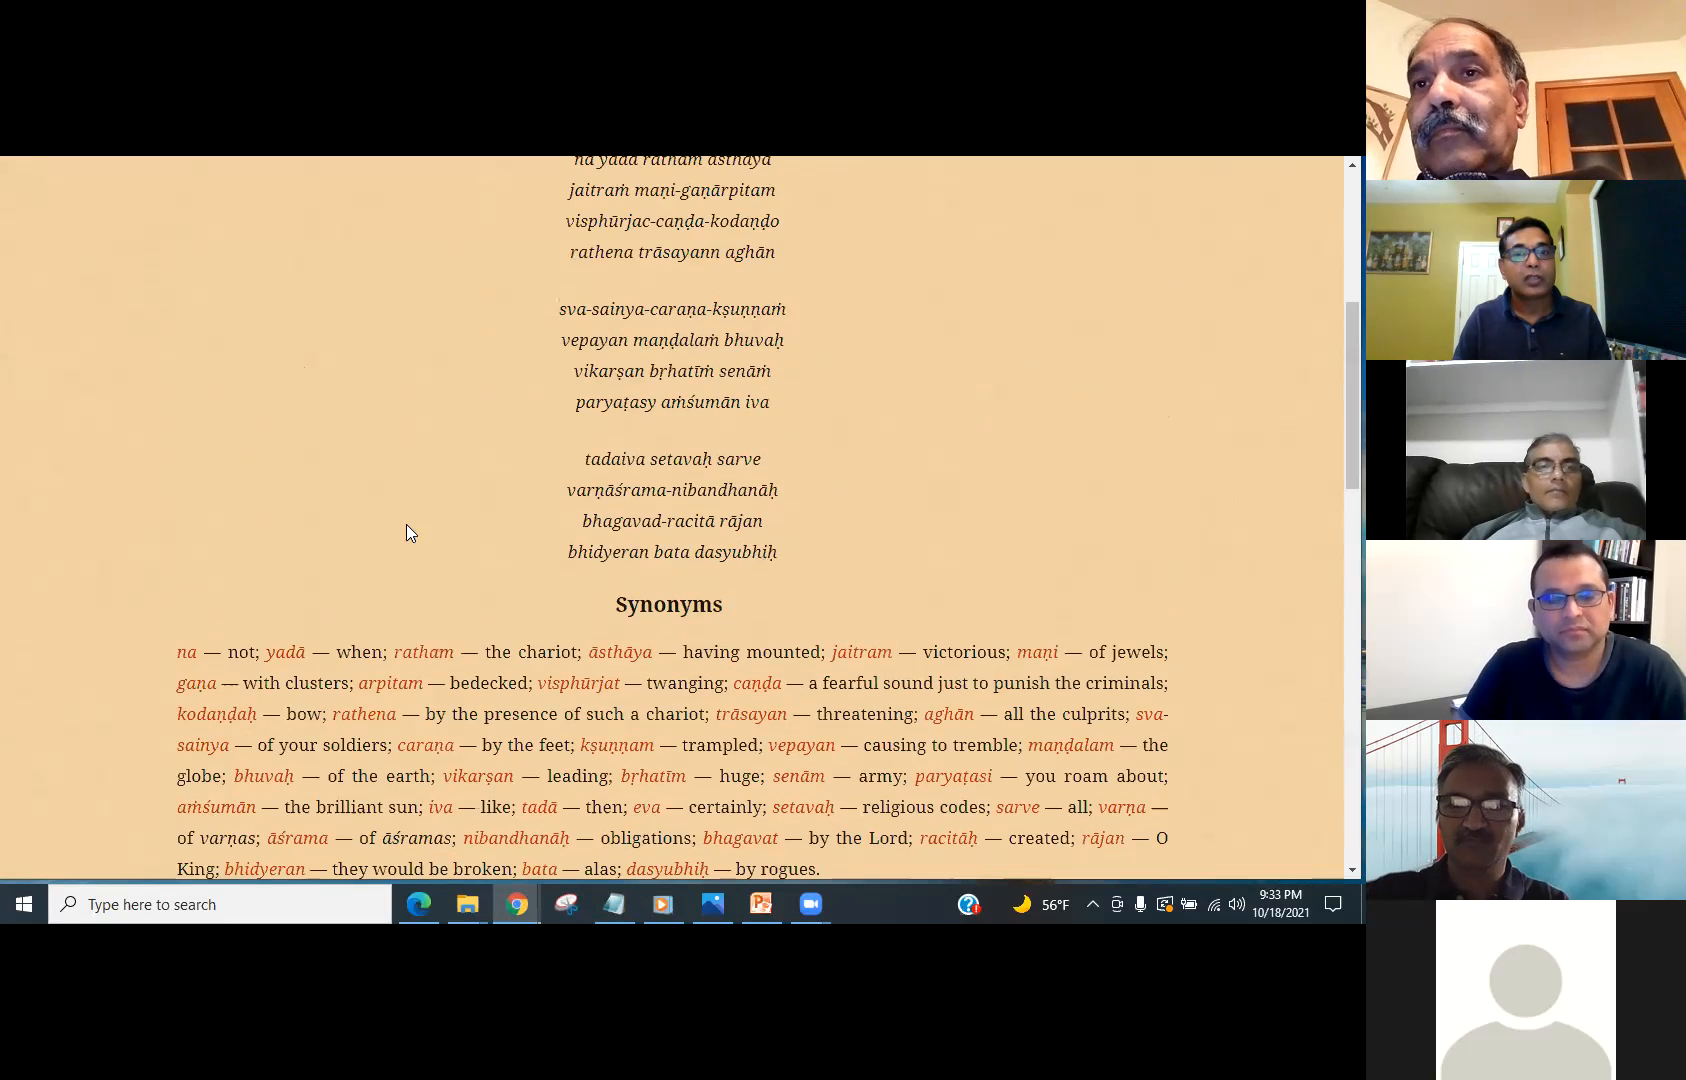
# - Keep the ŚB 3.21.52-54 Sanskrit verses and transliteration in view for recitation
pyautogui.scroll(3)
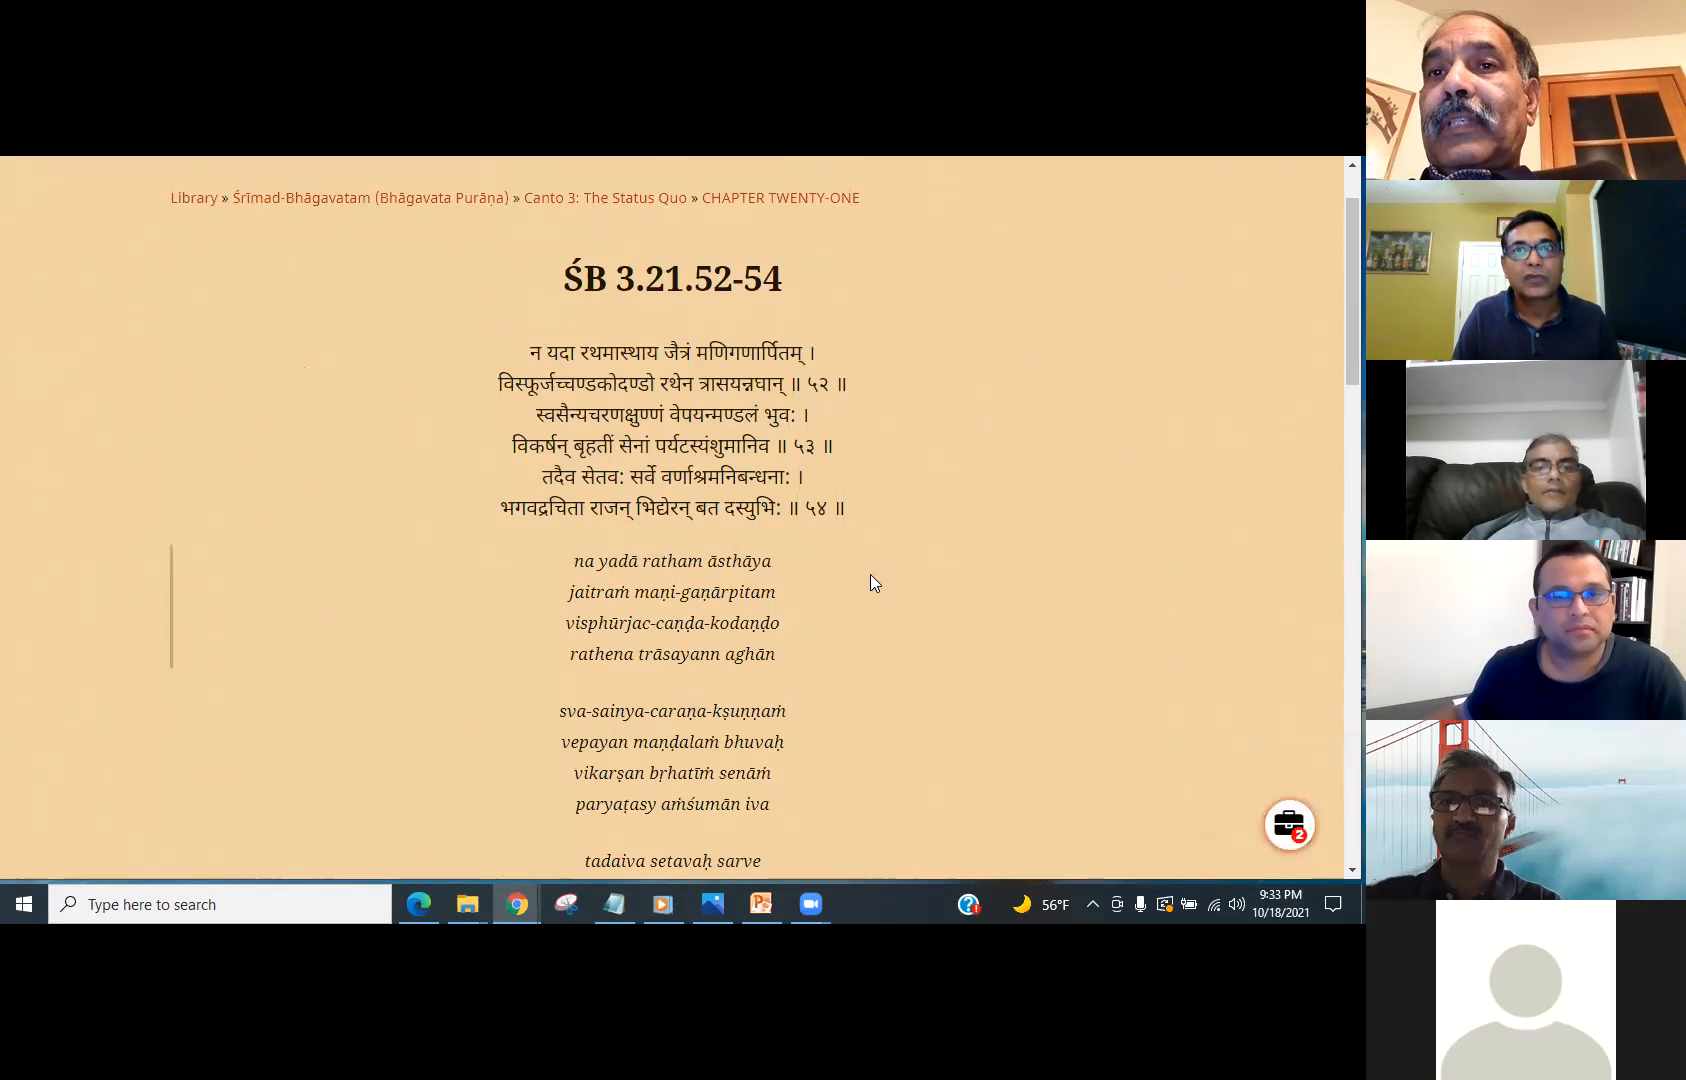
pyautogui.moveTo(852, 526)
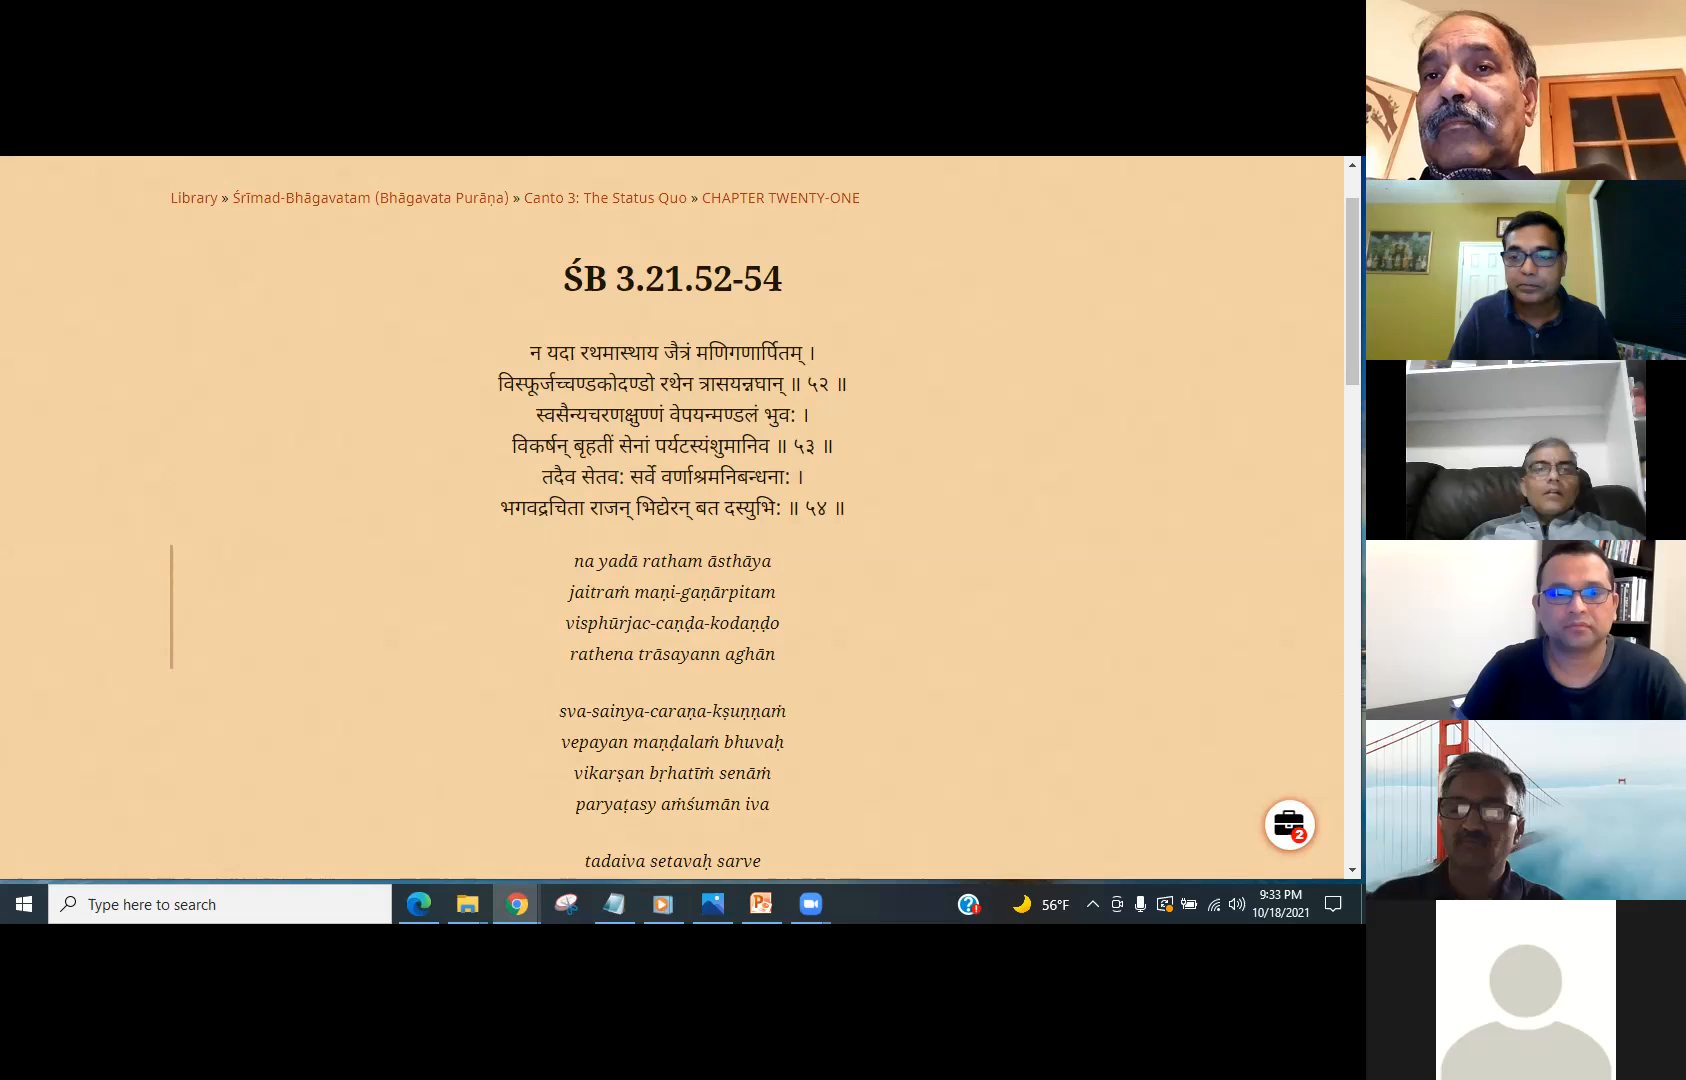
pyautogui.scroll(-3)
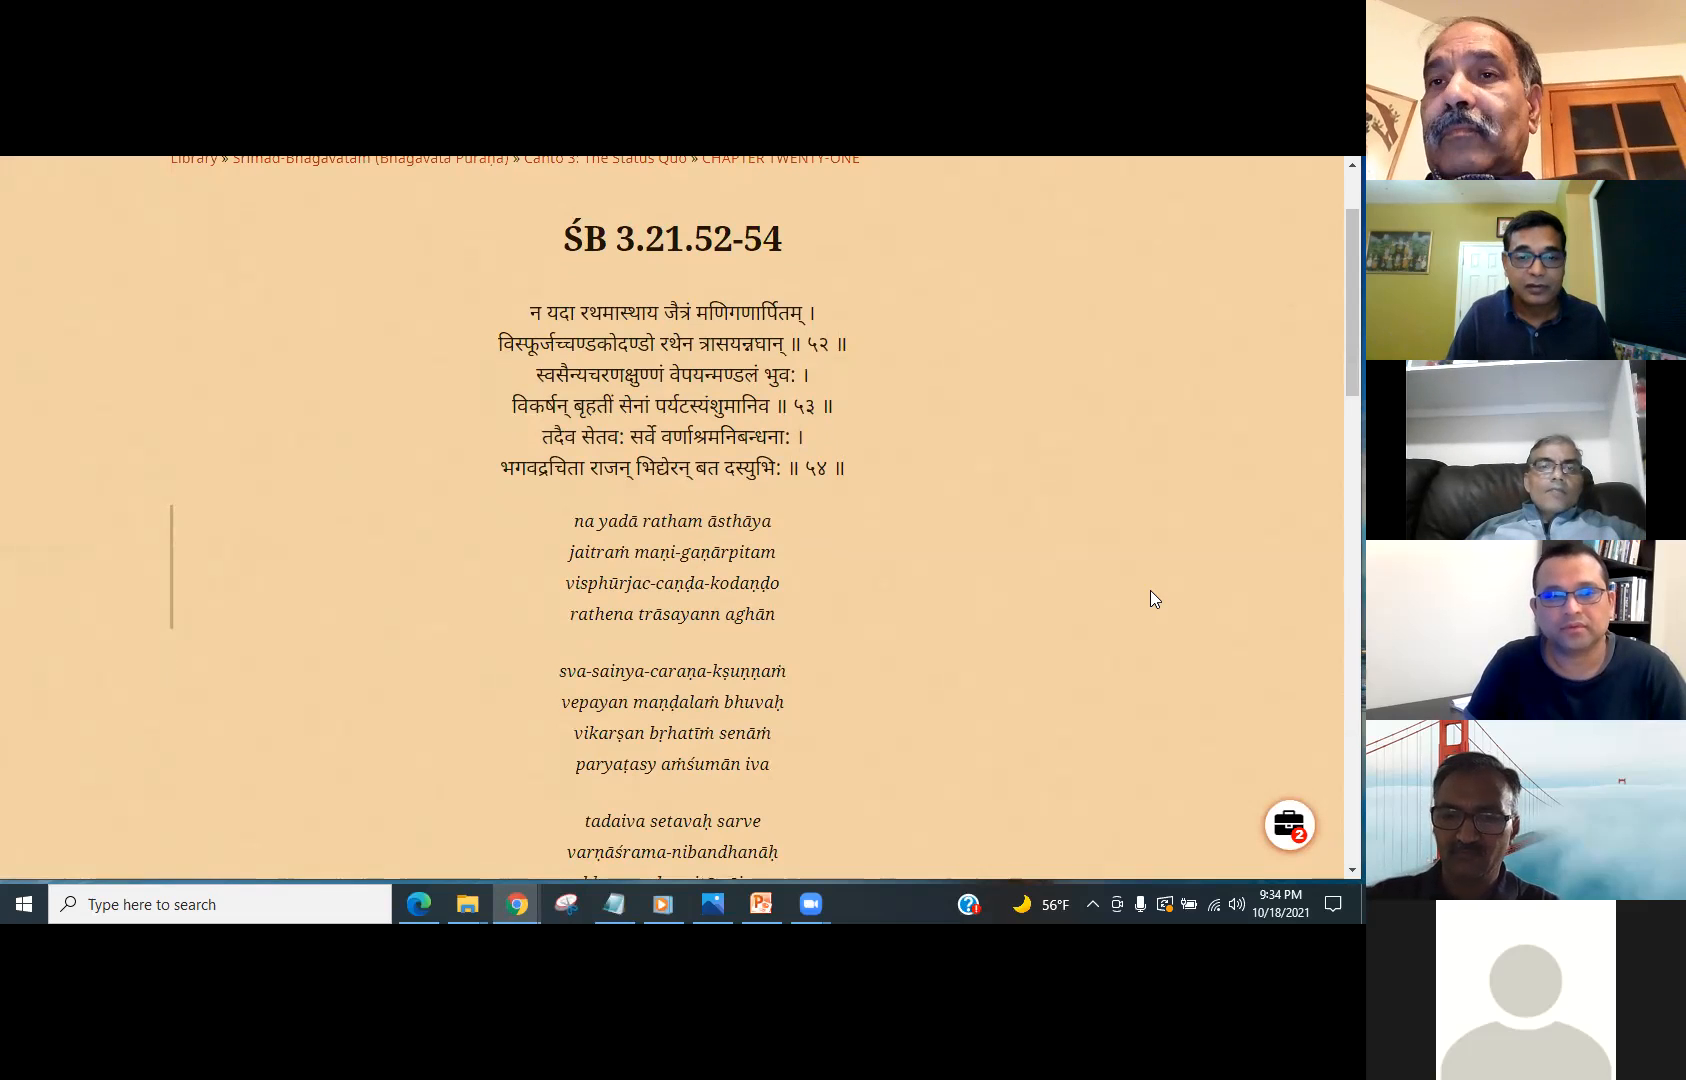
pyautogui.moveTo(1120, 588)
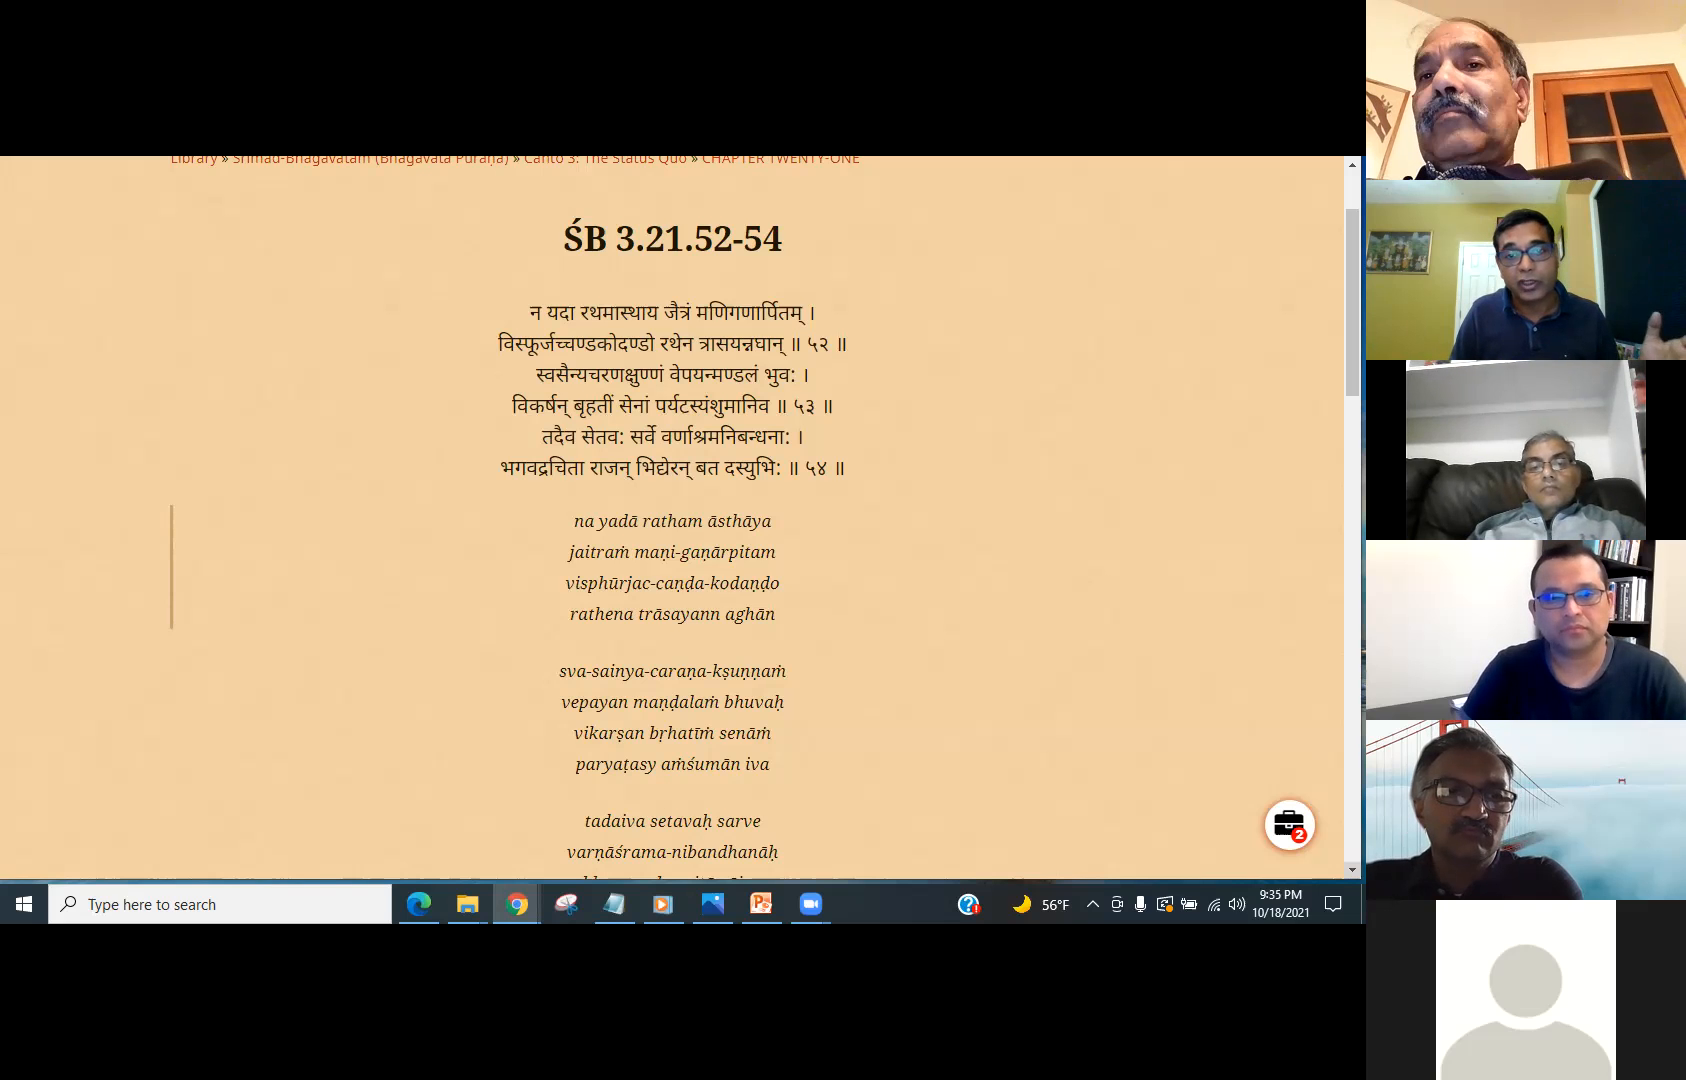
# - Highlight the translation's opening words through the victorious jeweled chariot
pyautogui.scroll(-3)
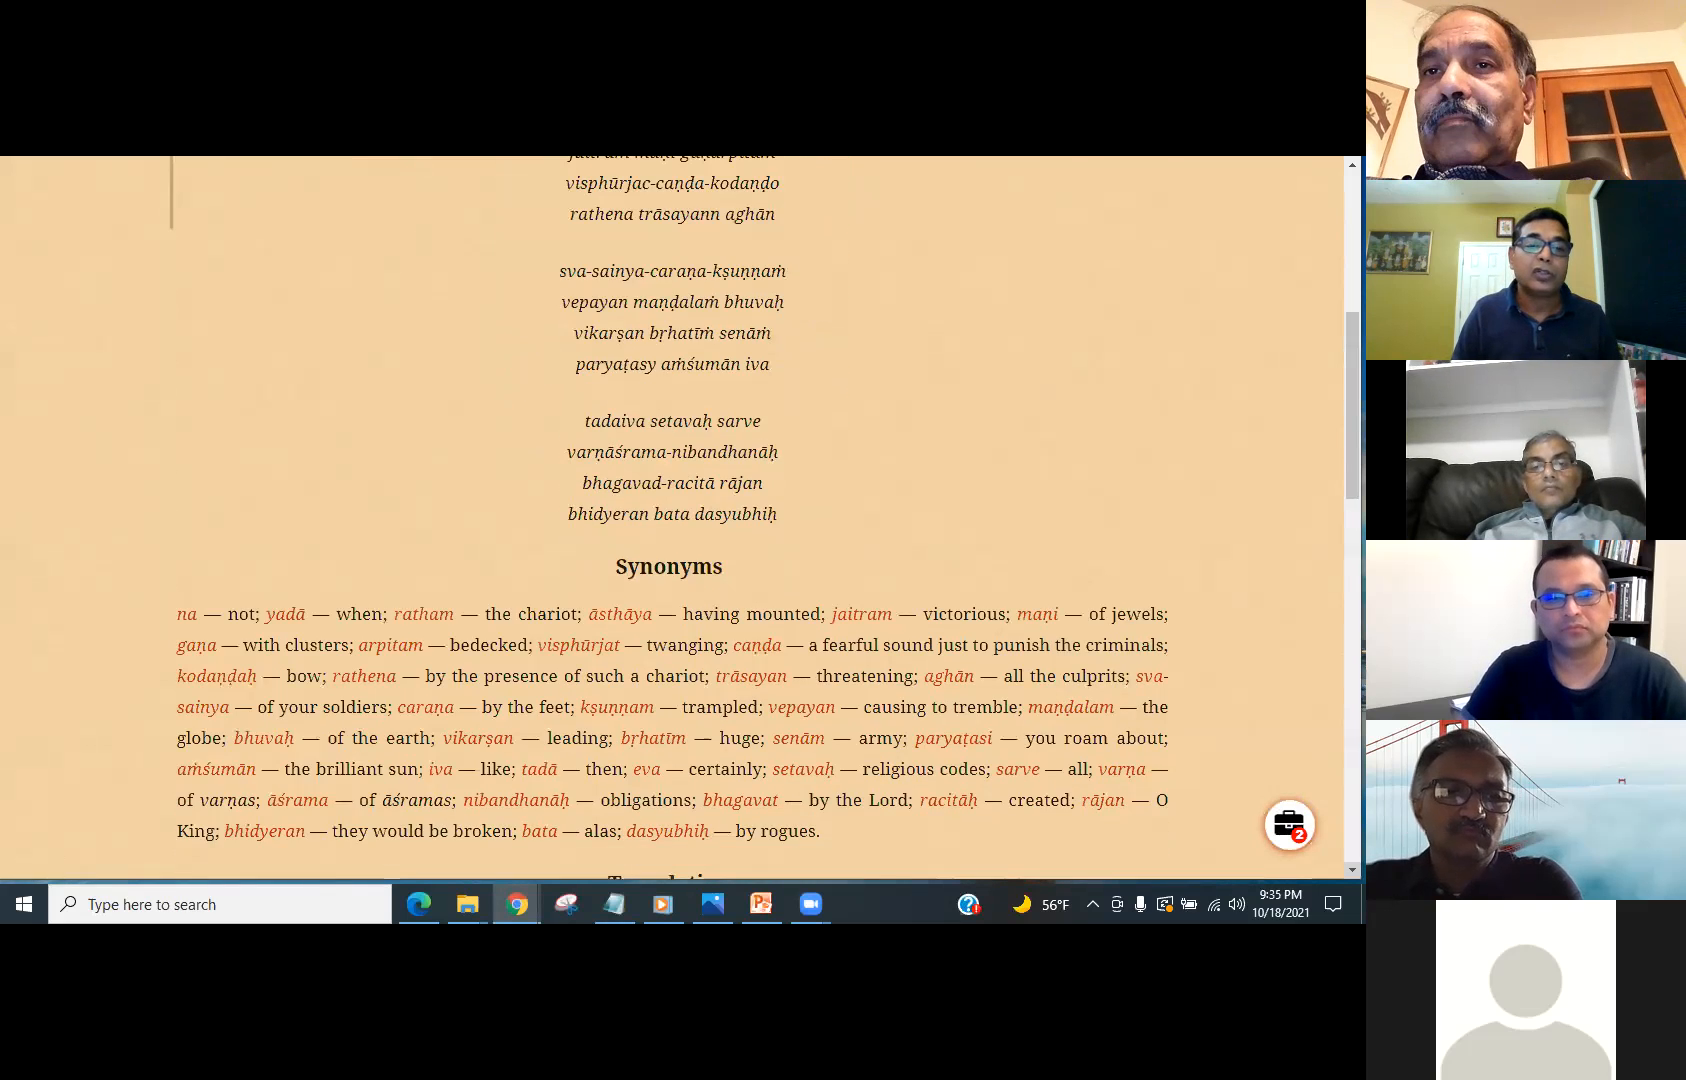
pyautogui.scroll(-3)
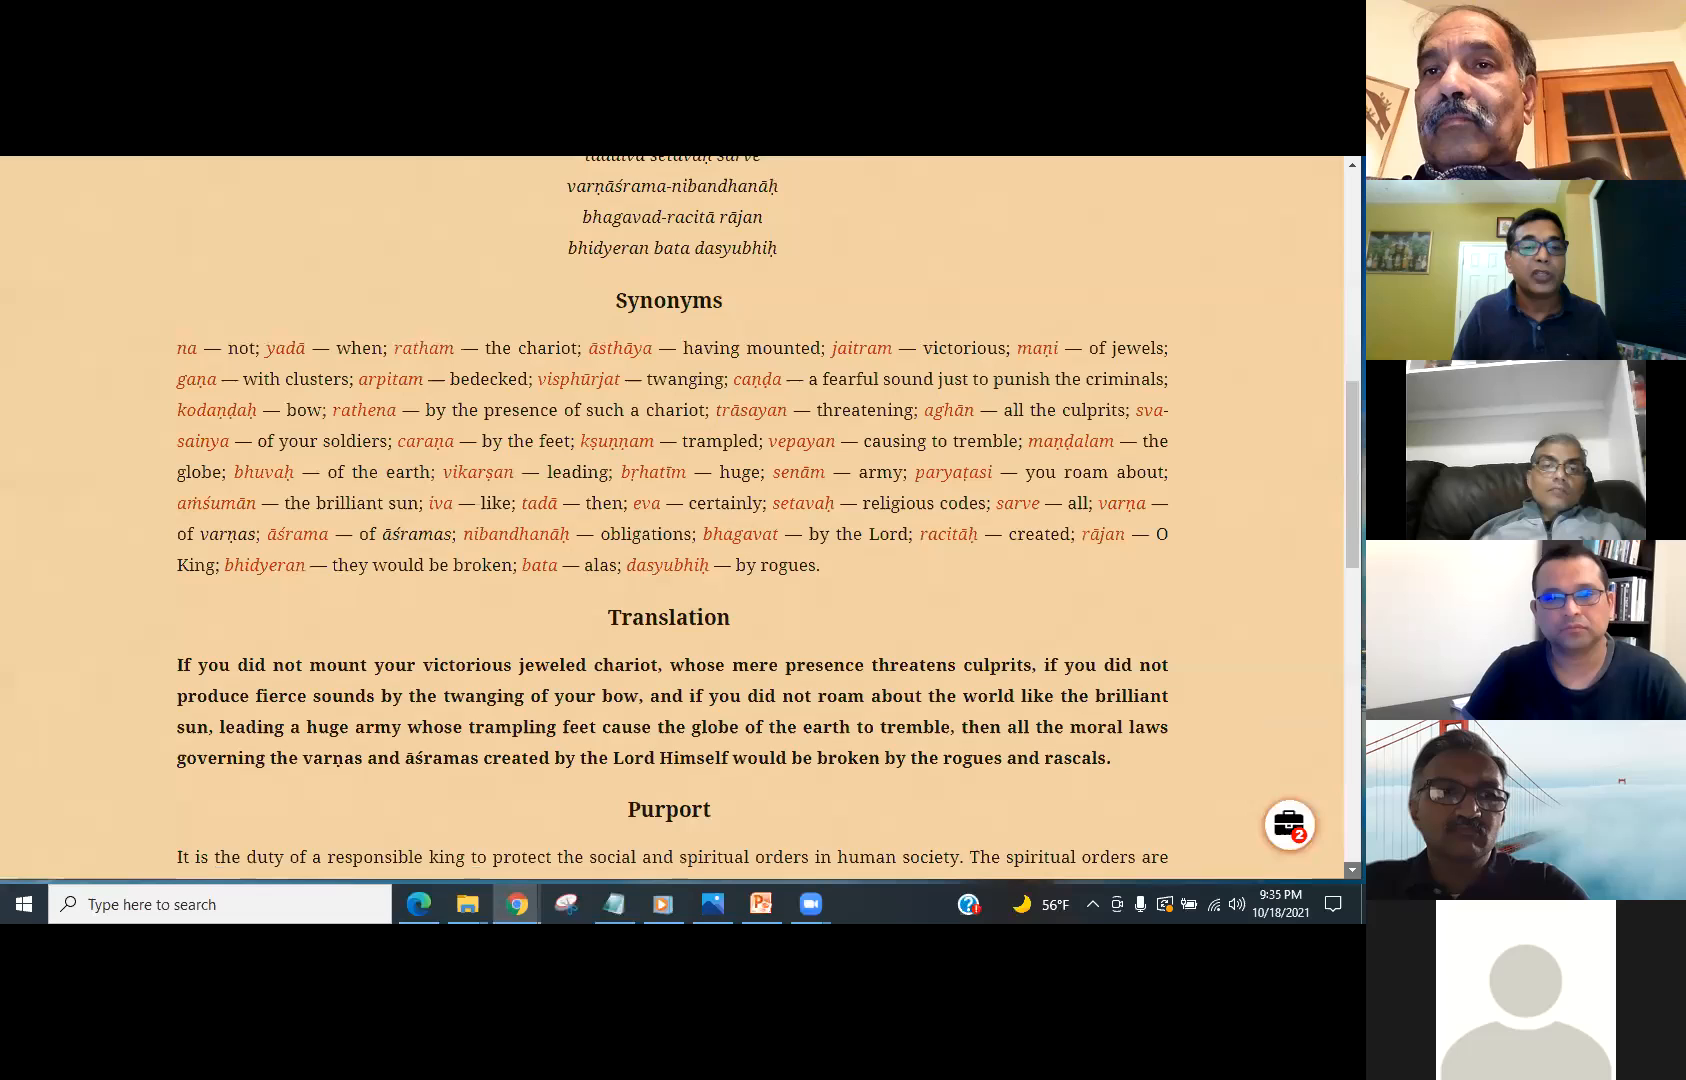
pyautogui.scroll(-3)
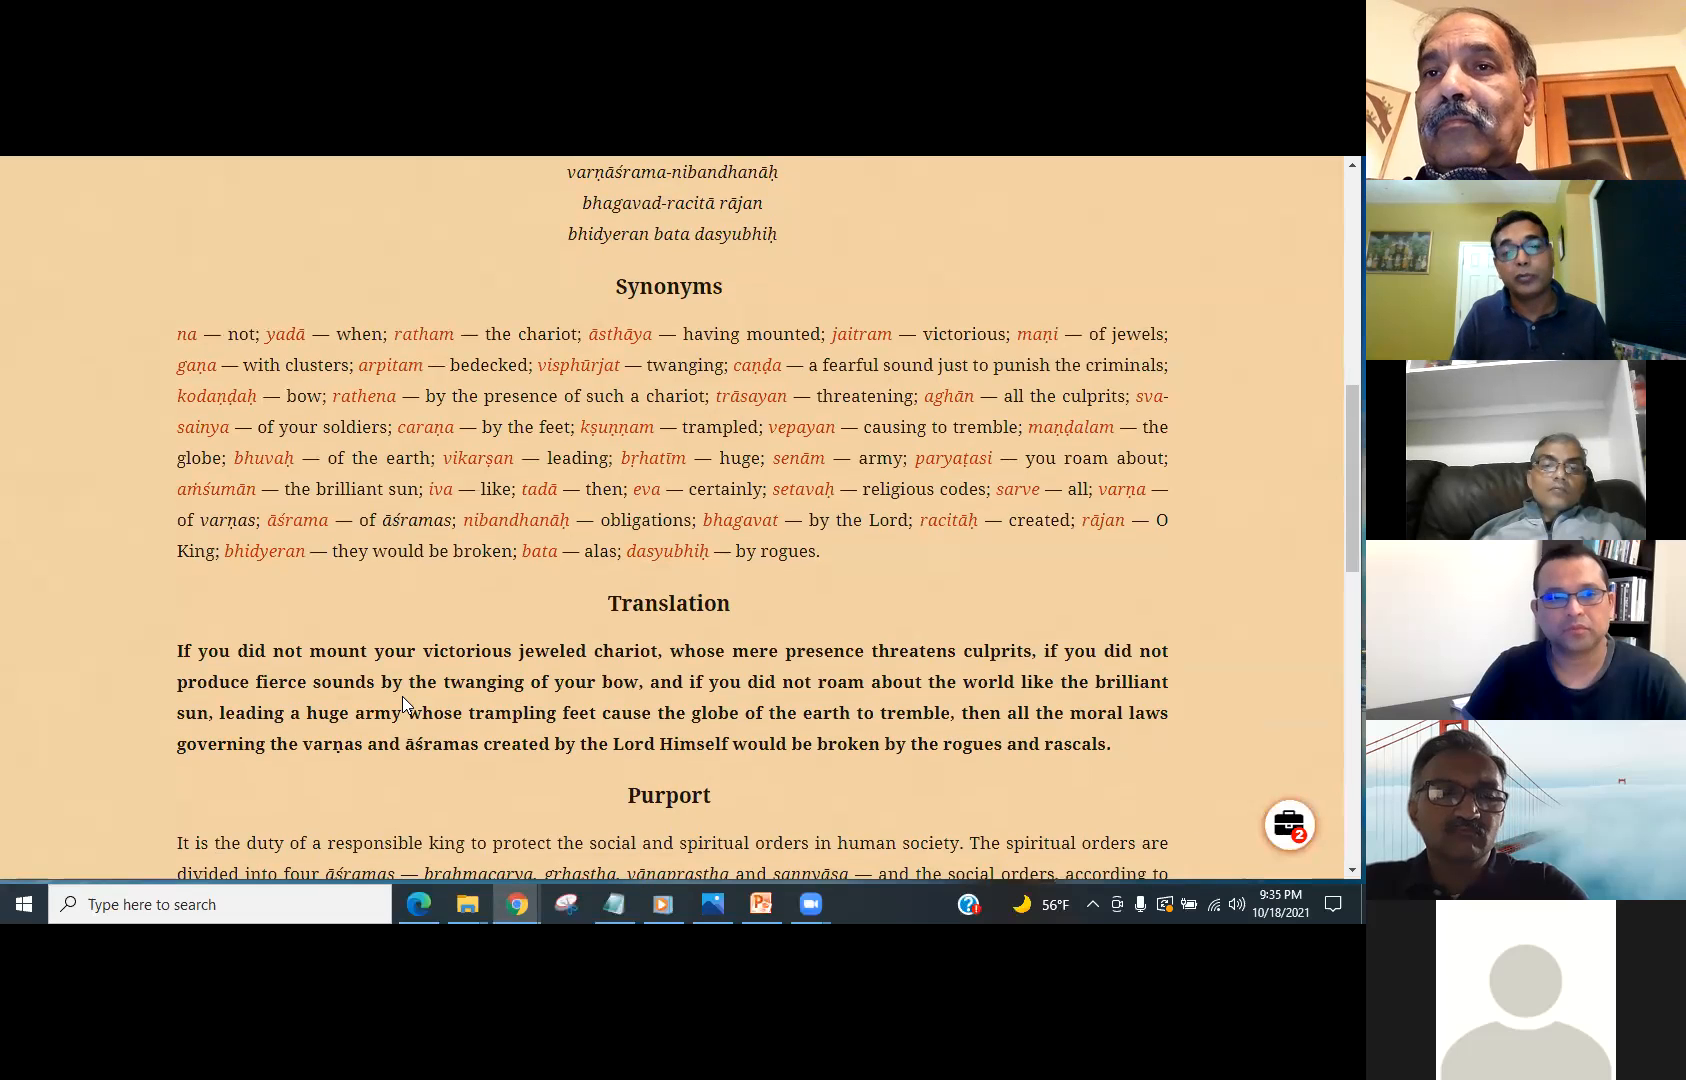
pyautogui.moveTo(244, 672)
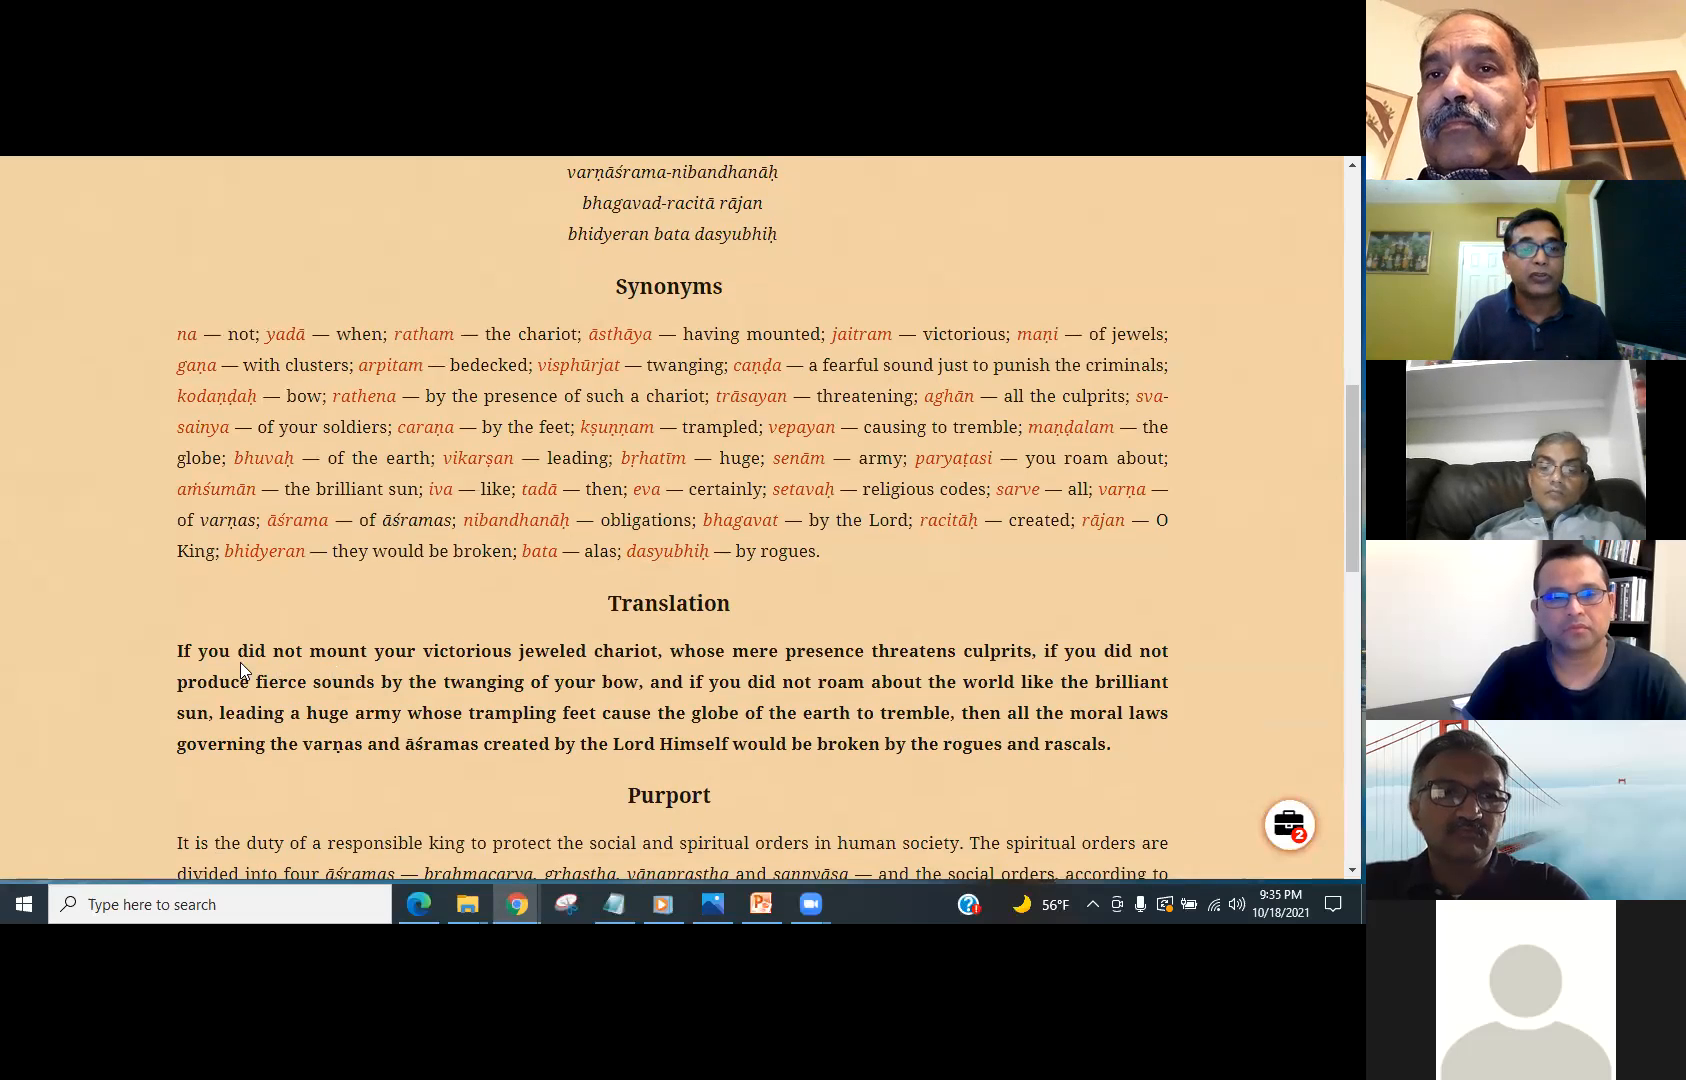
pyautogui.moveTo(178, 650); pyautogui.dragTo(470, 650)
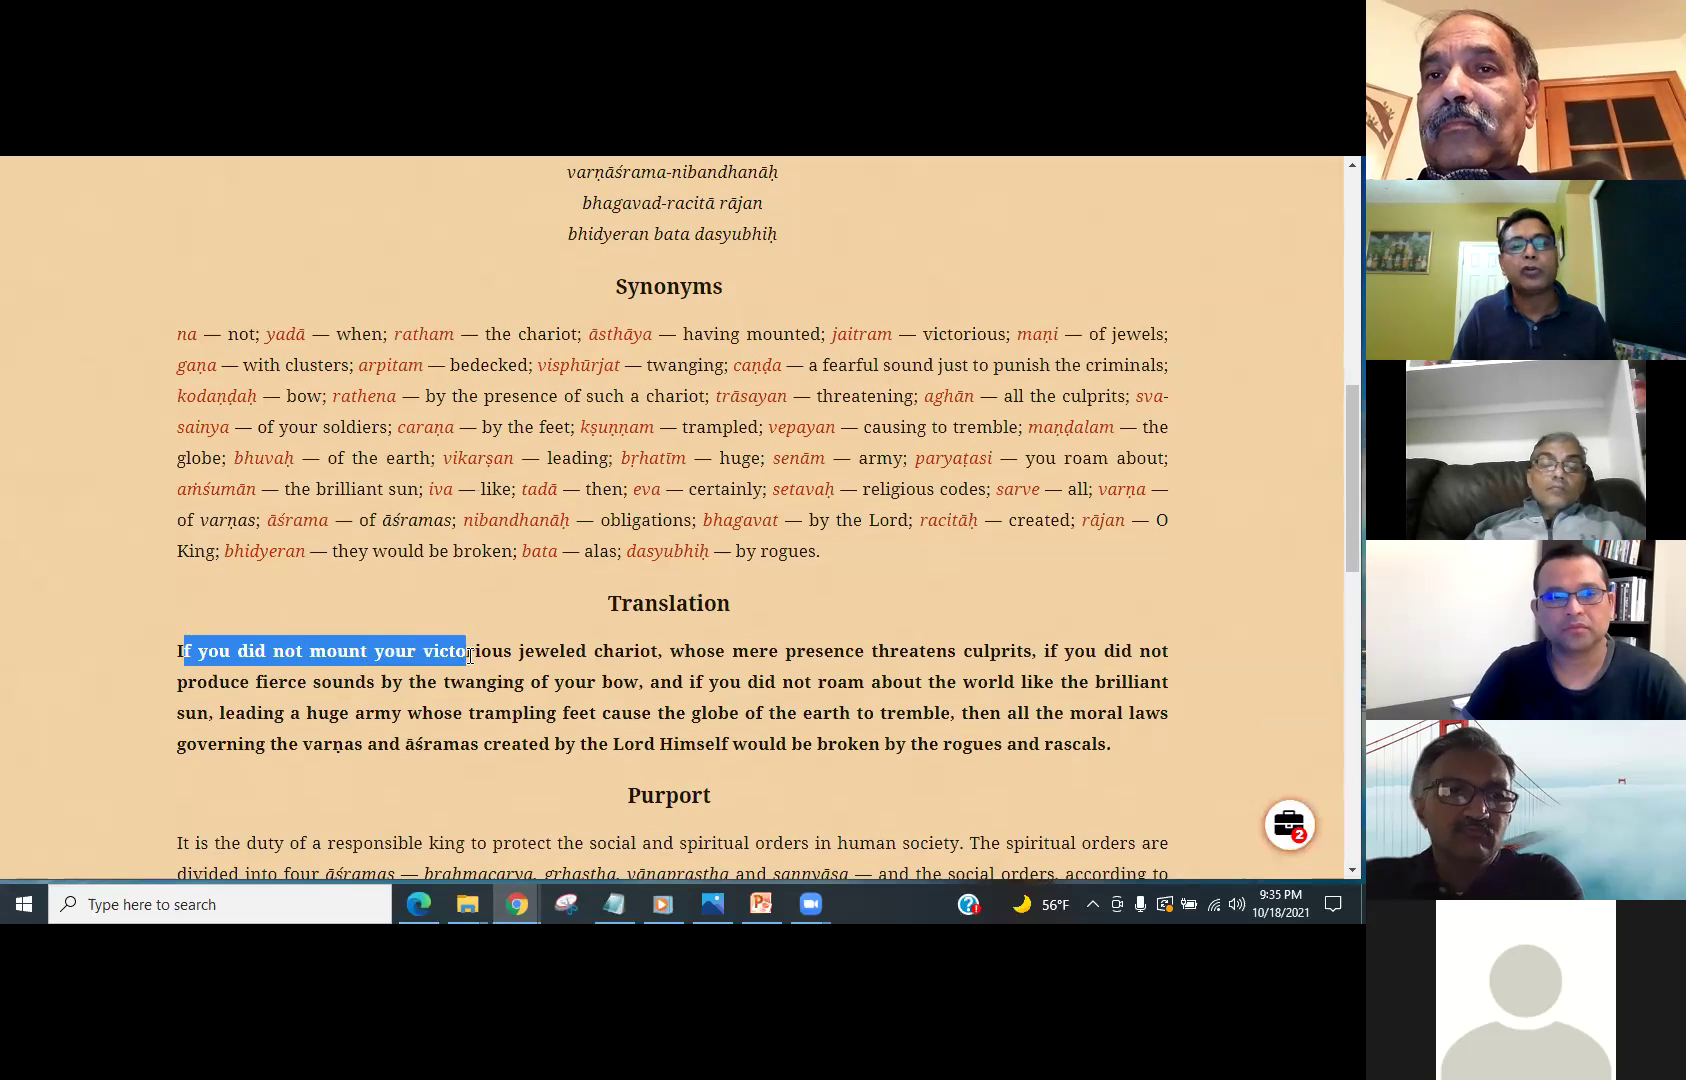
pyautogui.moveTo(468, 650); pyautogui.dragTo(664, 650)
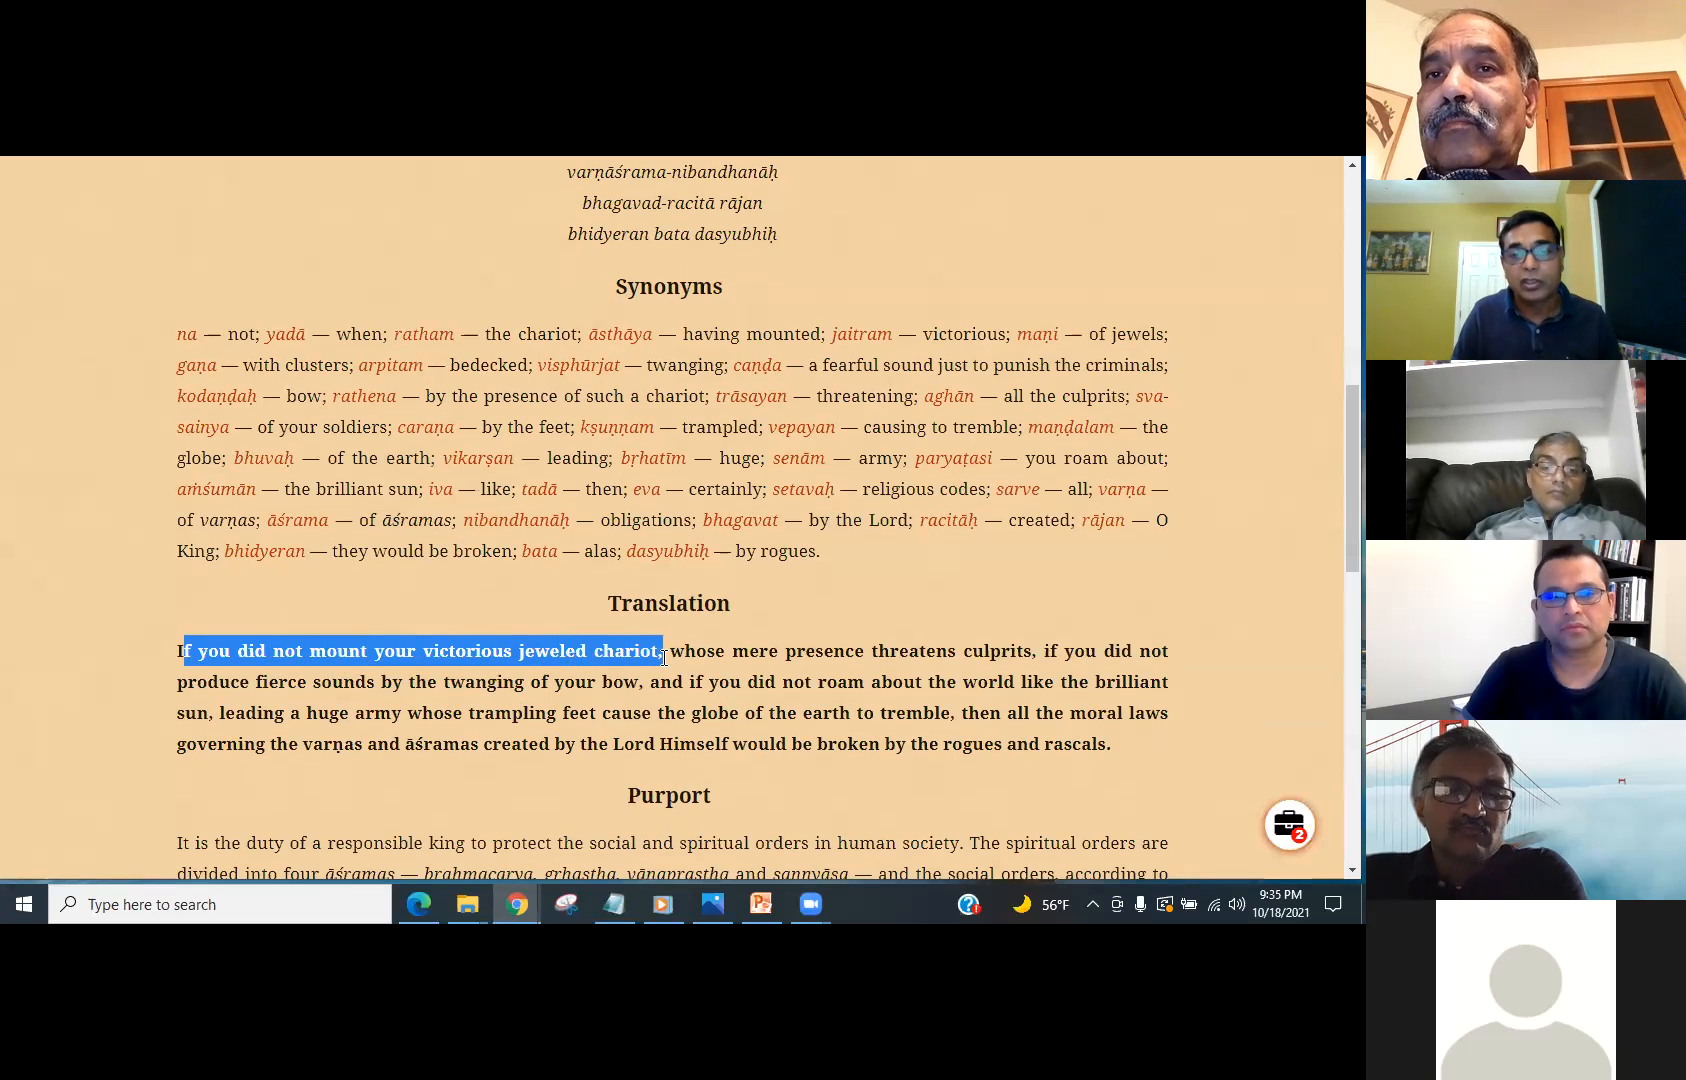
# - Highlight the phrases about the twanging bow and roaming the world
pyautogui.moveTo(664, 650); pyautogui.dragTo(1036, 650)
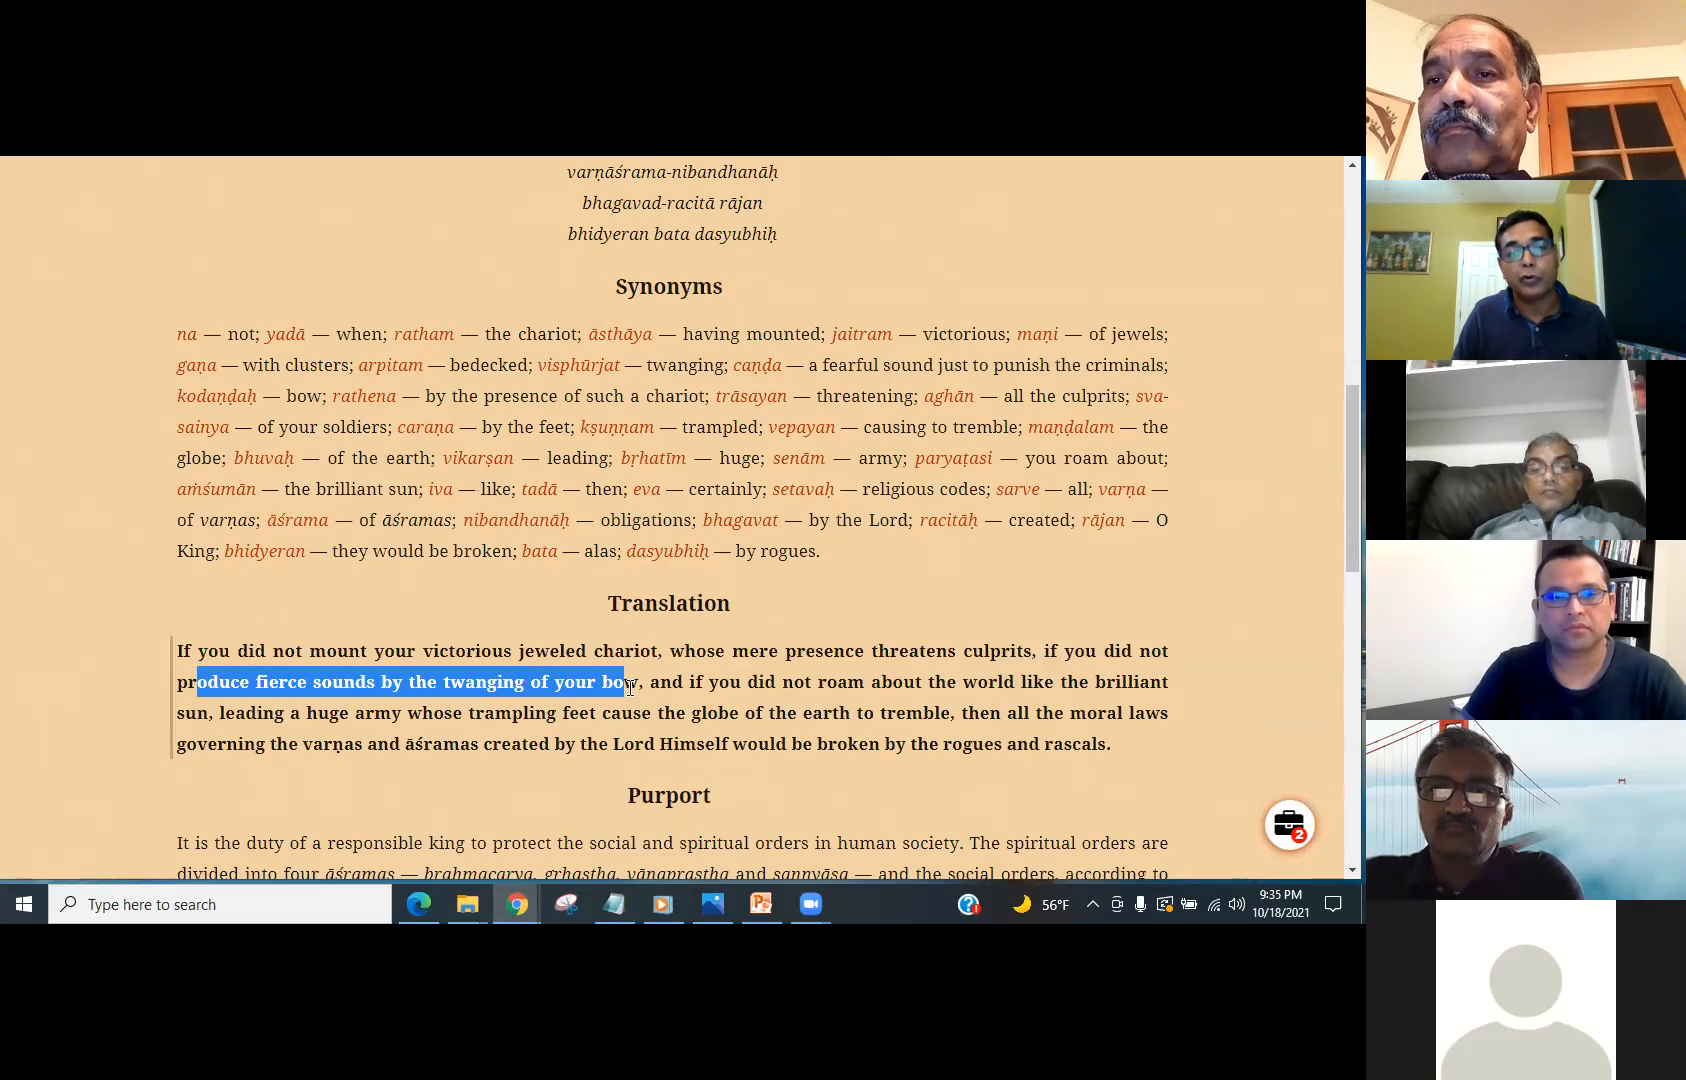
pyautogui.moveTo(622, 680); pyautogui.dragTo(764, 680)
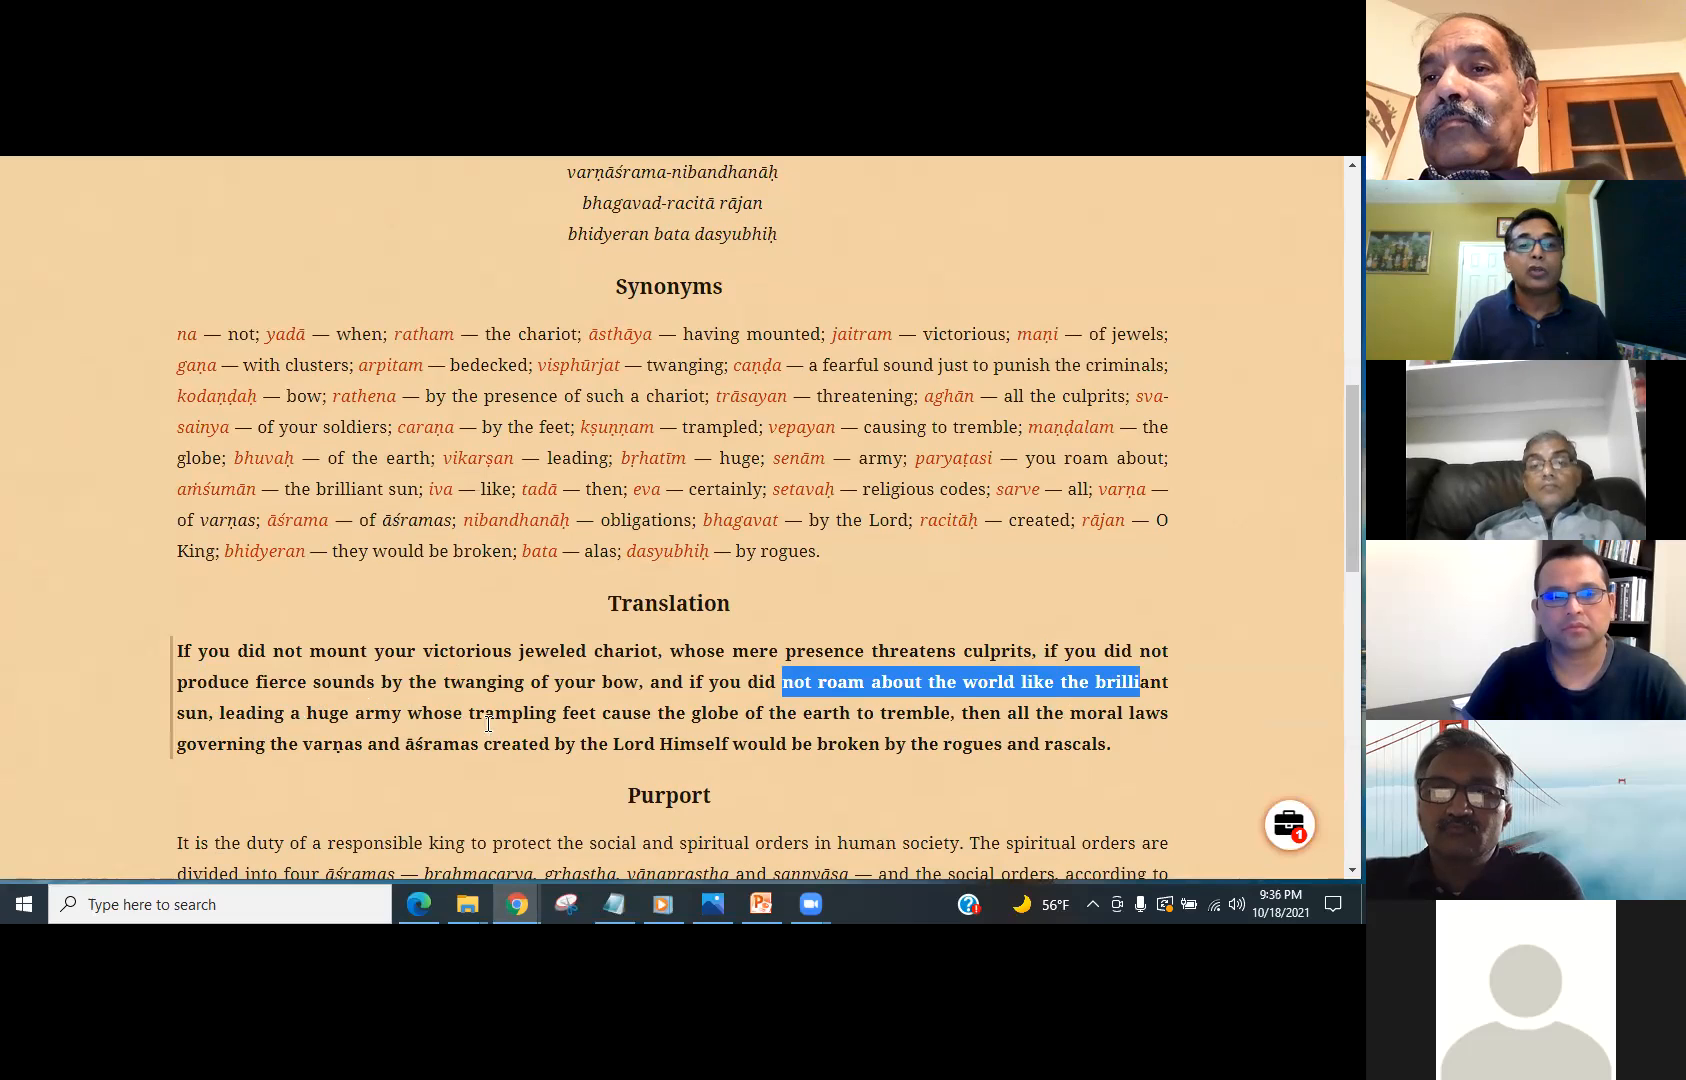
pyautogui.moveTo(900, 740)
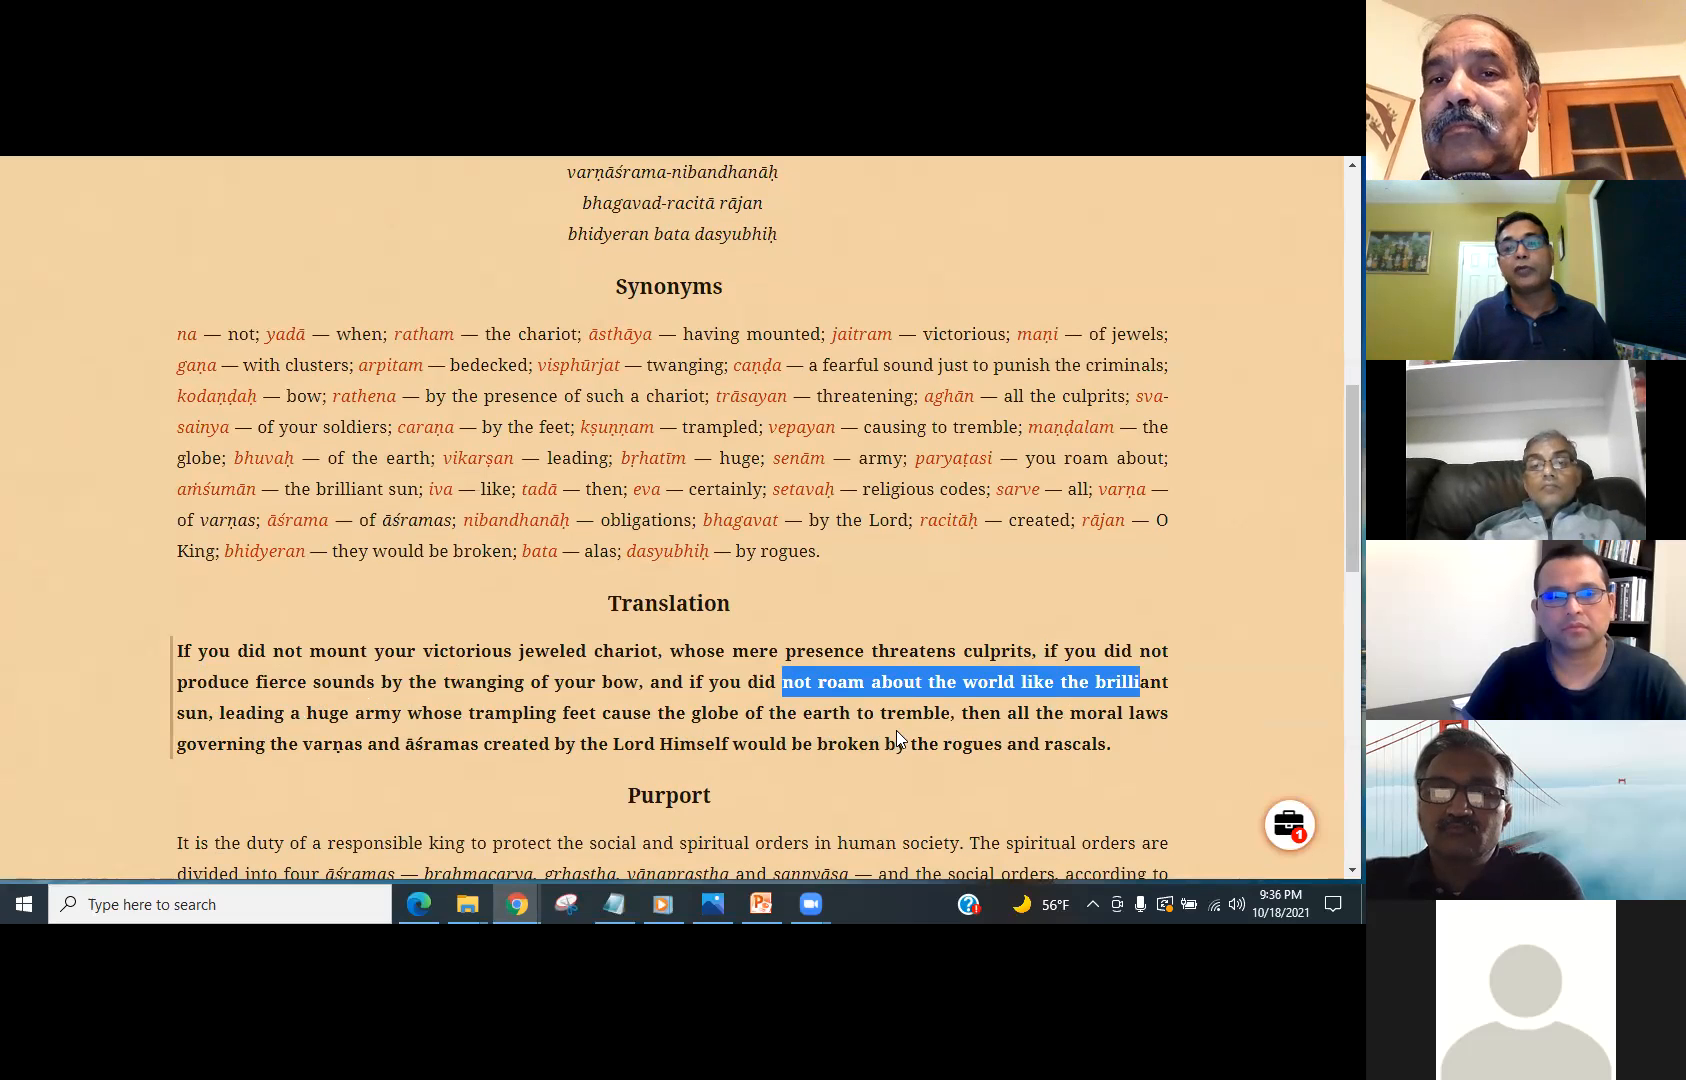
pyautogui.moveTo(1116, 740)
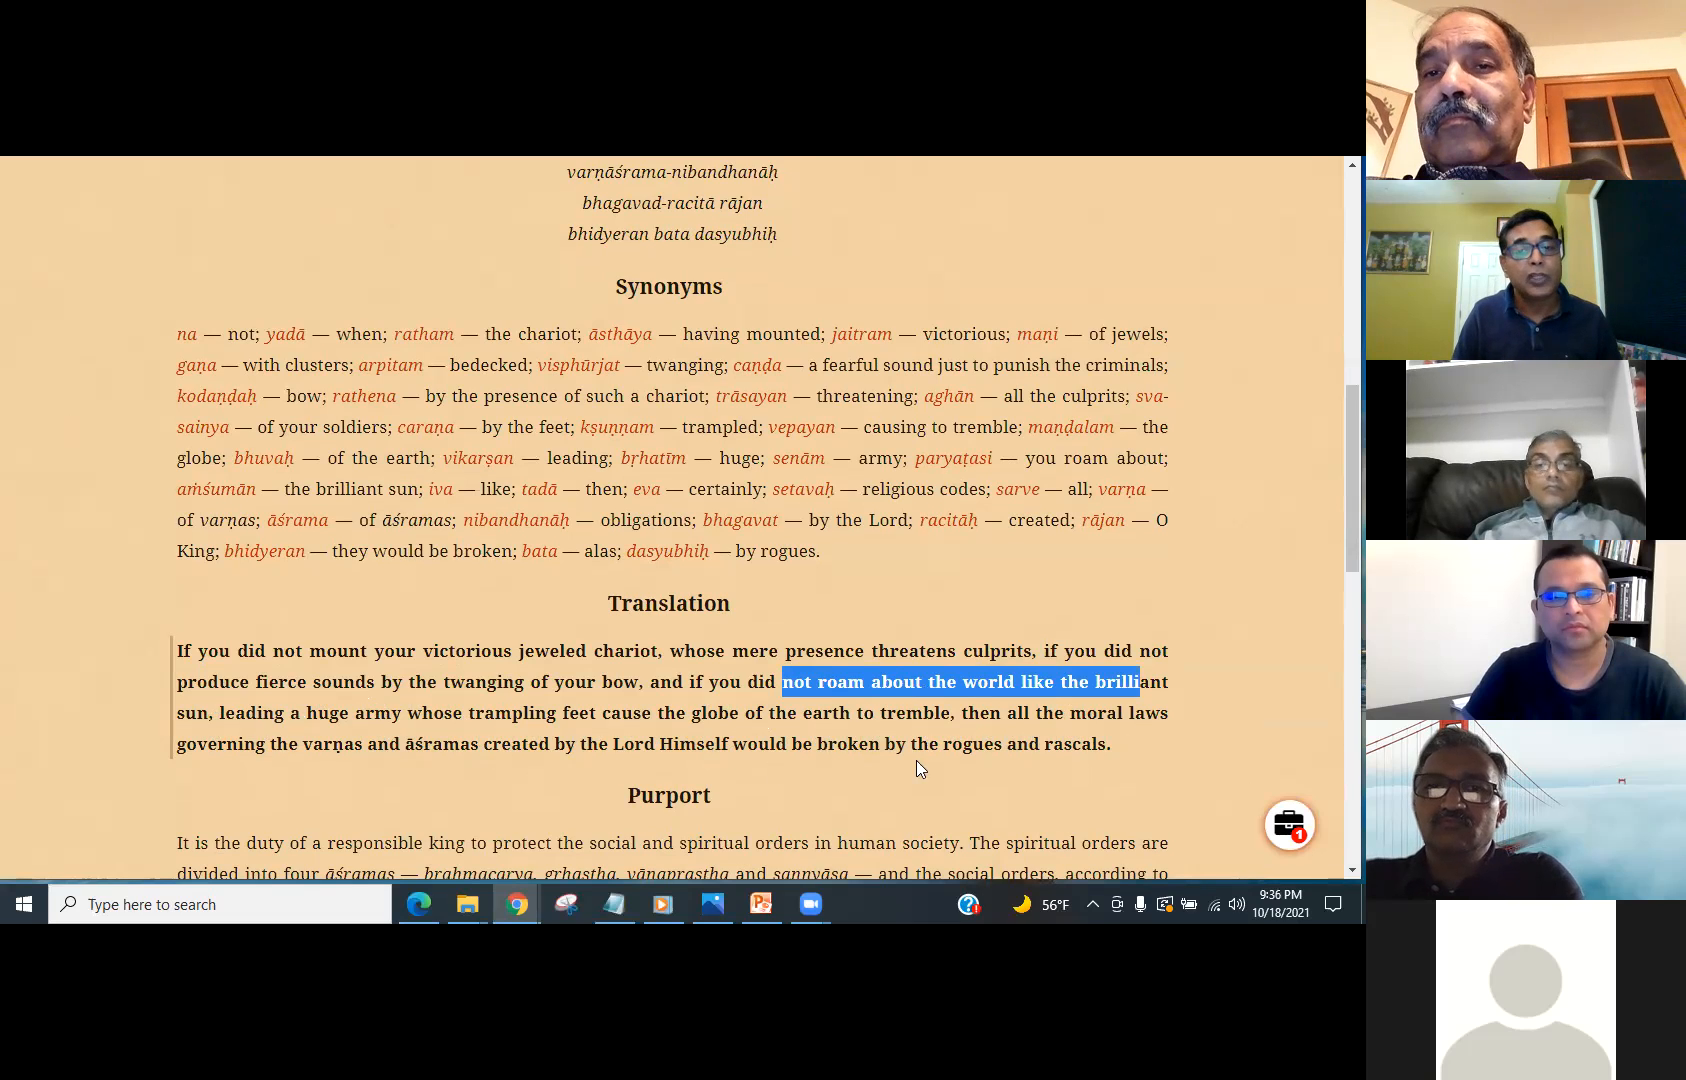
pyautogui.moveTo(1168, 772)
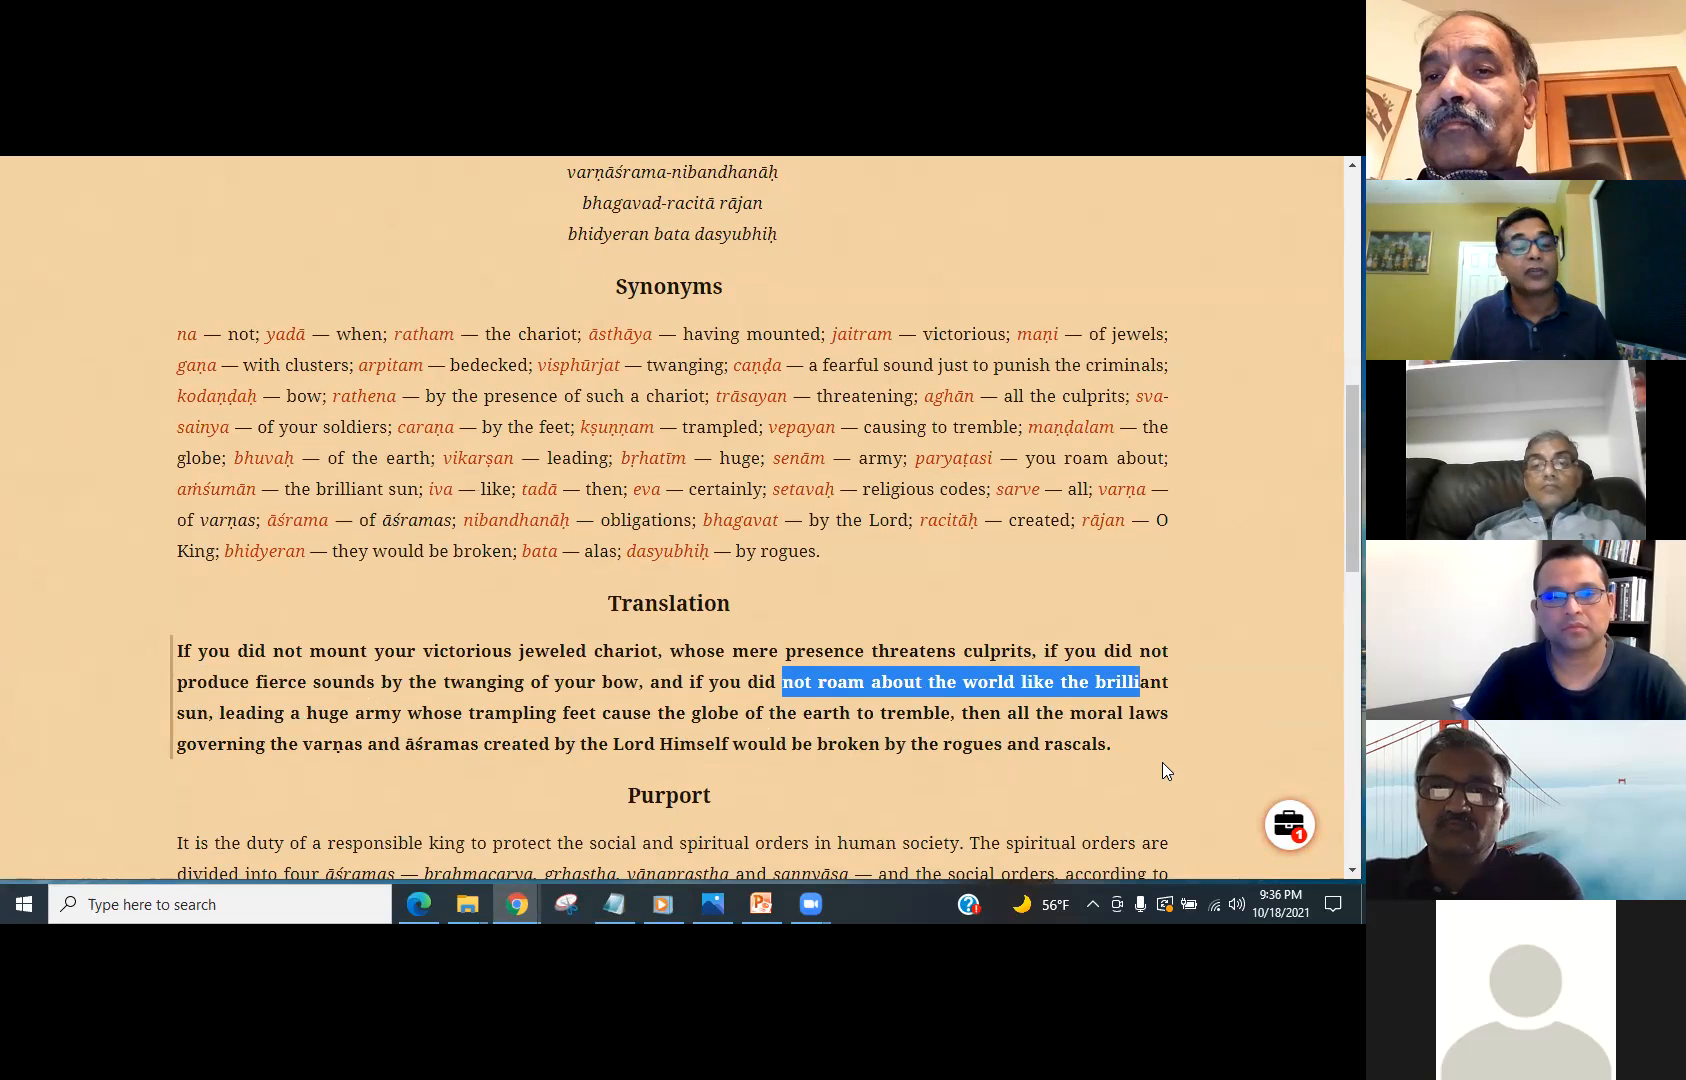
pyautogui.moveTo(1116, 758)
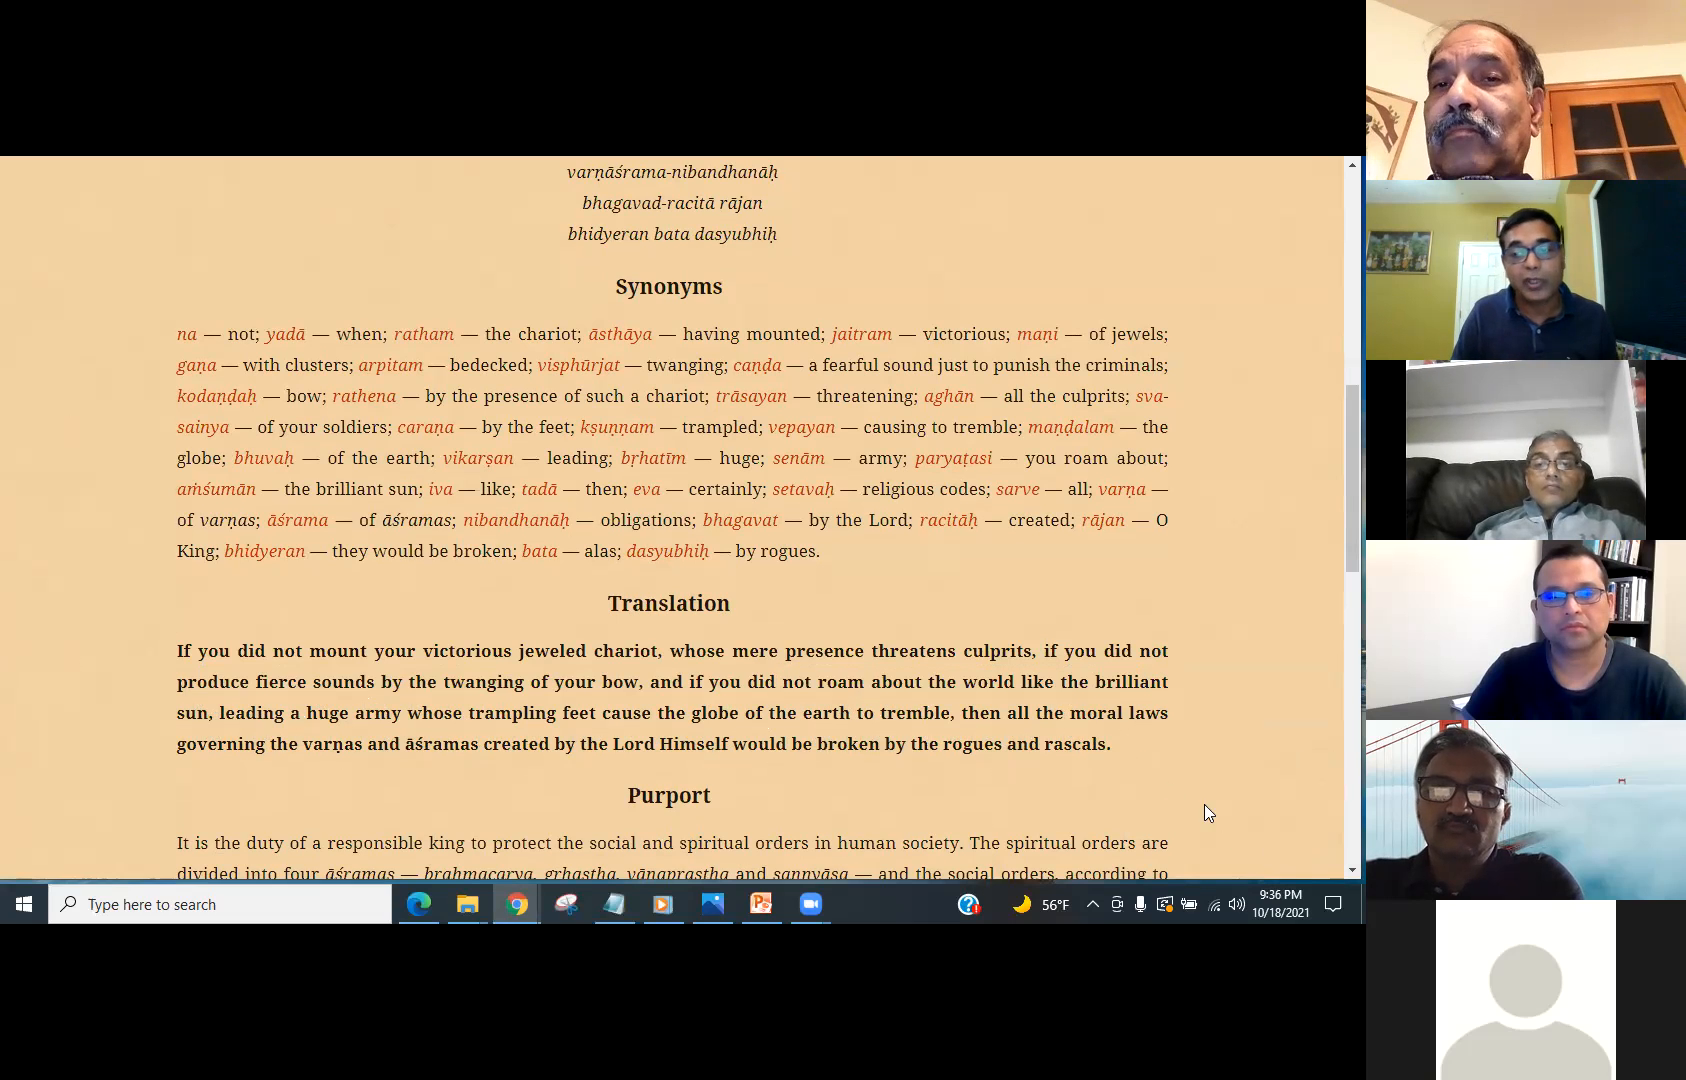
# - Move past the purport to the next verse, ŚB 3.21.55, showing its synonyms and translation
pyautogui.scroll(-3)
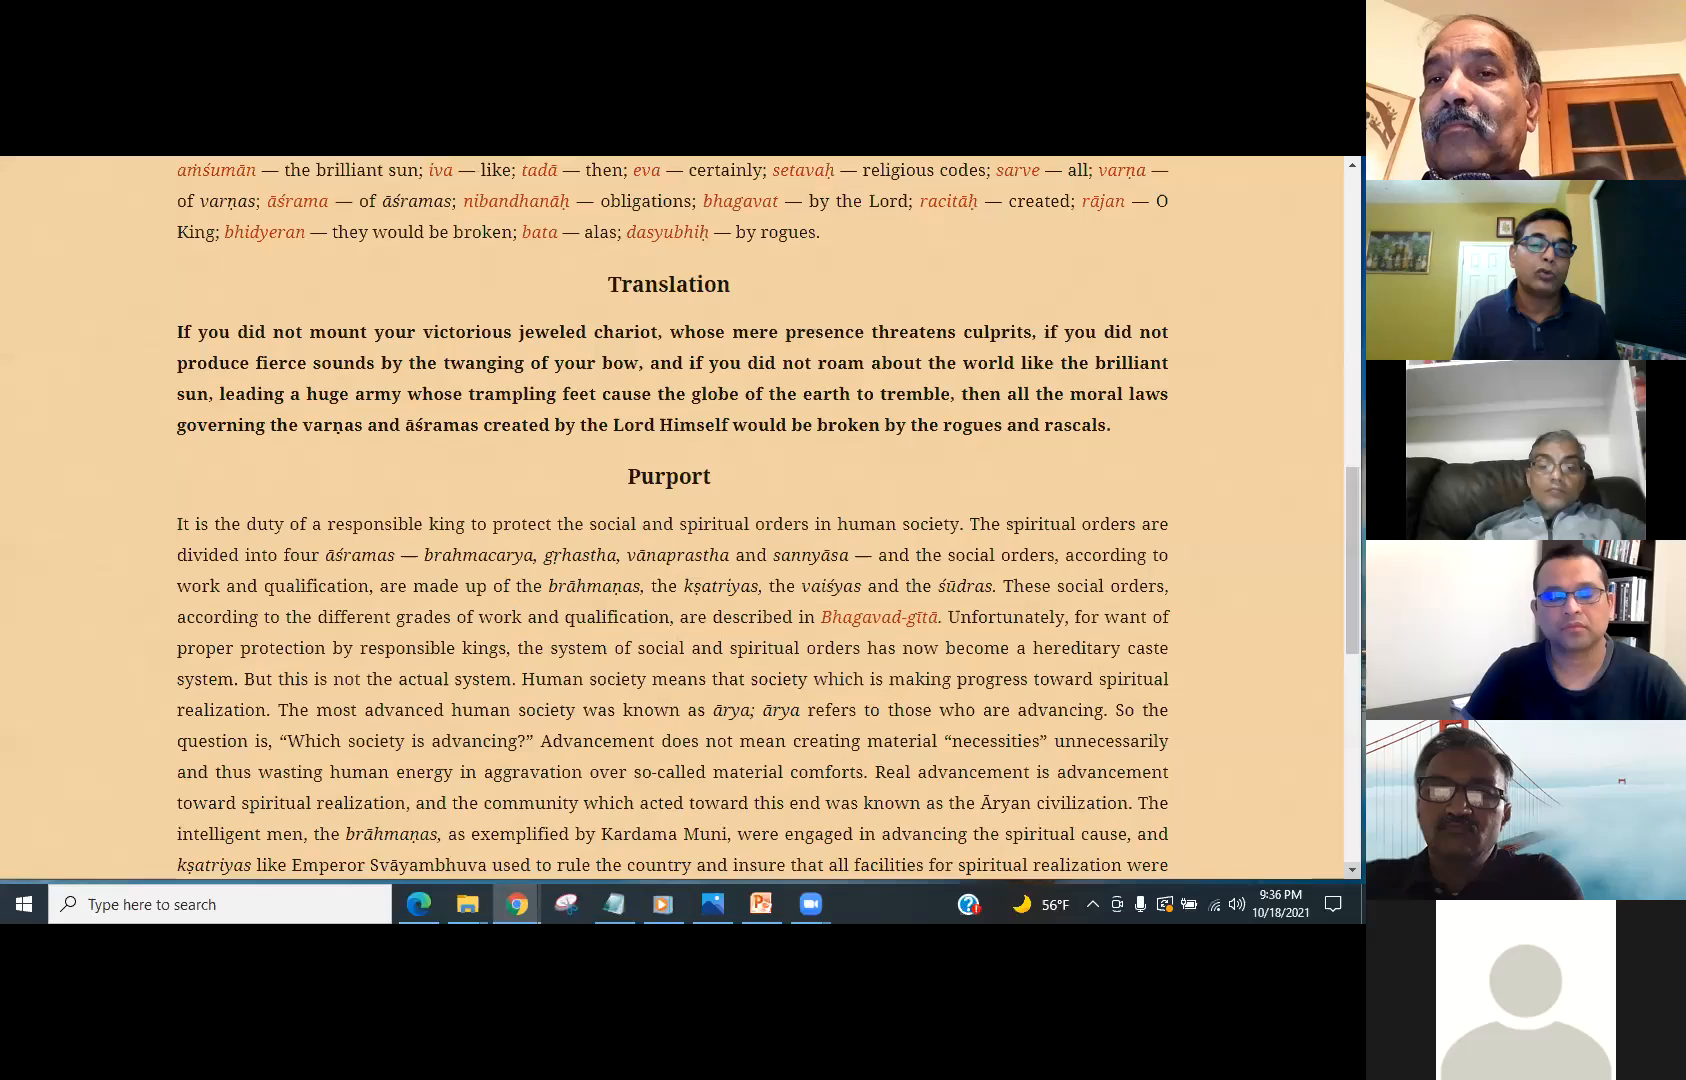
pyautogui.scroll(-3)
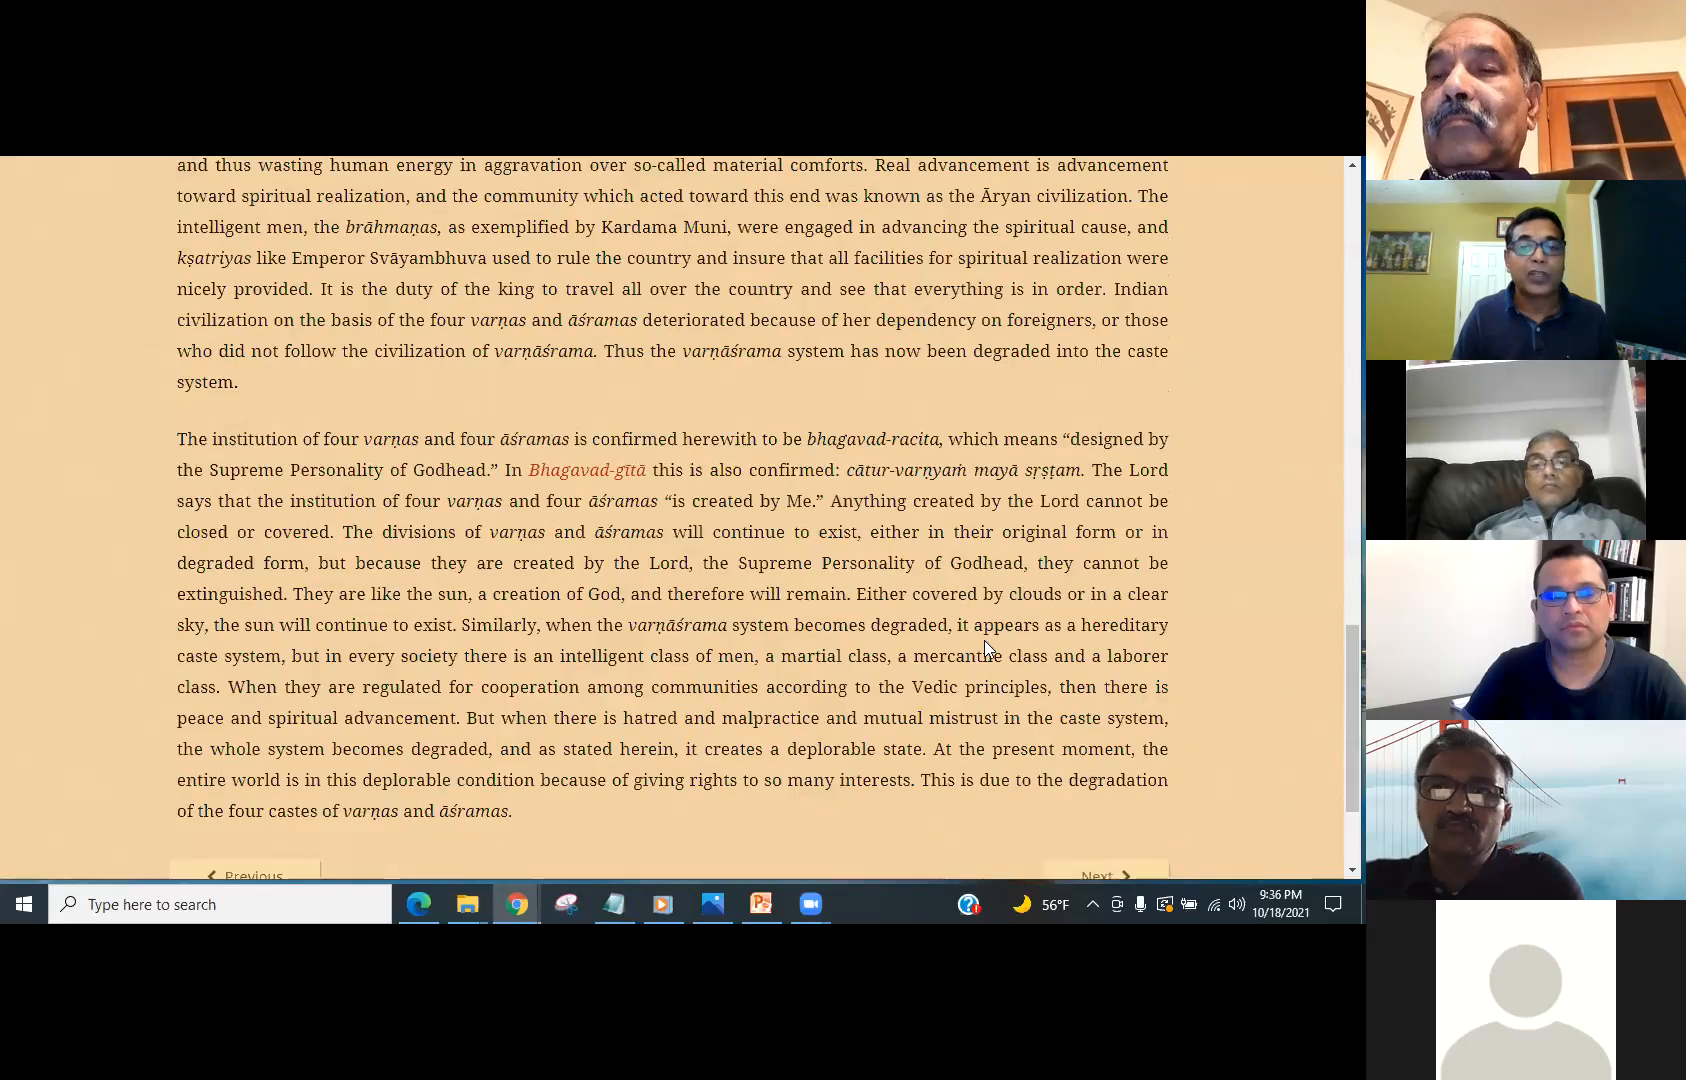
pyautogui.scroll(-3)
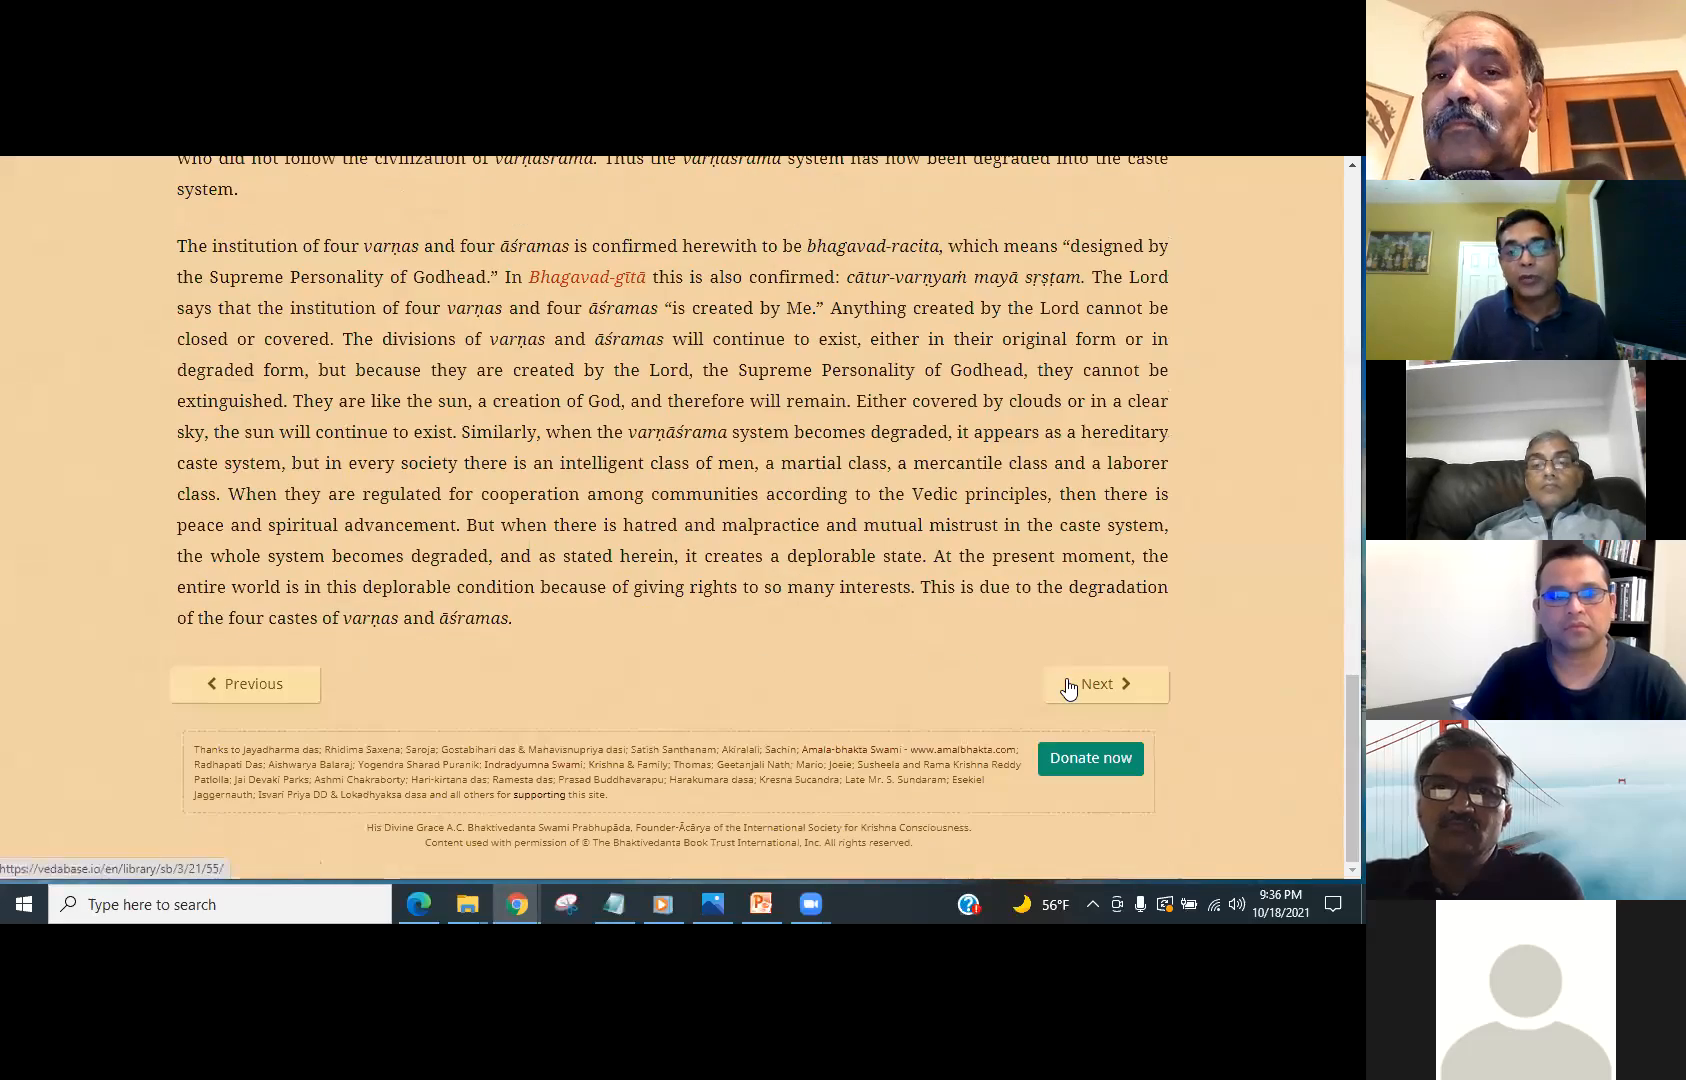
pyautogui.click(1096, 684)
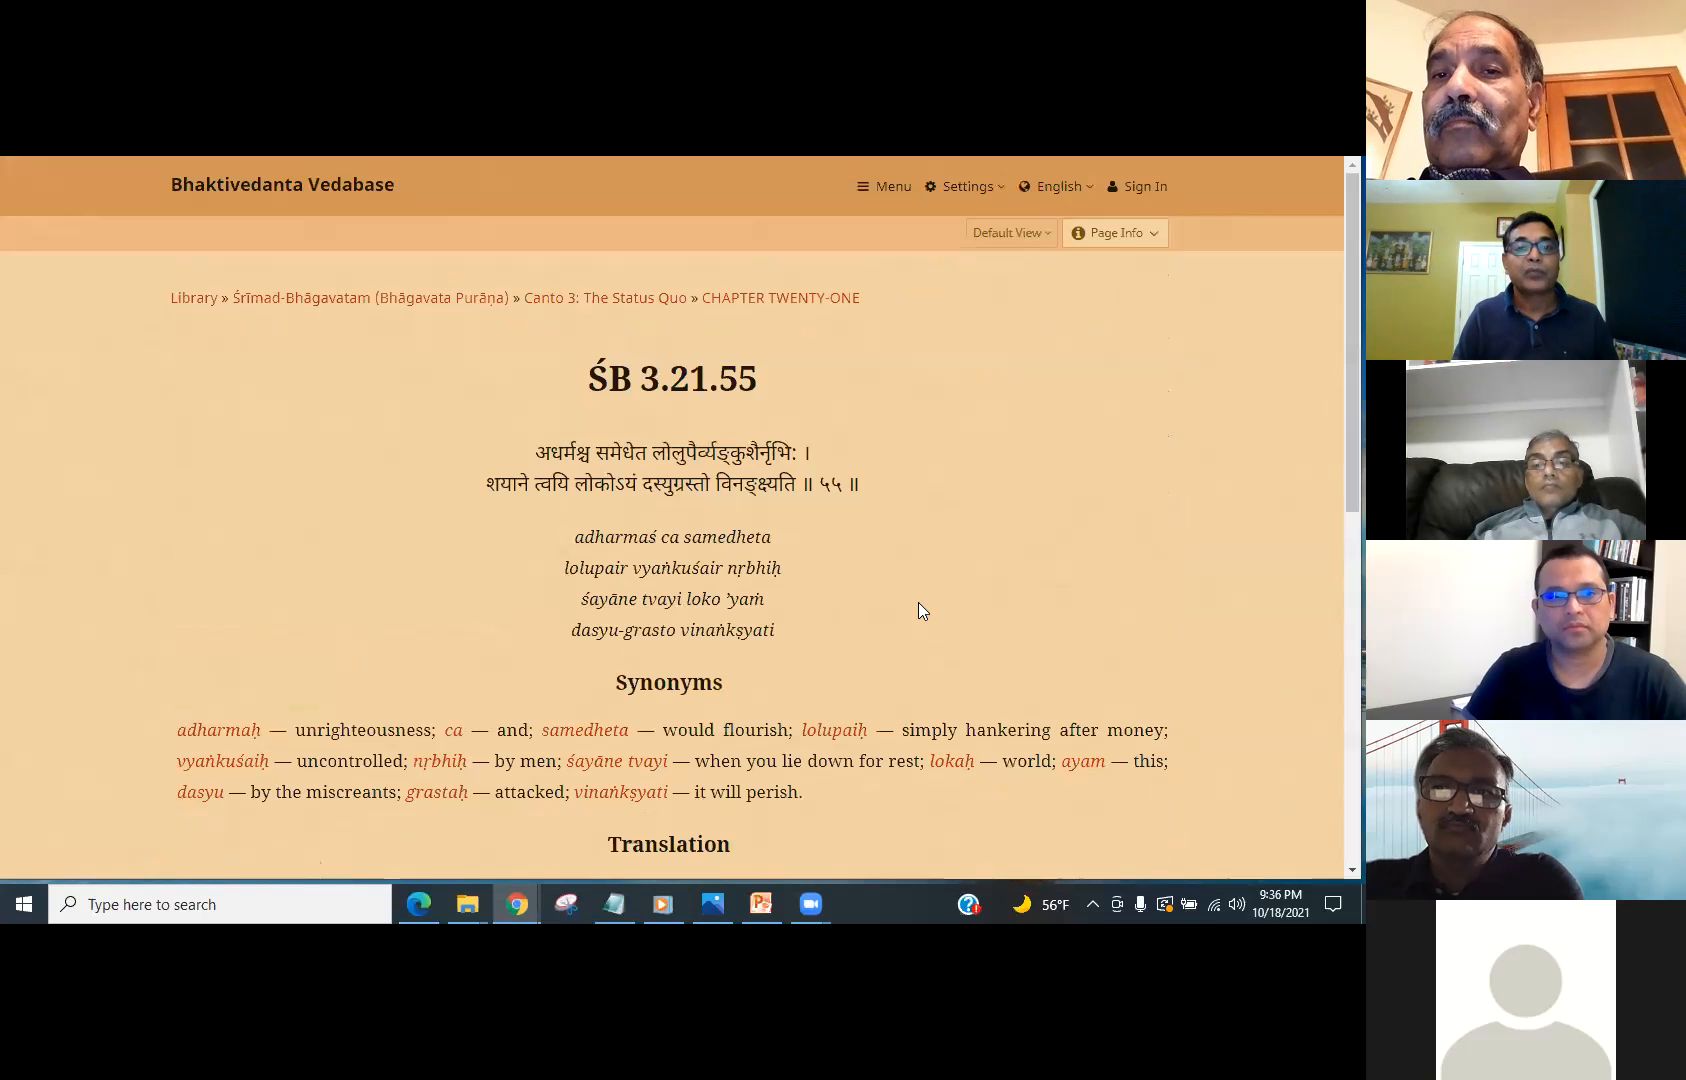
pyautogui.scroll(-3)
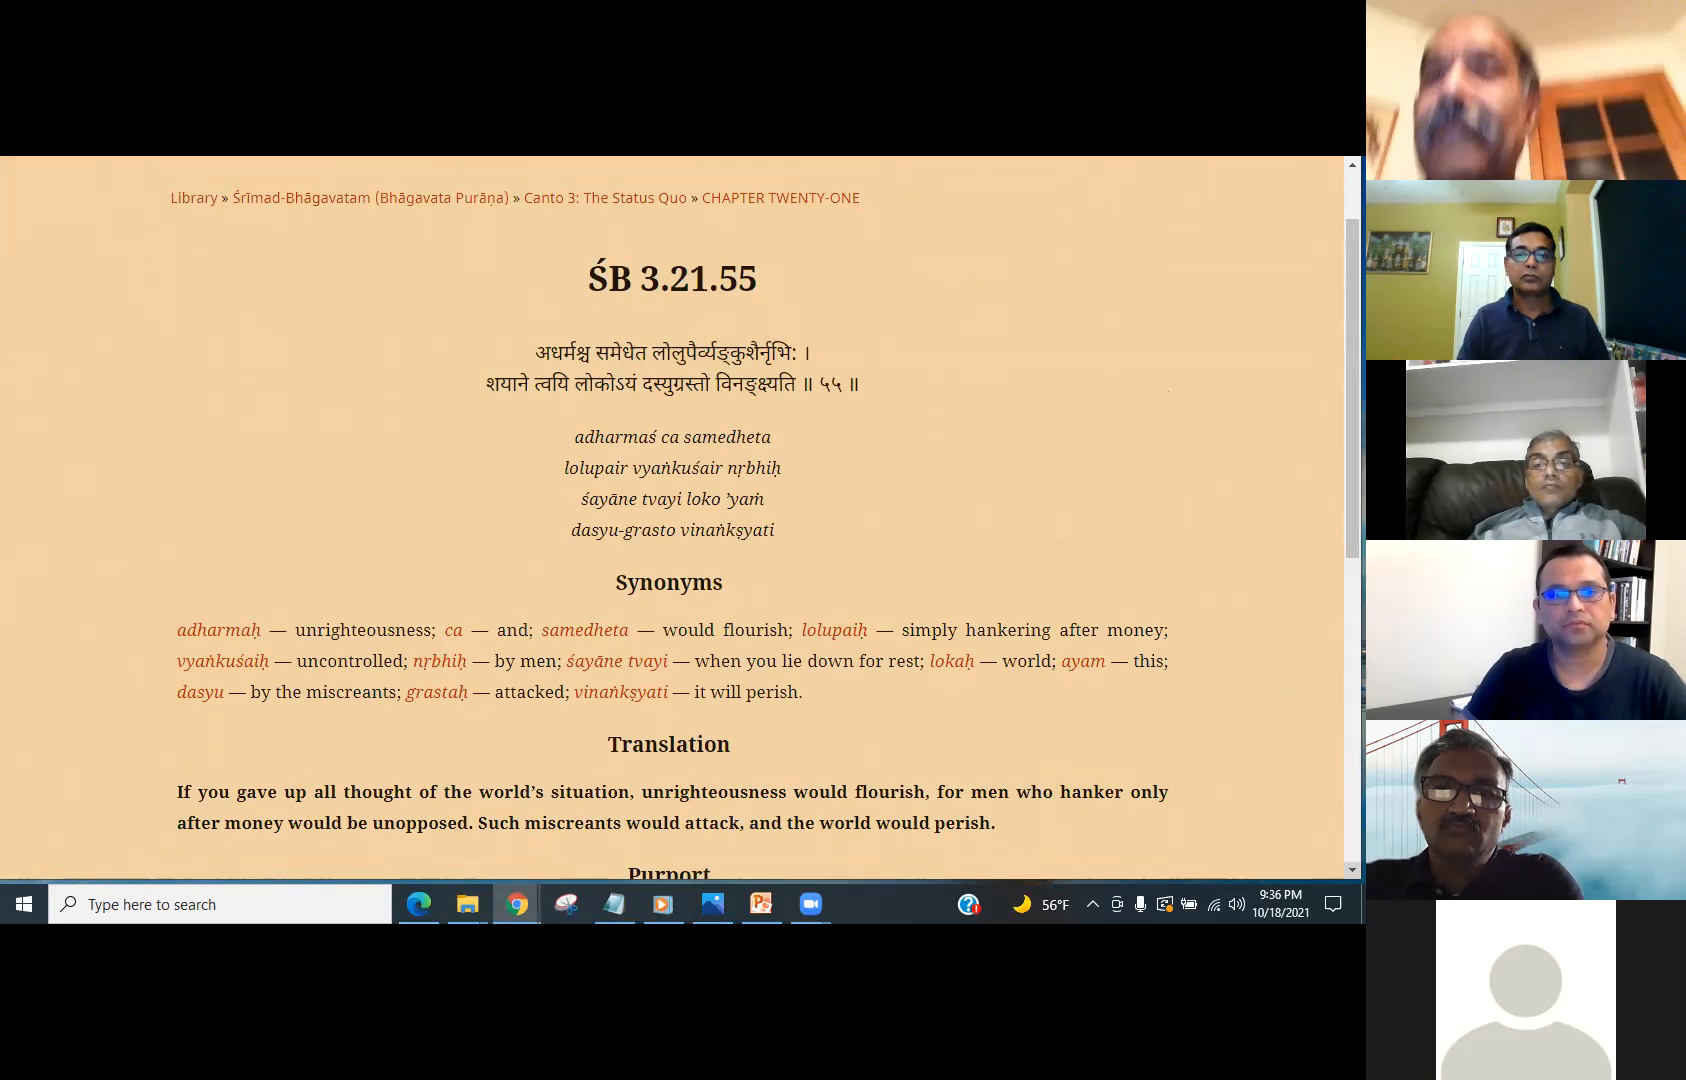
pyautogui.scroll(-3)
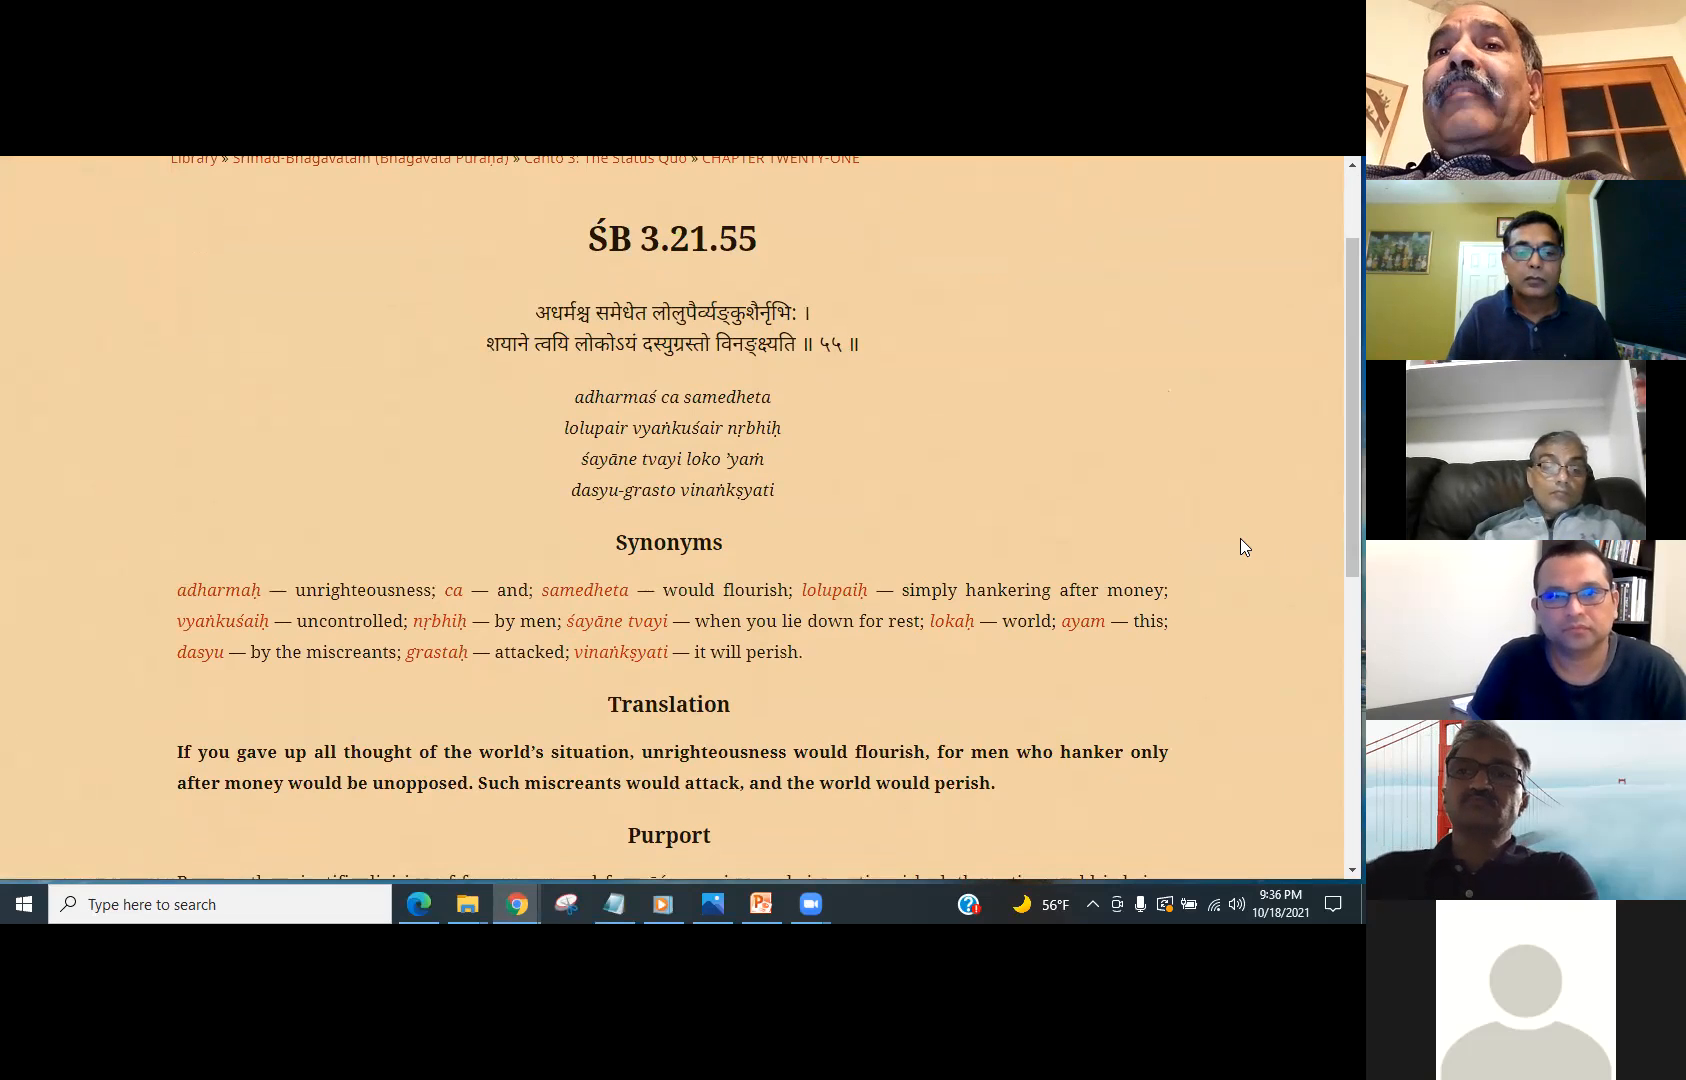
pyautogui.moveTo(1314, 730)
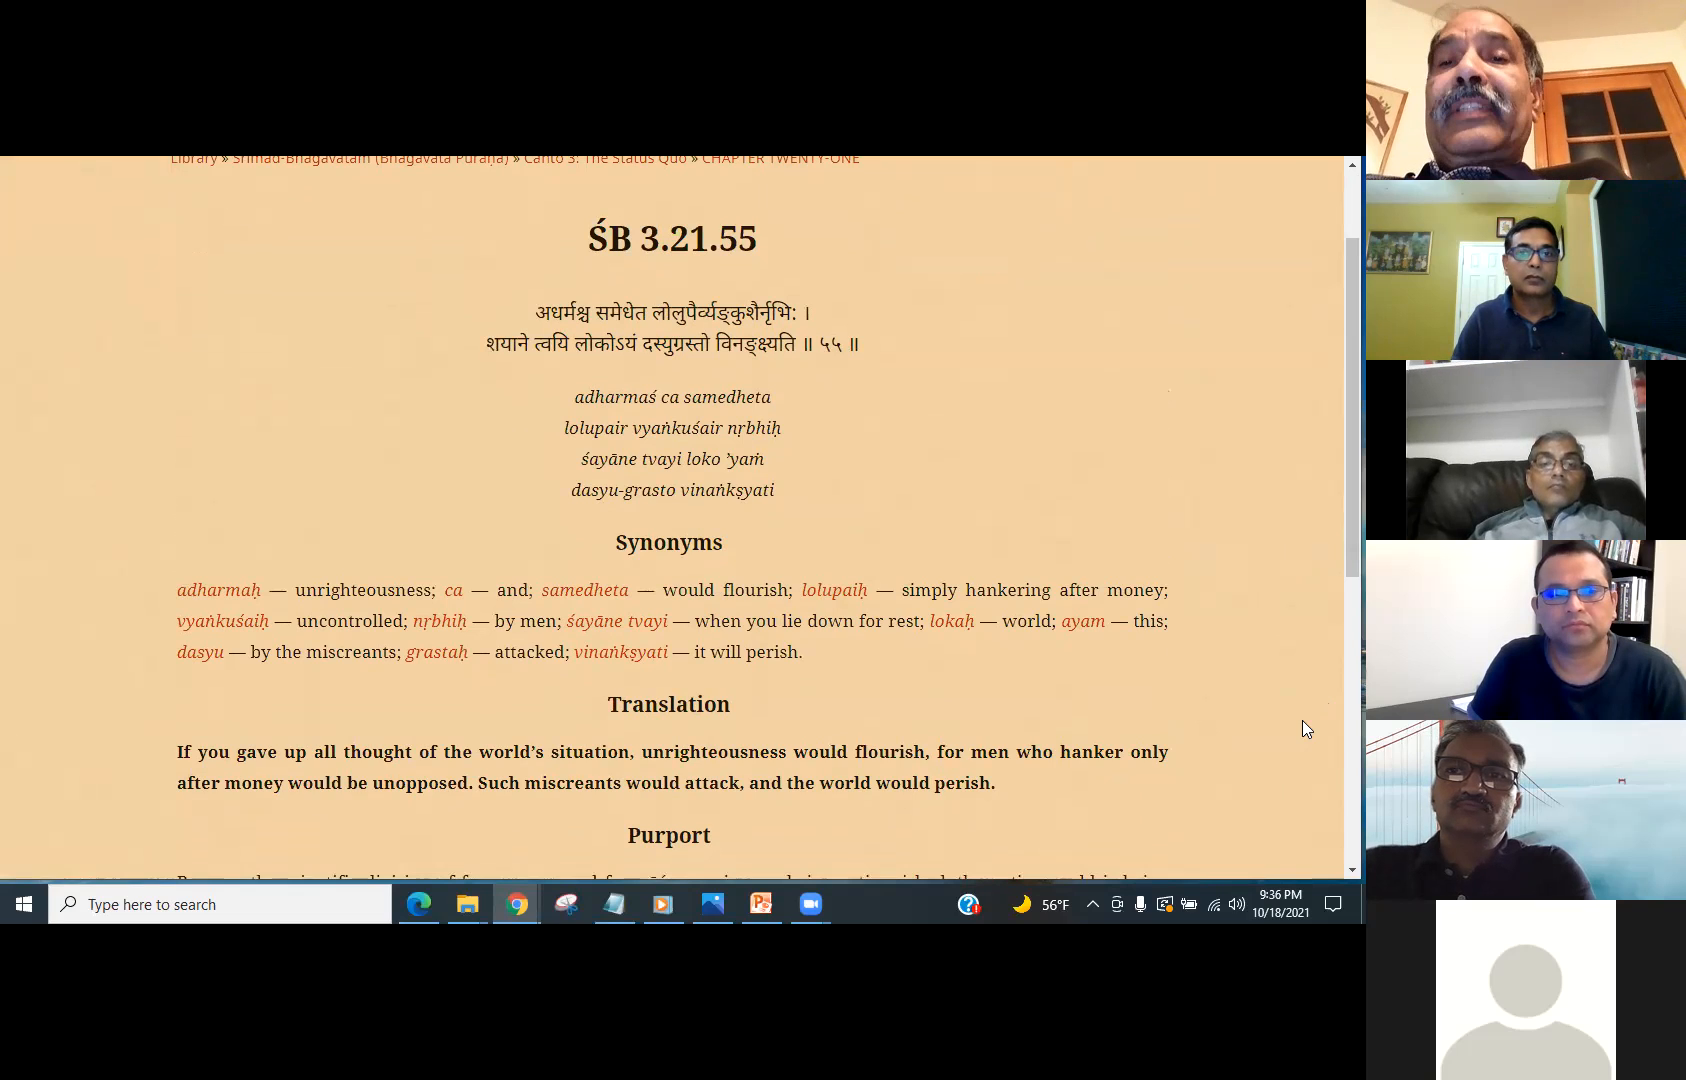
pyautogui.moveTo(1288, 794)
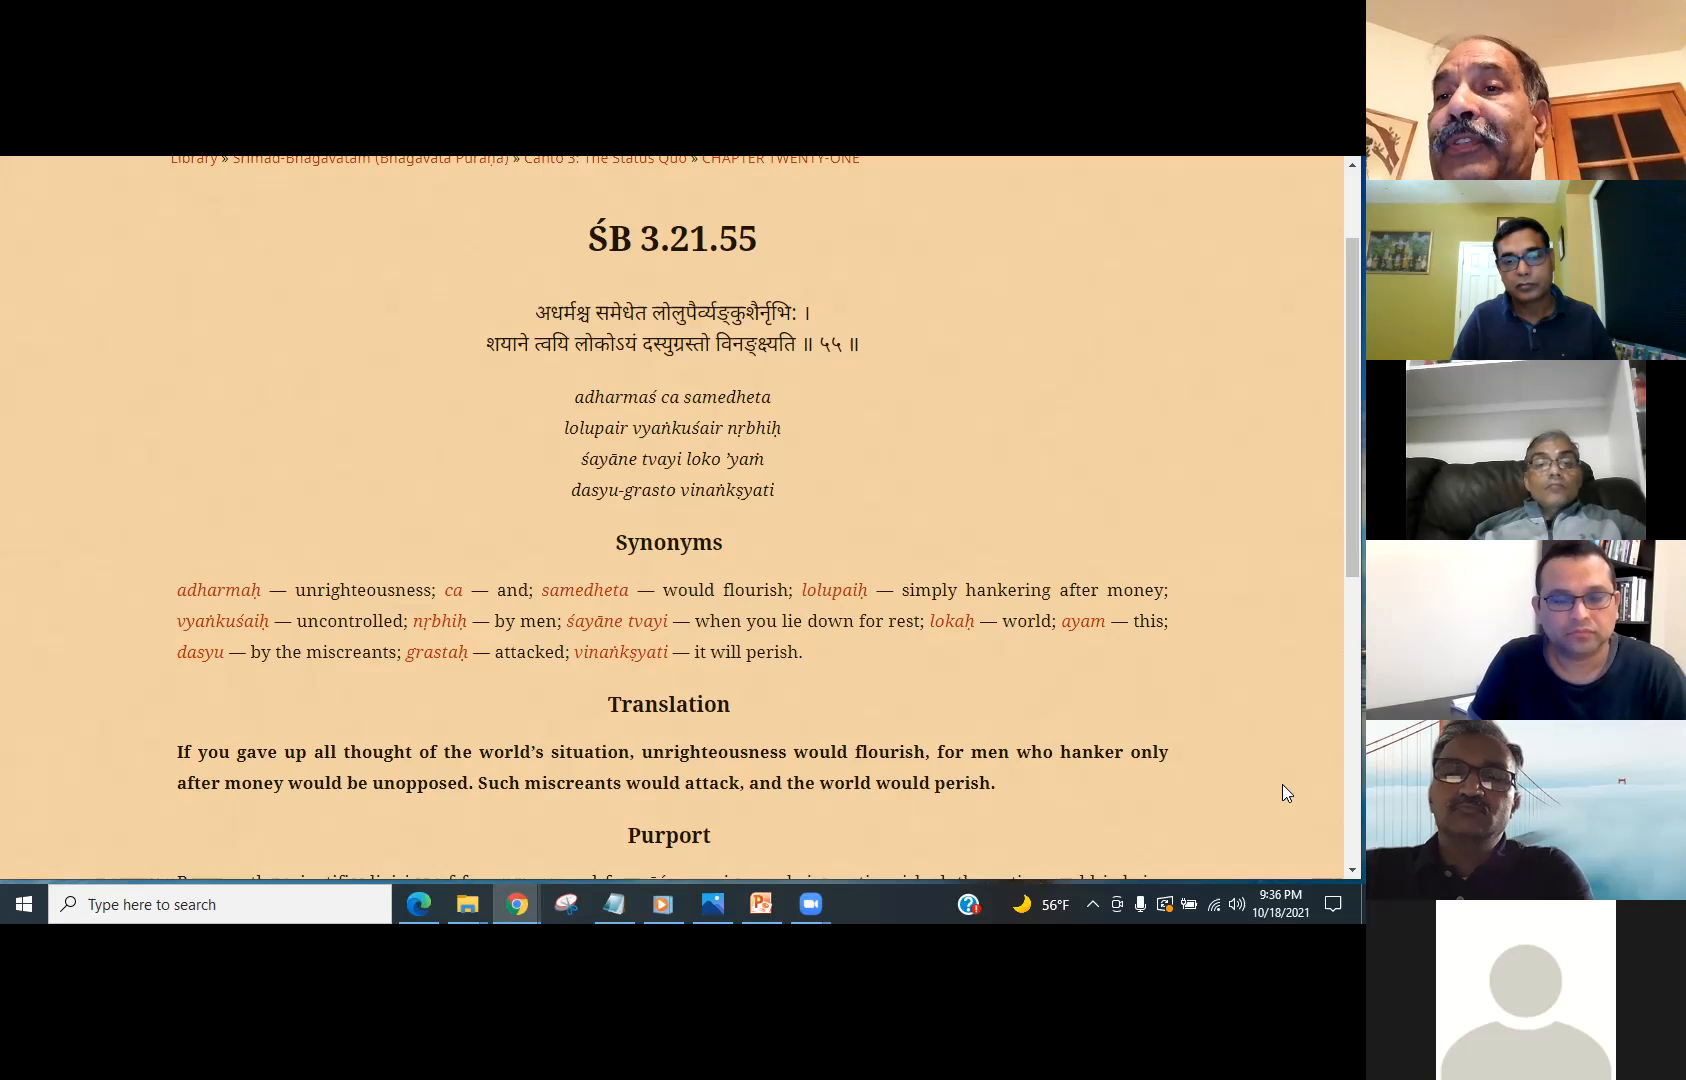
pyautogui.moveTo(1268, 800)
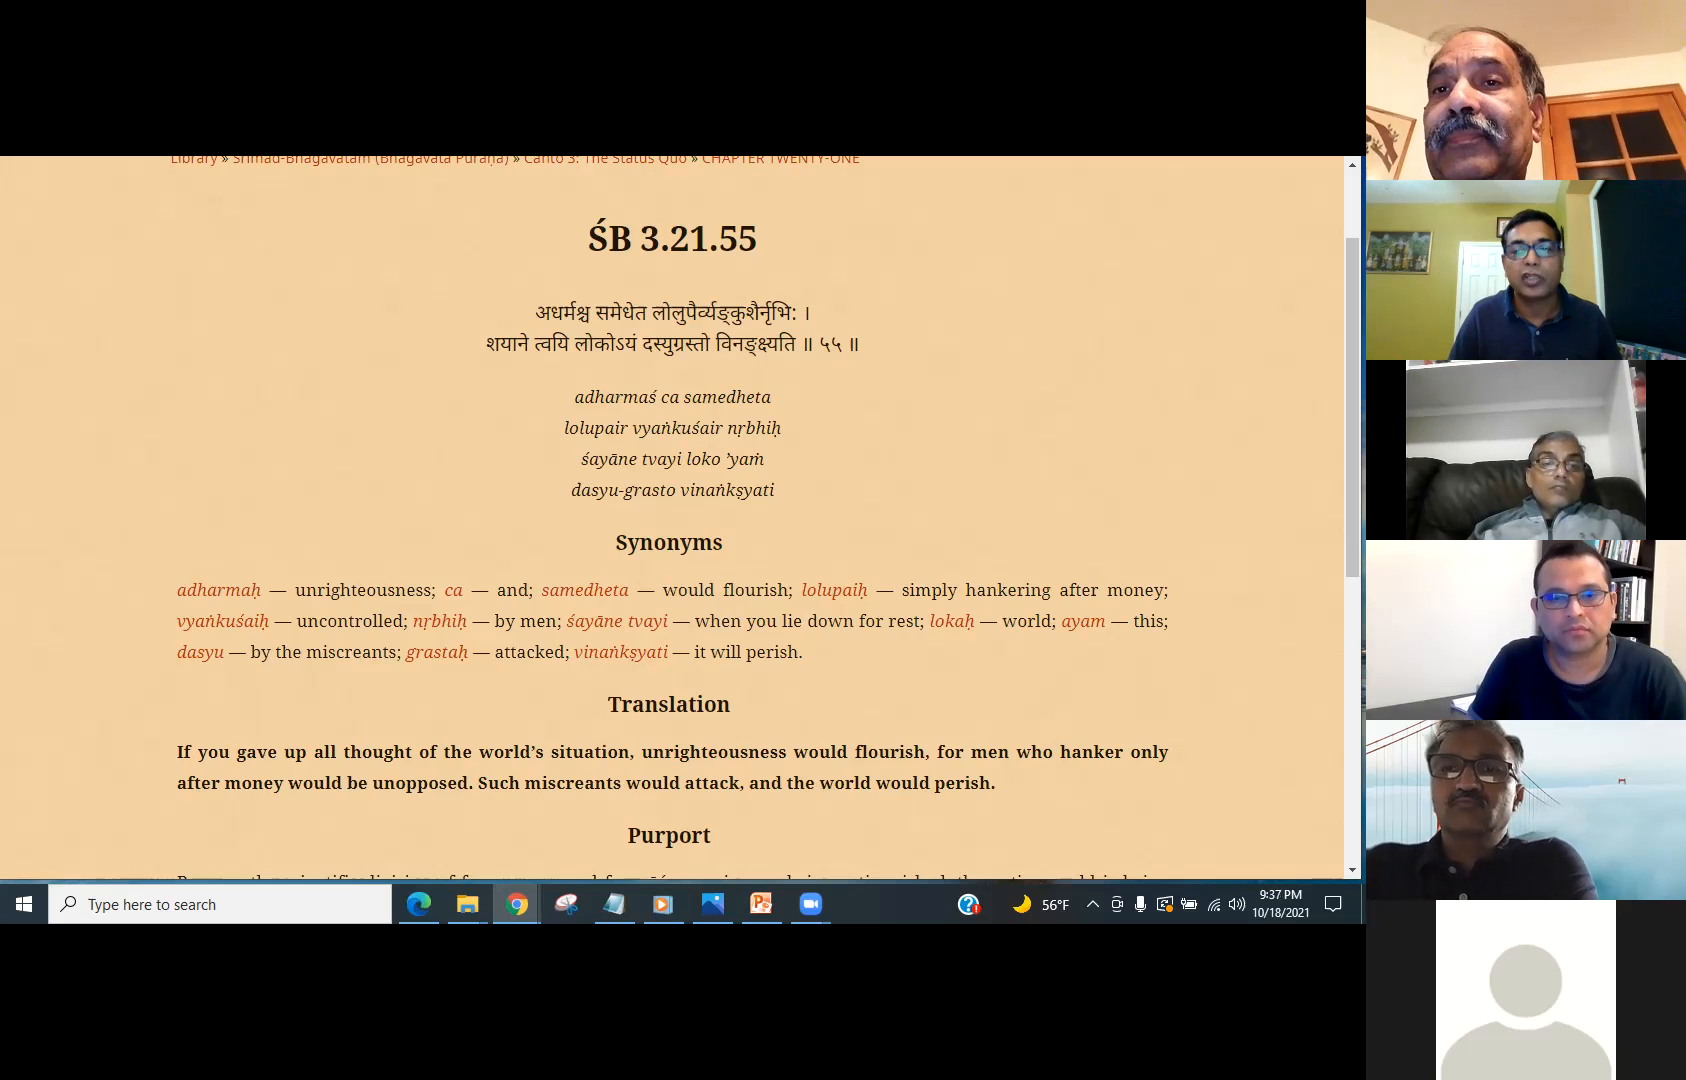
# - Bring the ŚB 3.21.55 purport on caste degradation into view beneath the translation
pyautogui.scroll(-3)
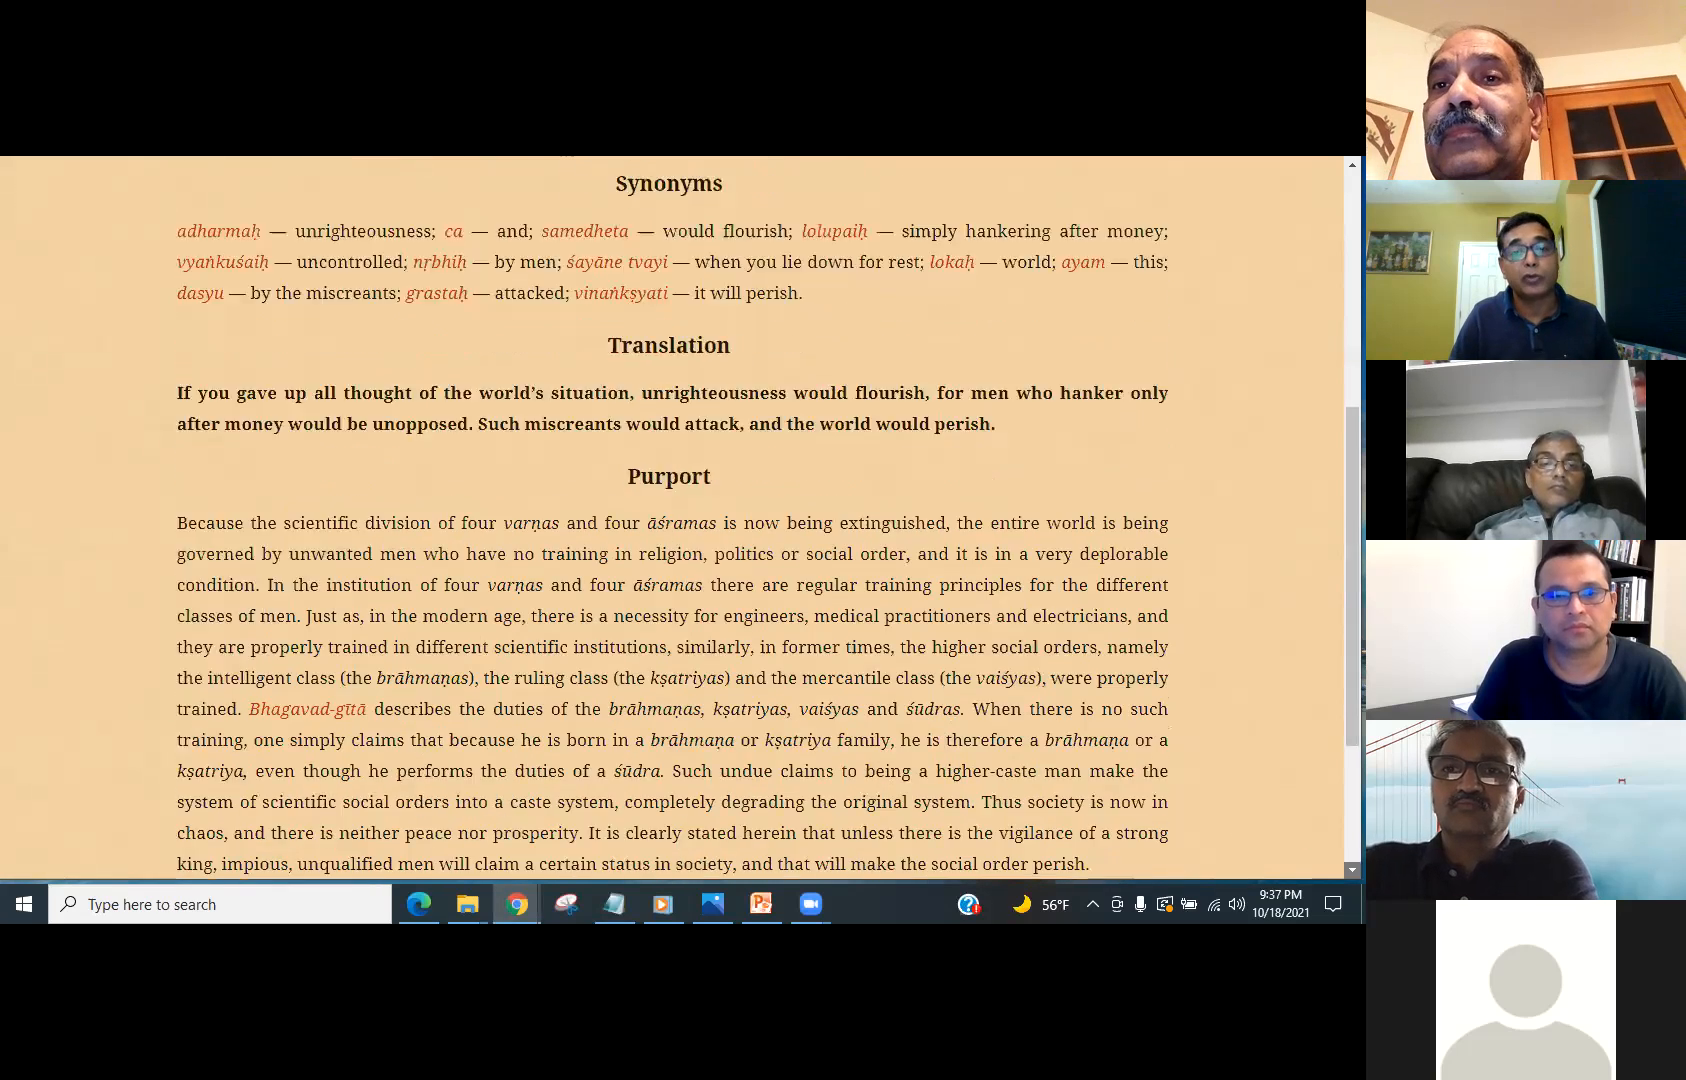
# - Move to ŚB 3.21.56 and highlight the opening of its translation
pyautogui.scroll(-3)
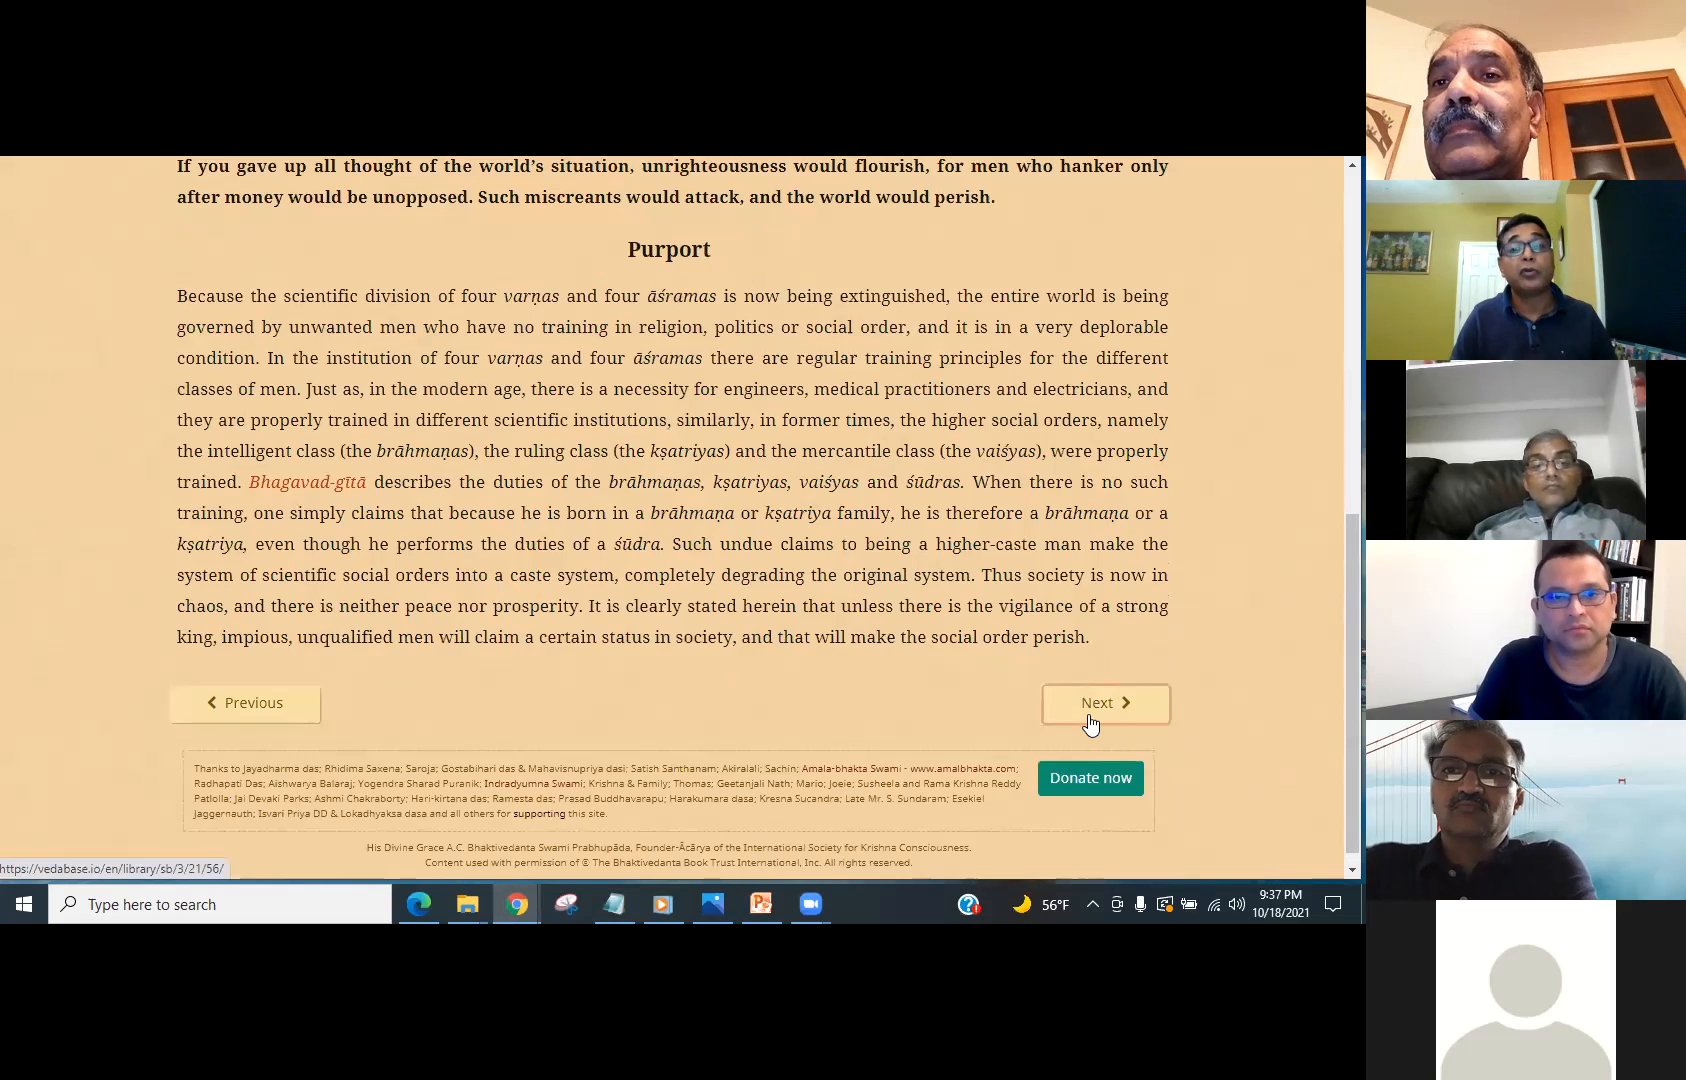
pyautogui.click(1106, 704)
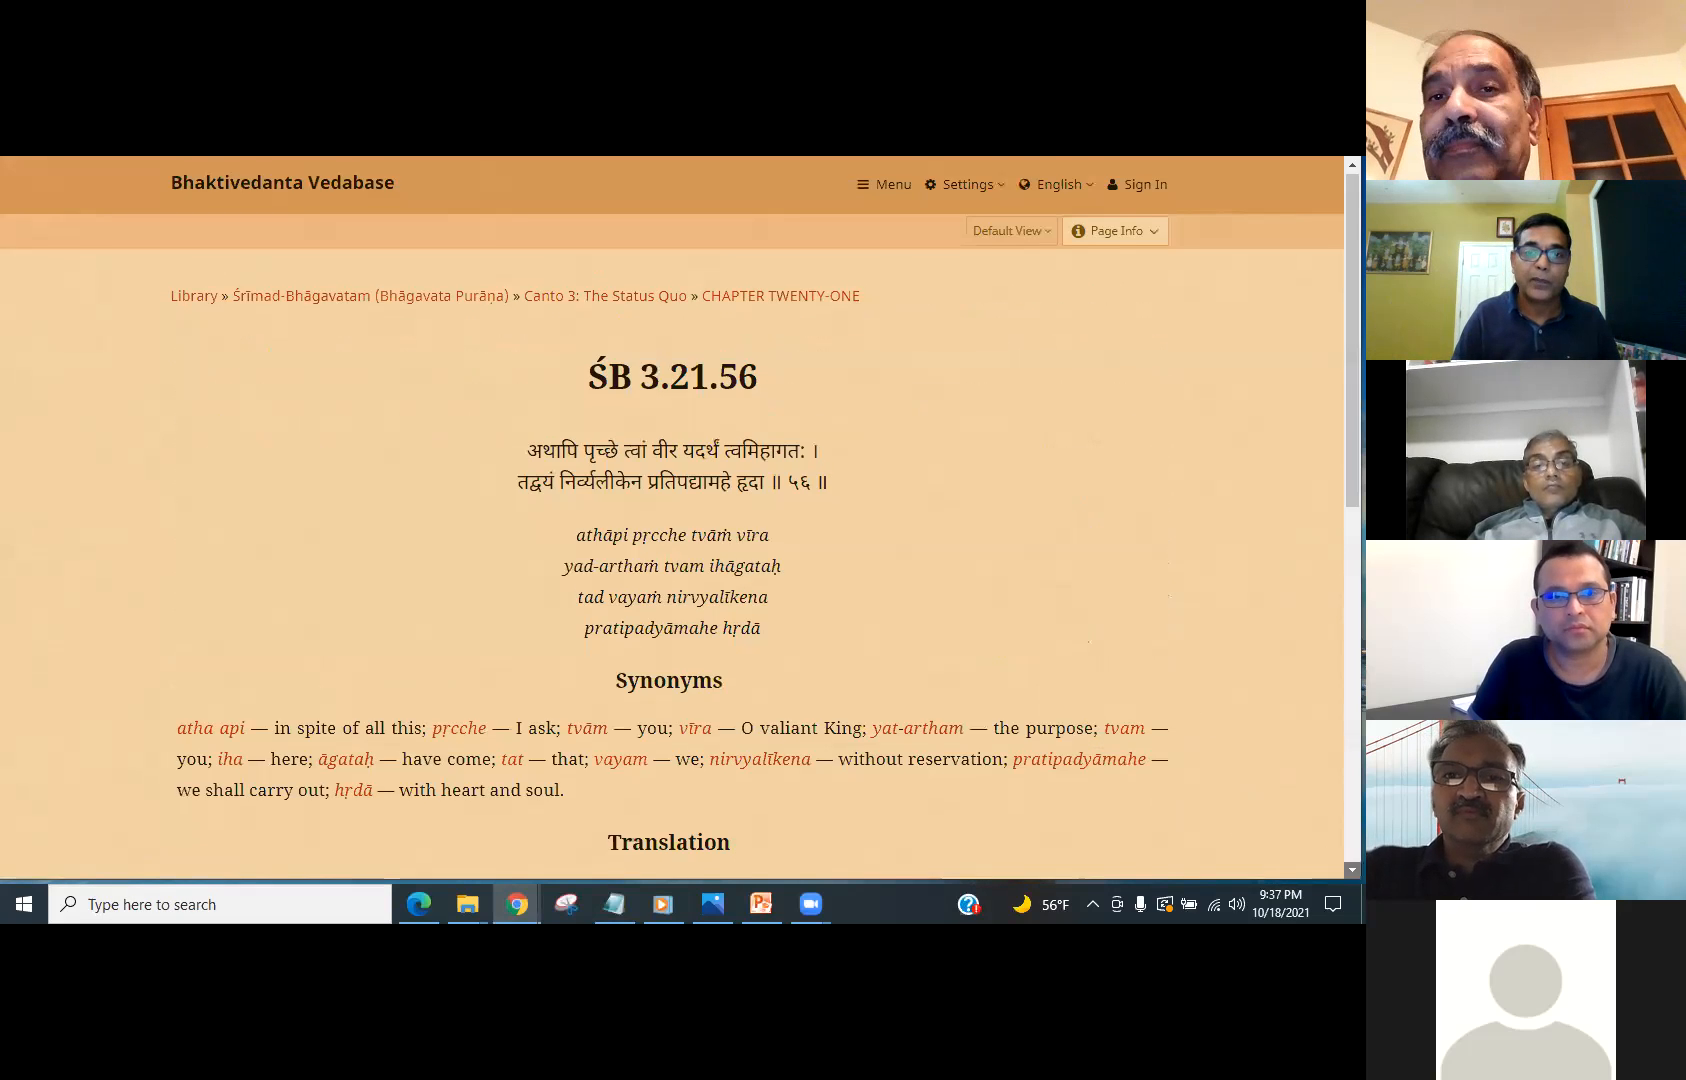
pyautogui.scroll(-3)
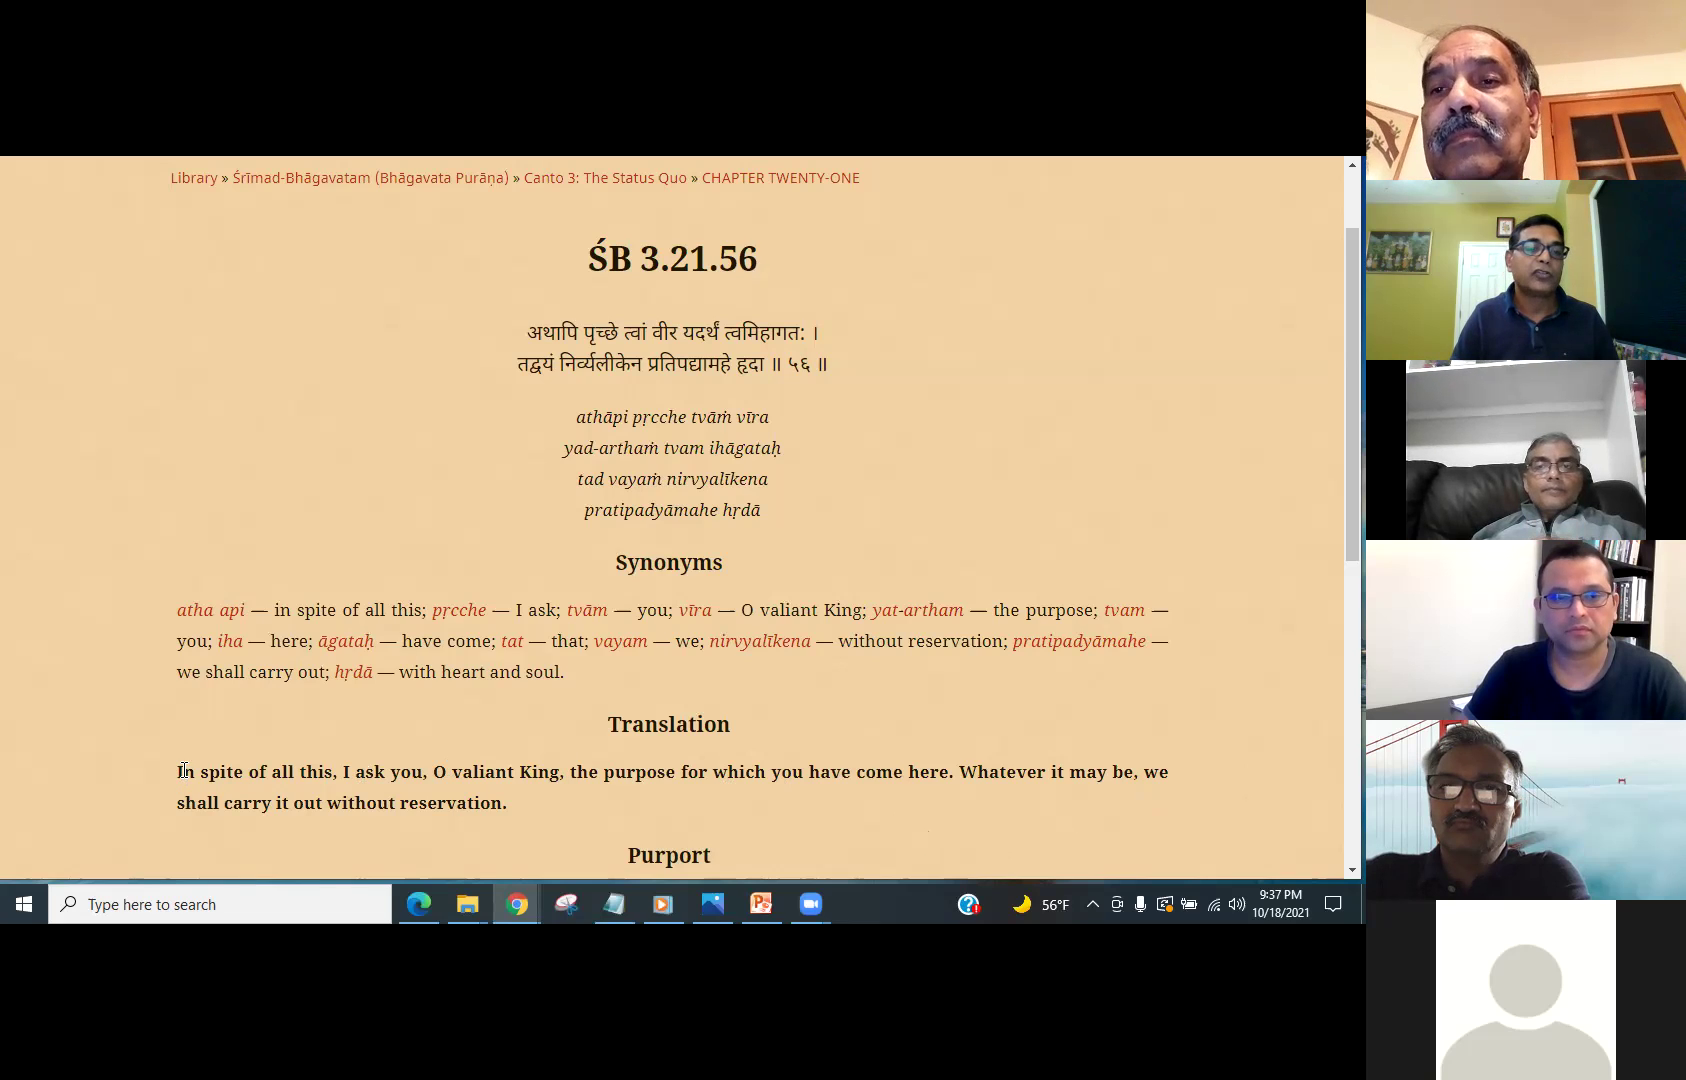
pyautogui.moveTo(178, 772); pyautogui.dragTo(394, 802)
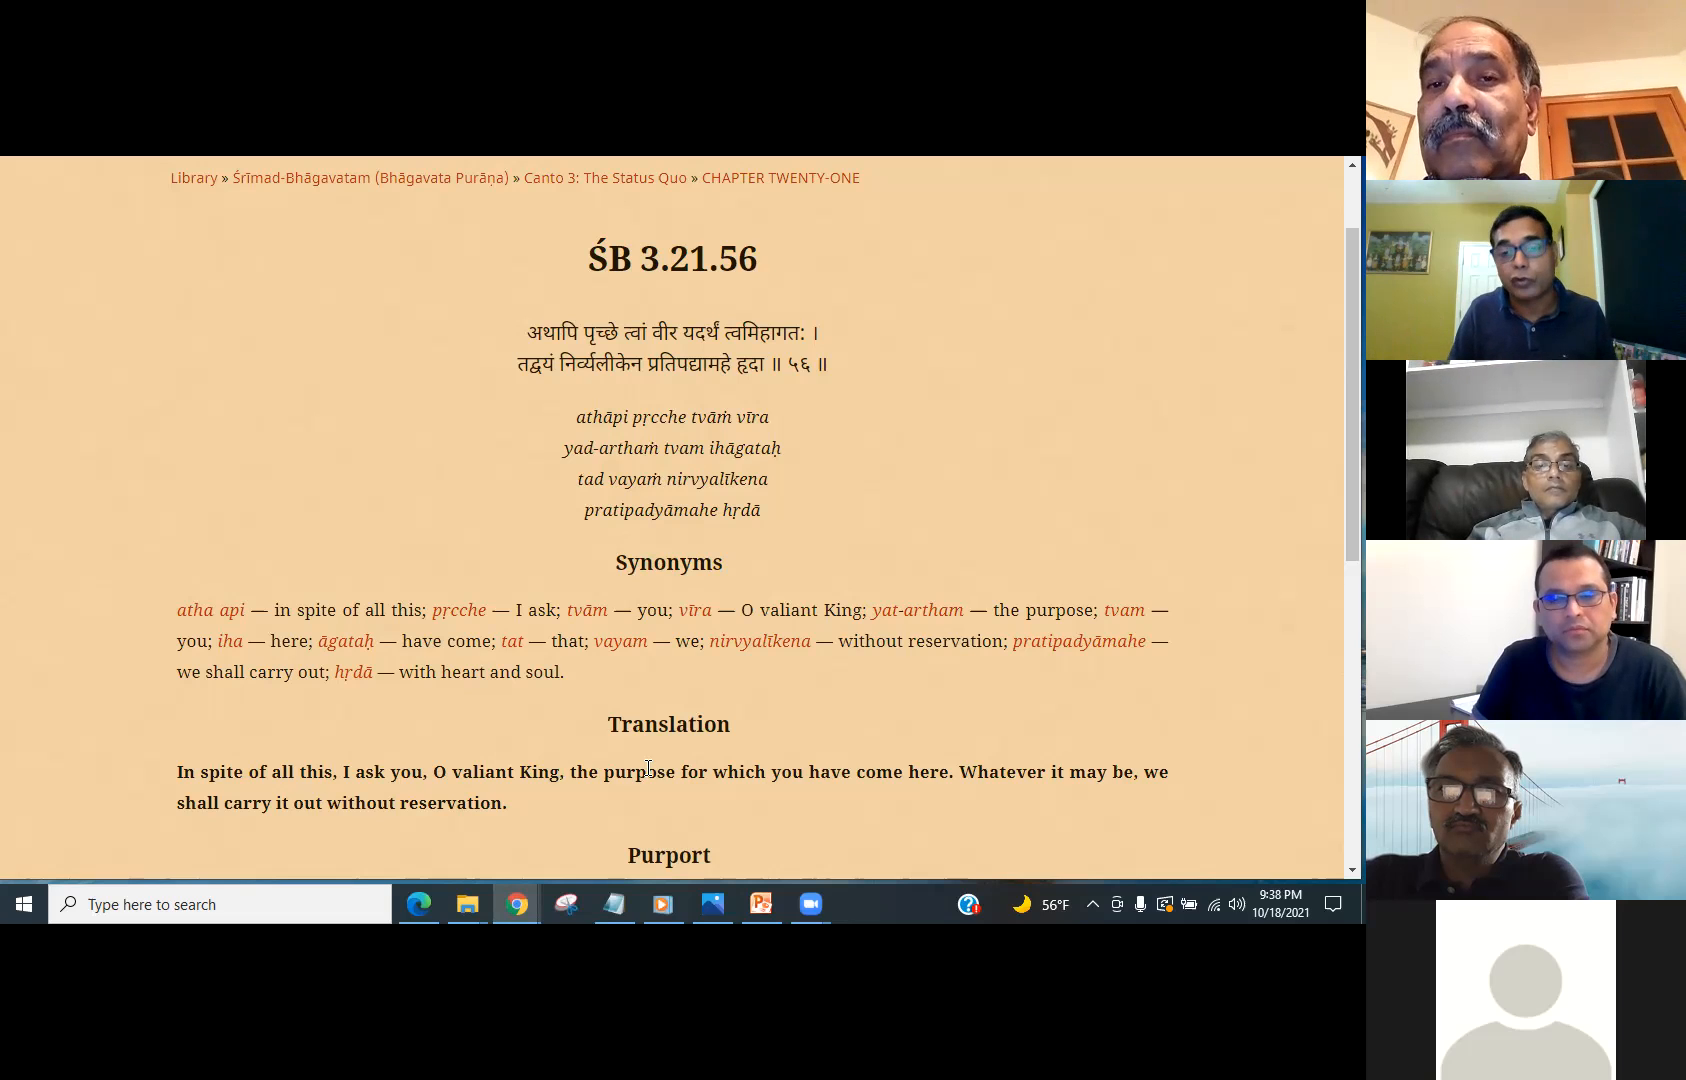
# - Highlight 'the purpose for which you have come here' through 'carry it out without reservation'
pyautogui.moveTo(564, 772); pyautogui.dragTo(780, 772)
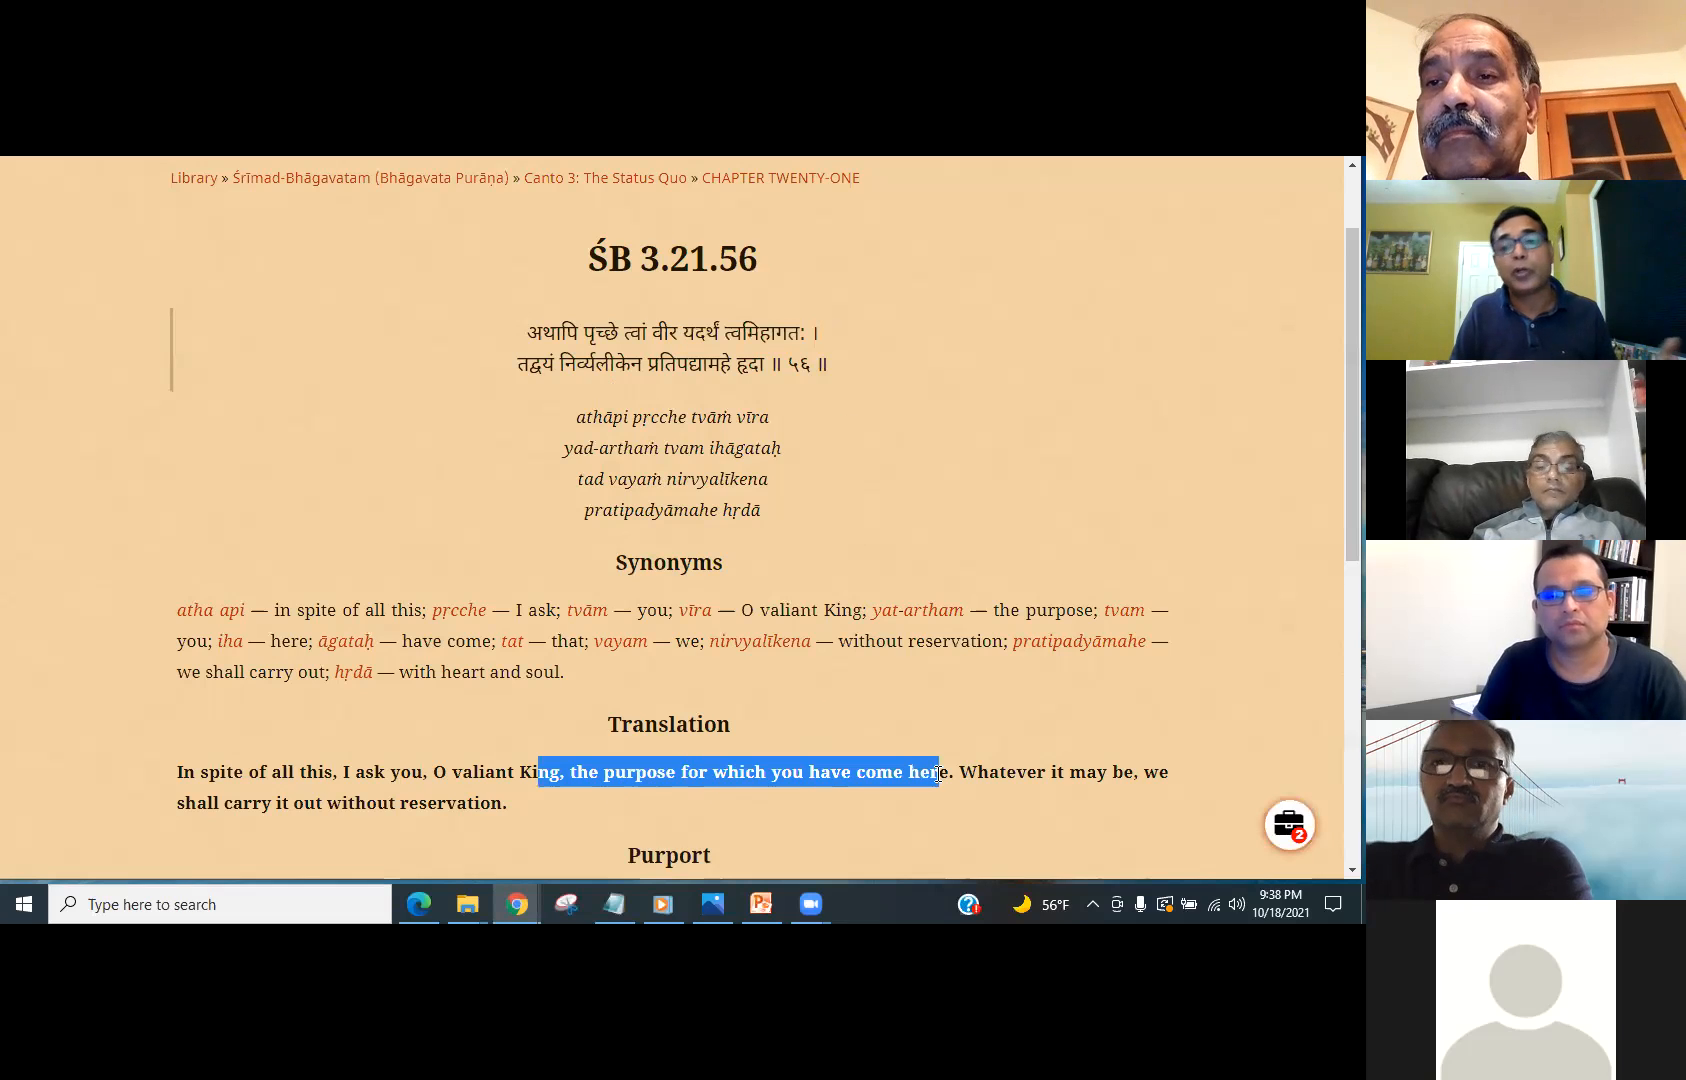
pyautogui.moveTo(936, 772); pyautogui.dragTo(1010, 772)
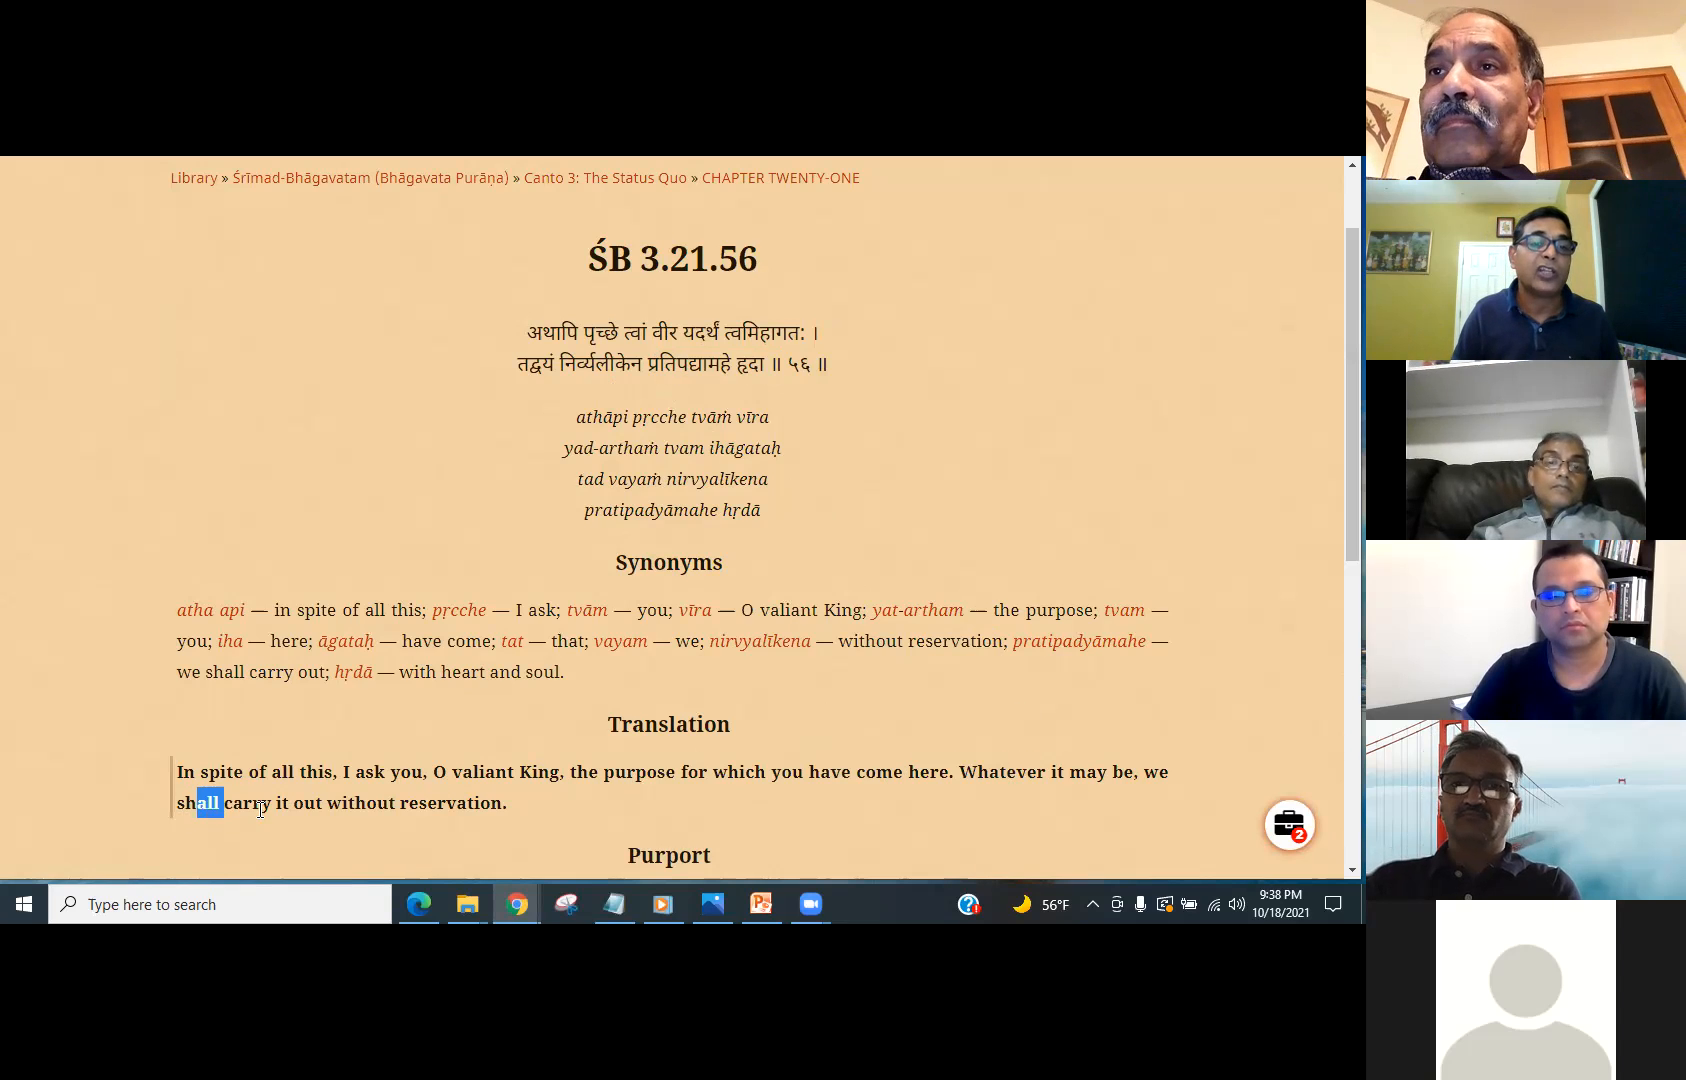
pyautogui.moveTo(210, 802); pyautogui.dragTo(506, 802)
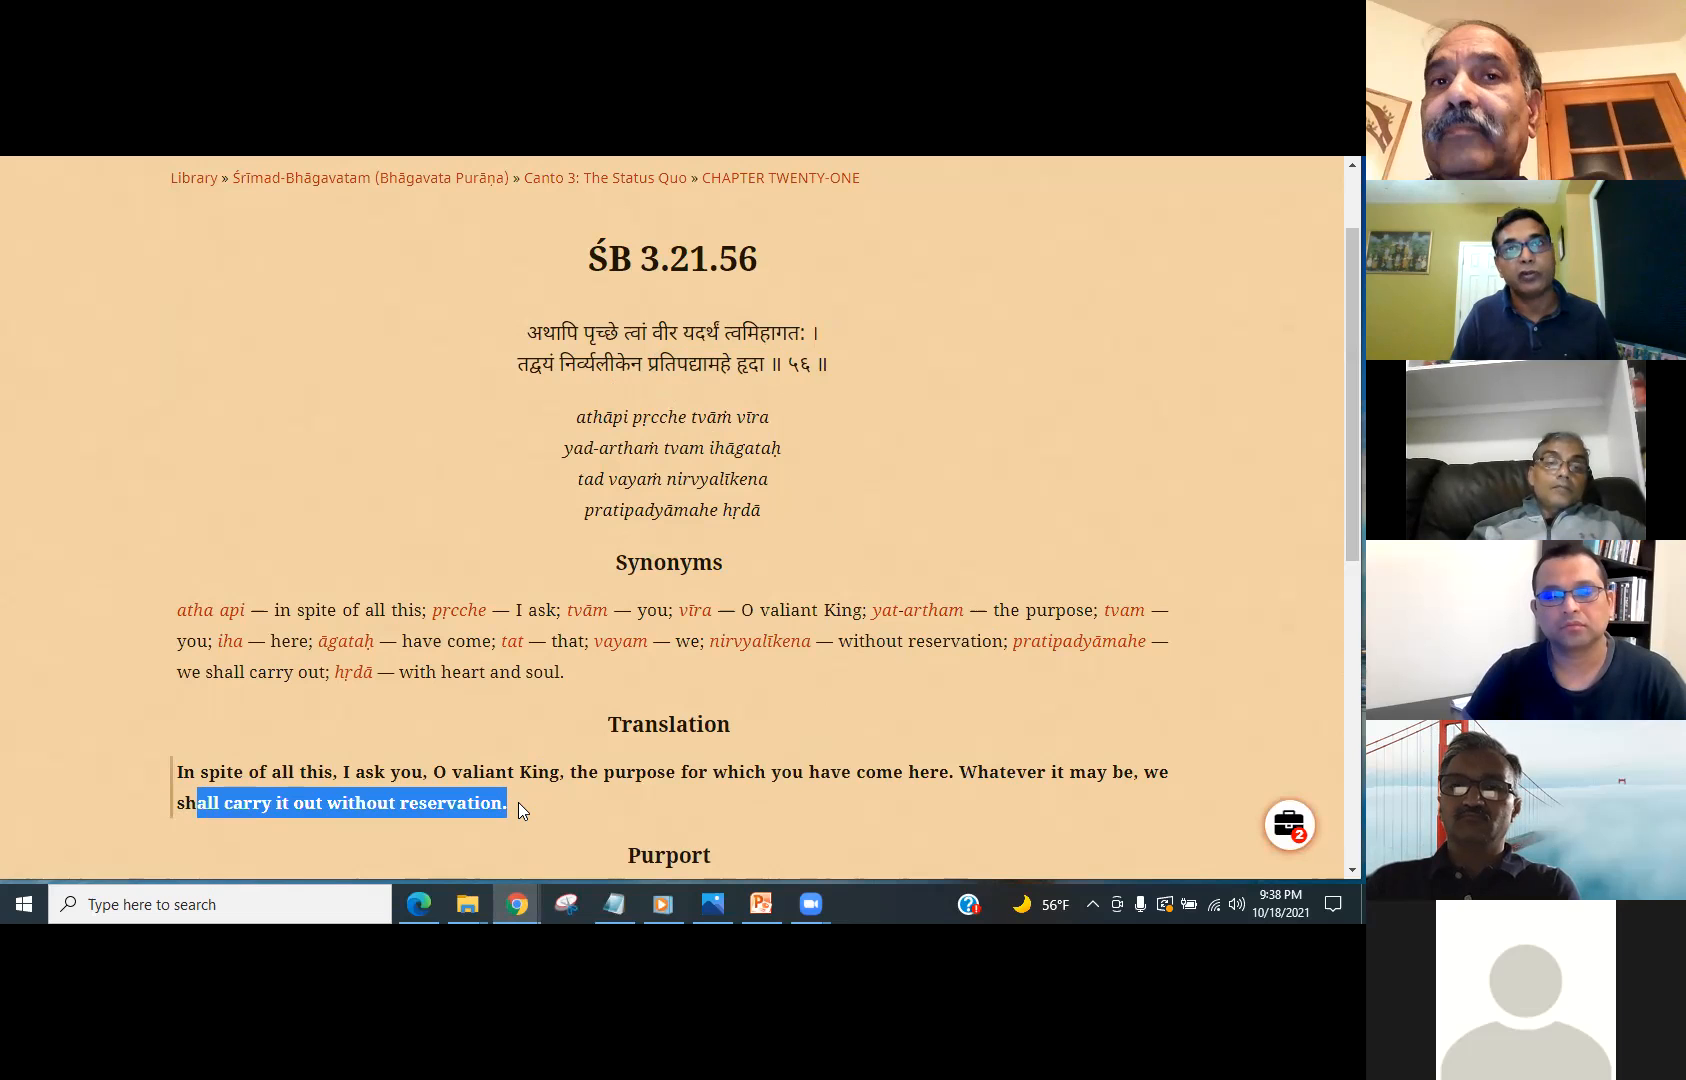
# - Highlight the 'Thus end the Bhaktivedanta purports' sentence closing Canto Three, Chapter Twenty-one
pyautogui.scroll(-3)
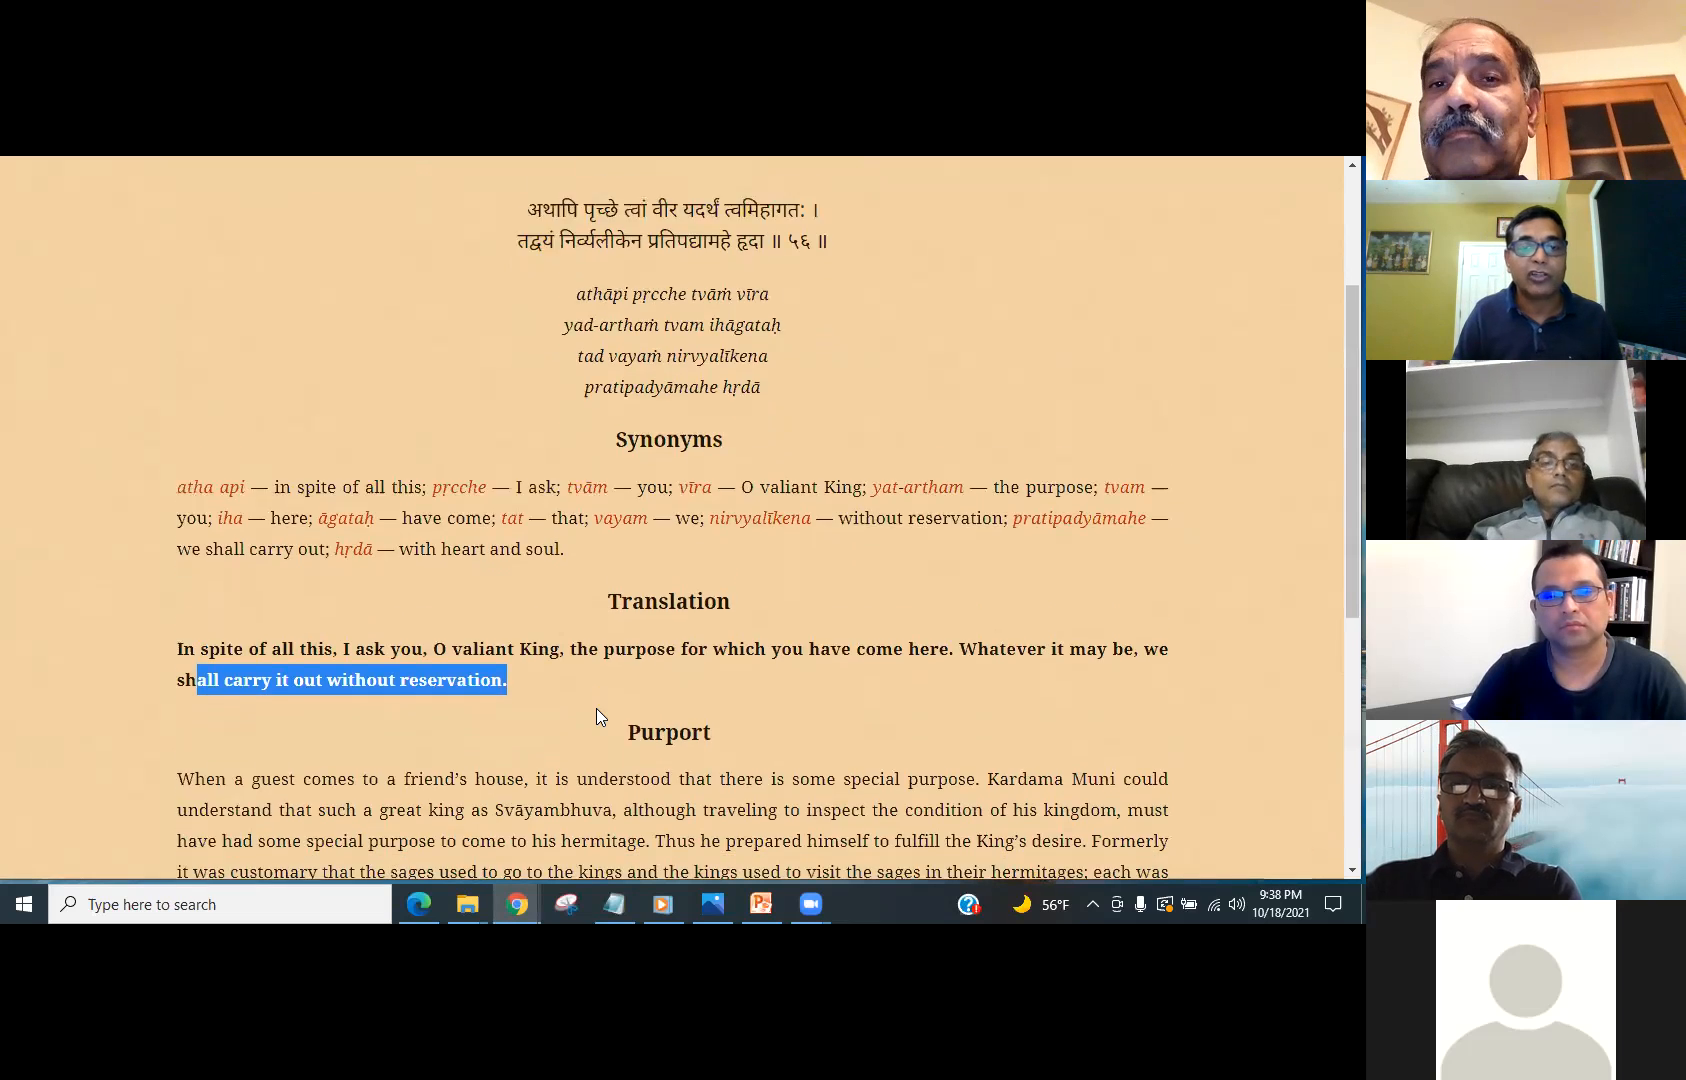
pyautogui.scroll(-3)
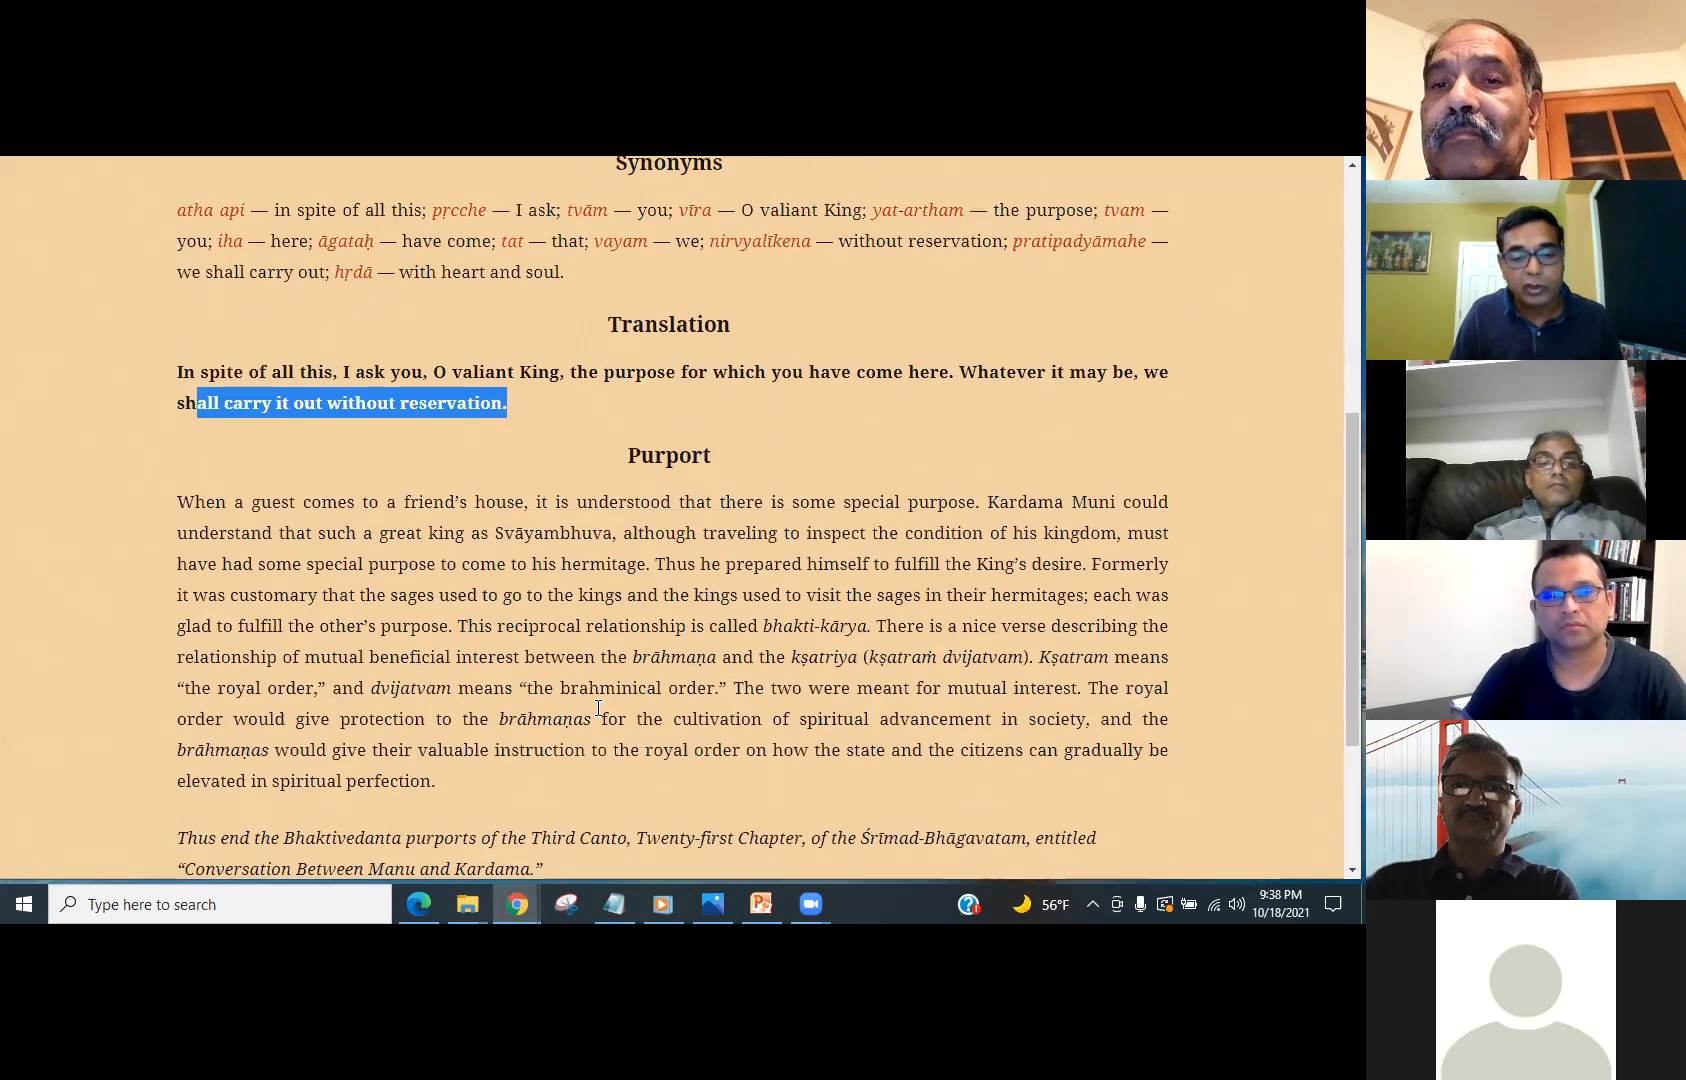
pyautogui.scroll(-3)
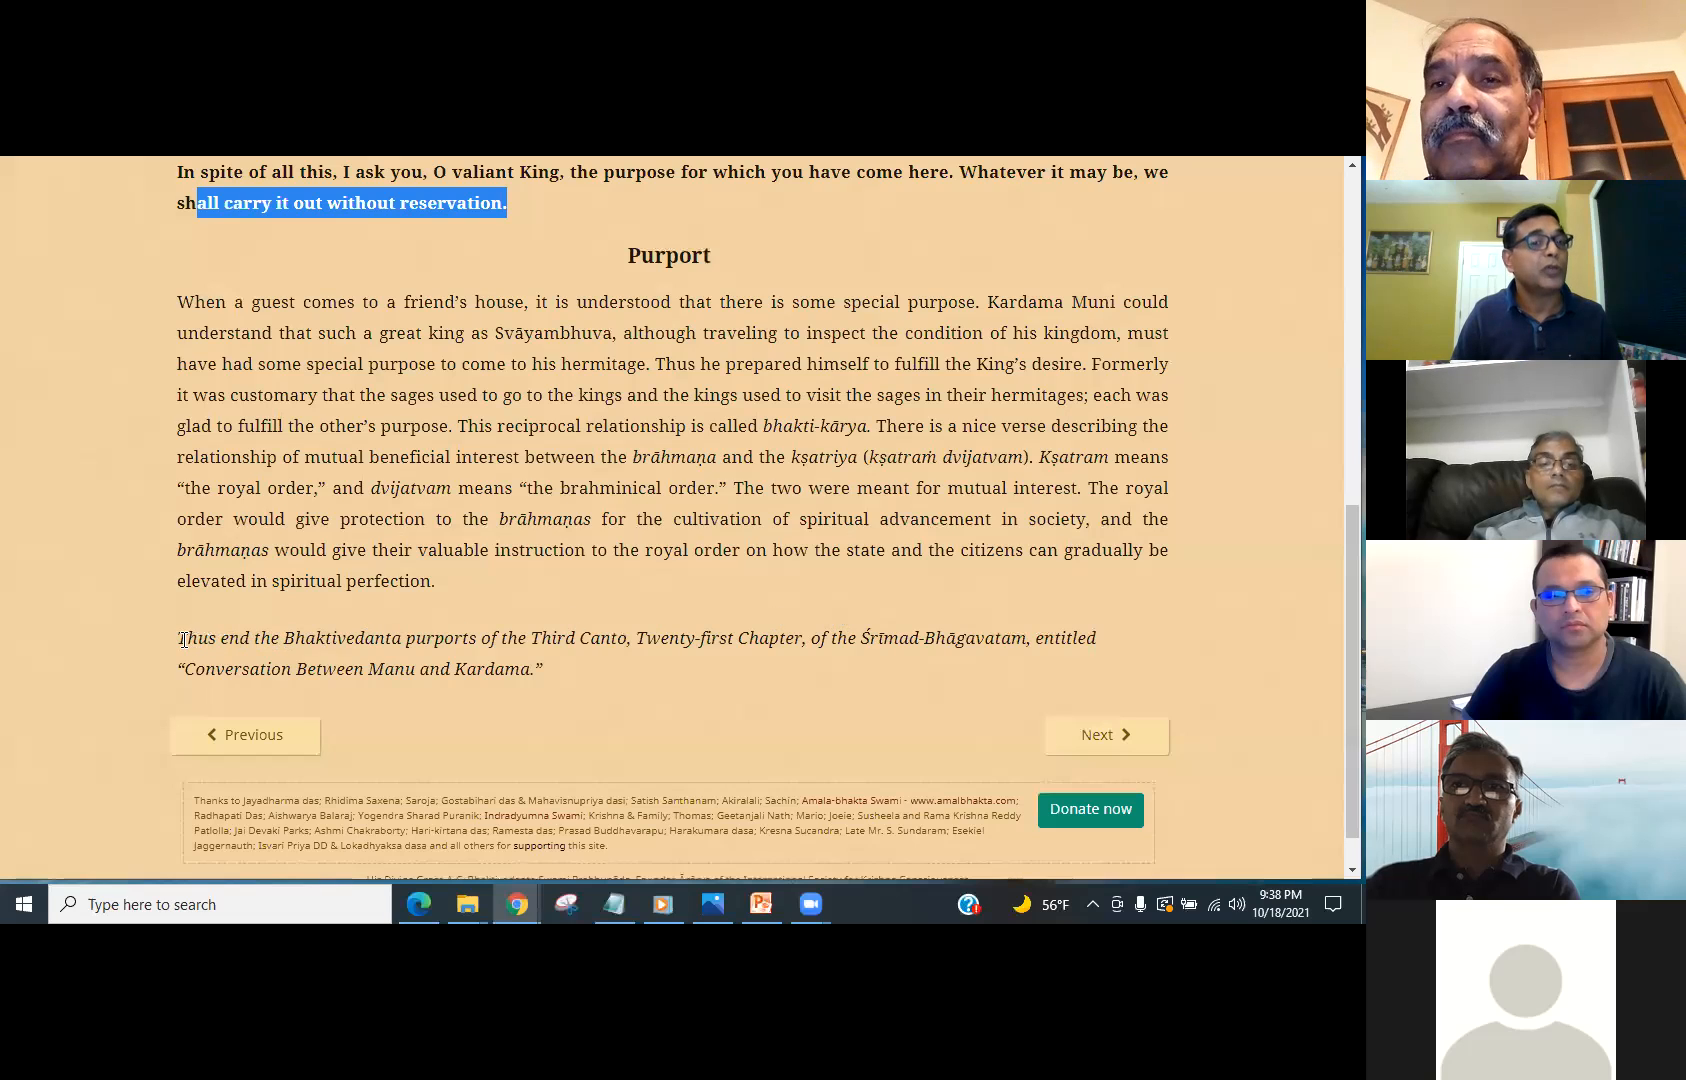
pyautogui.moveTo(178, 638); pyautogui.dragTo(394, 668)
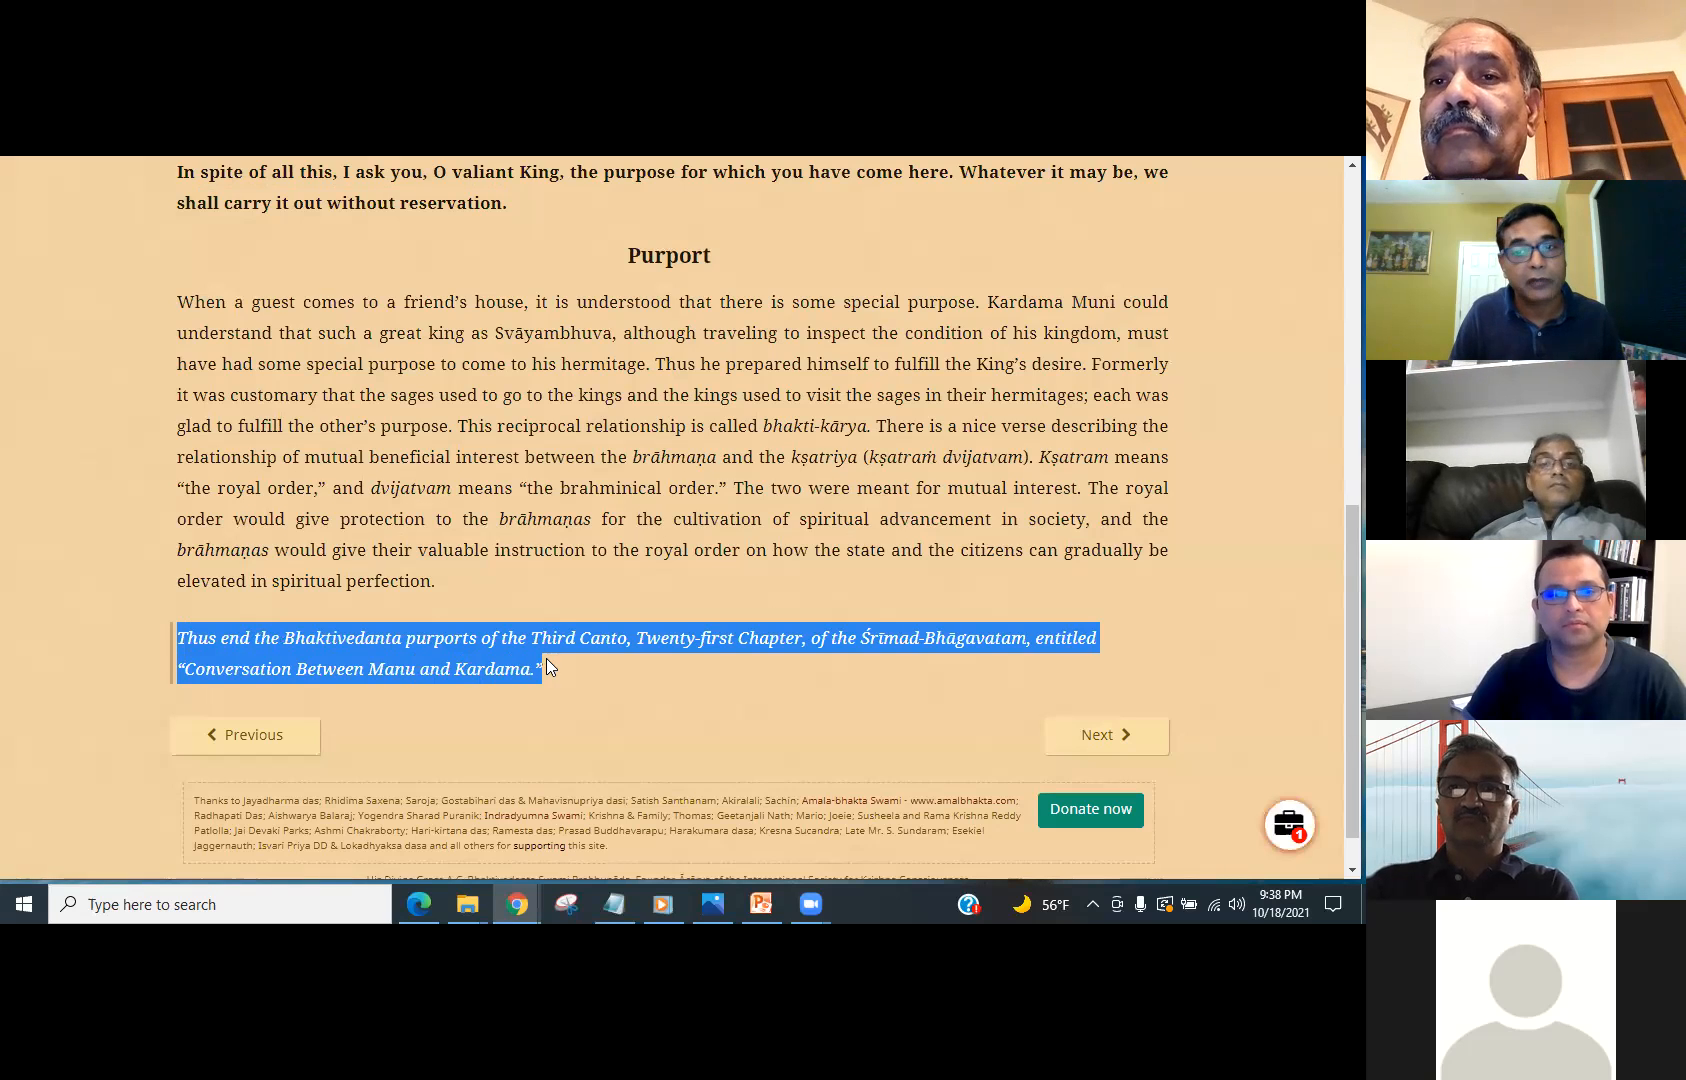
pyautogui.moveTo(318, 696)
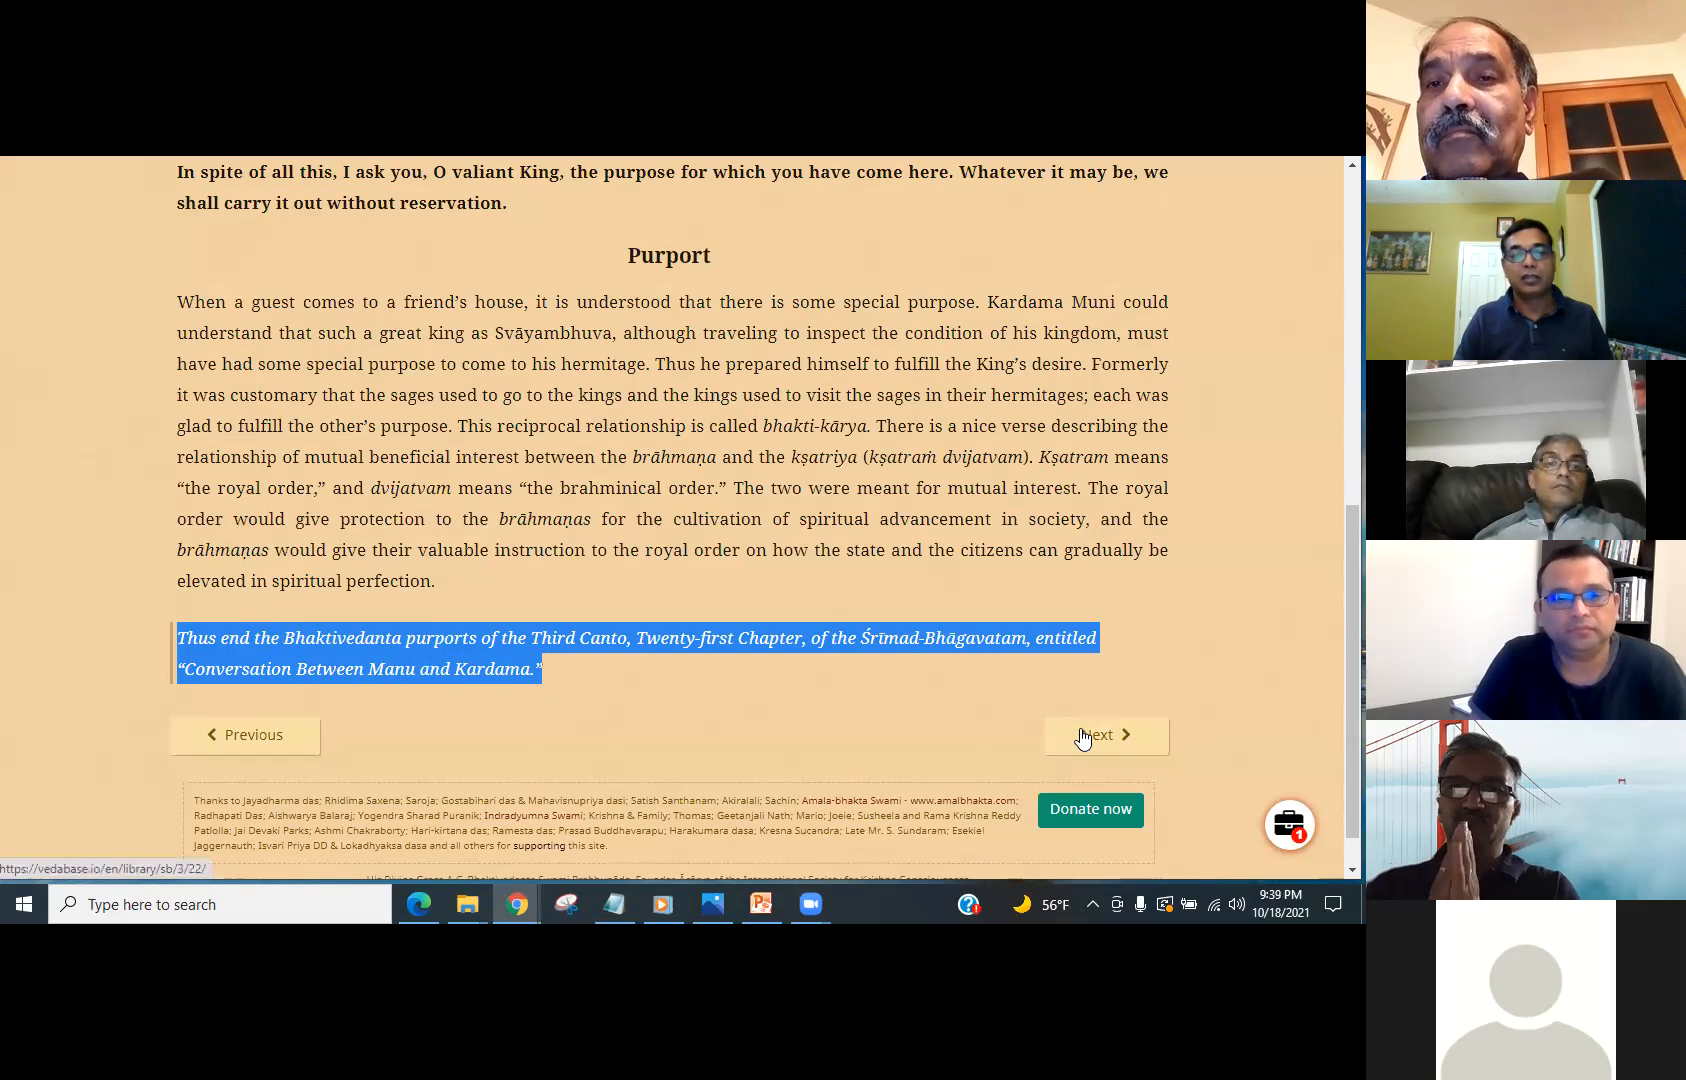
# - Move into Chapter Twenty-two and open its first verse, ŚB 3.22.1
pyautogui.click(1100, 736)
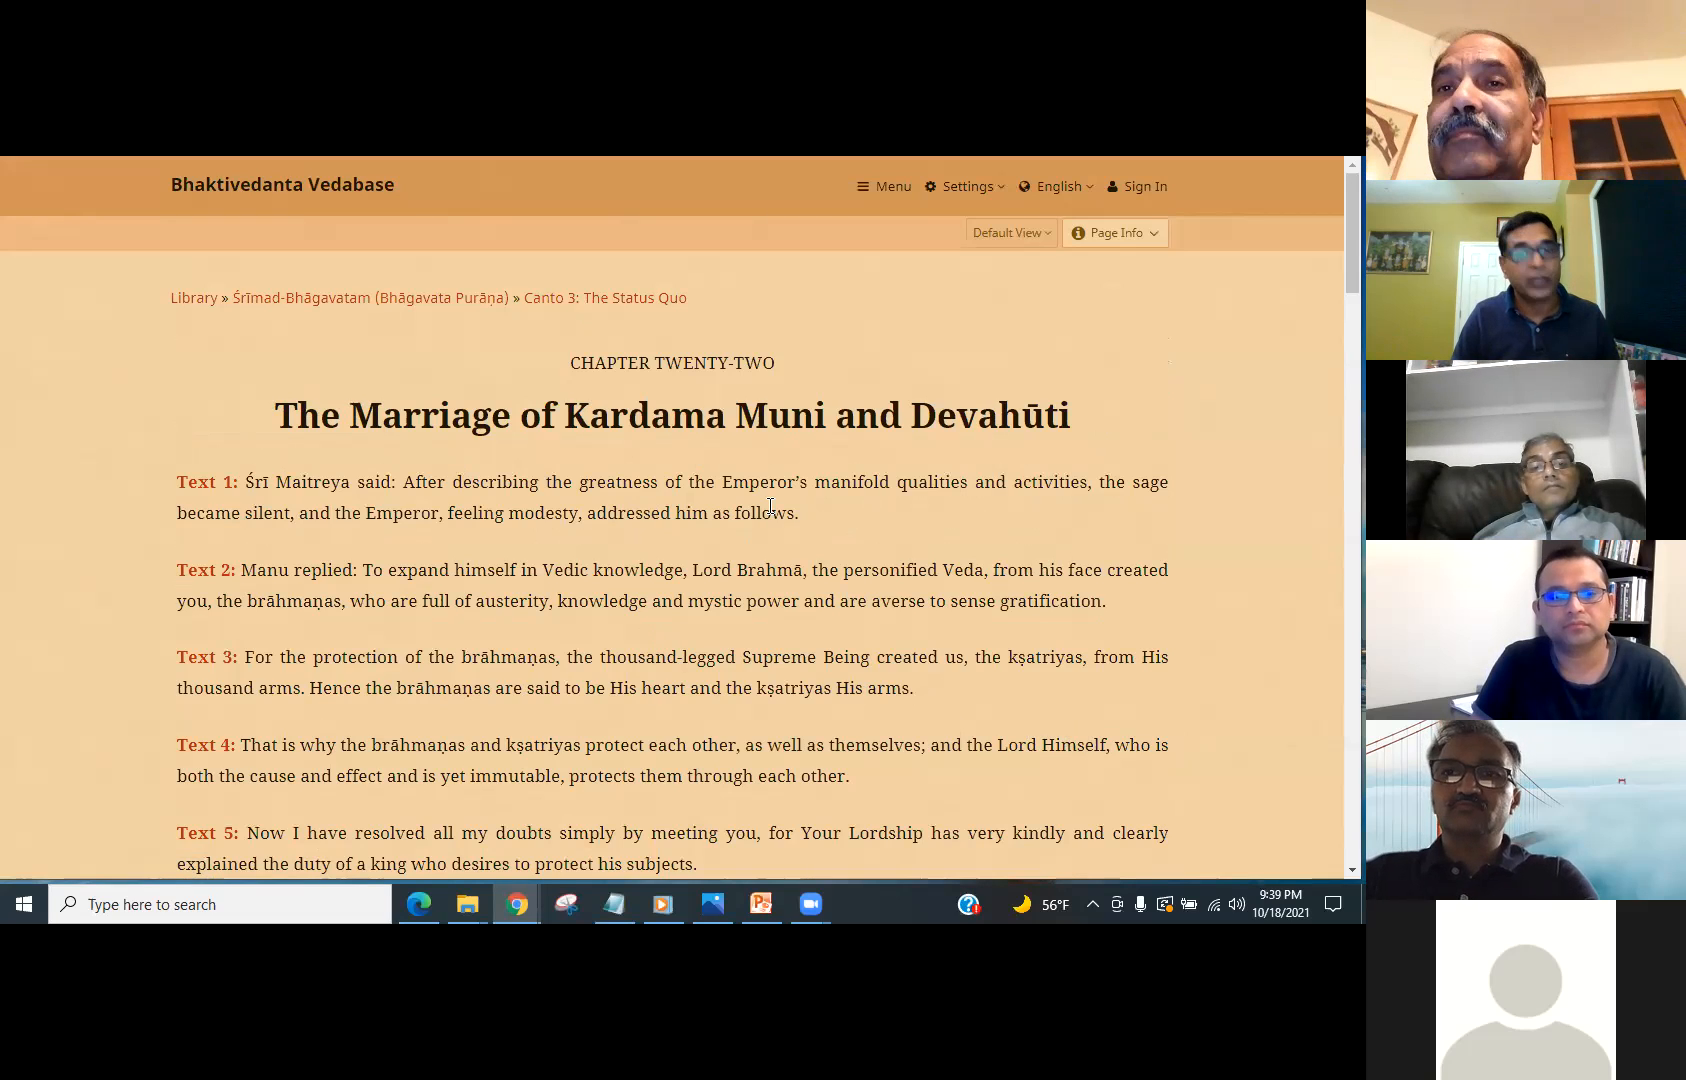
pyautogui.moveTo(270, 414); pyautogui.dragTo(438, 414)
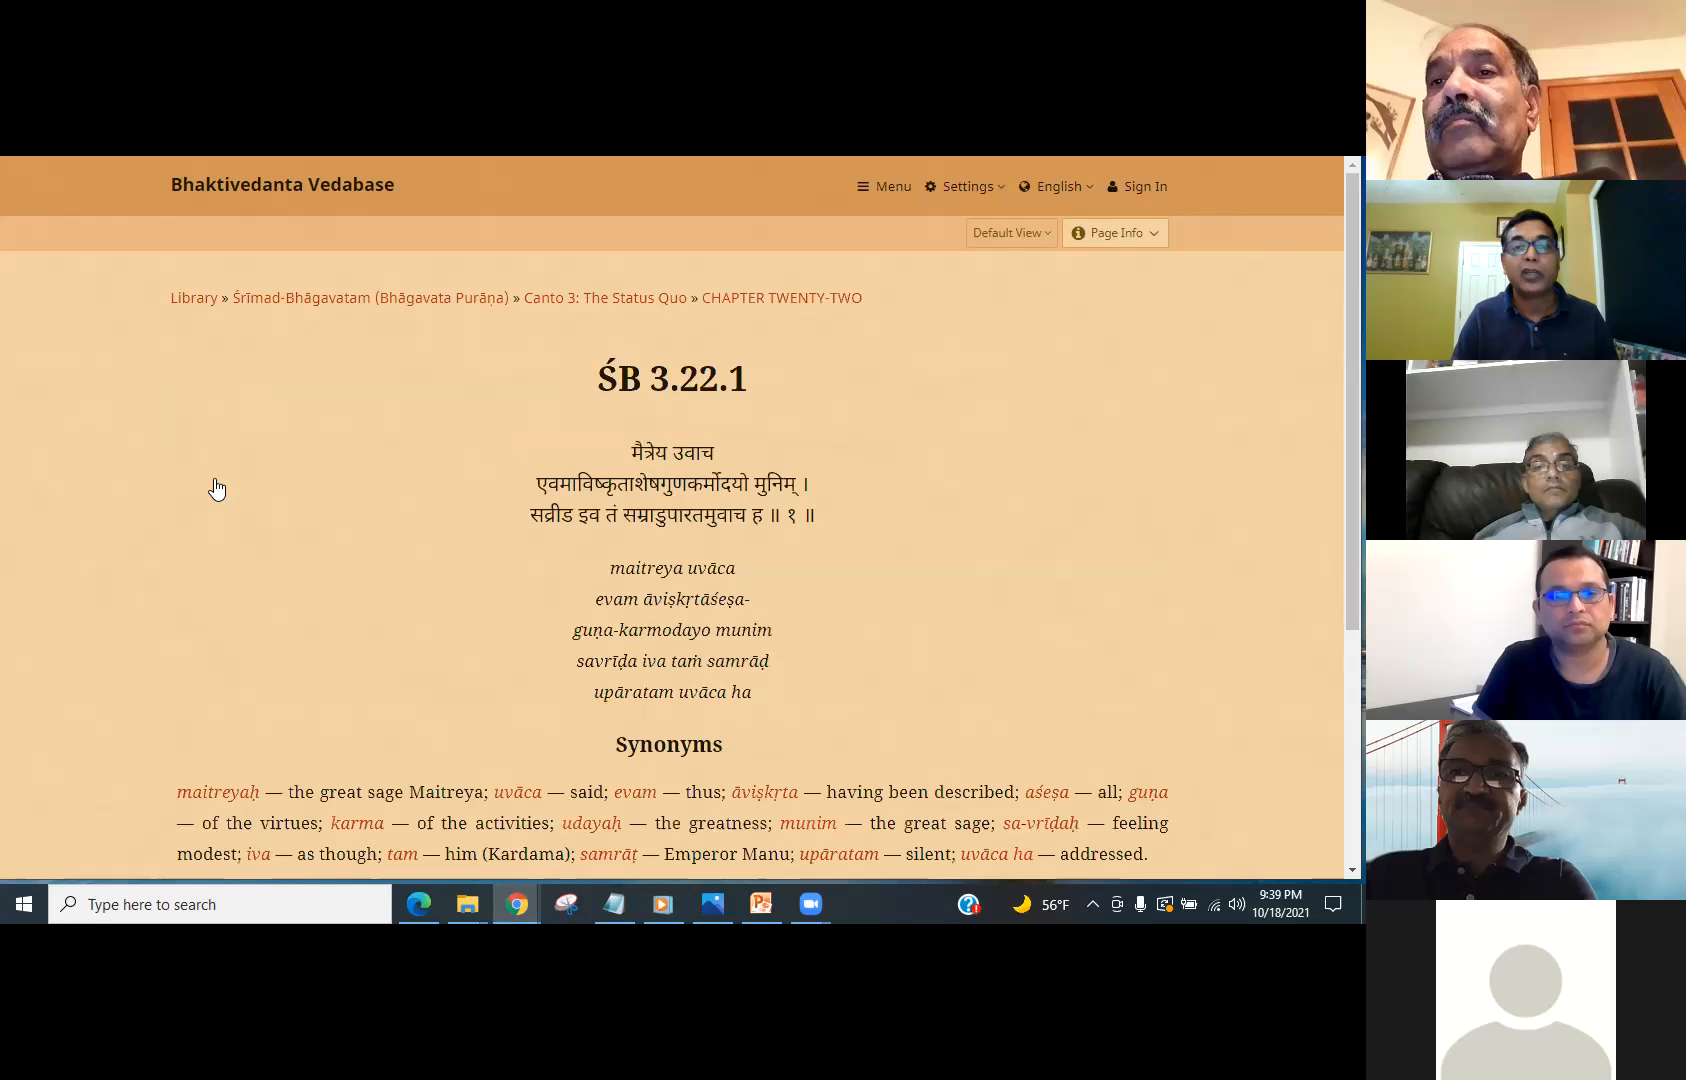
# - Highlight Maitreya's opening sentence in the ŚB 3.22.1 translation
pyautogui.scroll(-3)
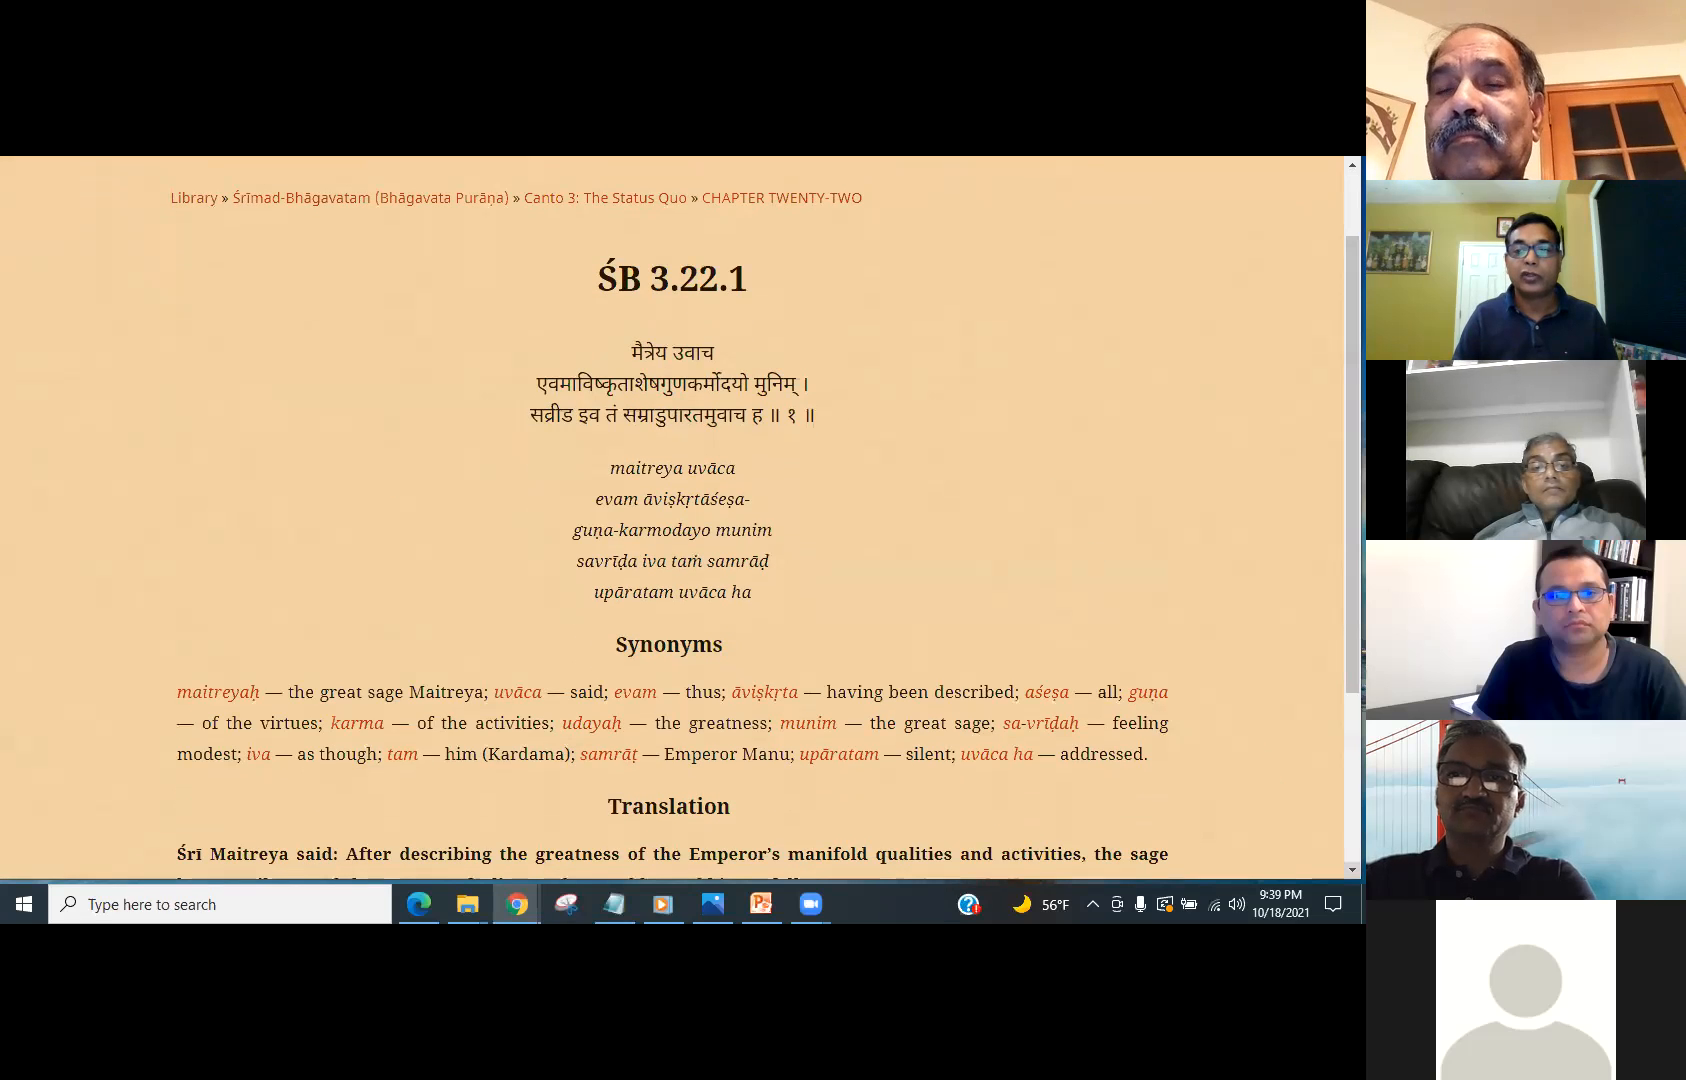
pyautogui.scroll(-3)
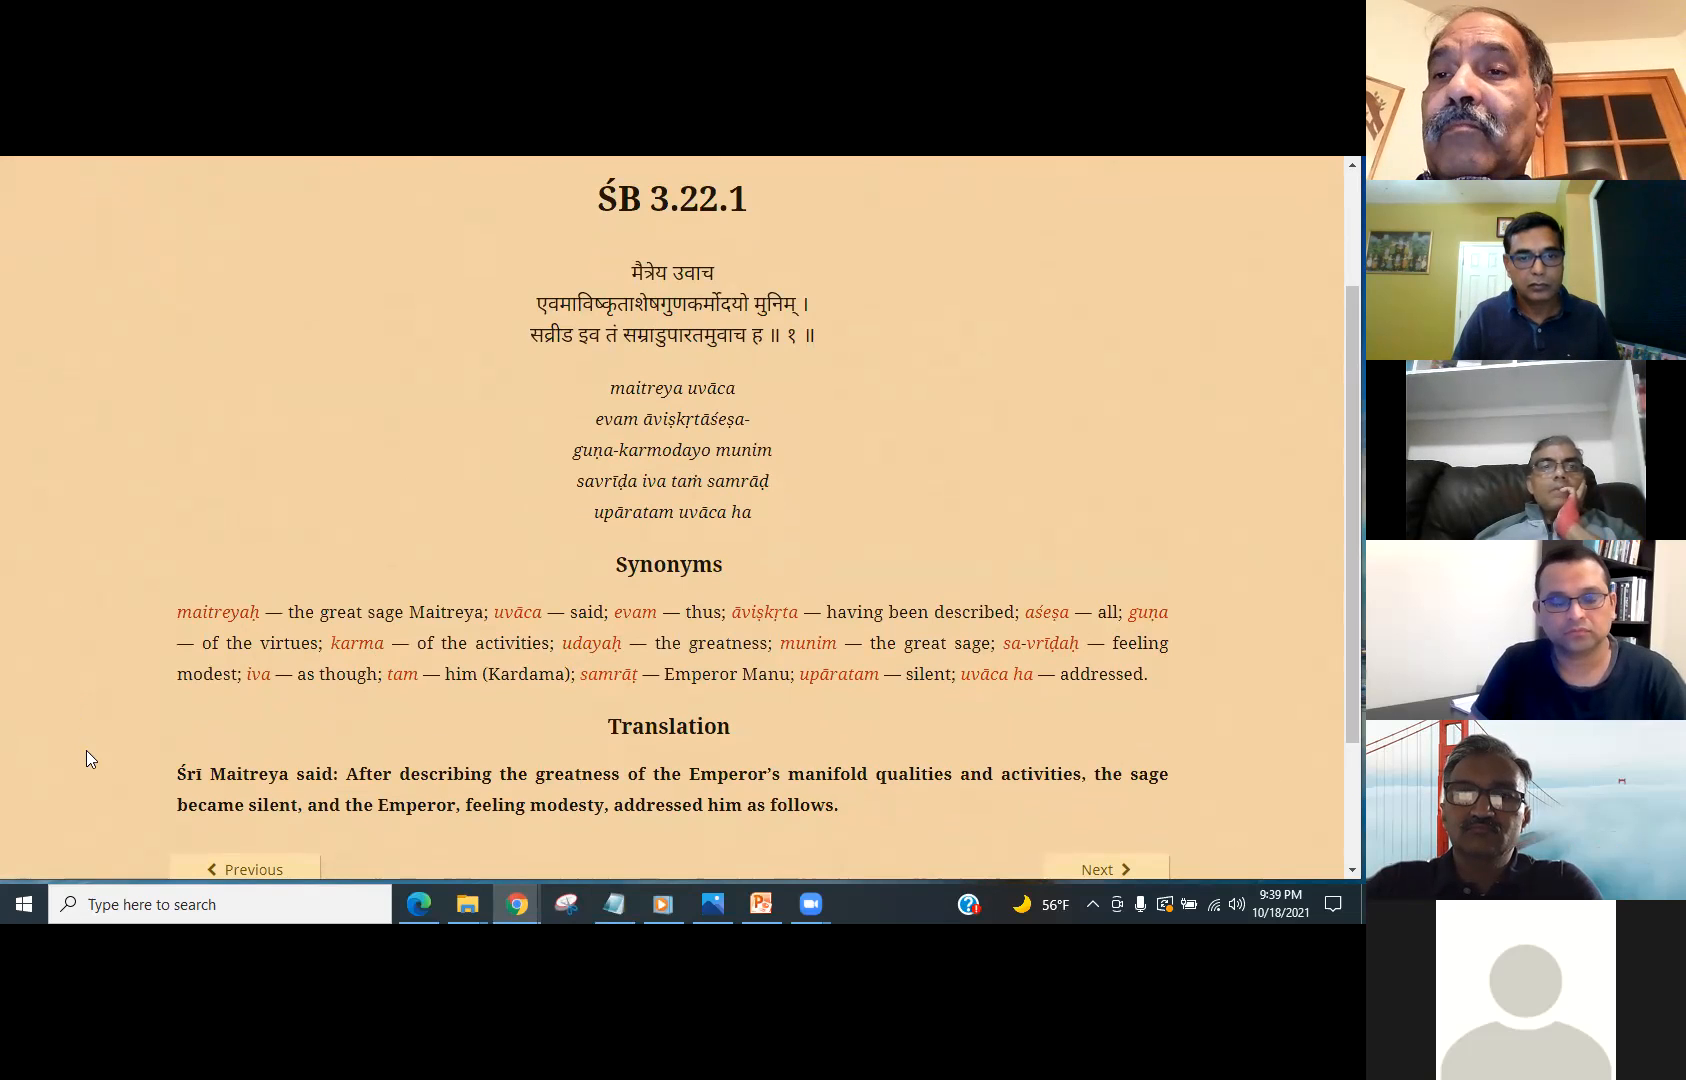
pyautogui.moveTo(118, 772)
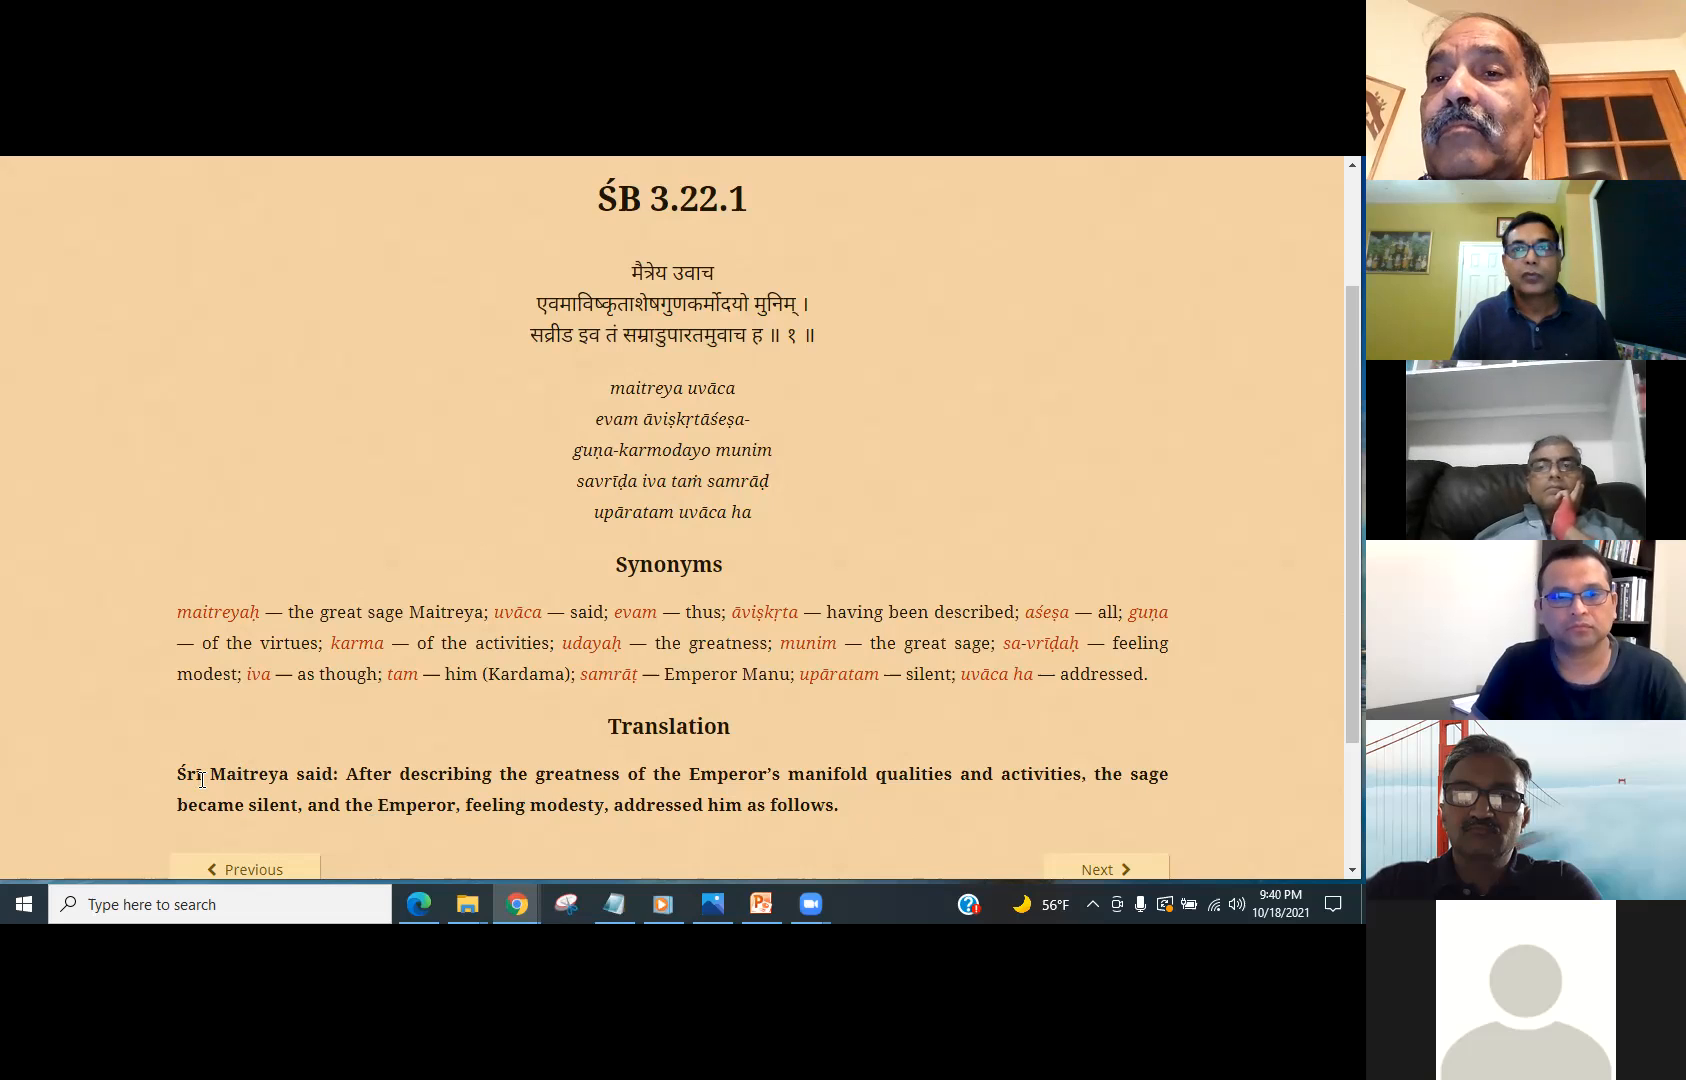
pyautogui.moveTo(202, 772); pyautogui.dragTo(852, 804)
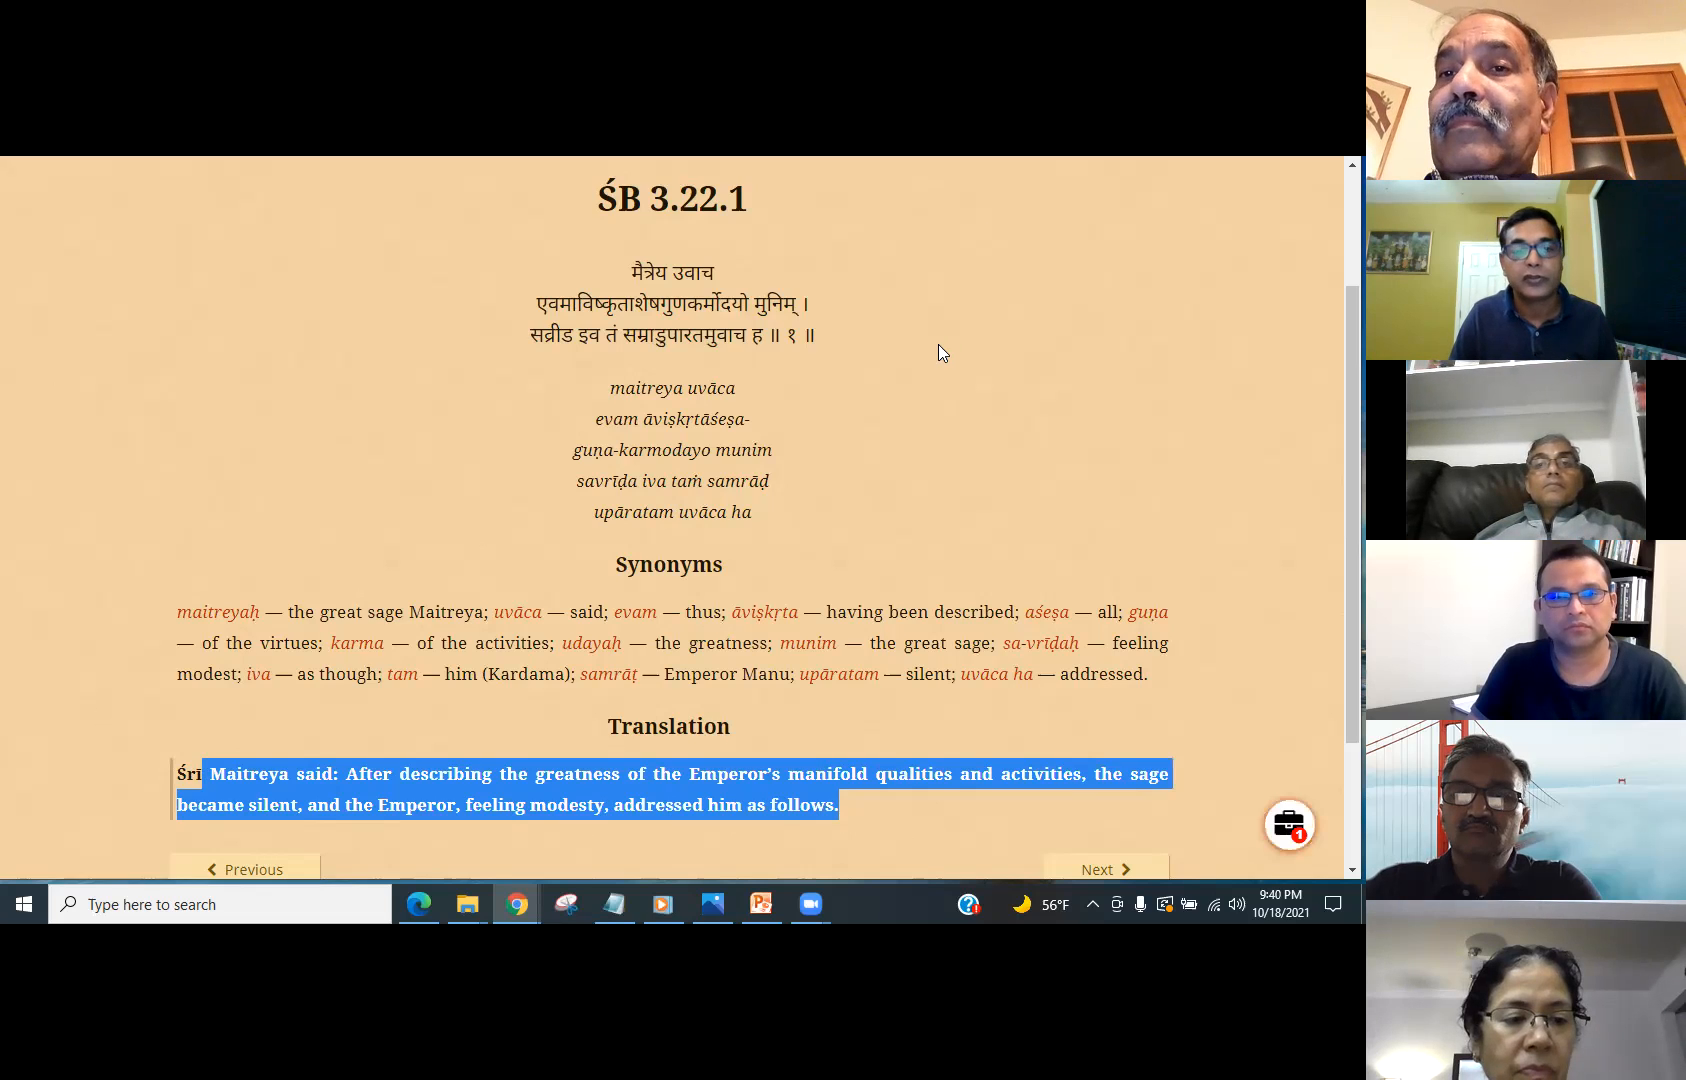
pyautogui.moveTo(376, 798)
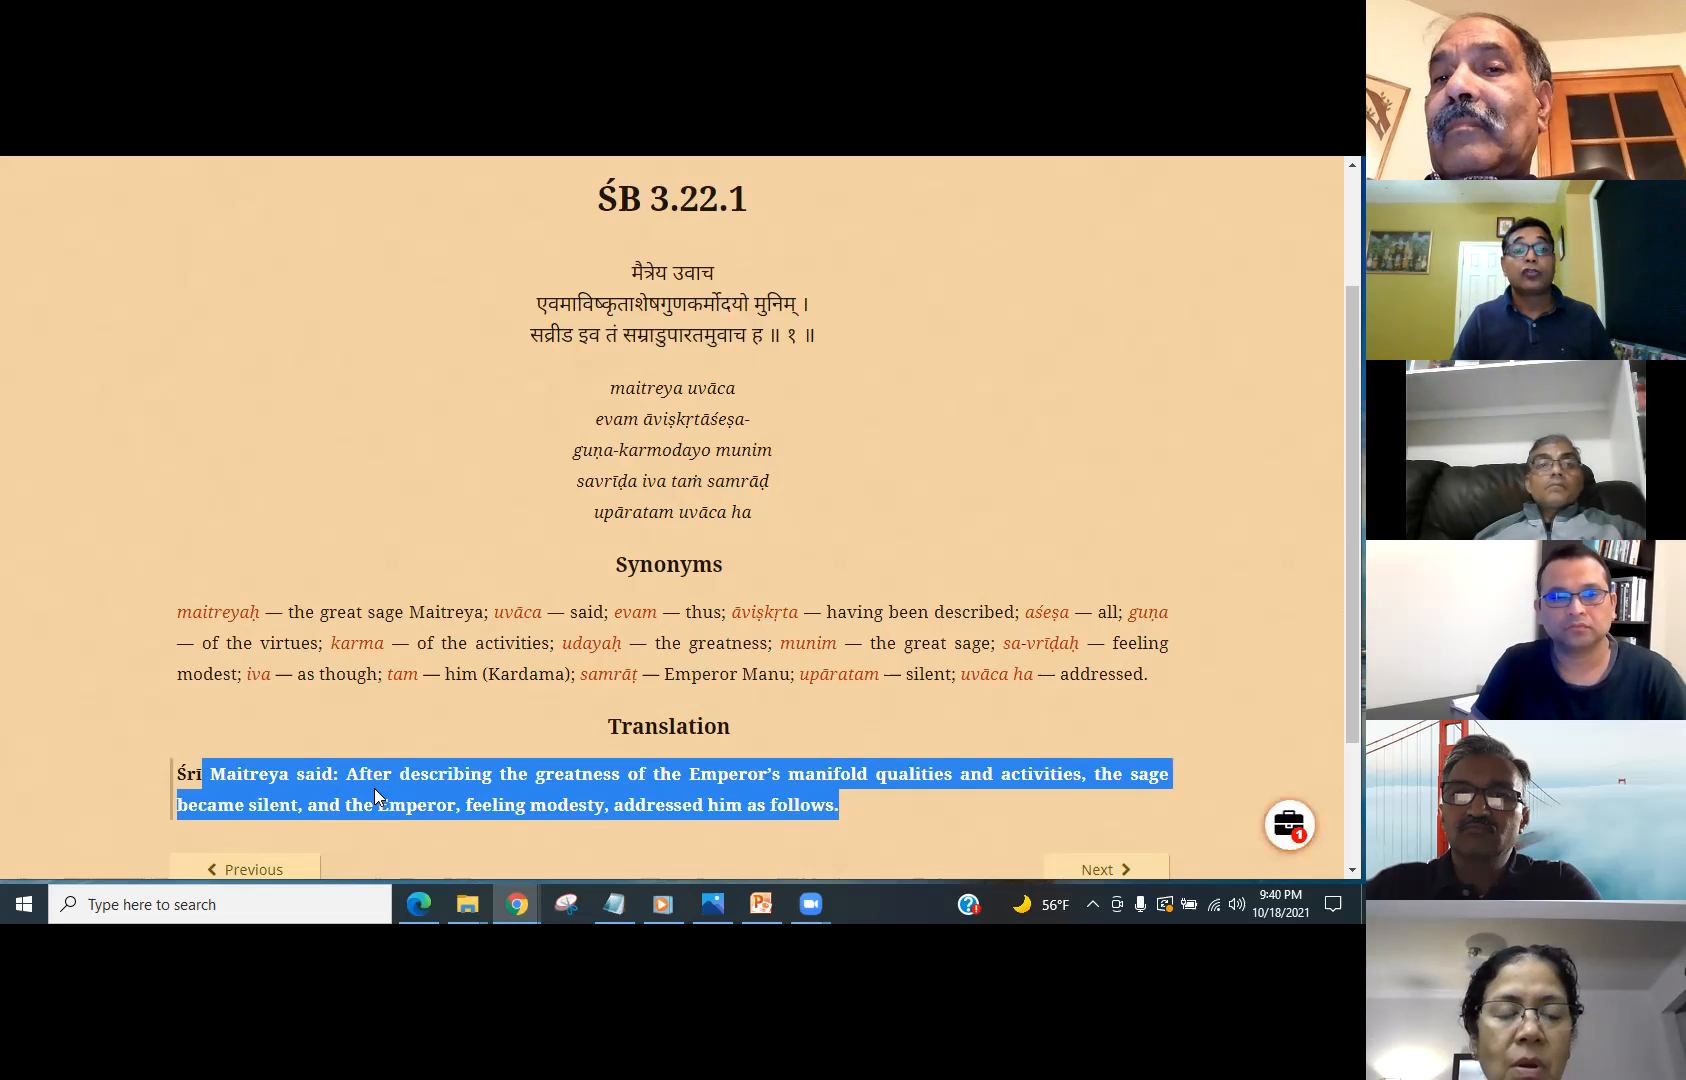
# - Highlight the closing clause about the Emperor addressing the sage with modesty, then move to the next verse
pyautogui.click(634, 270)
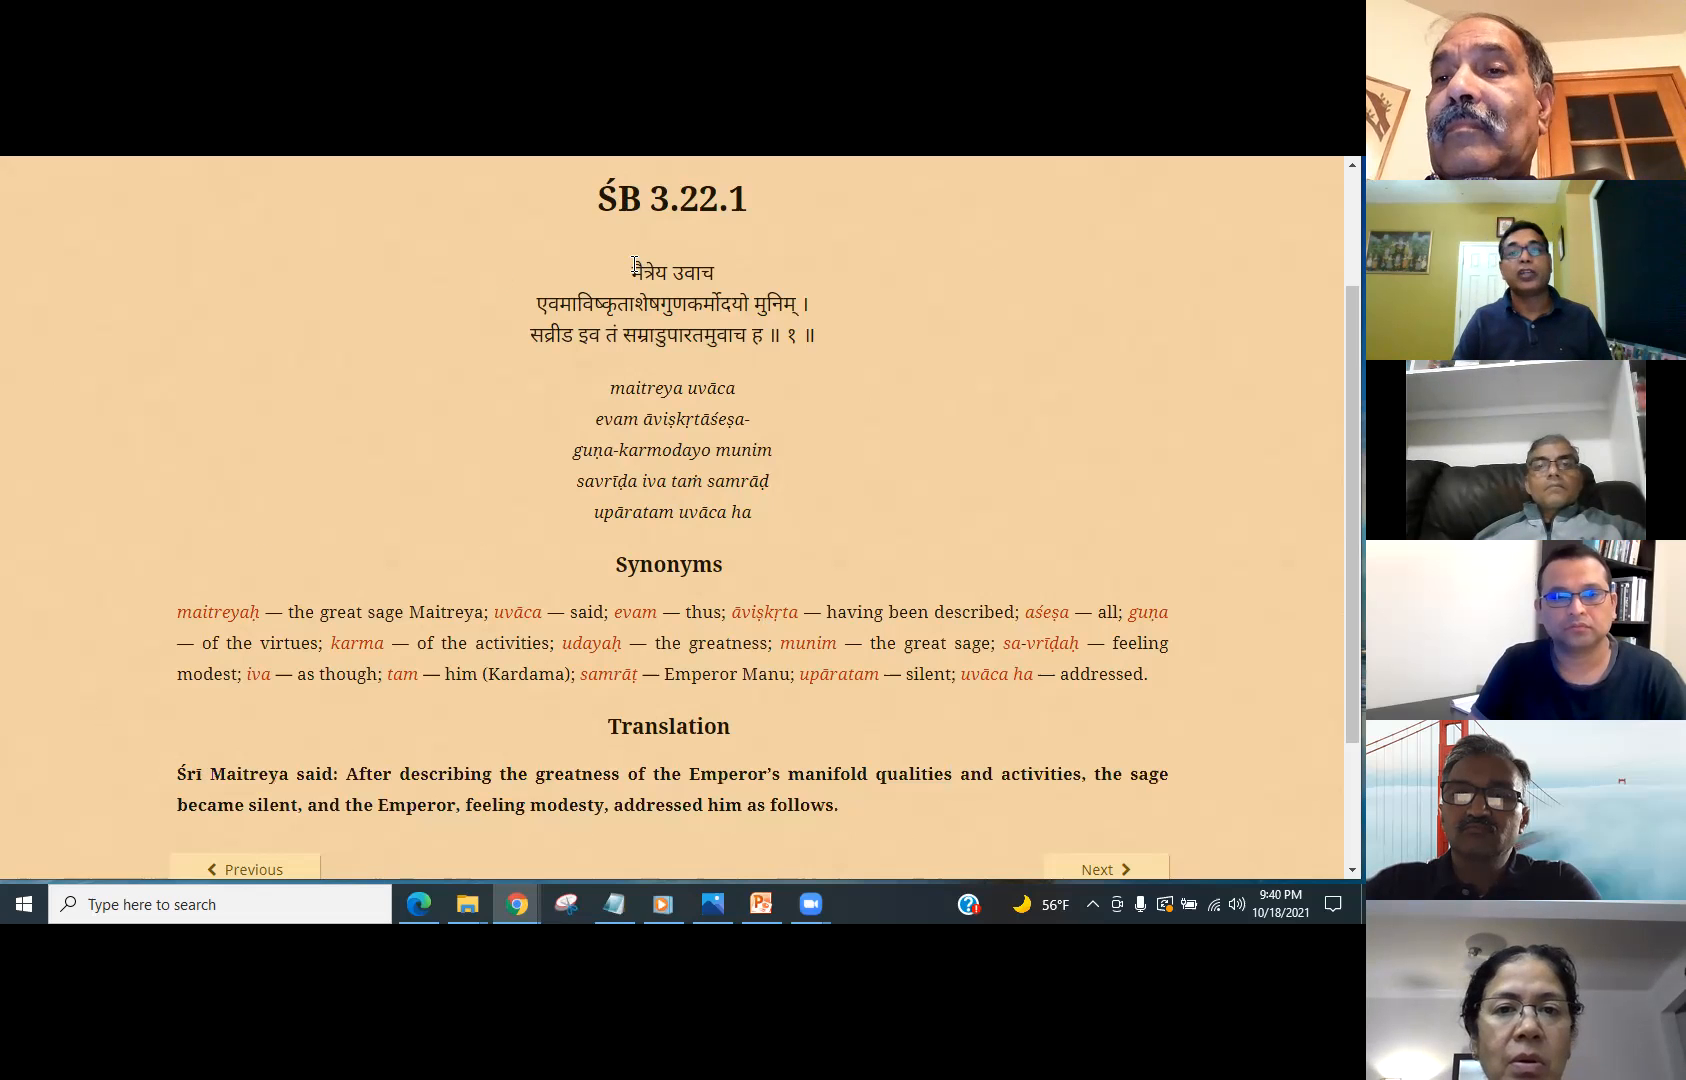
pyautogui.doubleClick(672, 272)
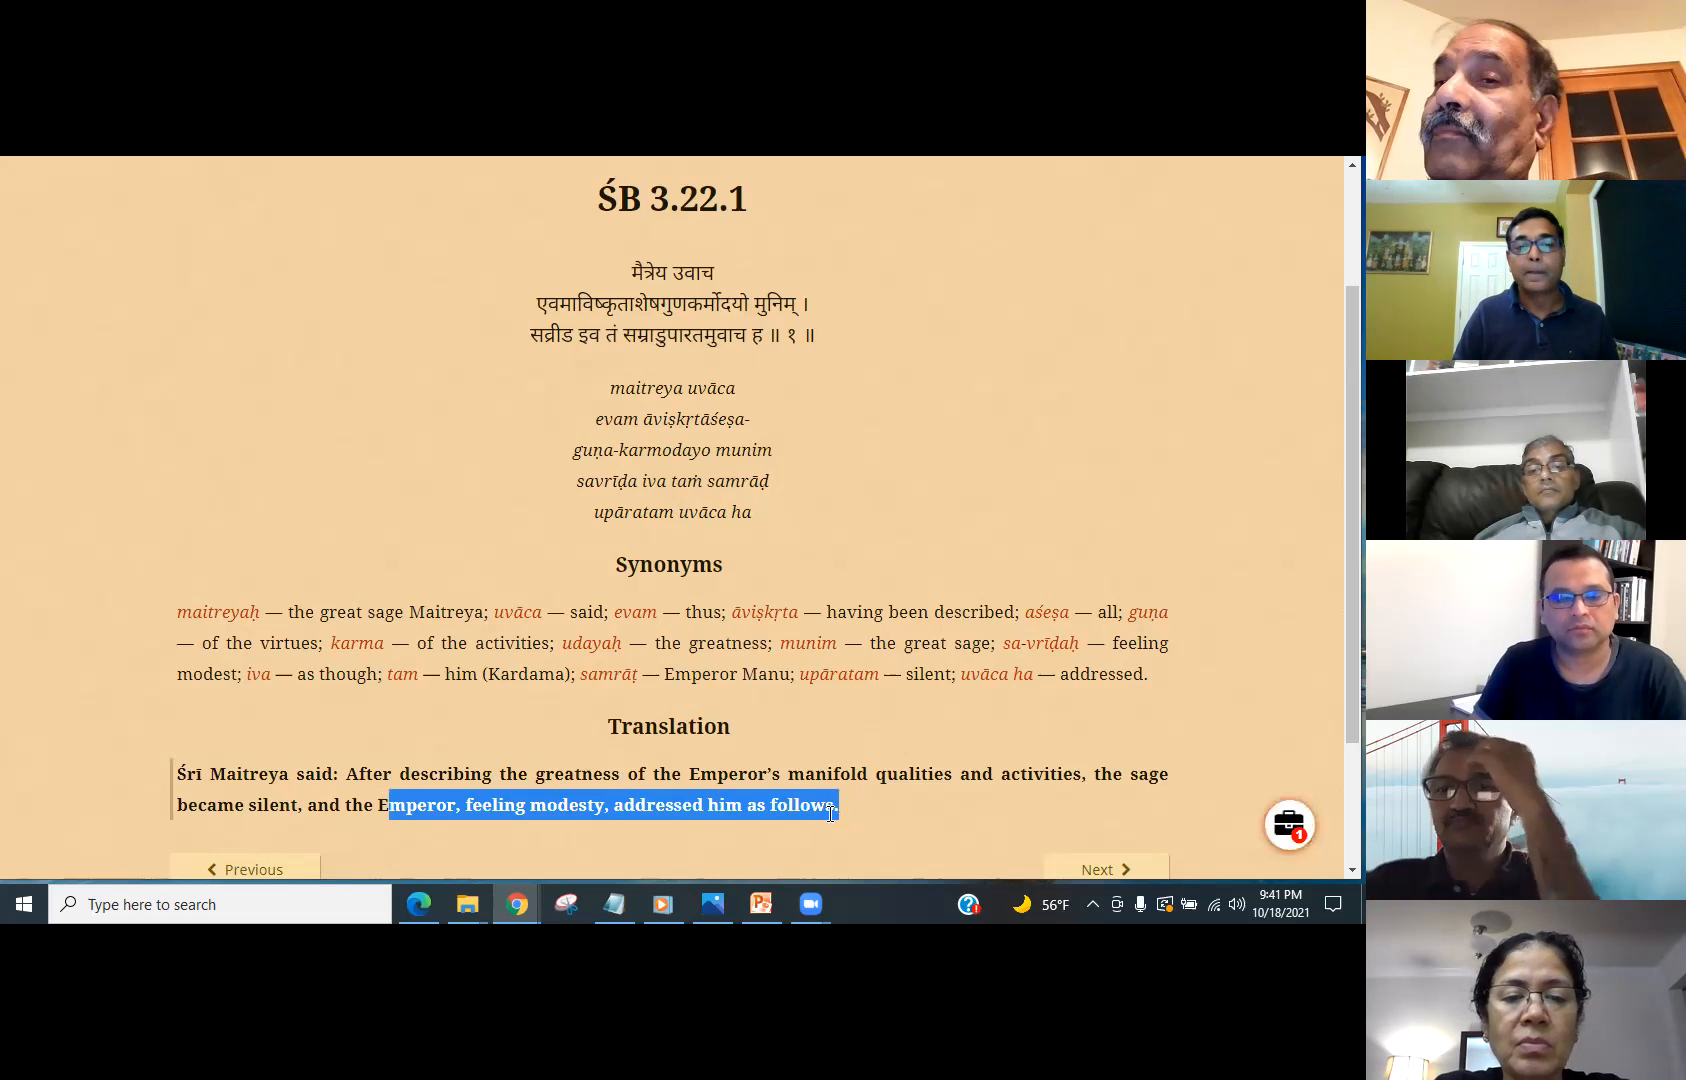
pyautogui.scroll(-3)
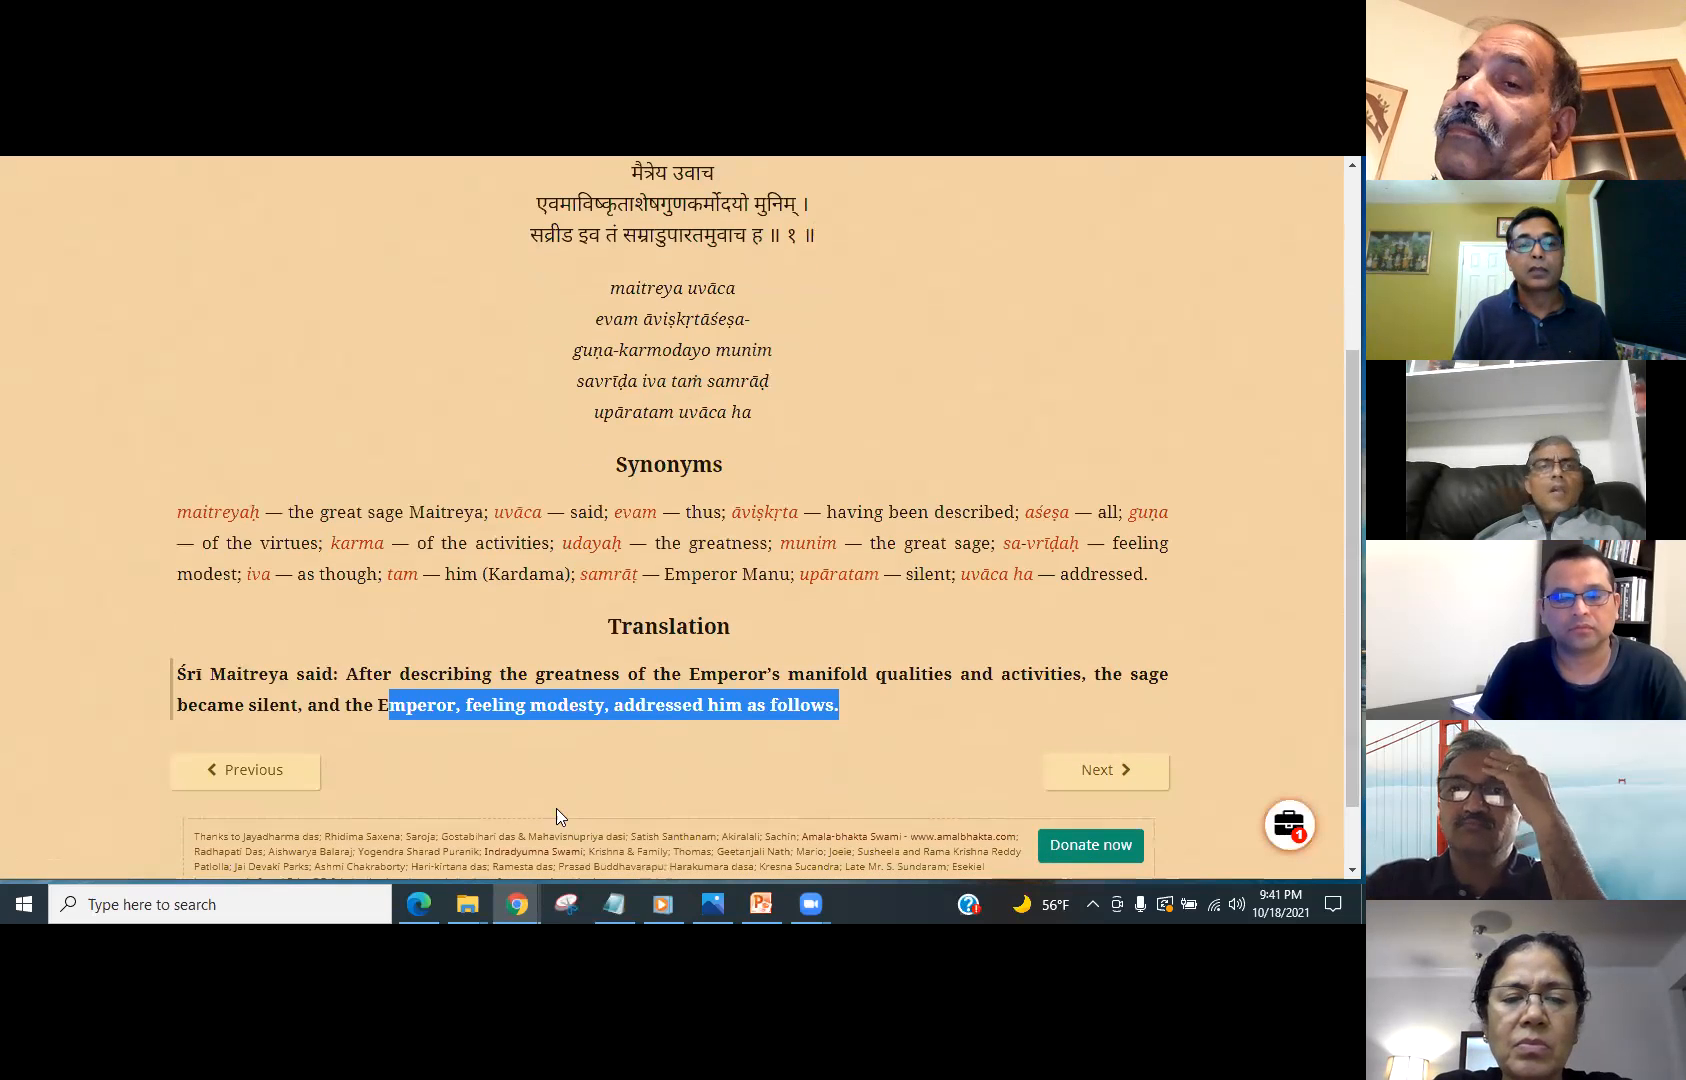
pyautogui.moveTo(712, 742)
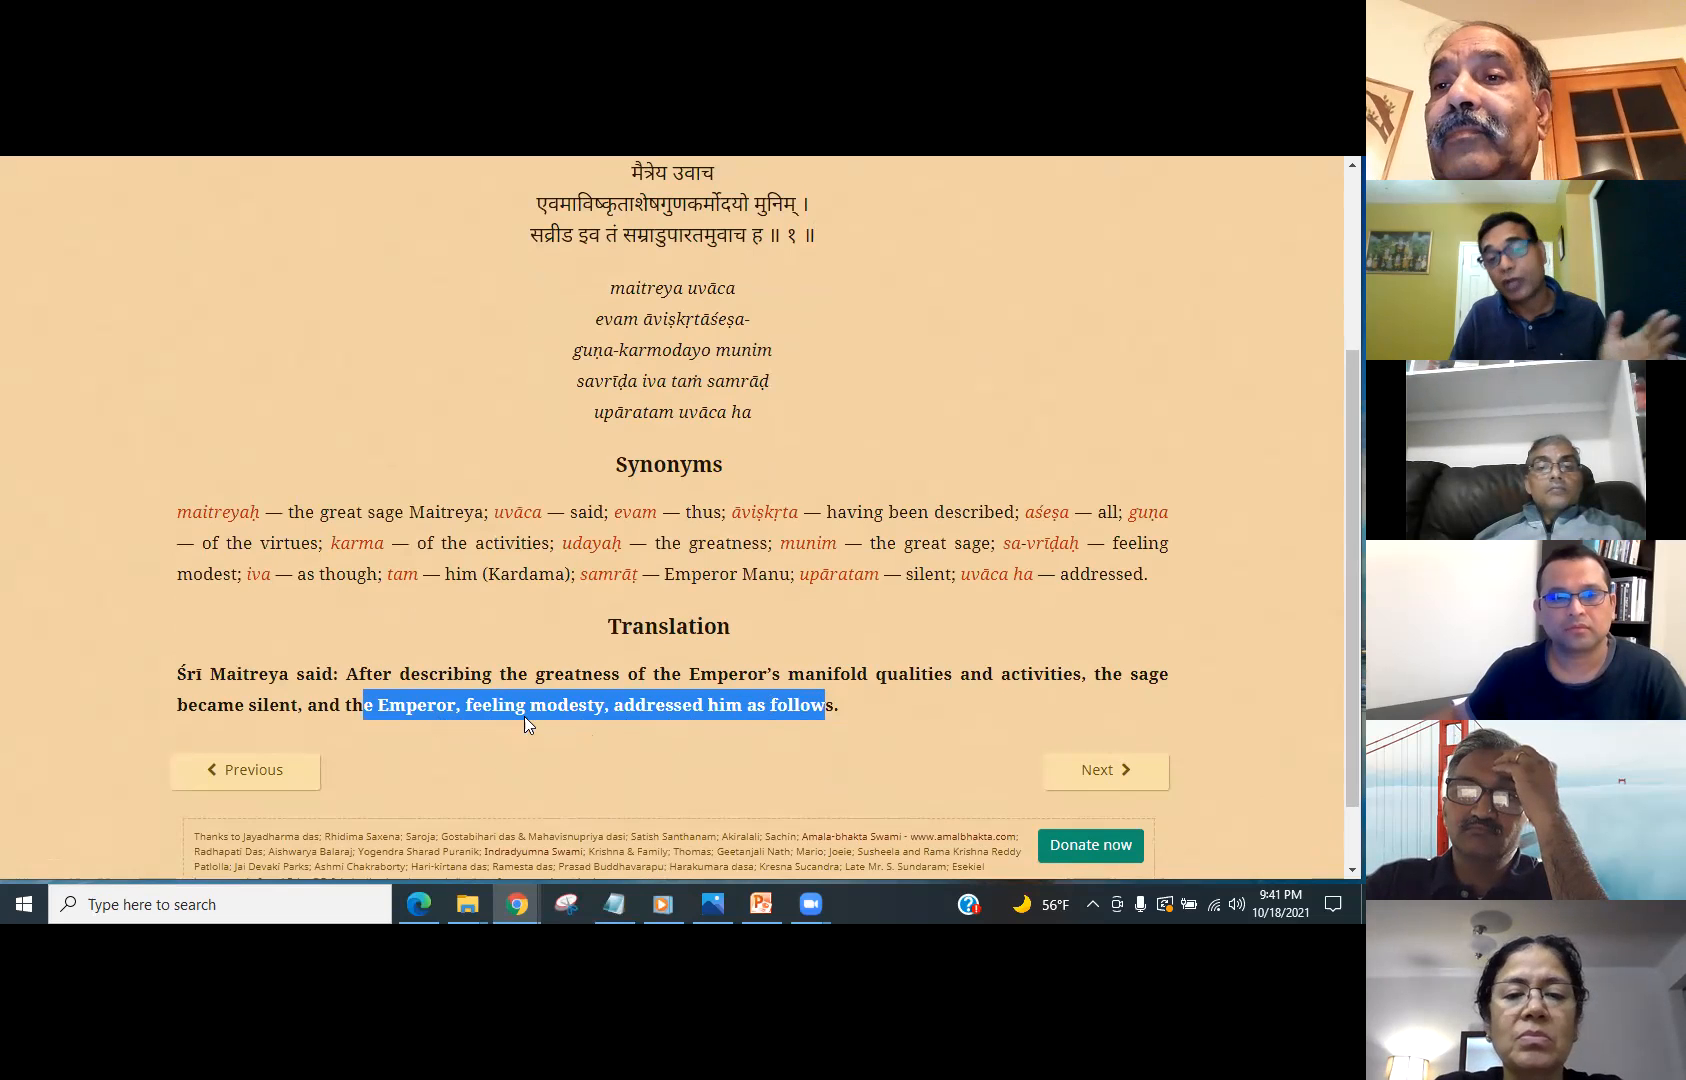
pyautogui.click(1104, 770)
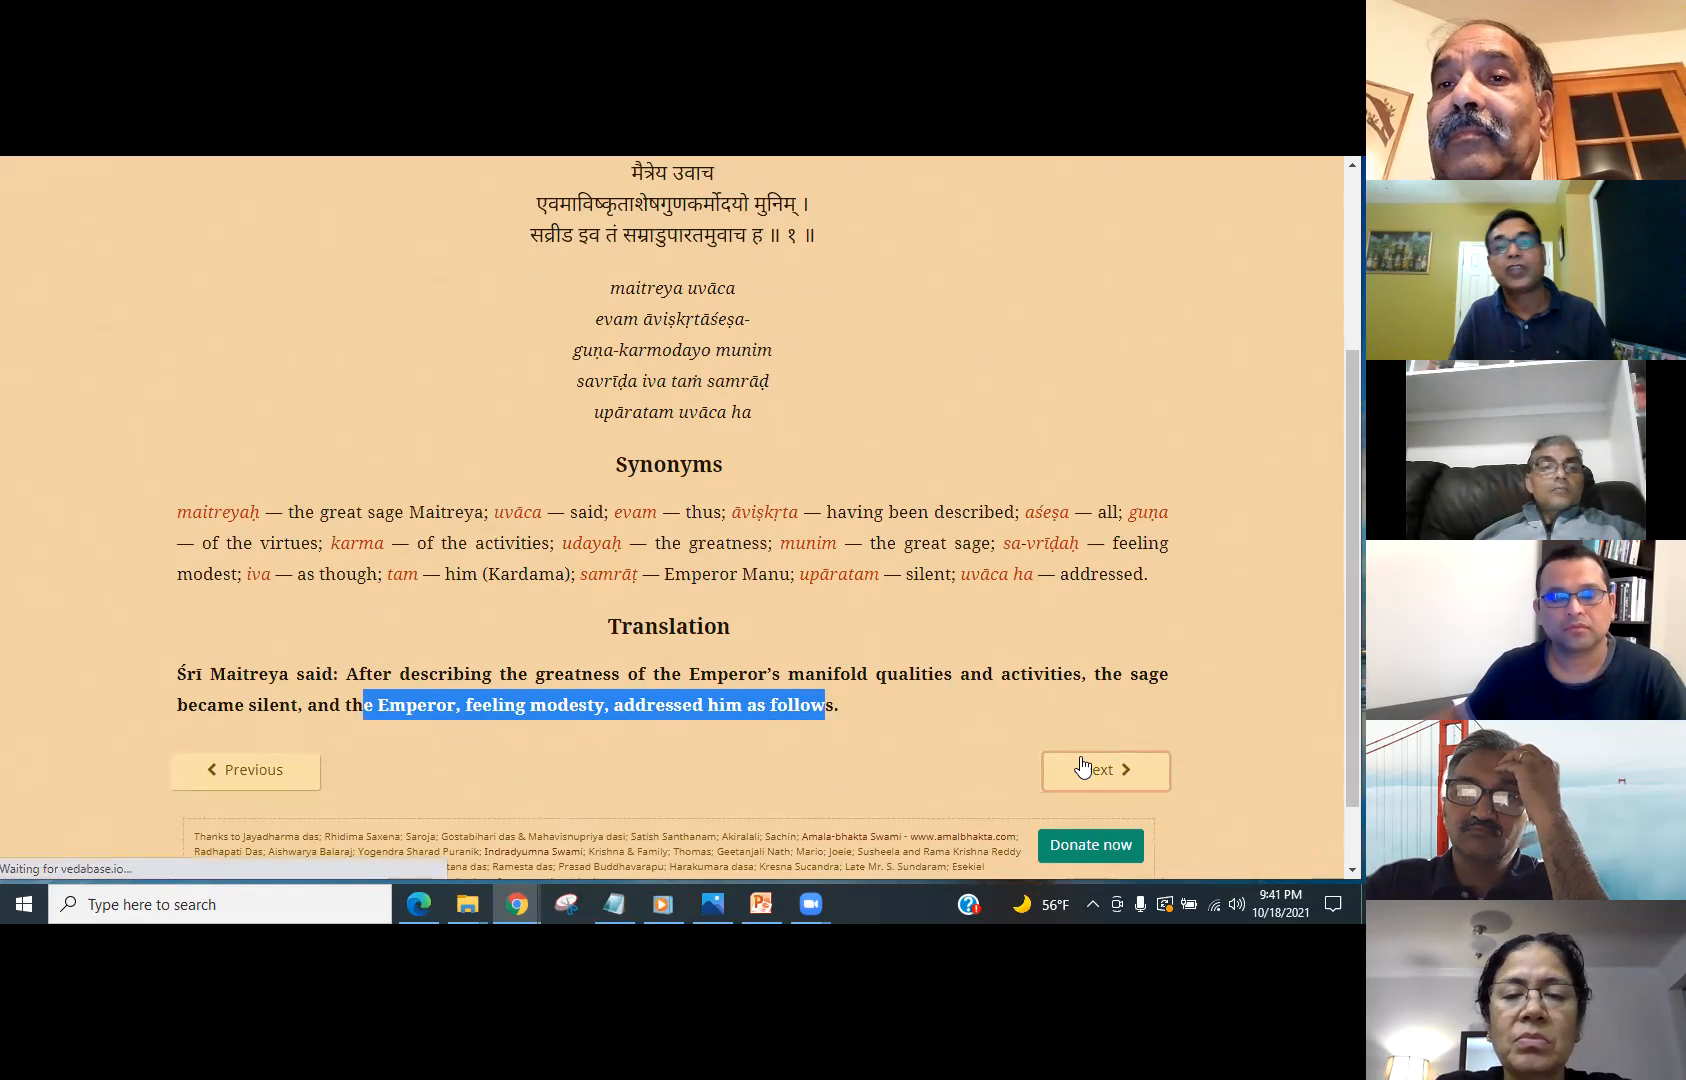
# - Move on to SB 3.22.2 and mark the opening words of Manu's Sanskrit verse
pyautogui.click(1104, 770)
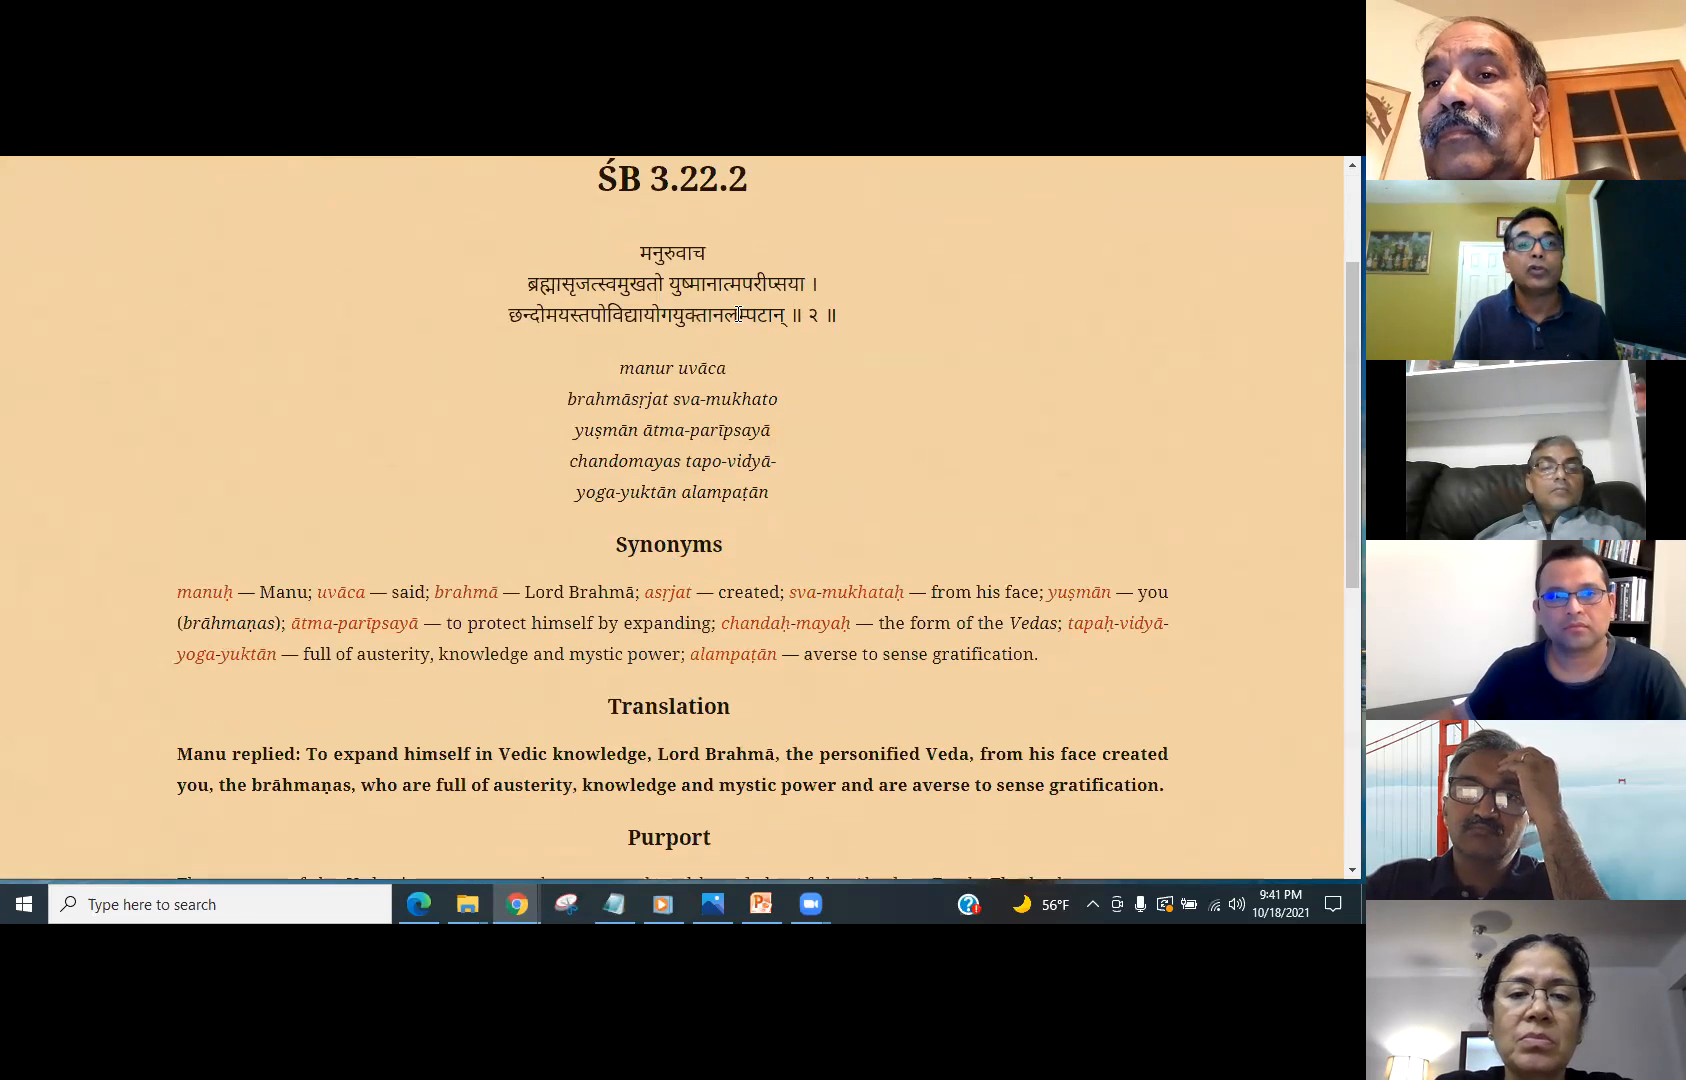
pyautogui.doubleClick(680, 254)
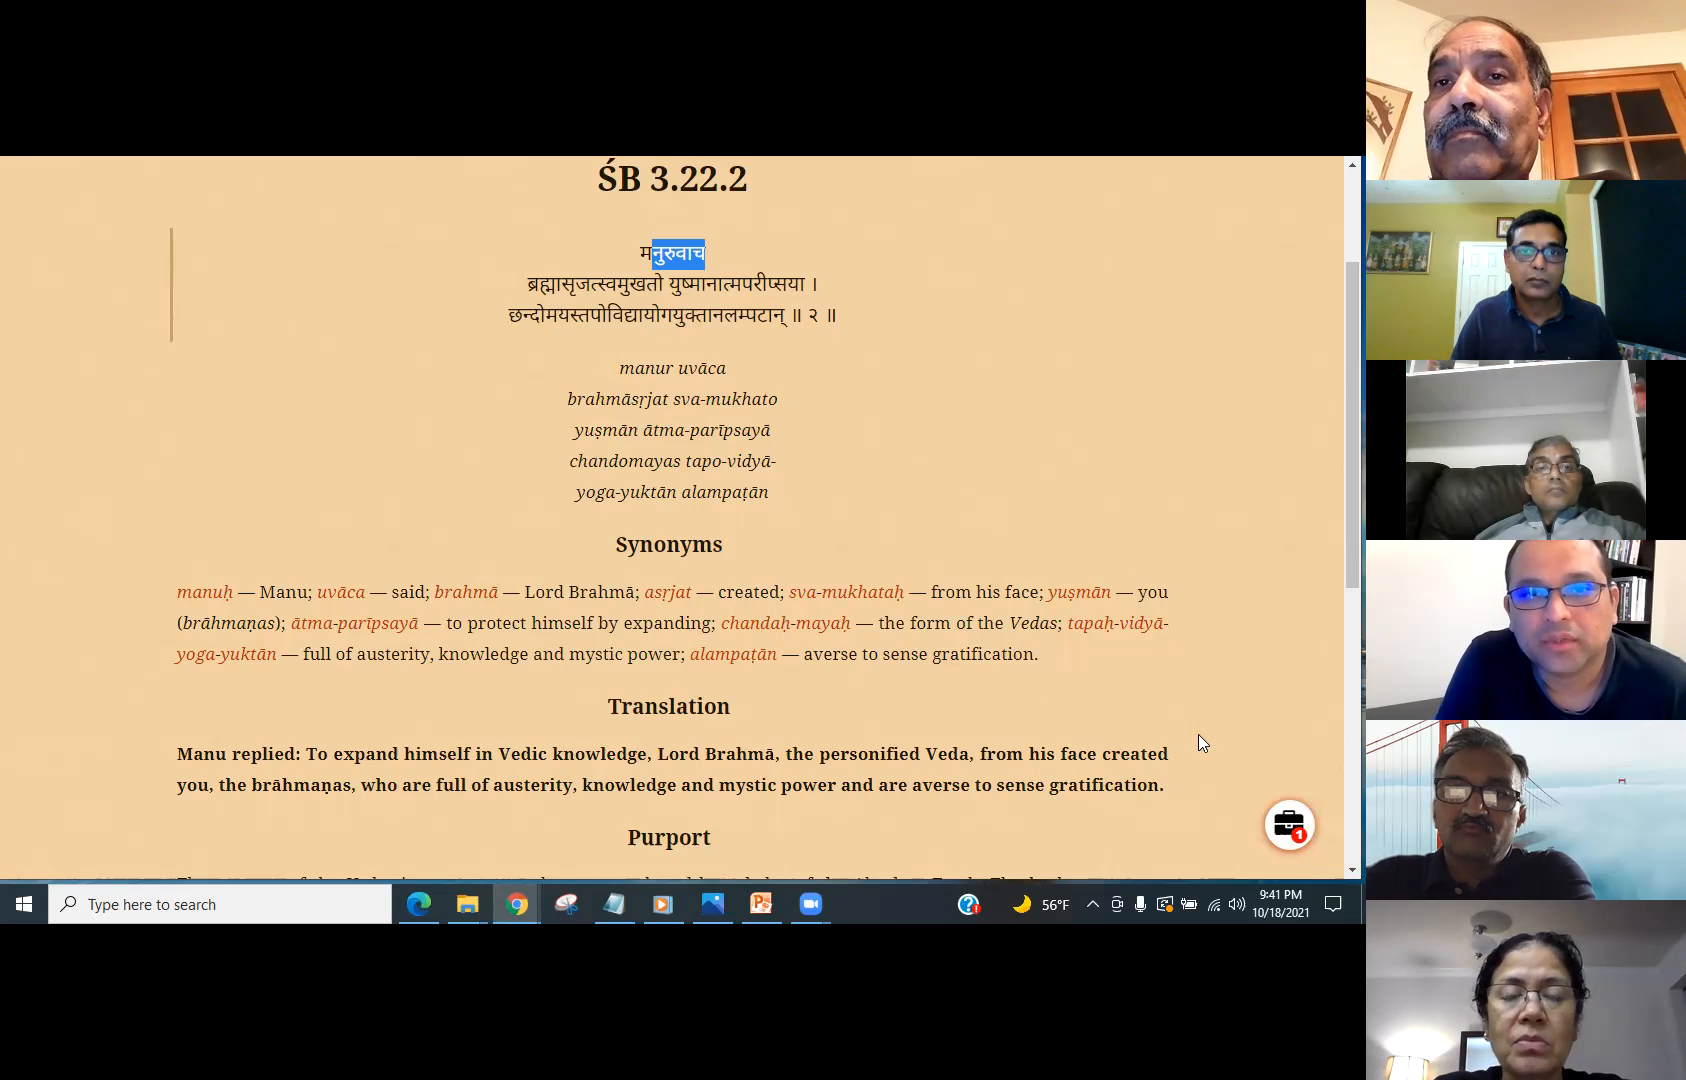
pyautogui.moveTo(1188, 802)
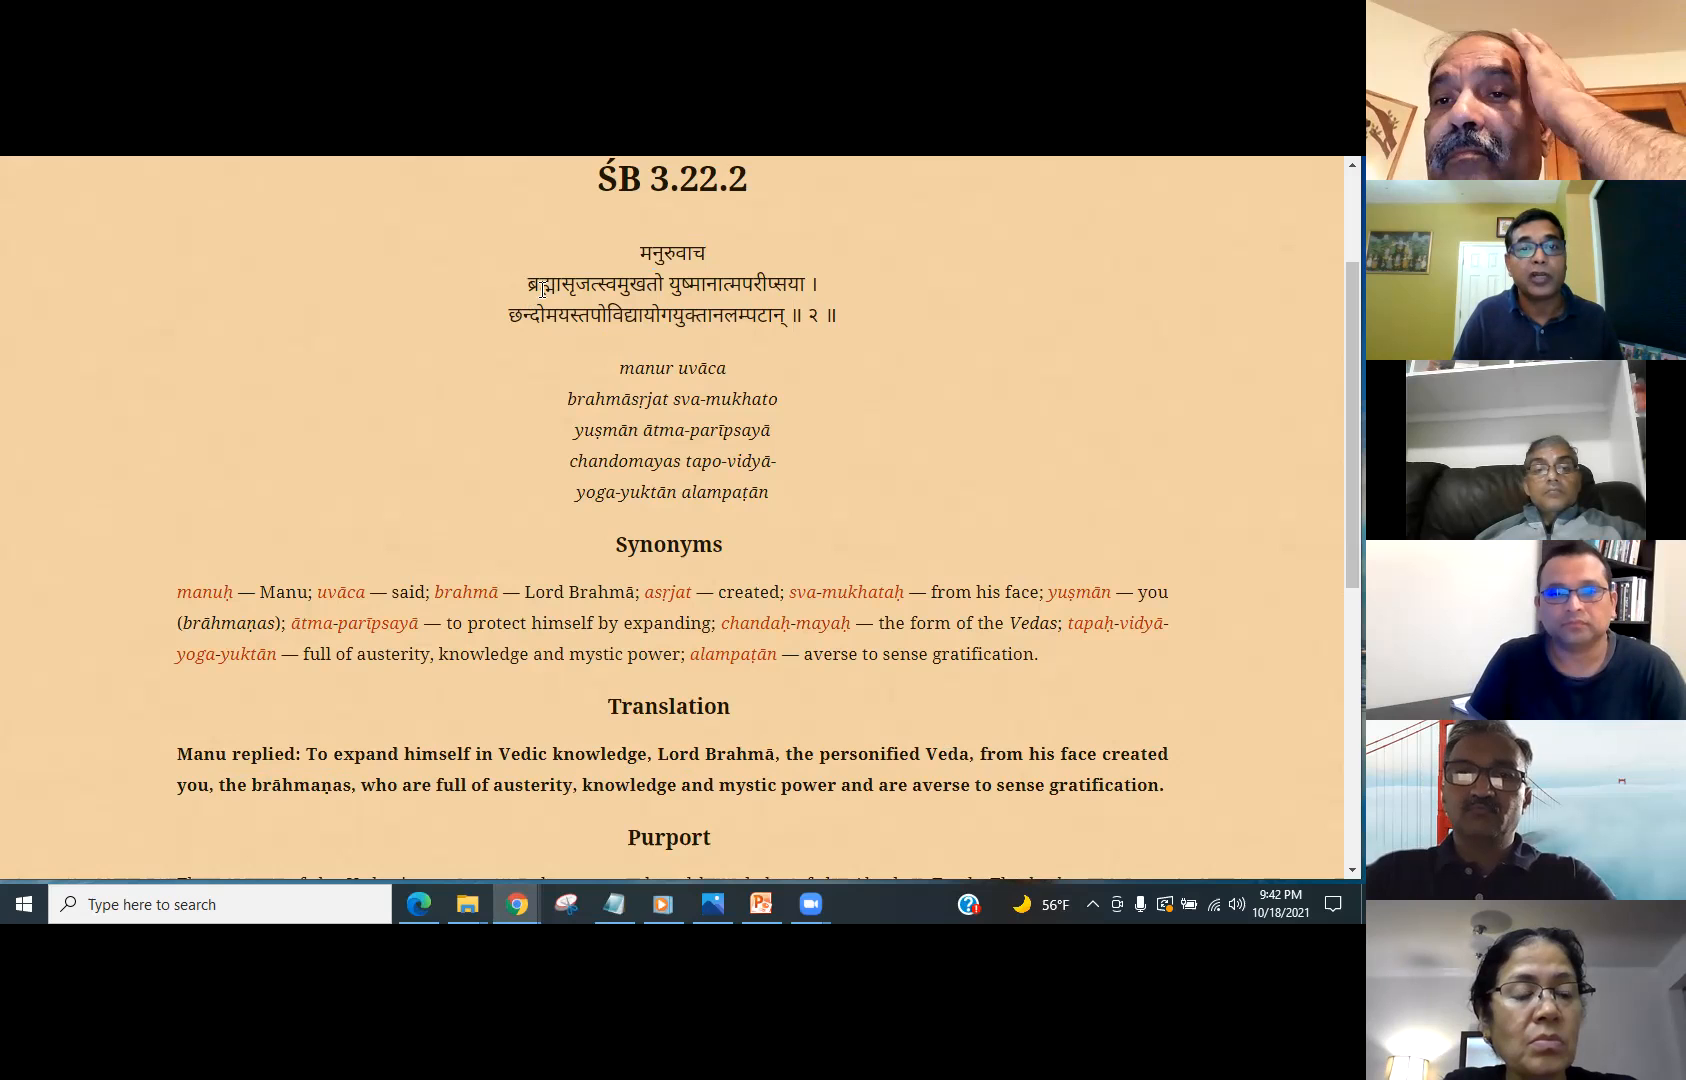
# - Highlight the translation line that Brahmā created the brāhmaṇas from his face, plus a verse word
pyautogui.moveTo(564, 288); pyautogui.dragTo(672, 288)
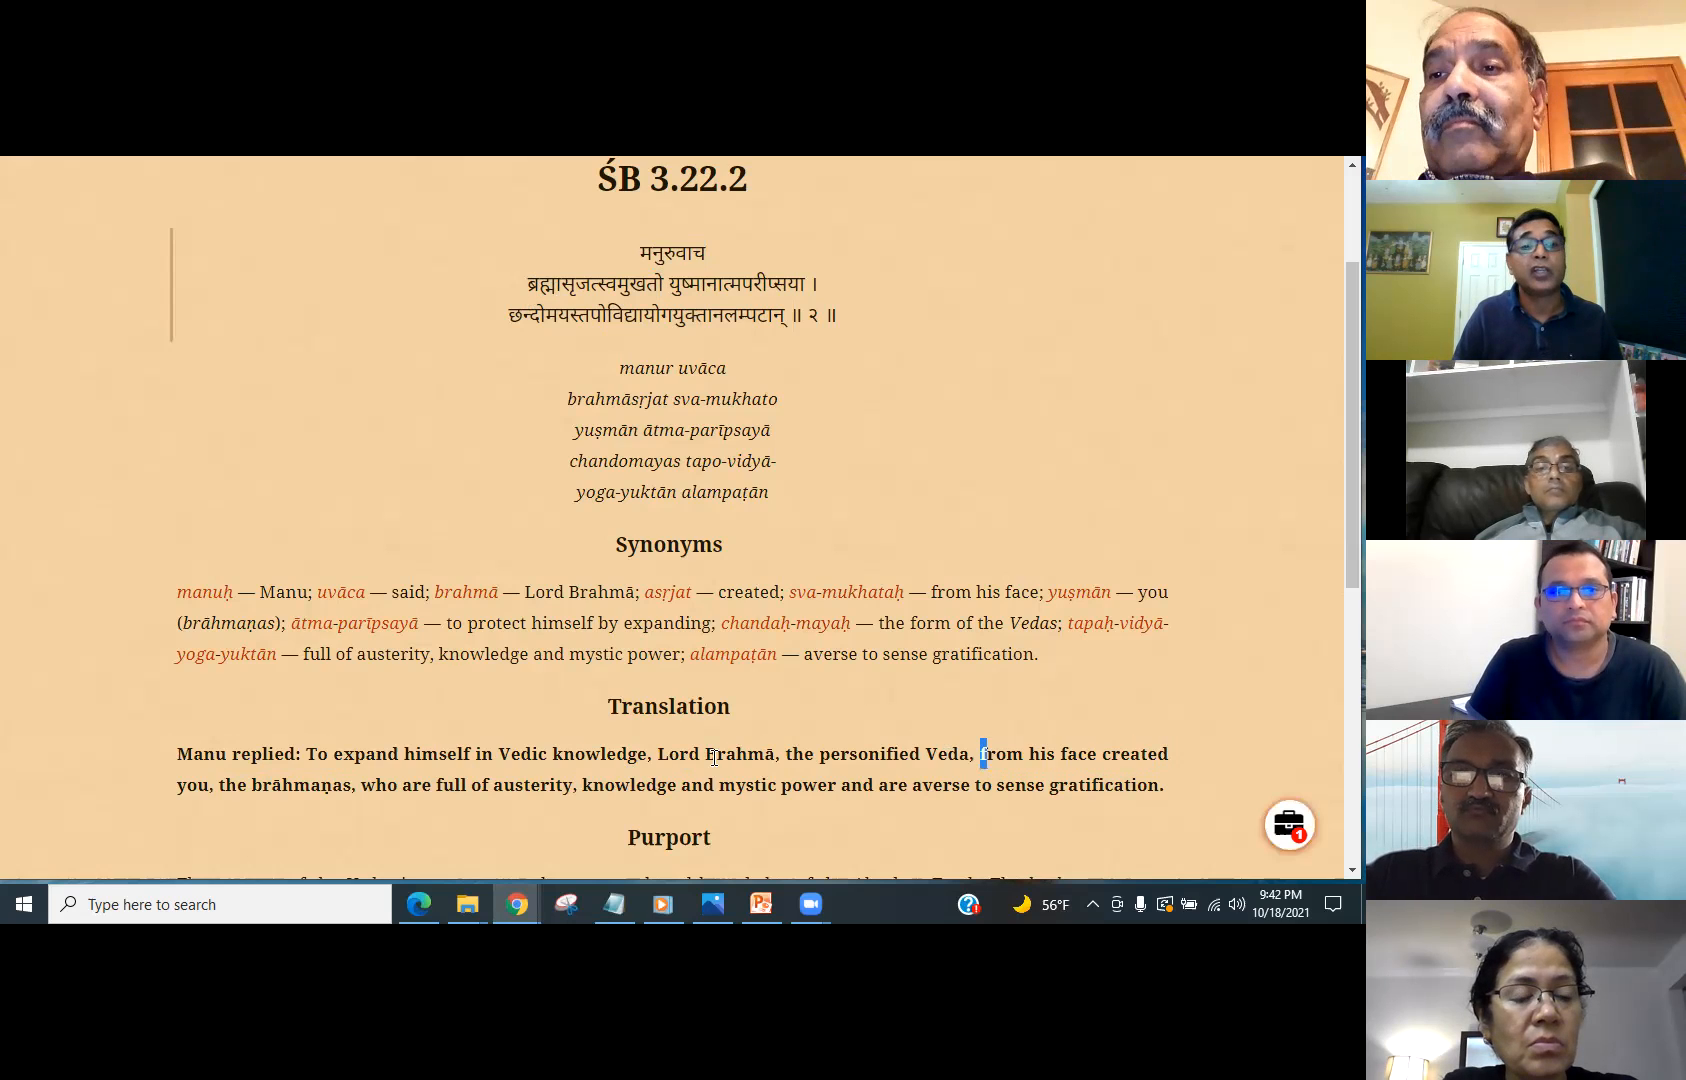
pyautogui.moveTo(984, 752); pyautogui.dragTo(354, 786)
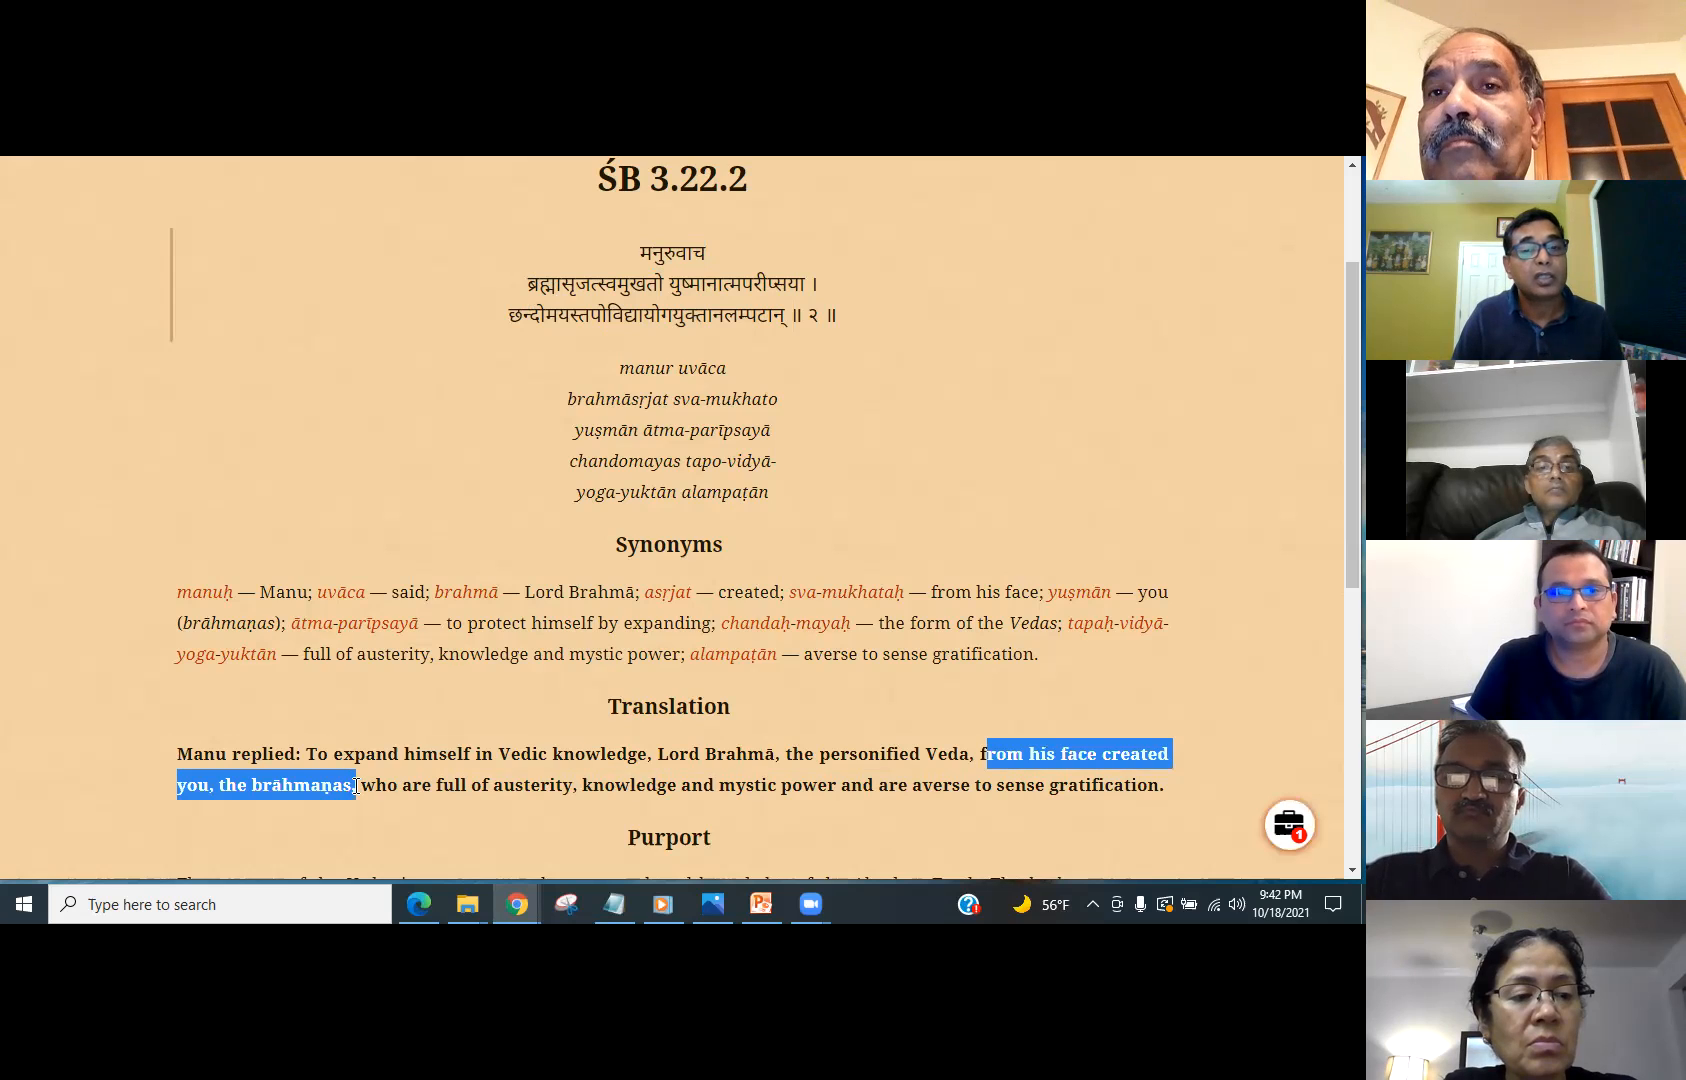
pyautogui.doubleClick(528, 784)
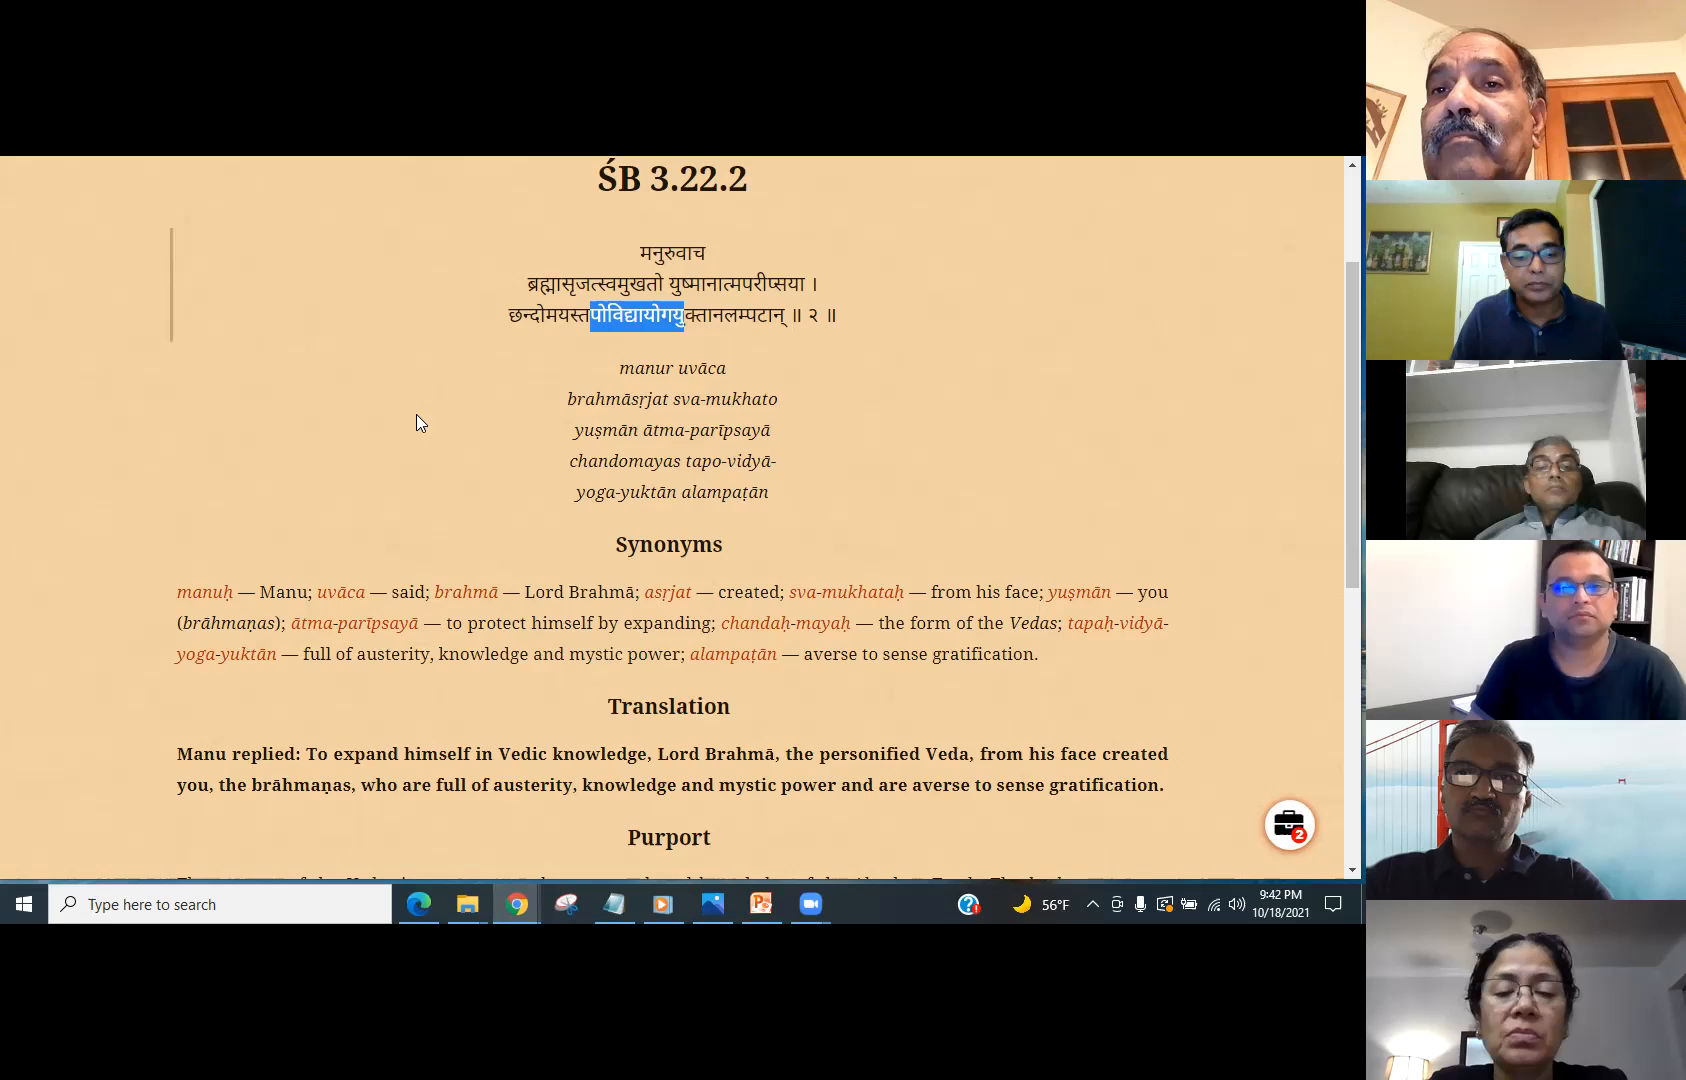
# - Highlight the purport's opening passage through the line on satisfying the Lord by glorification
pyautogui.scroll(-3)
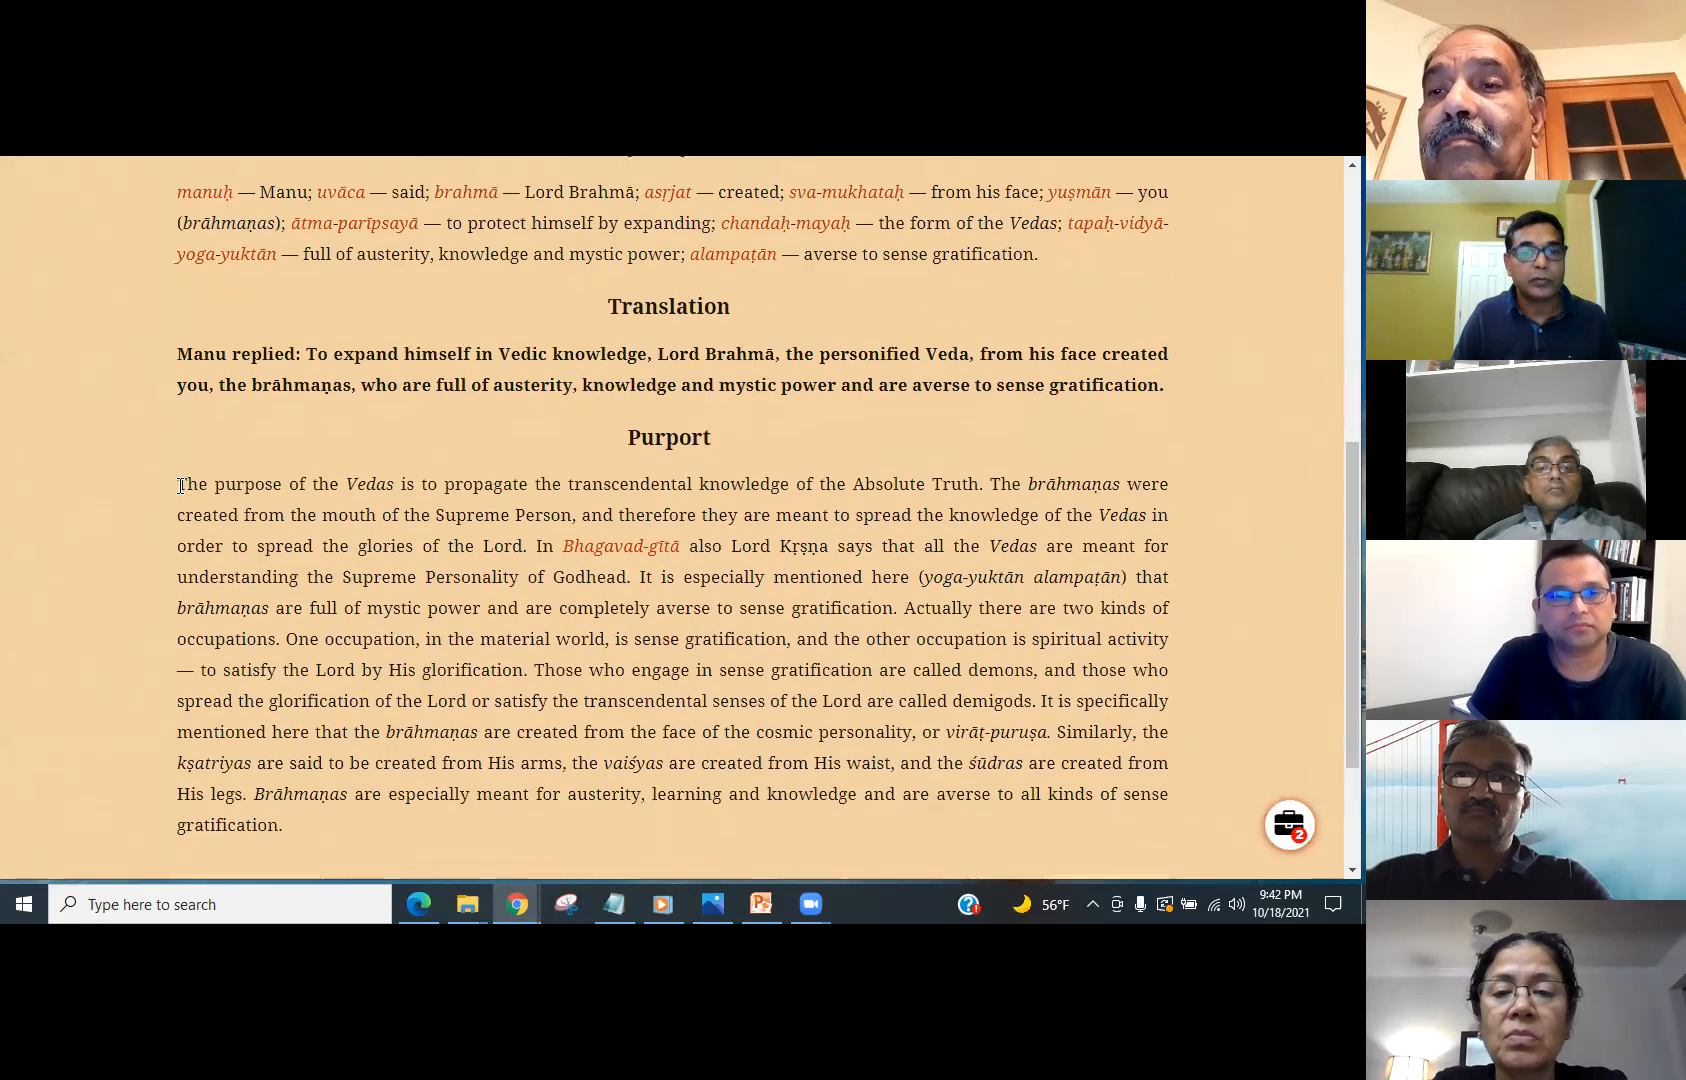
pyautogui.moveTo(178, 482); pyautogui.dragTo(576, 606)
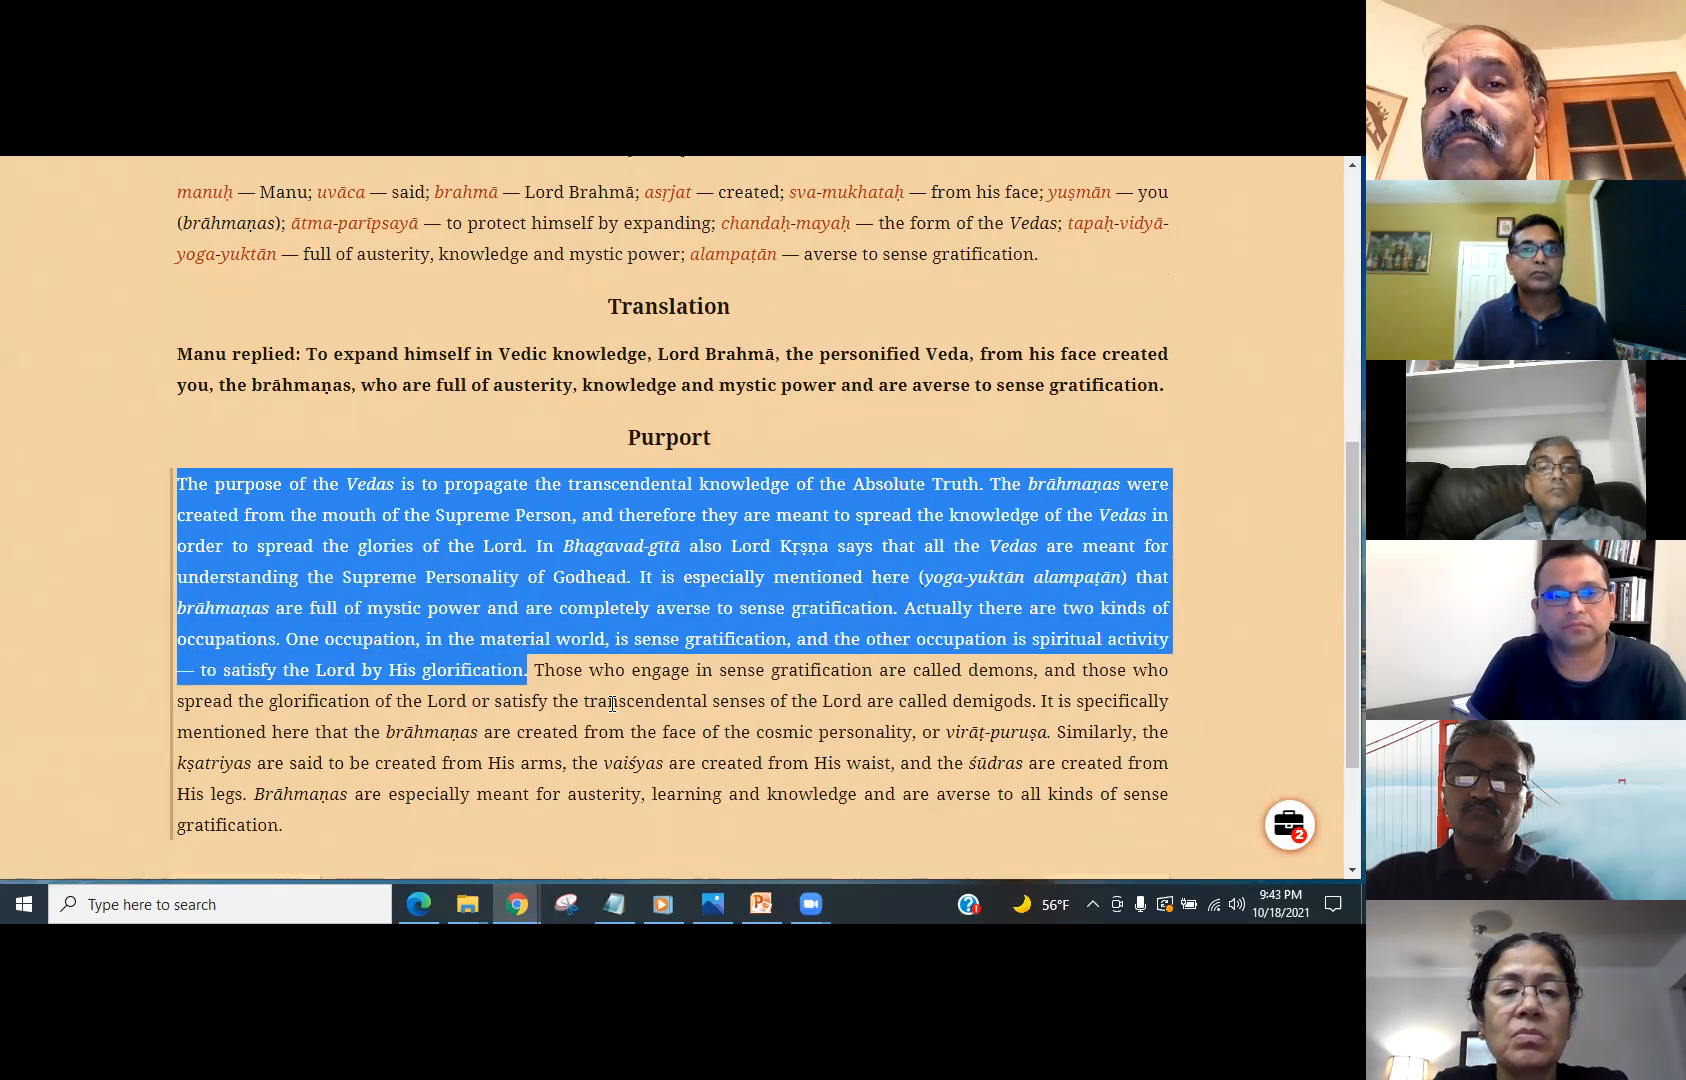
pyautogui.scroll(-3)
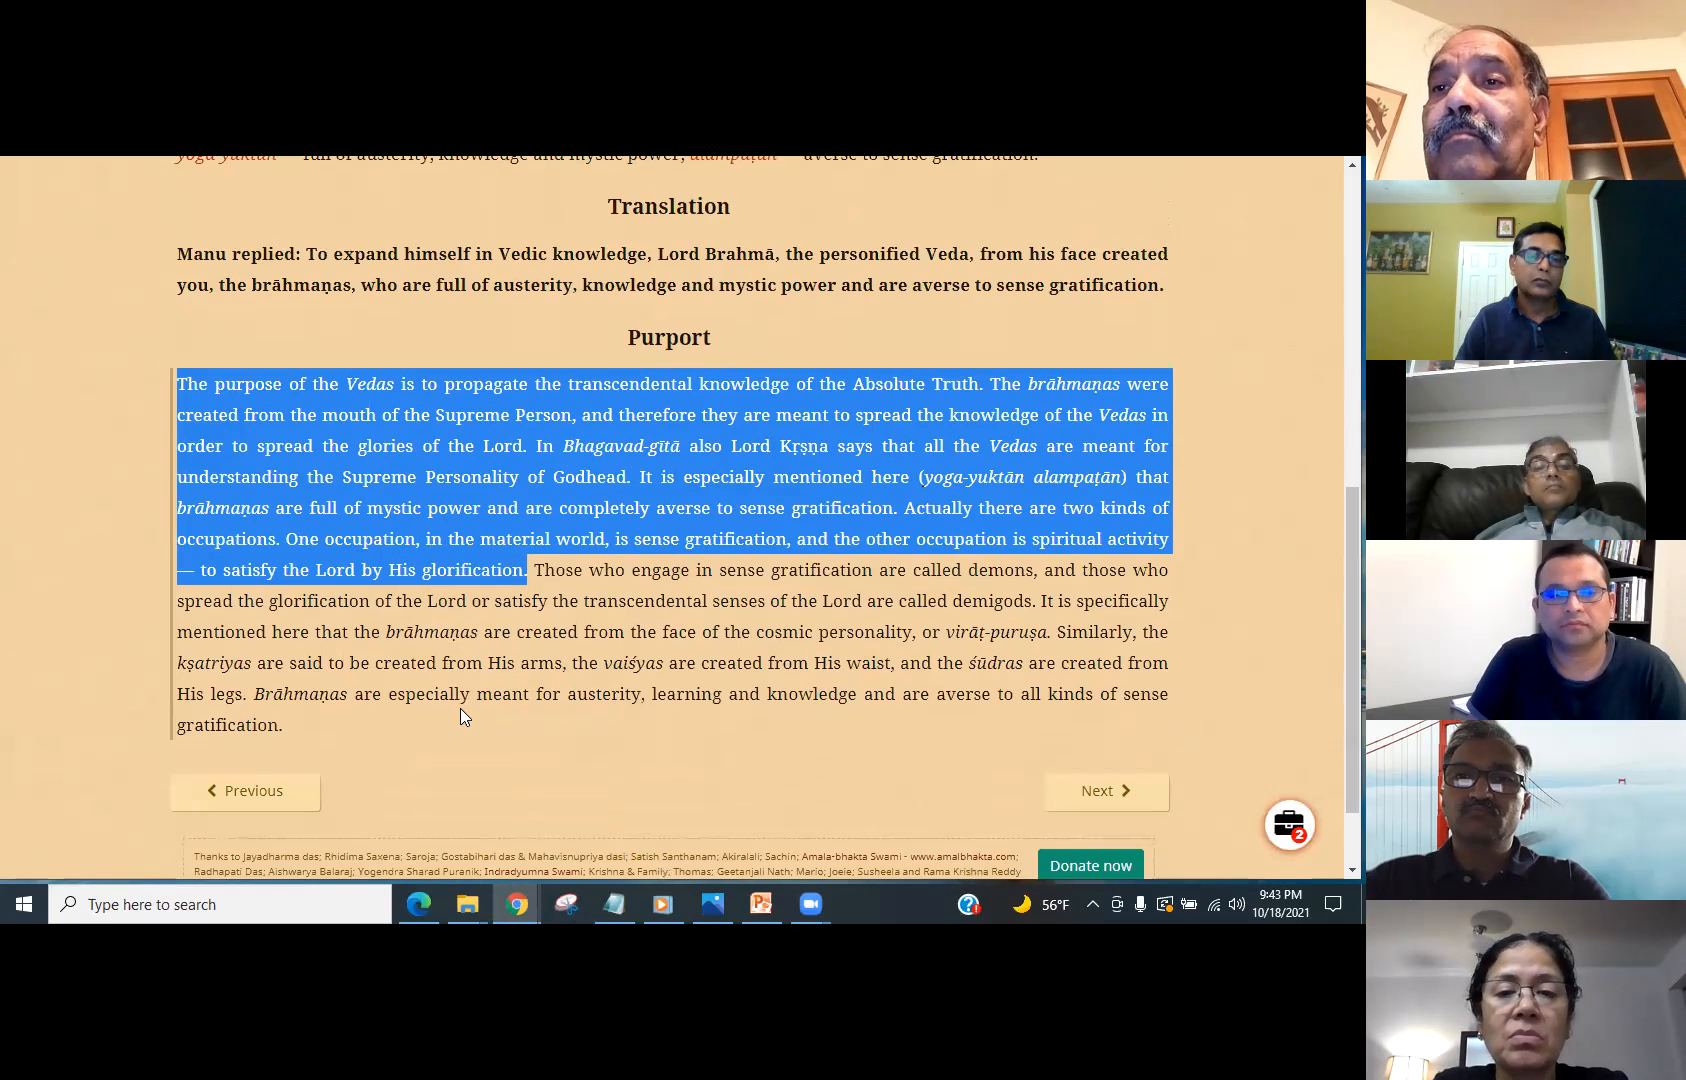
pyautogui.moveTo(484, 694)
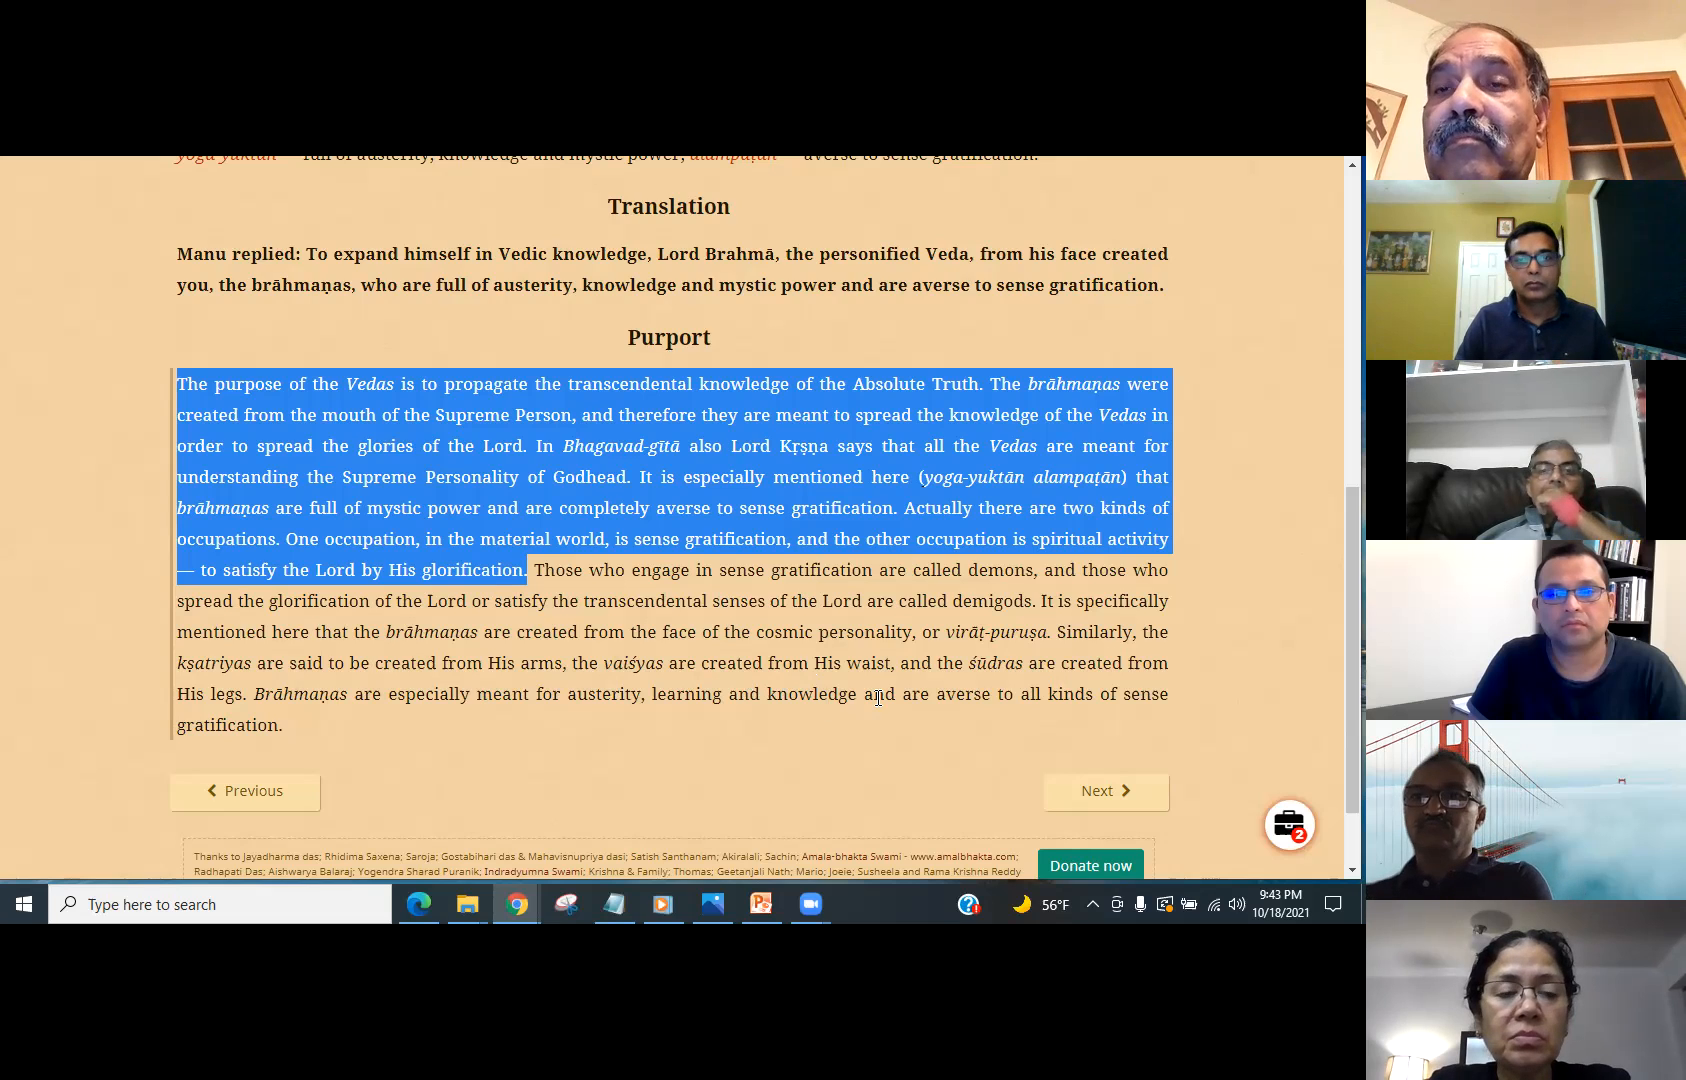
pyautogui.moveTo(748, 626)
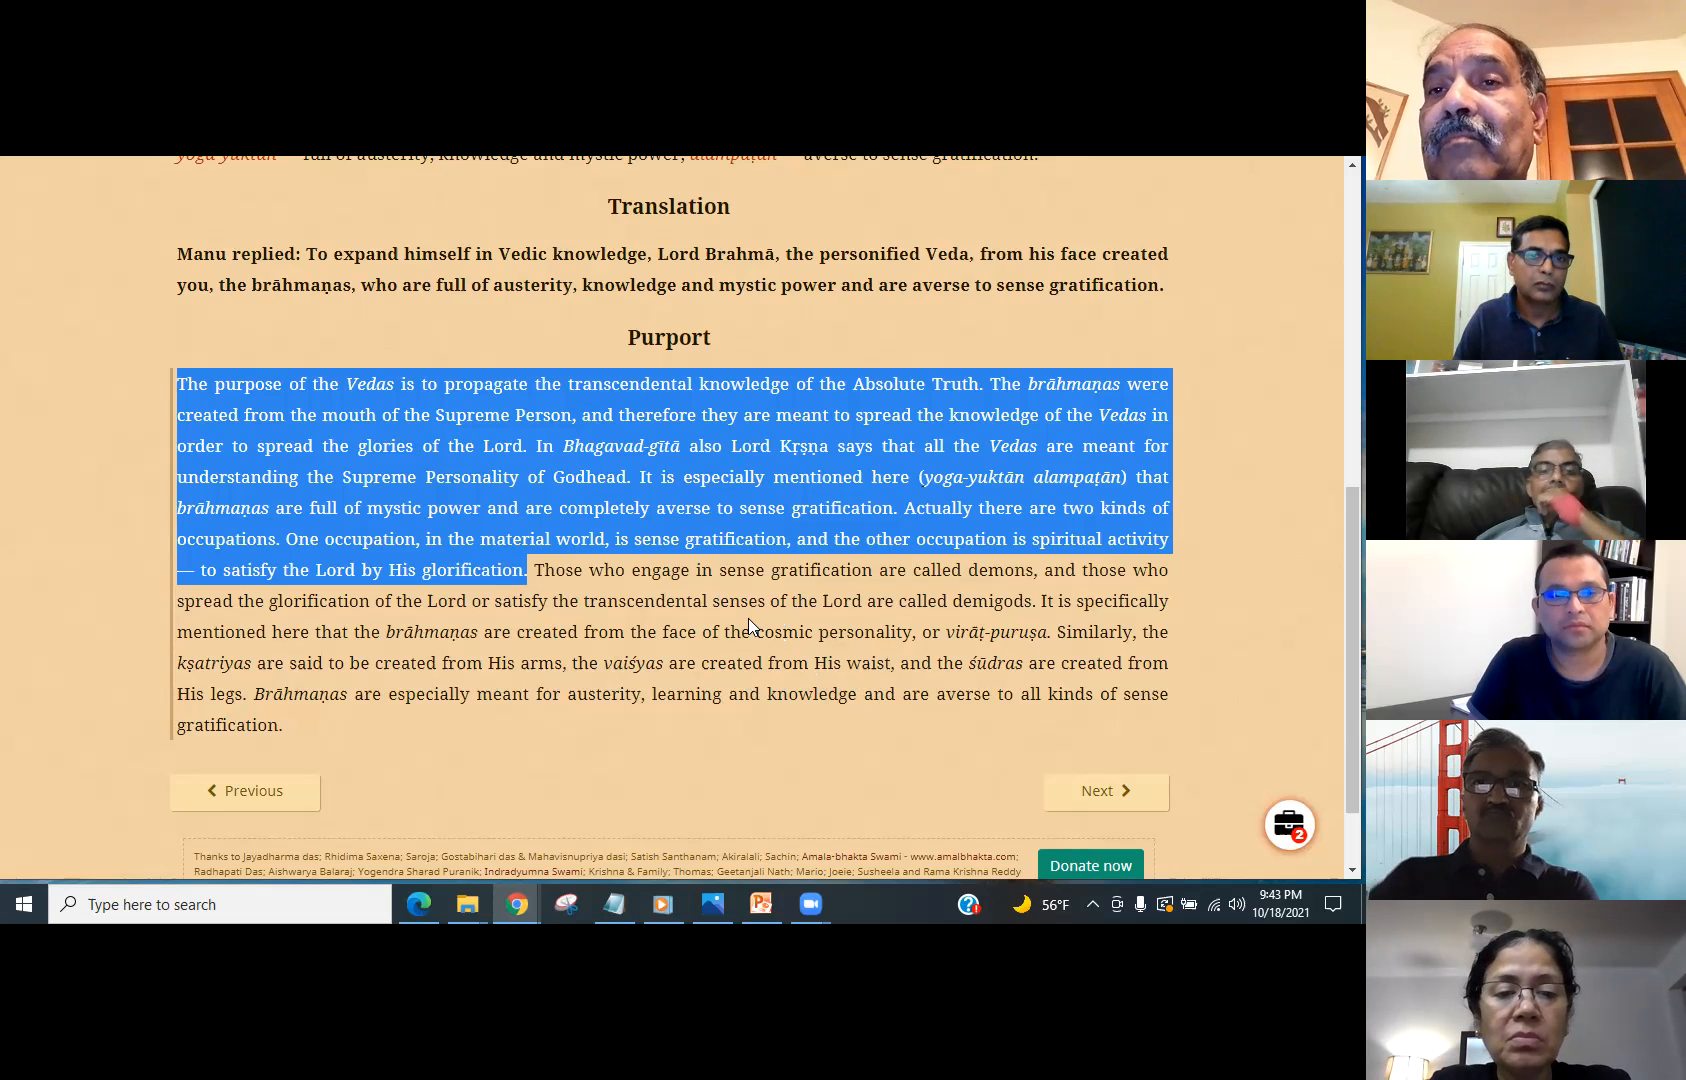
pyautogui.moveTo(686, 592)
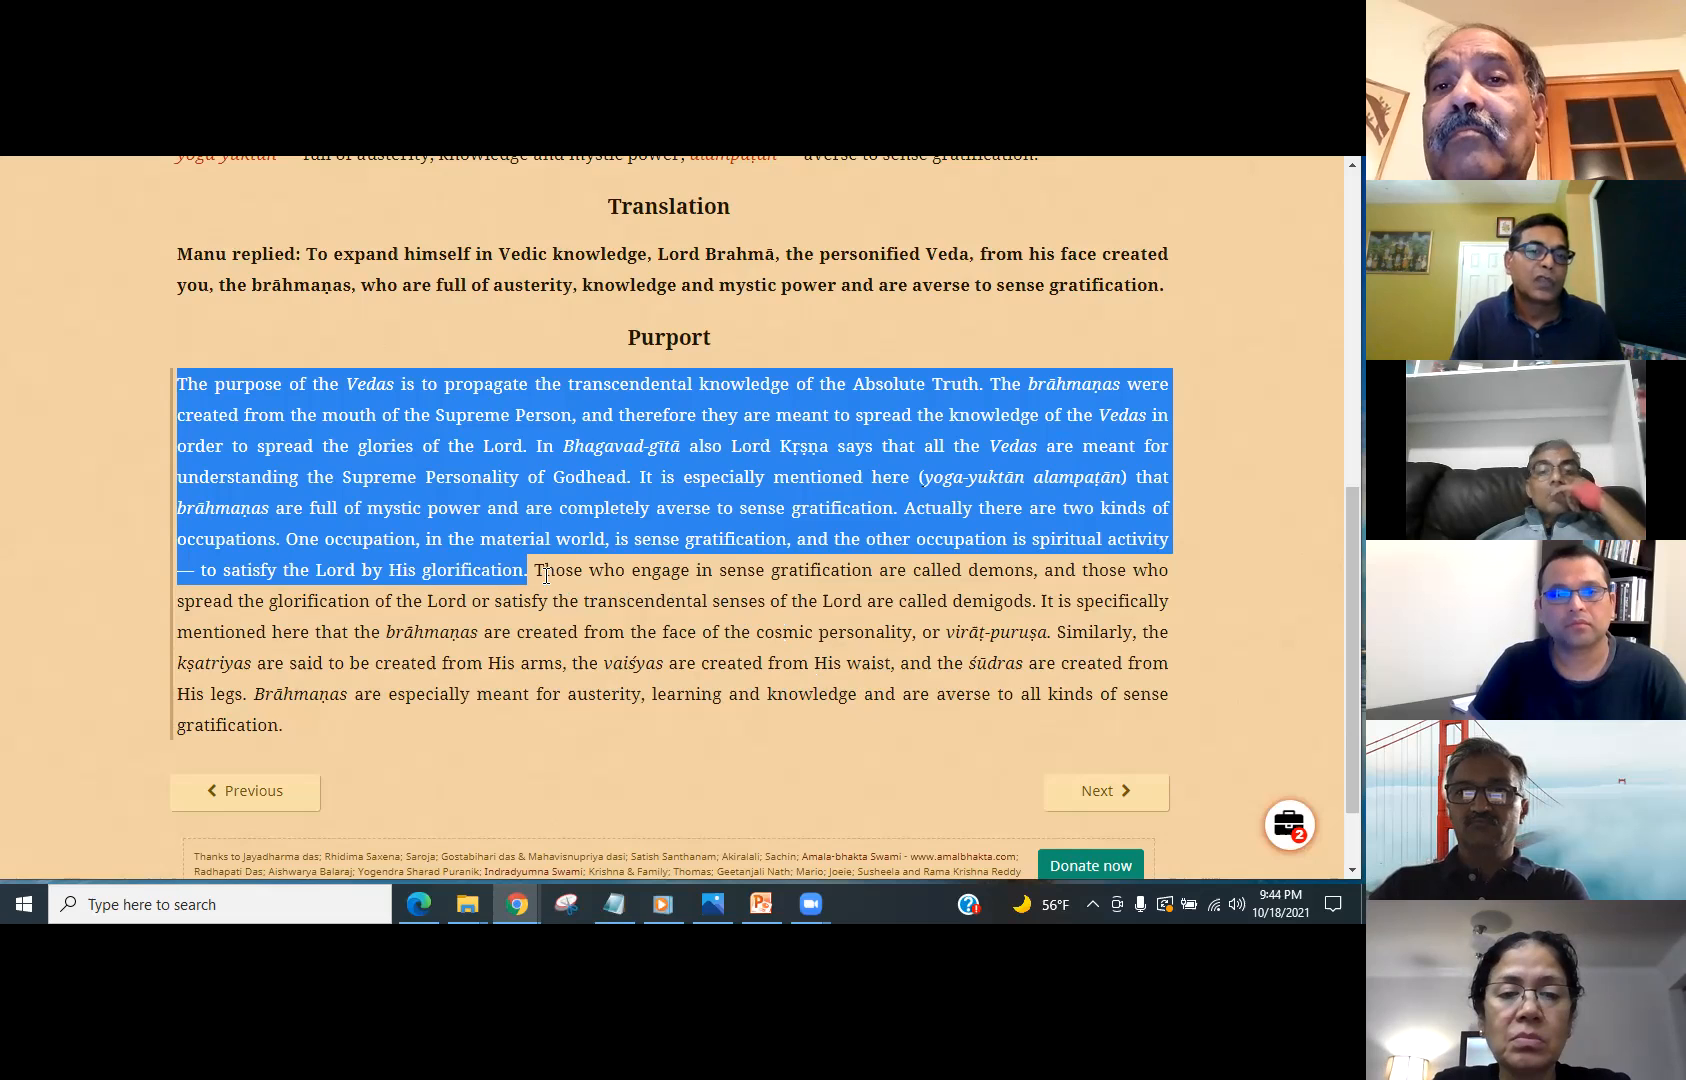
# - Clear the old selection and highlight 'One occupation ... is sense gratification' in the purport
pyautogui.click(536, 570)
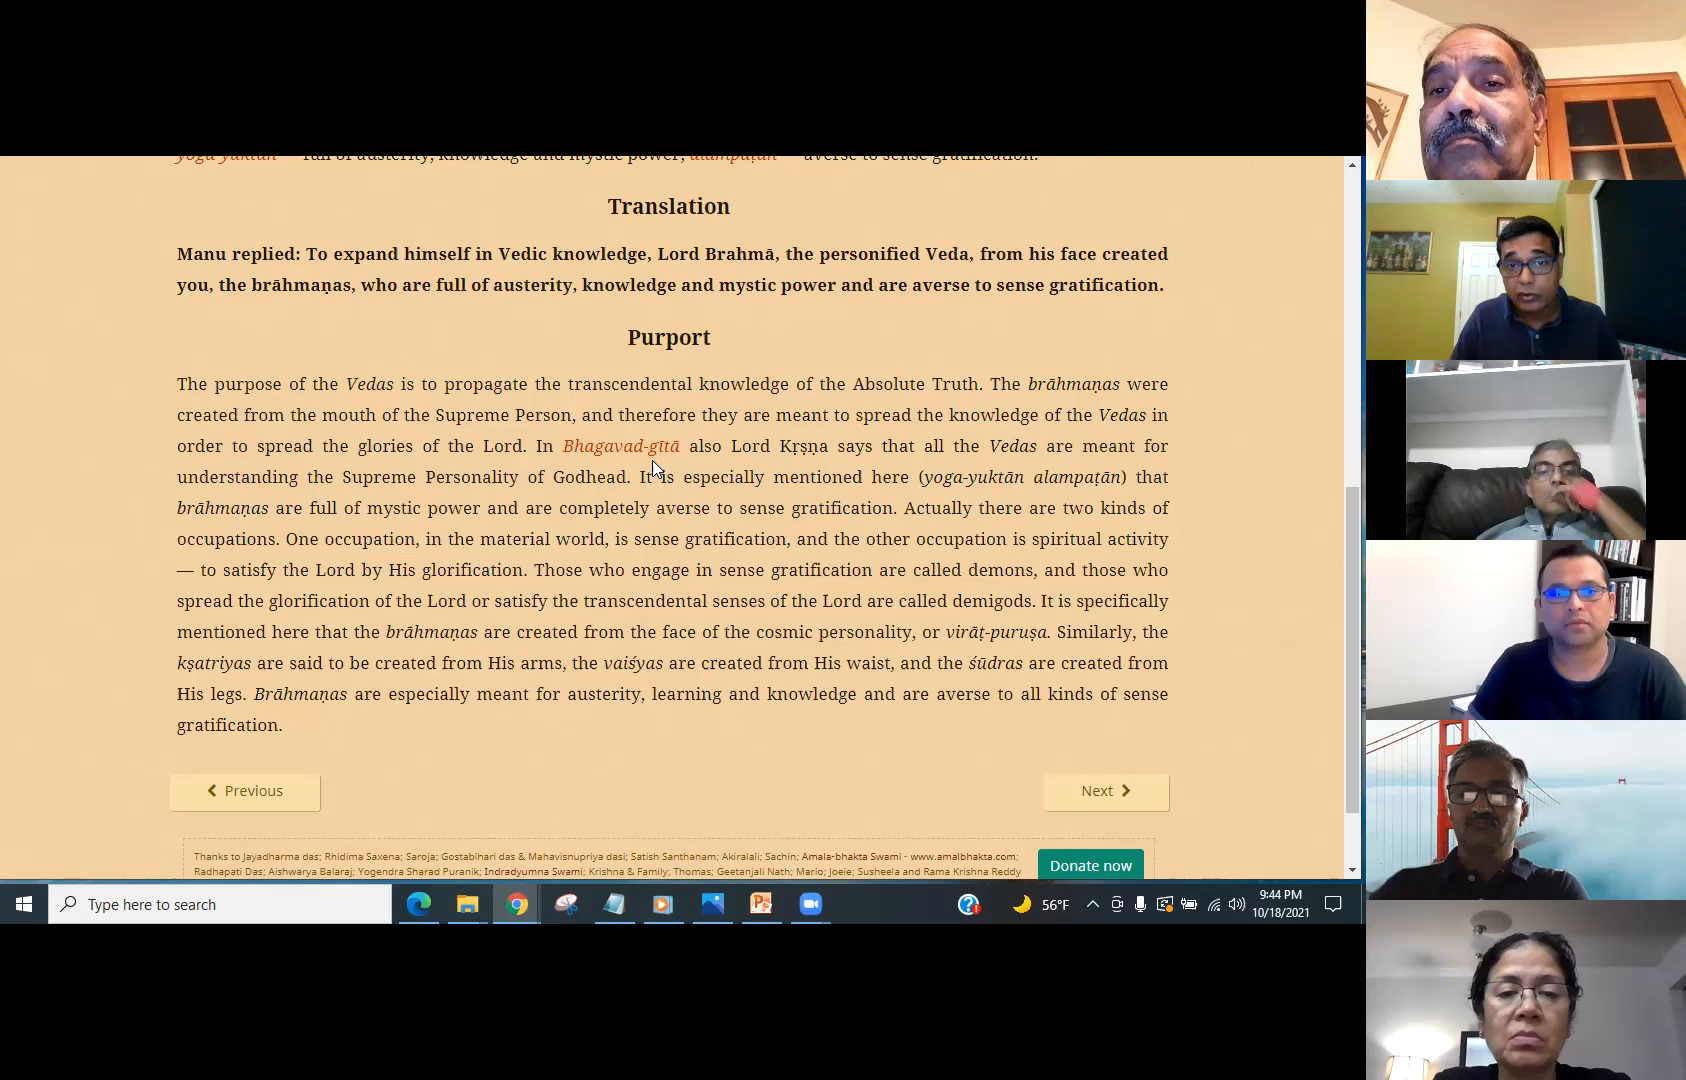
pyautogui.moveTo(534, 446); pyautogui.dragTo(860, 446)
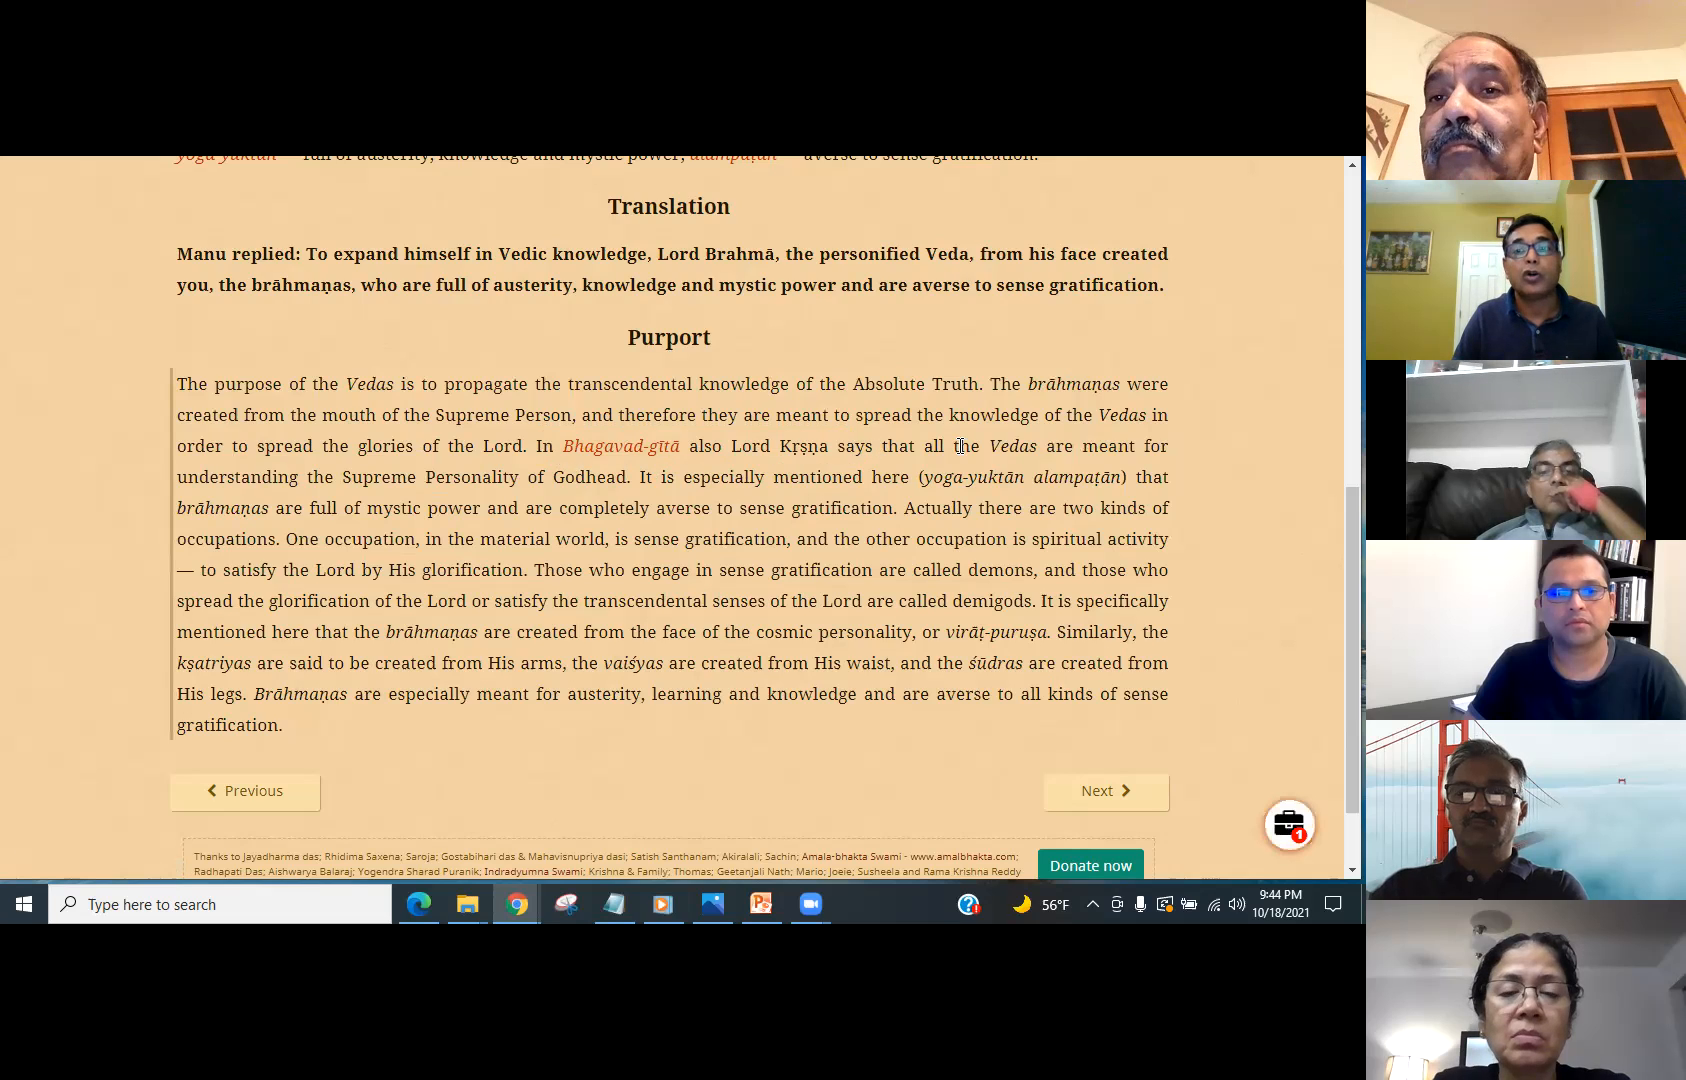
pyautogui.moveTo(954, 446); pyautogui.dragTo(632, 476)
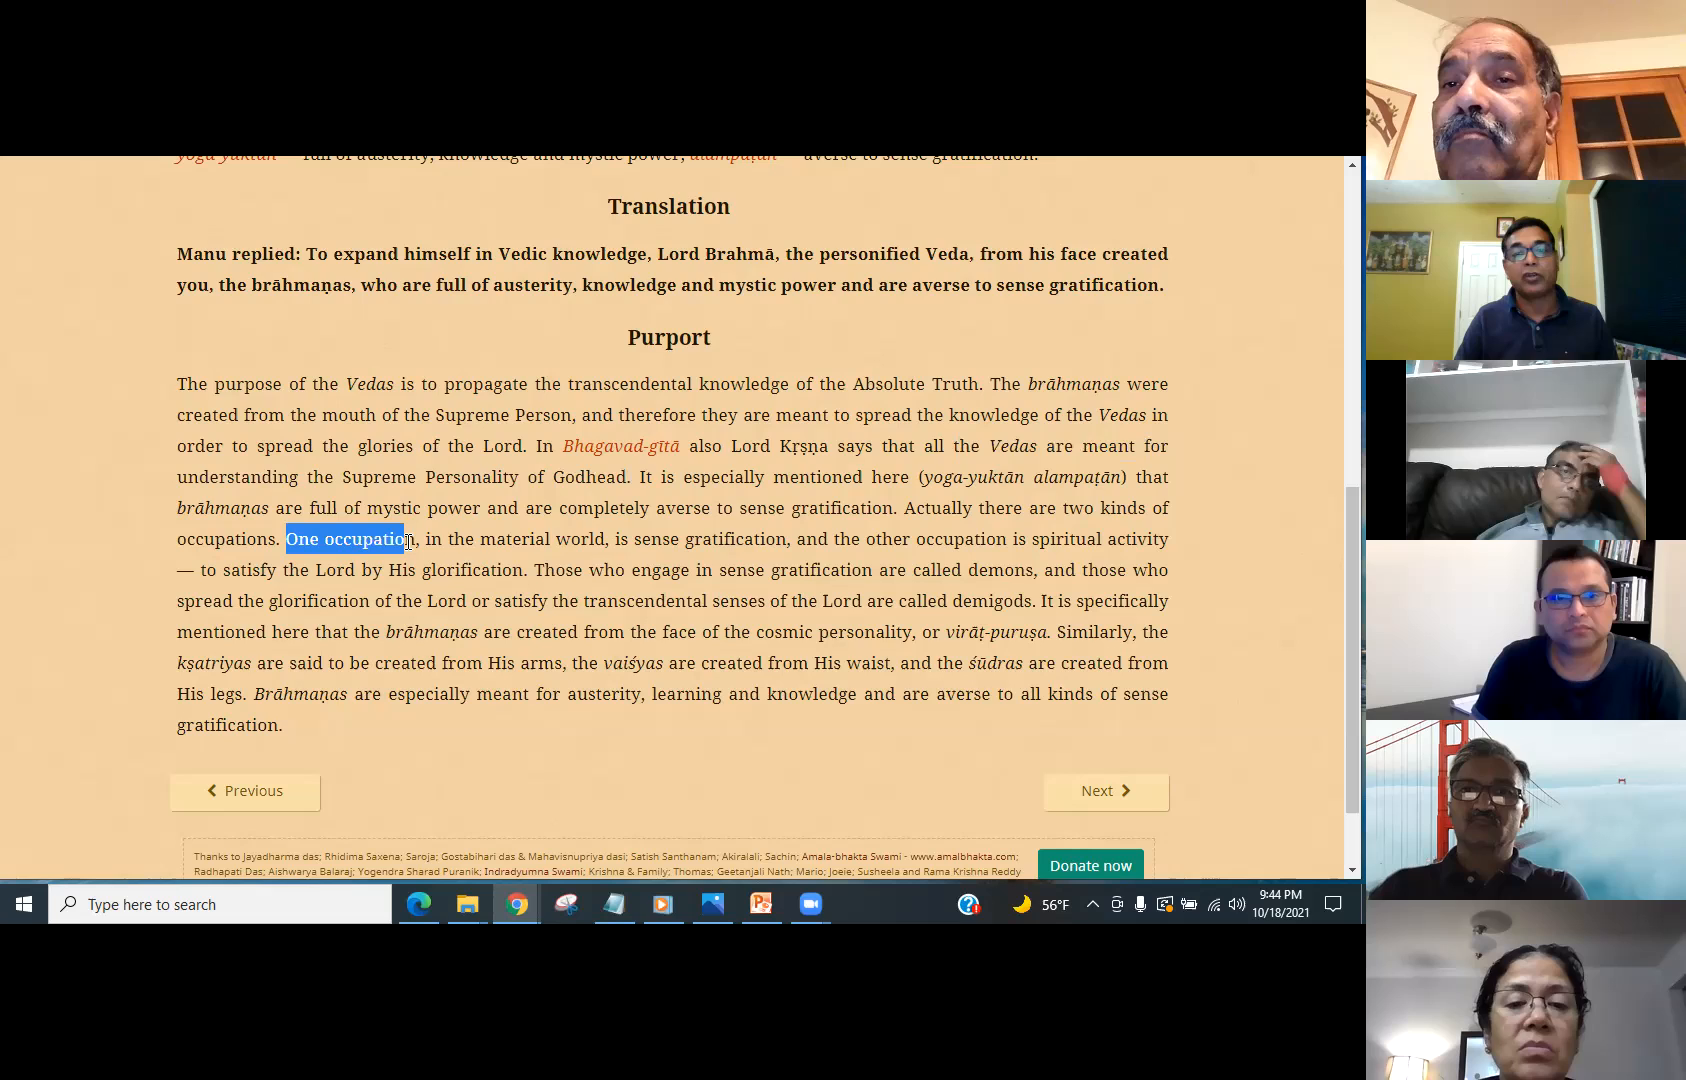
pyautogui.moveTo(404, 538); pyautogui.dragTo(816, 538)
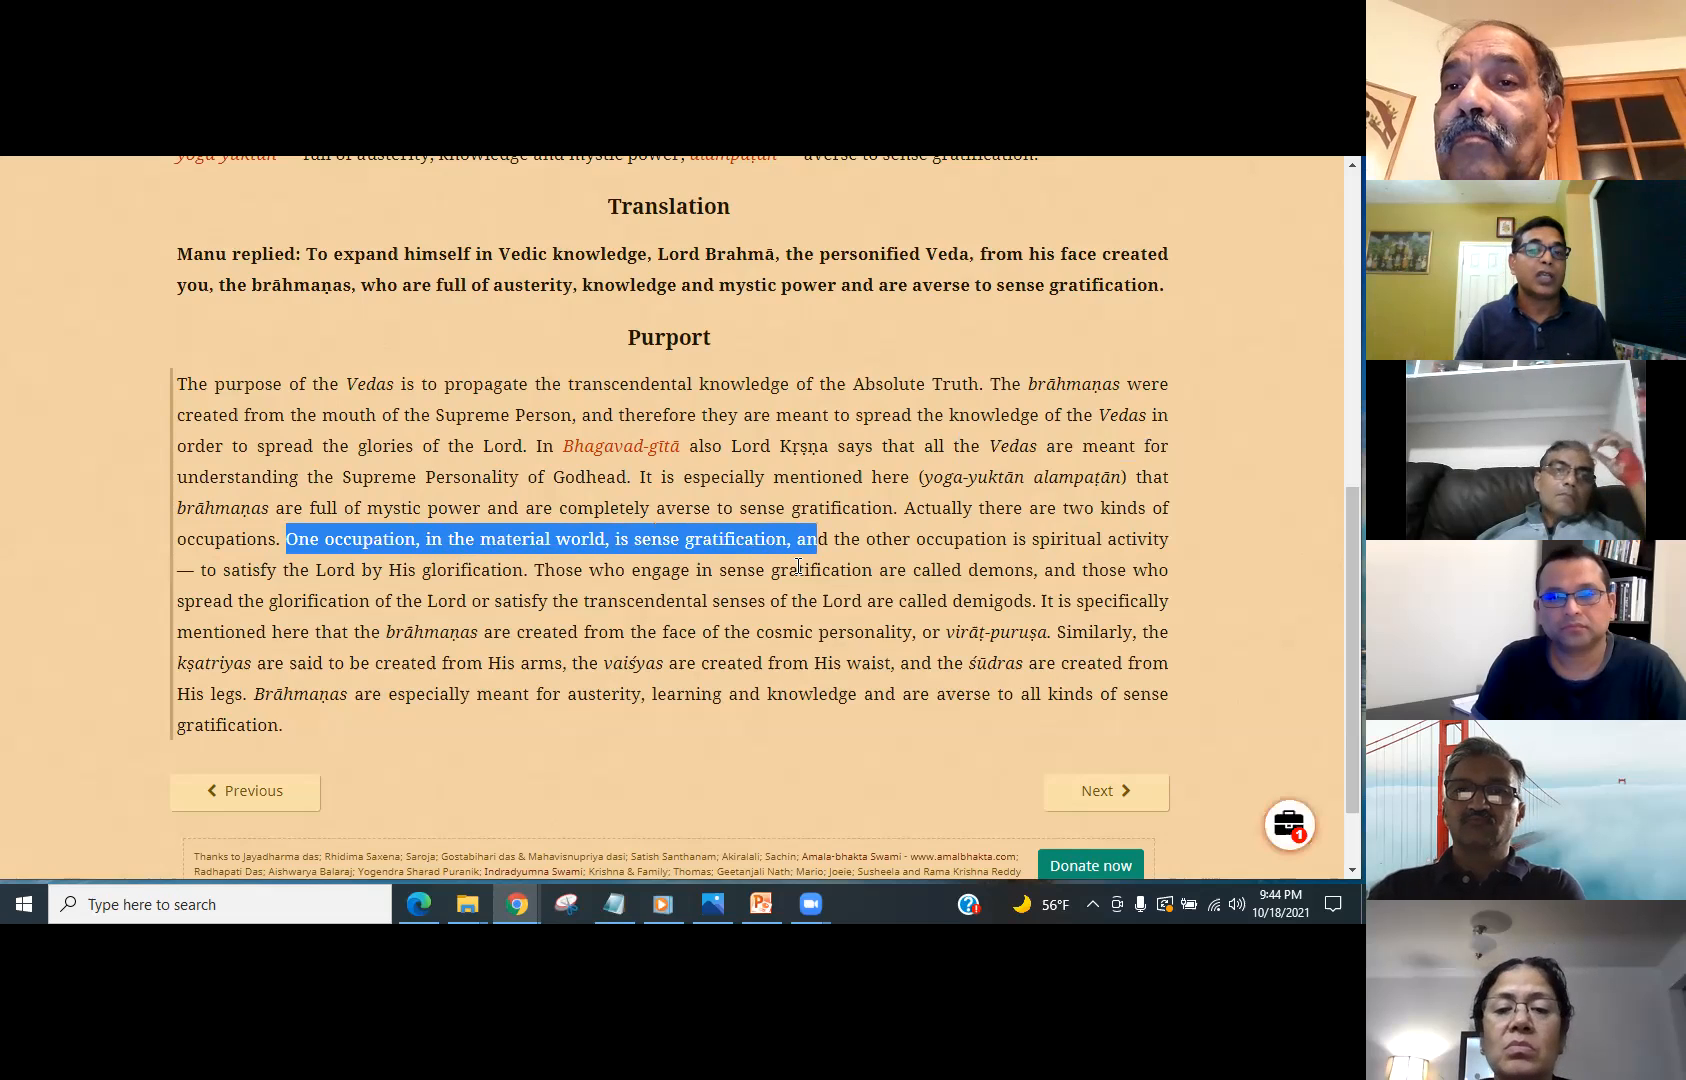
# - Re-highlight 'in the material world' and the rest of the purport on demons and demigods
pyautogui.click(618, 528)
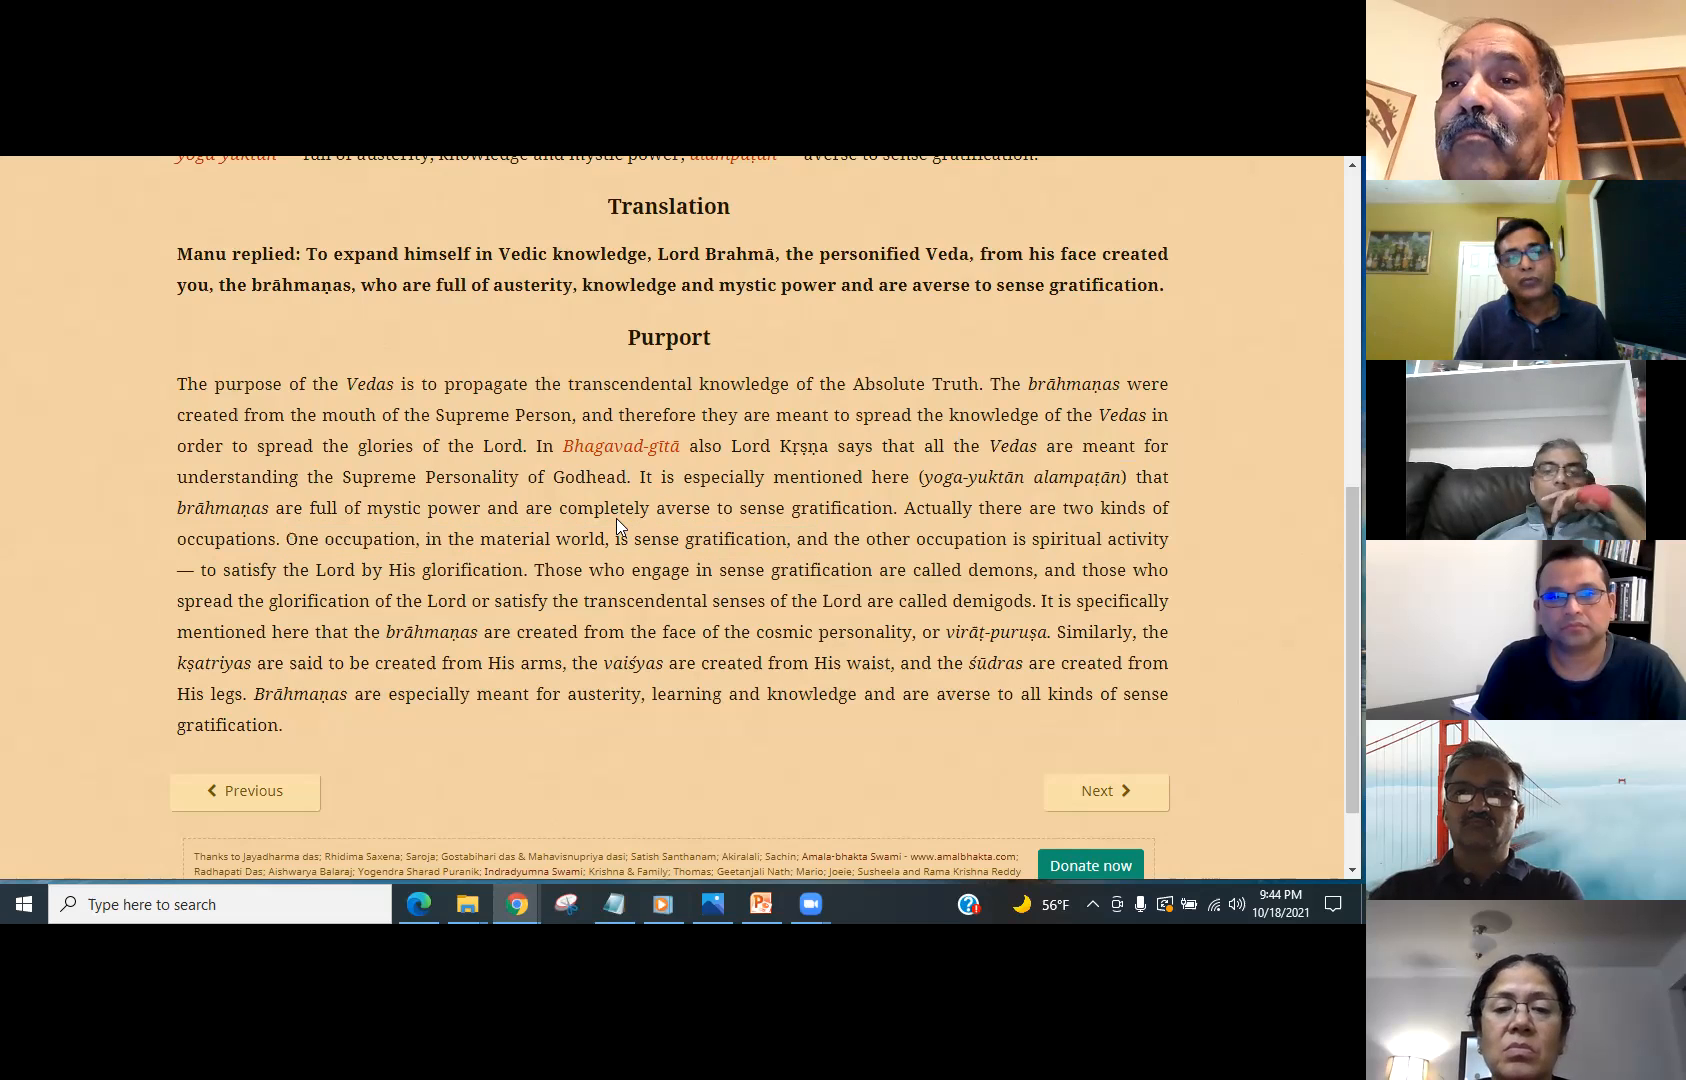
pyautogui.moveTo(332, 538); pyautogui.dragTo(548, 538)
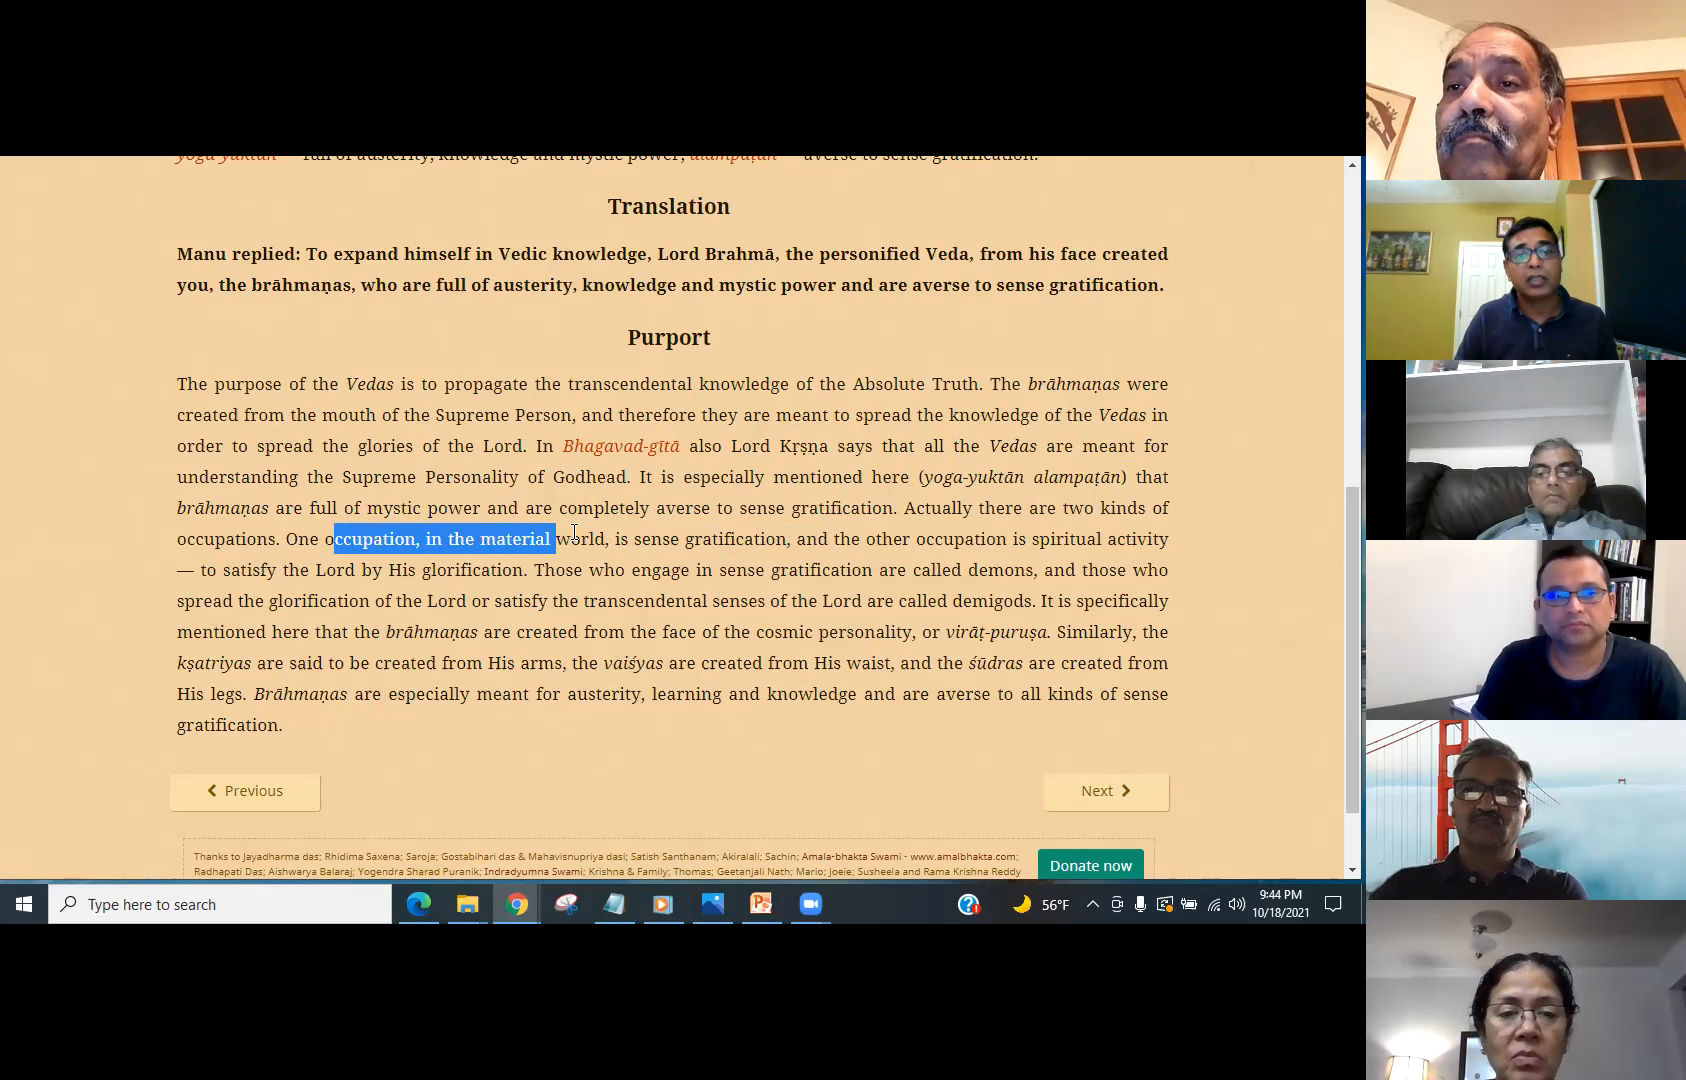
pyautogui.moveTo(548, 538); pyautogui.dragTo(784, 538)
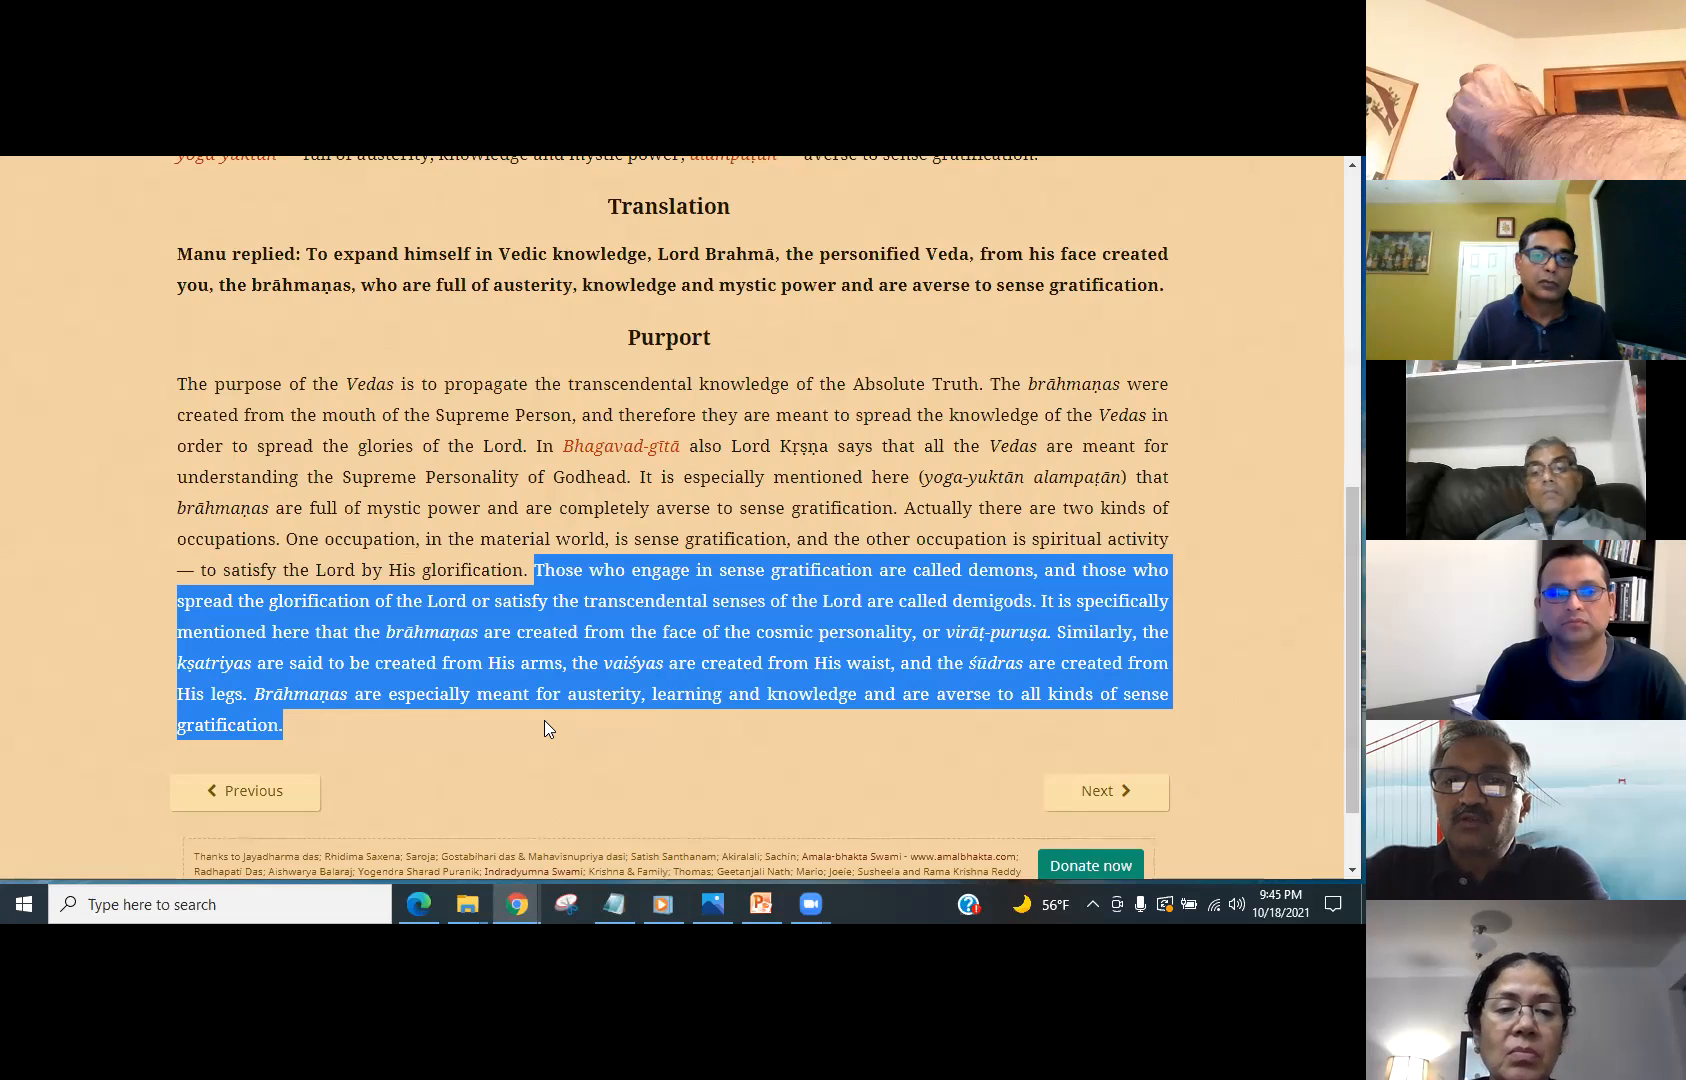
pyautogui.moveTo(540, 730)
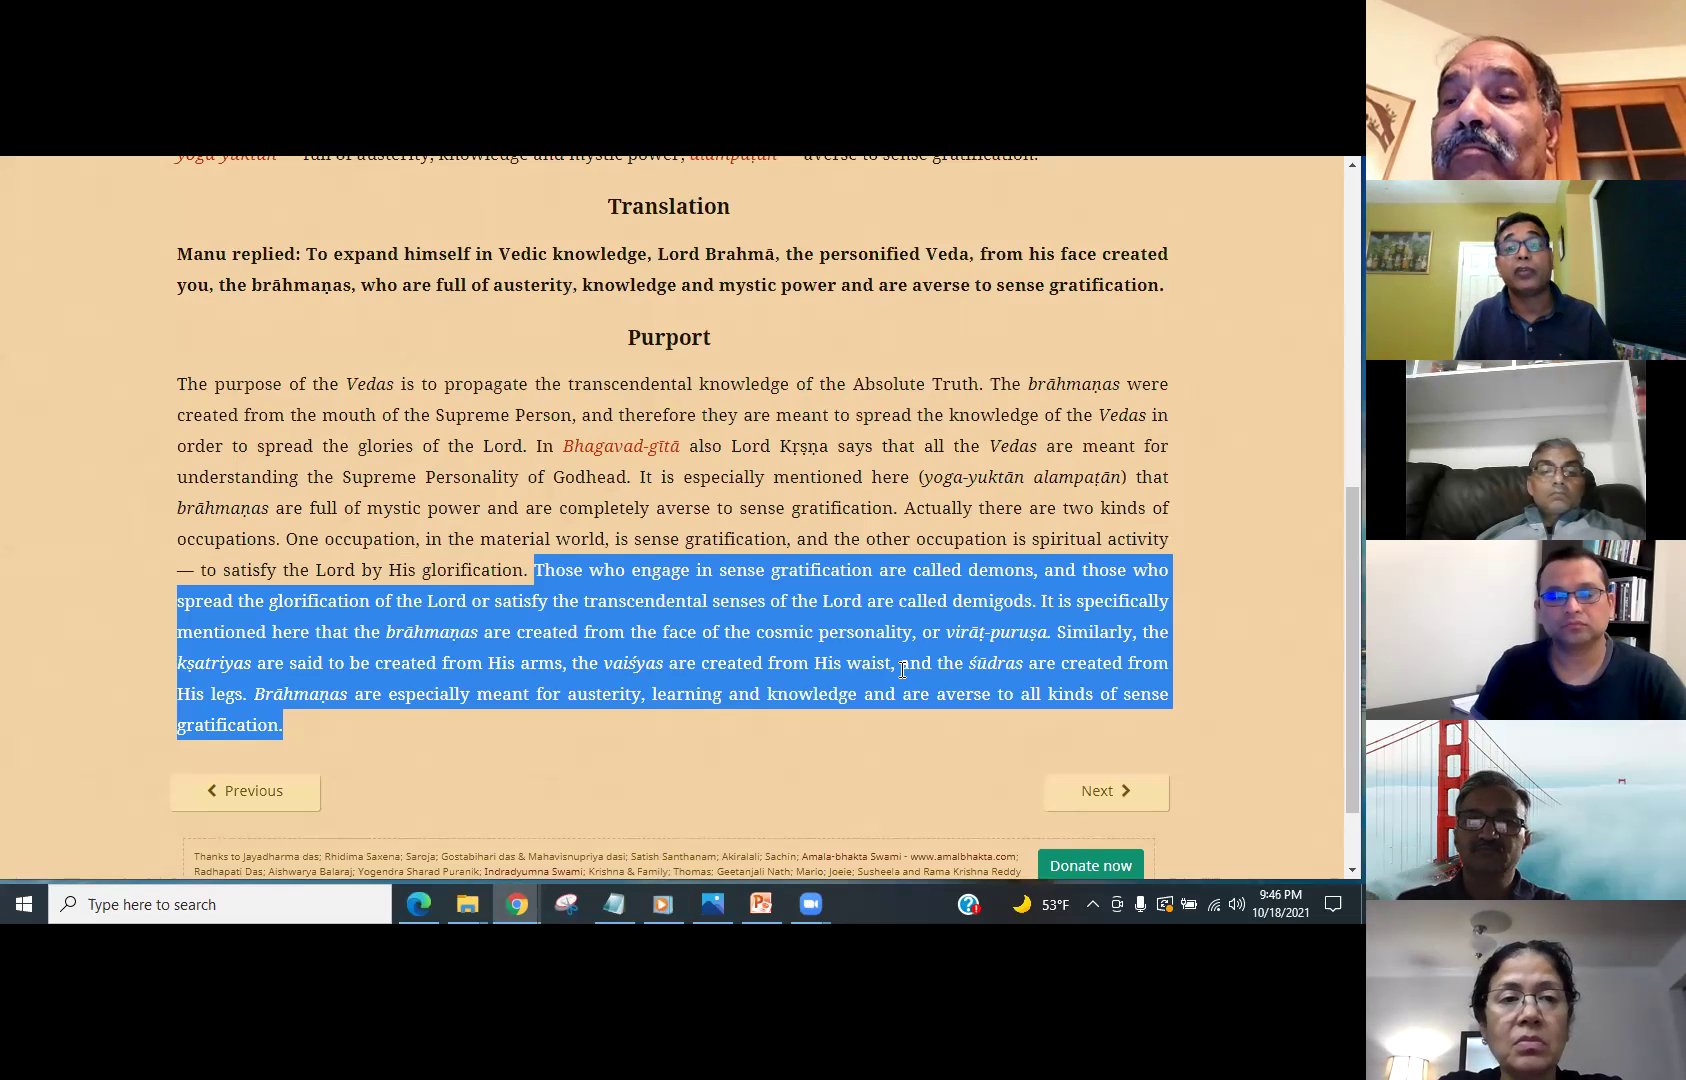
pyautogui.moveTo(692, 658)
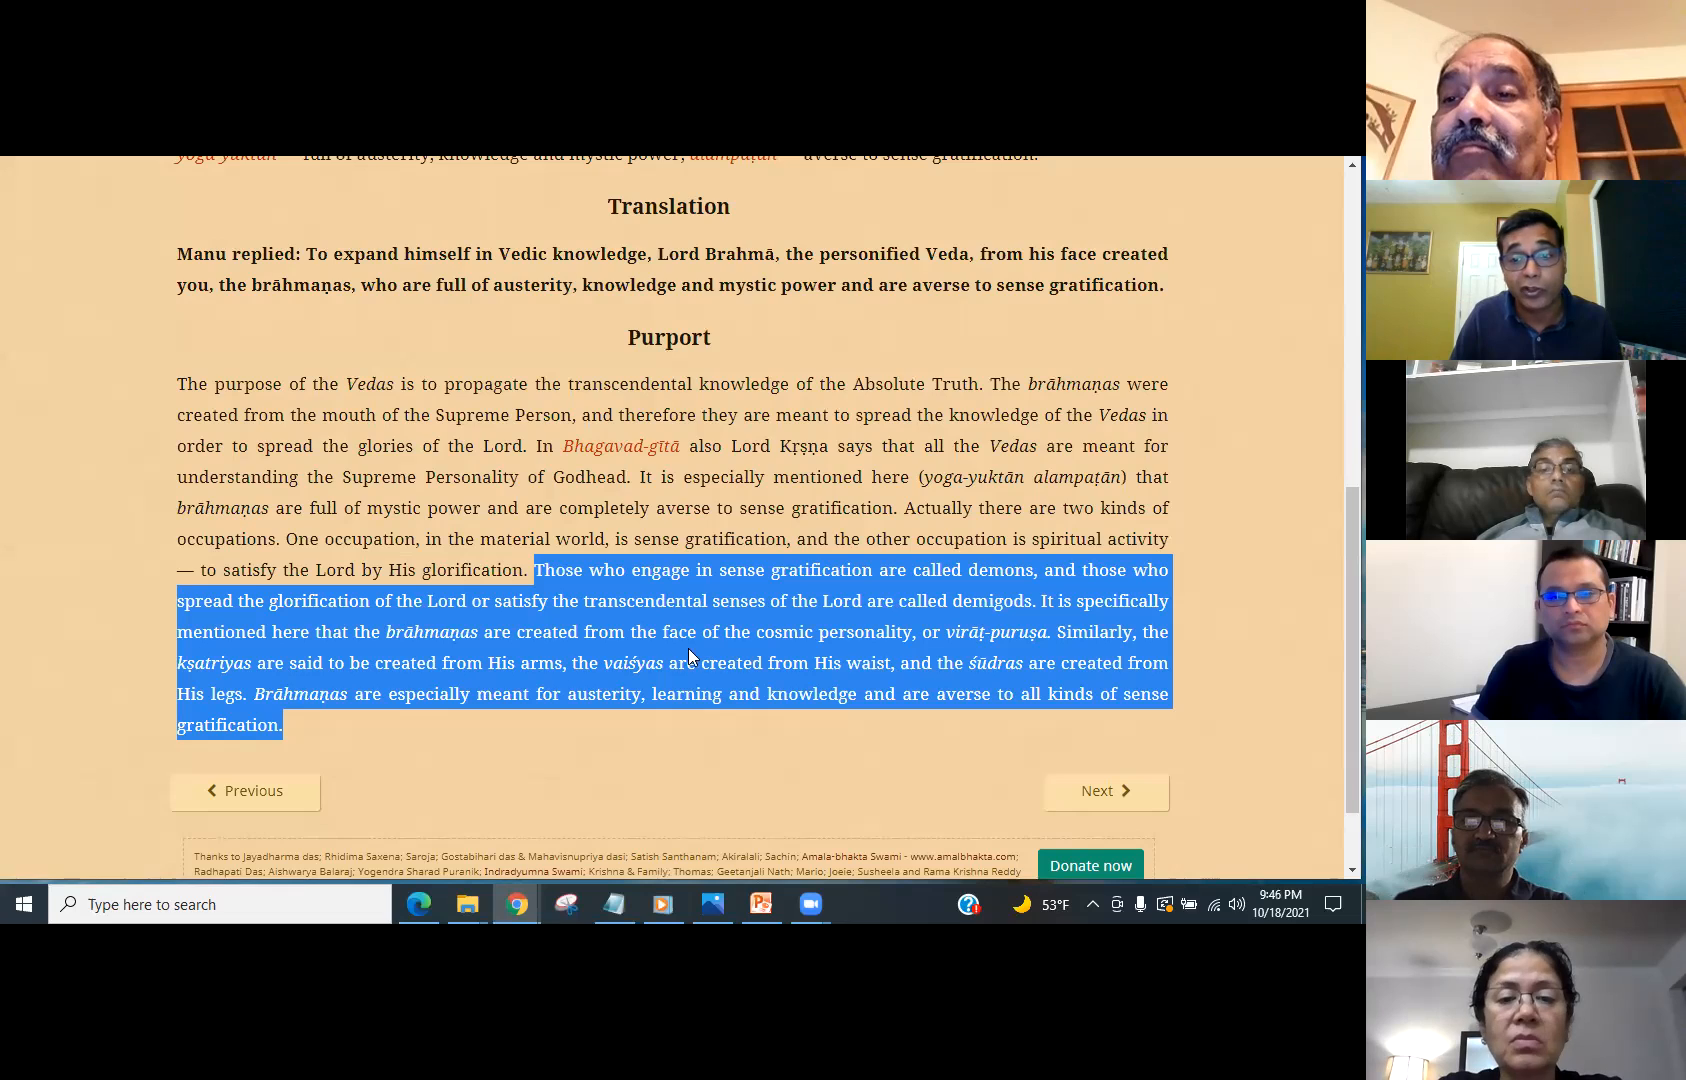
pyautogui.moveTo(1070, 694)
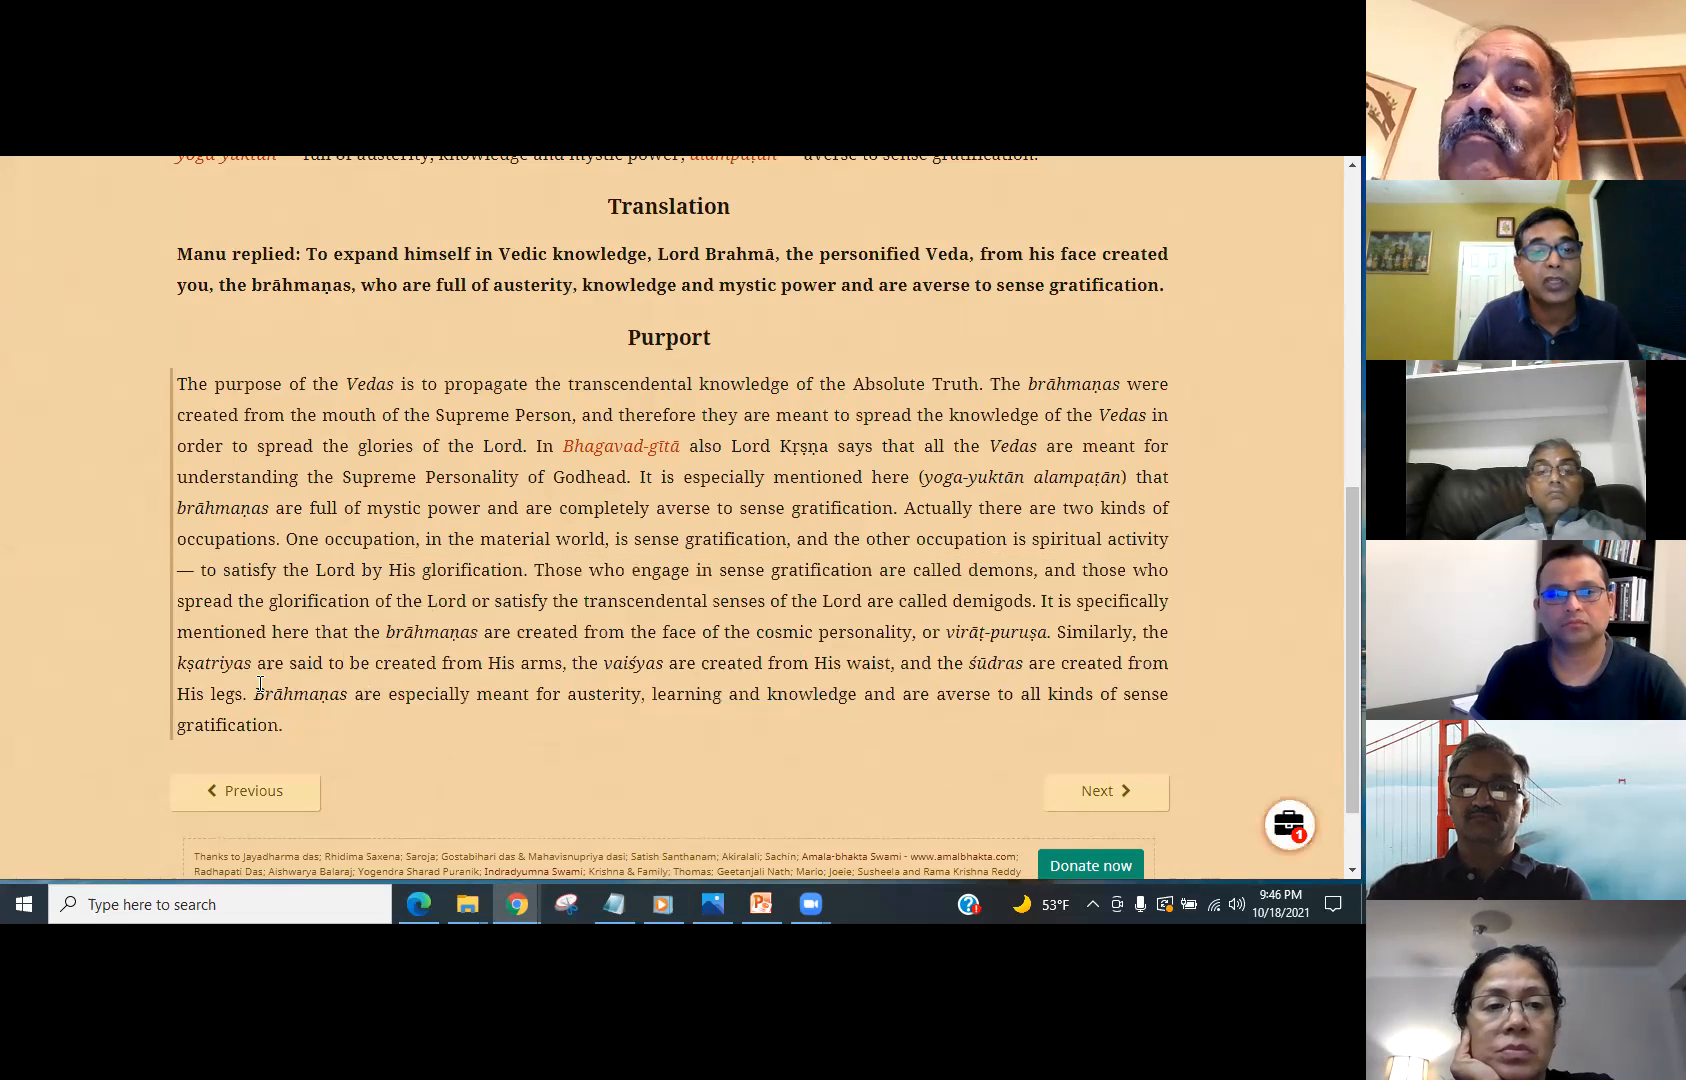
# - Mark the purport's closing phrase 'all kinds of sense gratification.'
pyautogui.doubleClick(600, 694)
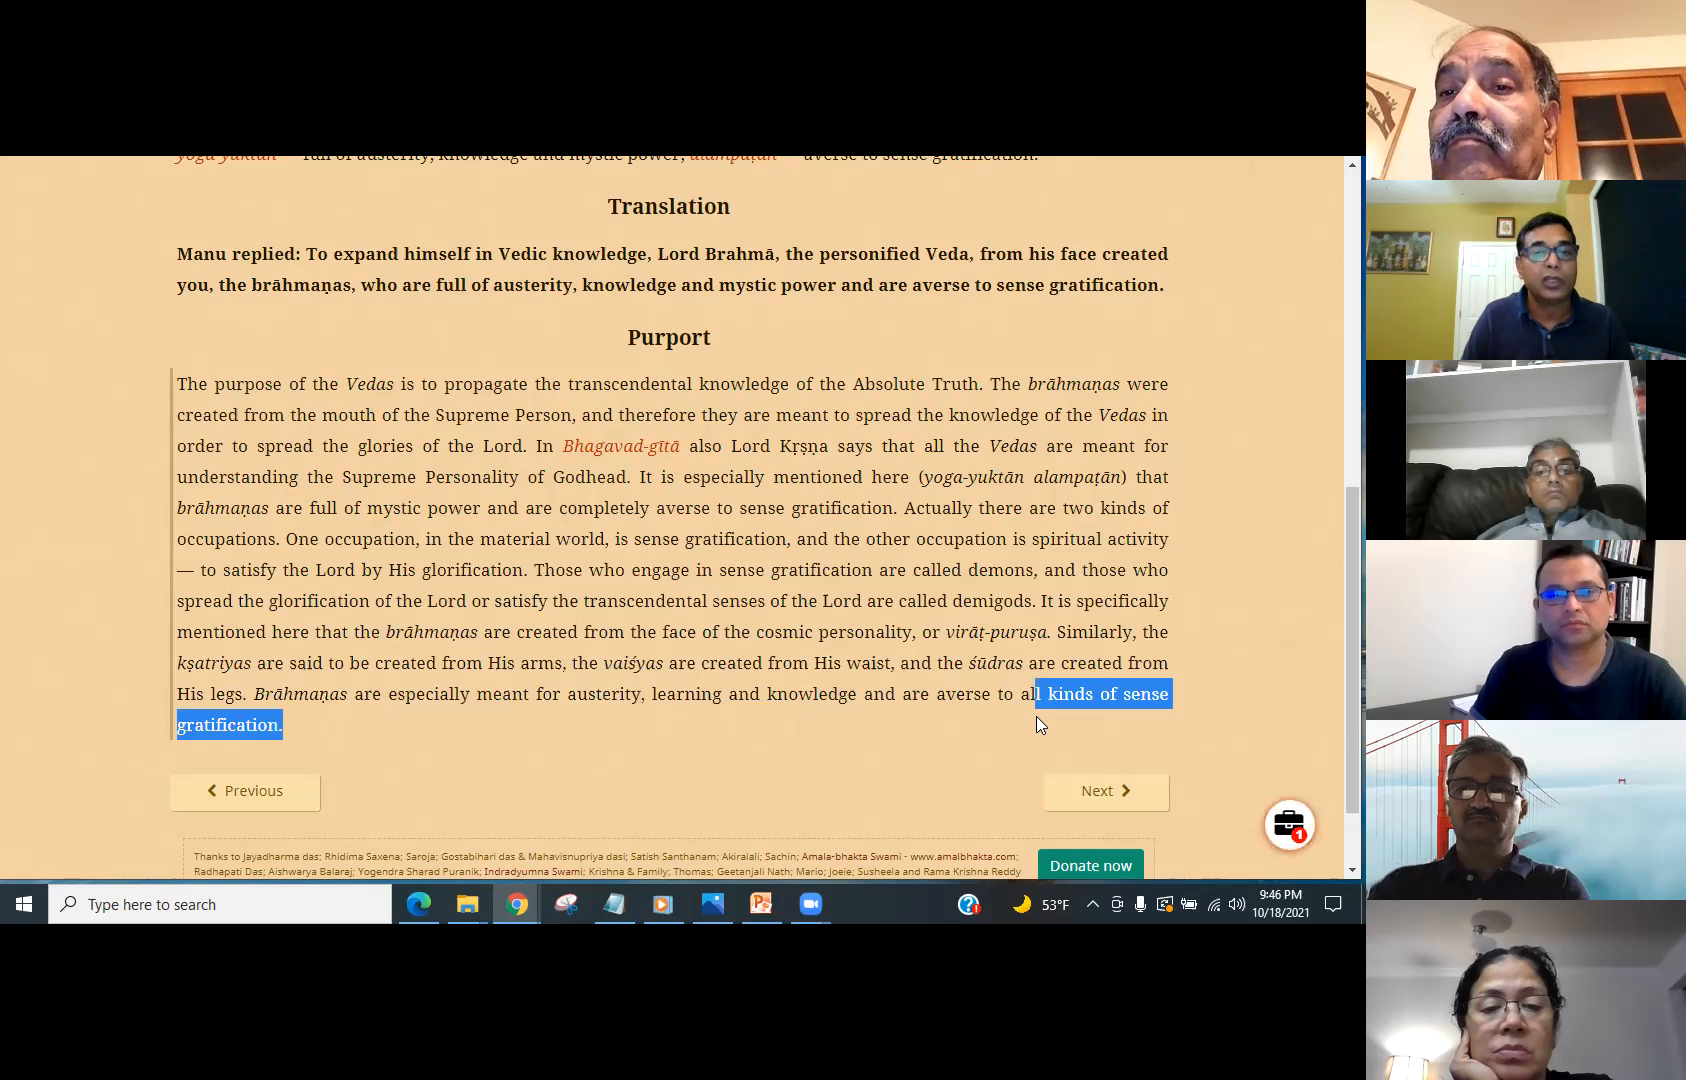
pyautogui.moveTo(1094, 798)
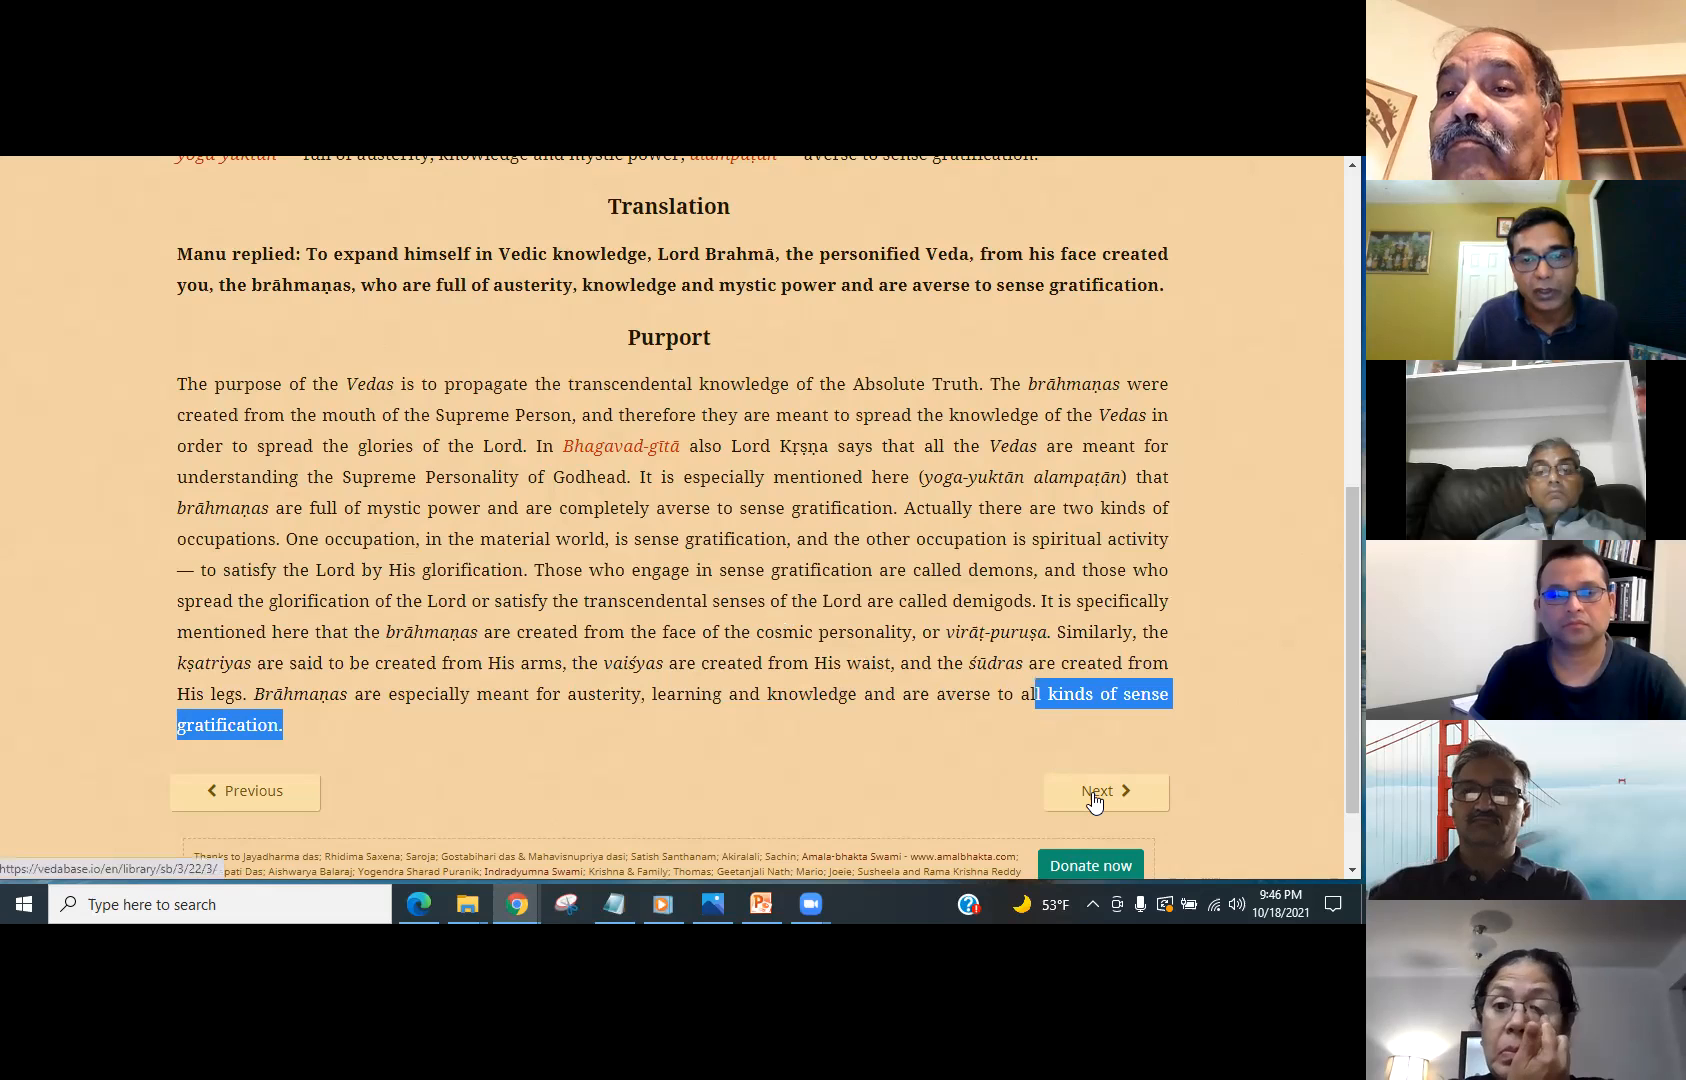
# - Move on to SB 3.22.3 and bring its synonyms and translation into view
pyautogui.click(1096, 792)
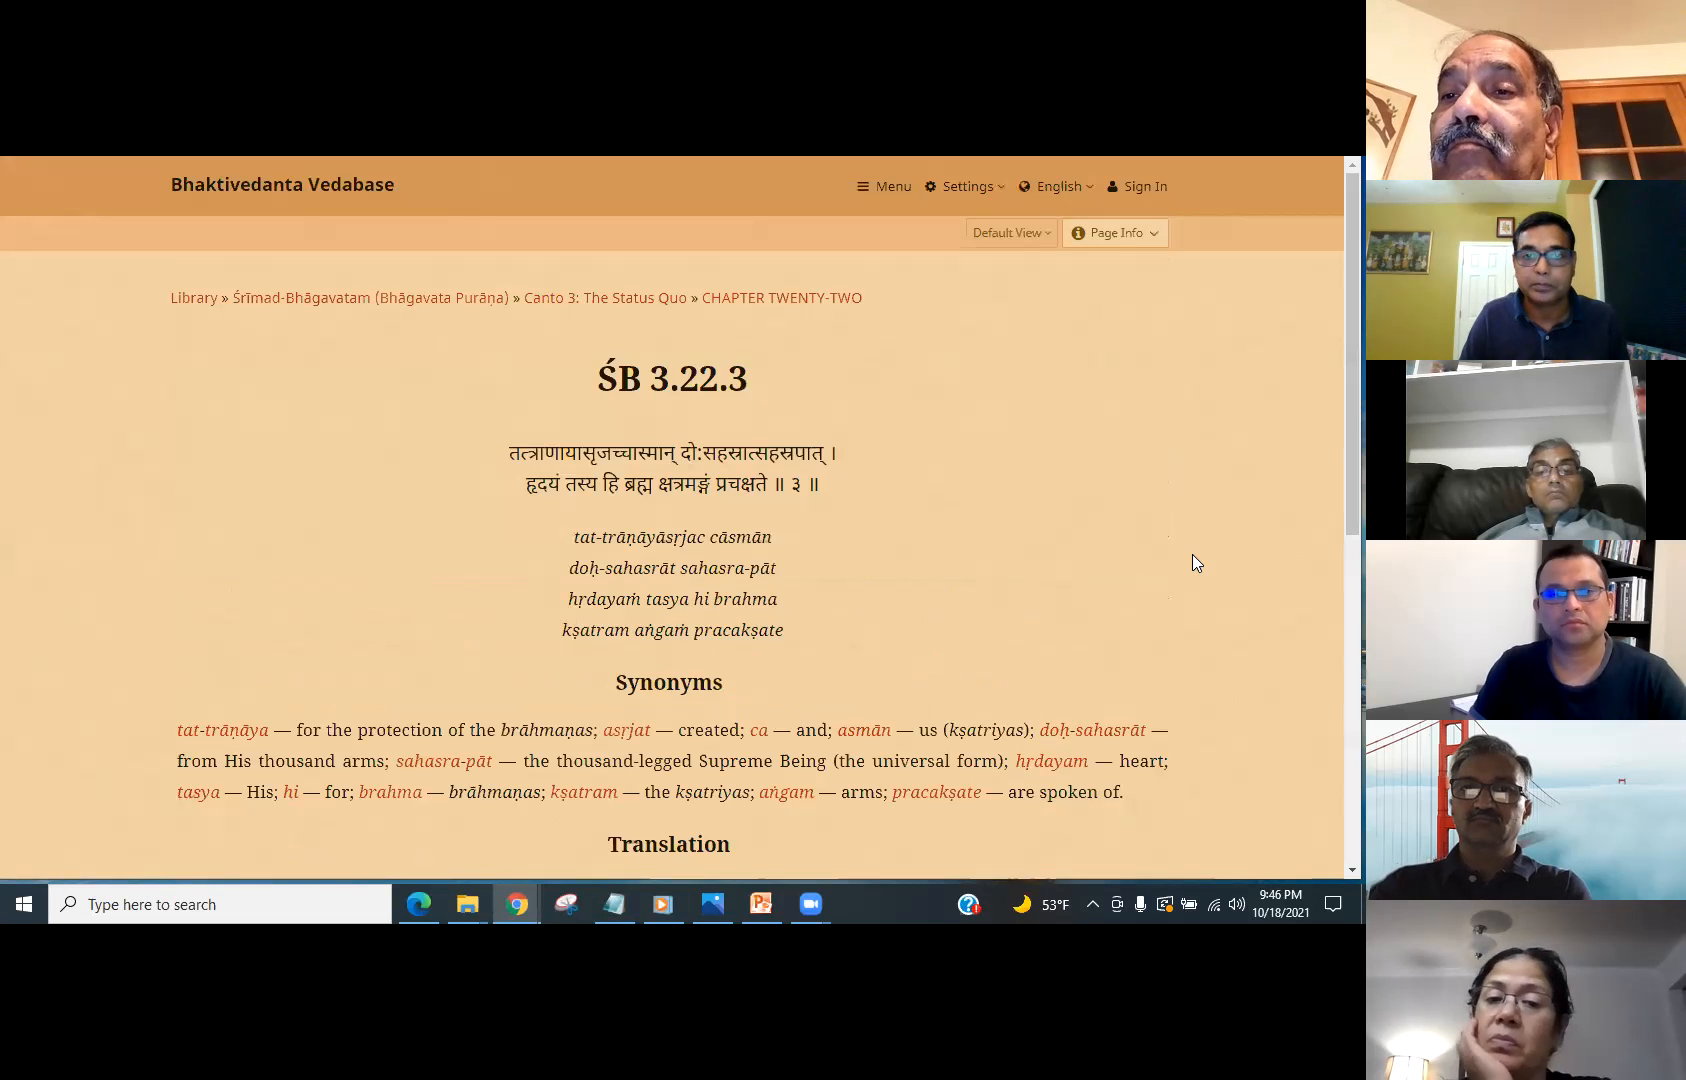
pyautogui.scroll(-3)
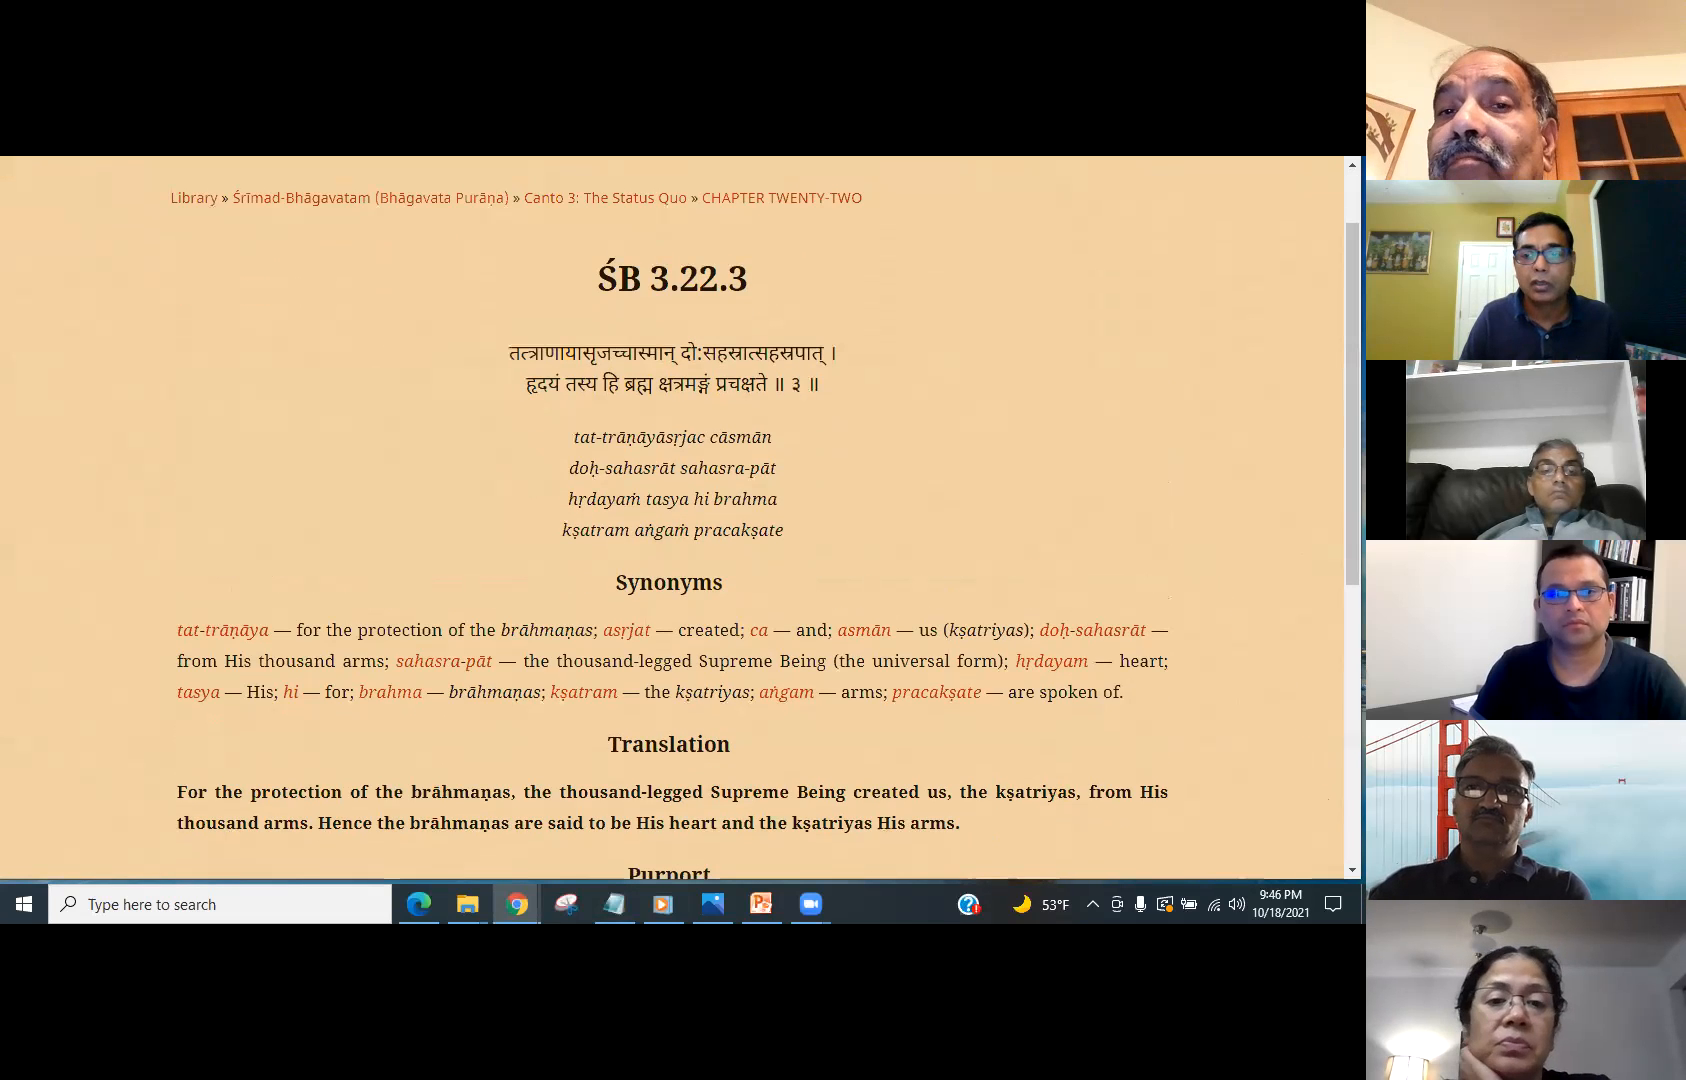
pyautogui.scroll(-3)
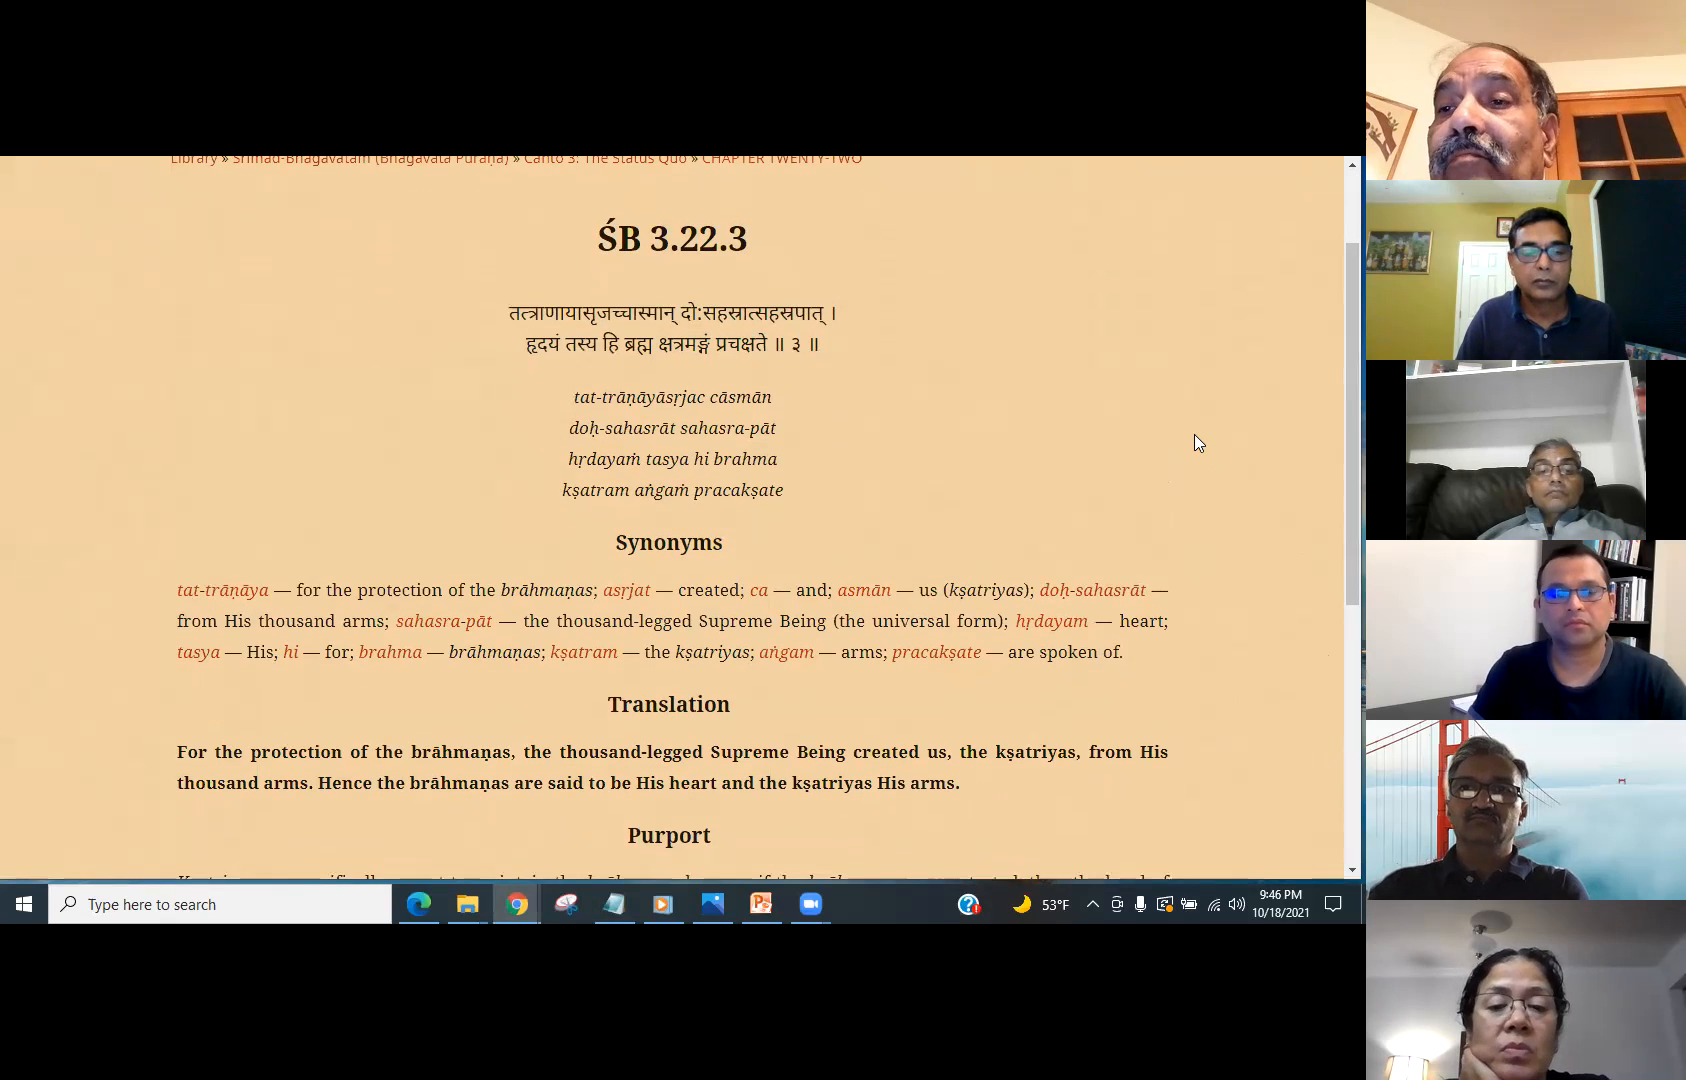
pyautogui.moveTo(1294, 544)
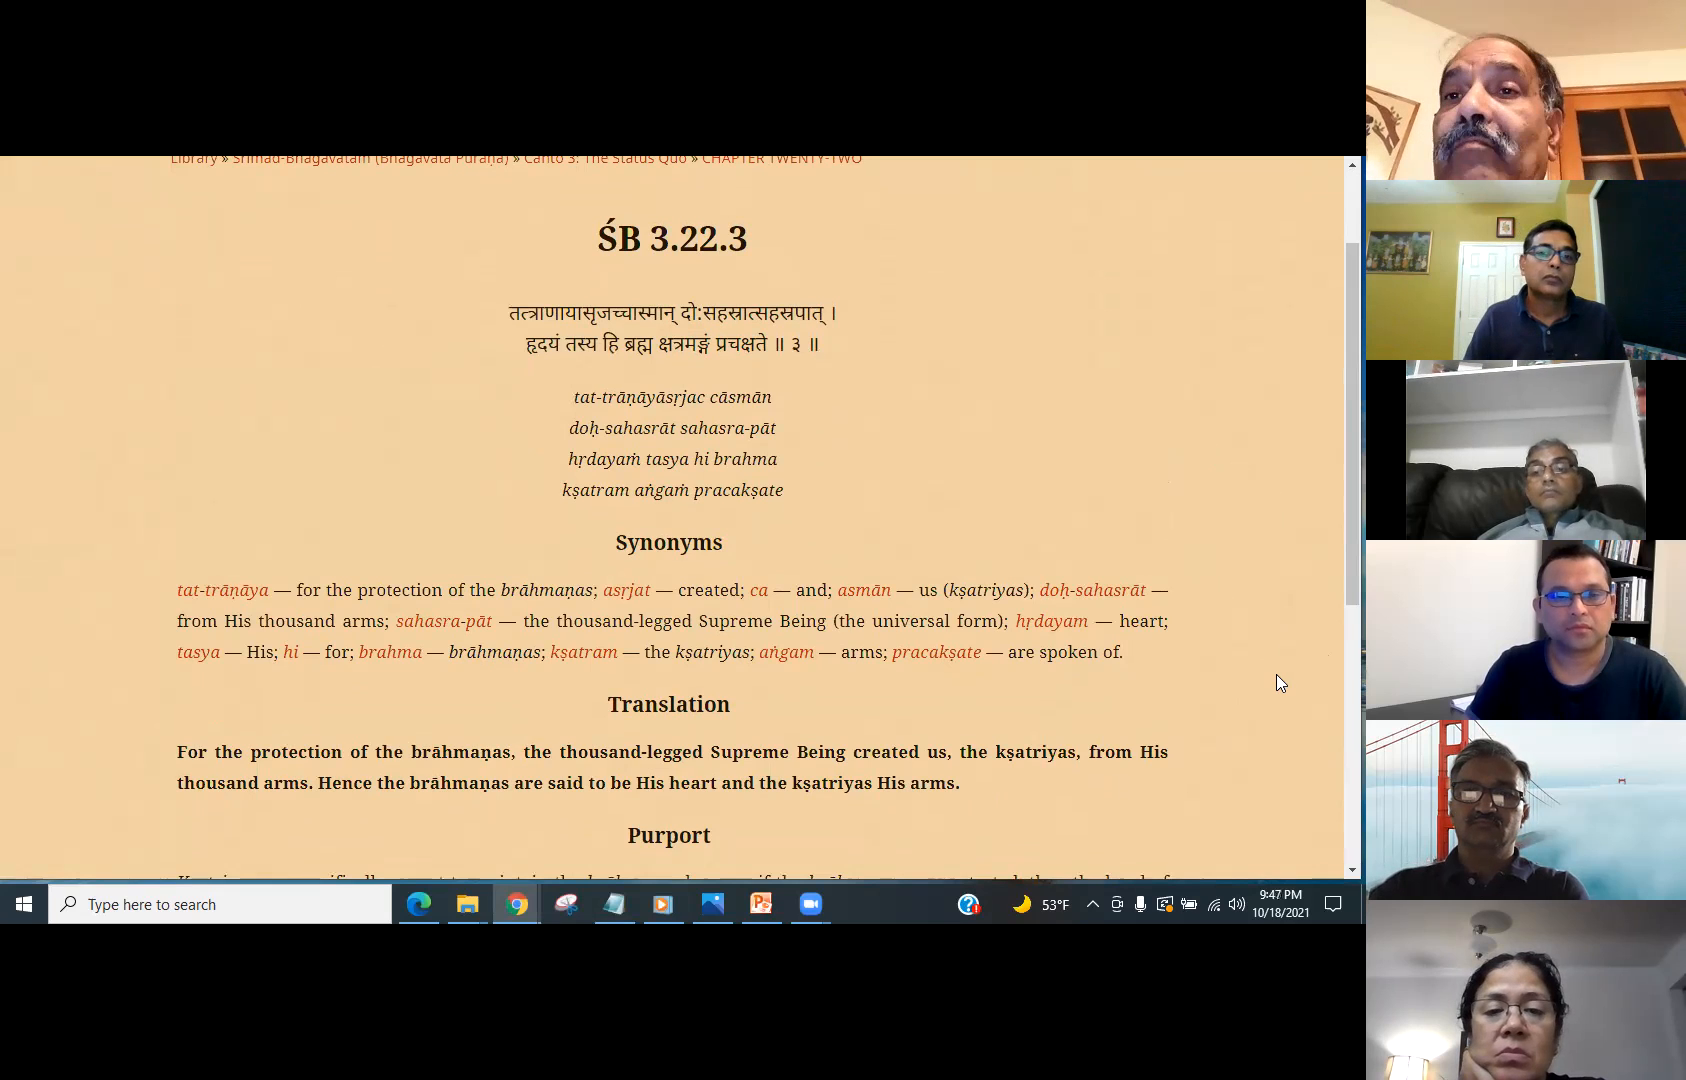
pyautogui.moveTo(1216, 450)
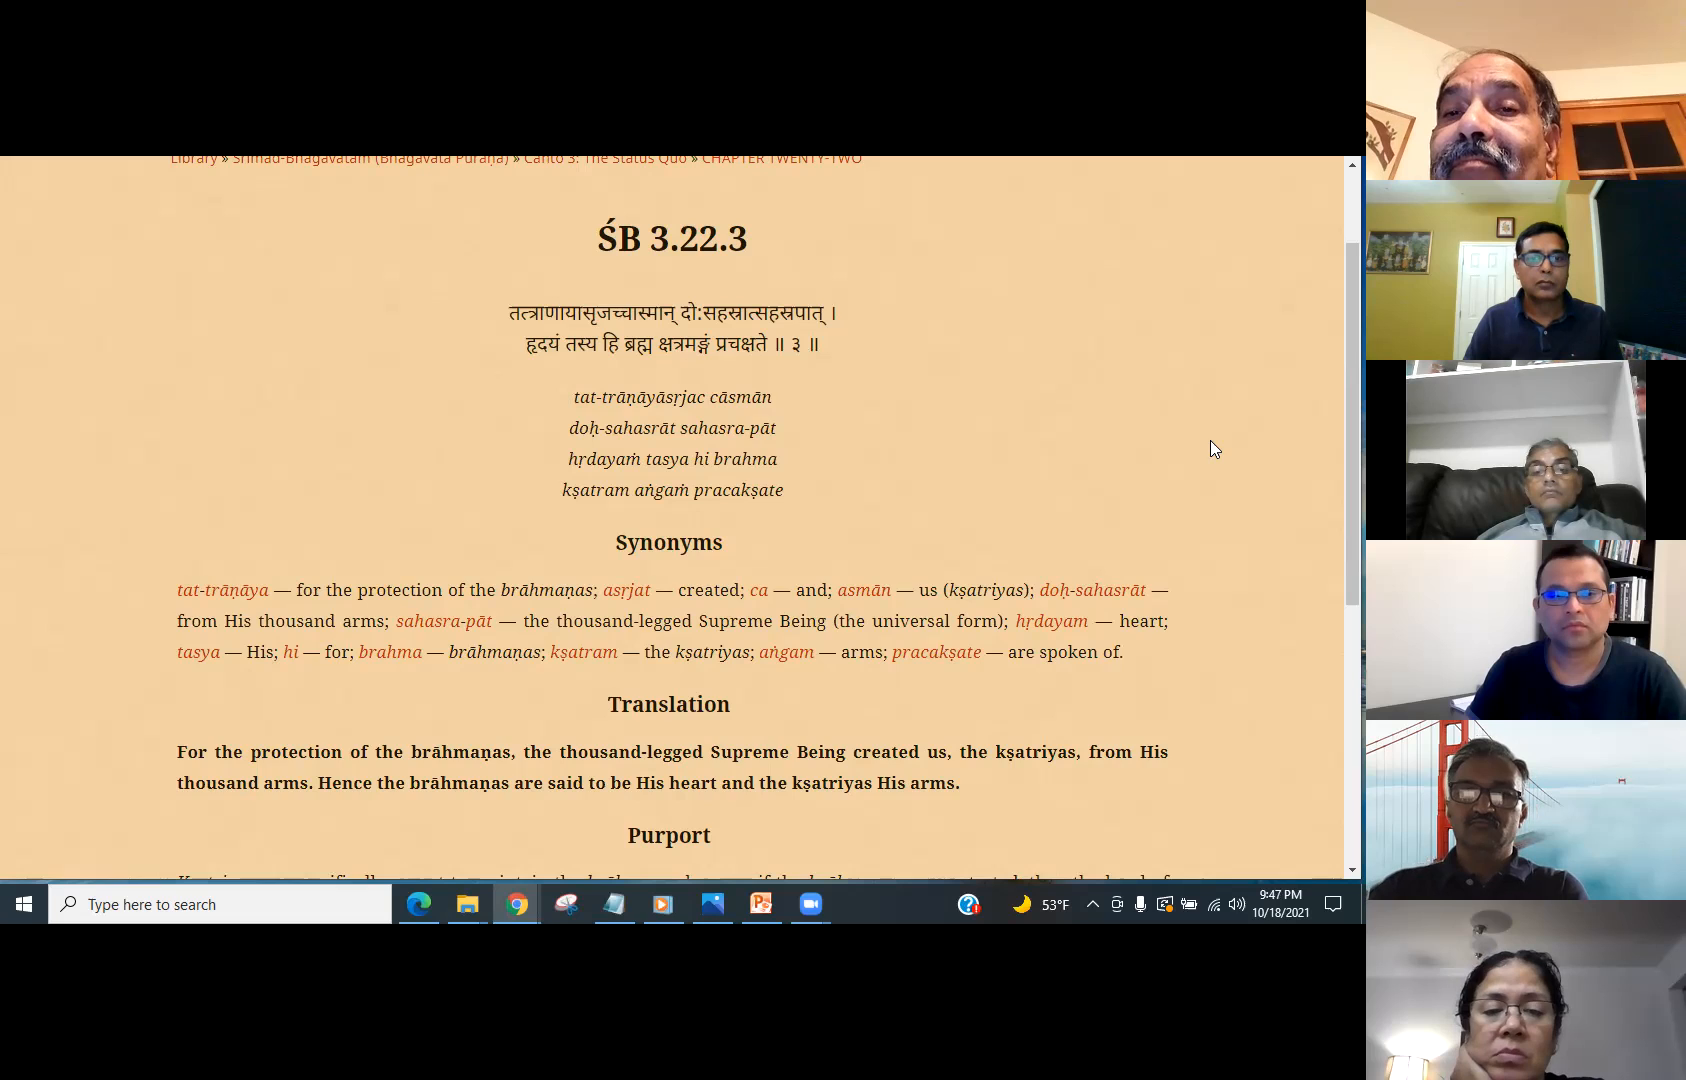
pyautogui.moveTo(1016, 828)
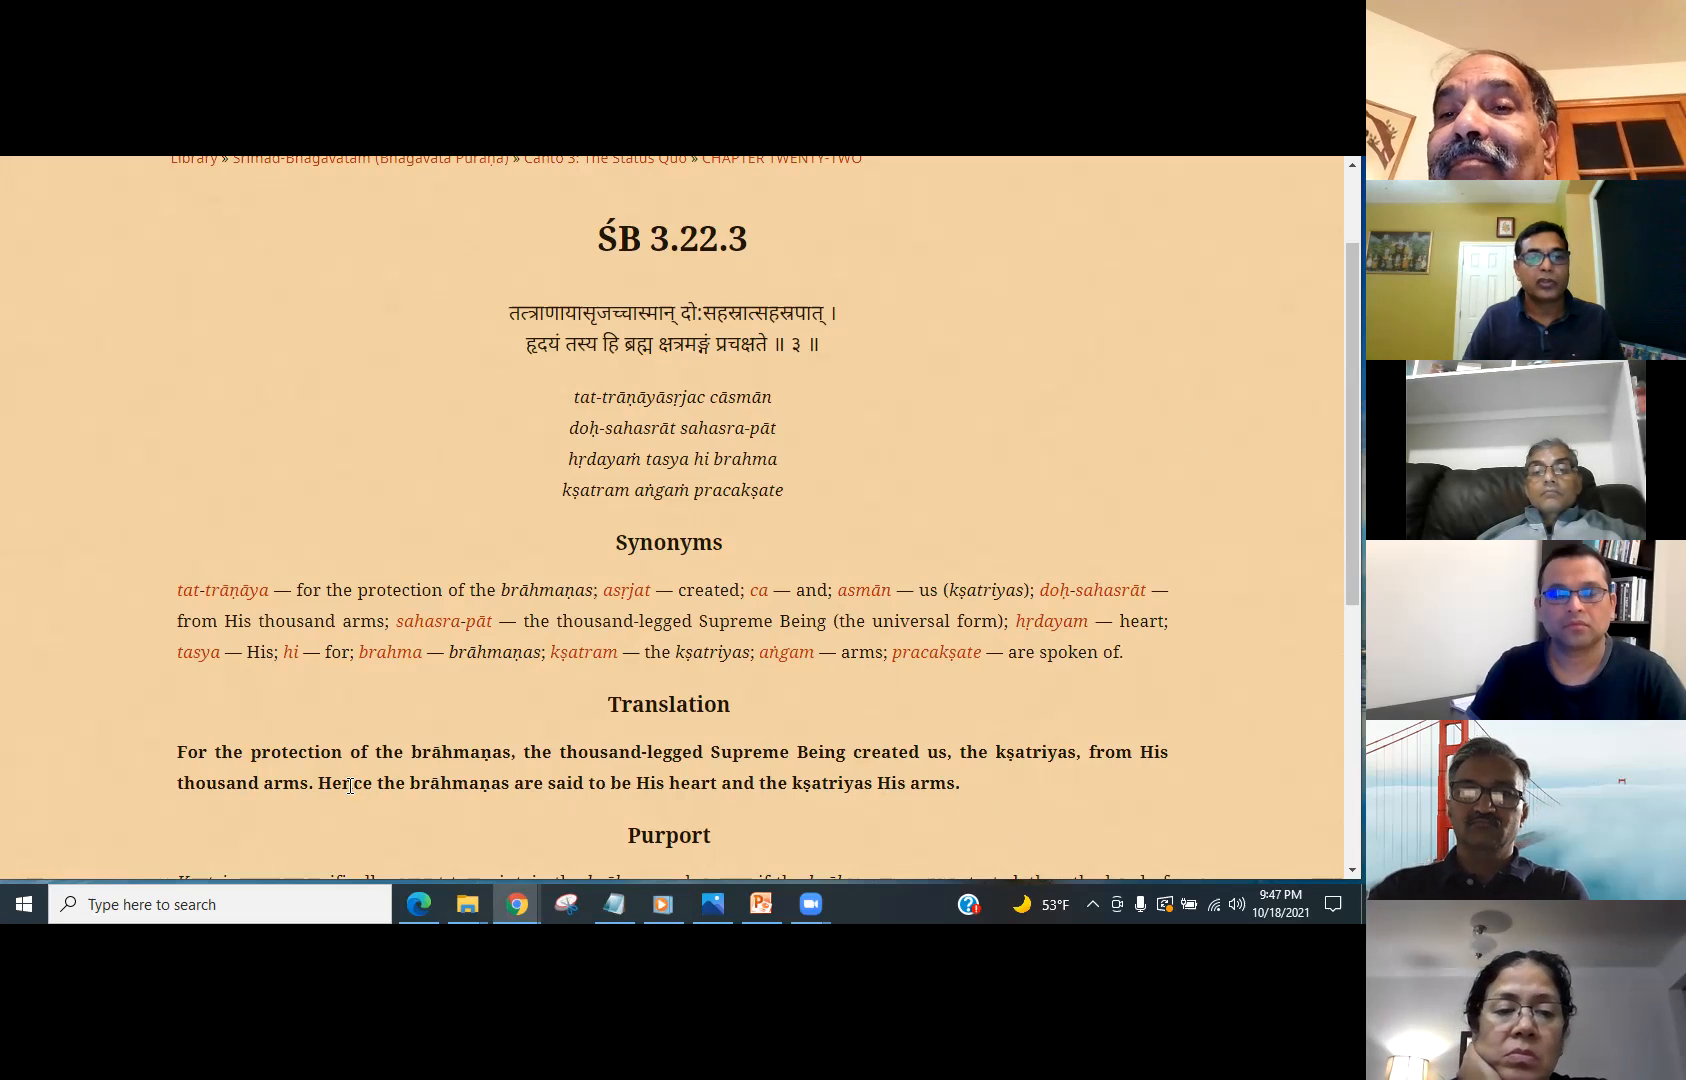
# - Highlight 'the brāhmaṇas are His heart' and the first Sanskrit line's end, then reveal the purport
pyautogui.moveTo(336, 782); pyautogui.dragTo(712, 786)
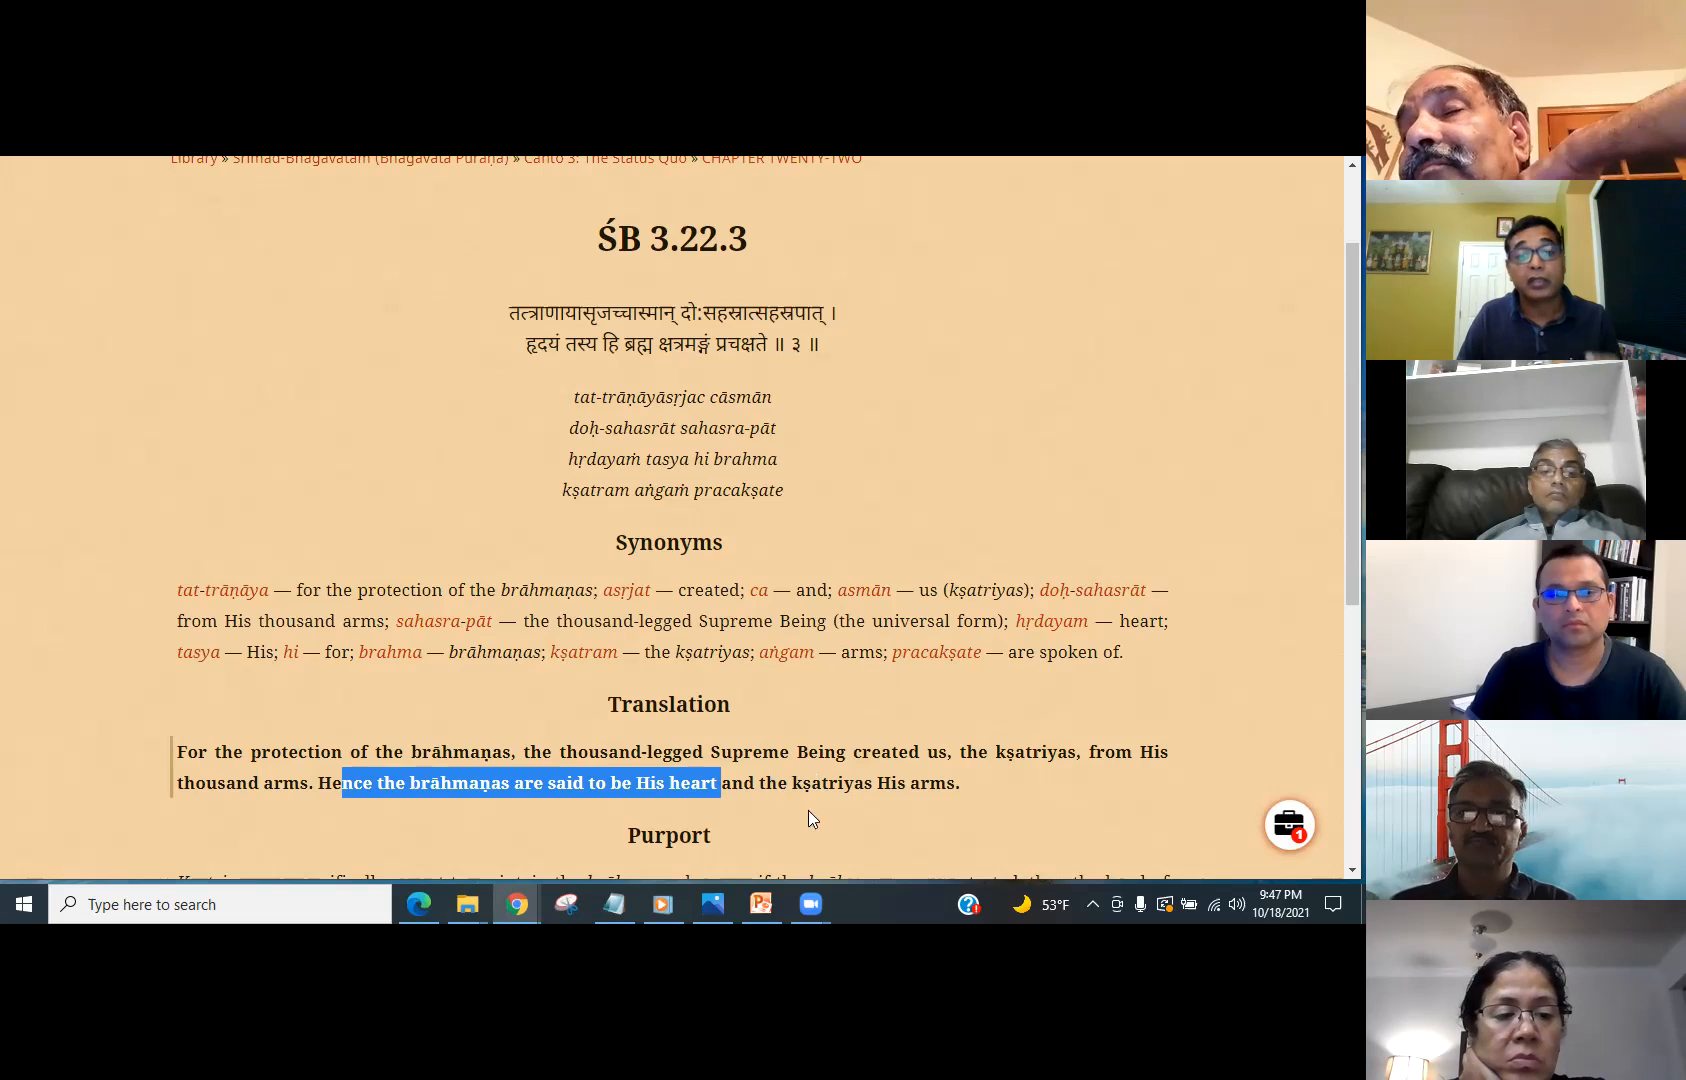
pyautogui.moveTo(488, 338)
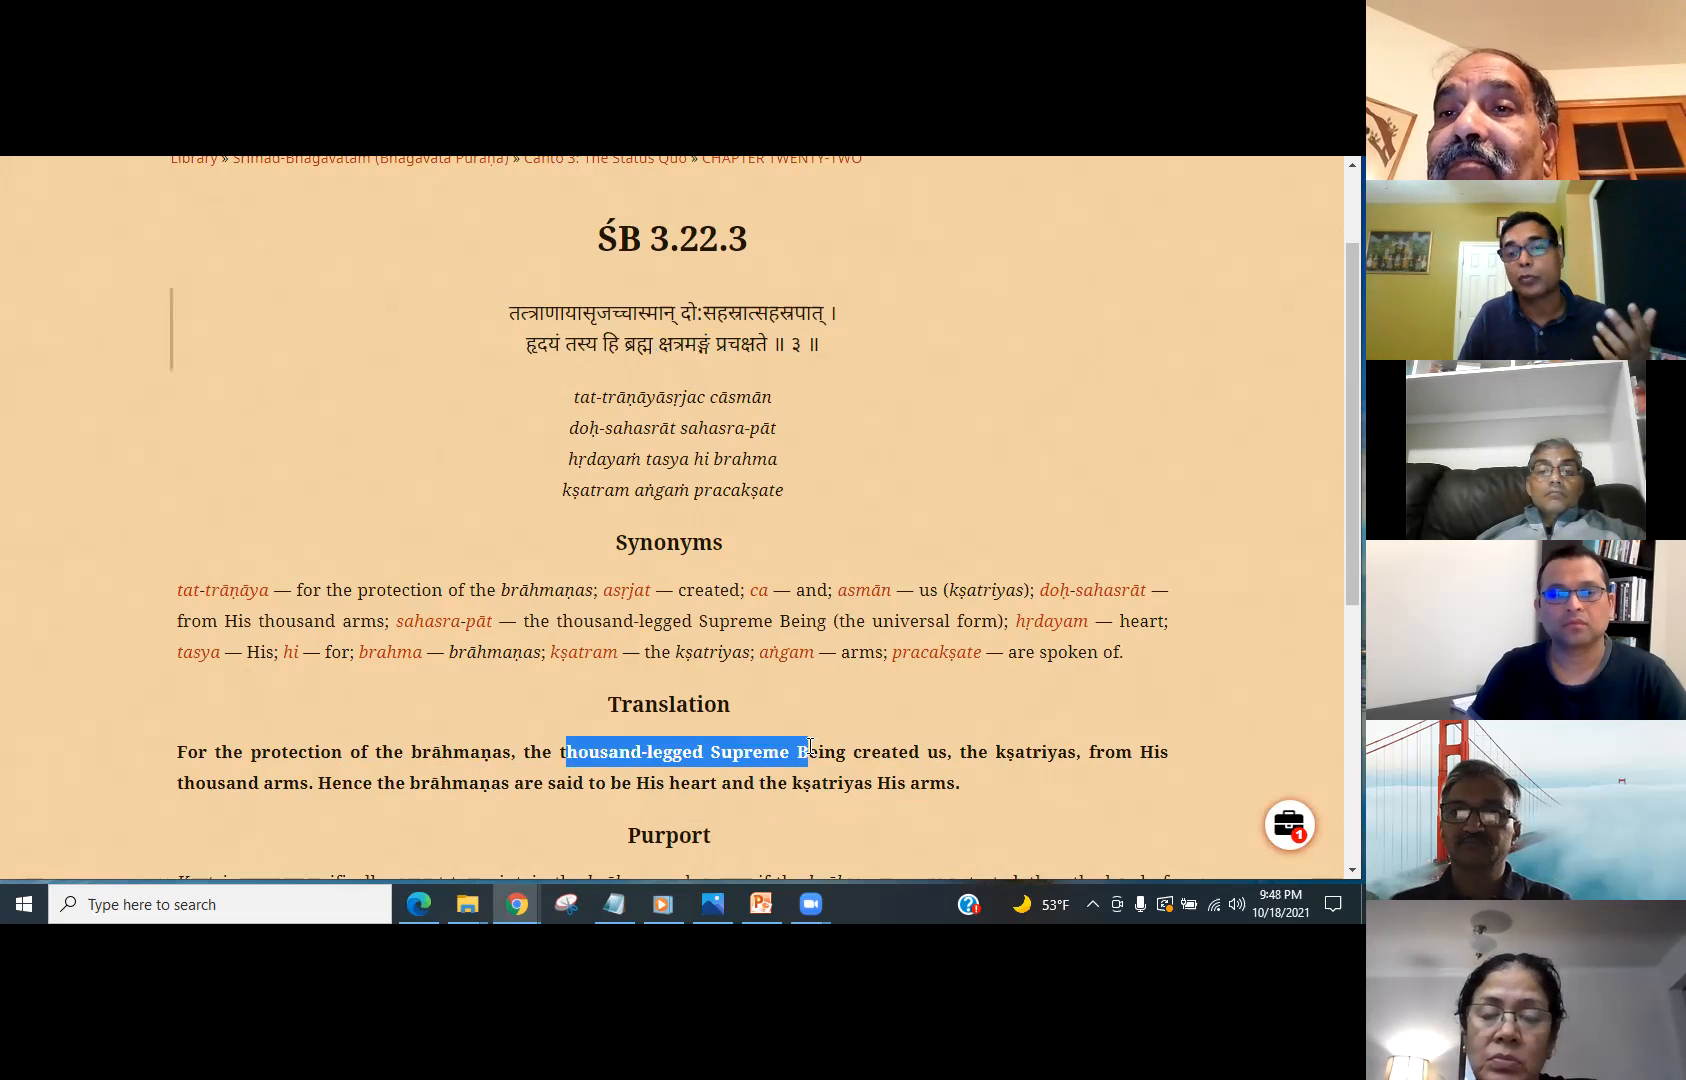
pyautogui.moveTo(806, 750); pyautogui.dragTo(956, 750)
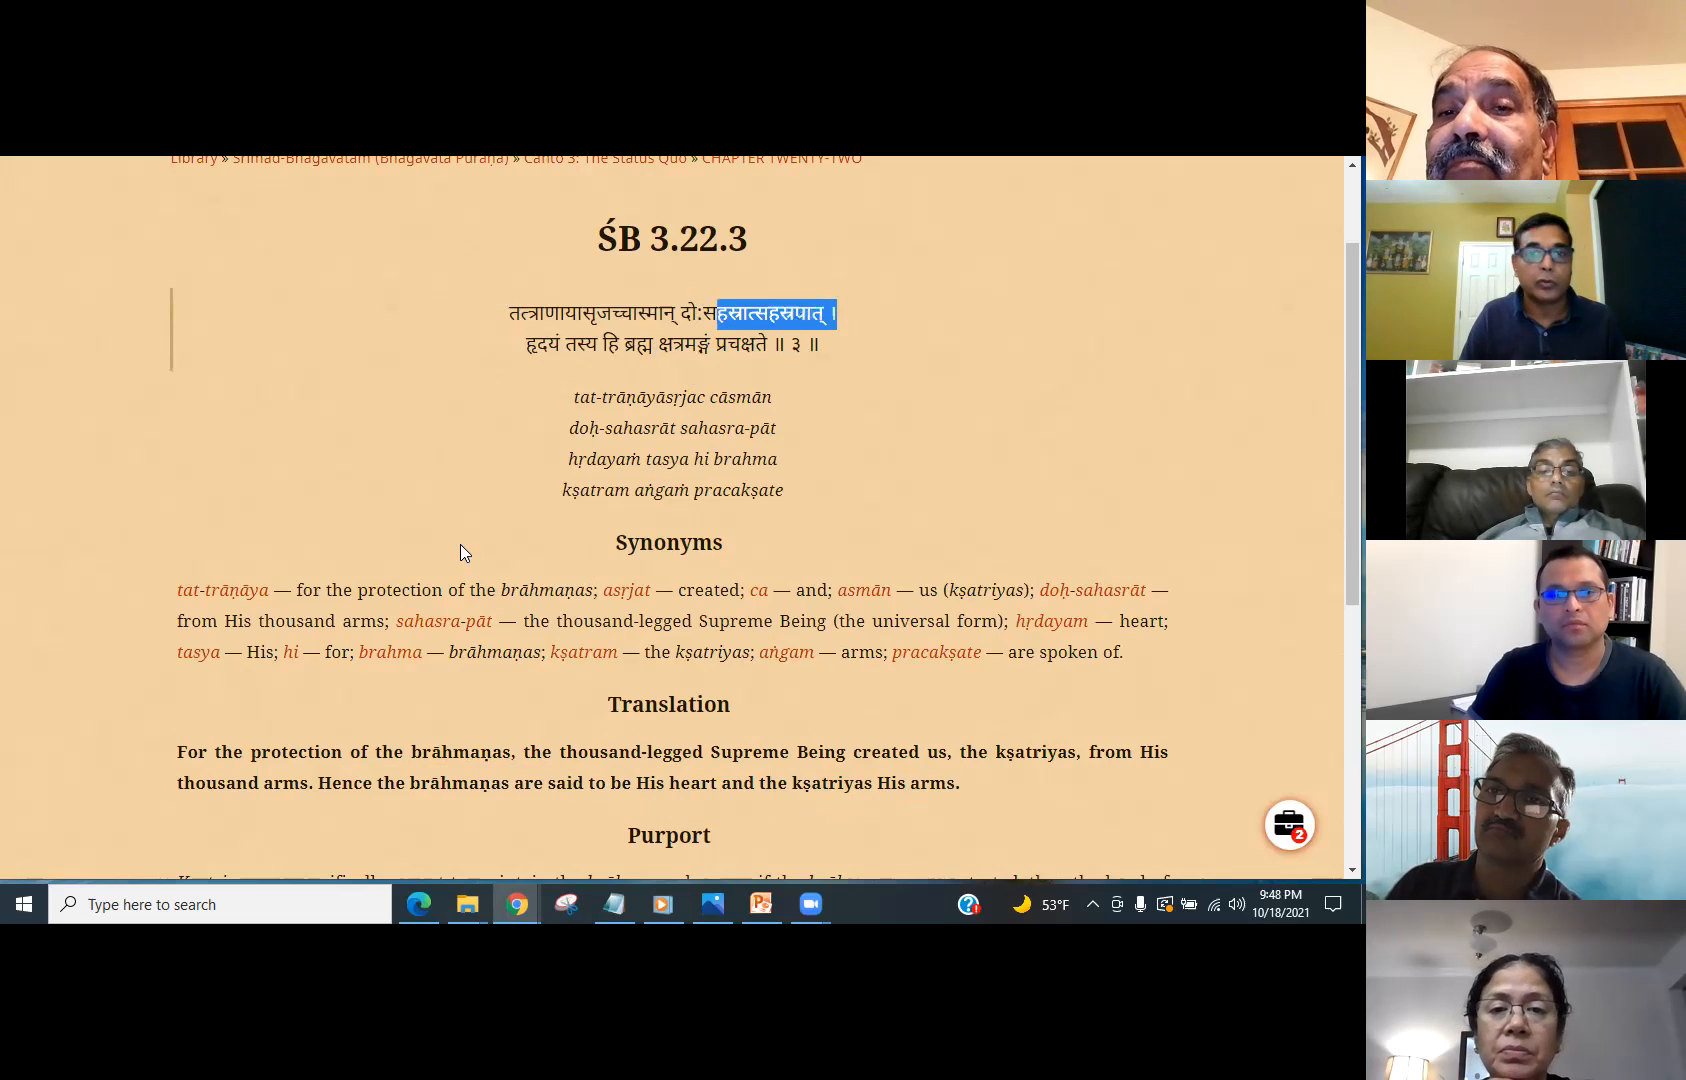
pyautogui.scroll(-3)
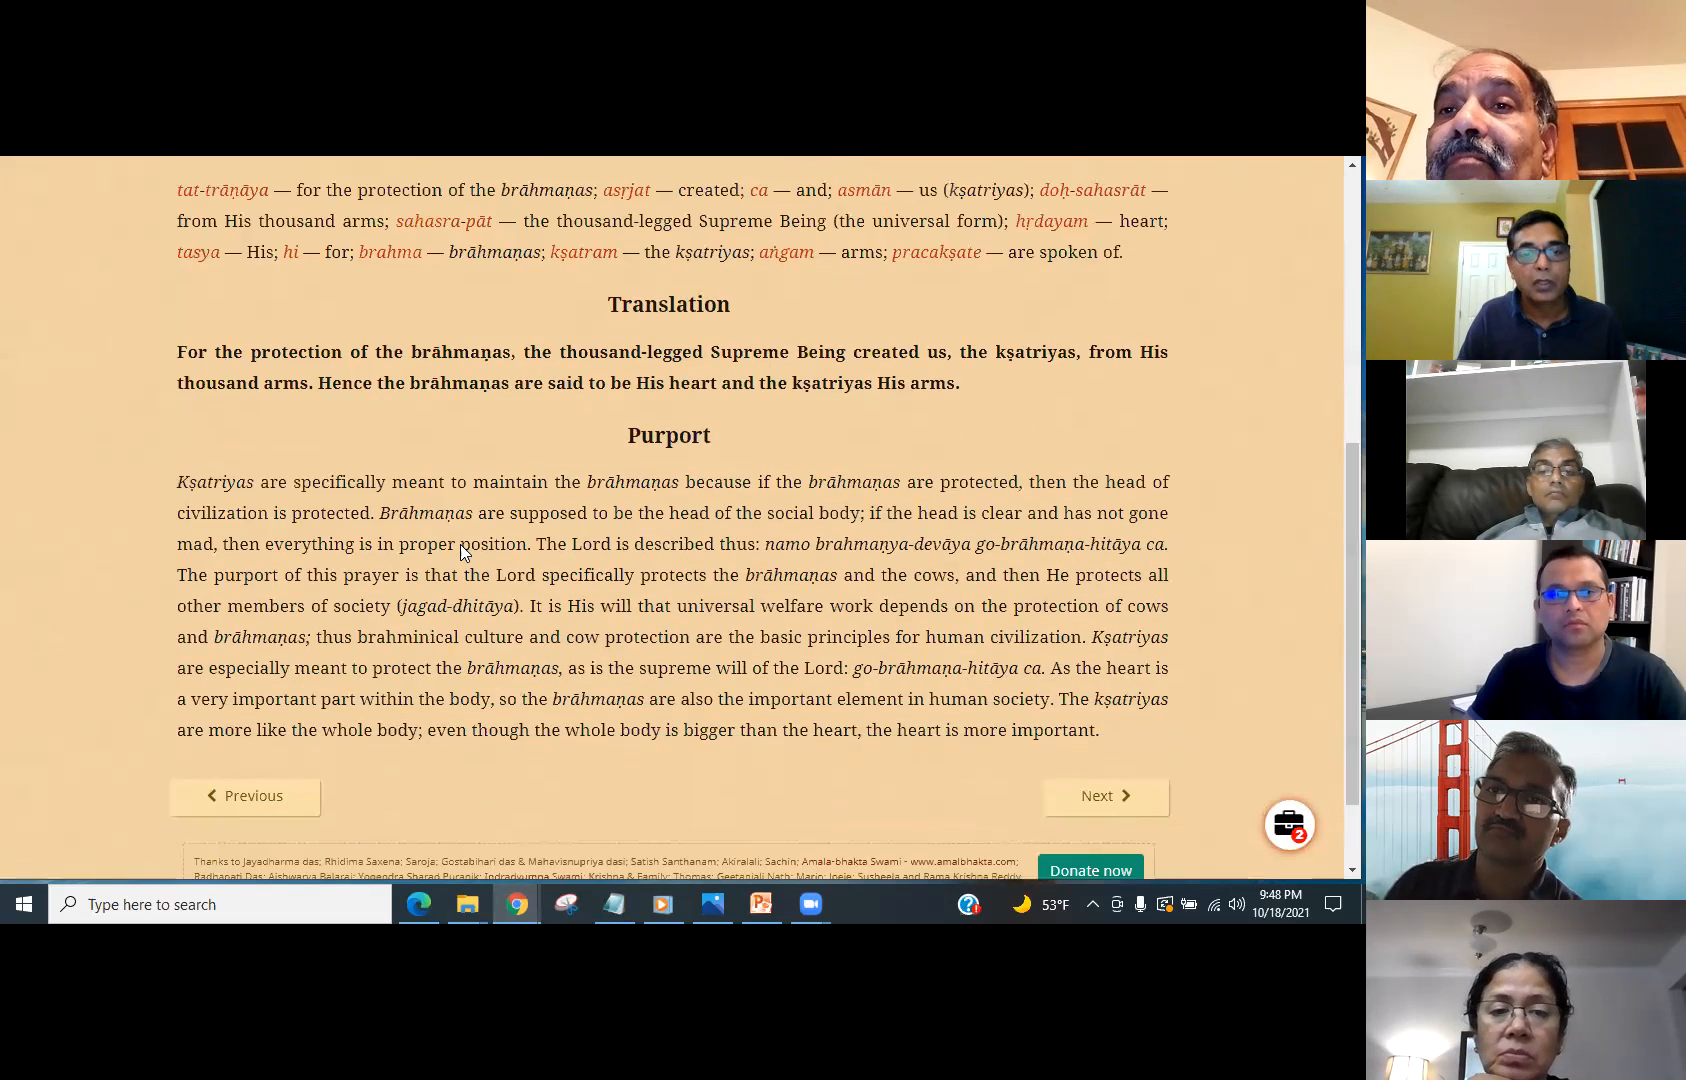
pyautogui.click(1106, 796)
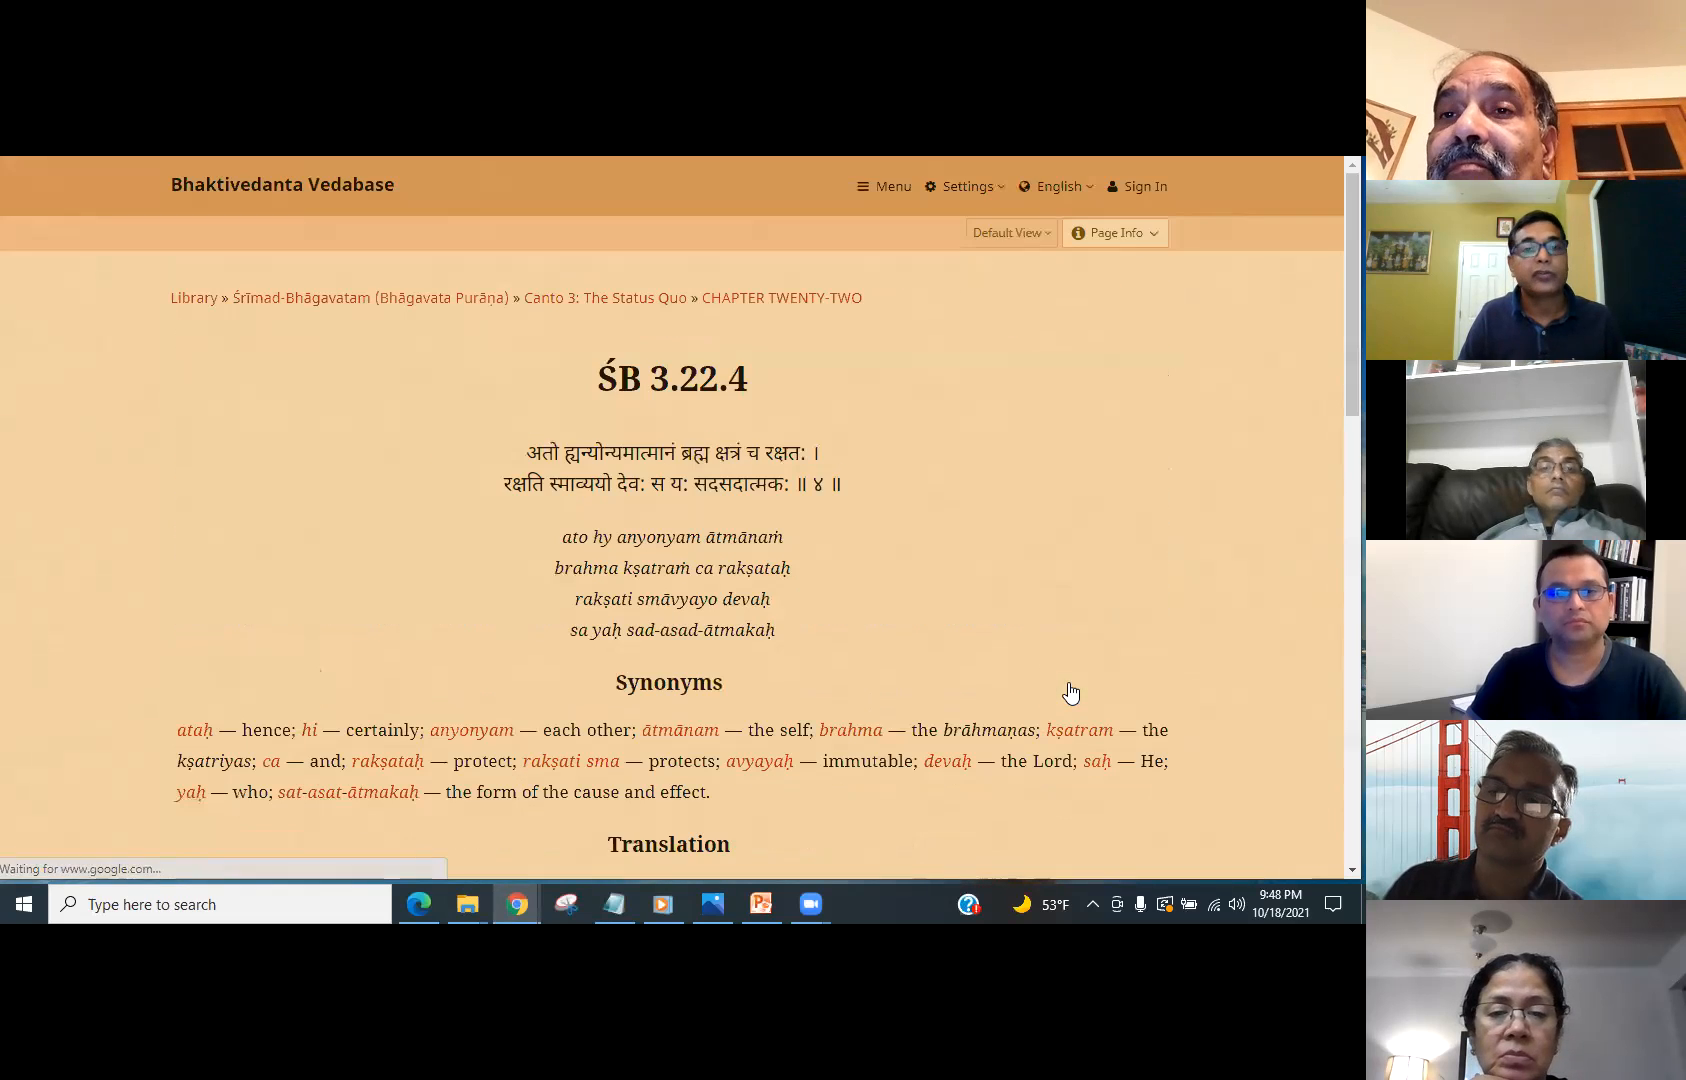
pyautogui.scroll(-3)
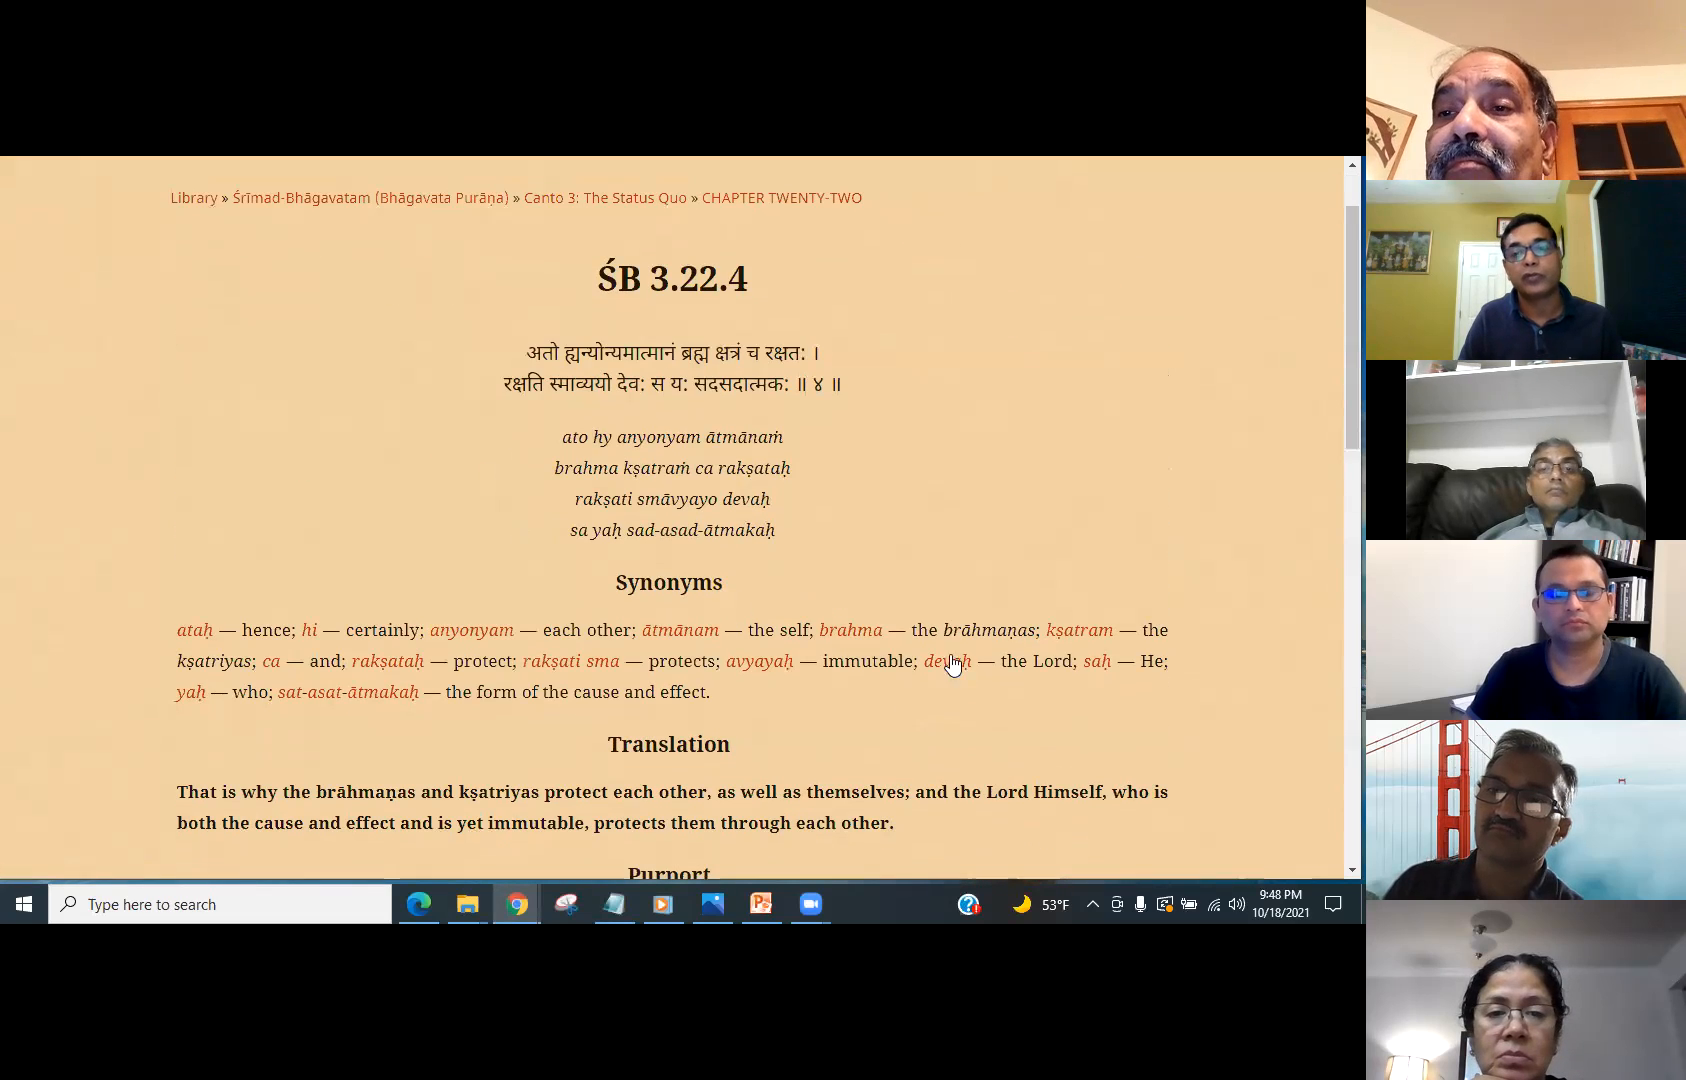
pyautogui.moveTo(1310, 820)
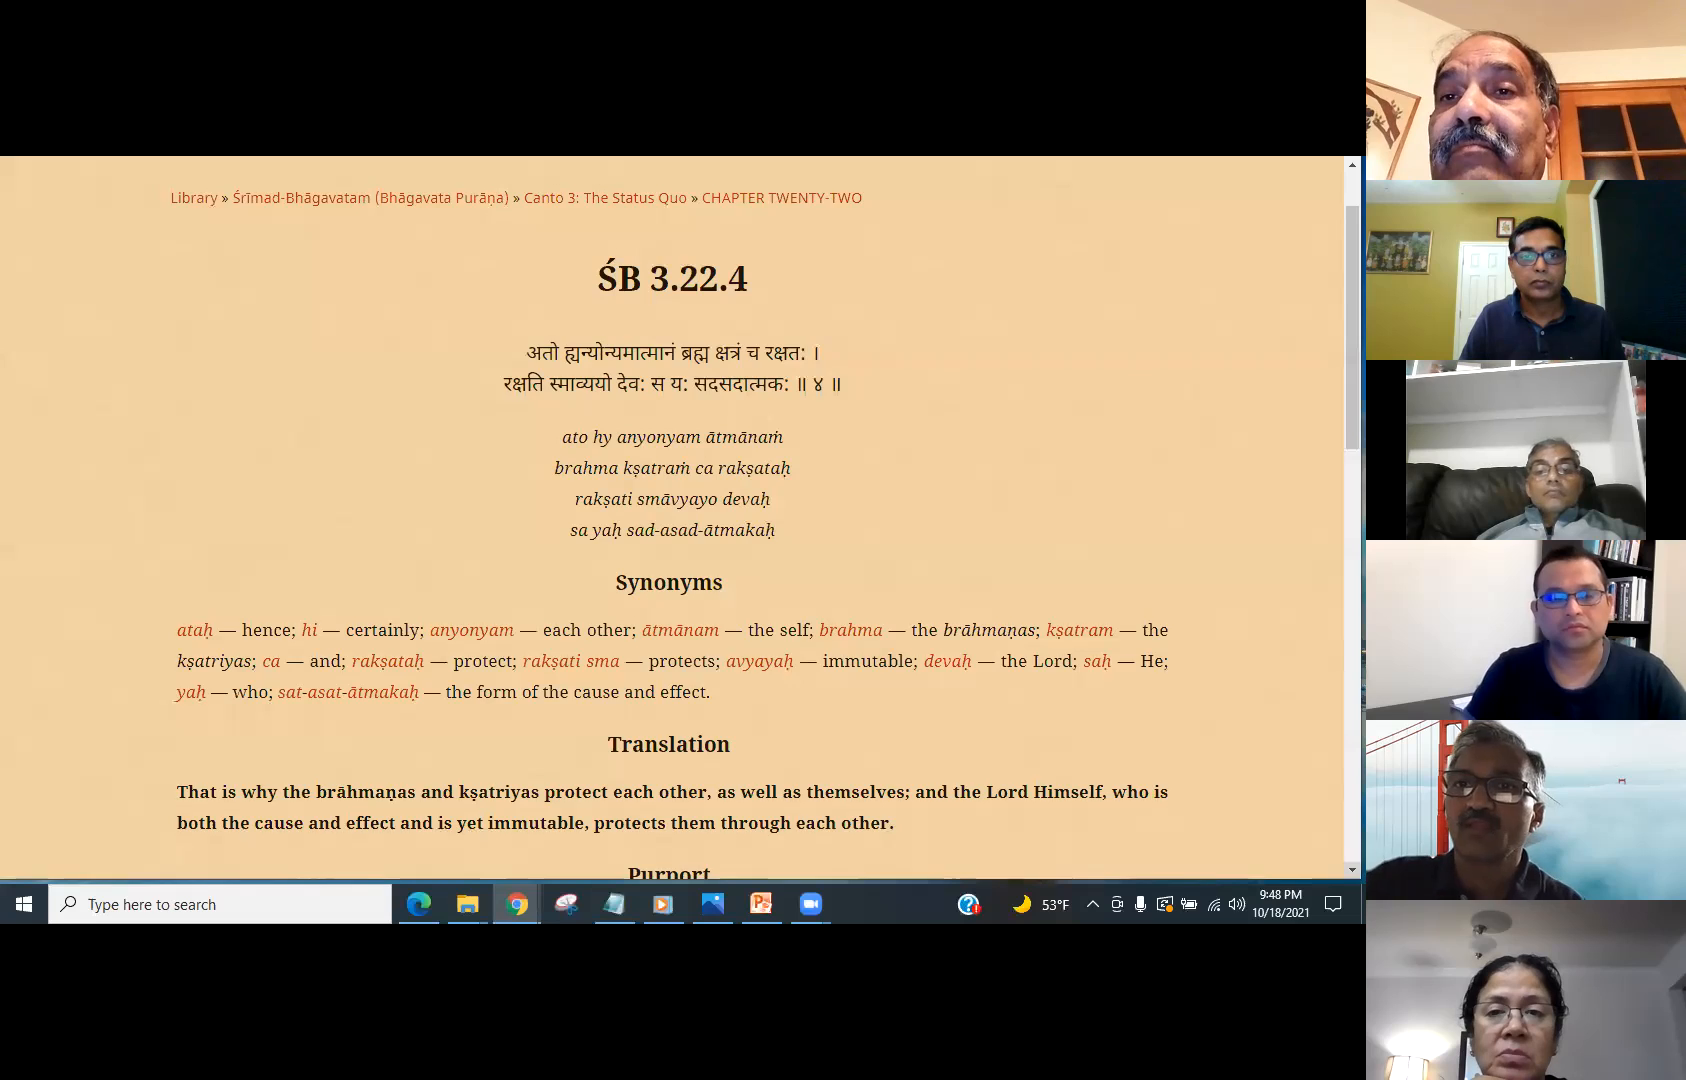
pyautogui.scroll(-3)
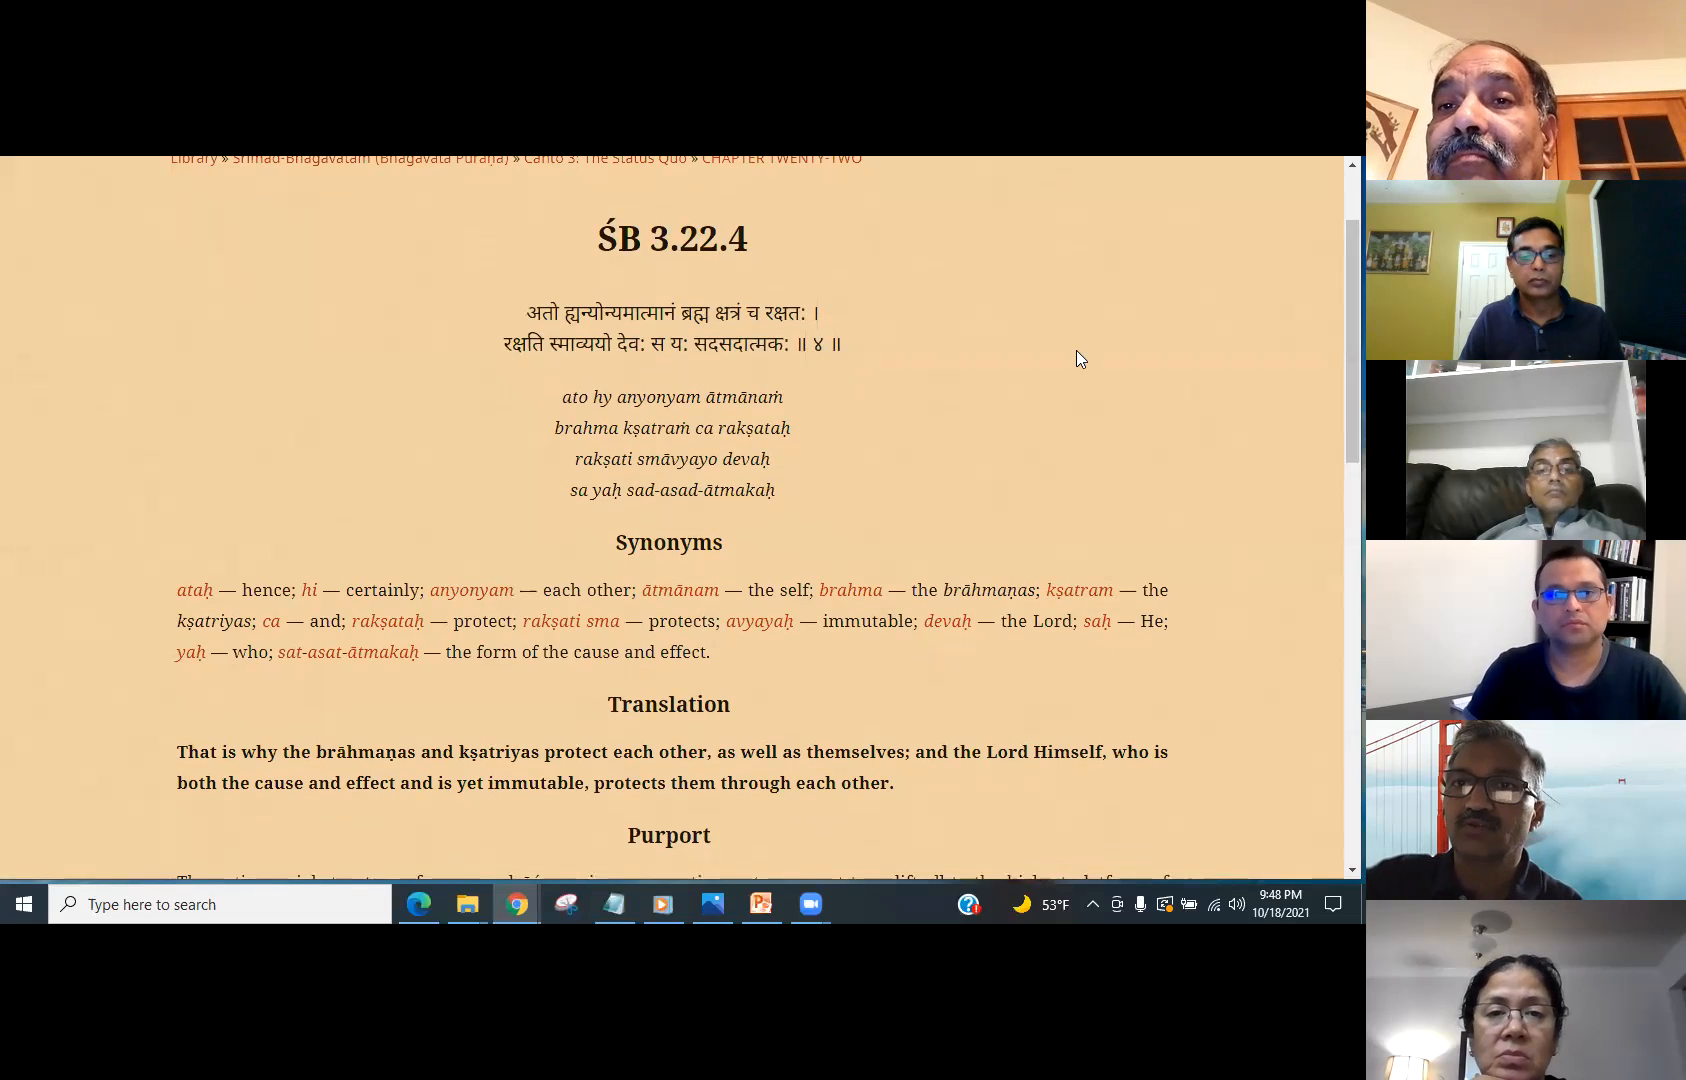
pyautogui.moveTo(1040, 350)
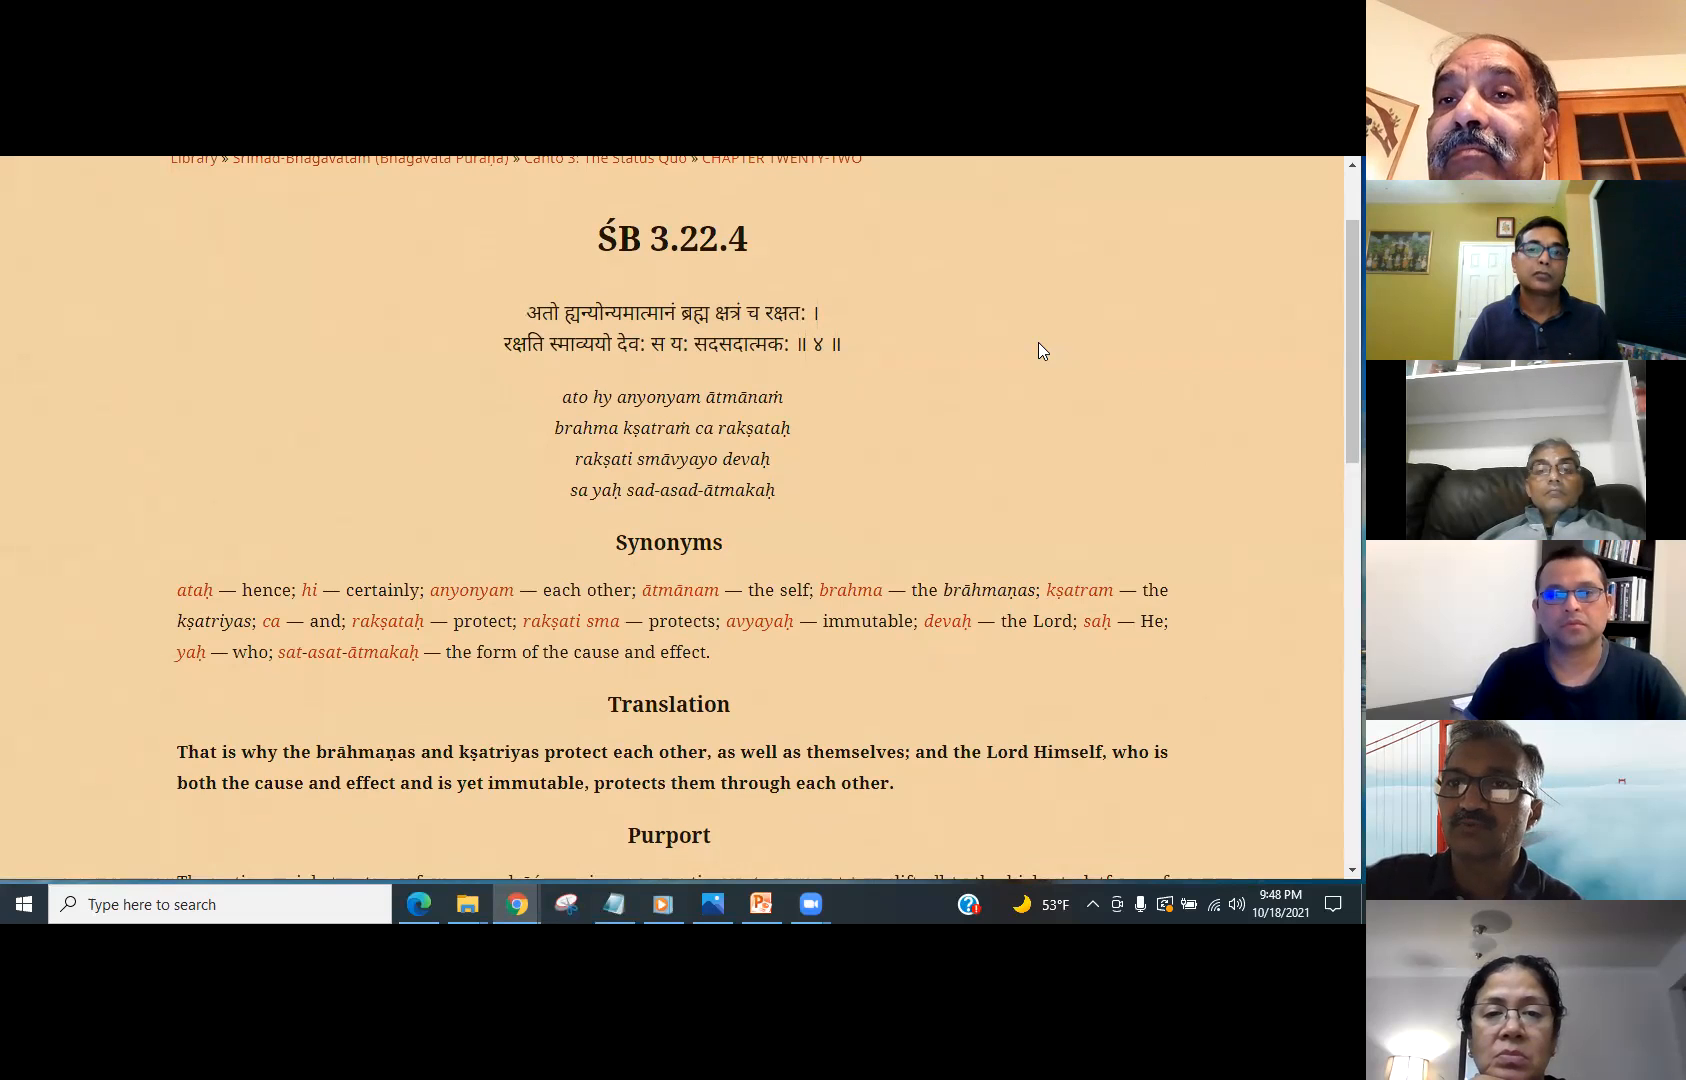
pyautogui.moveTo(1076, 378)
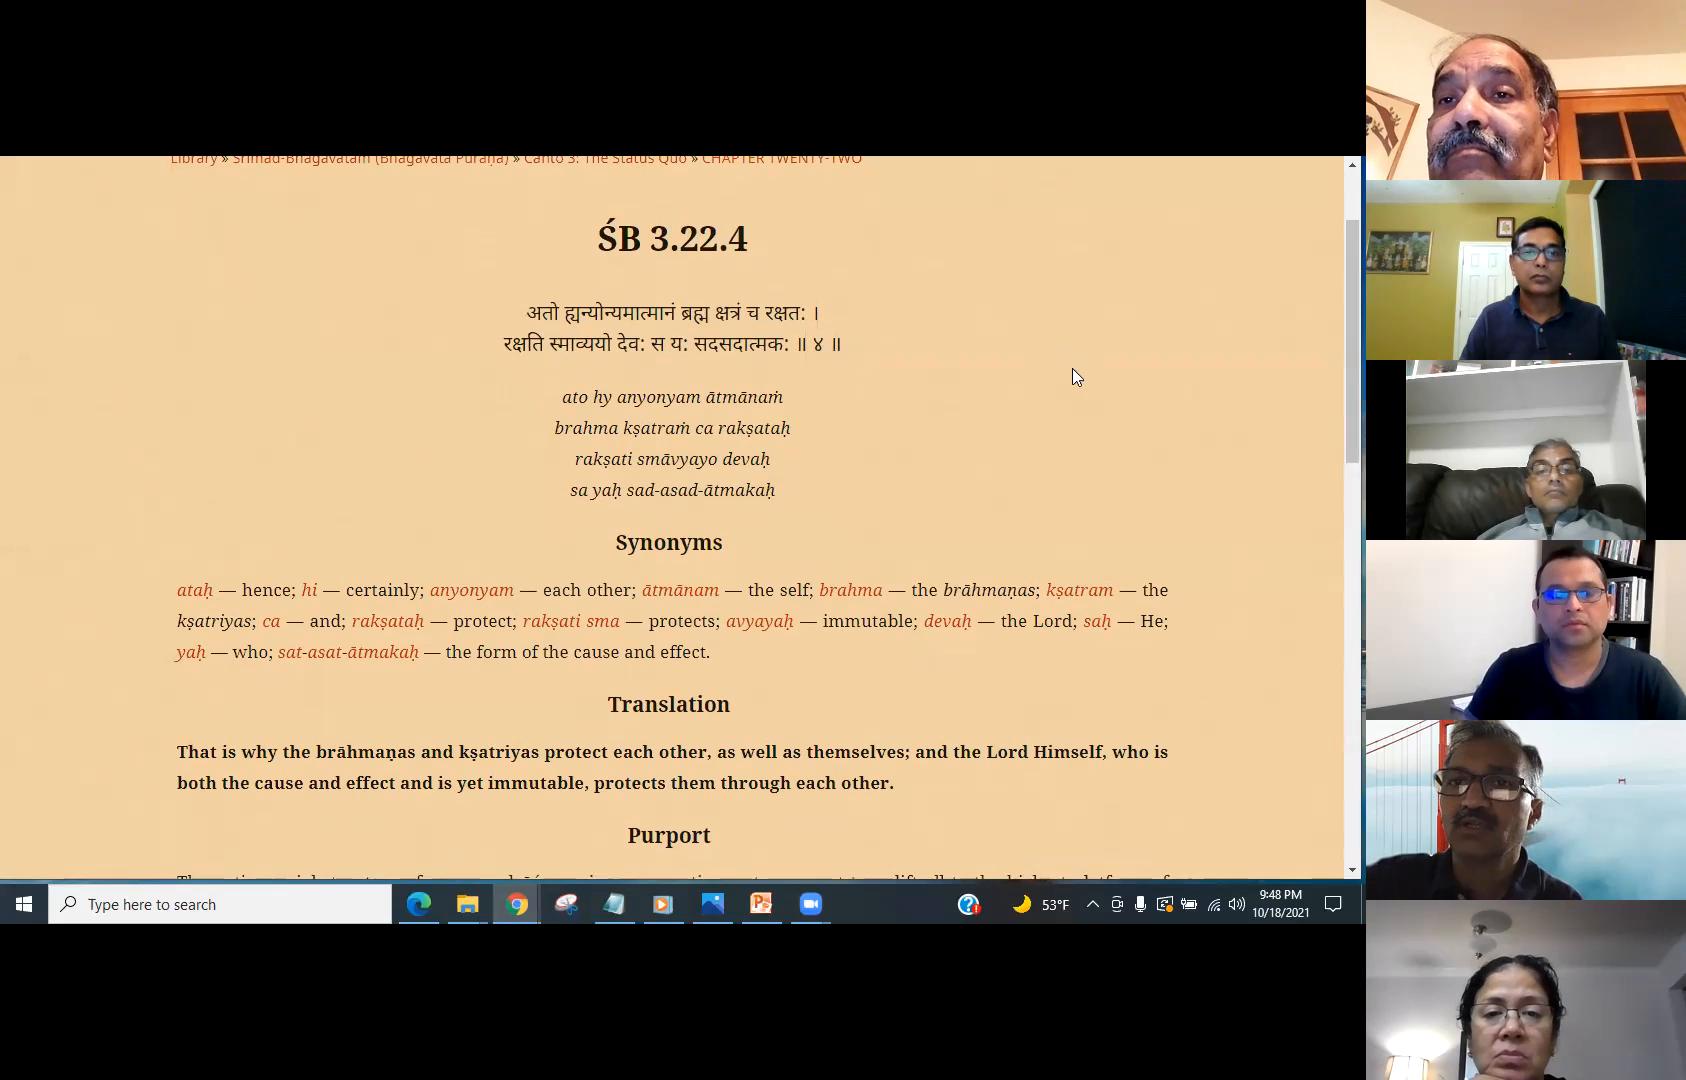
pyautogui.moveTo(1214, 466)
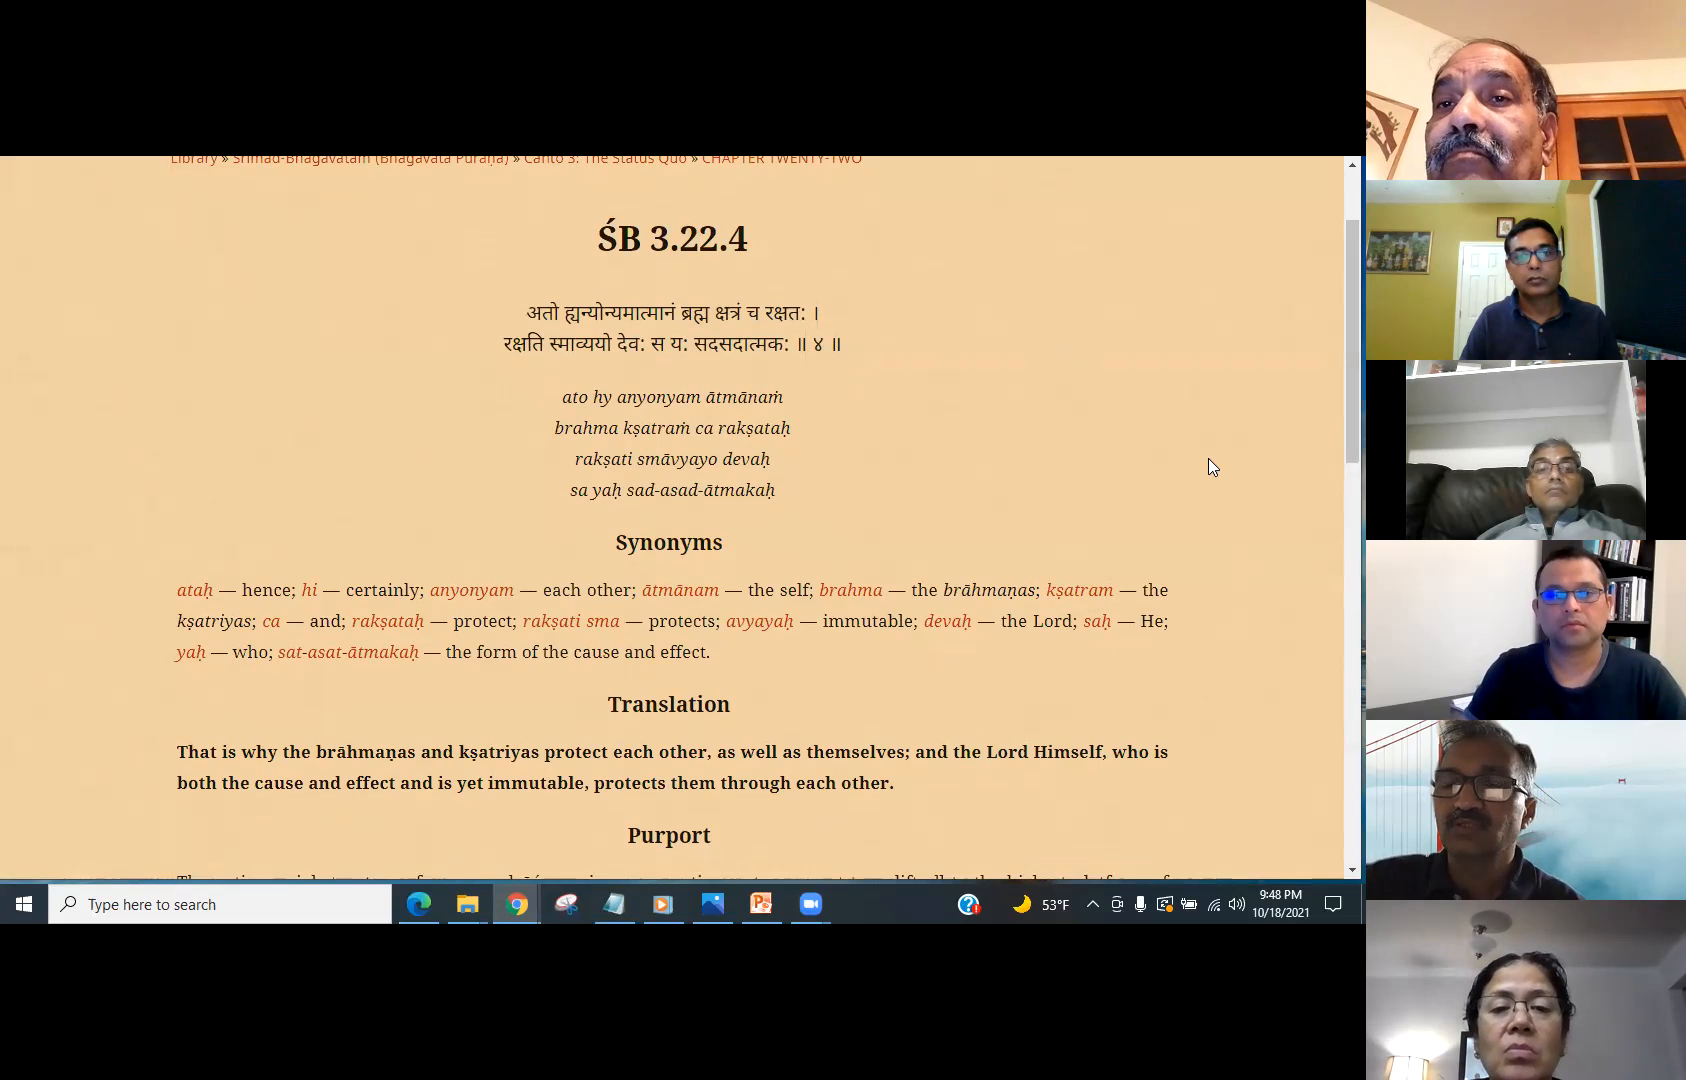
pyautogui.moveTo(1286, 660)
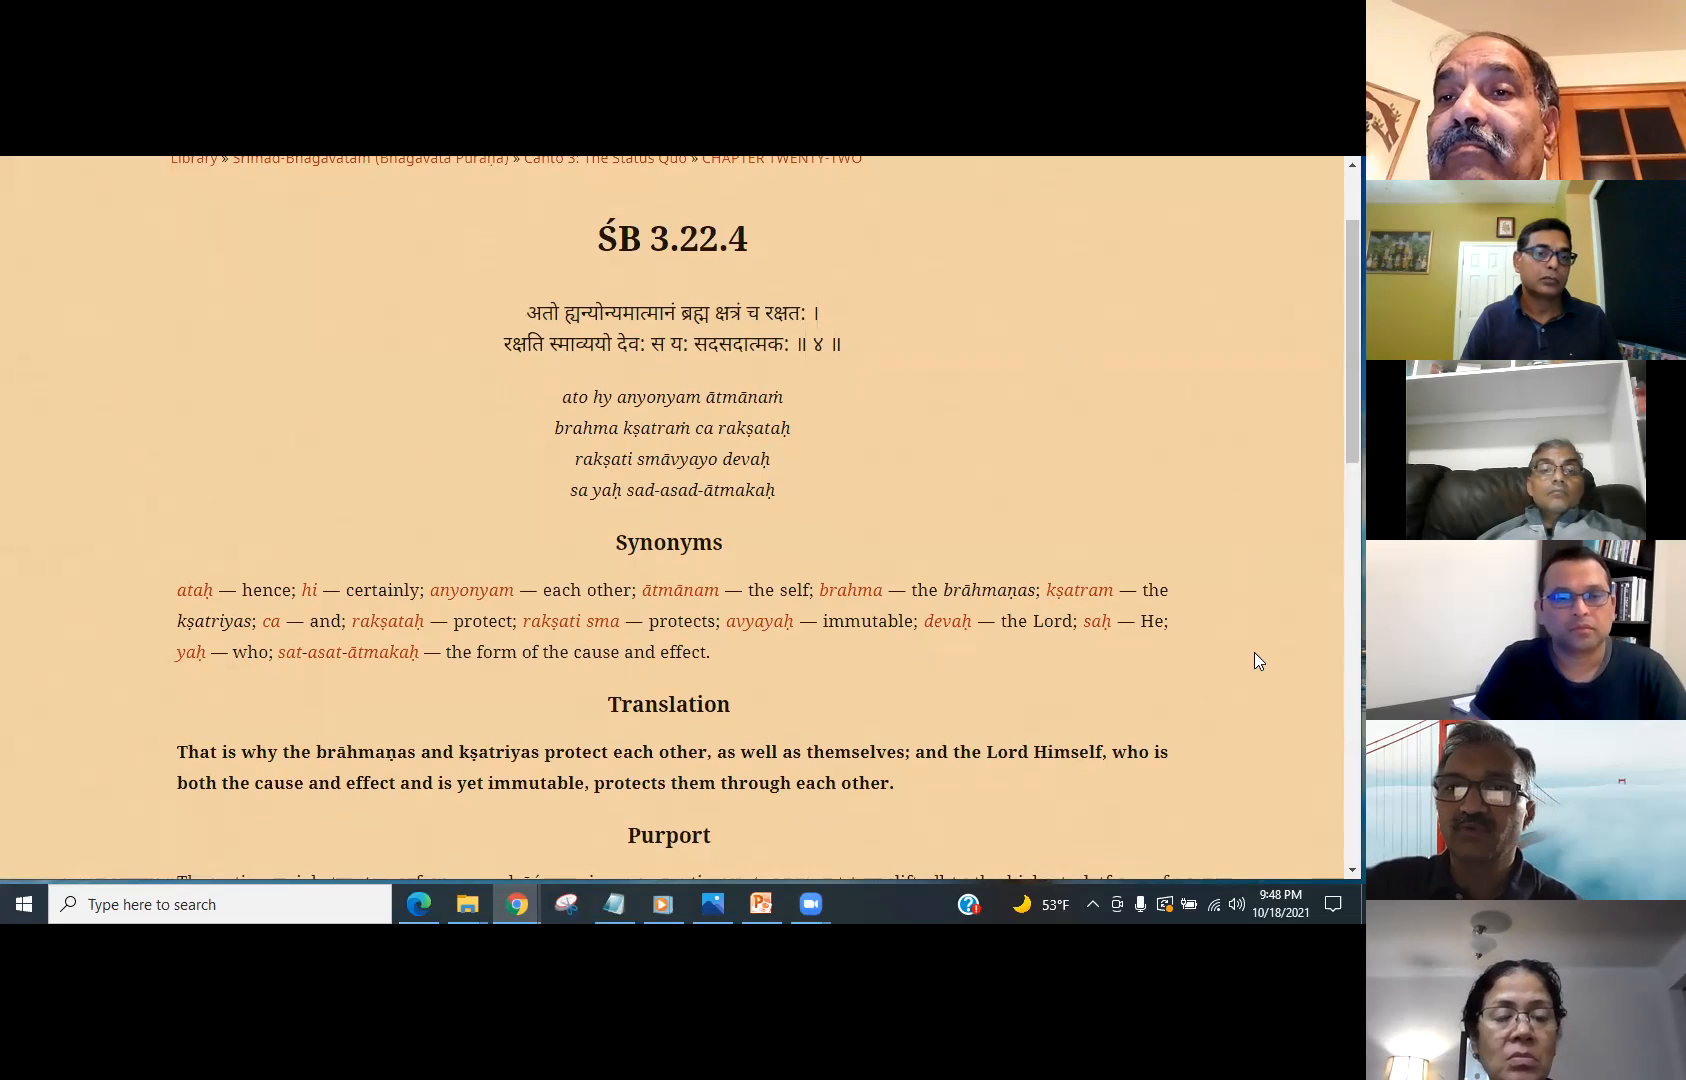
pyautogui.moveTo(1012, 828)
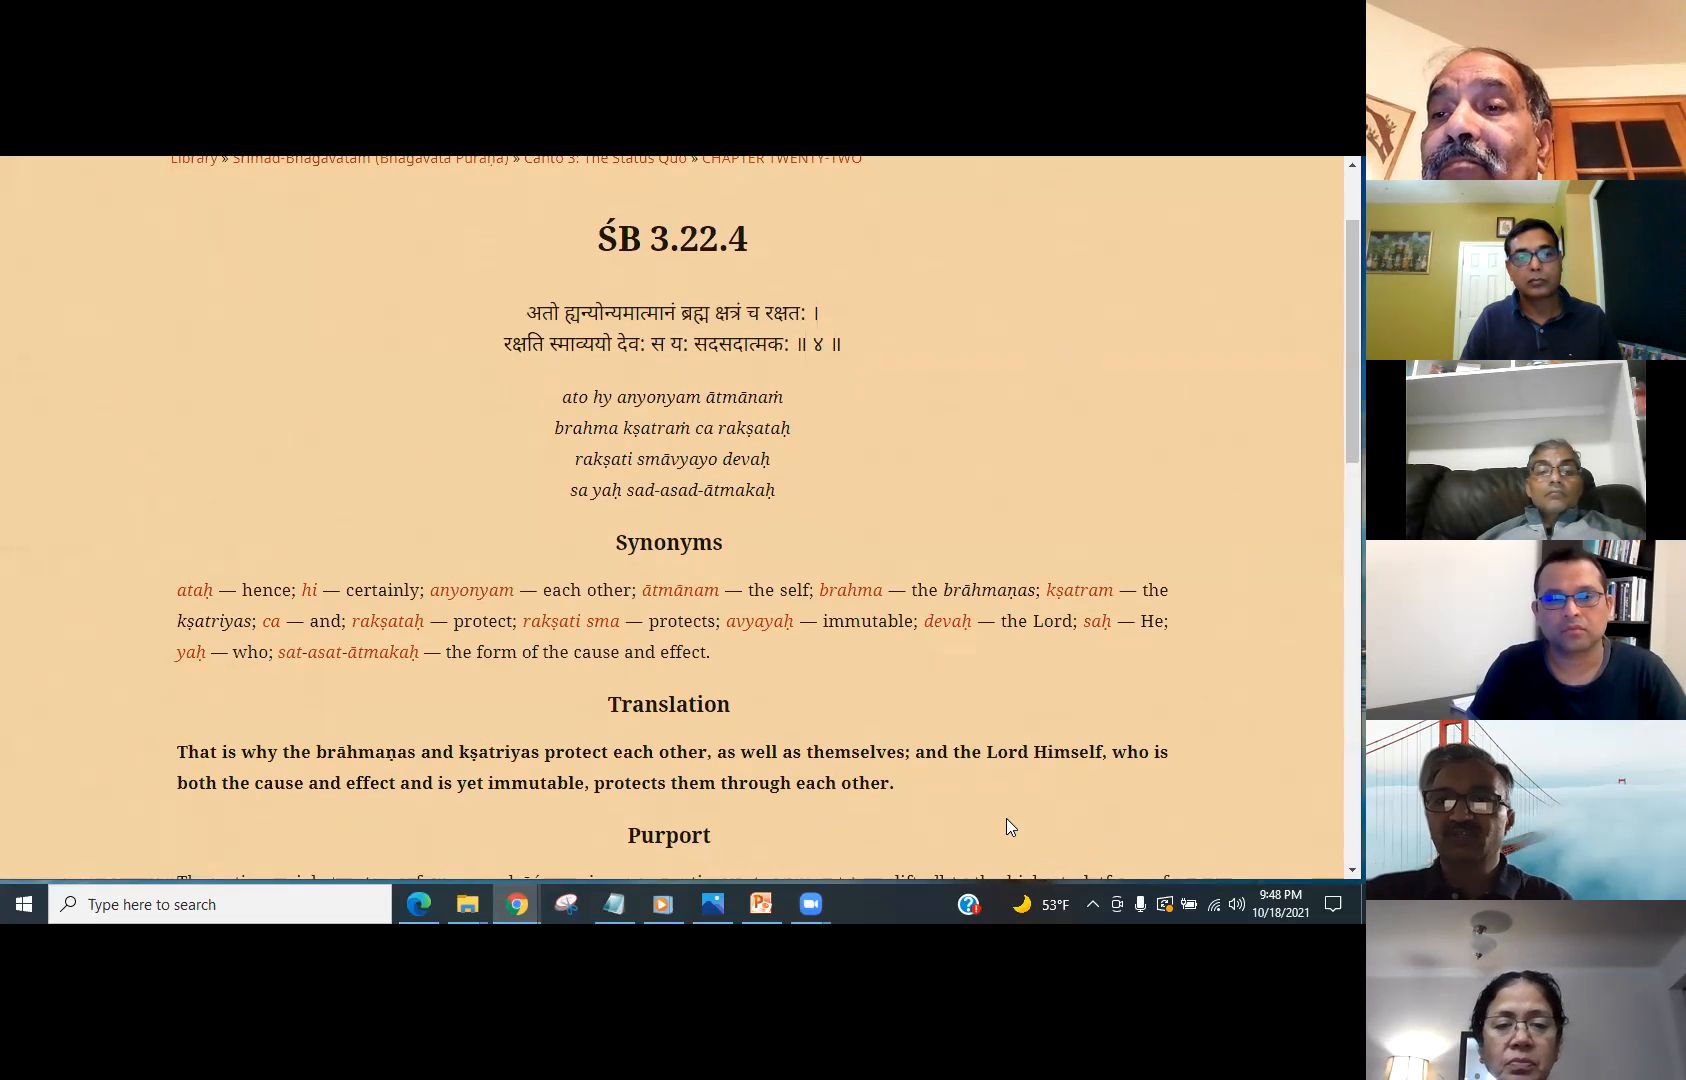
pyautogui.moveTo(1174, 814)
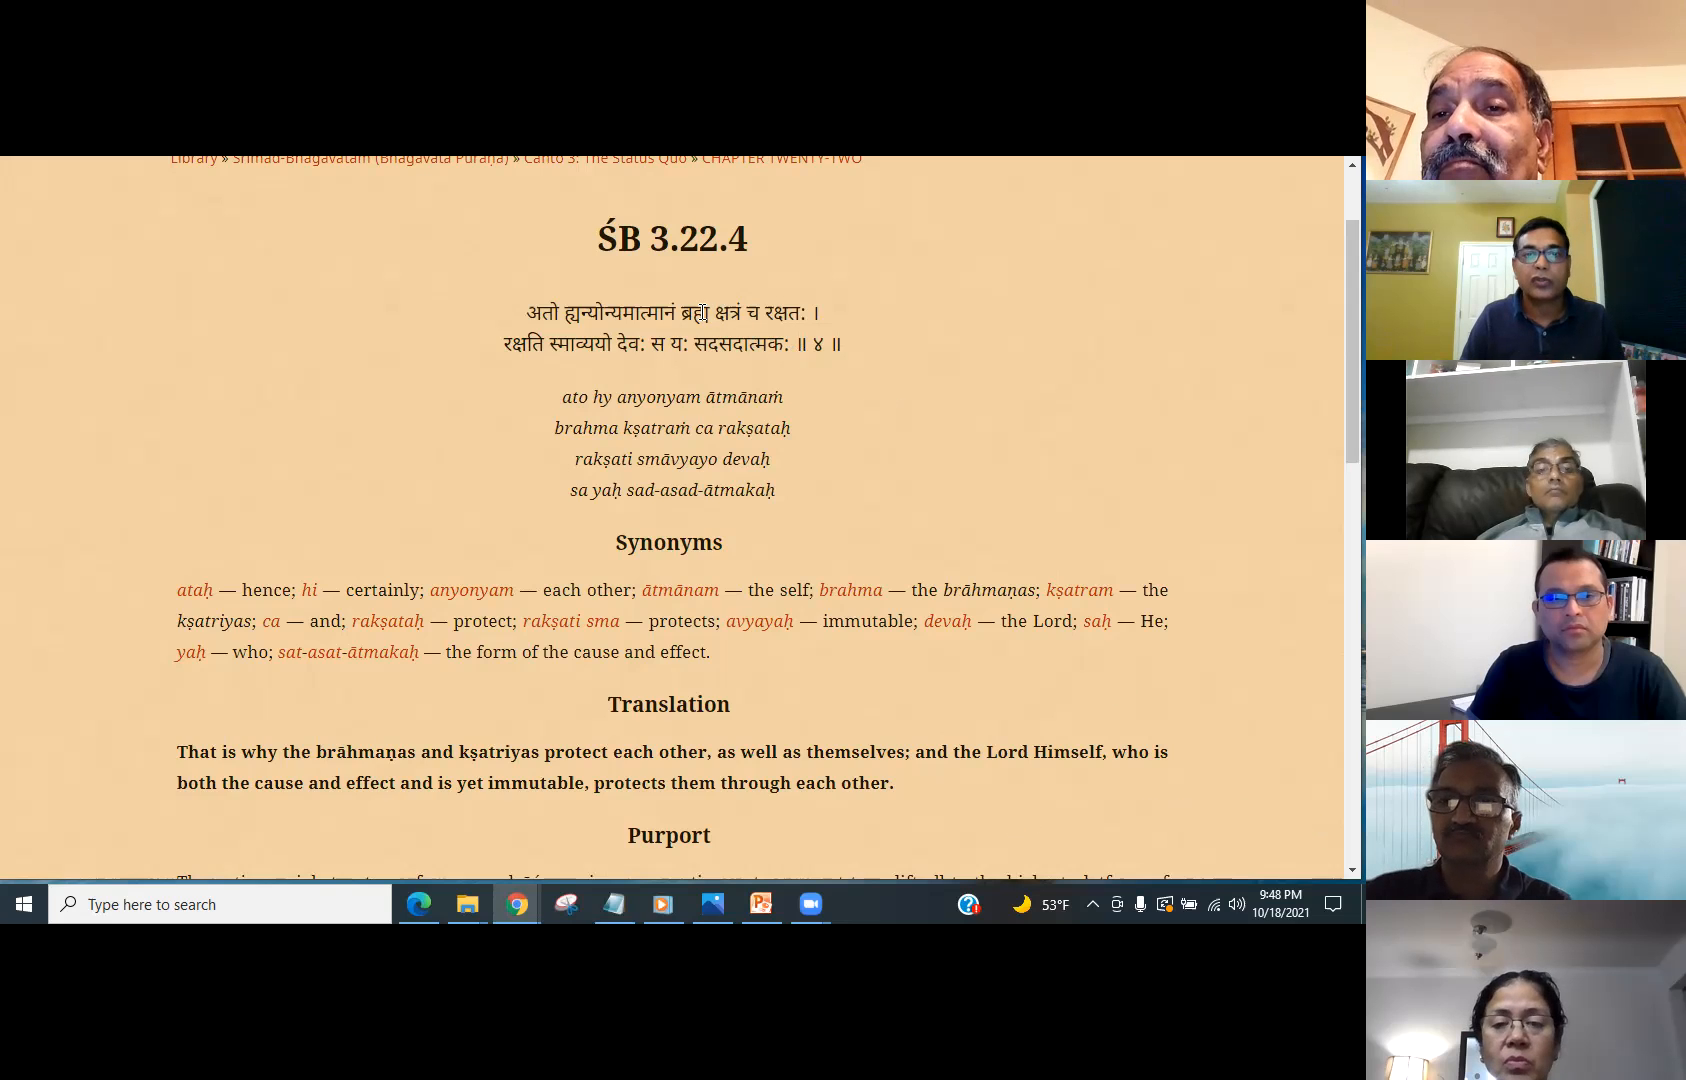
# - Mark the verse's first line, then start highlighting the purport's 'In Bhagavad-gītā' paragraph
pyautogui.moveTo(674, 314); pyautogui.dragTo(822, 314)
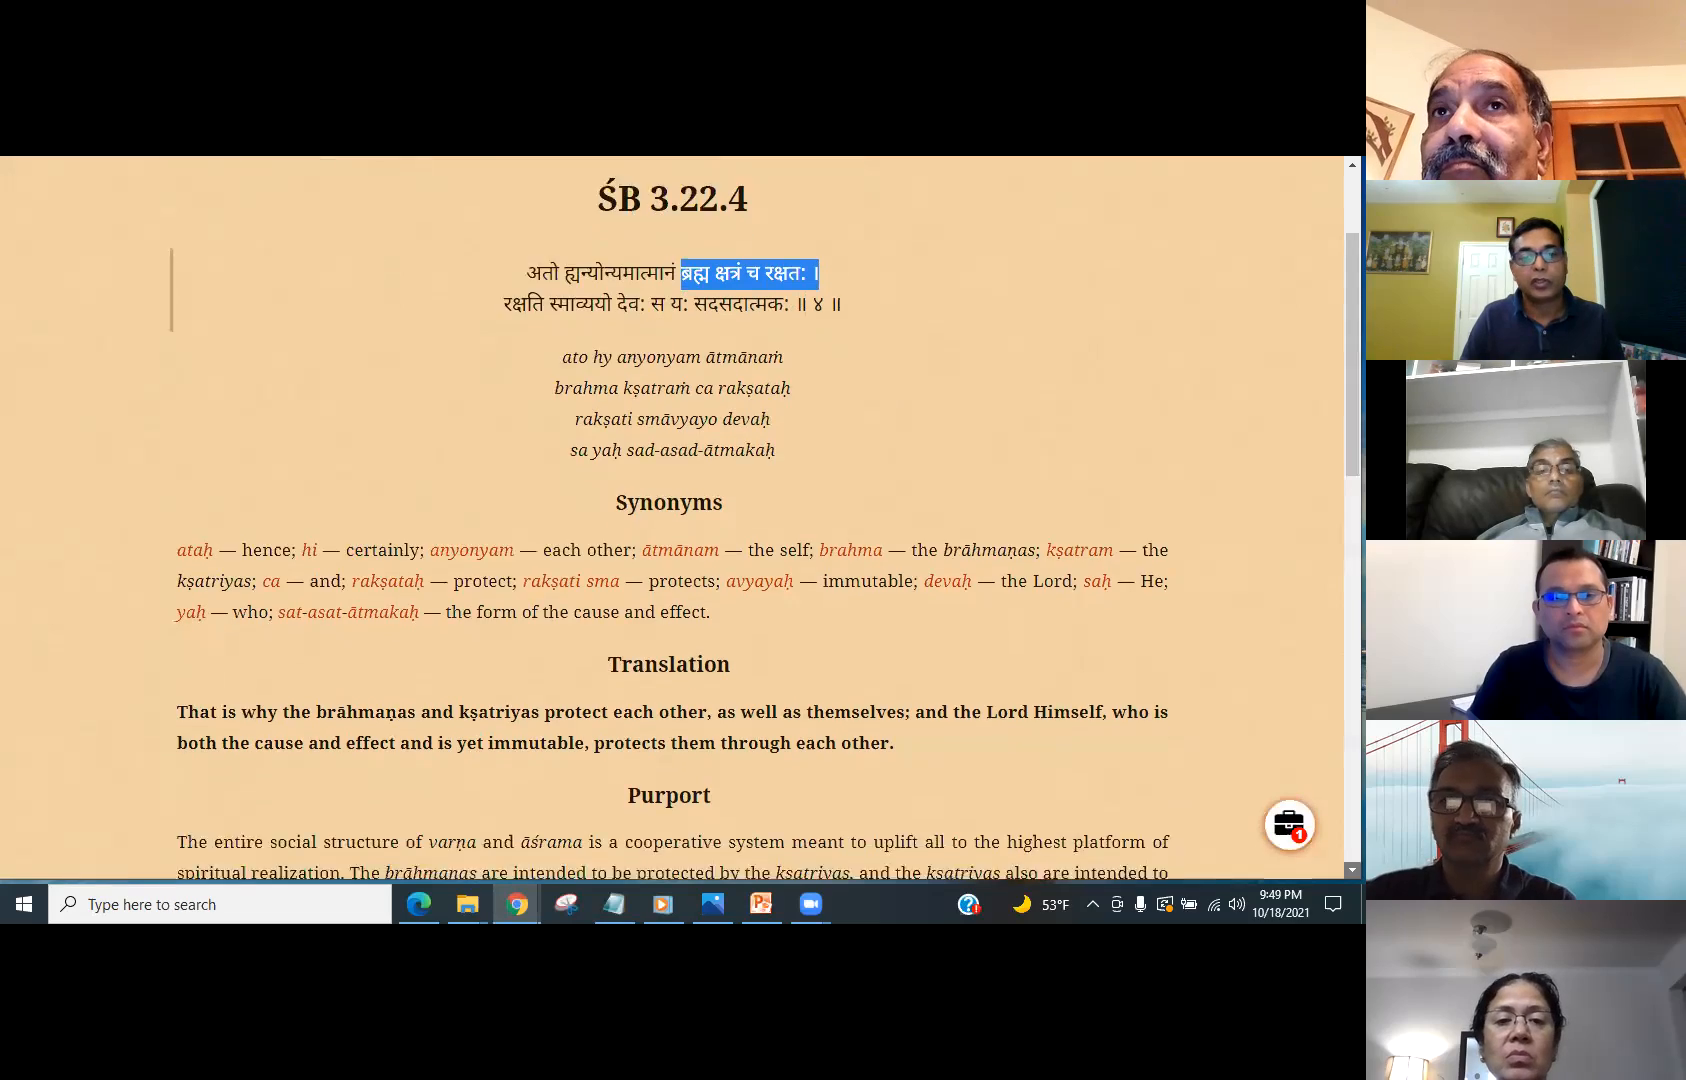
pyautogui.scroll(-3)
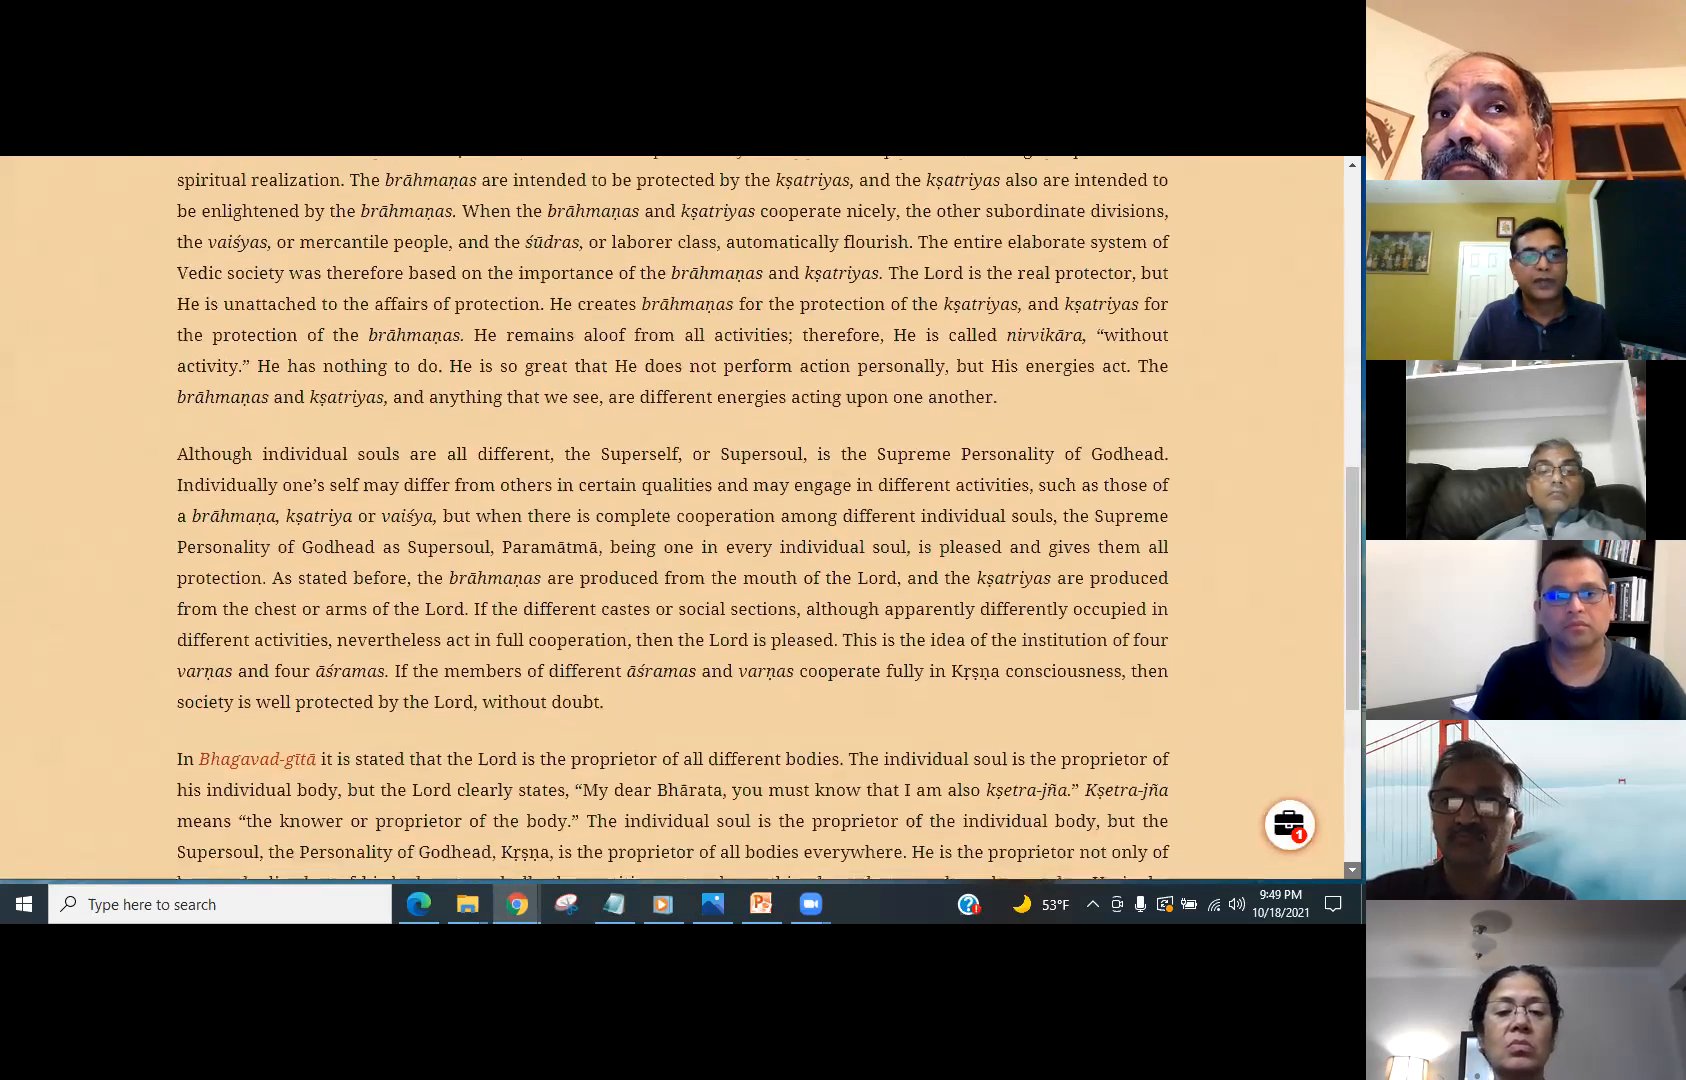
pyautogui.scroll(-3)
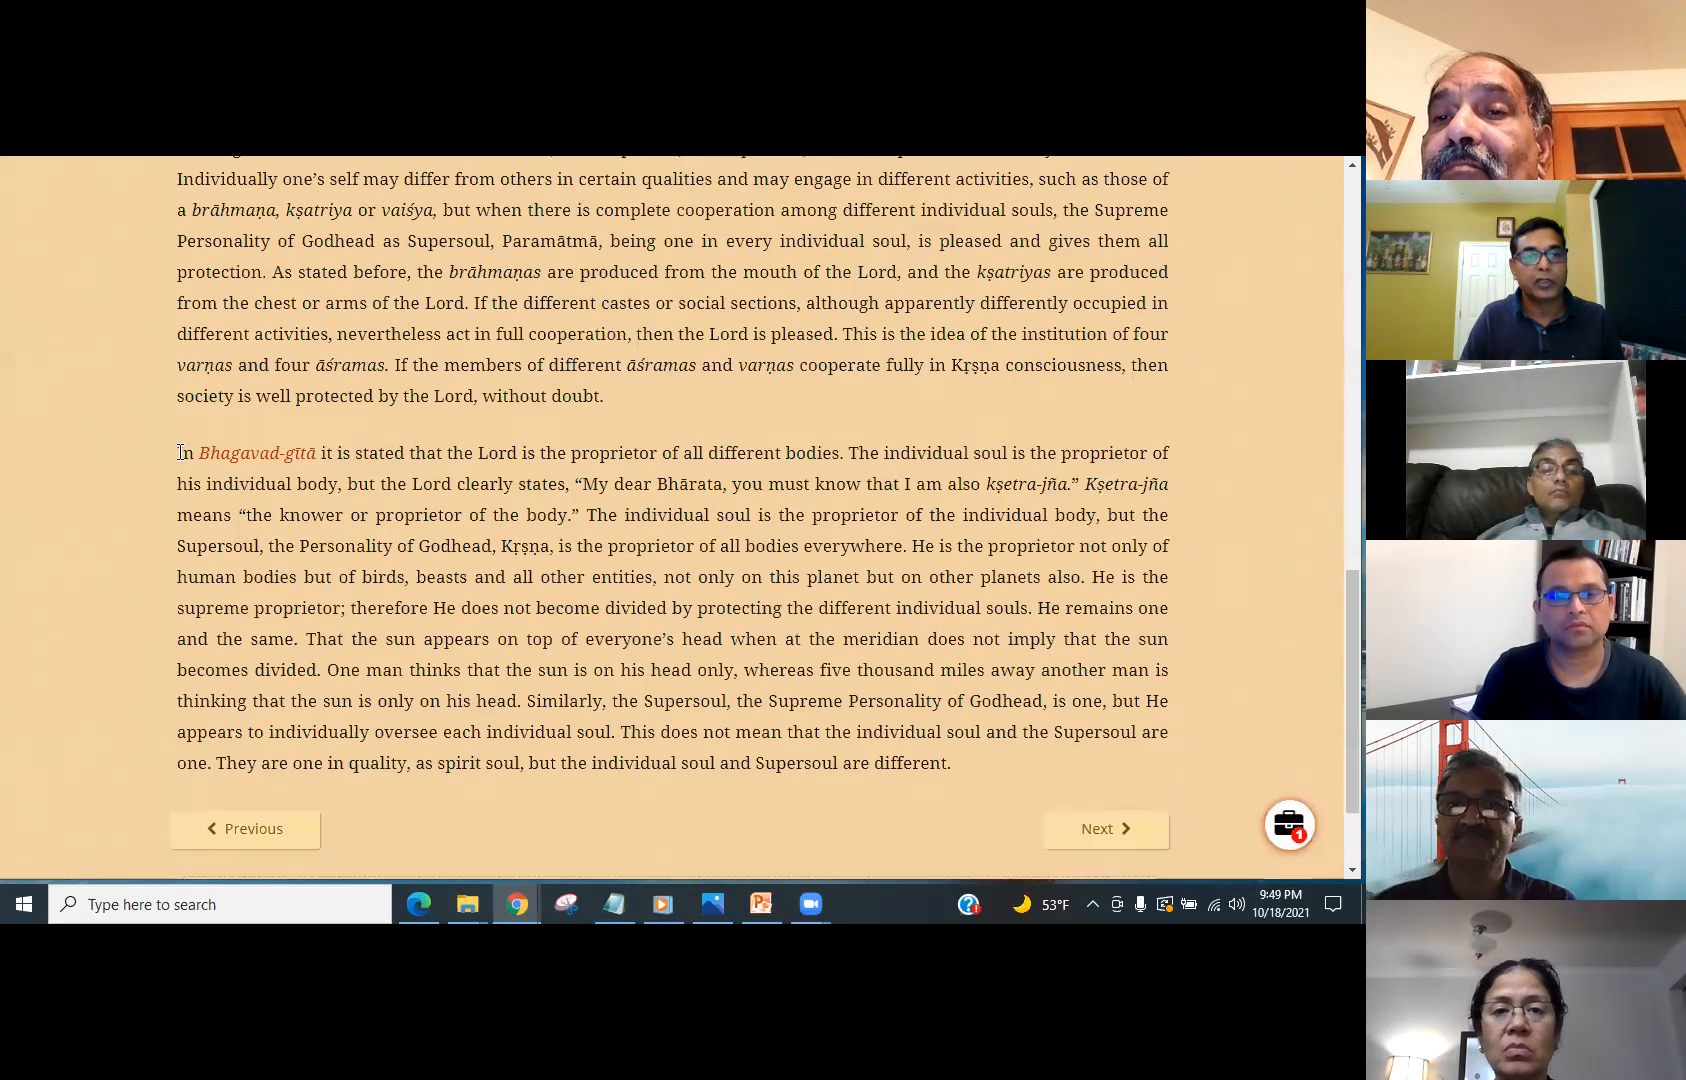
pyautogui.moveTo(178, 452); pyautogui.dragTo(388, 546)
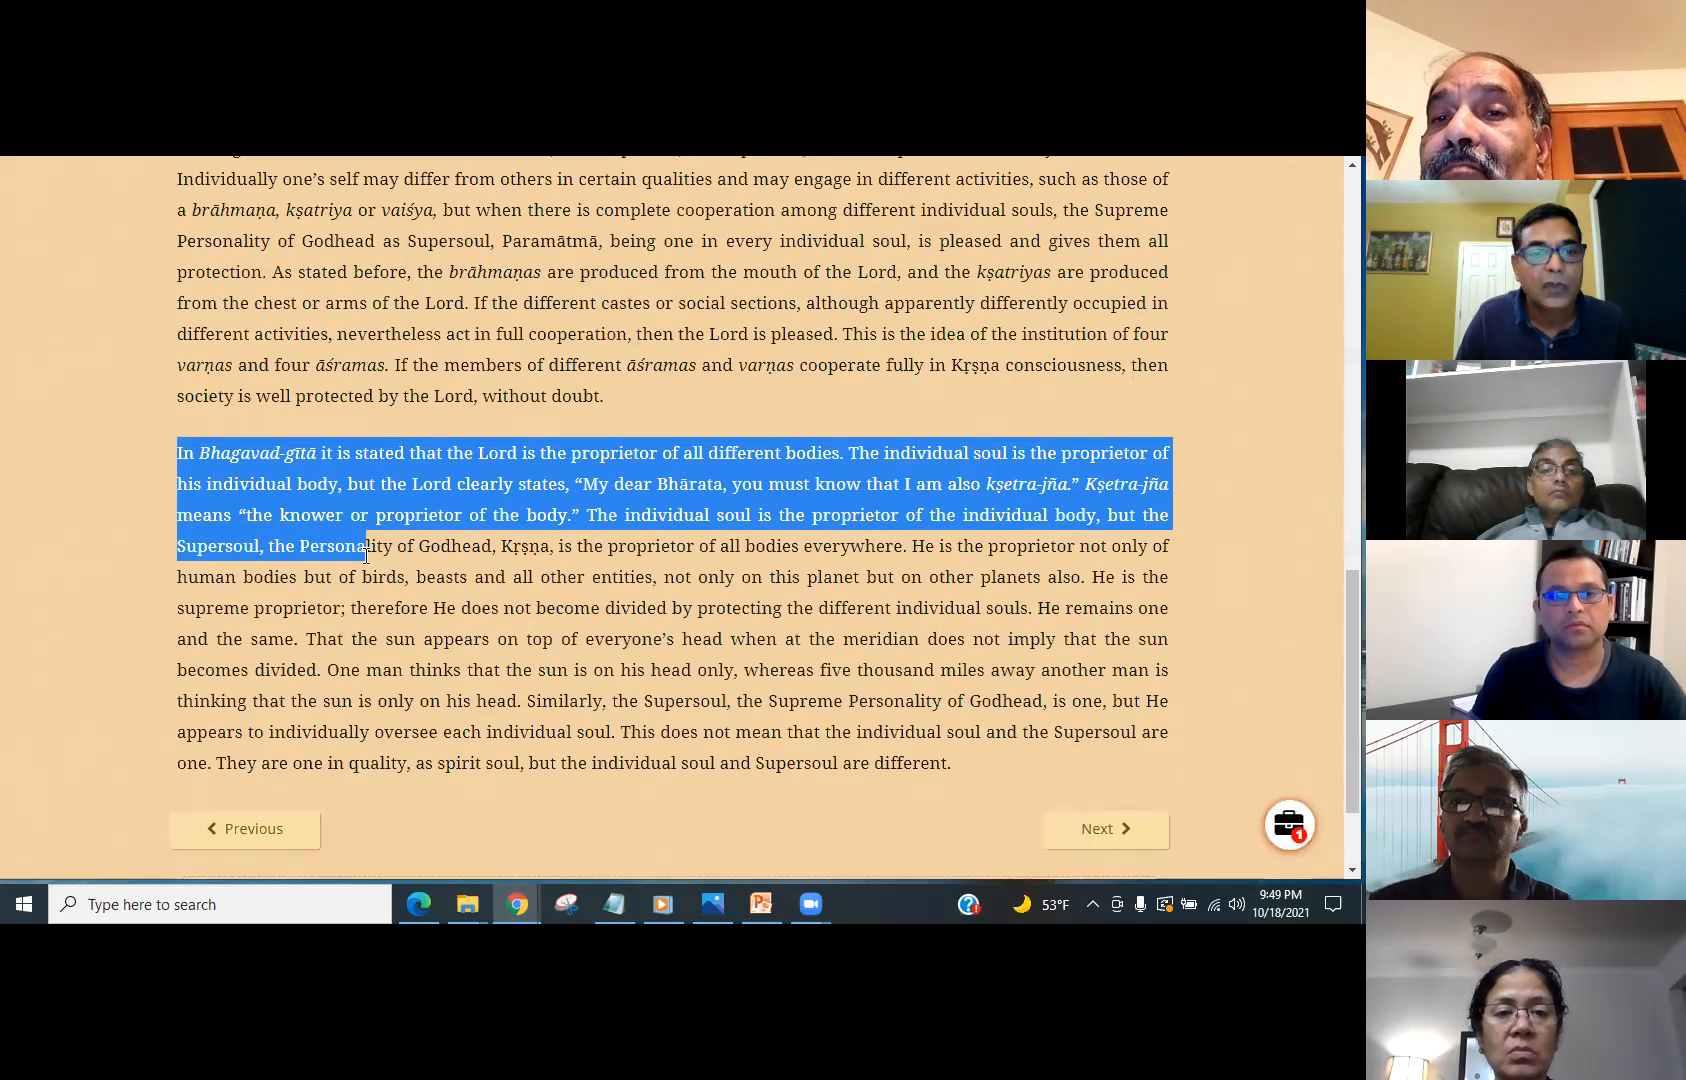
# - Extend the Bhagavad-gītā paragraph's highlight through 'He is the supreme proprietor'
pyautogui.moveTo(366, 544); pyautogui.dragTo(344, 606)
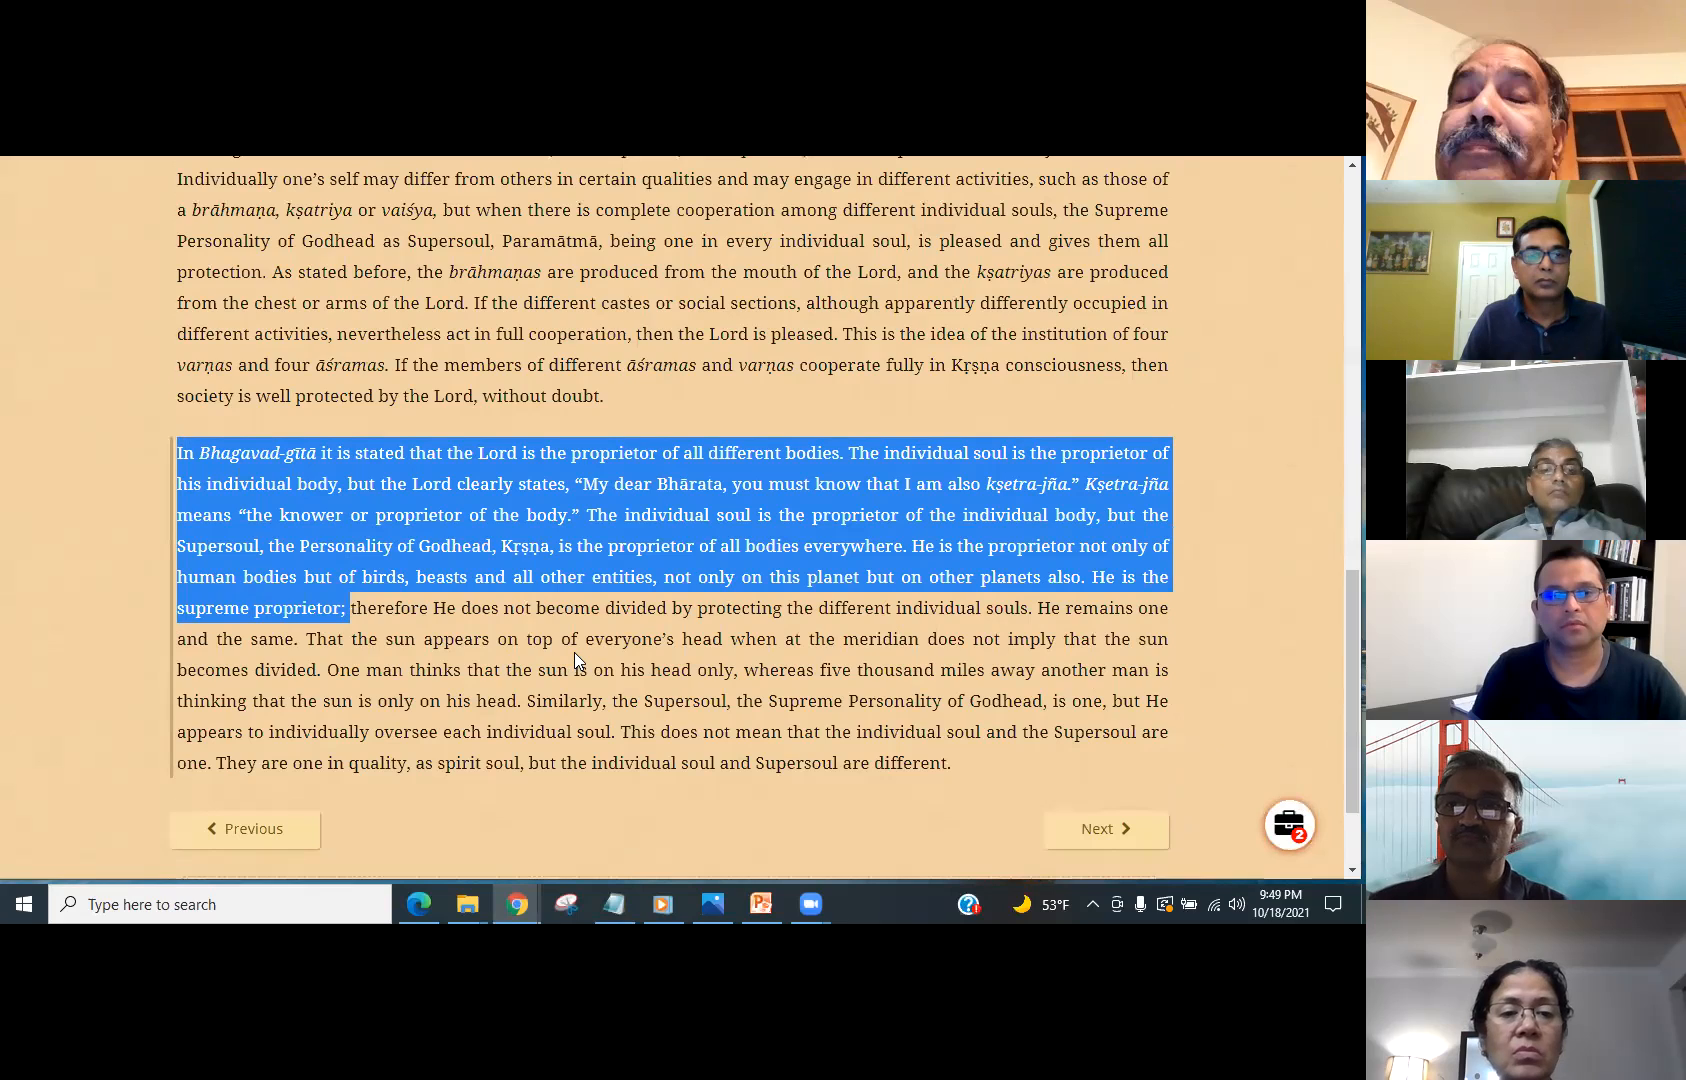
pyautogui.moveTo(286, 452)
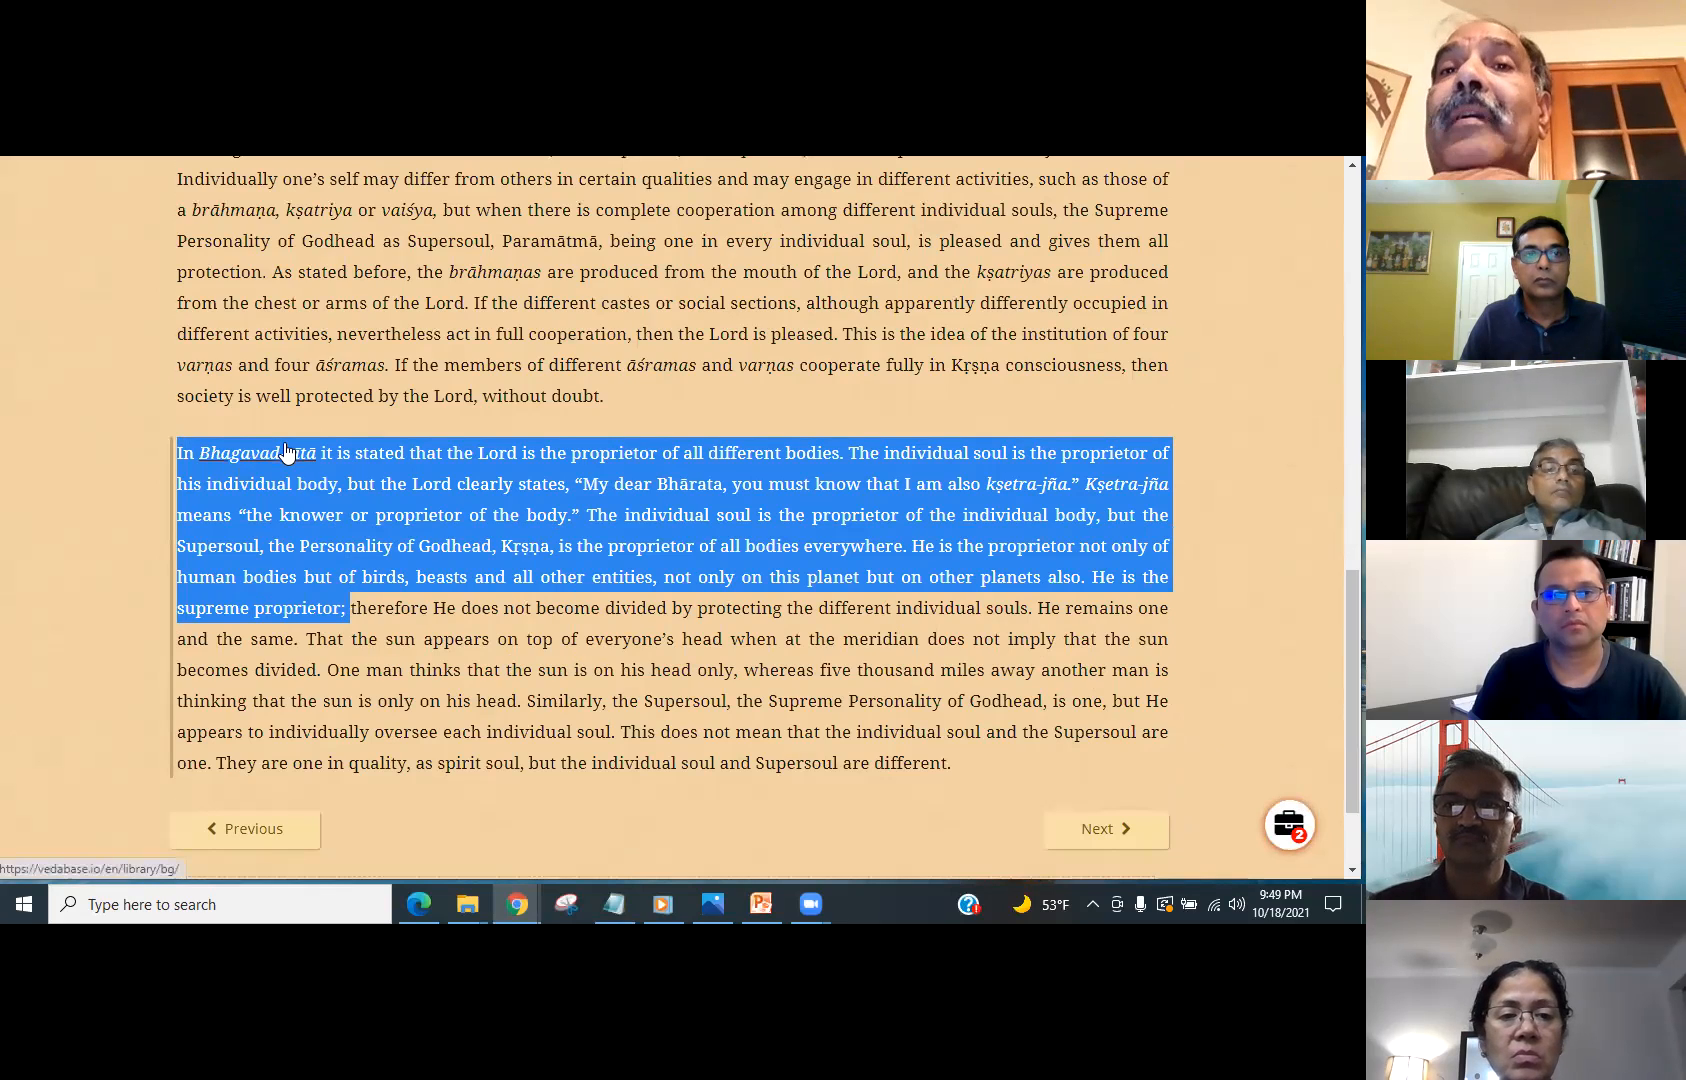
pyautogui.moveTo(776, 630)
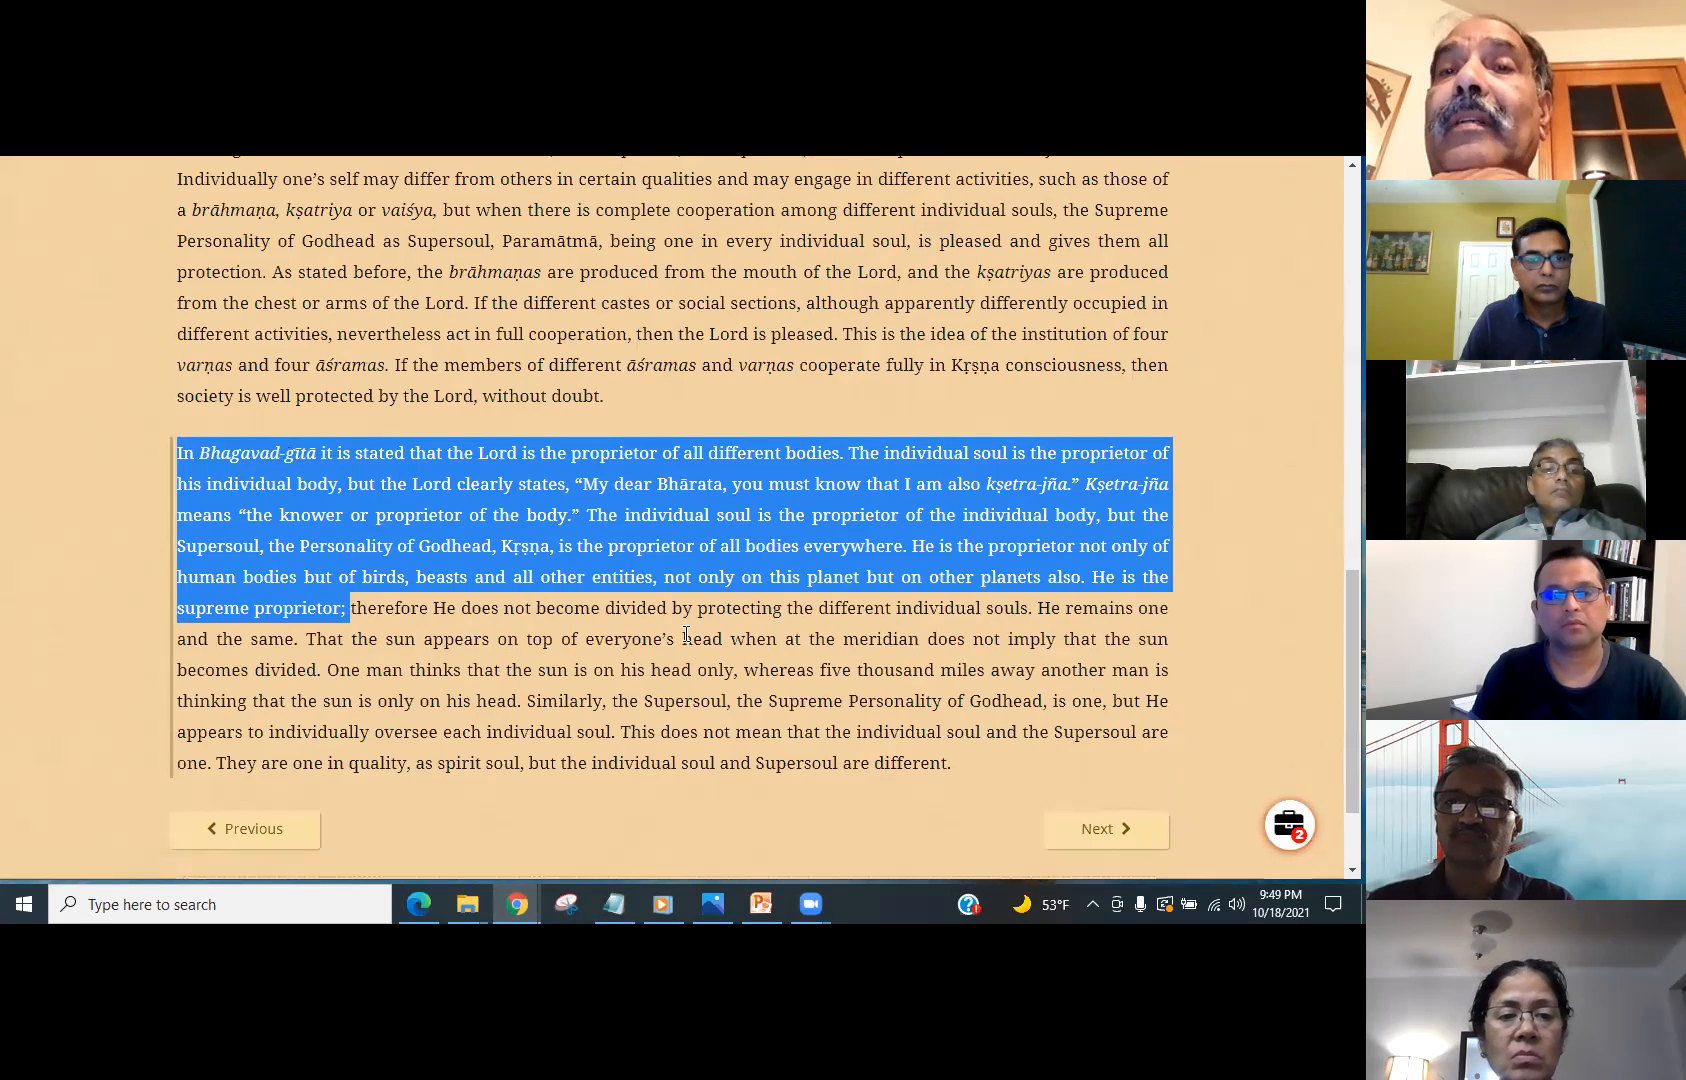
pyautogui.moveTo(648, 644)
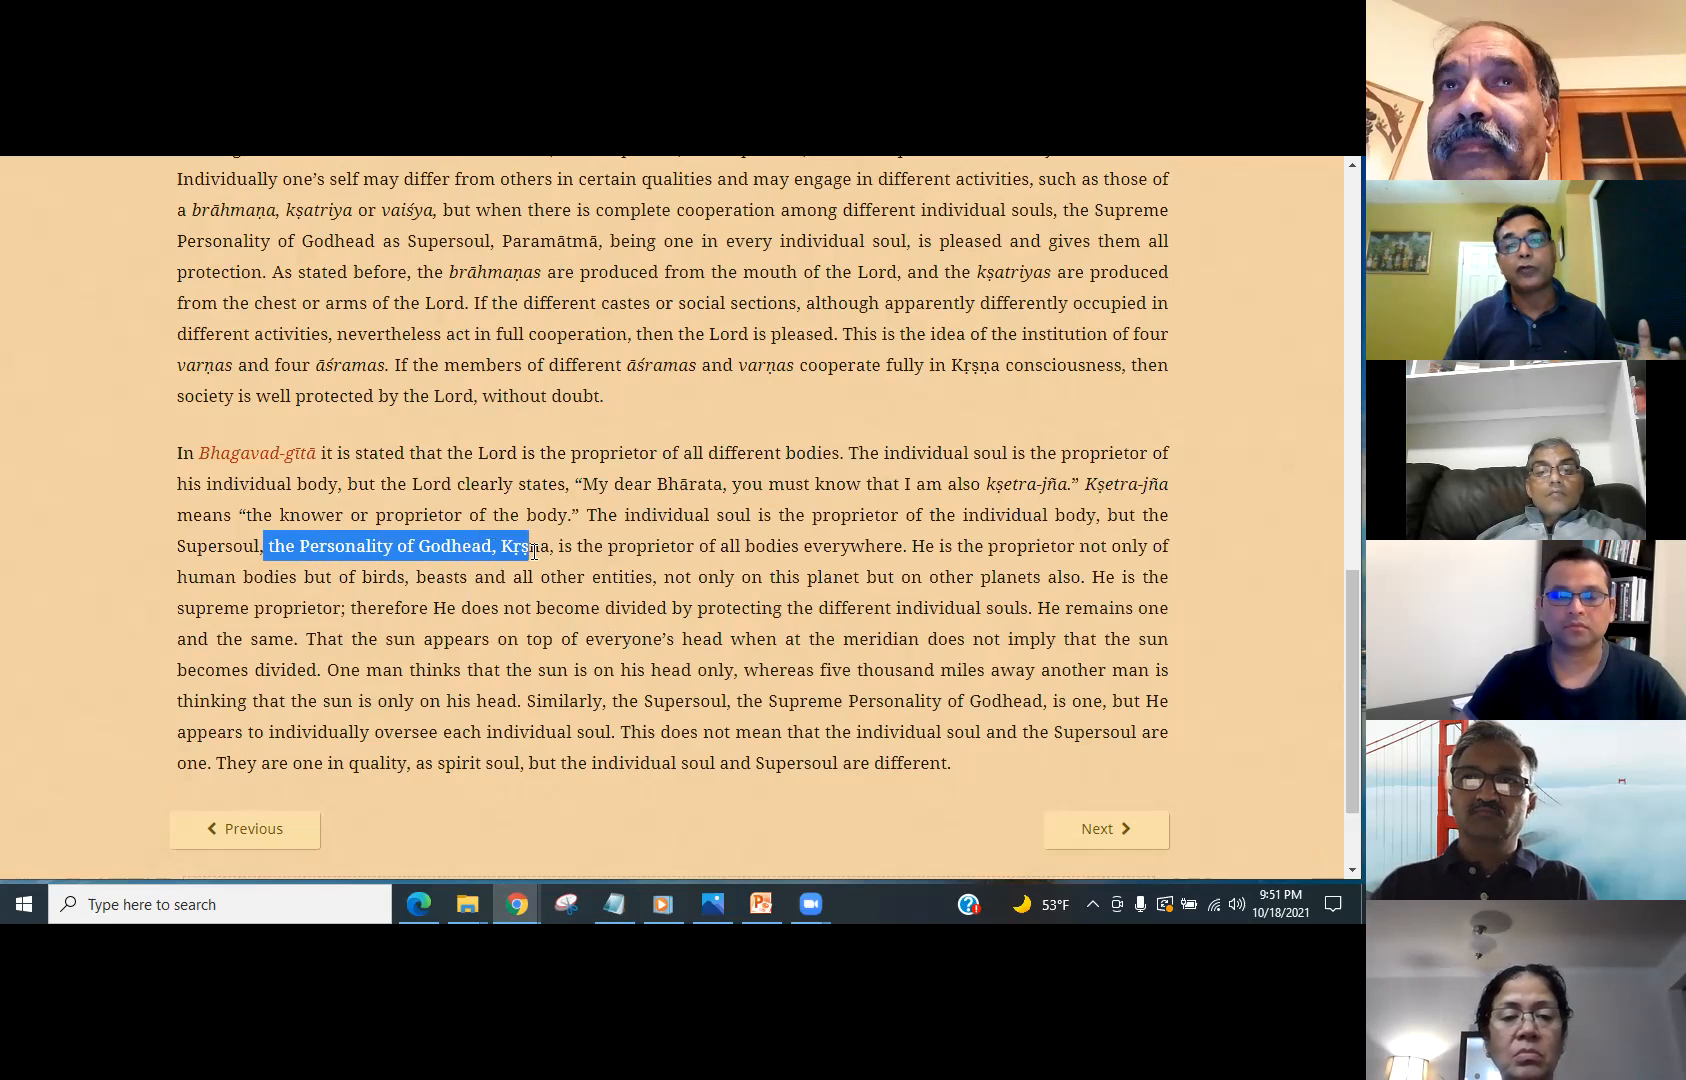
# - Highlight 'proprietor of all bodies', then from 'therefore He does not become divided' to the paragraph's end
pyautogui.moveTo(530, 546); pyautogui.dragTo(798, 546)
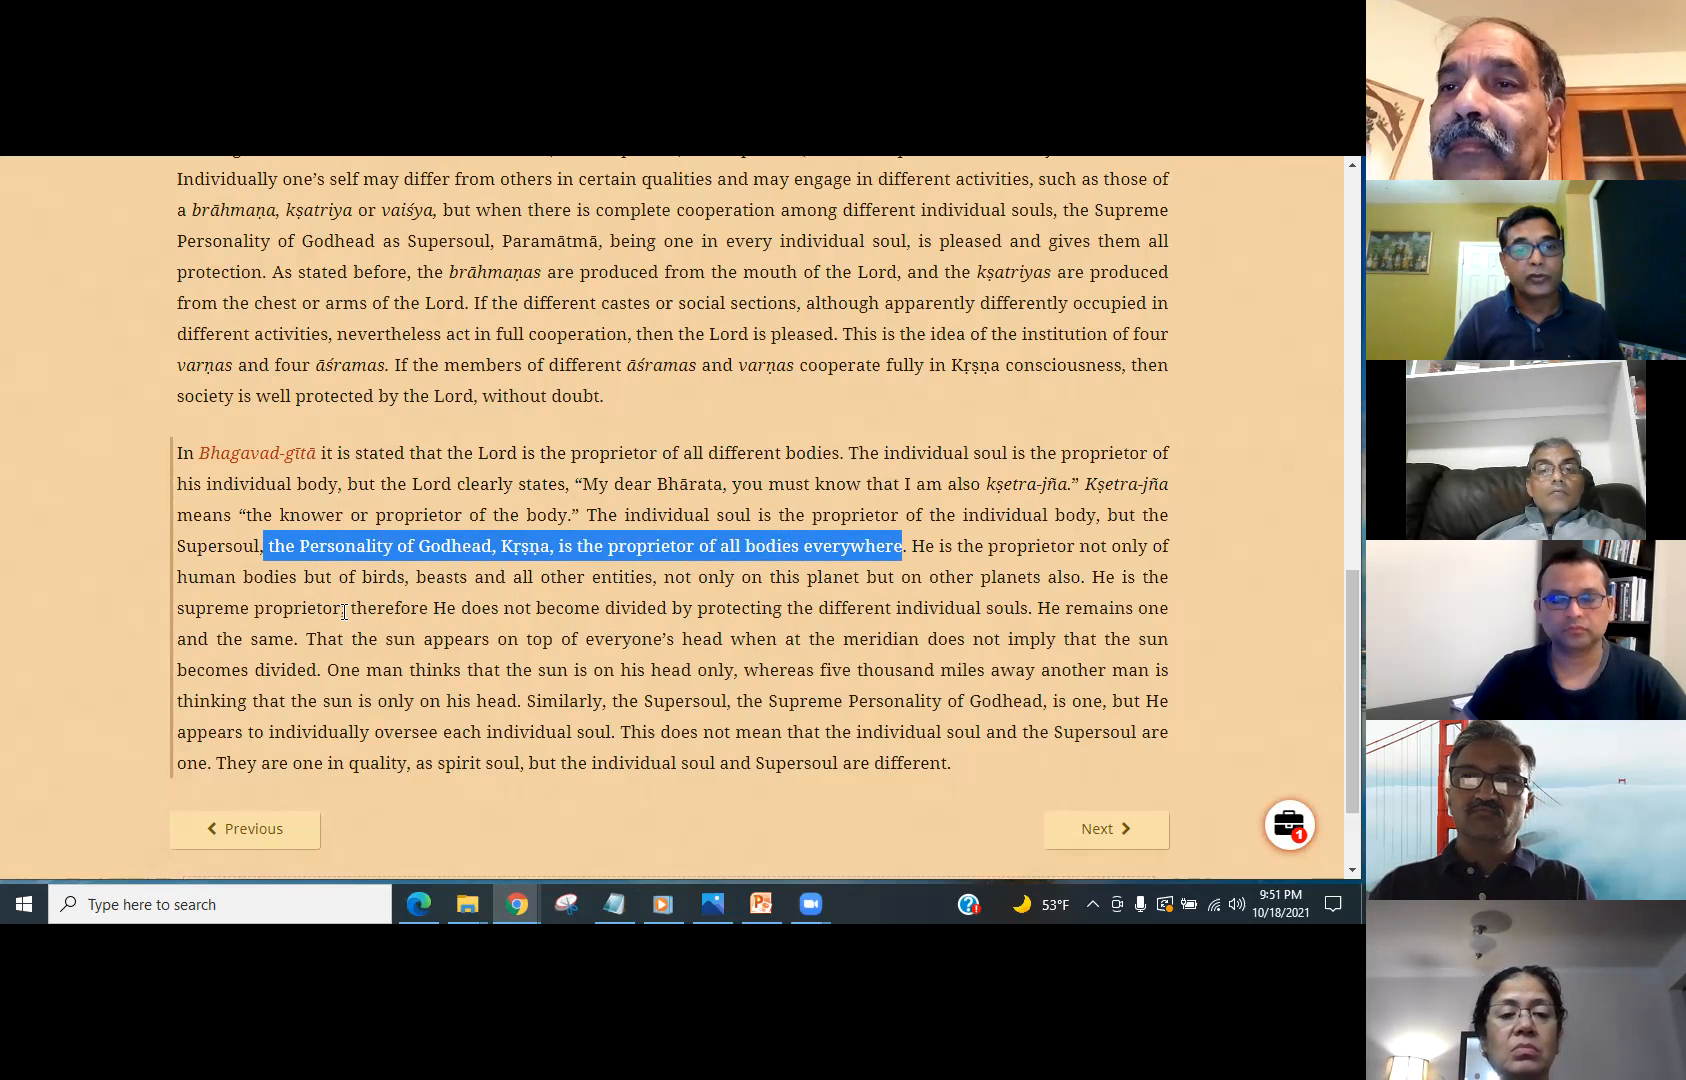
pyautogui.moveTo(348, 606); pyautogui.dragTo(884, 762)
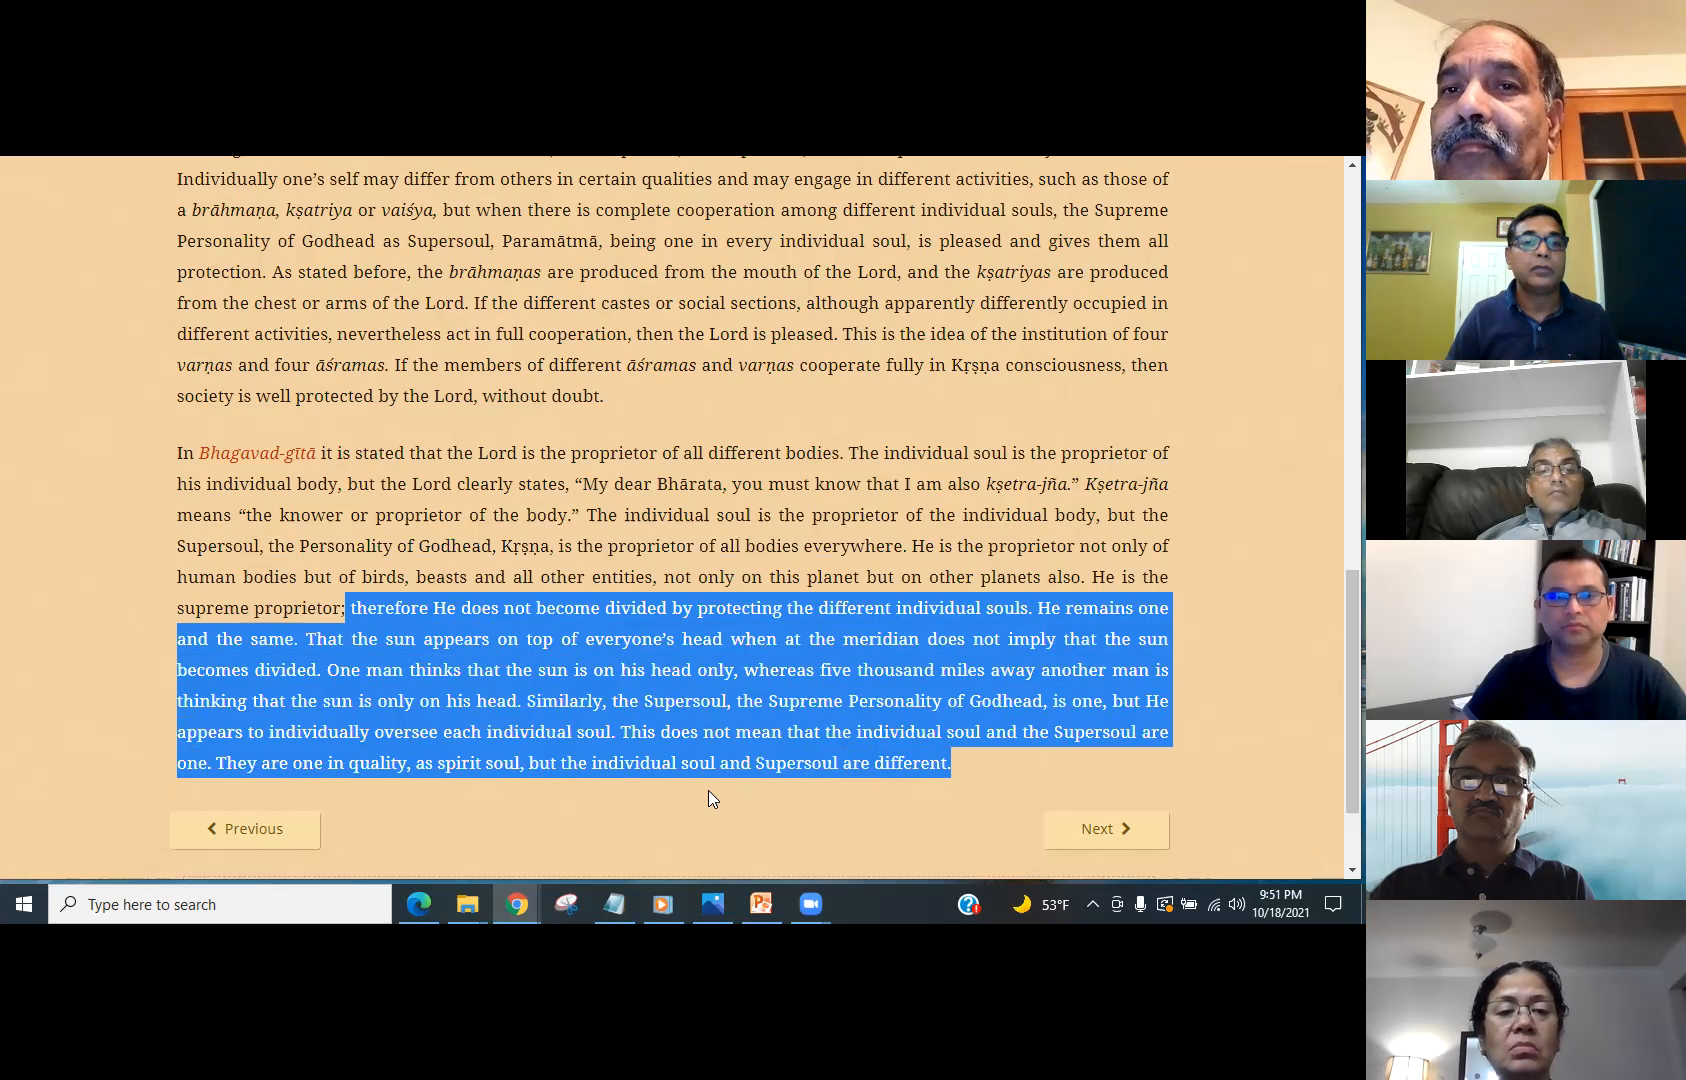
# - Clear the selection and mark 'one in quality, as spirit soul' and 'individual soul and Supersoul are different.'
pyautogui.scroll(-3)
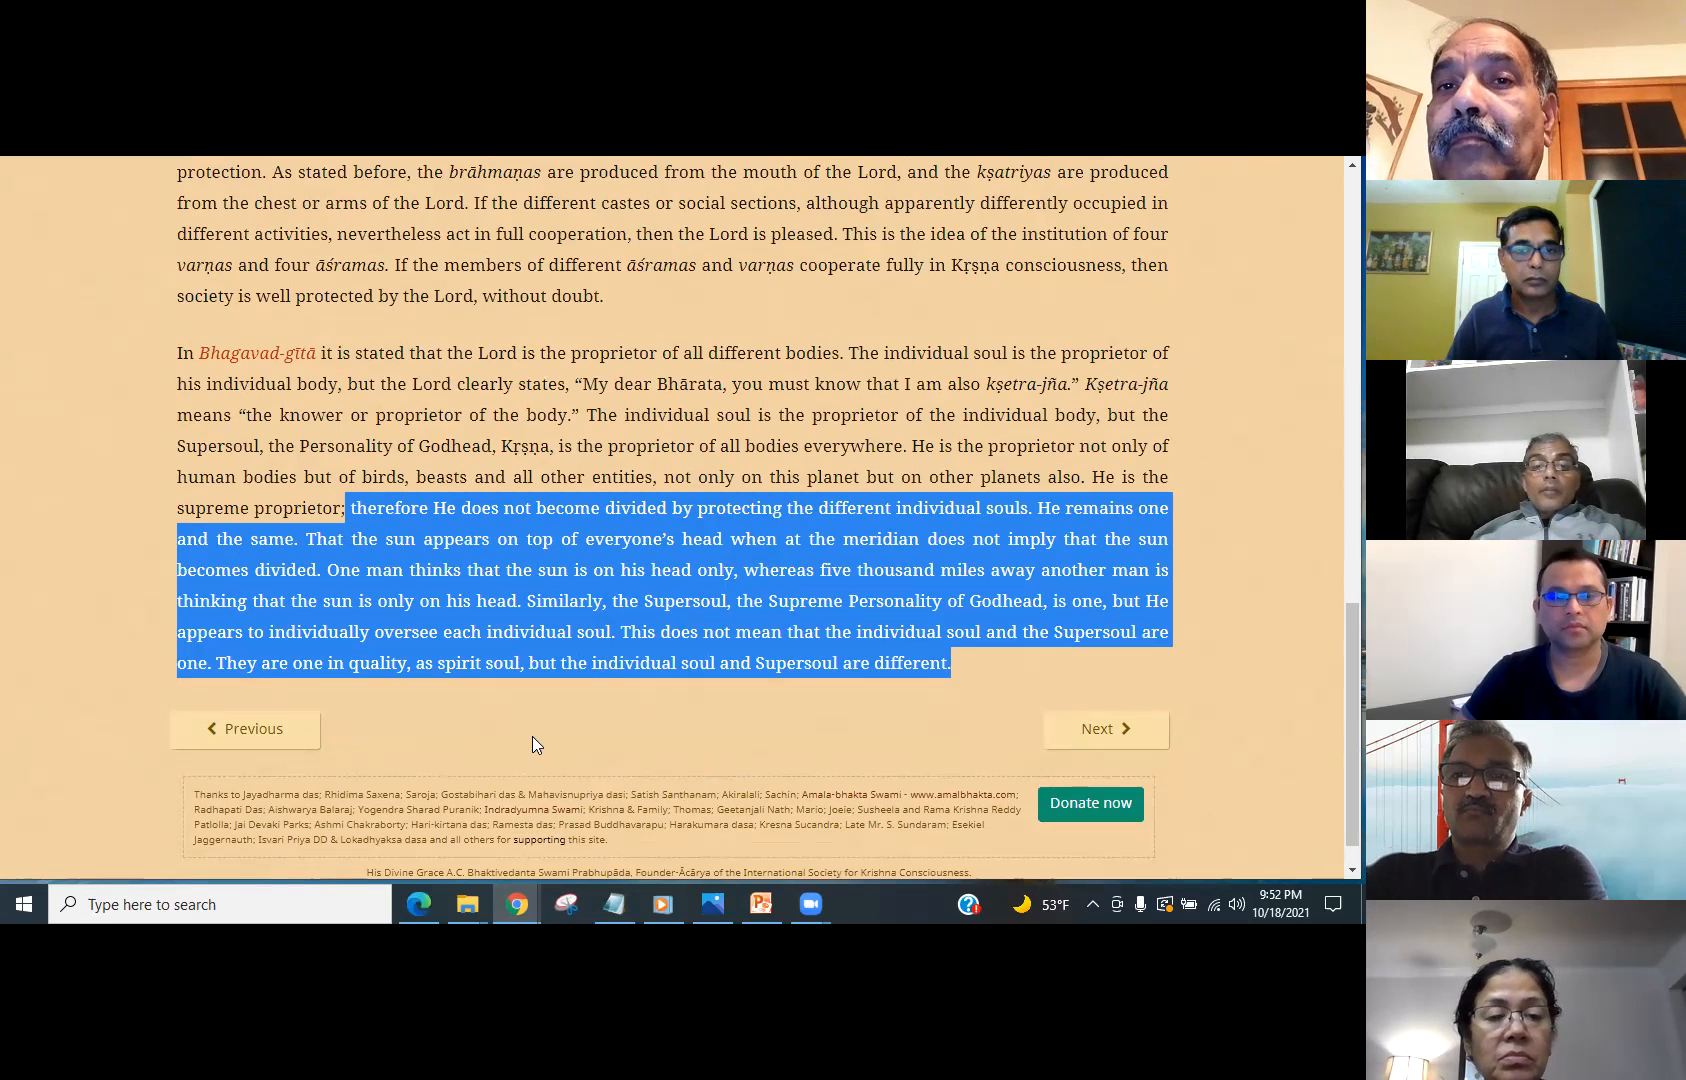
pyautogui.moveTo(596, 742)
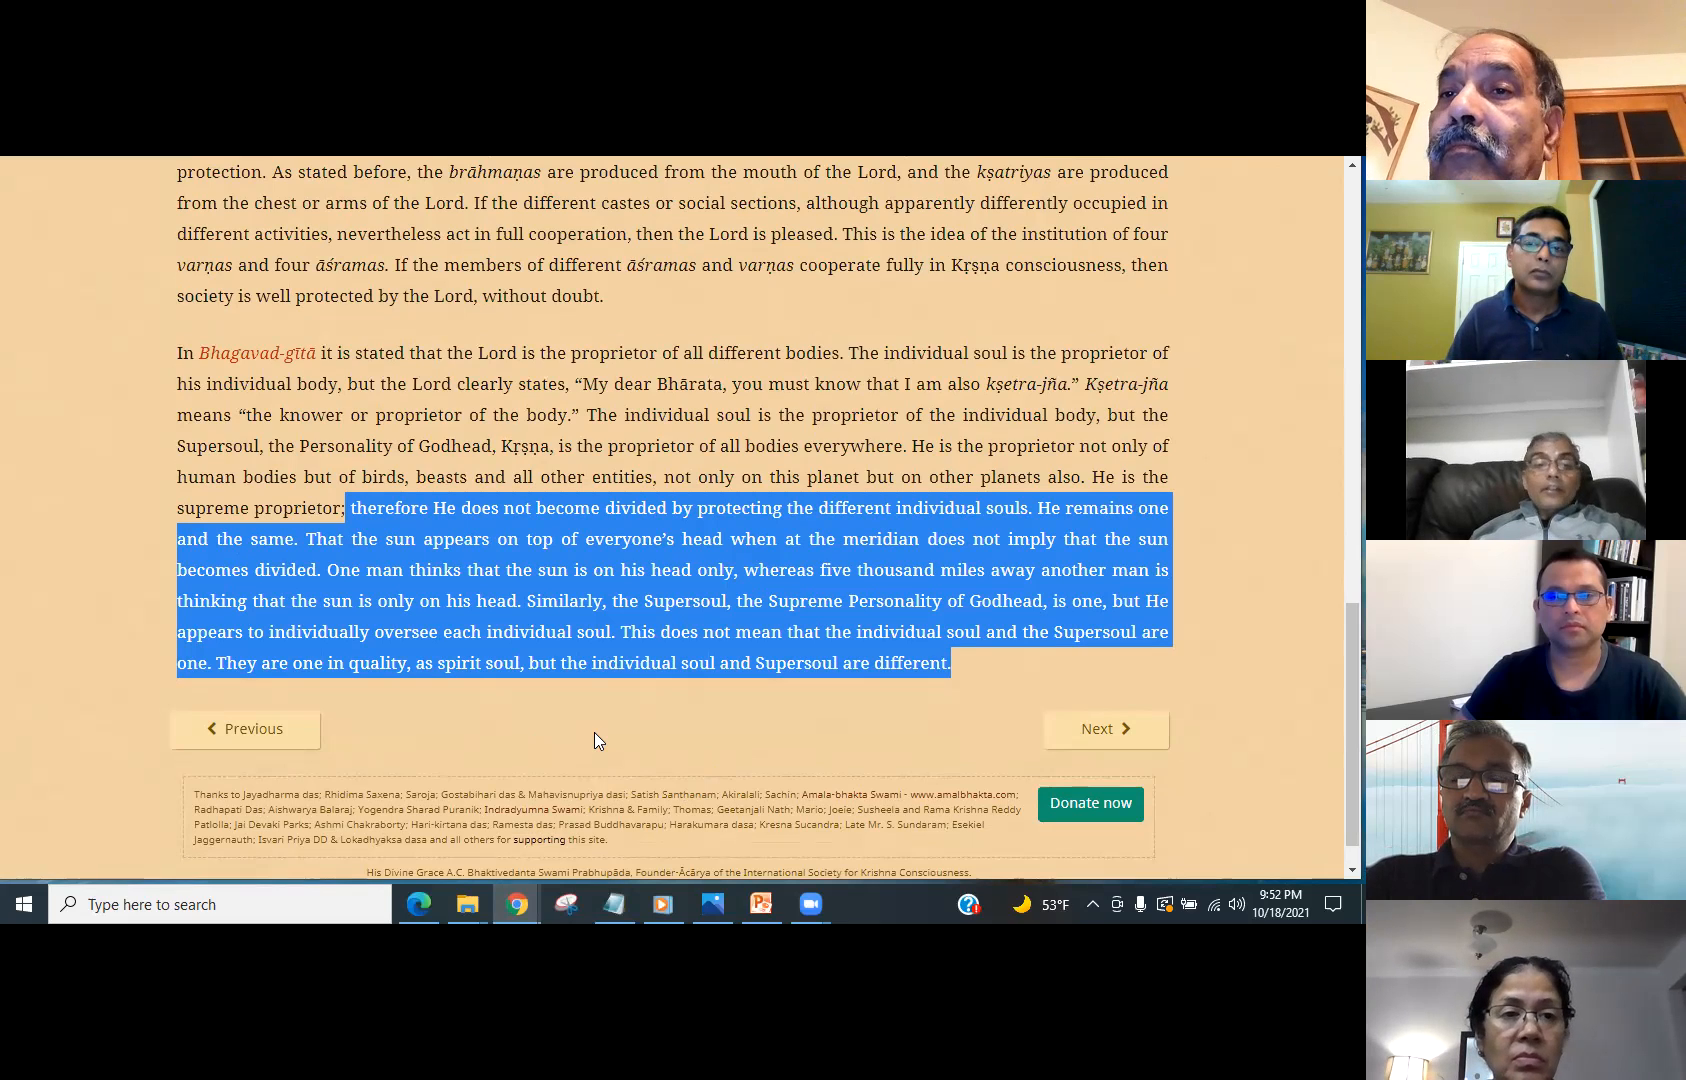
pyautogui.moveTo(568, 740)
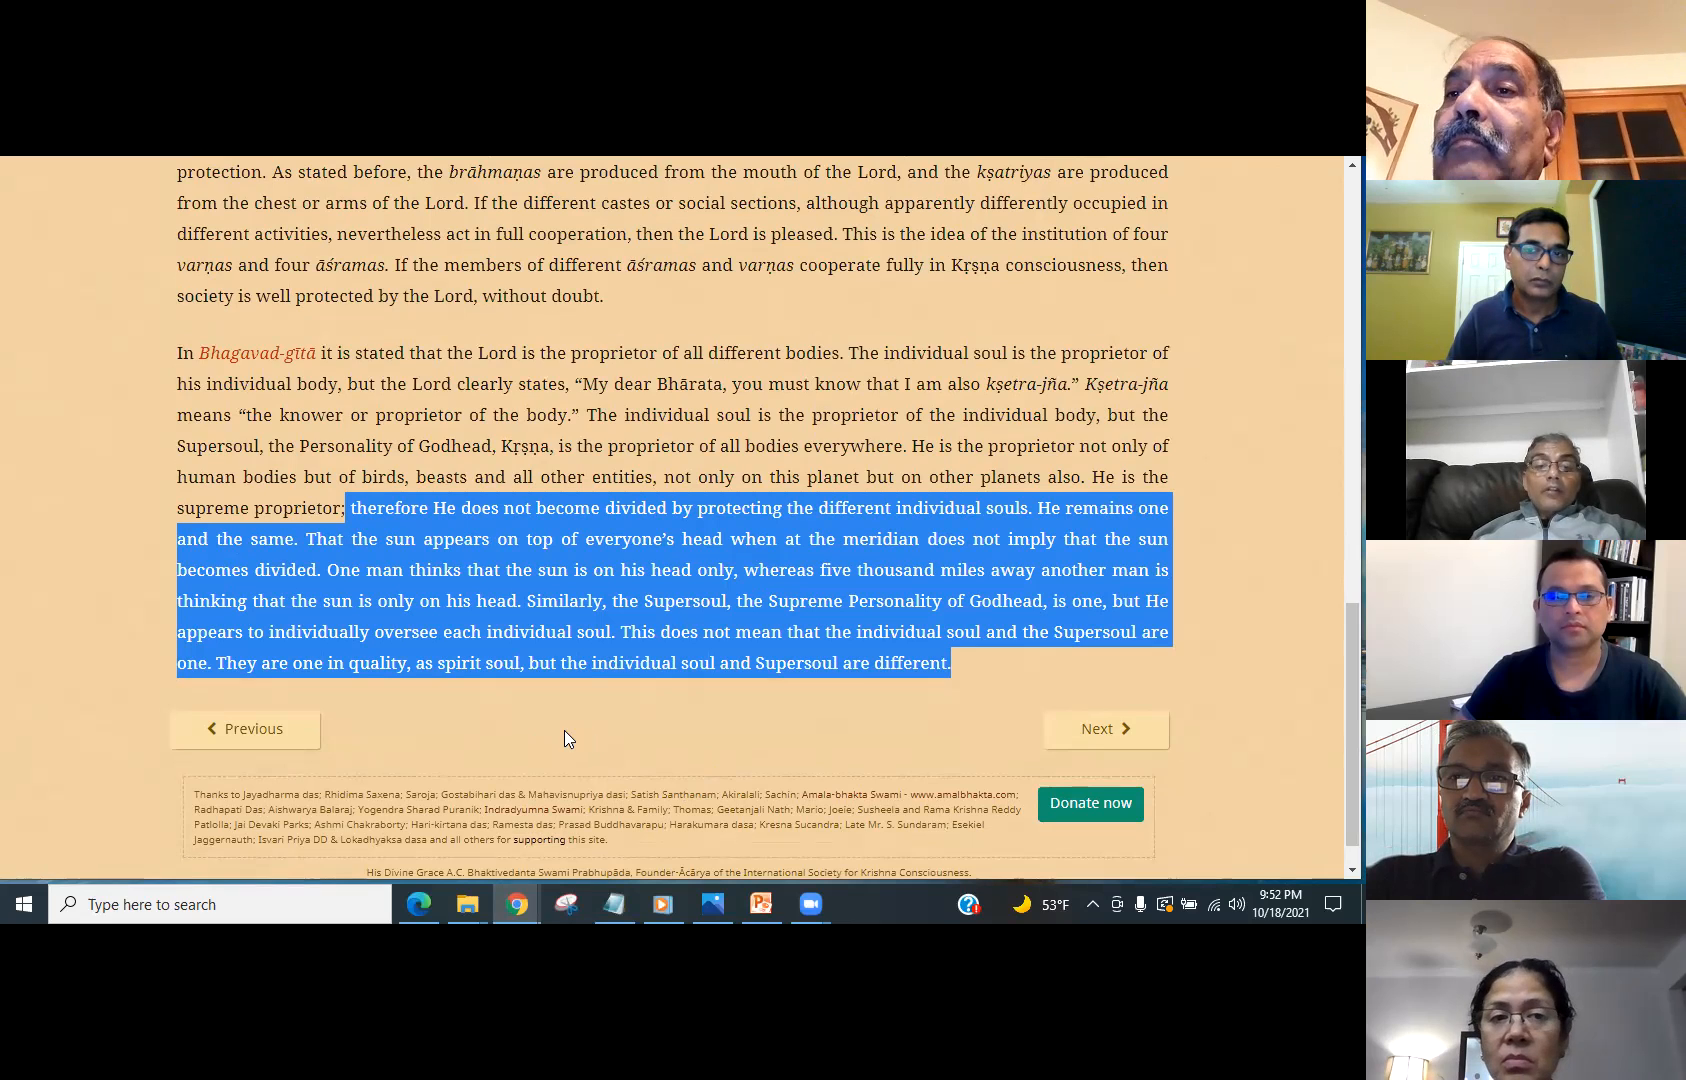
pyautogui.moveTo(540, 722)
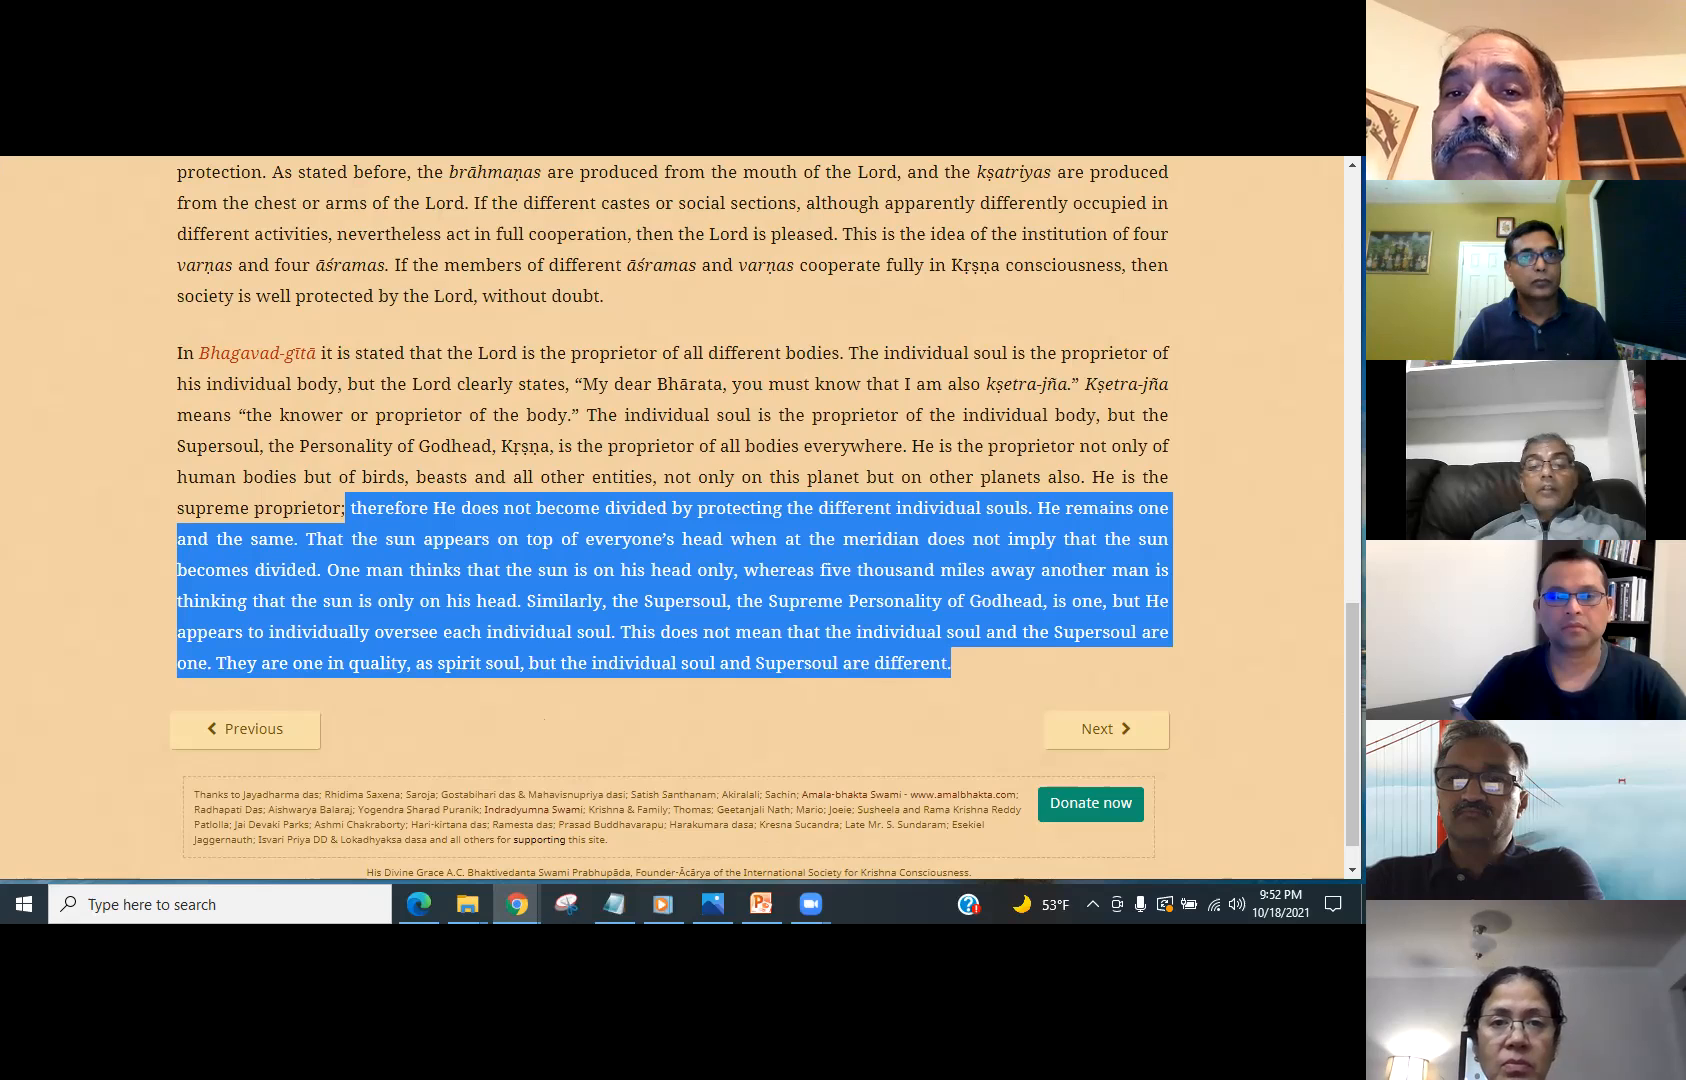
pyautogui.moveTo(50, 454)
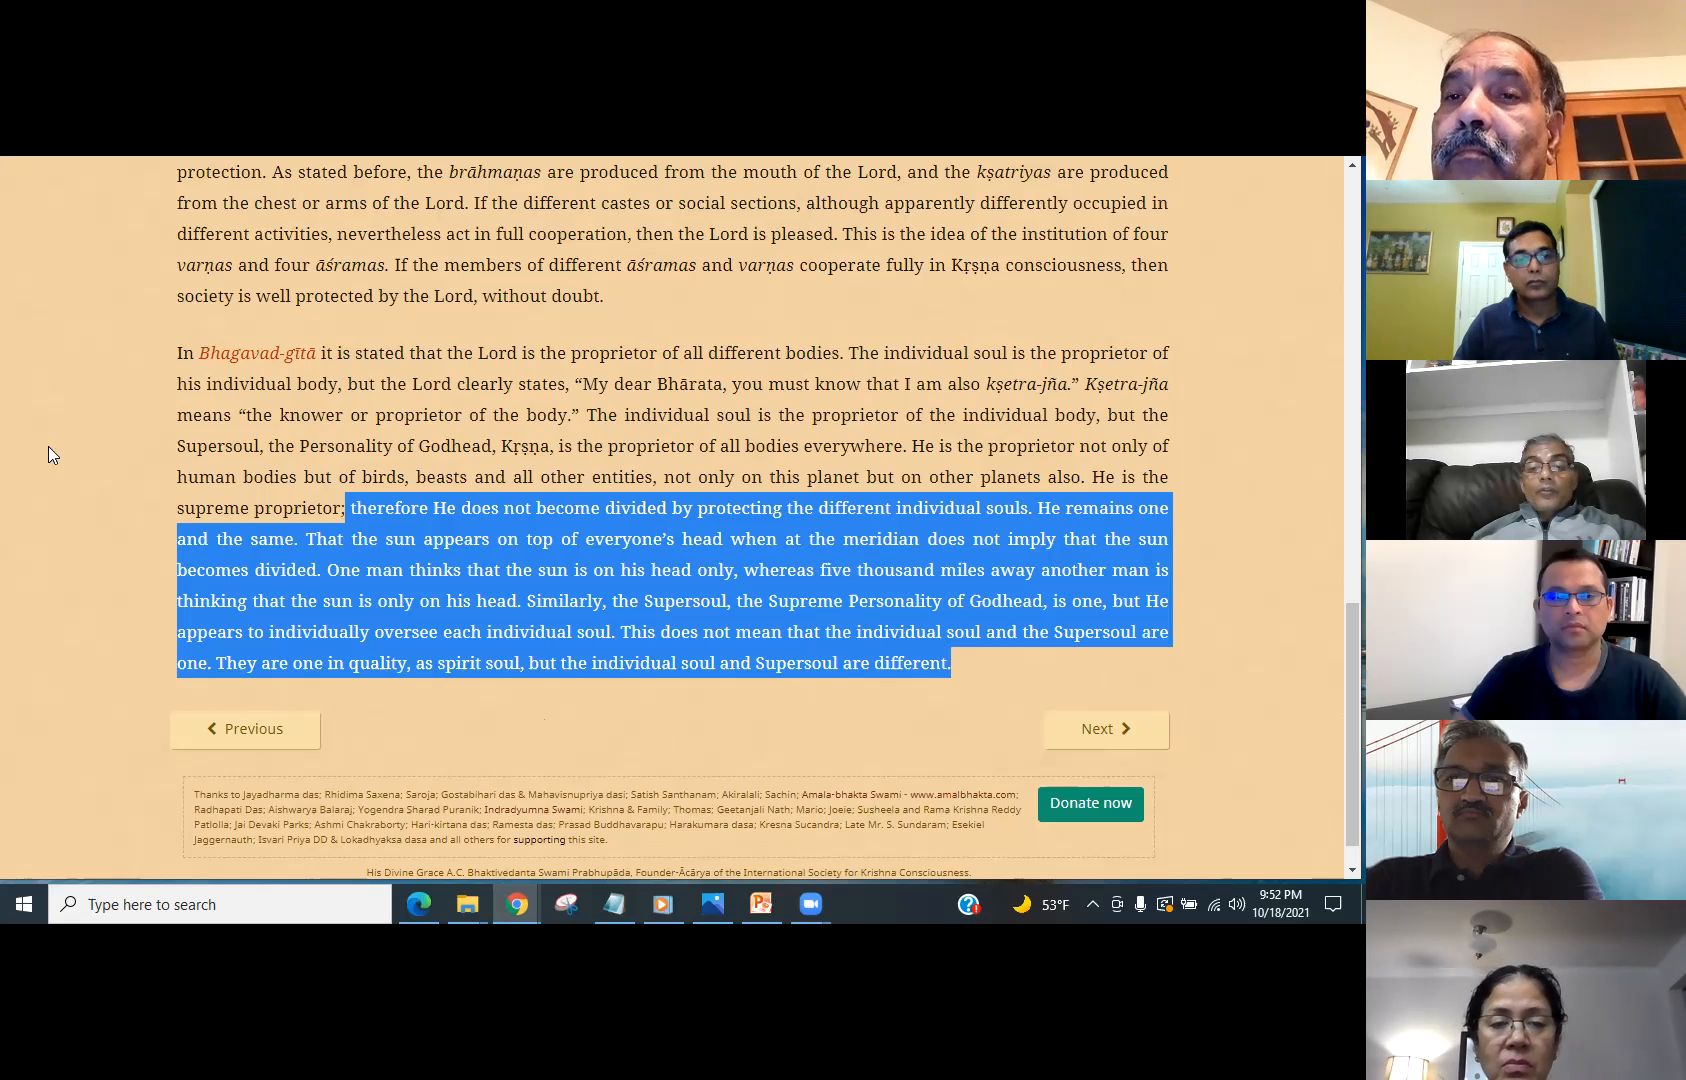
pyautogui.moveTo(46, 436)
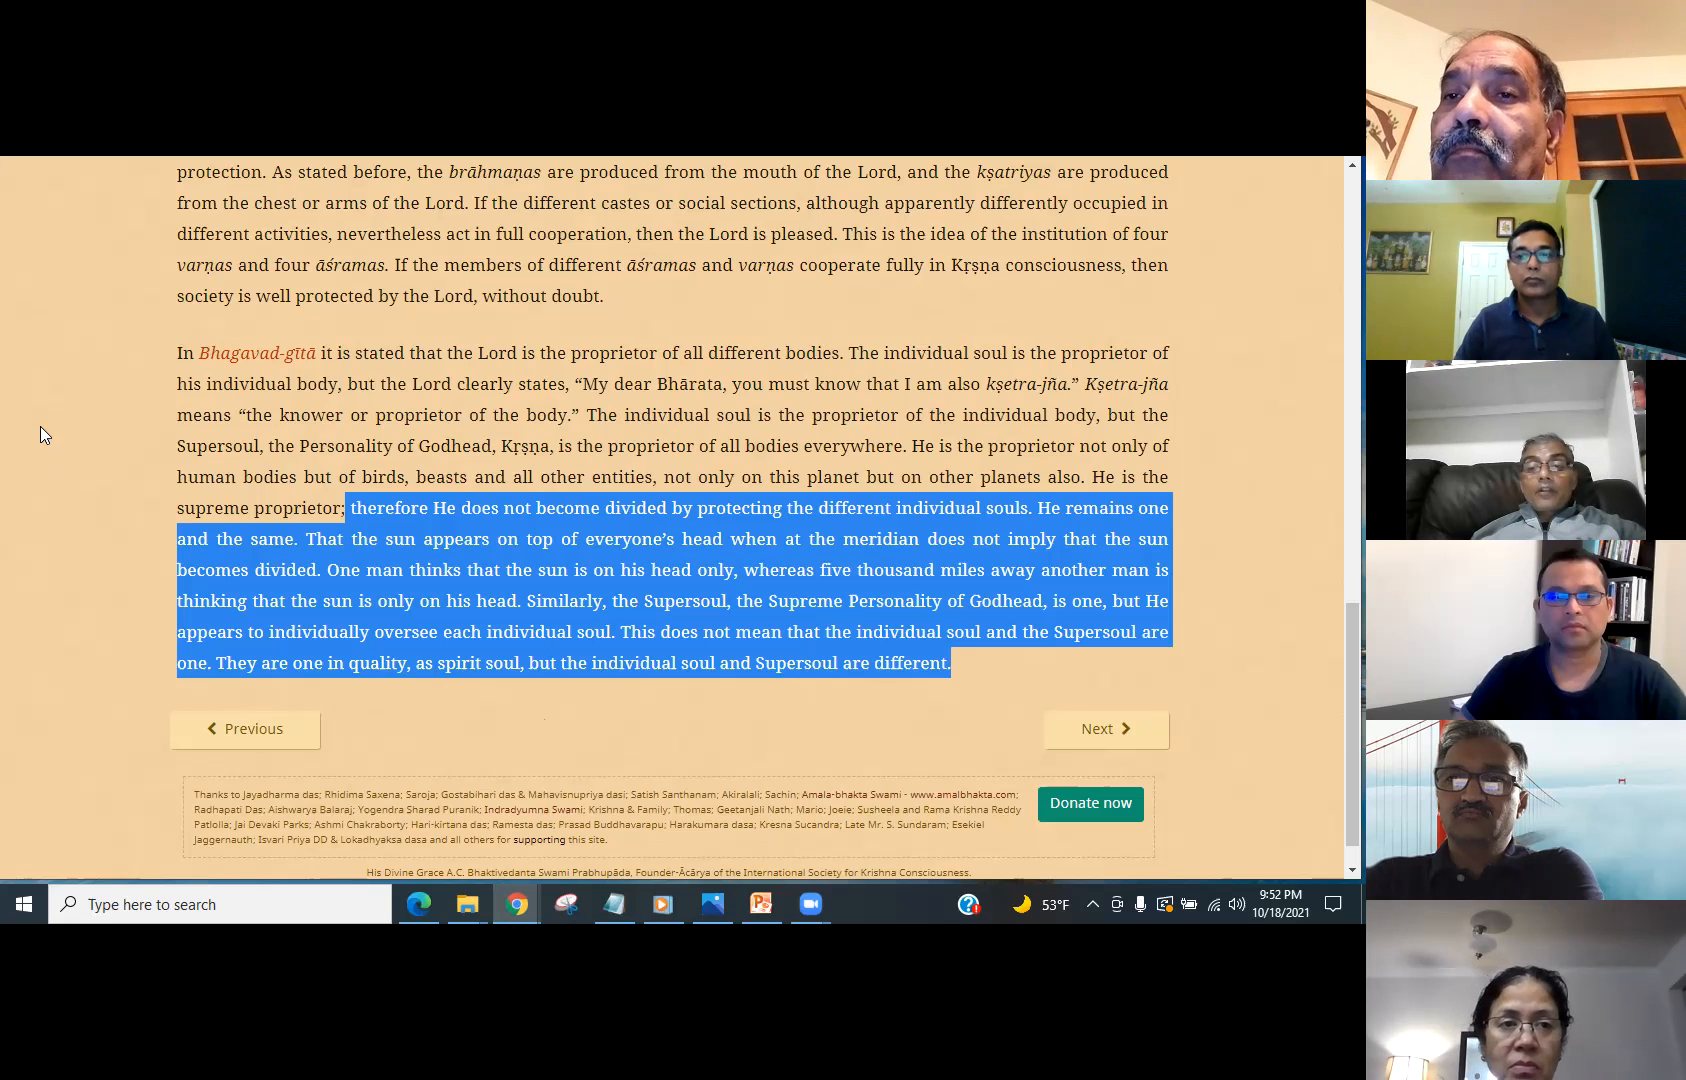
pyautogui.moveTo(114, 594)
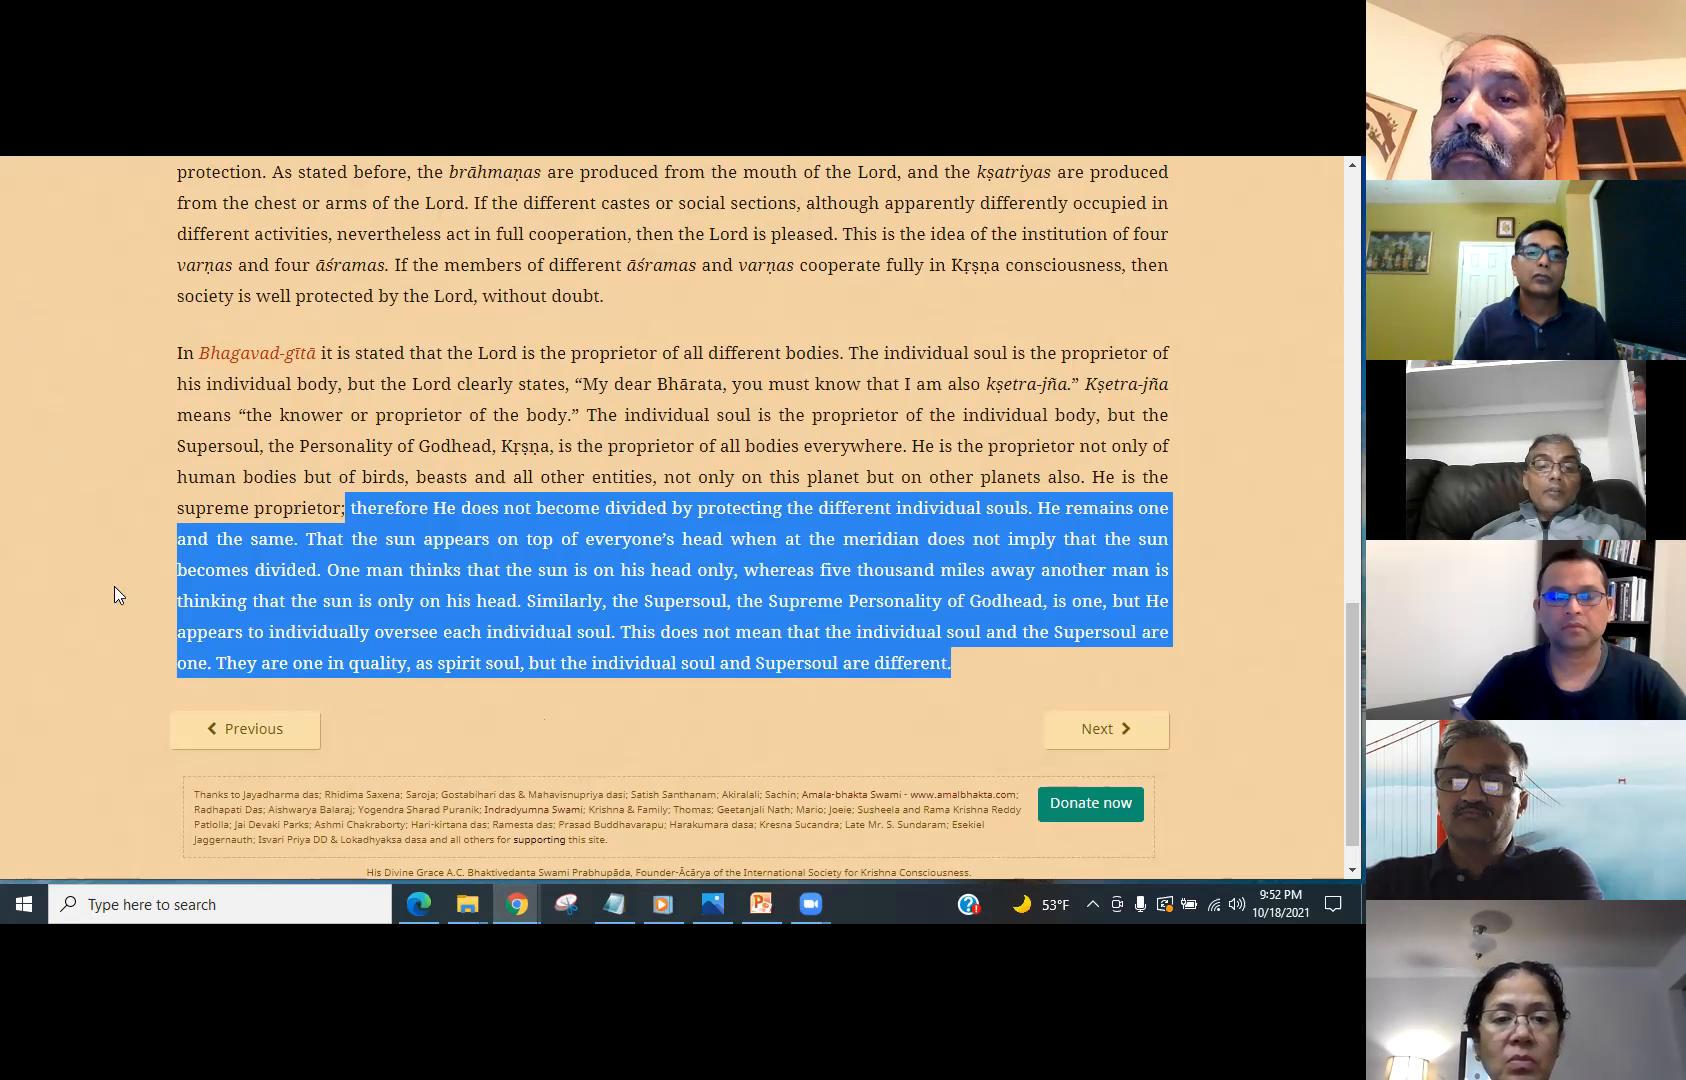
pyautogui.moveTo(450, 698)
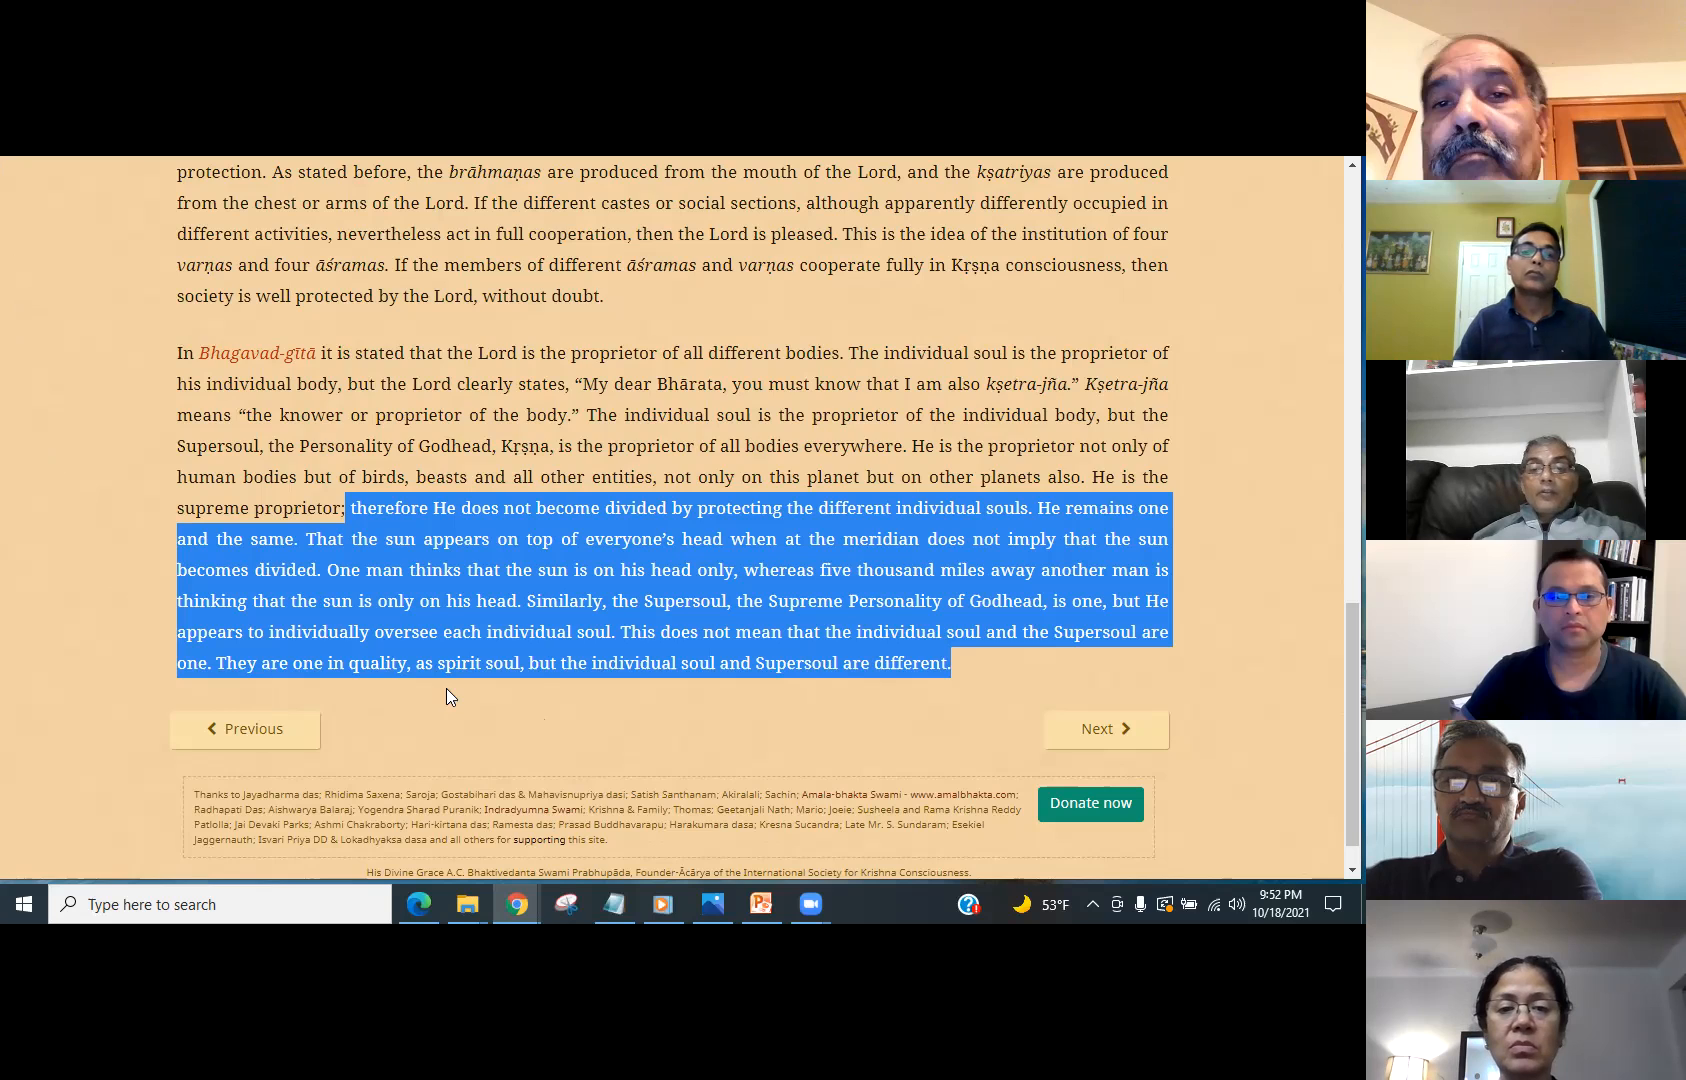
pyautogui.moveTo(570, 752)
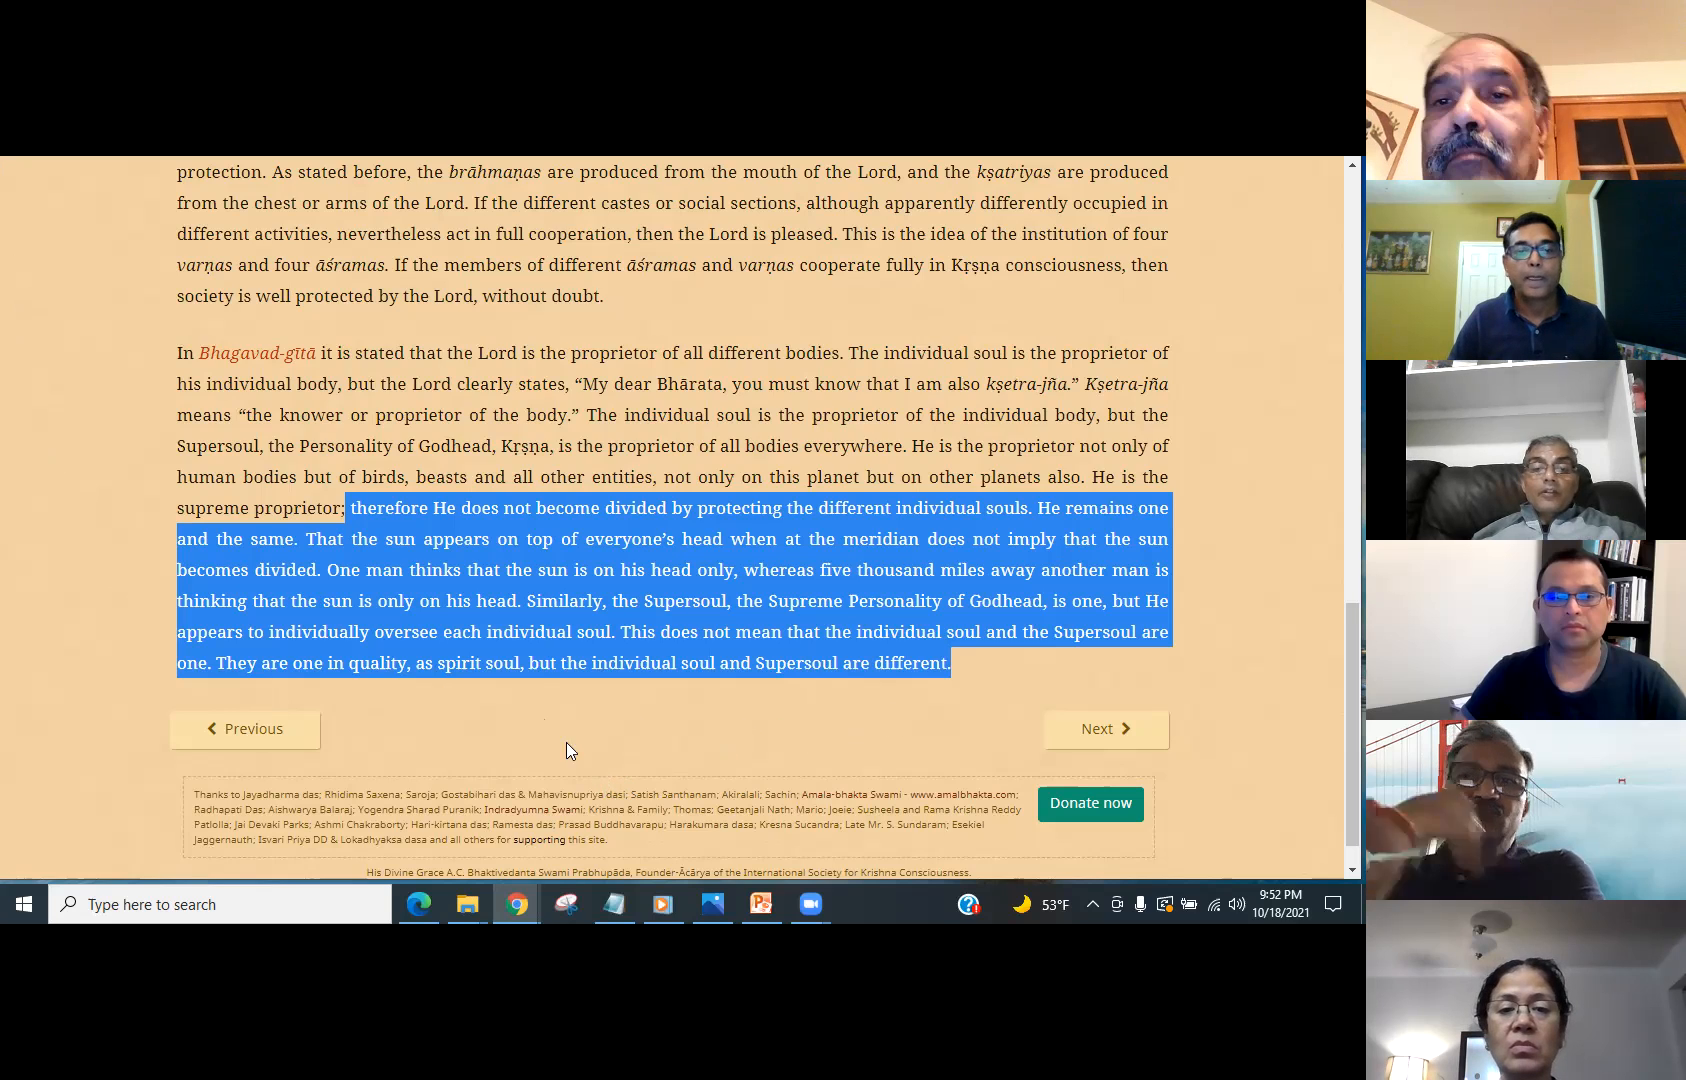
pyautogui.moveTo(548, 742)
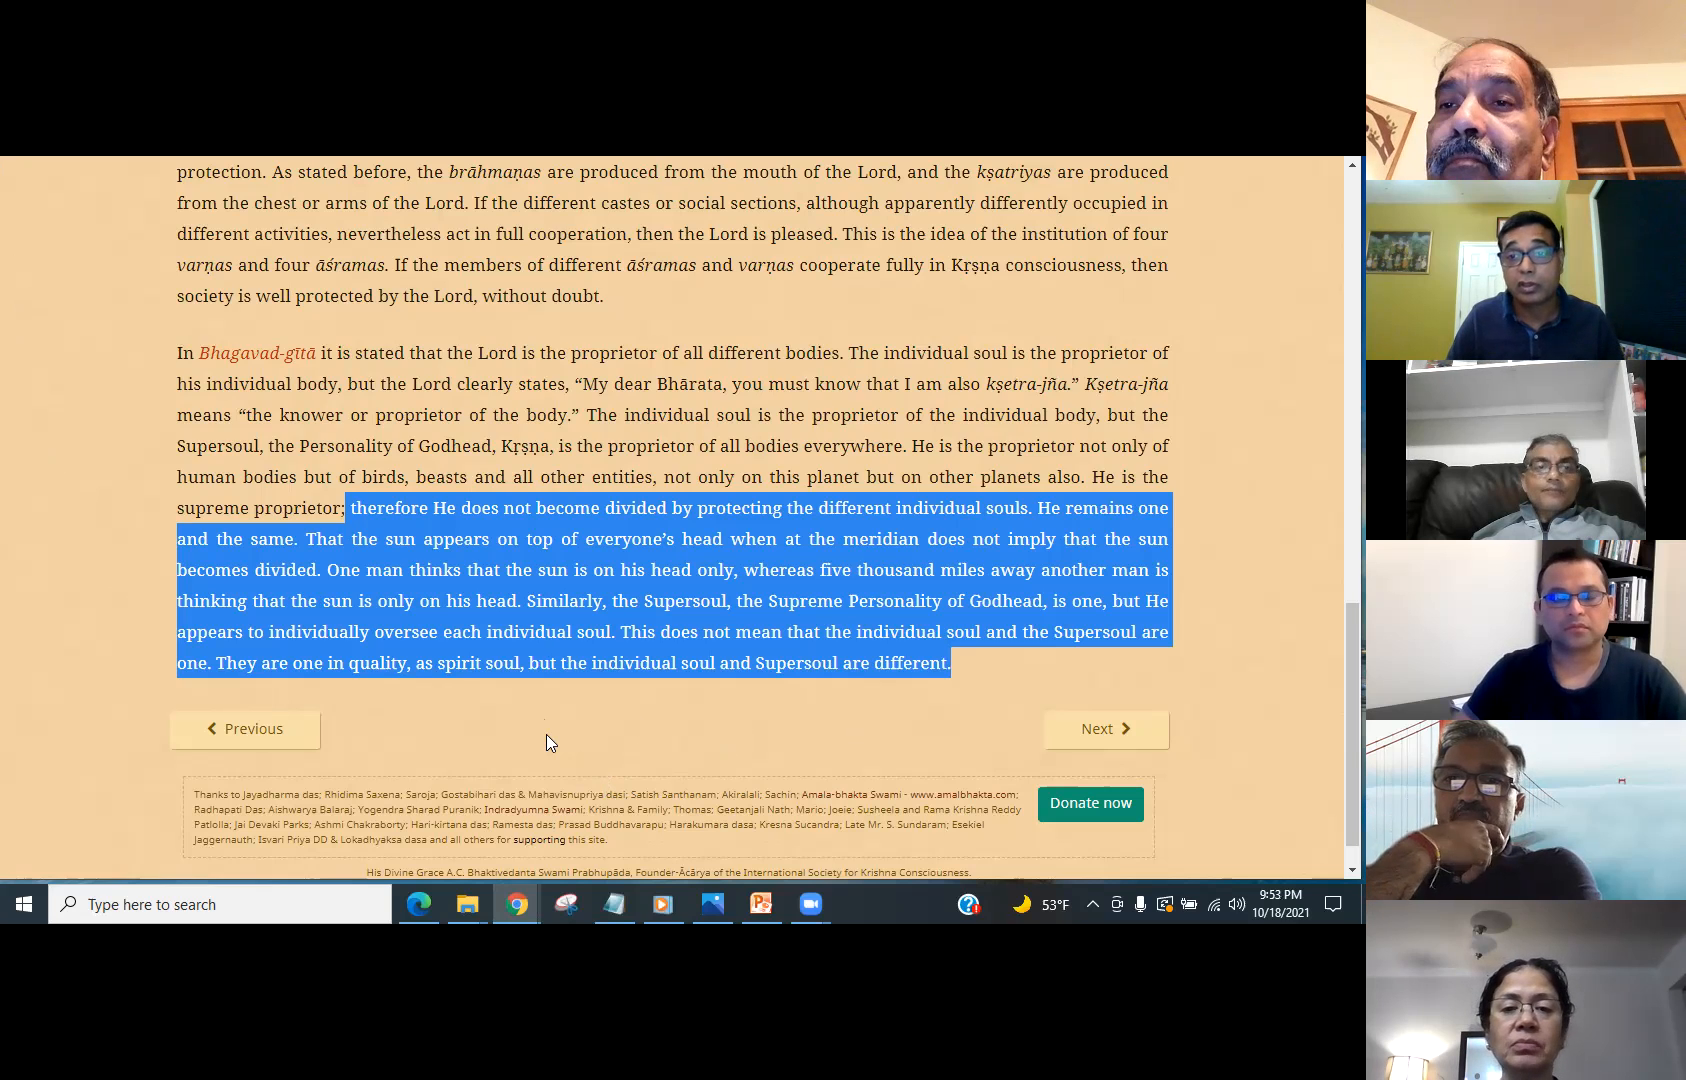
pyautogui.moveTo(426, 728)
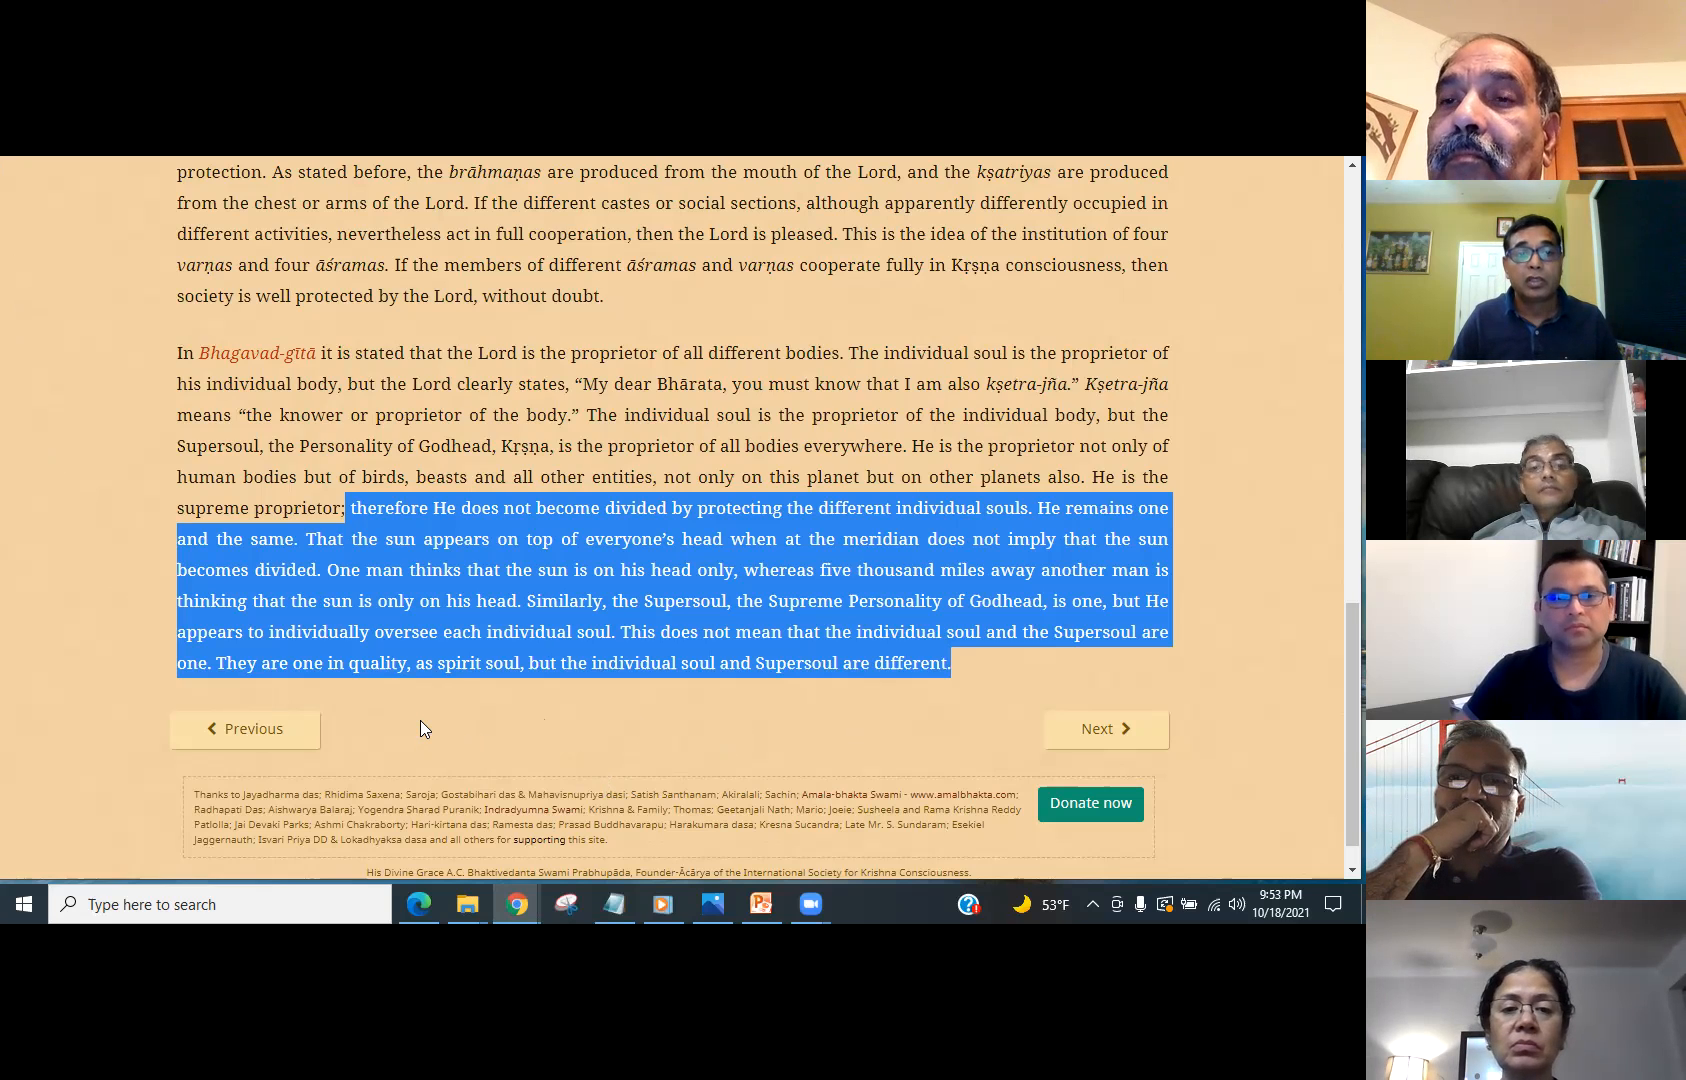
pyautogui.moveTo(460, 540)
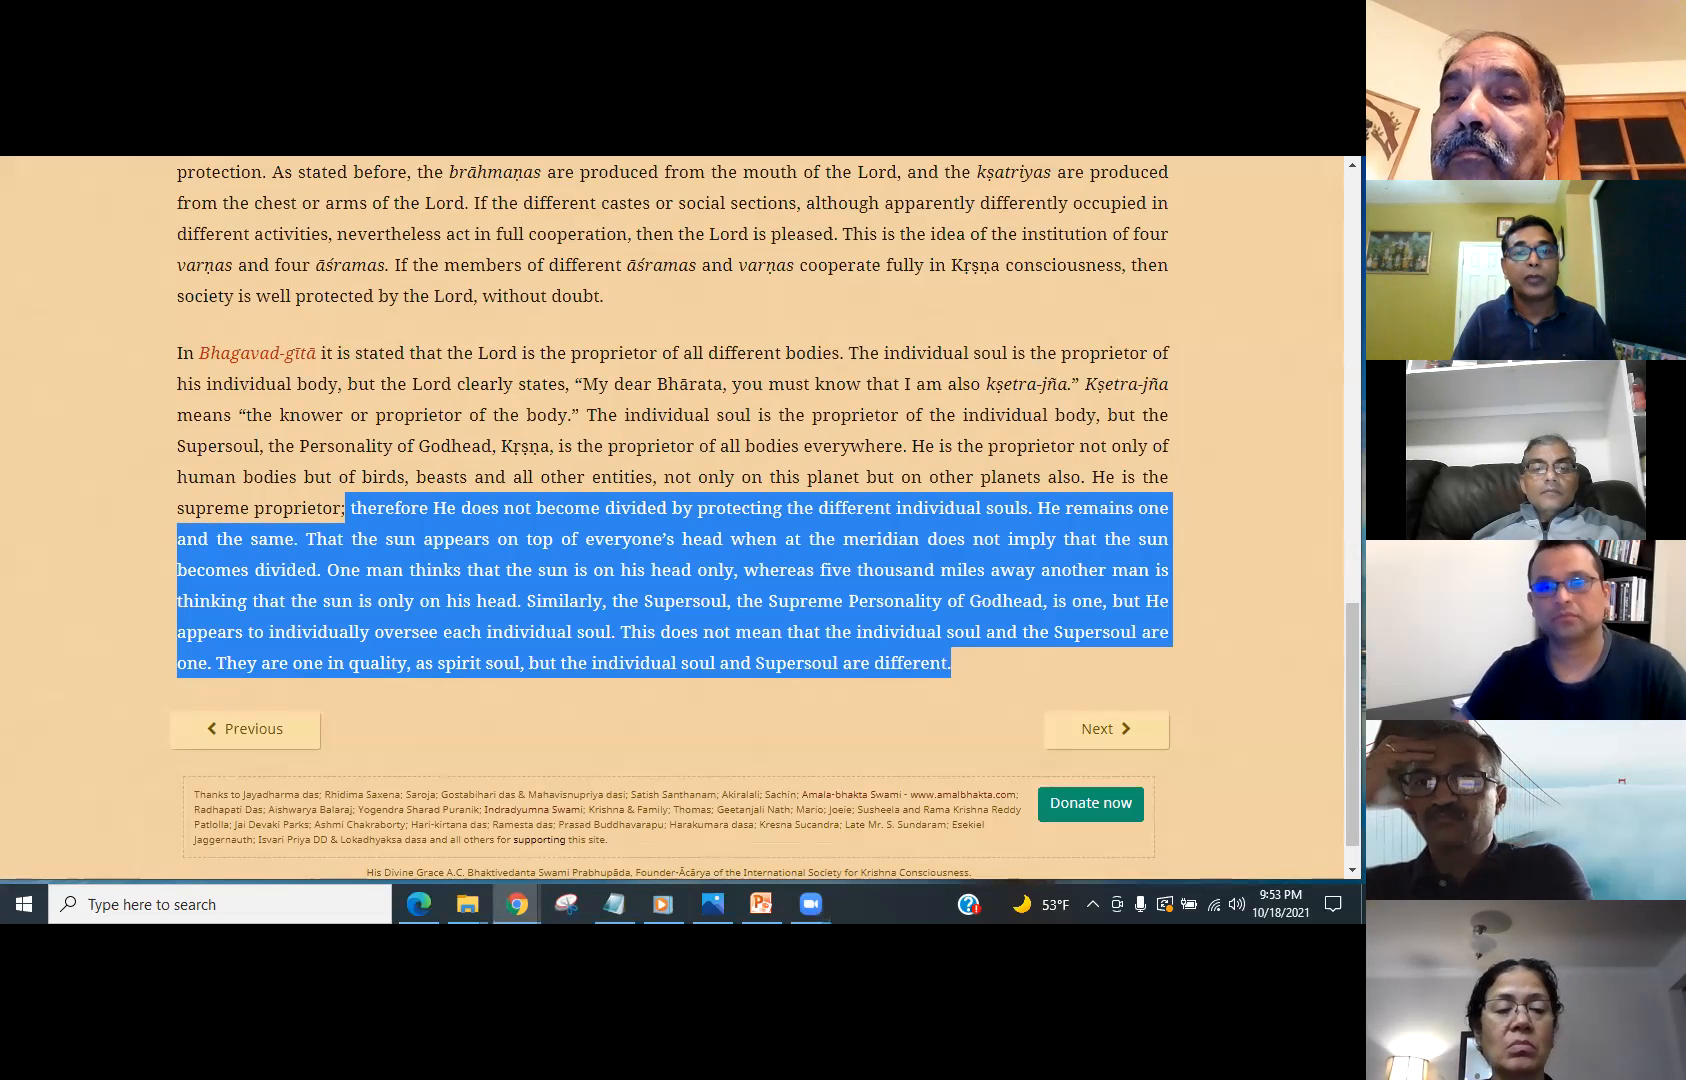
pyautogui.moveTo(456, 590)
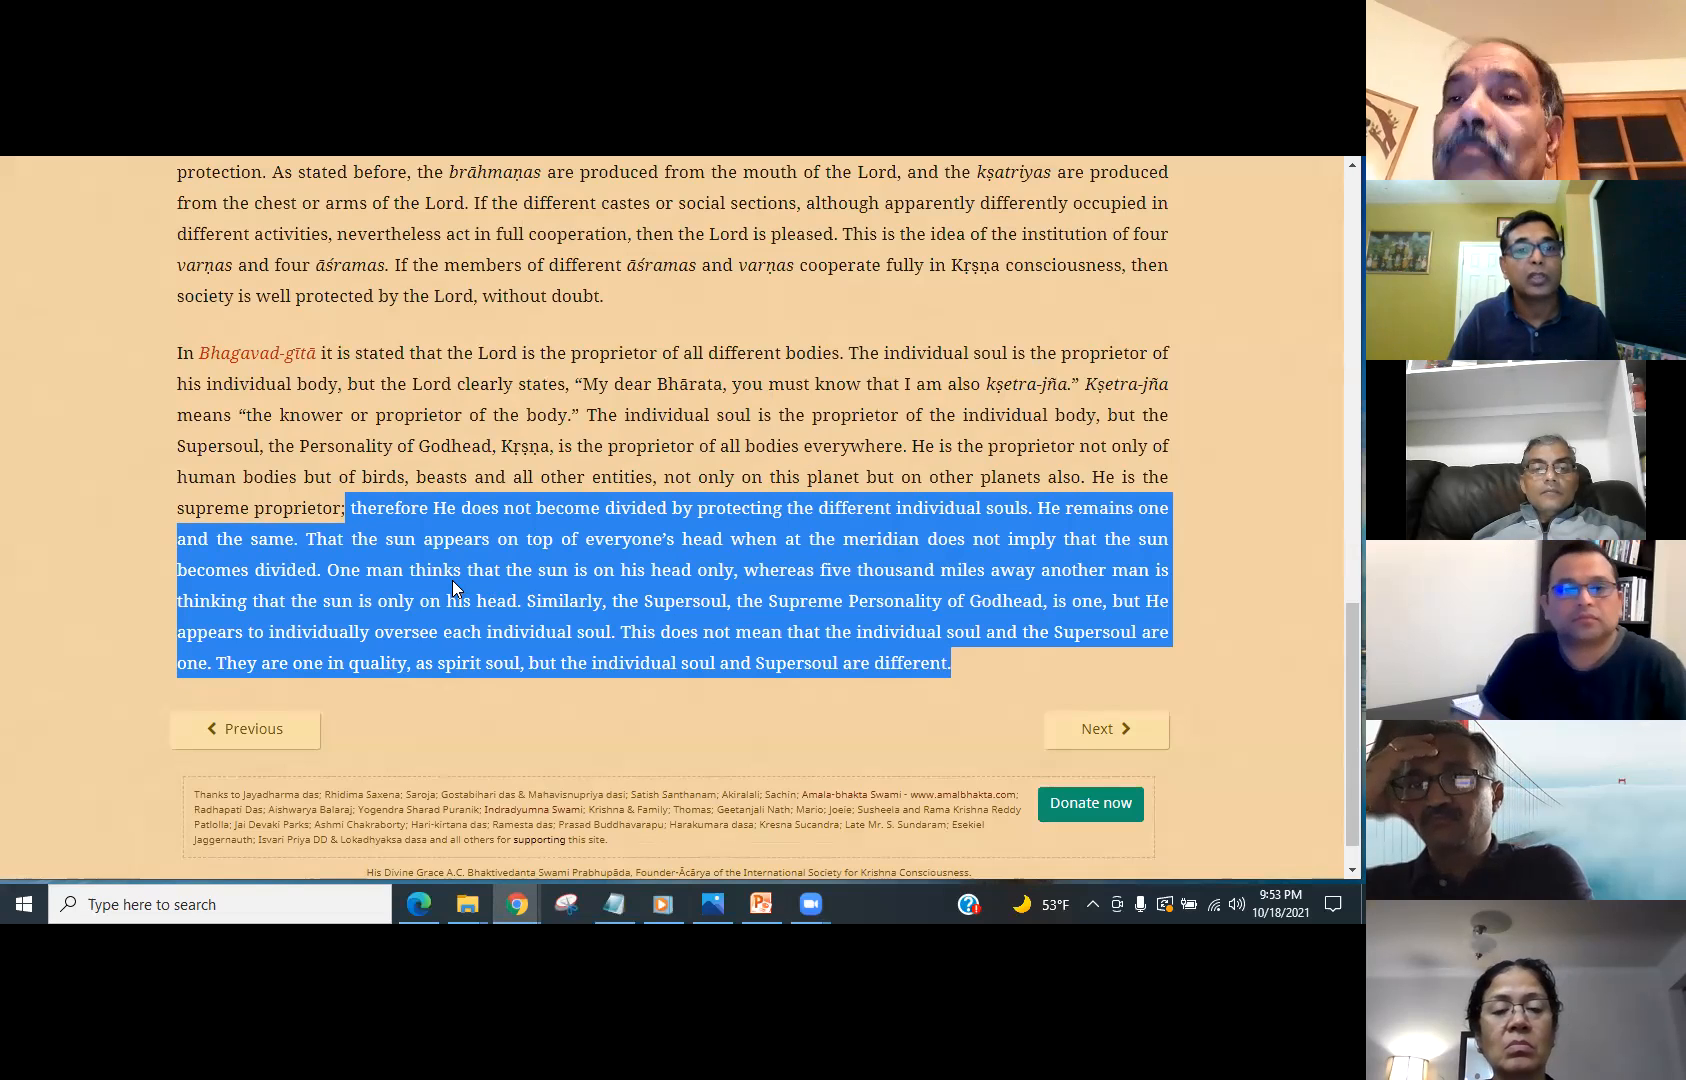
pyautogui.moveTo(940, 596)
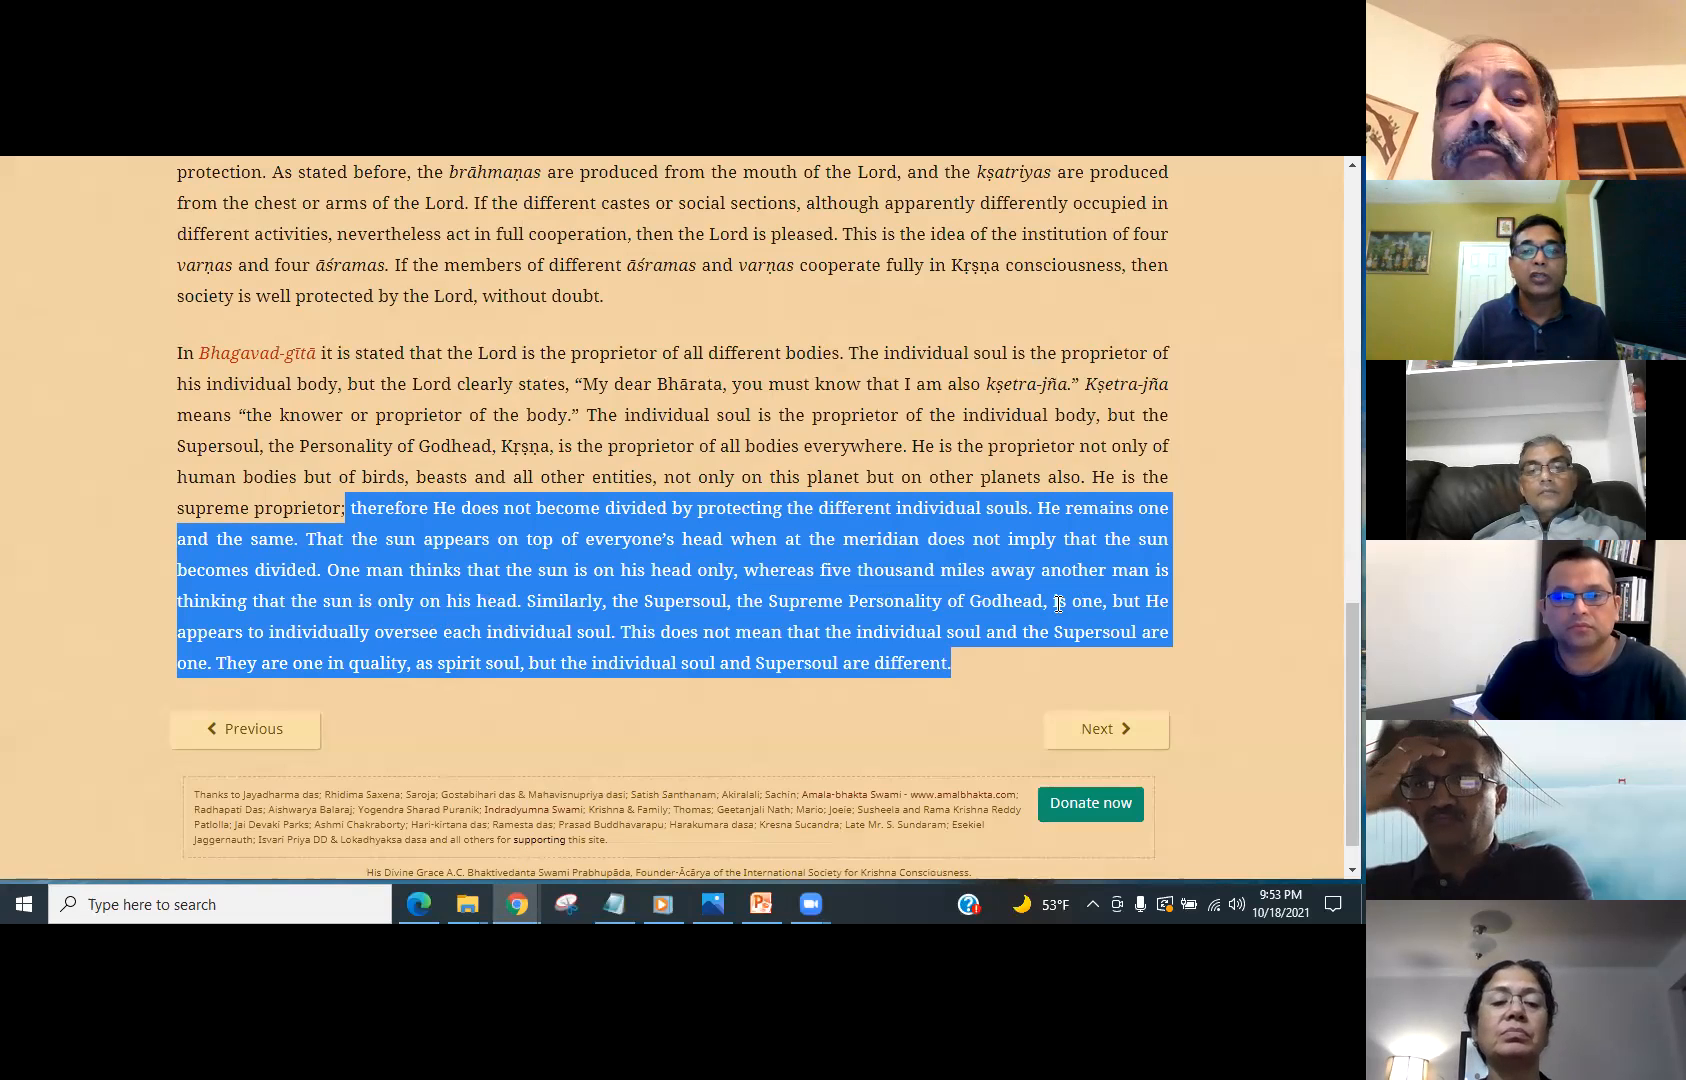
pyautogui.moveTo(128, 646)
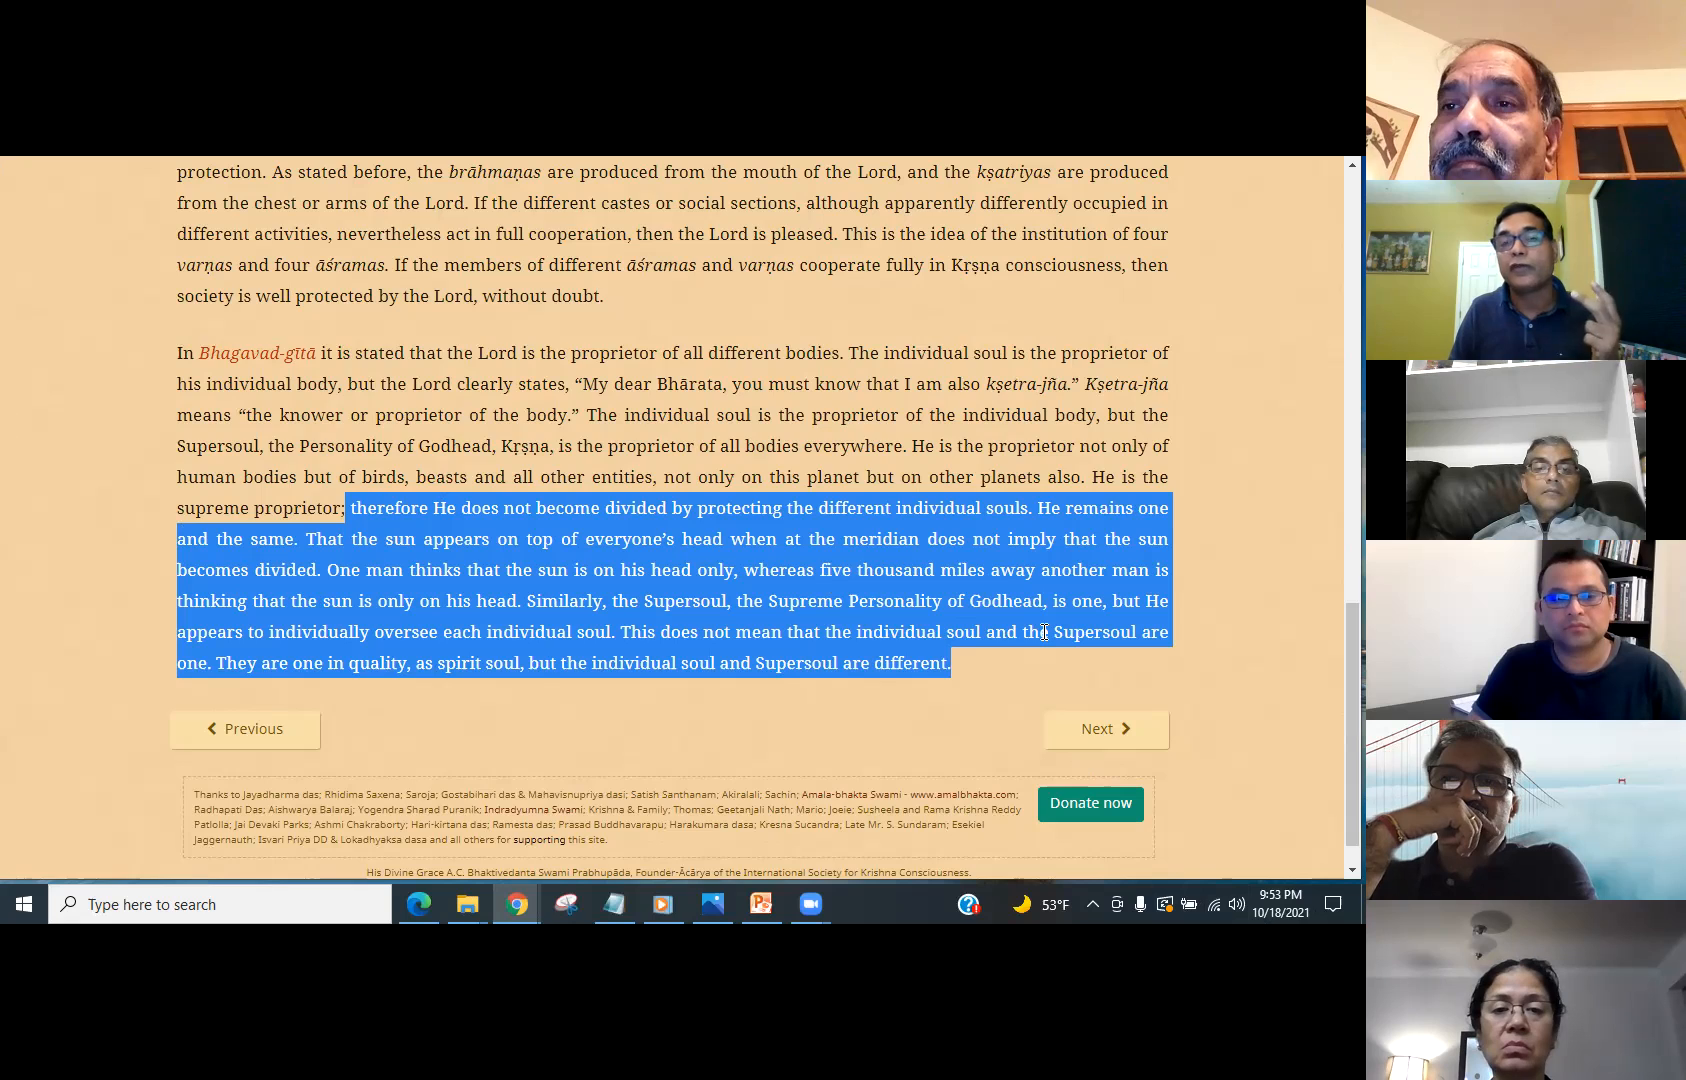
pyautogui.moveTo(1028, 632)
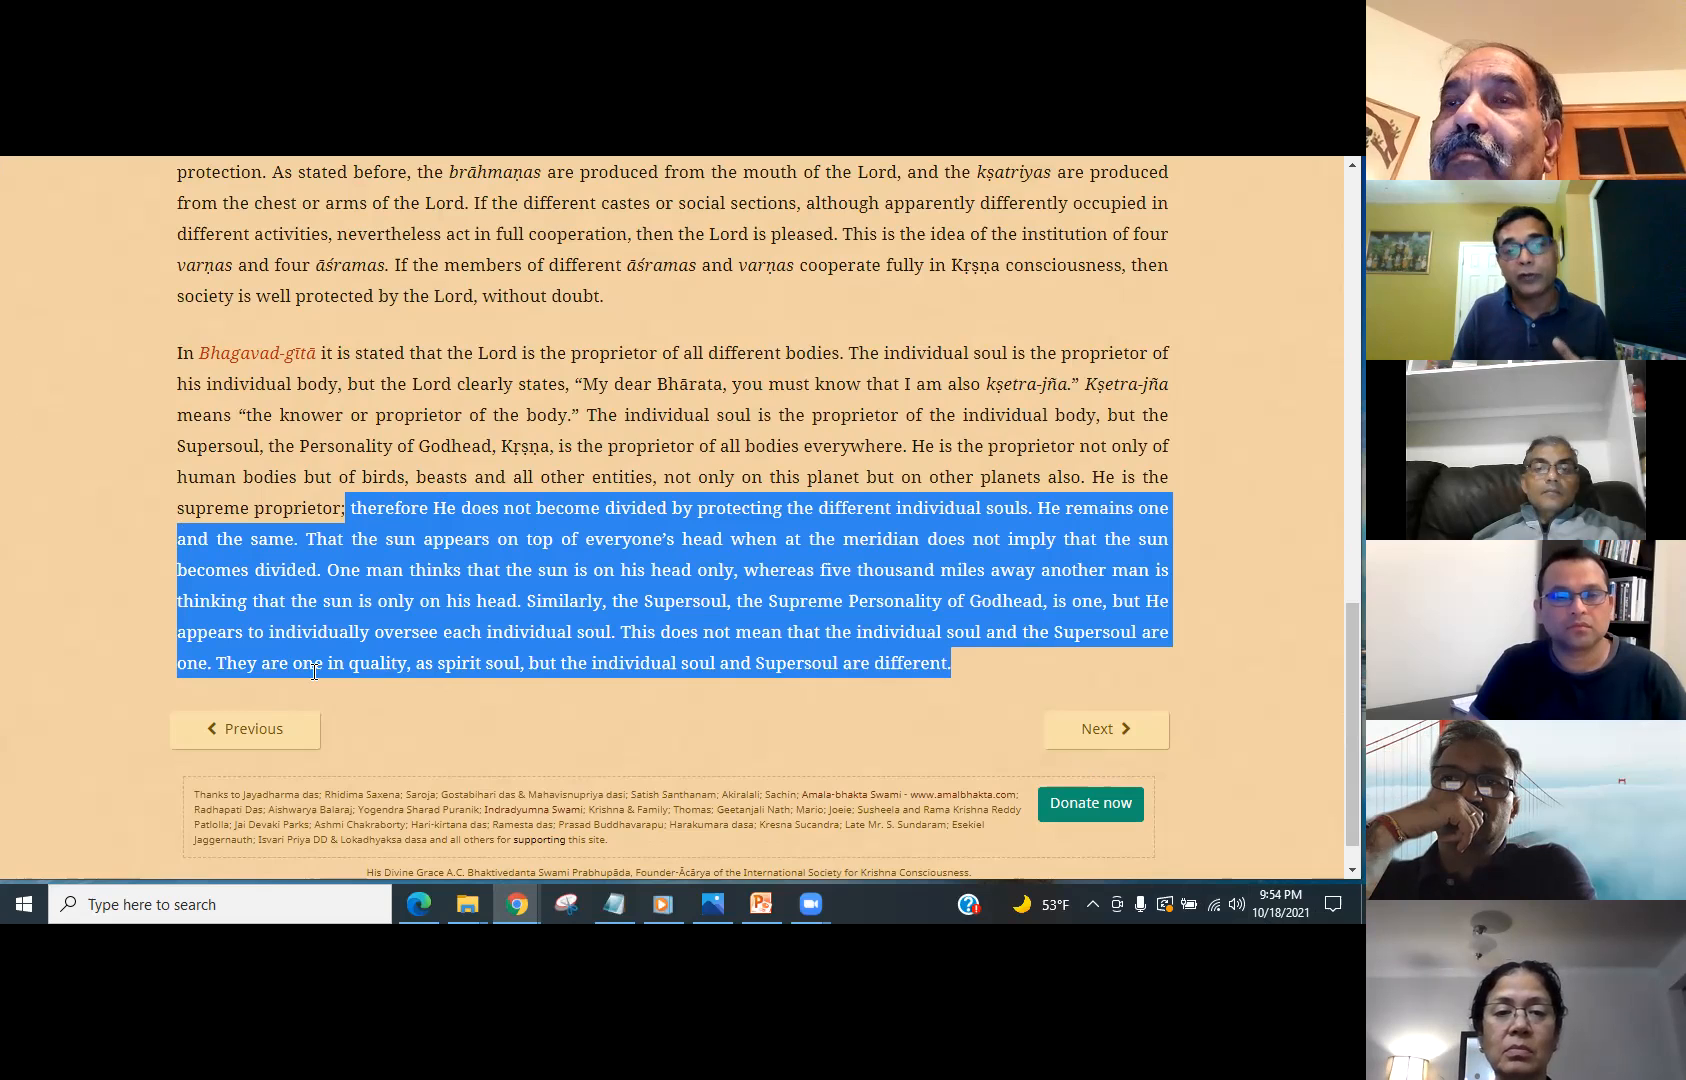
pyautogui.click(286, 664)
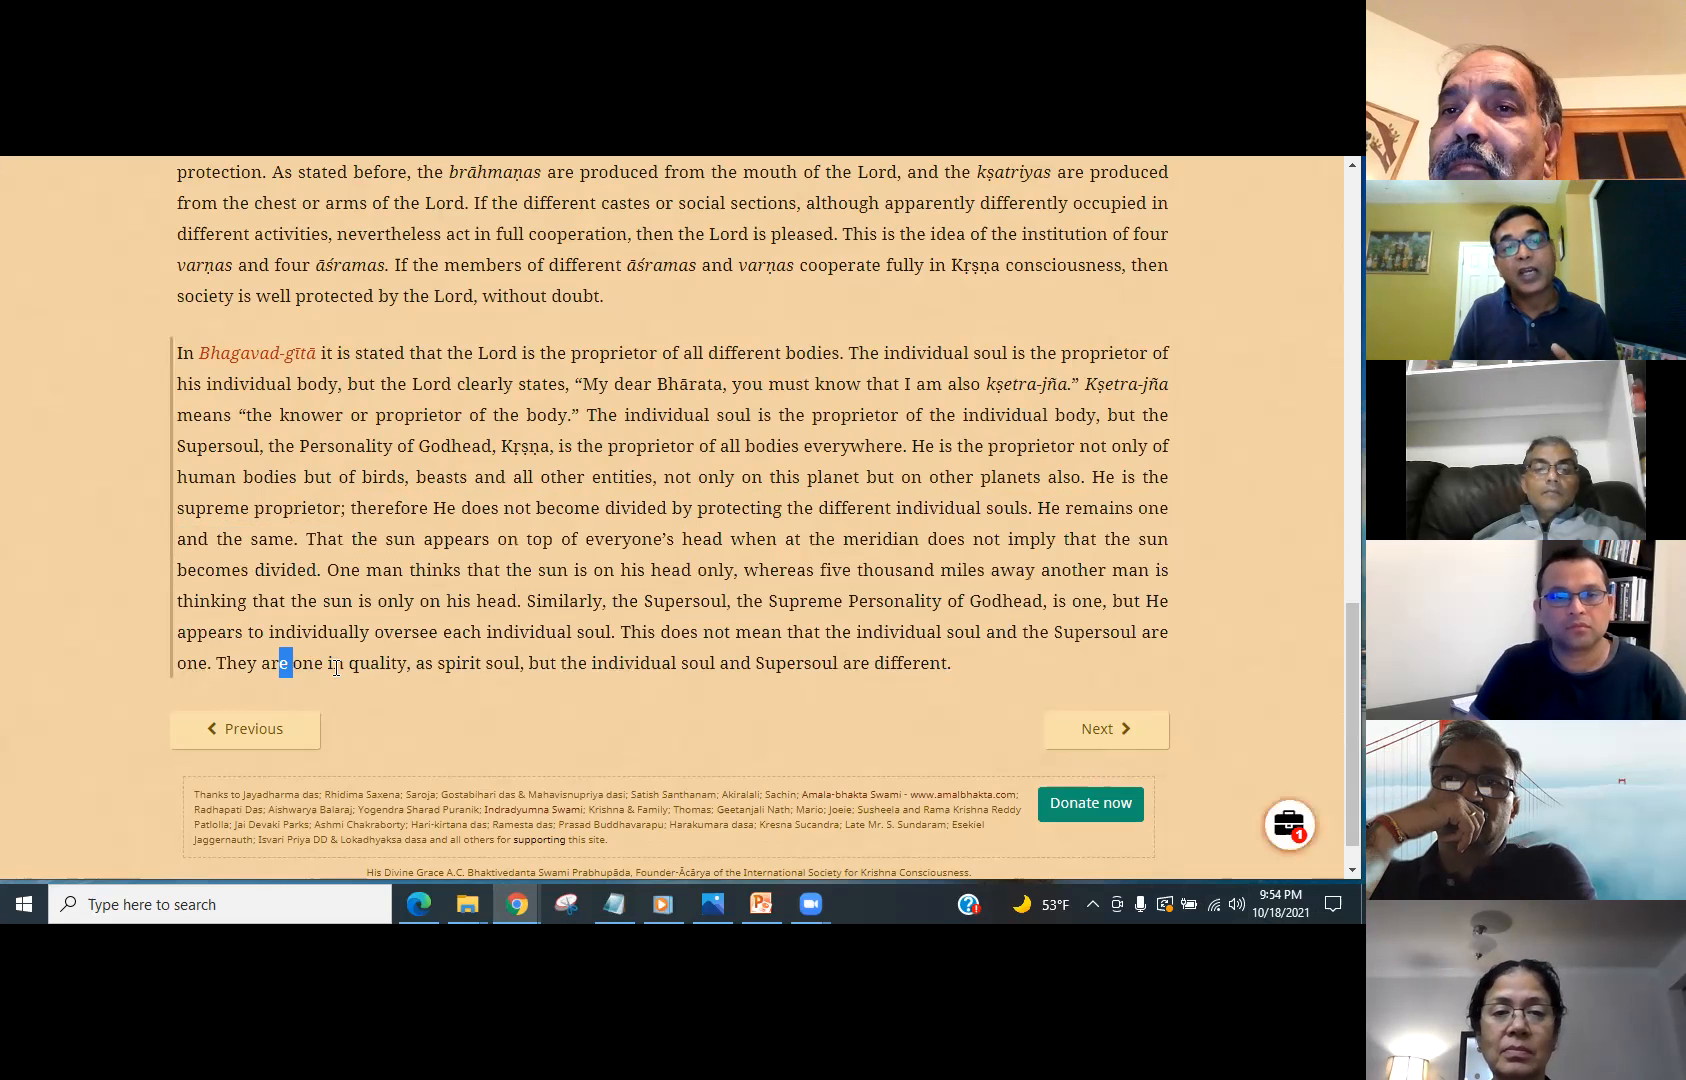
pyautogui.moveTo(288, 662); pyautogui.dragTo(516, 662)
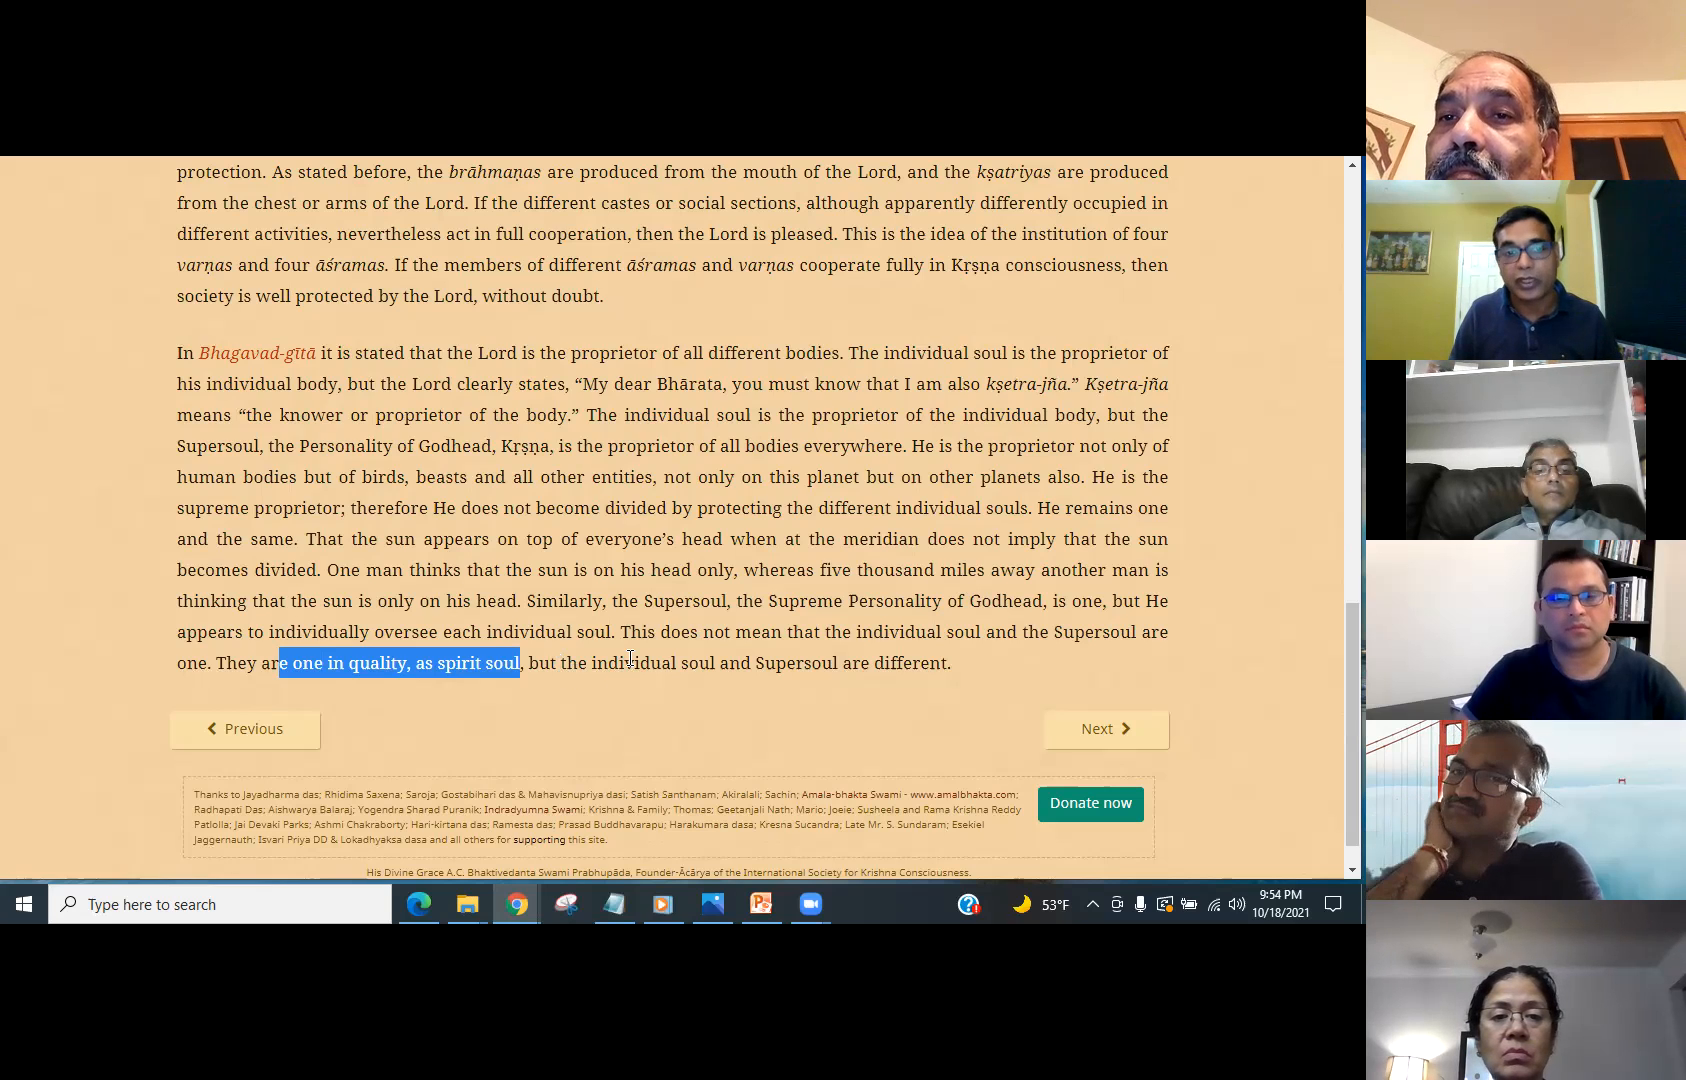
pyautogui.moveTo(596, 662); pyautogui.dragTo(780, 662)
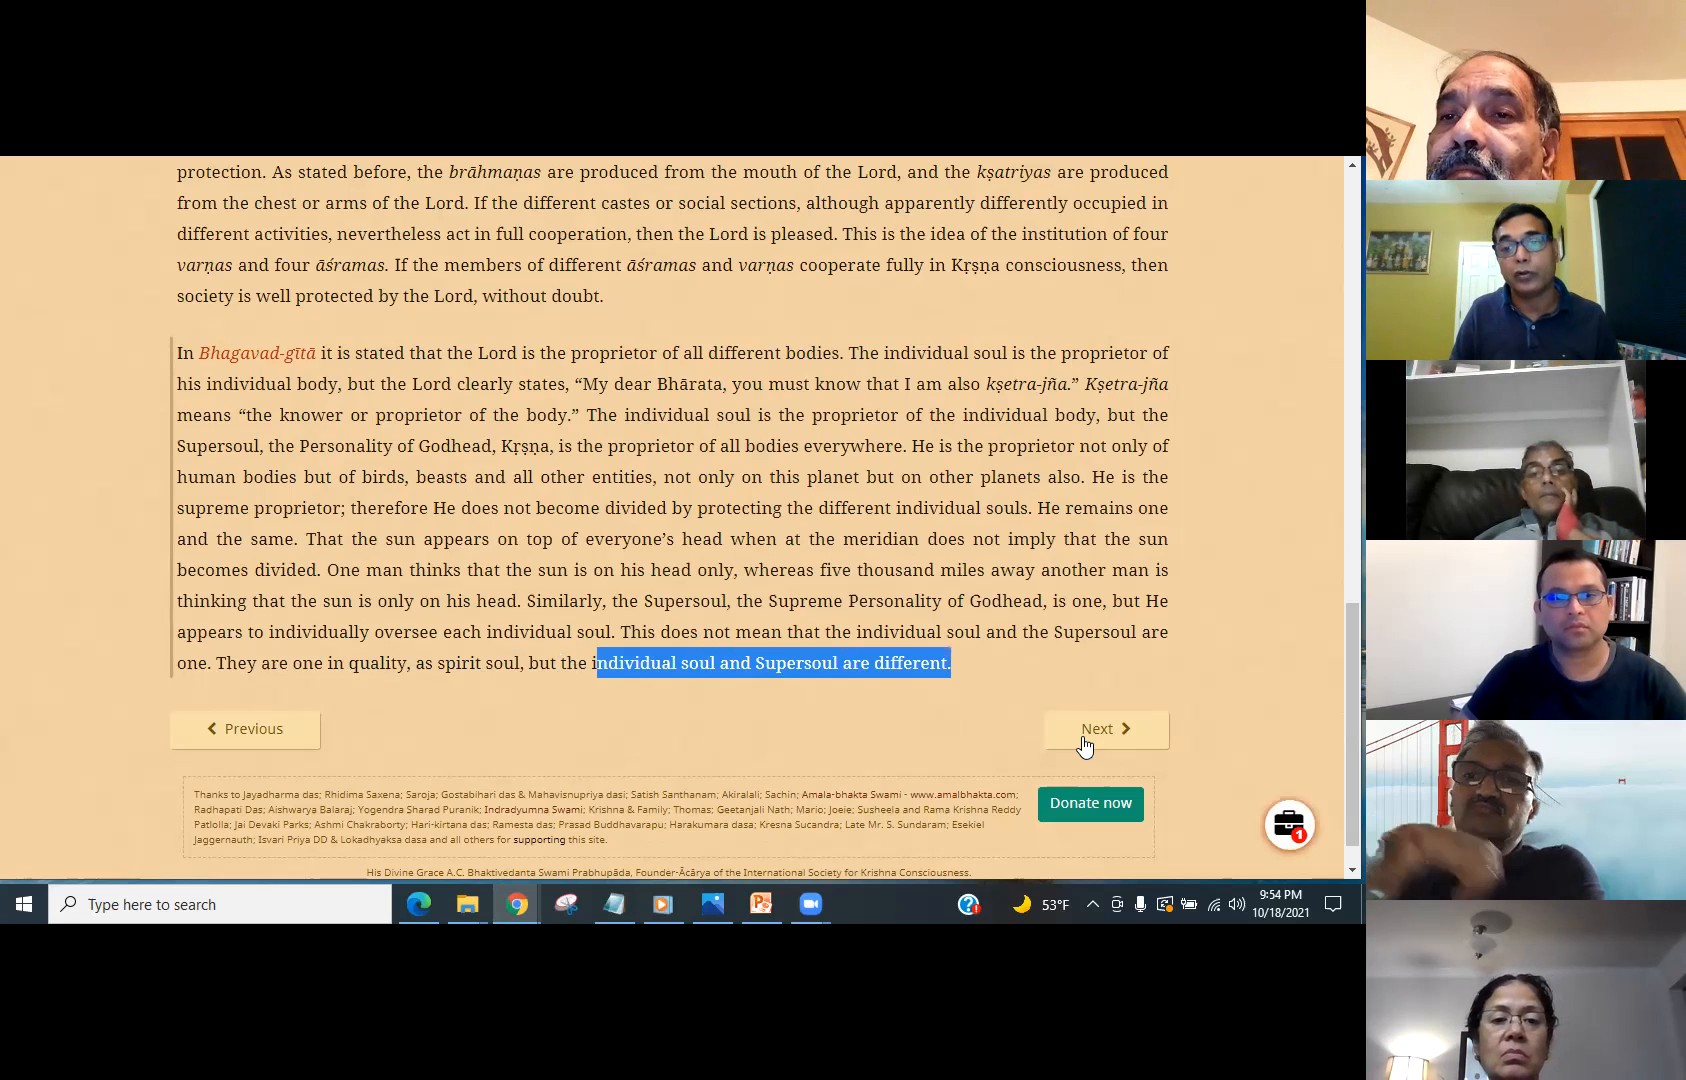
# - Move on to SB 3.22.5 and highlight its whole translation
pyautogui.click(1106, 730)
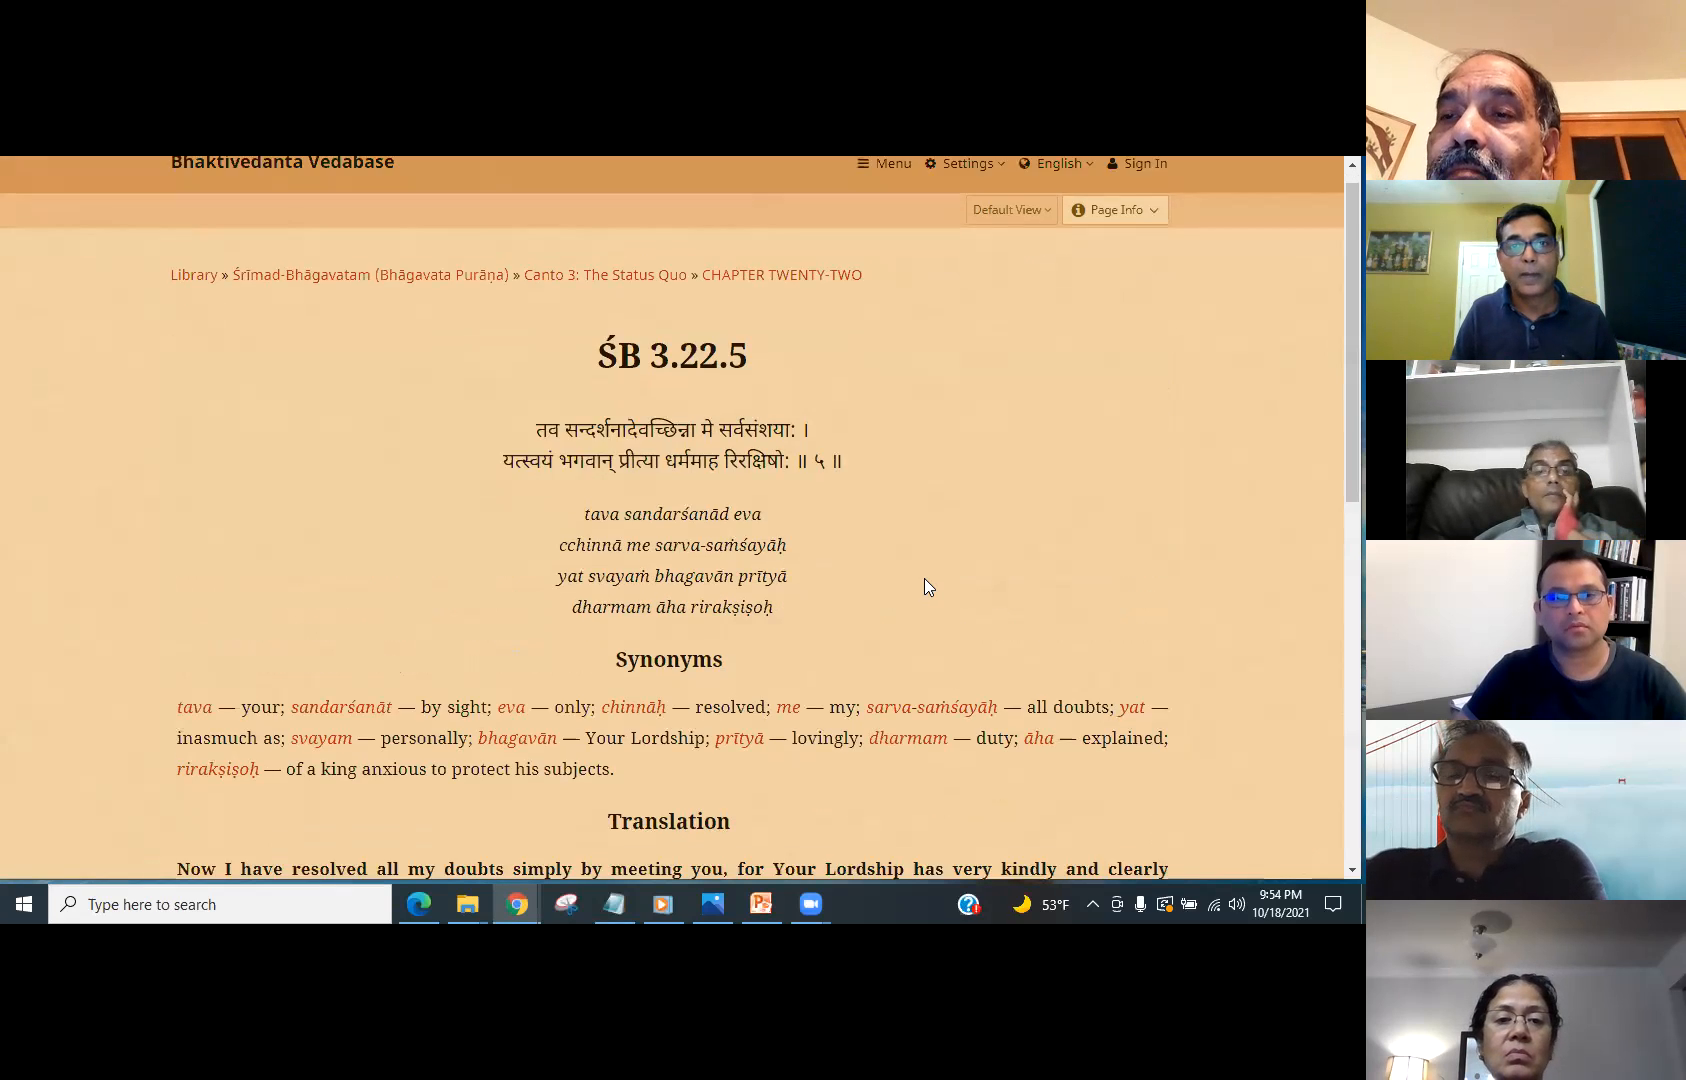
pyautogui.scroll(-3)
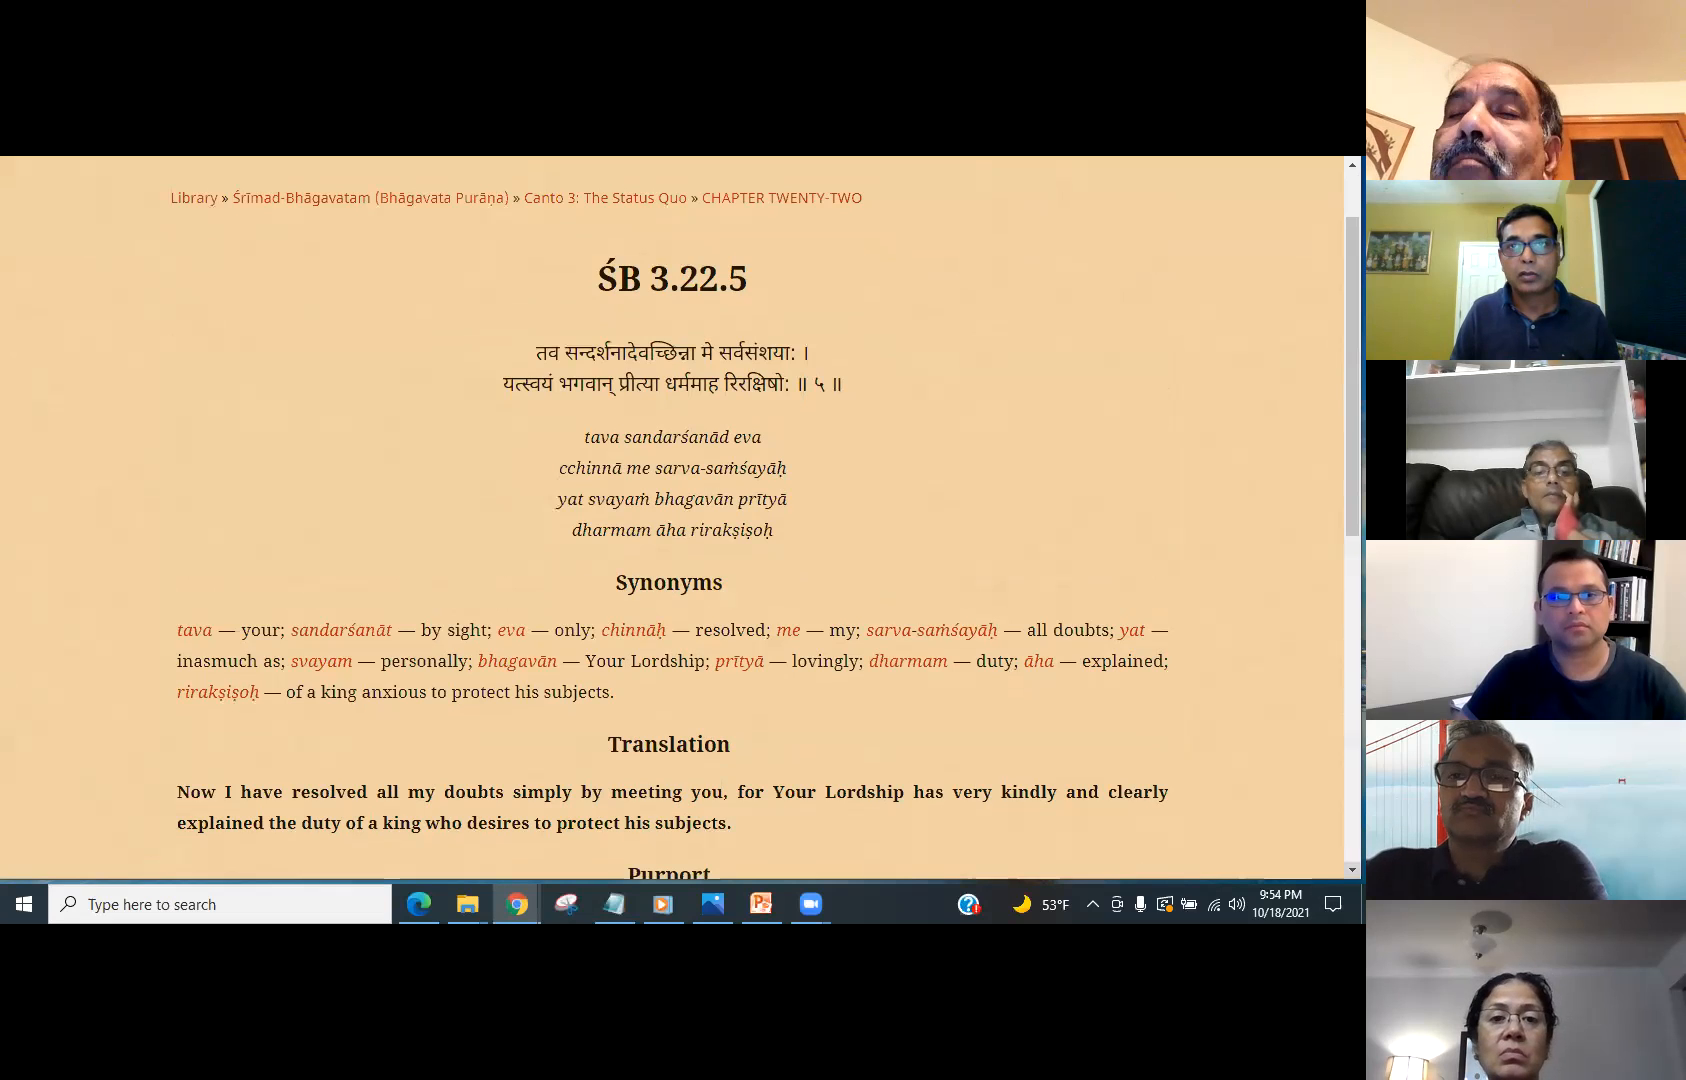
pyautogui.scroll(-3)
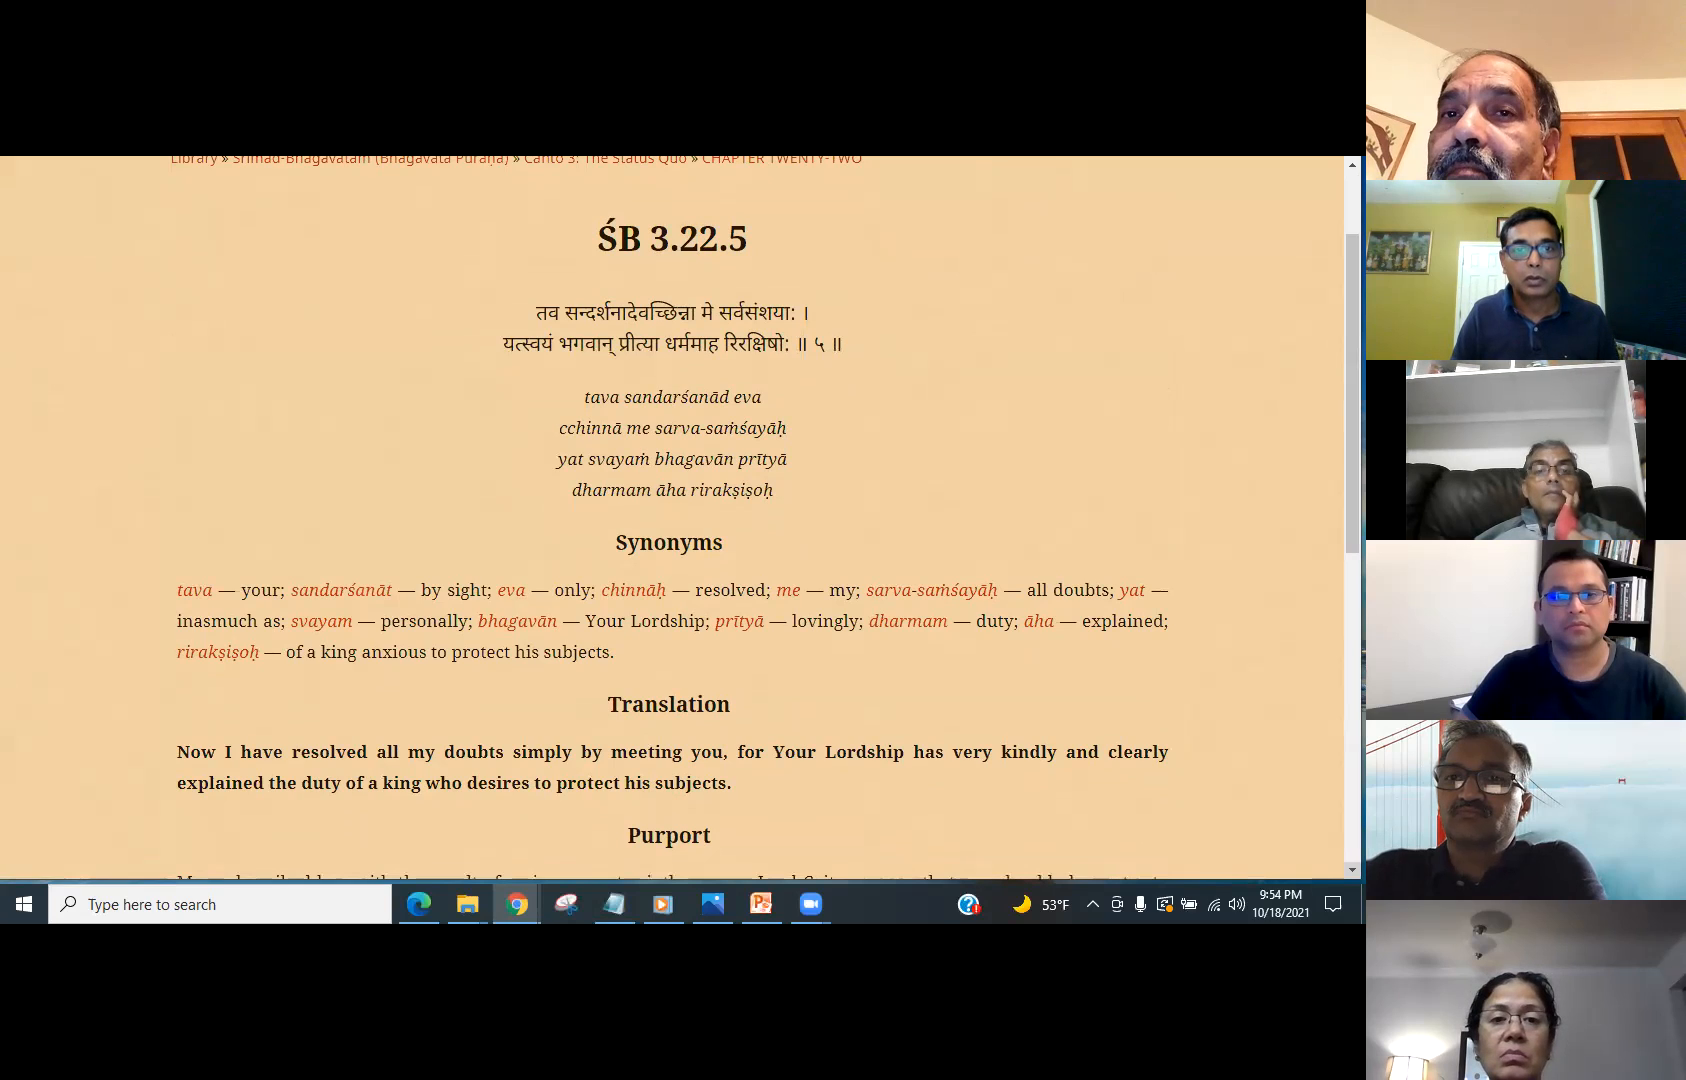
pyautogui.moveTo(1222, 870)
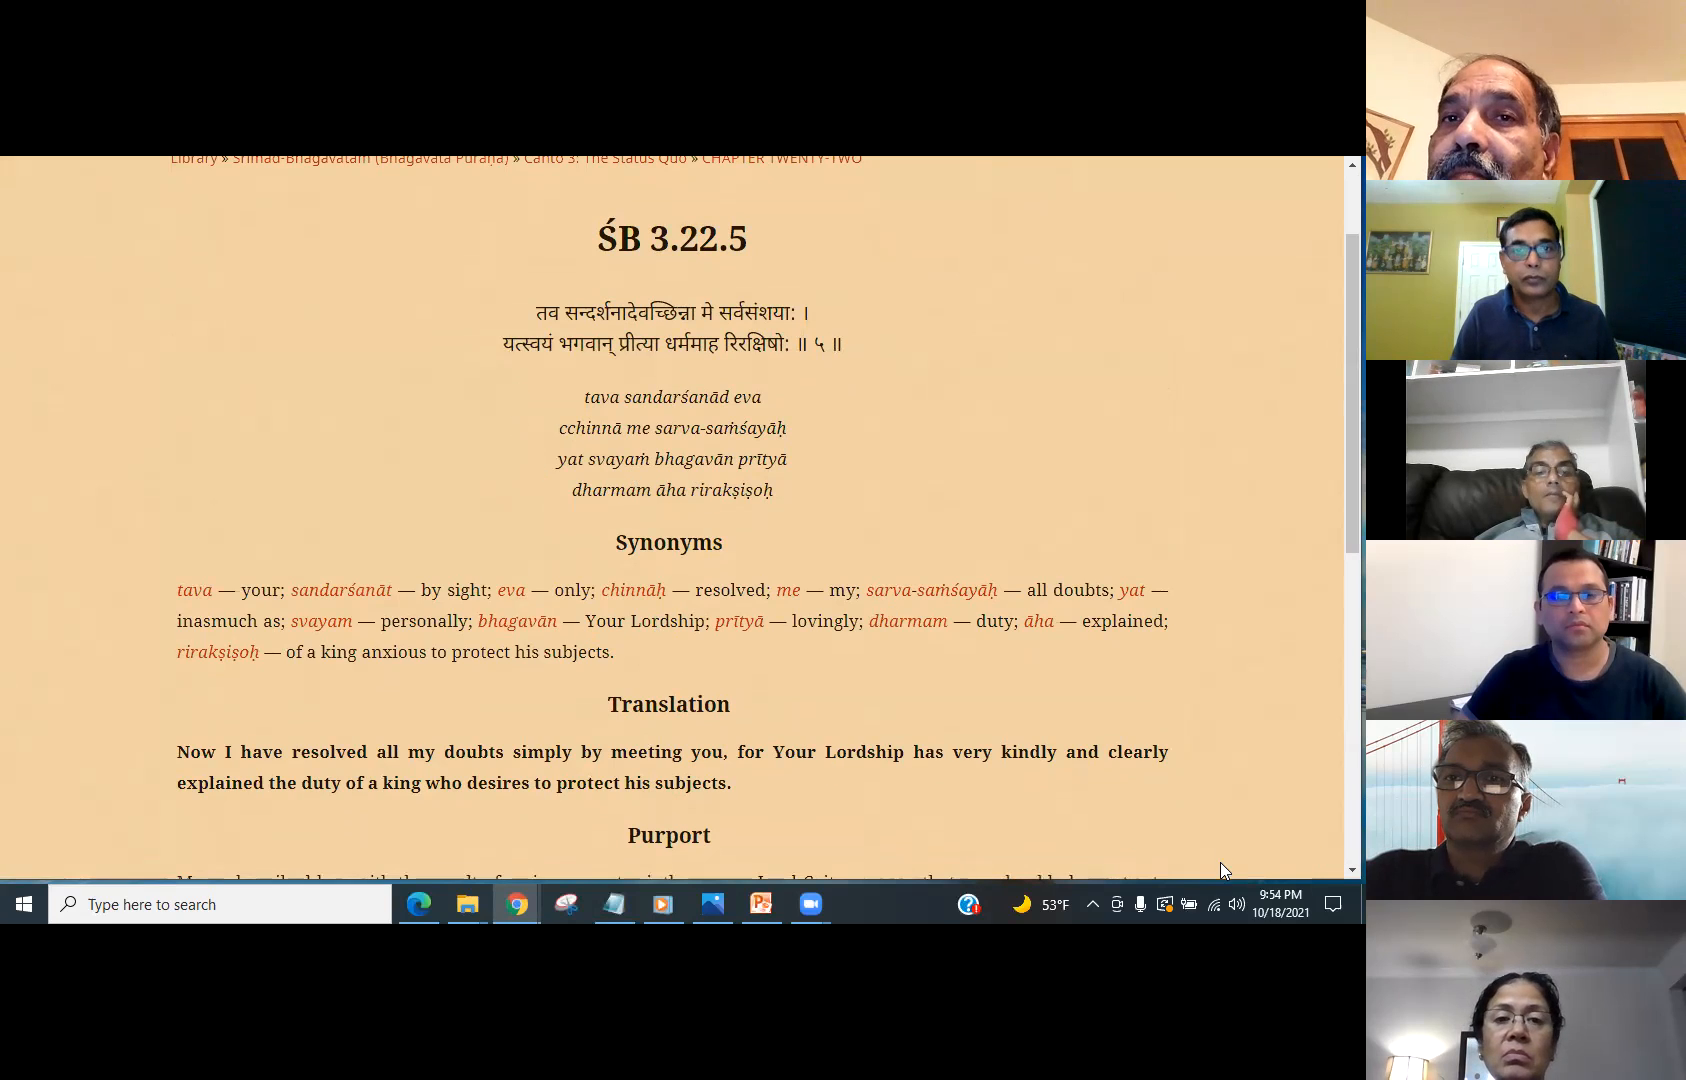
pyautogui.moveTo(1328, 844)
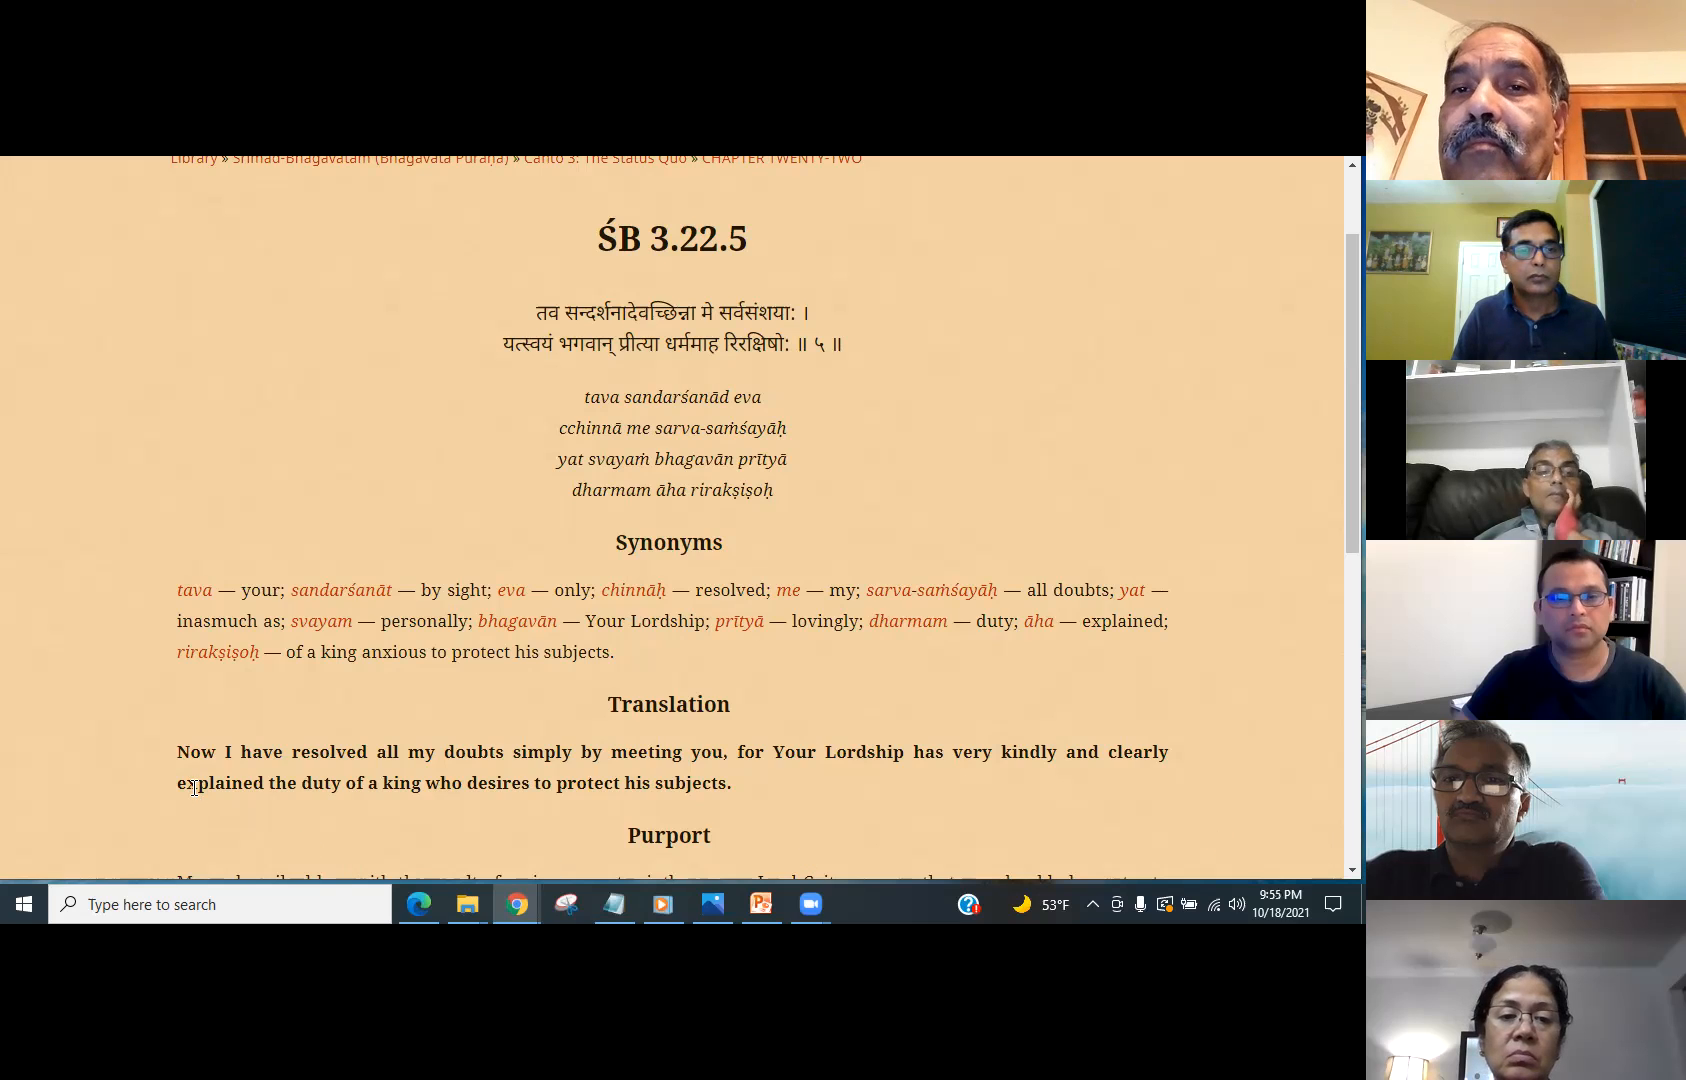
pyautogui.moveTo(178, 750); pyautogui.dragTo(732, 784)
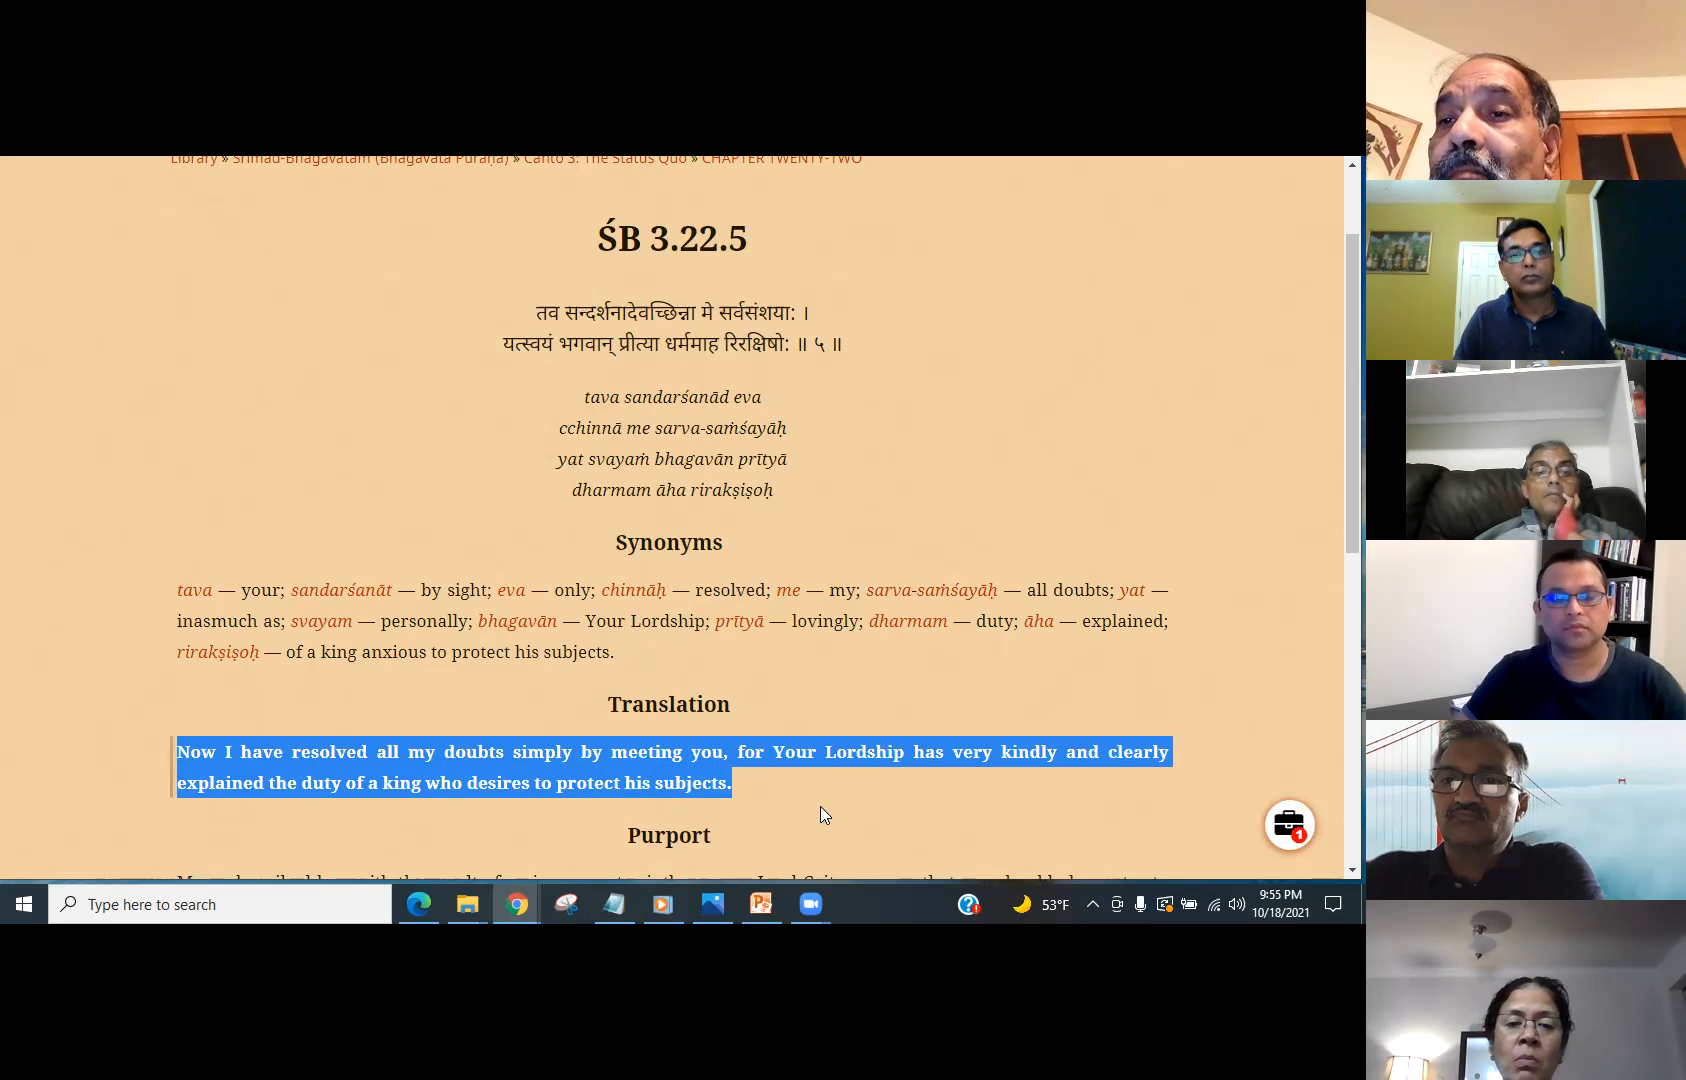
pyautogui.moveTo(758, 810)
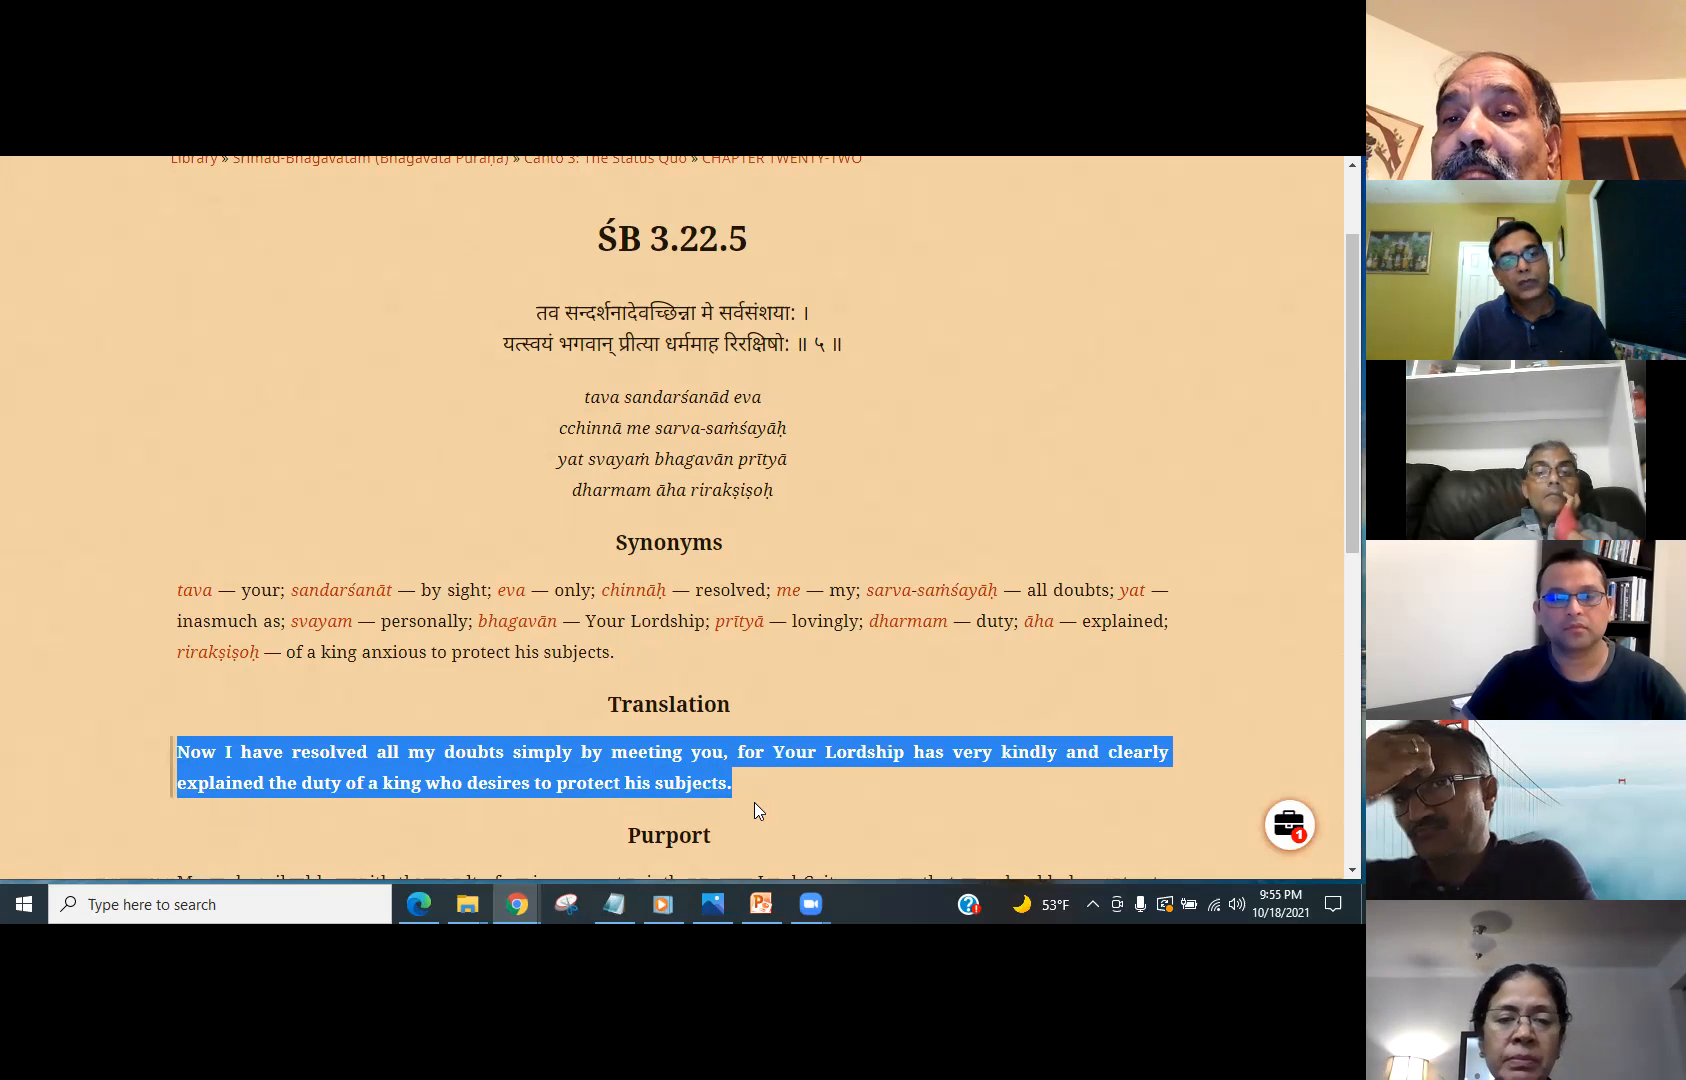
pyautogui.moveTo(744, 808)
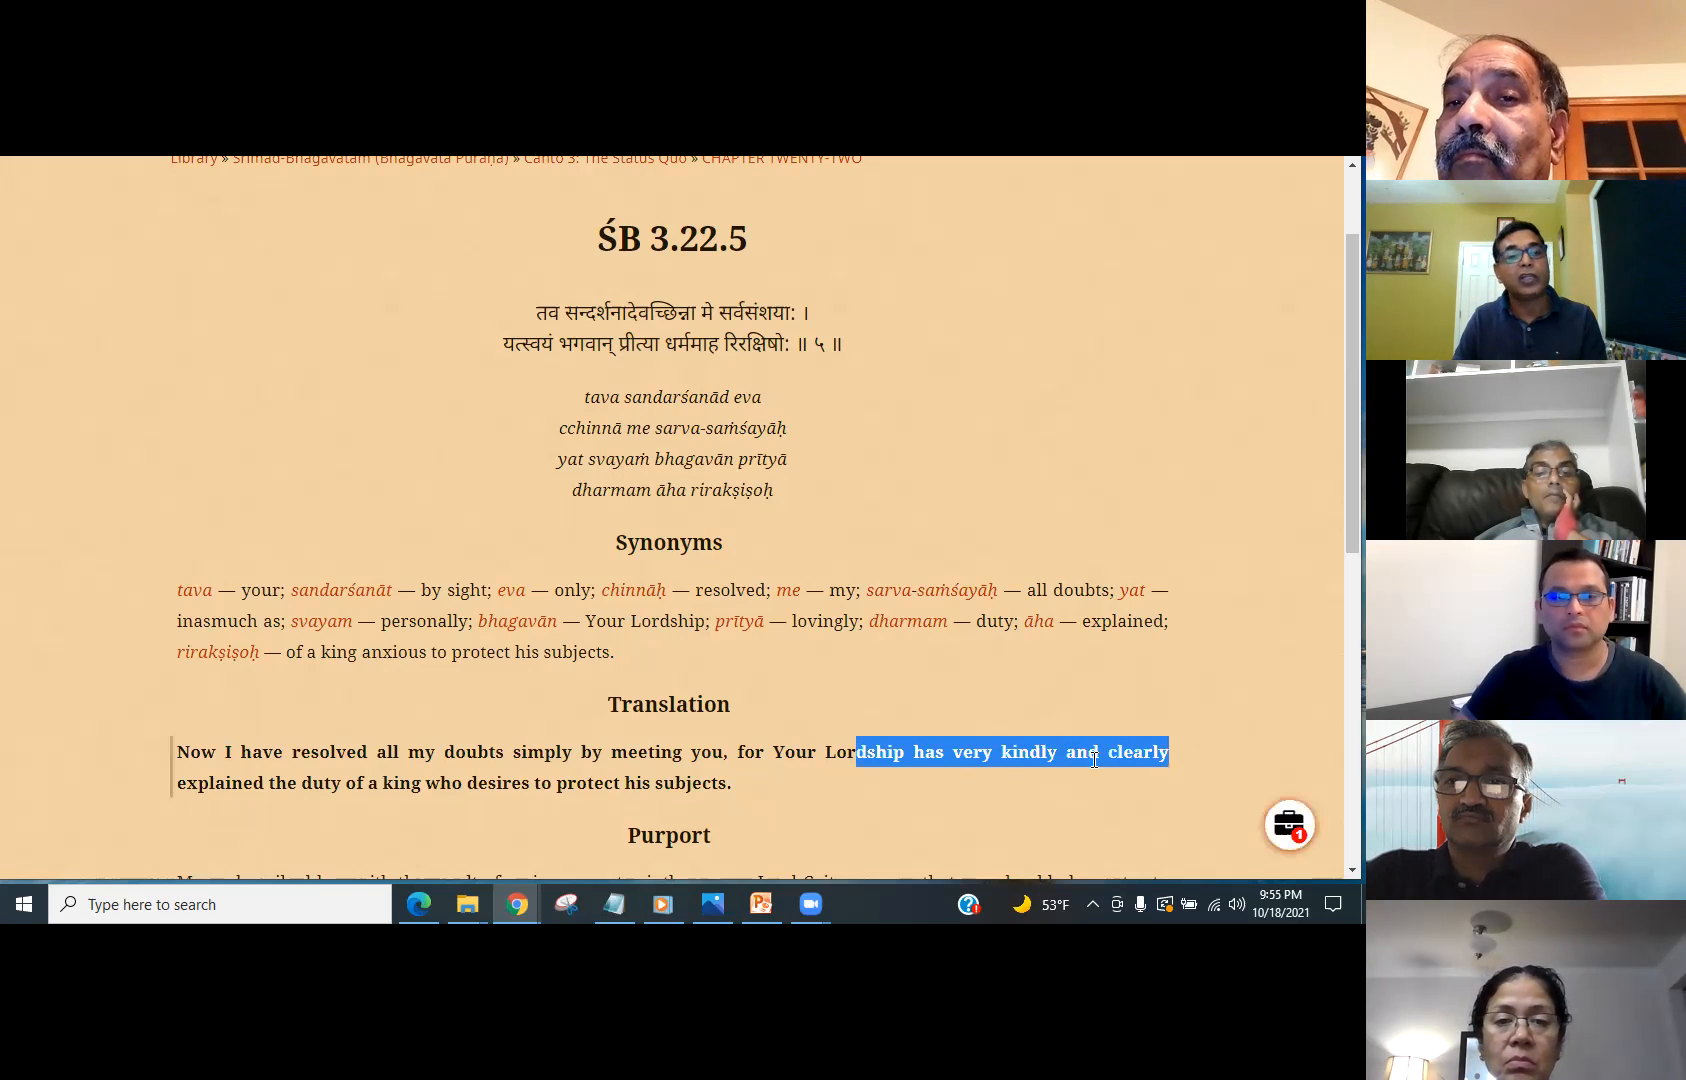
# - Highlight the words about protecting his subjects and read down through the purport
pyautogui.moveTo(1094, 752); pyautogui.dragTo(436, 784)
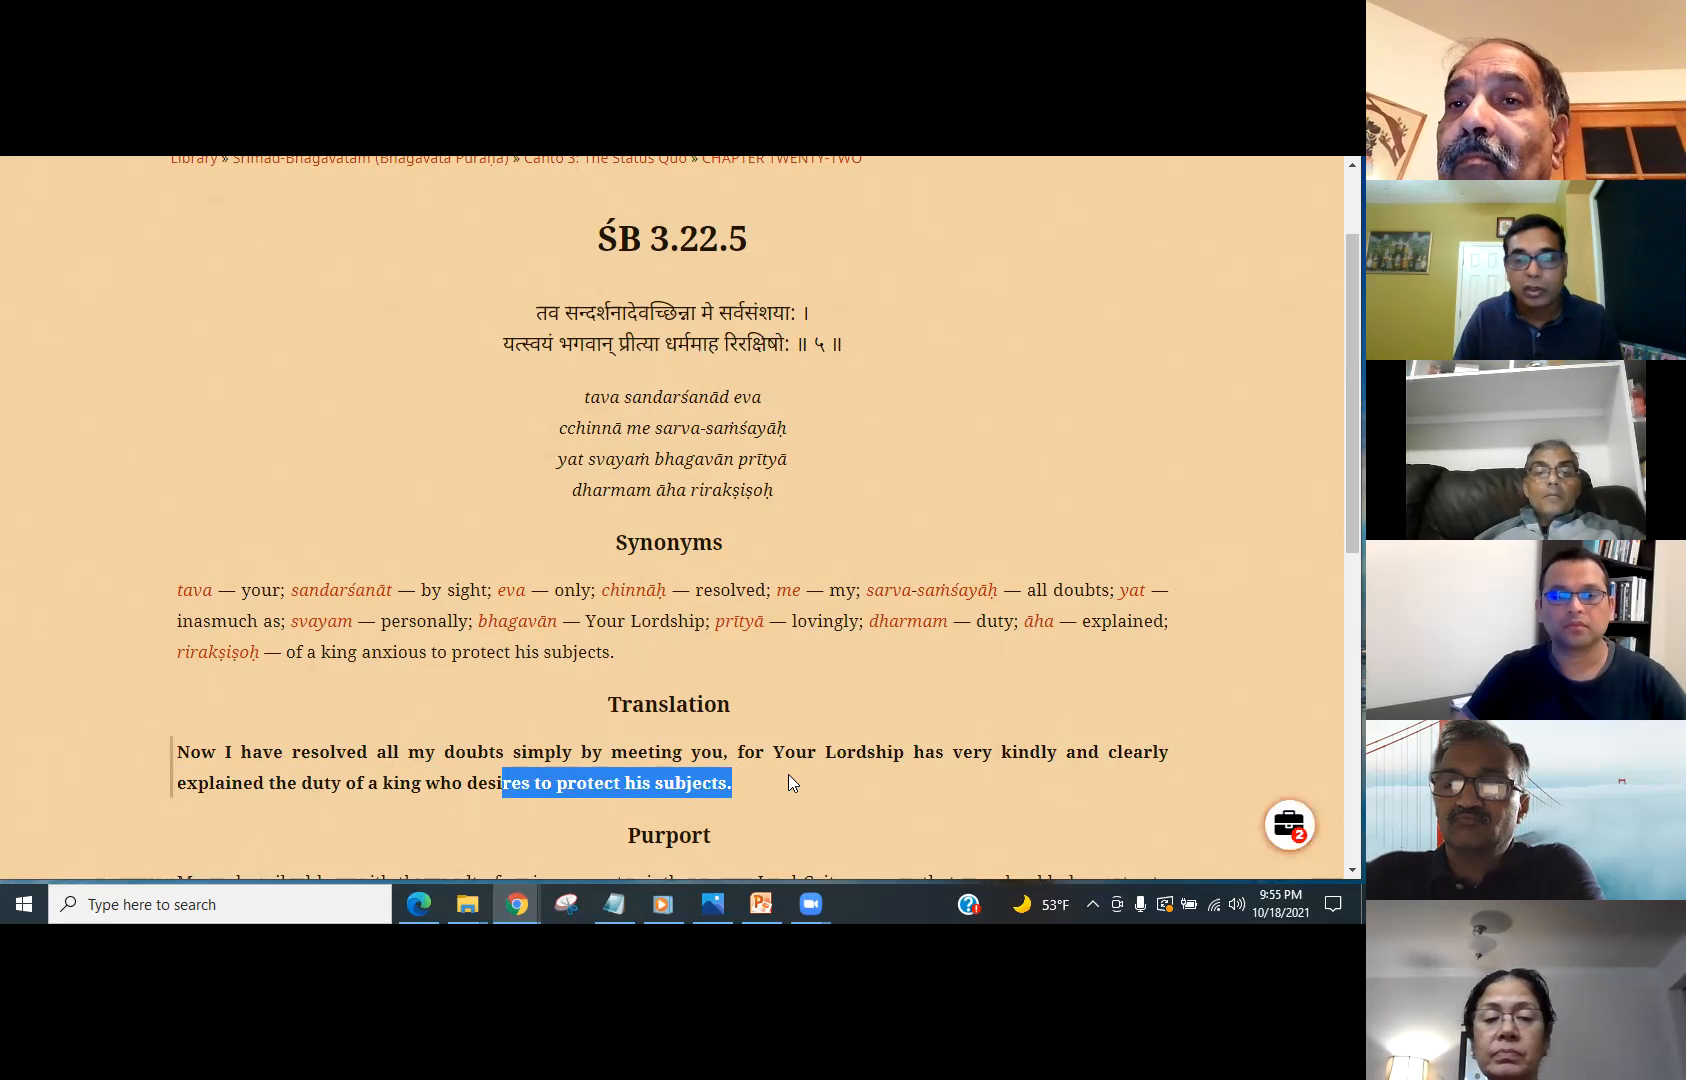
pyautogui.scroll(-3)
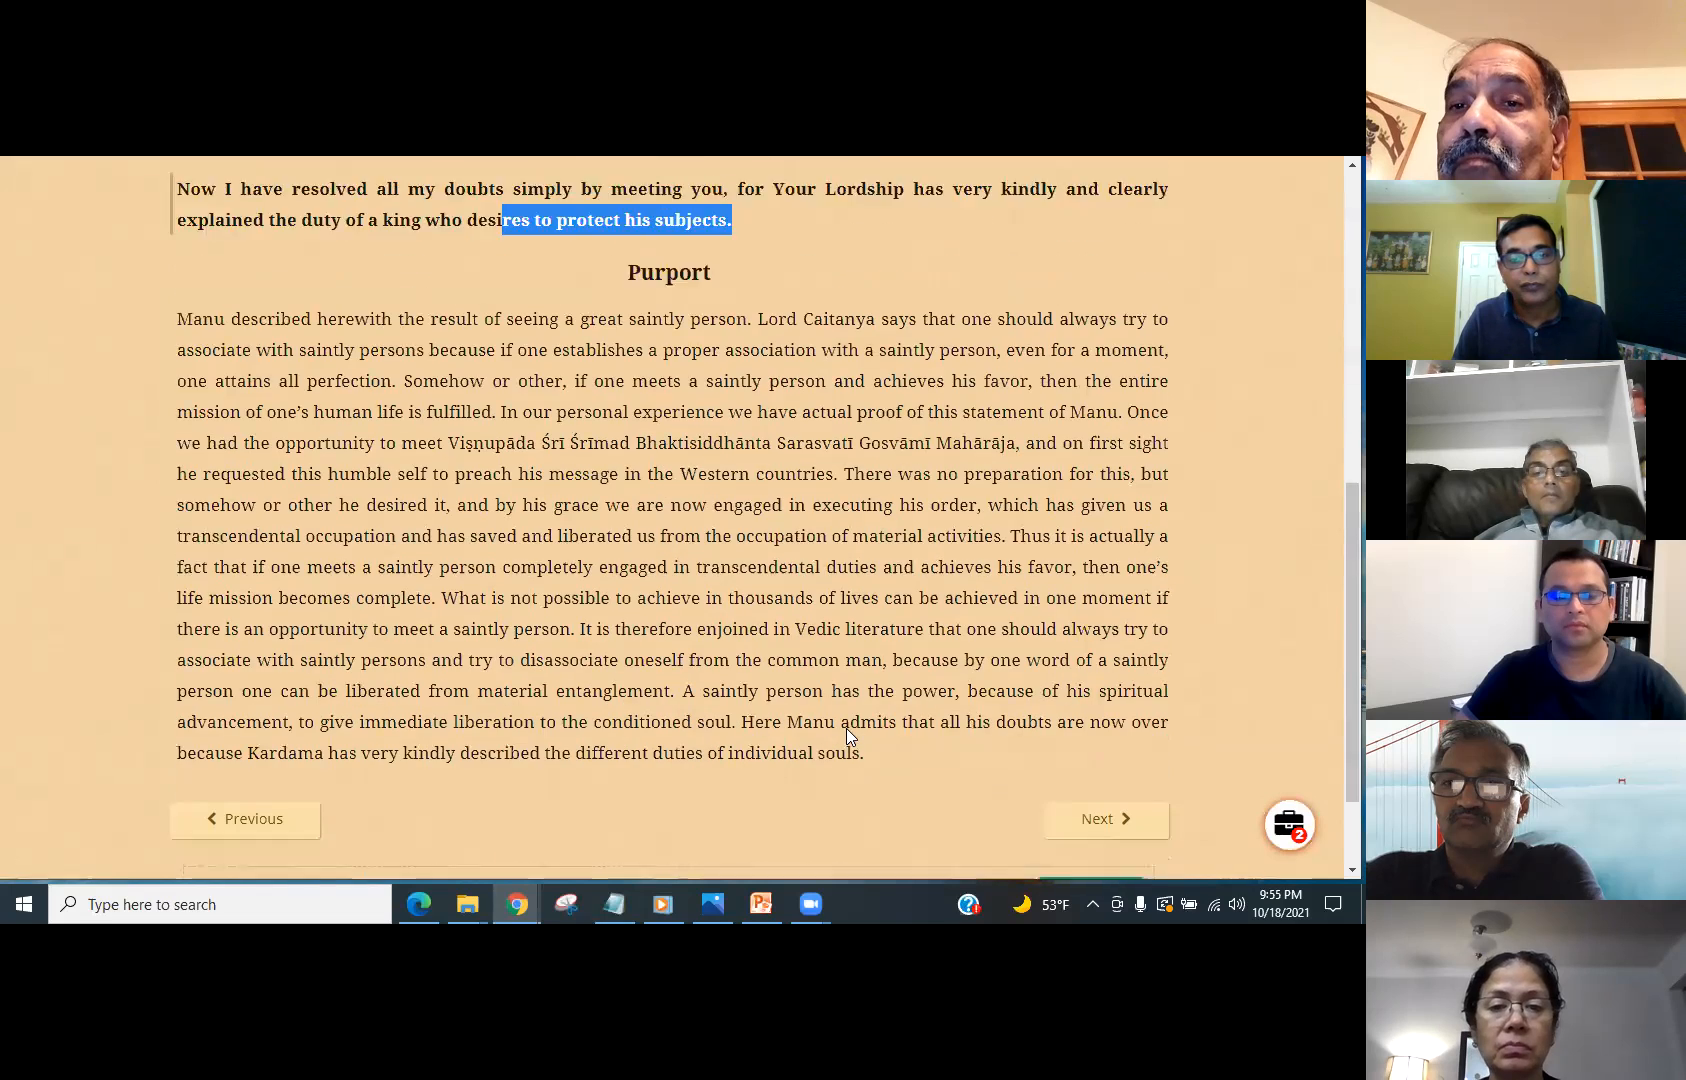
pyautogui.scroll(-3)
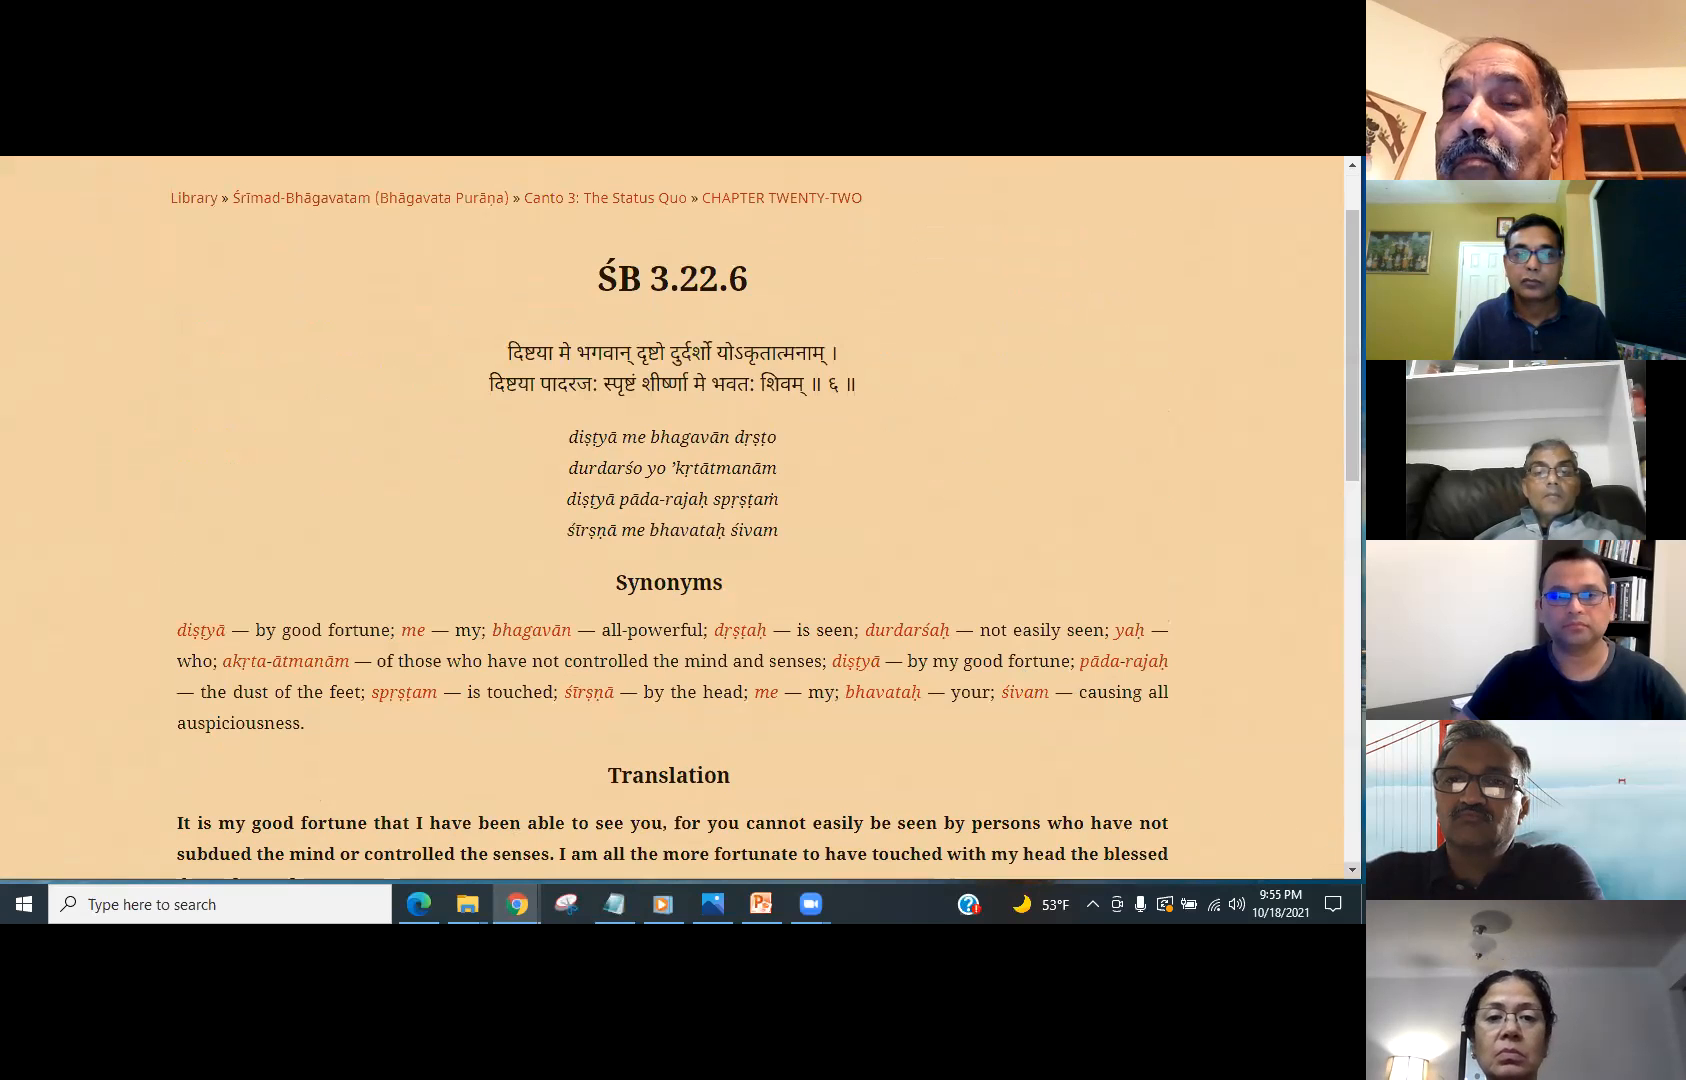
# - Highlight the SB 3.22.6 translation's opening words, 'good fortune that I have been'
pyautogui.scroll(-3)
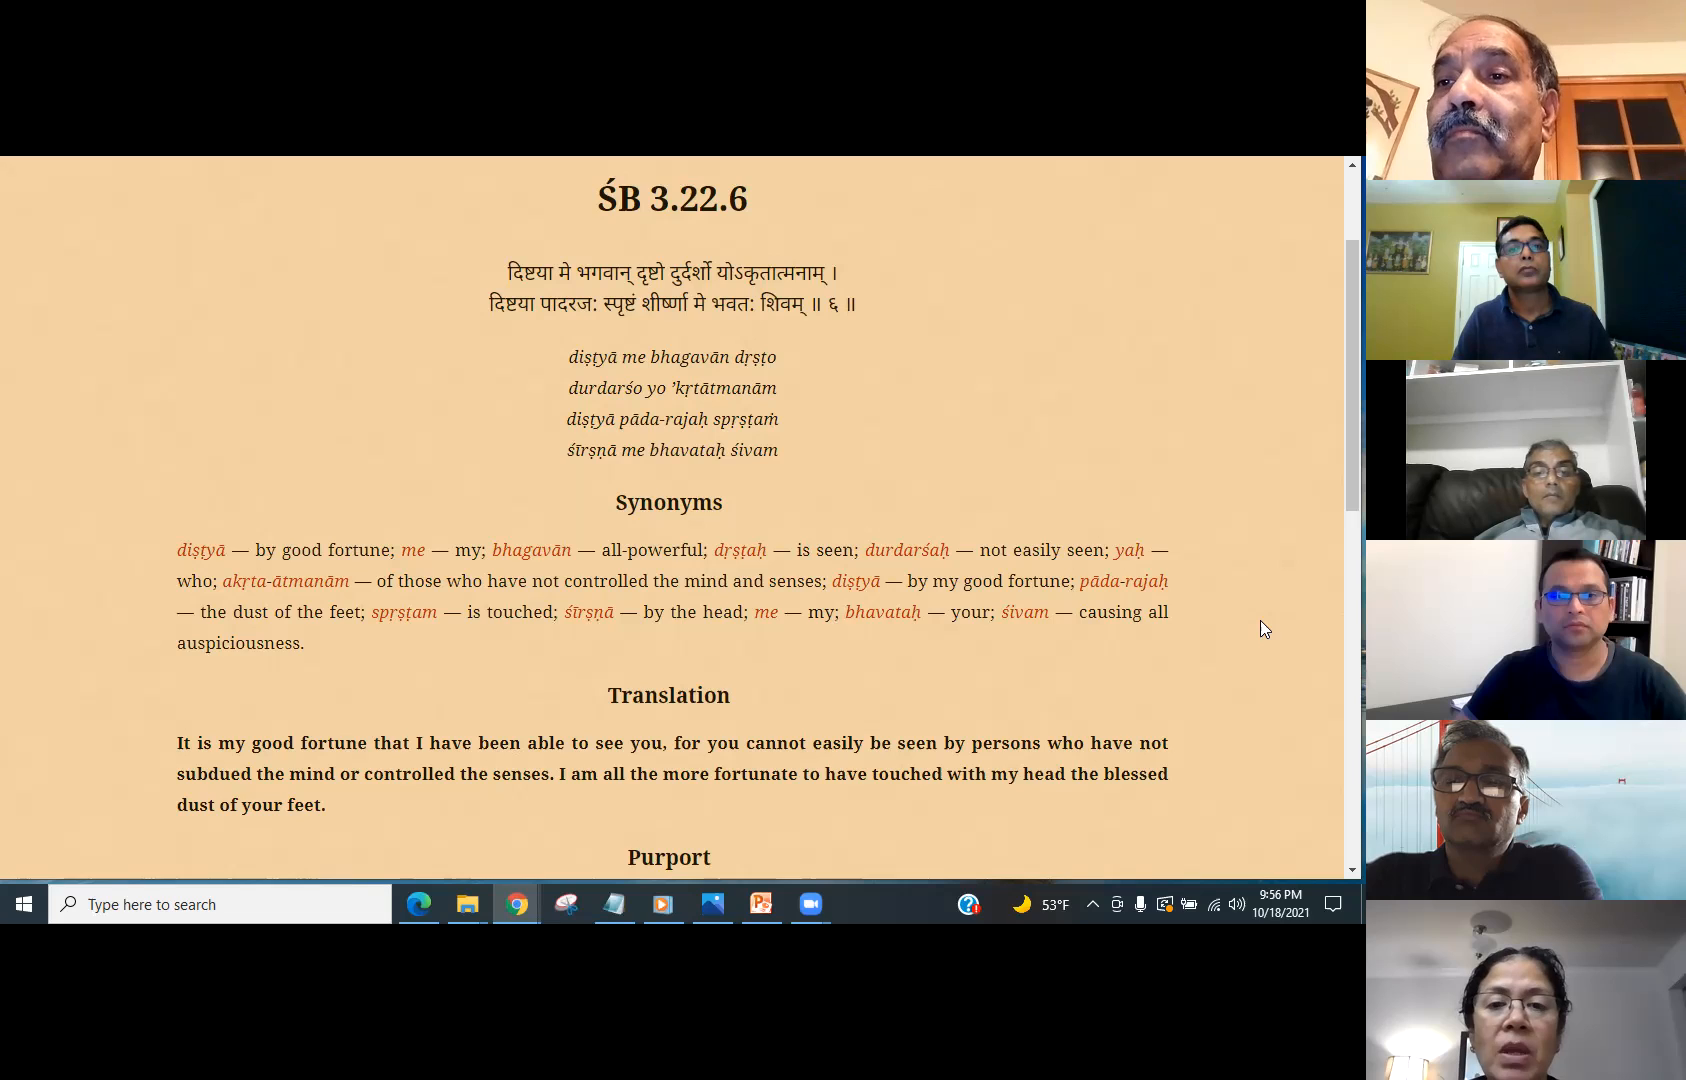
pyautogui.moveTo(1032, 880)
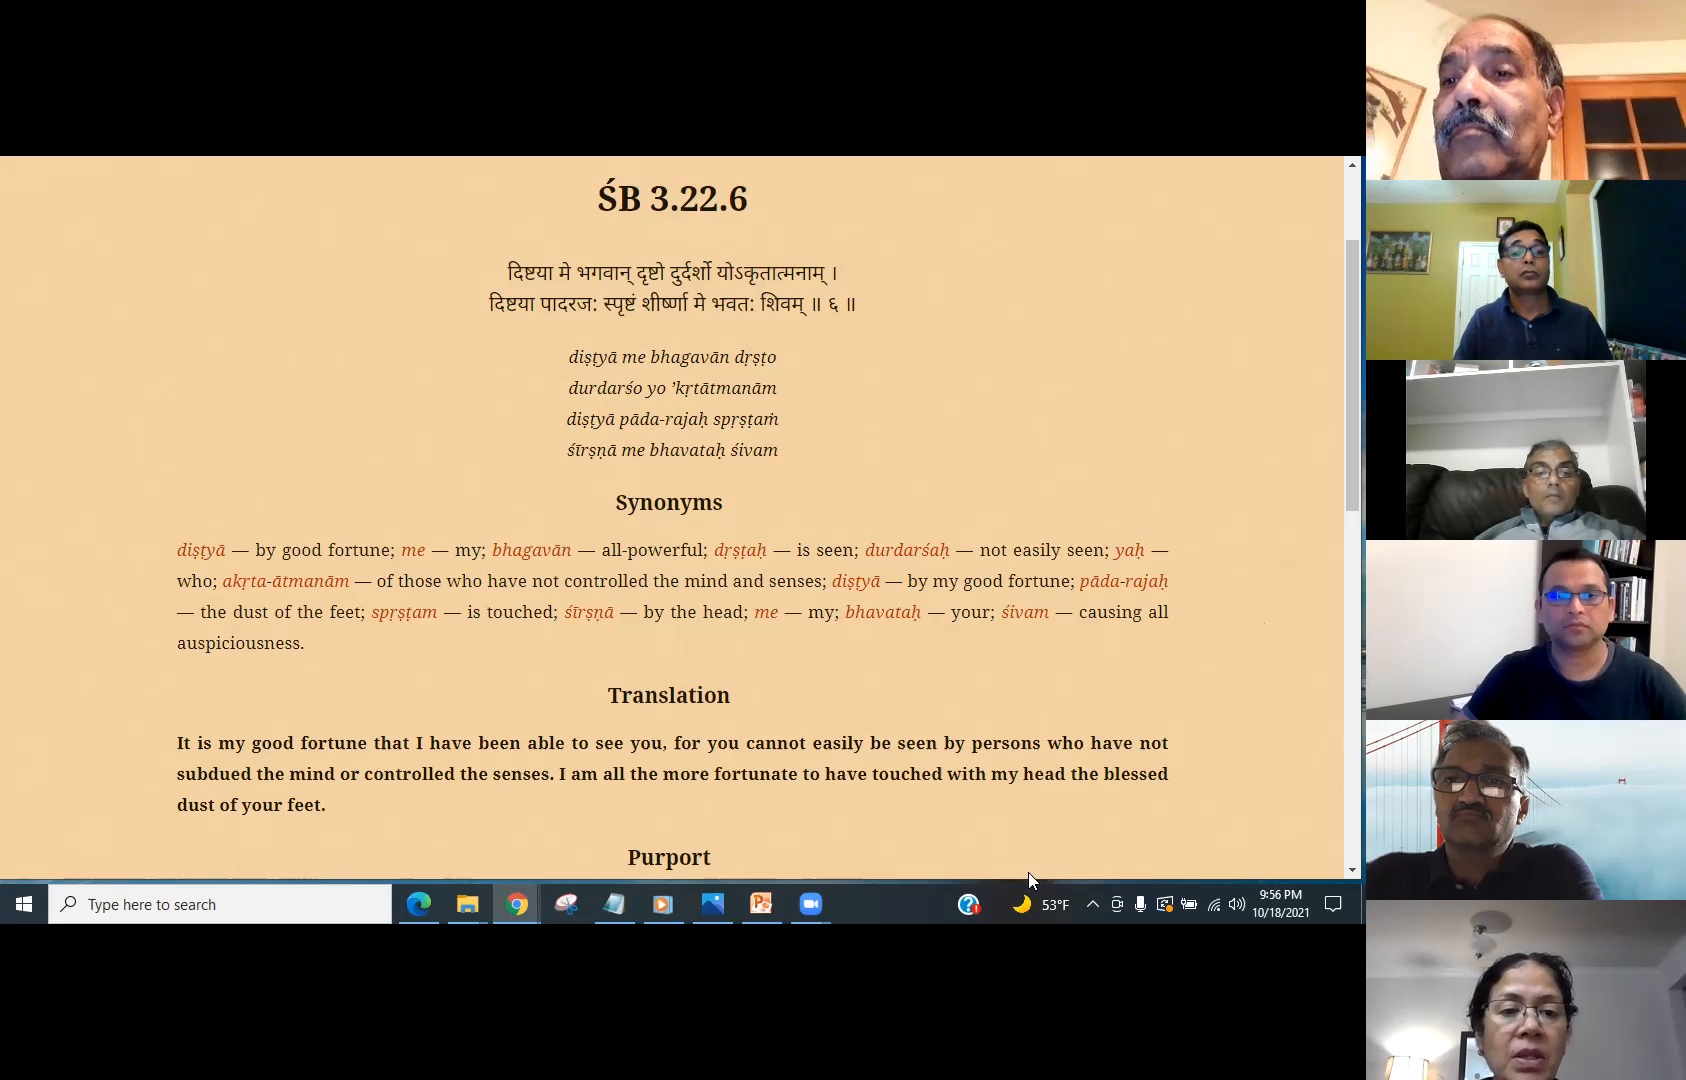
pyautogui.moveTo(758, 818)
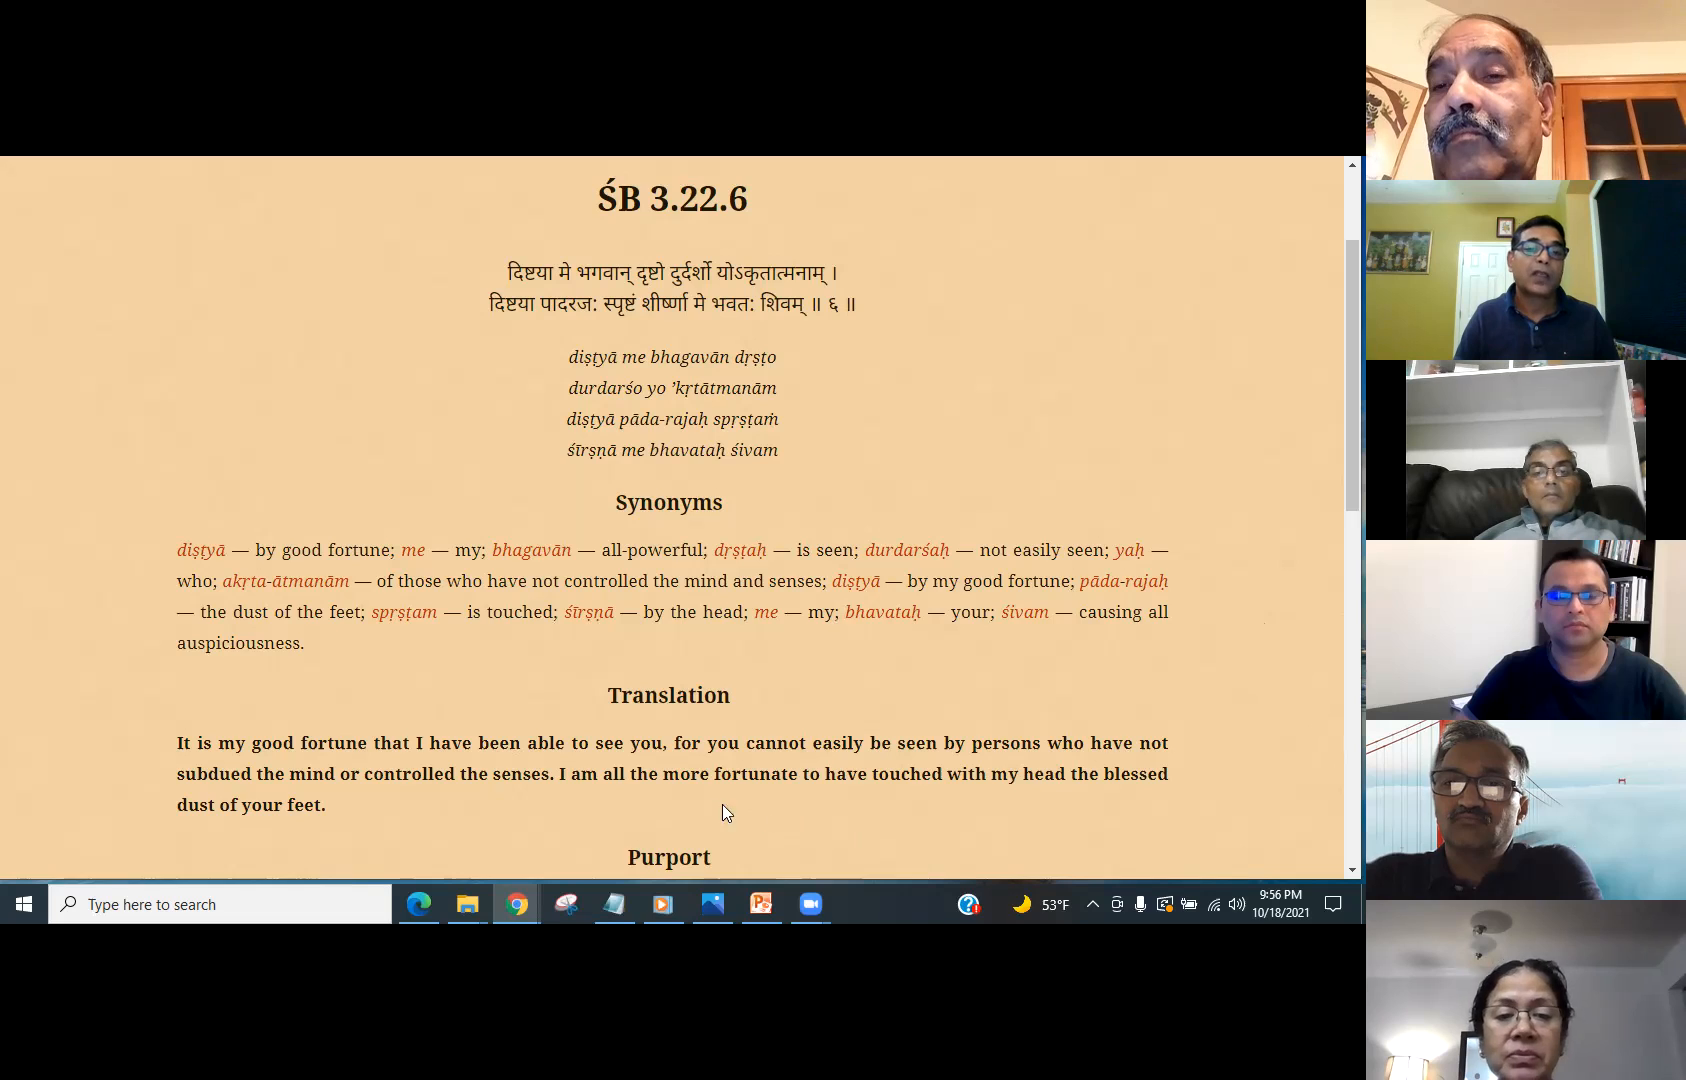
pyautogui.moveTo(178, 742); pyautogui.dragTo(290, 772)
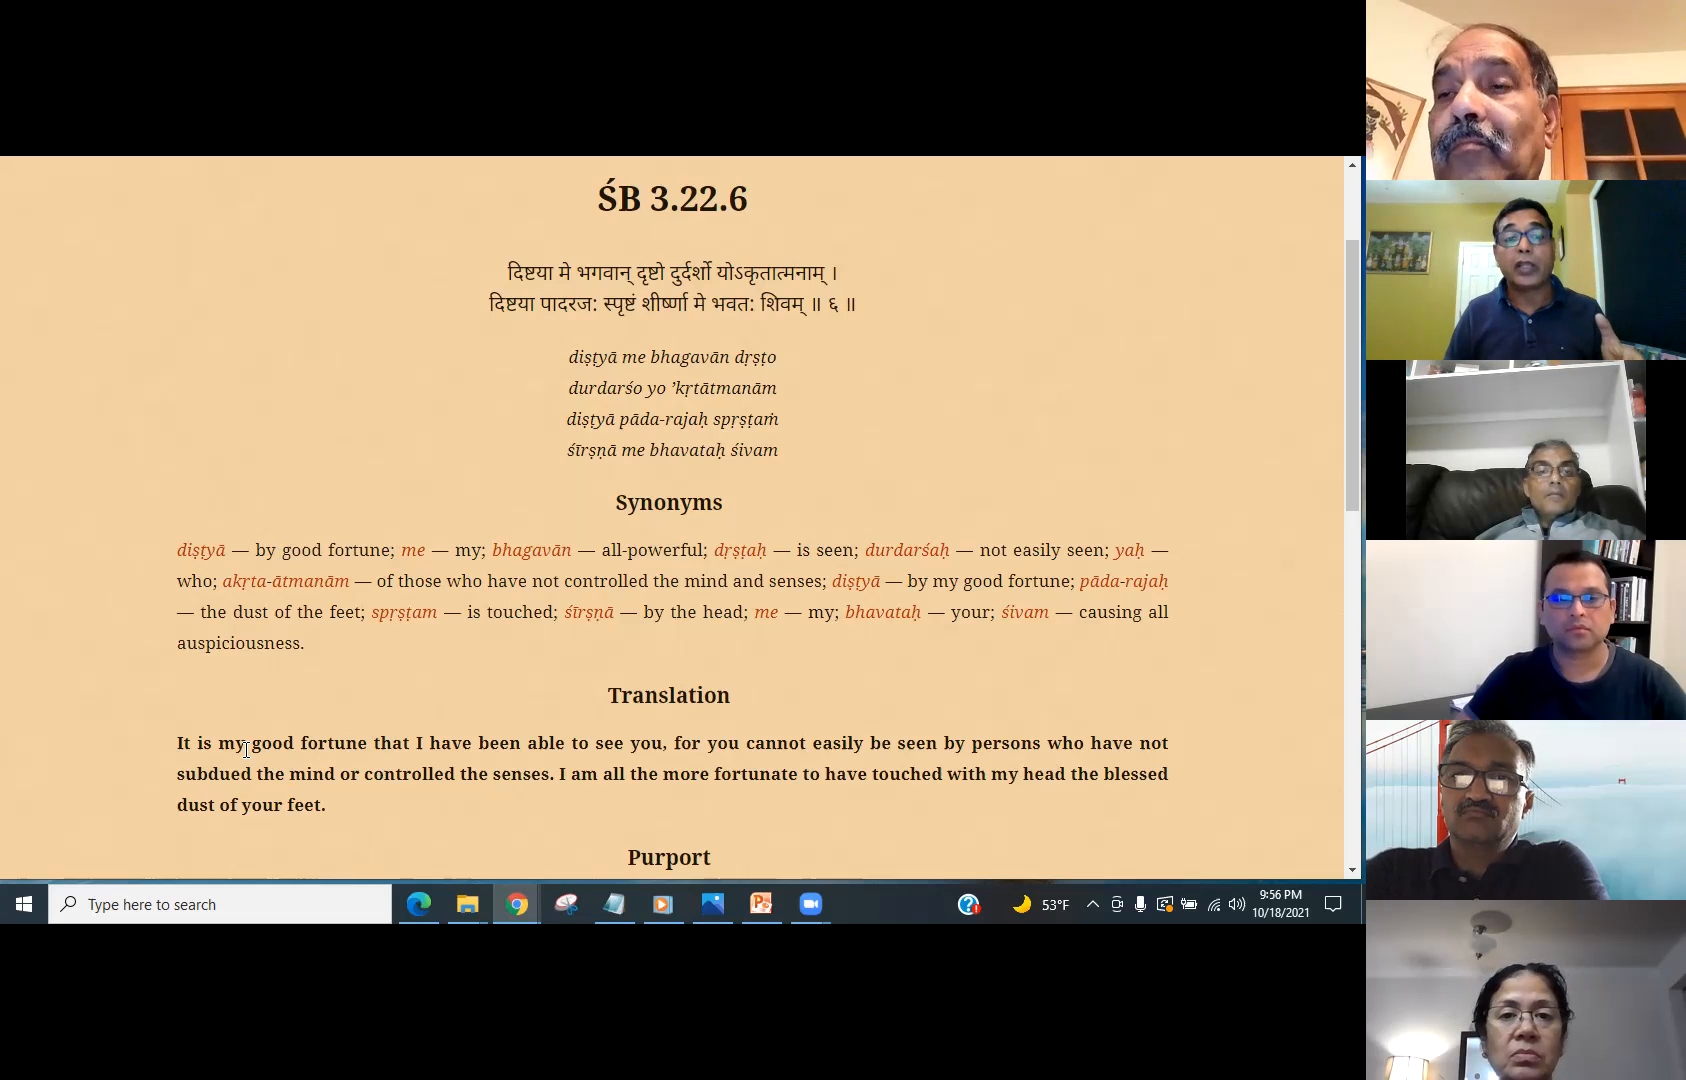
pyautogui.moveTo(248, 742); pyautogui.dragTo(506, 742)
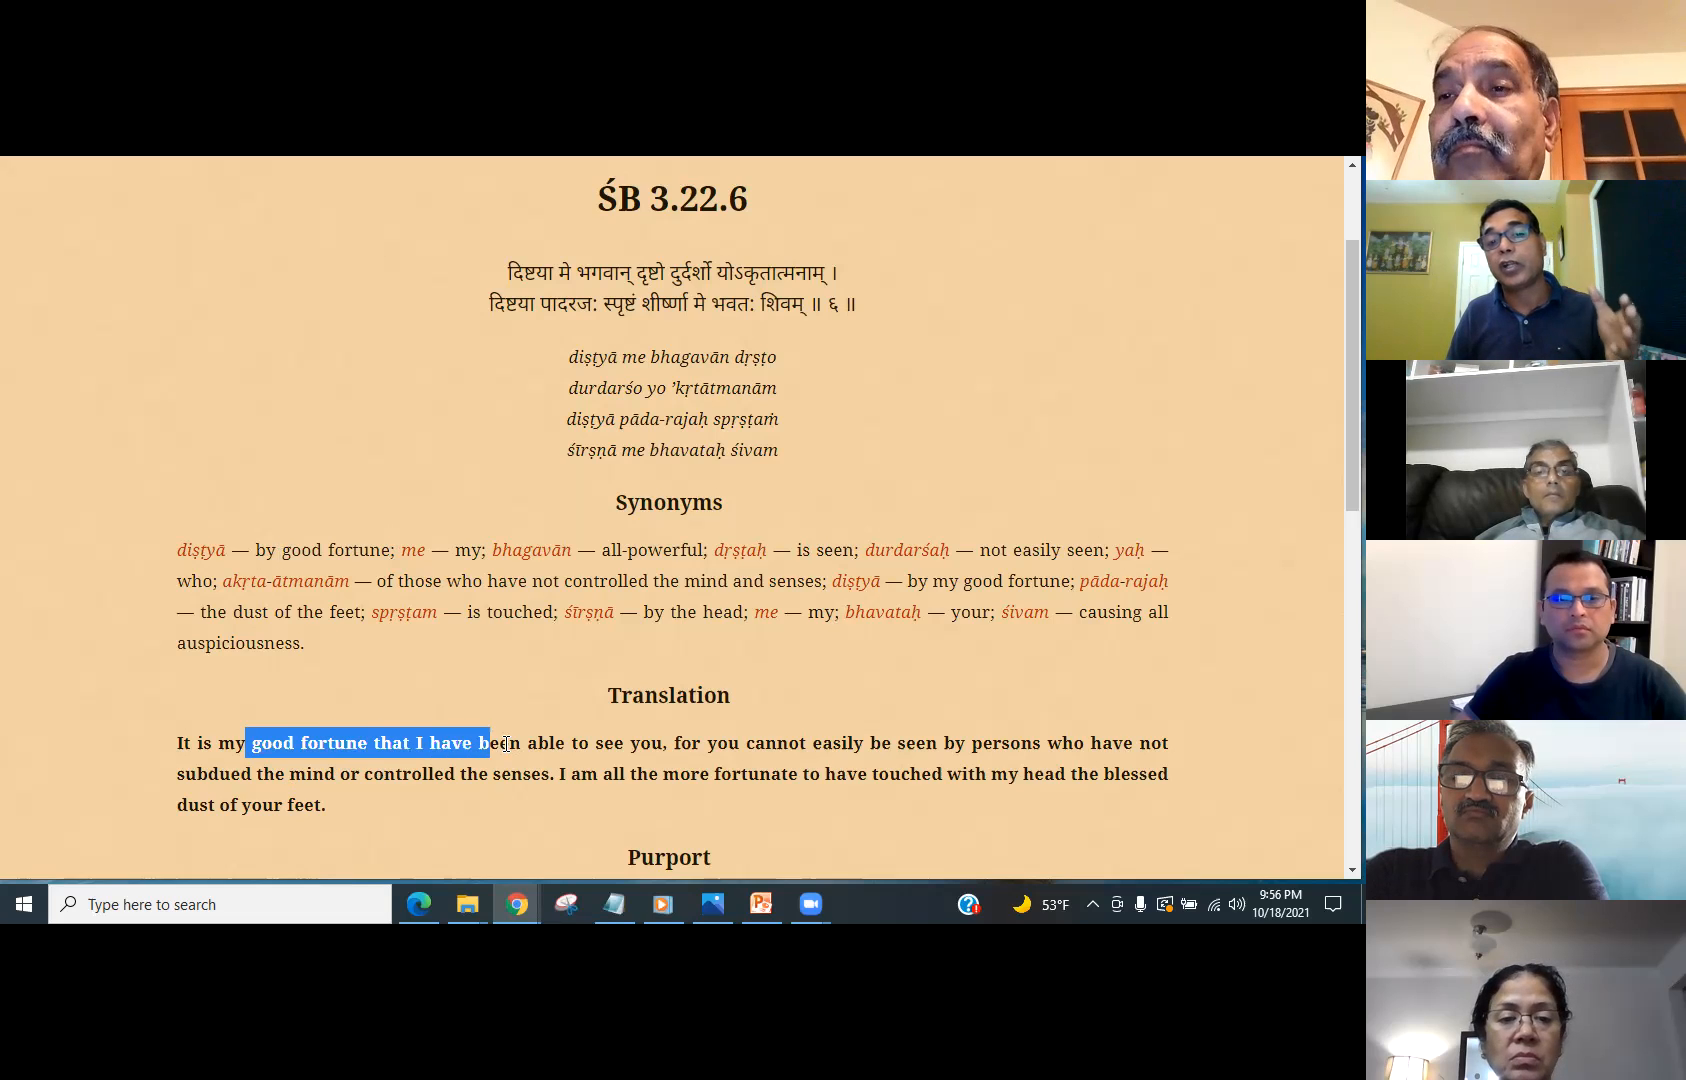
pyautogui.moveTo(500, 742); pyautogui.dragTo(666, 742)
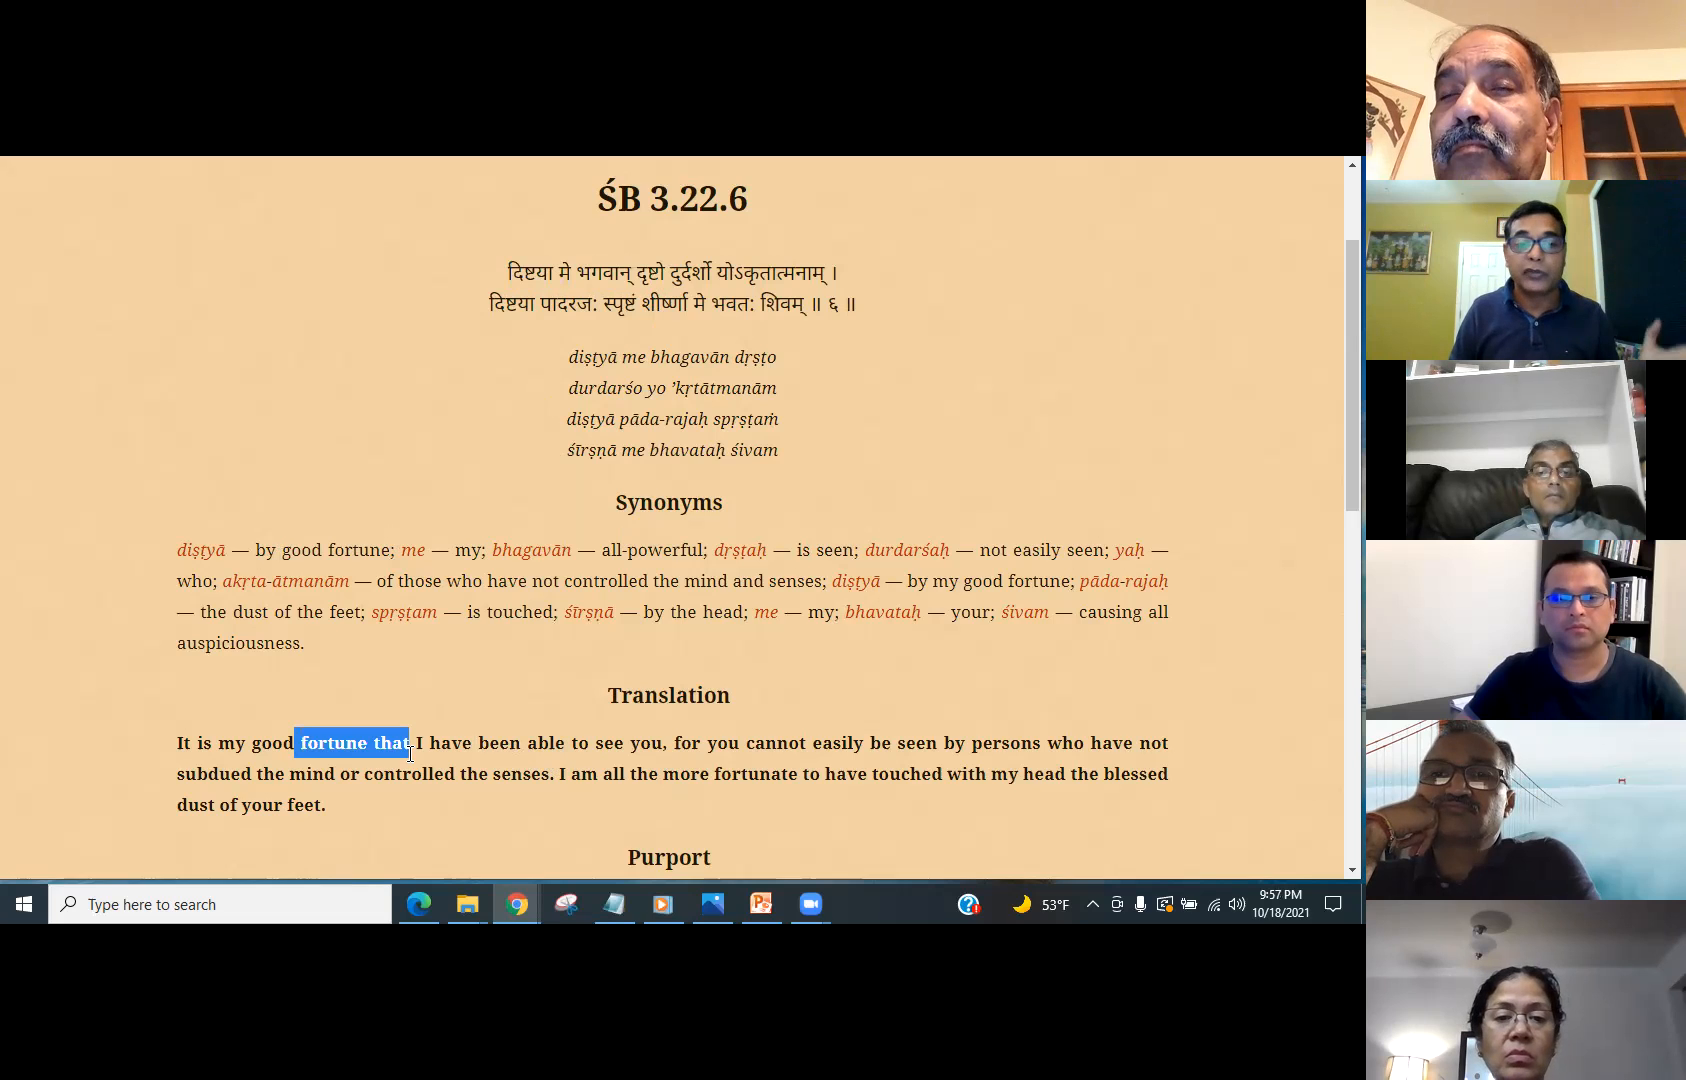
# - Highlight 'fortune that I have been' and the closing words about the blessed dust of the feet
pyautogui.moveTo(408, 742); pyautogui.dragTo(492, 742)
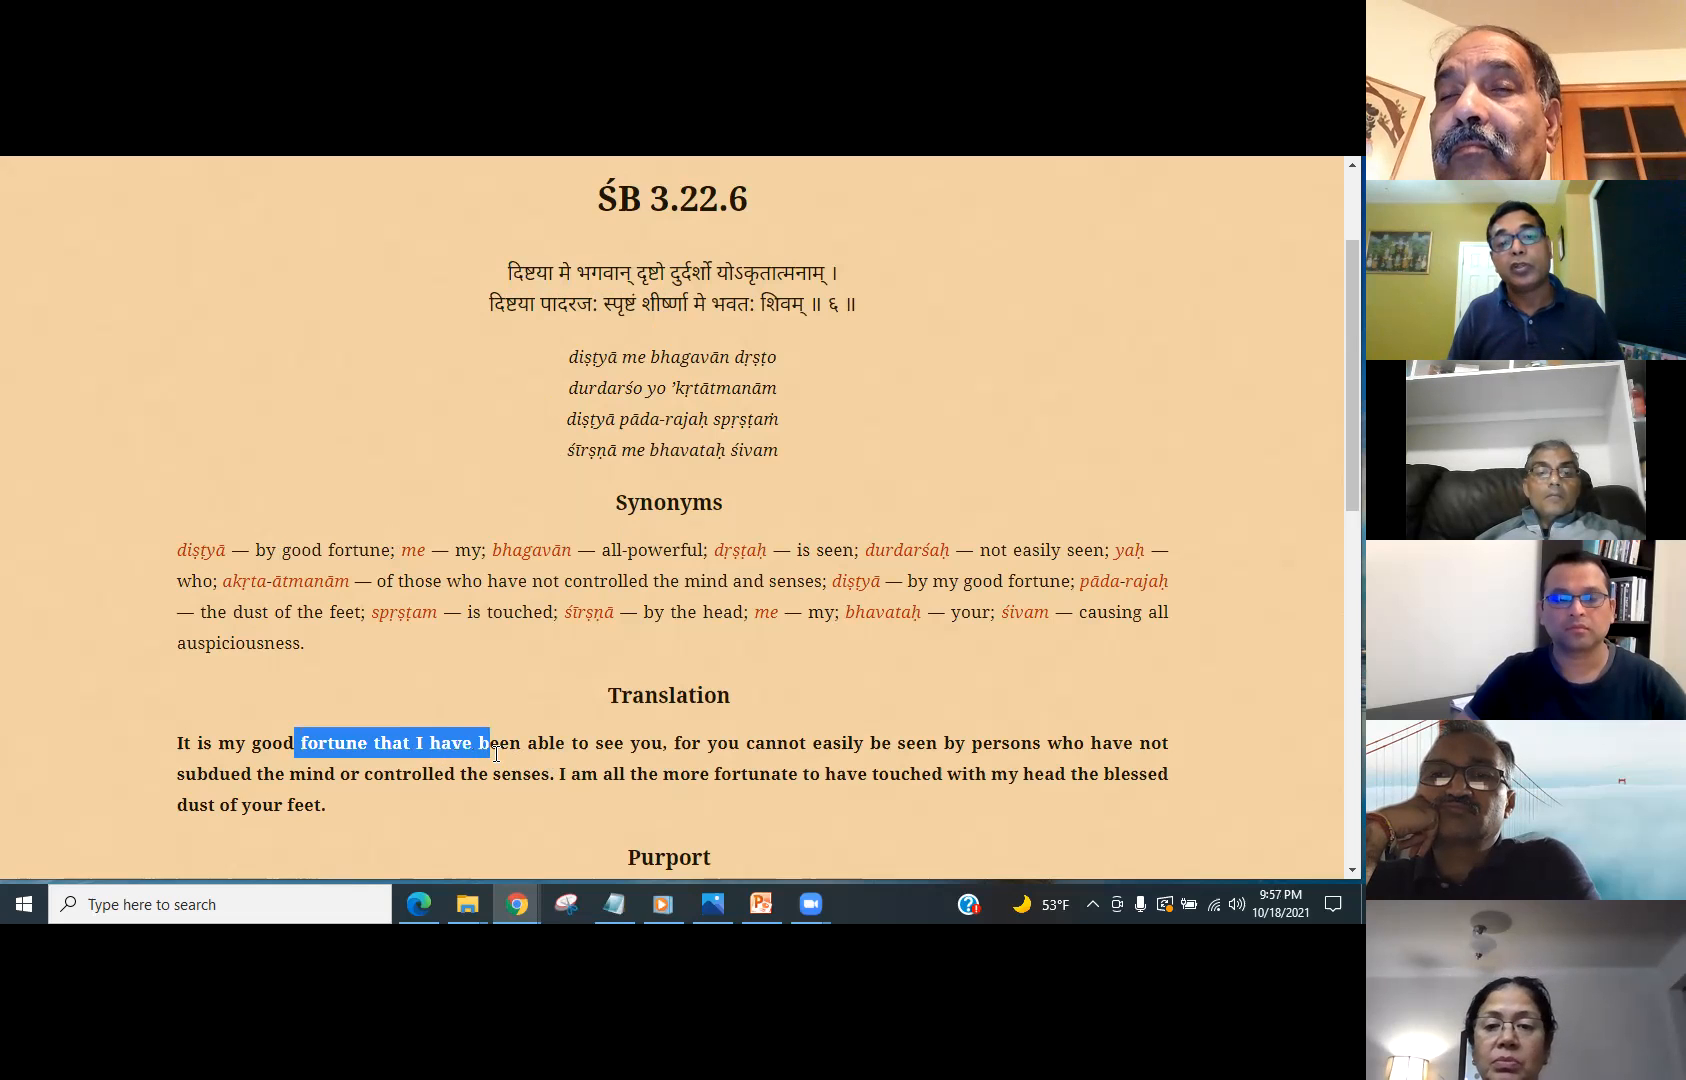
pyautogui.moveTo(486, 742); pyautogui.dragTo(722, 742)
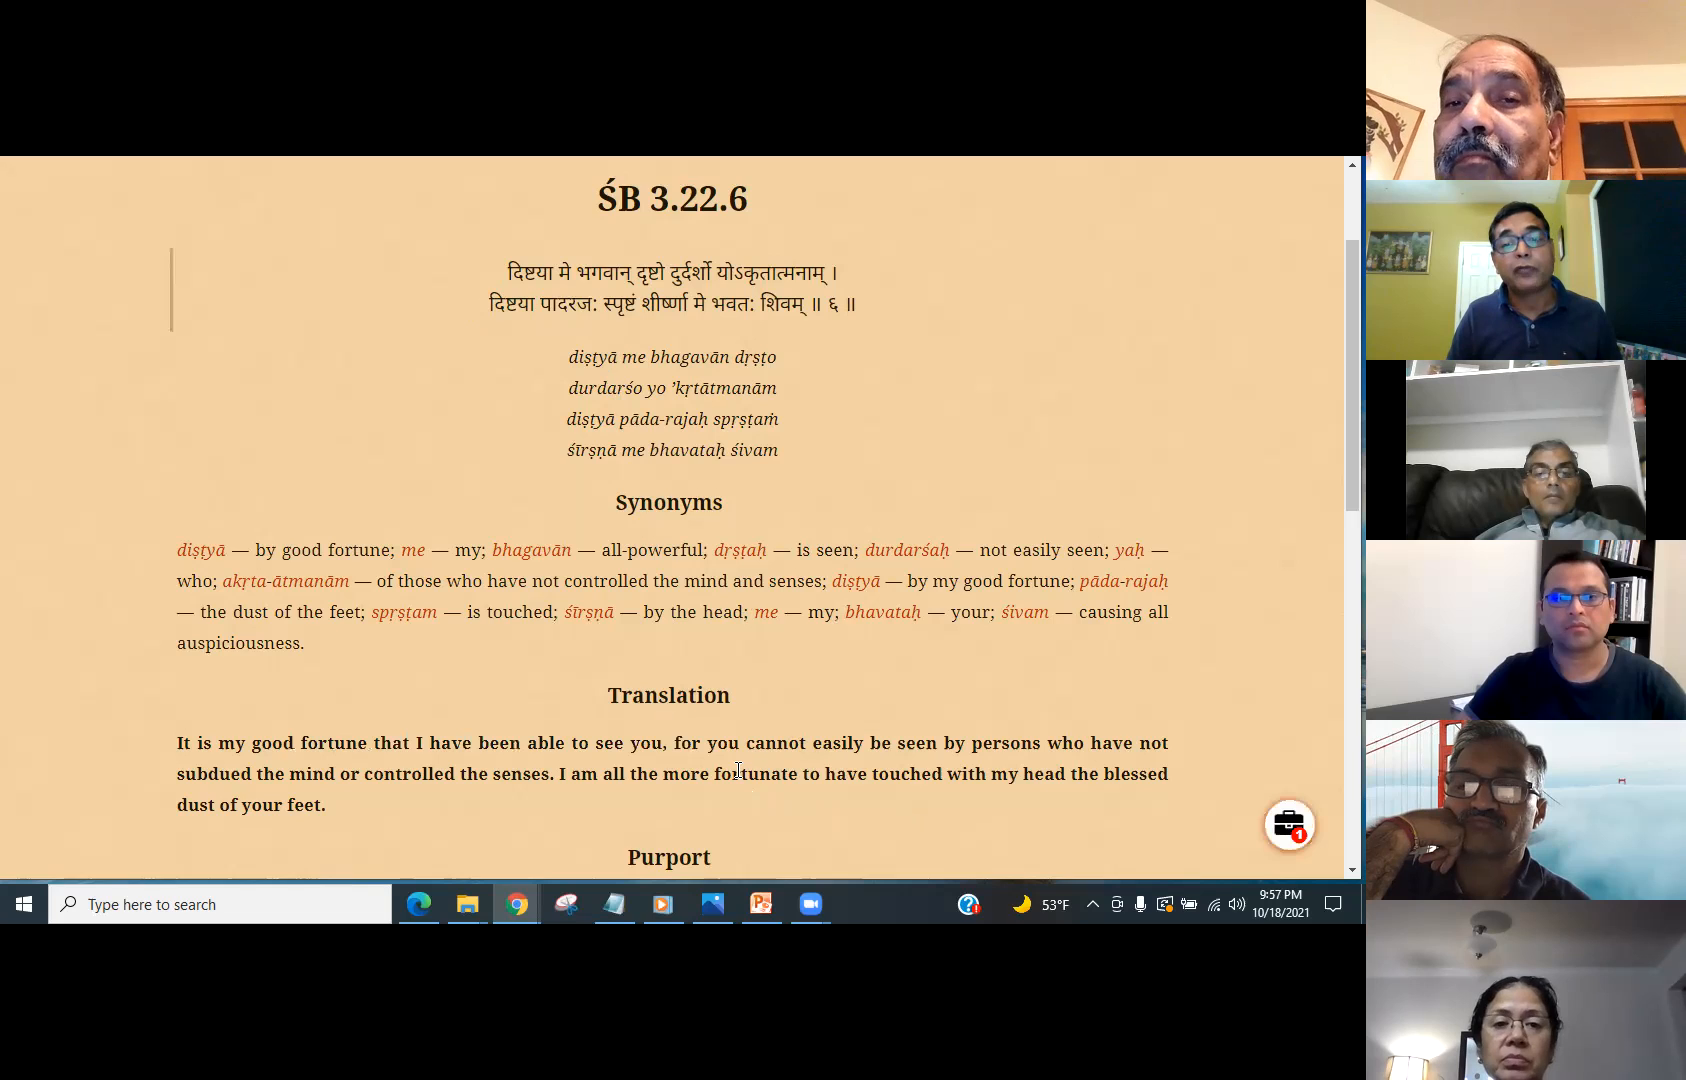
pyautogui.moveTo(738, 774); pyautogui.dragTo(1090, 774)
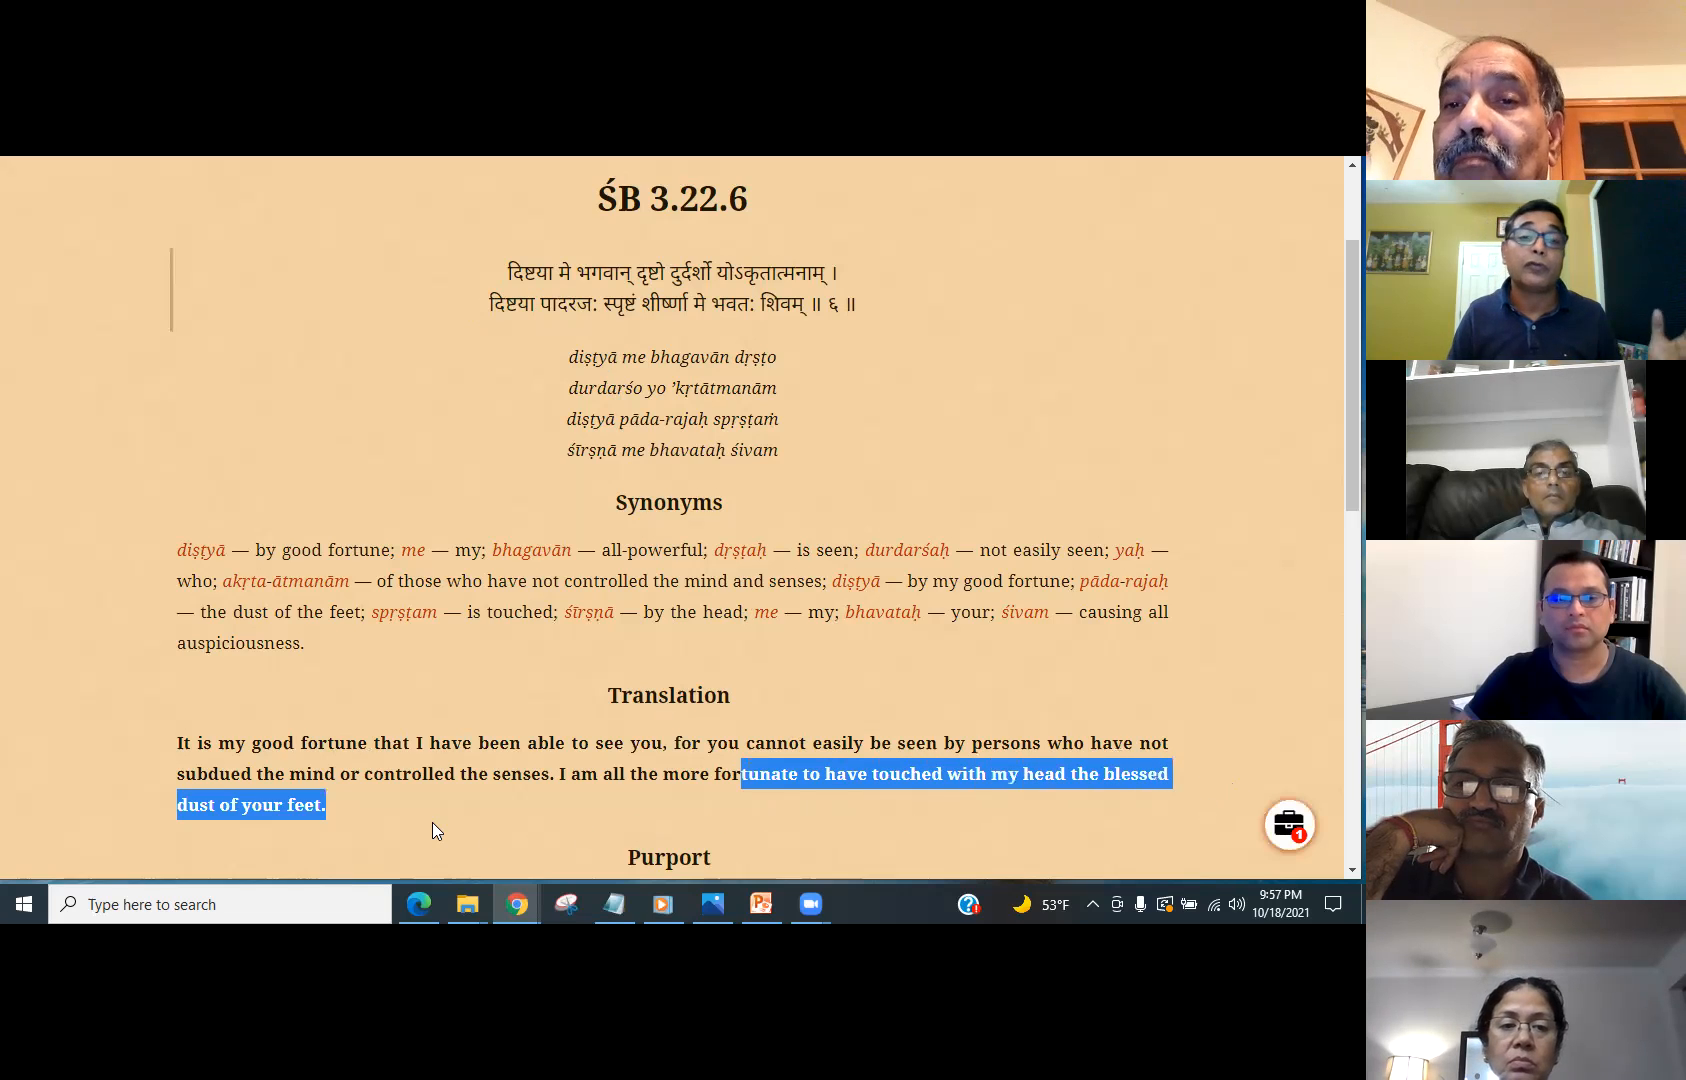
pyautogui.moveTo(158, 380)
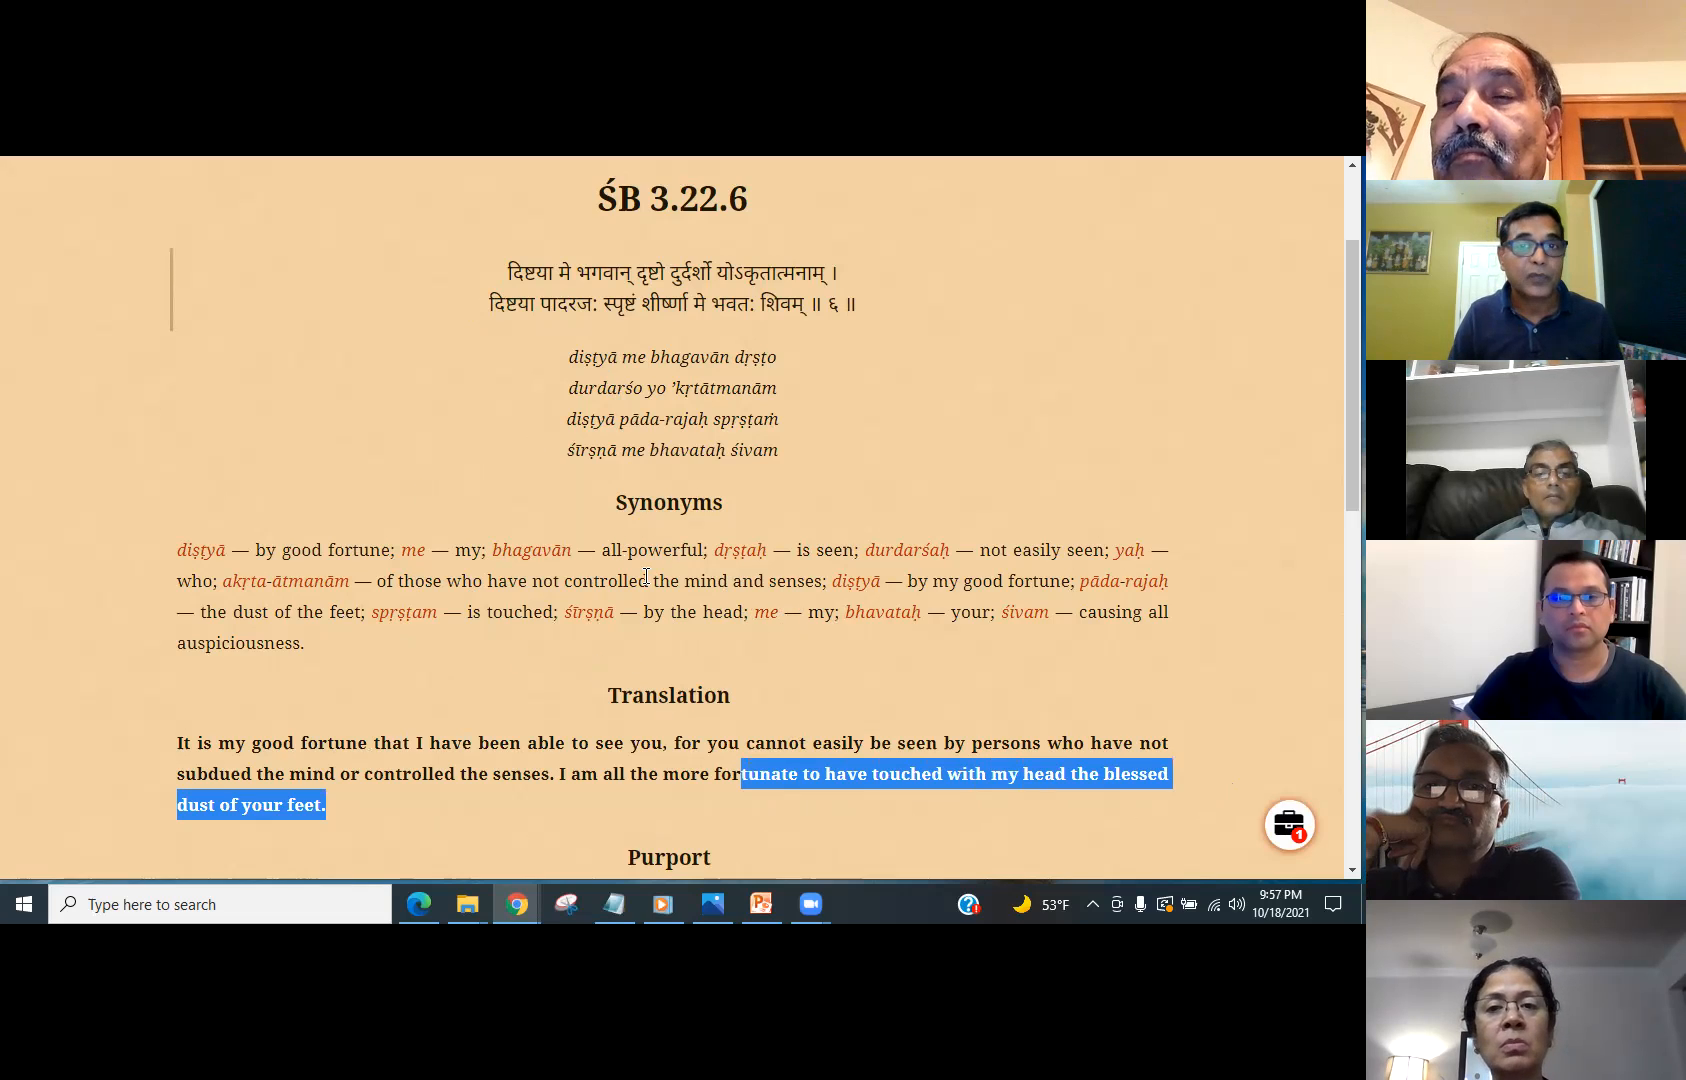
pyautogui.moveTo(740, 554)
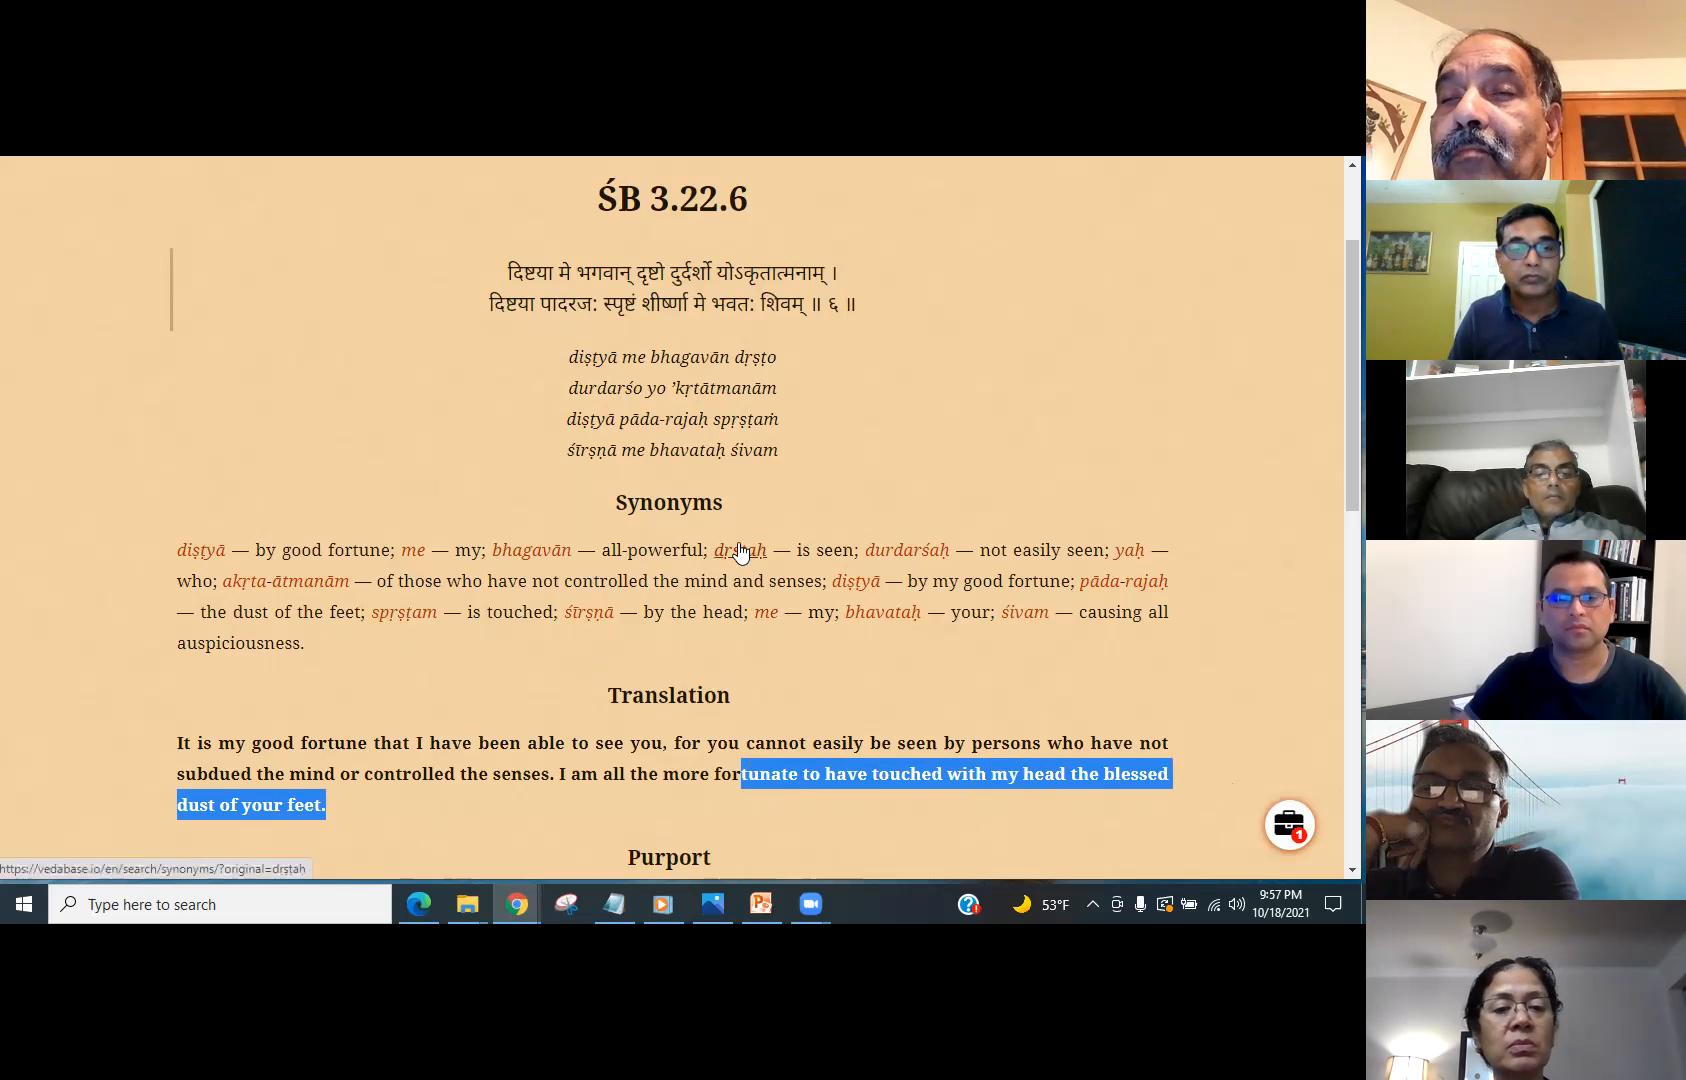
# - Highlight the first purport paragraph of SB 3.22.6, then clear the highlight
pyautogui.scroll(-3)
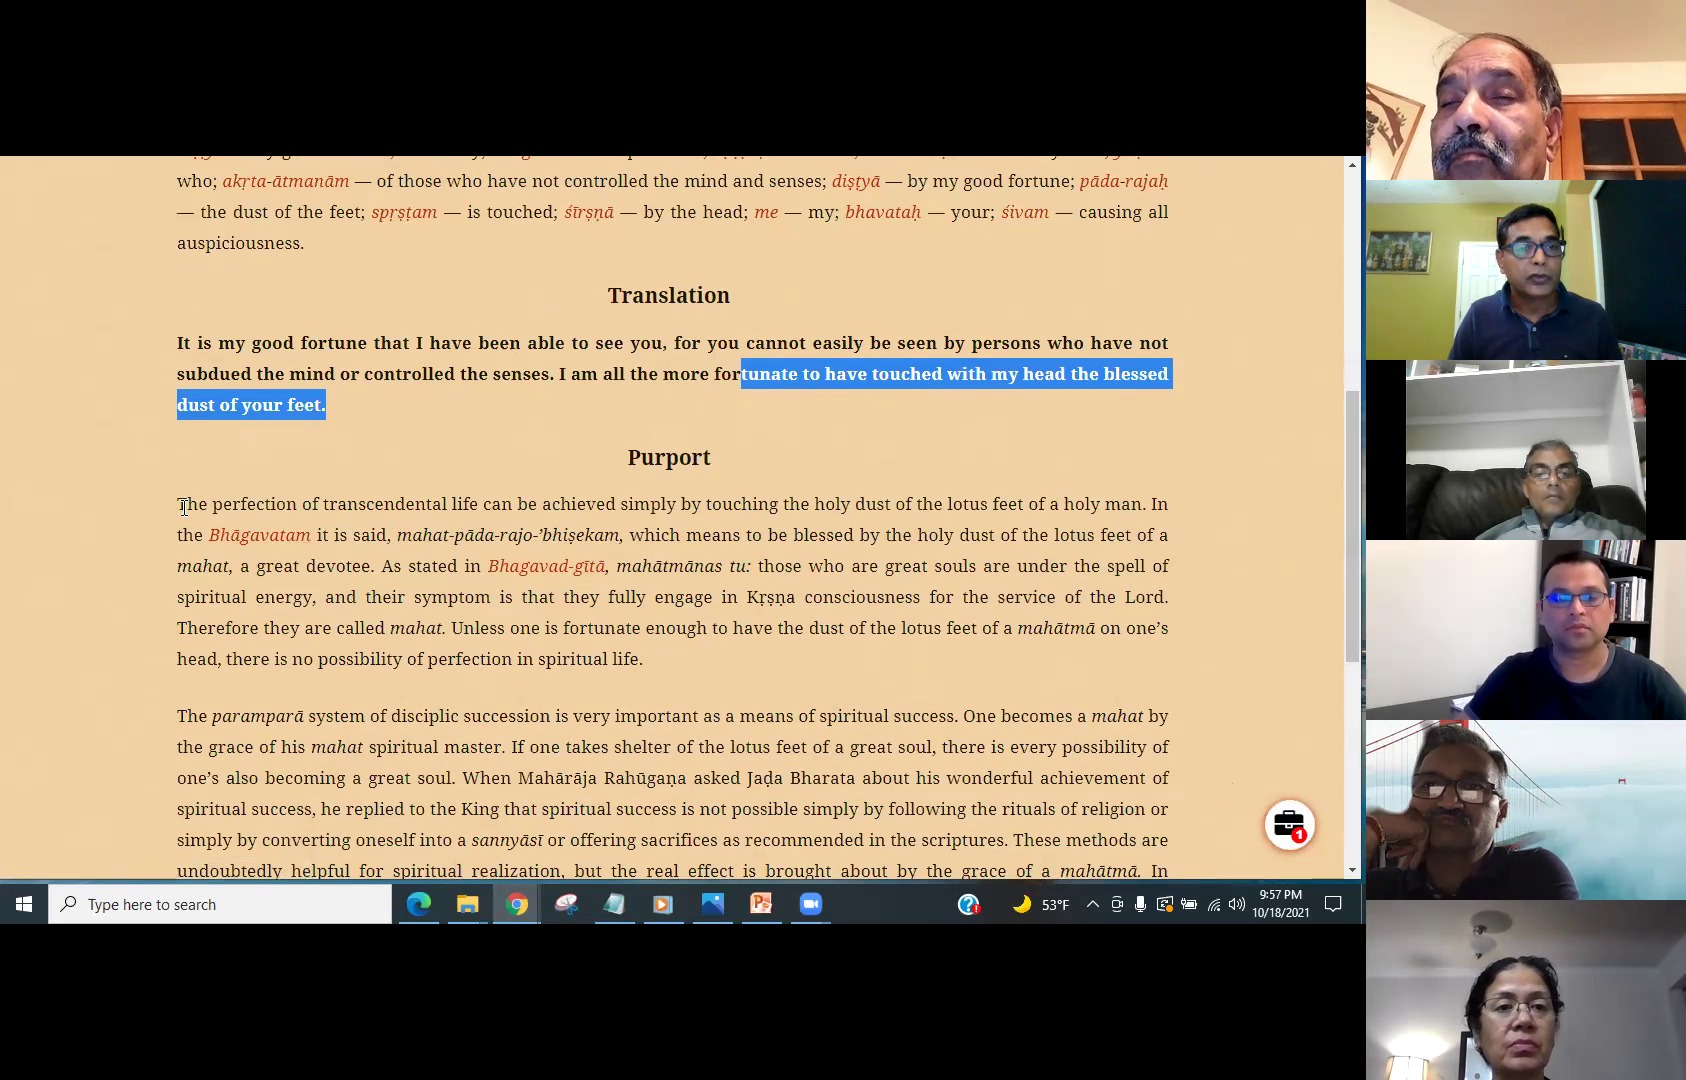
pyautogui.moveTo(178, 504); pyautogui.dragTo(548, 628)
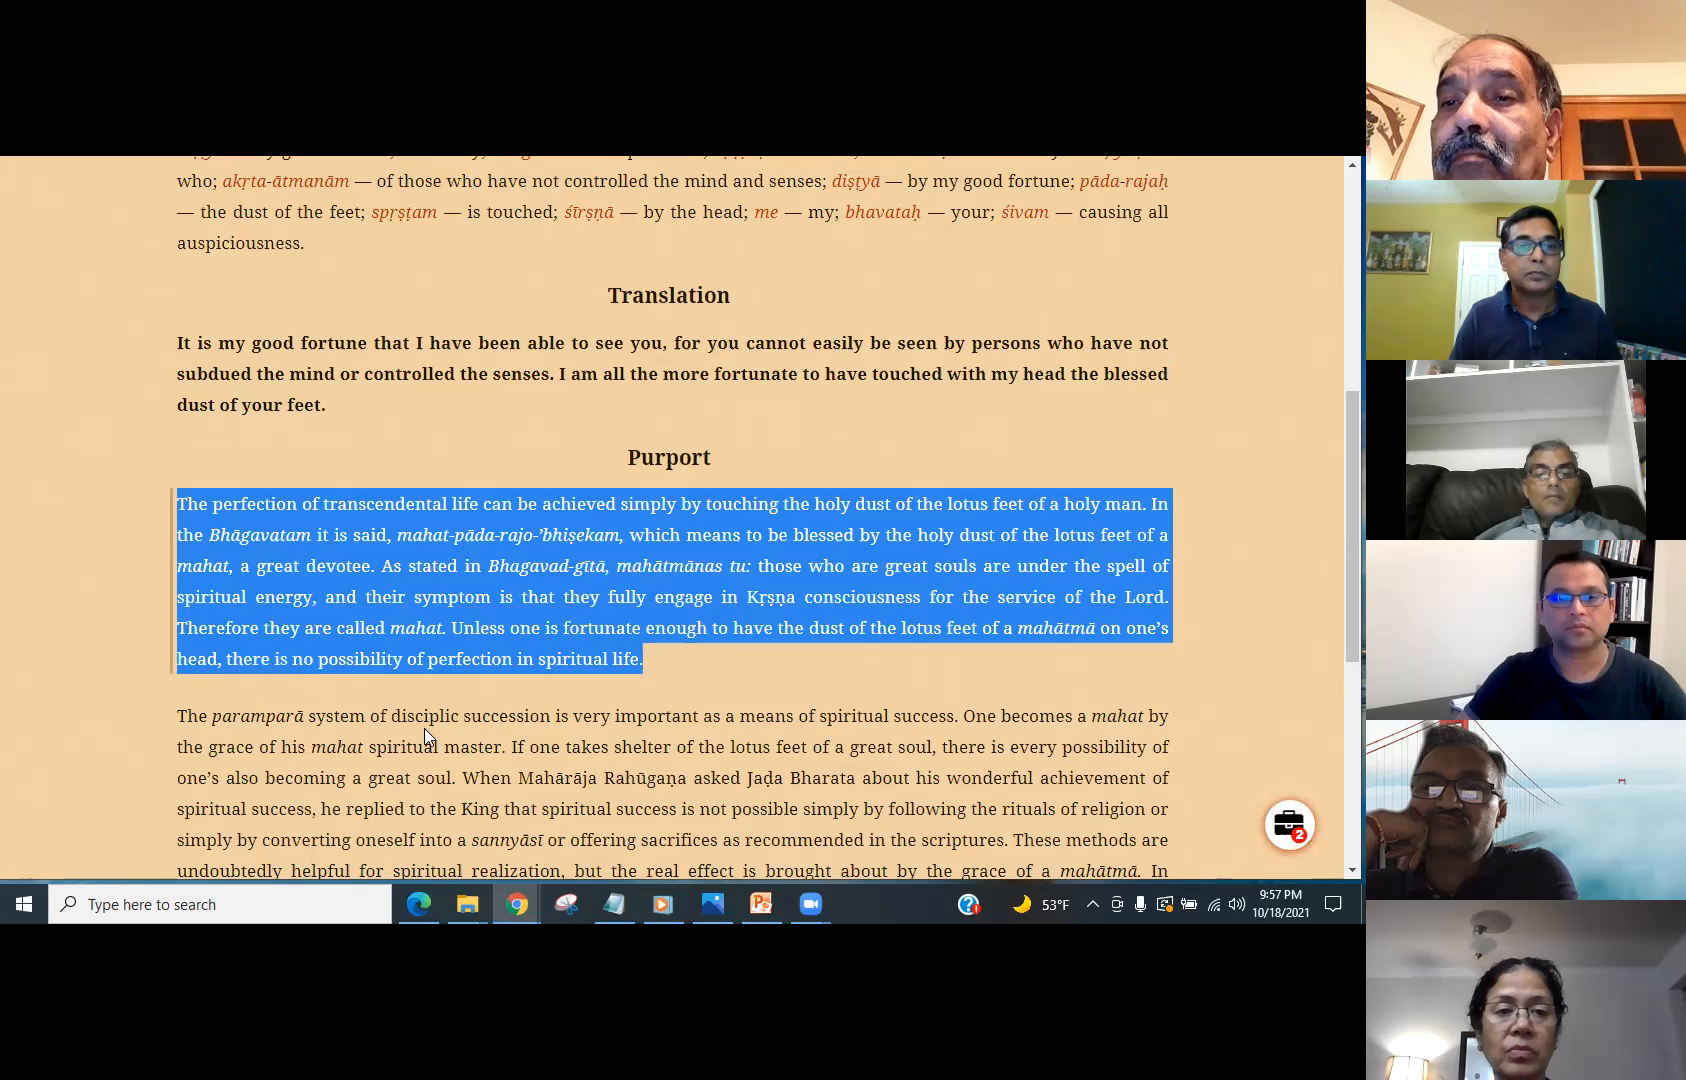
pyautogui.scroll(-3)
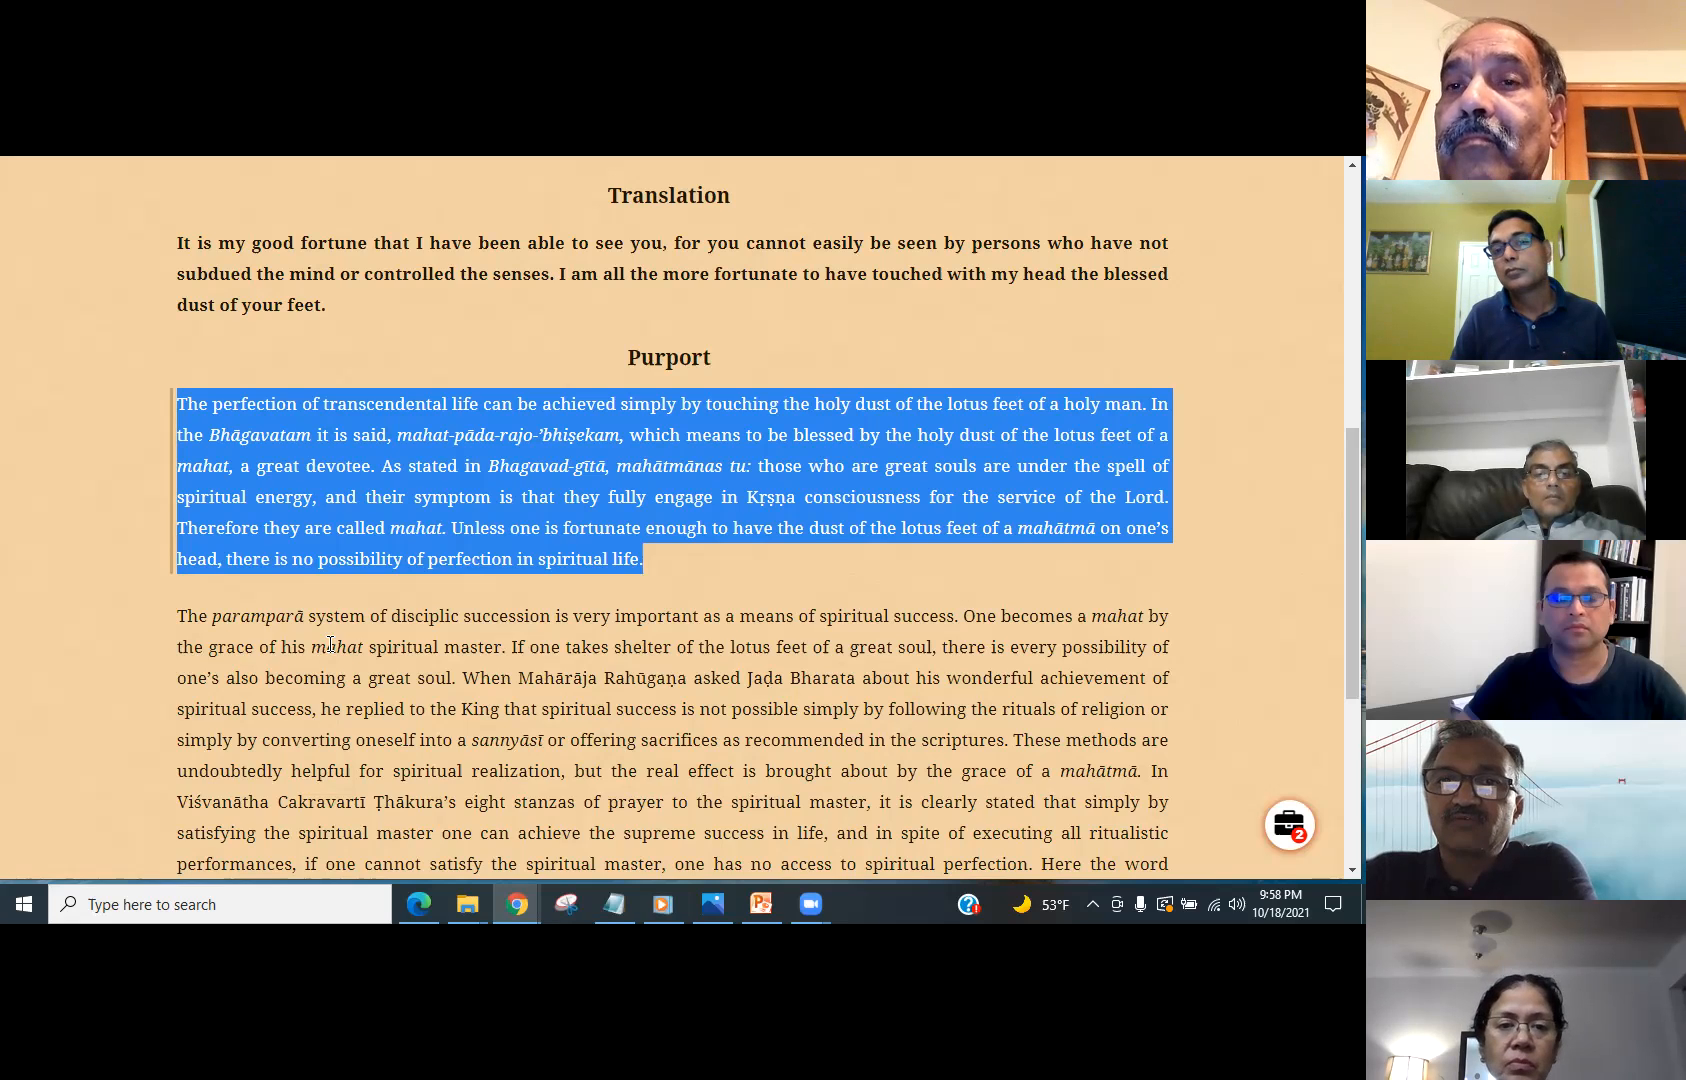
pyautogui.moveTo(220, 552)
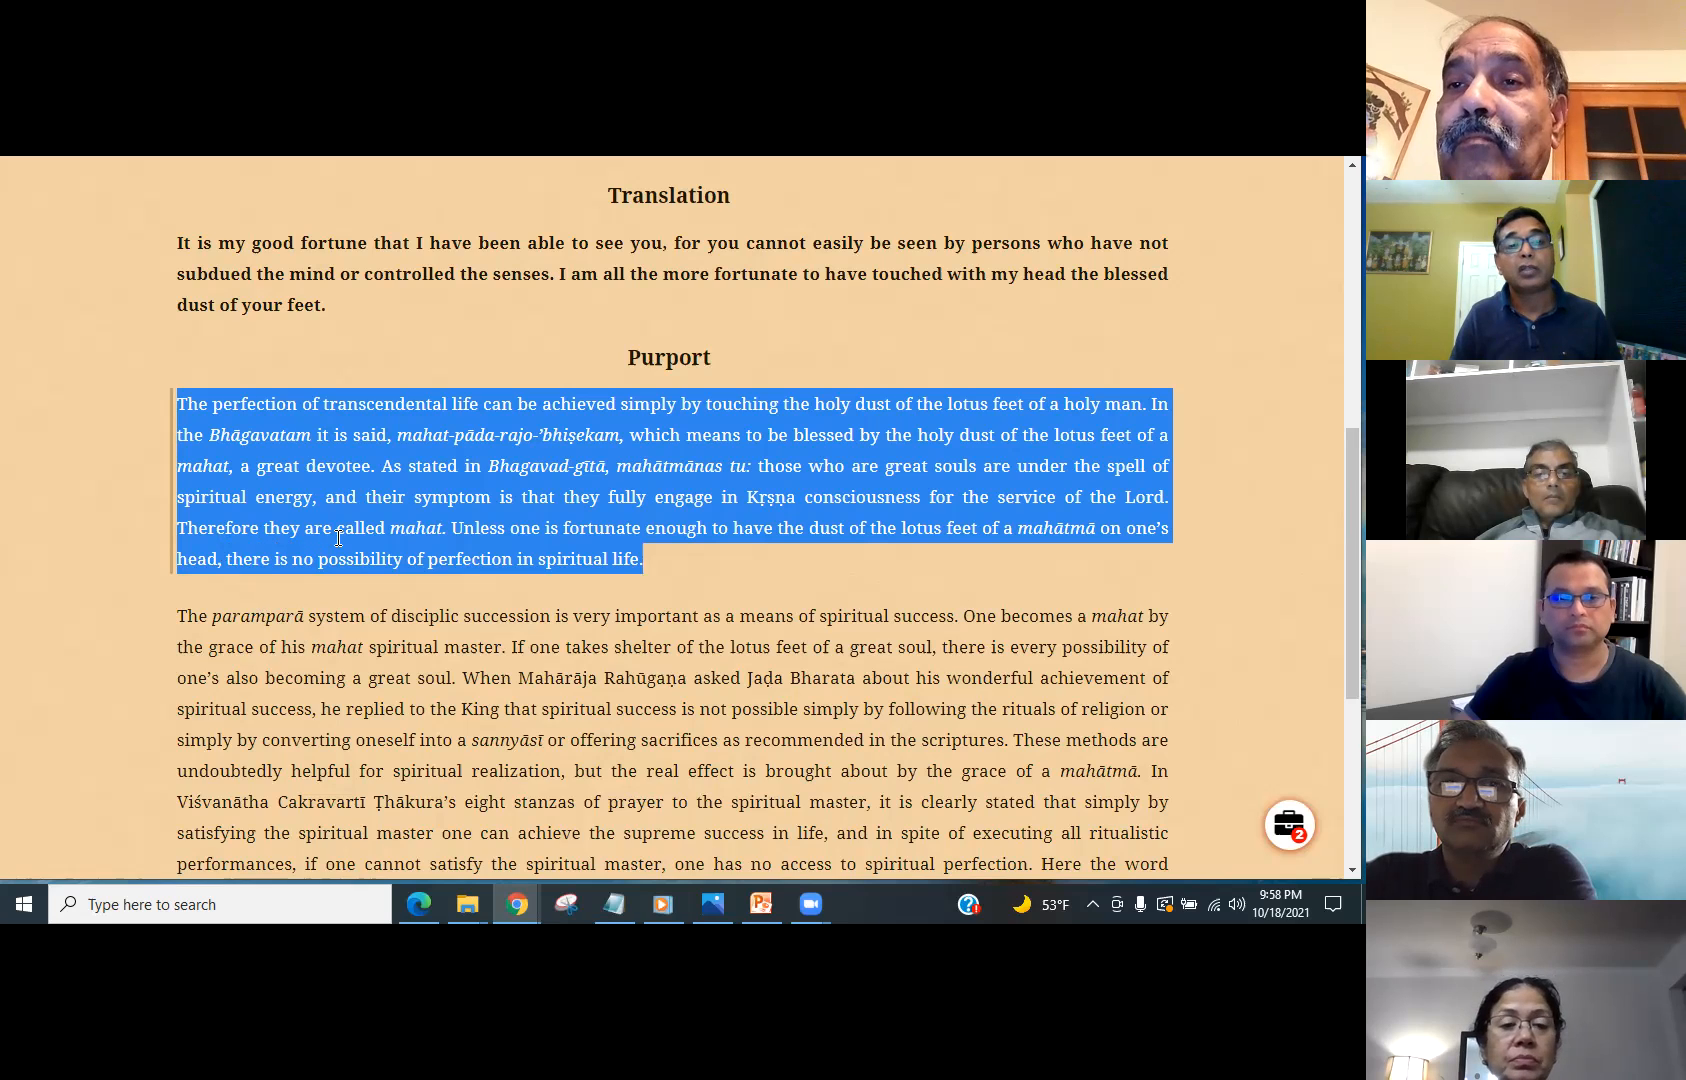
pyautogui.click(324, 558)
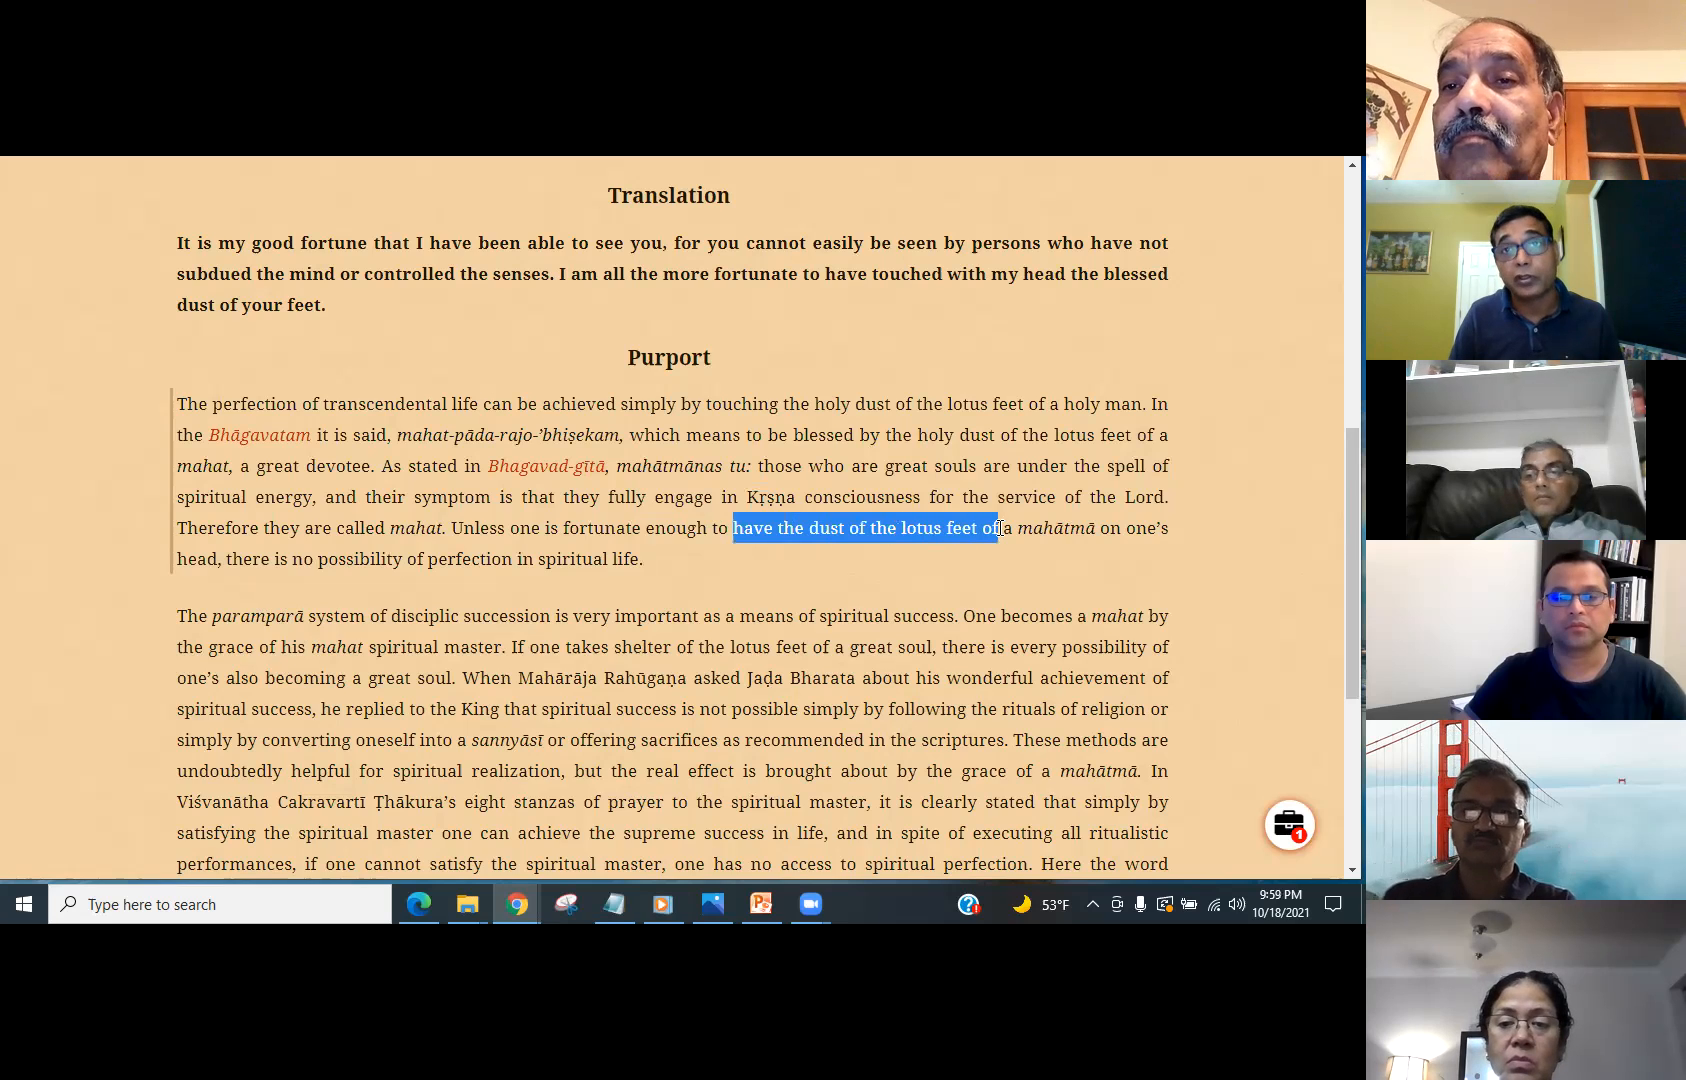
# - Highlight the sentence from 'have the dust of the lotus feet' through 'perfection in spiritual life'
pyautogui.moveTo(994, 528); pyautogui.dragTo(1166, 528)
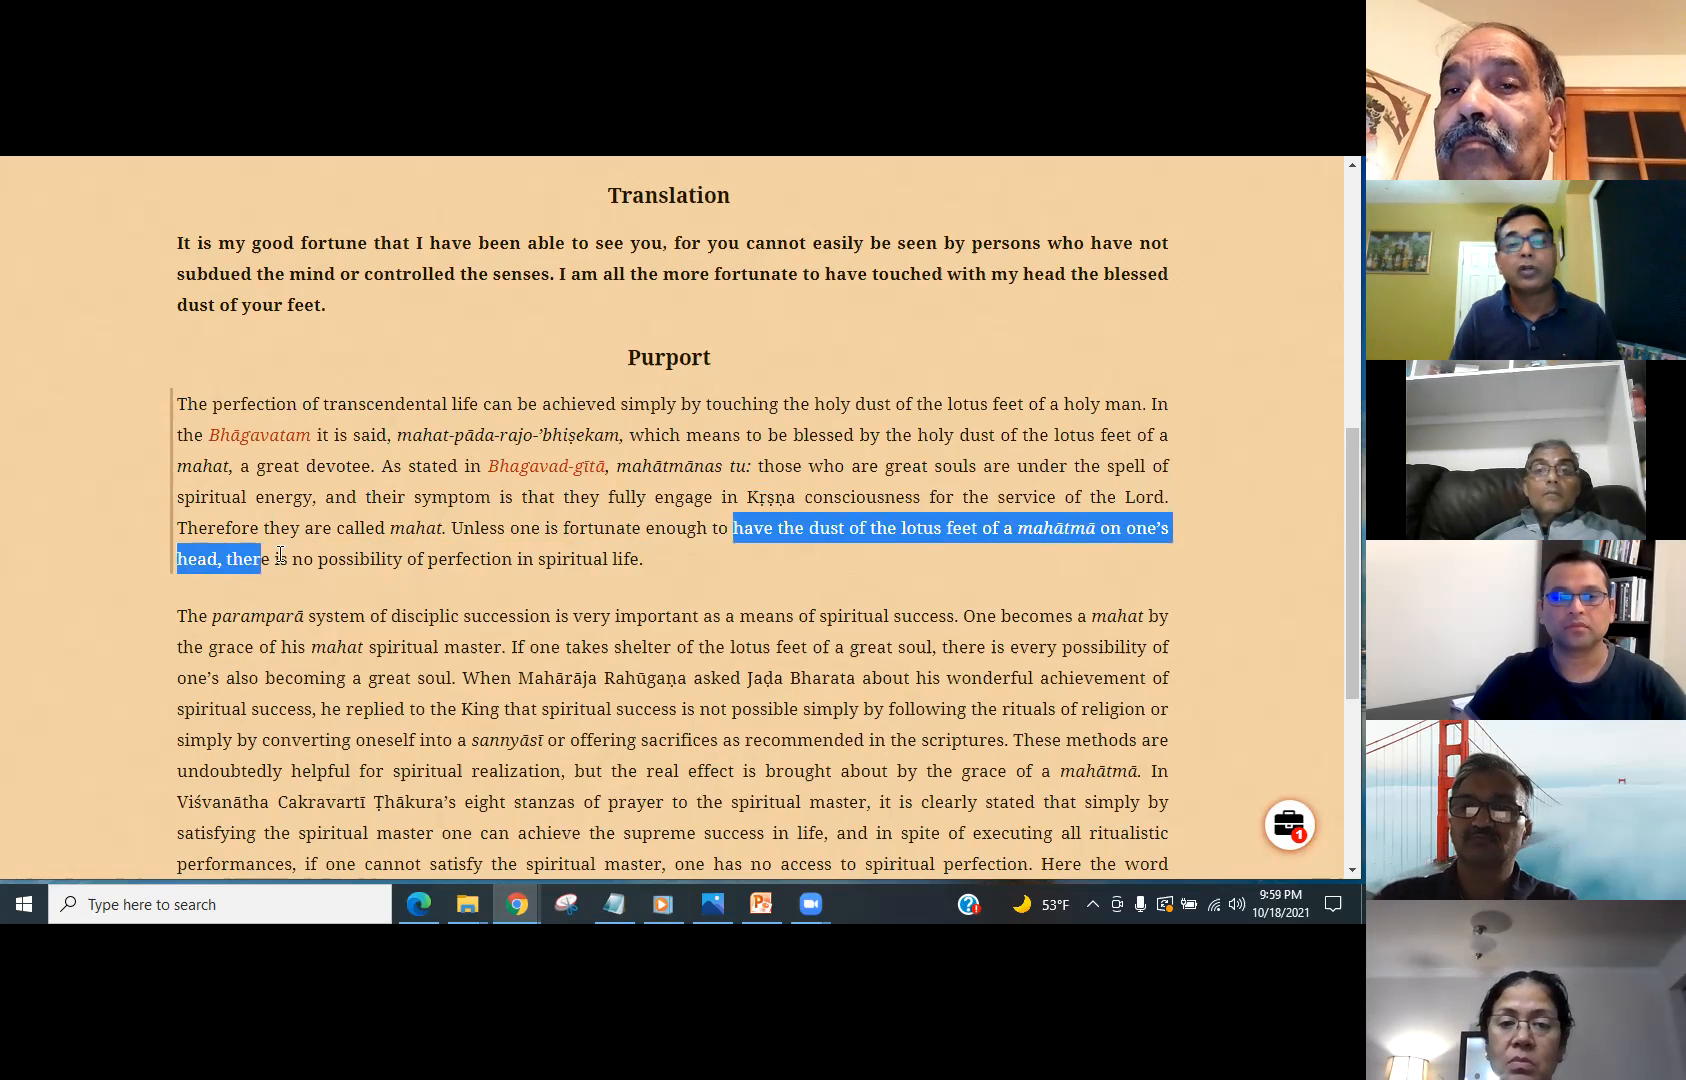
pyautogui.moveTo(260, 558); pyautogui.dragTo(646, 558)
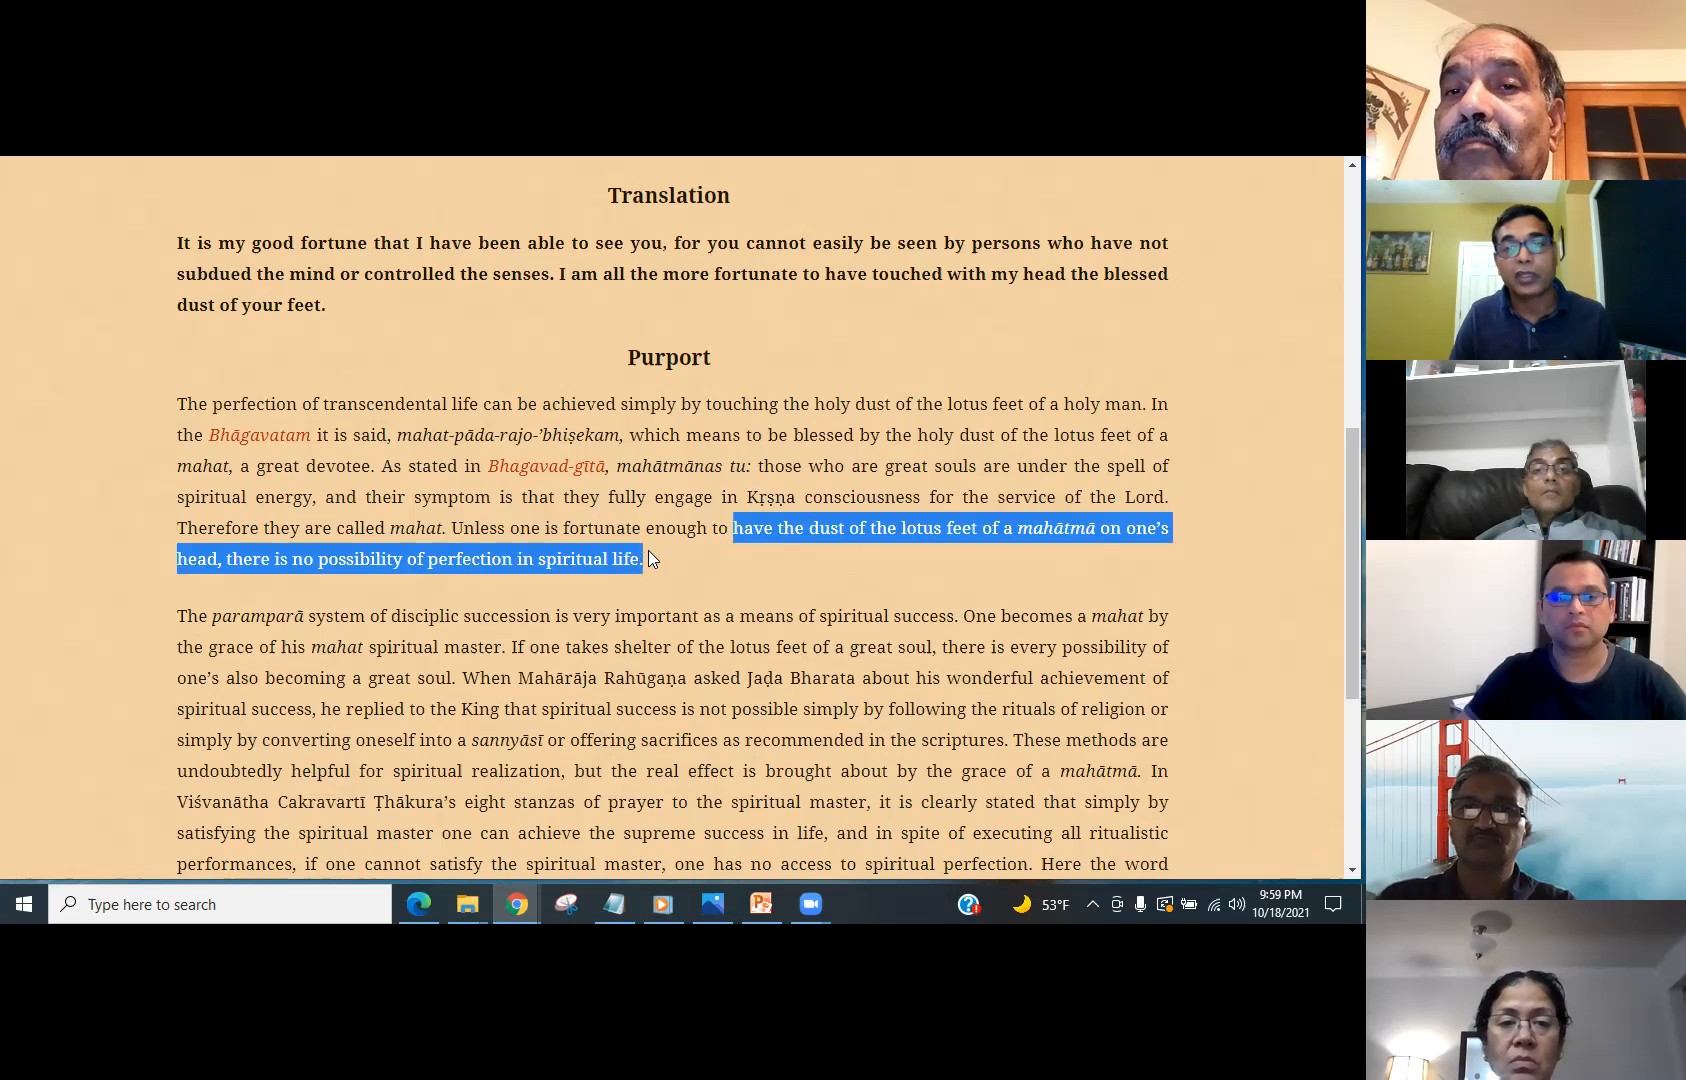
pyautogui.moveTo(680, 558)
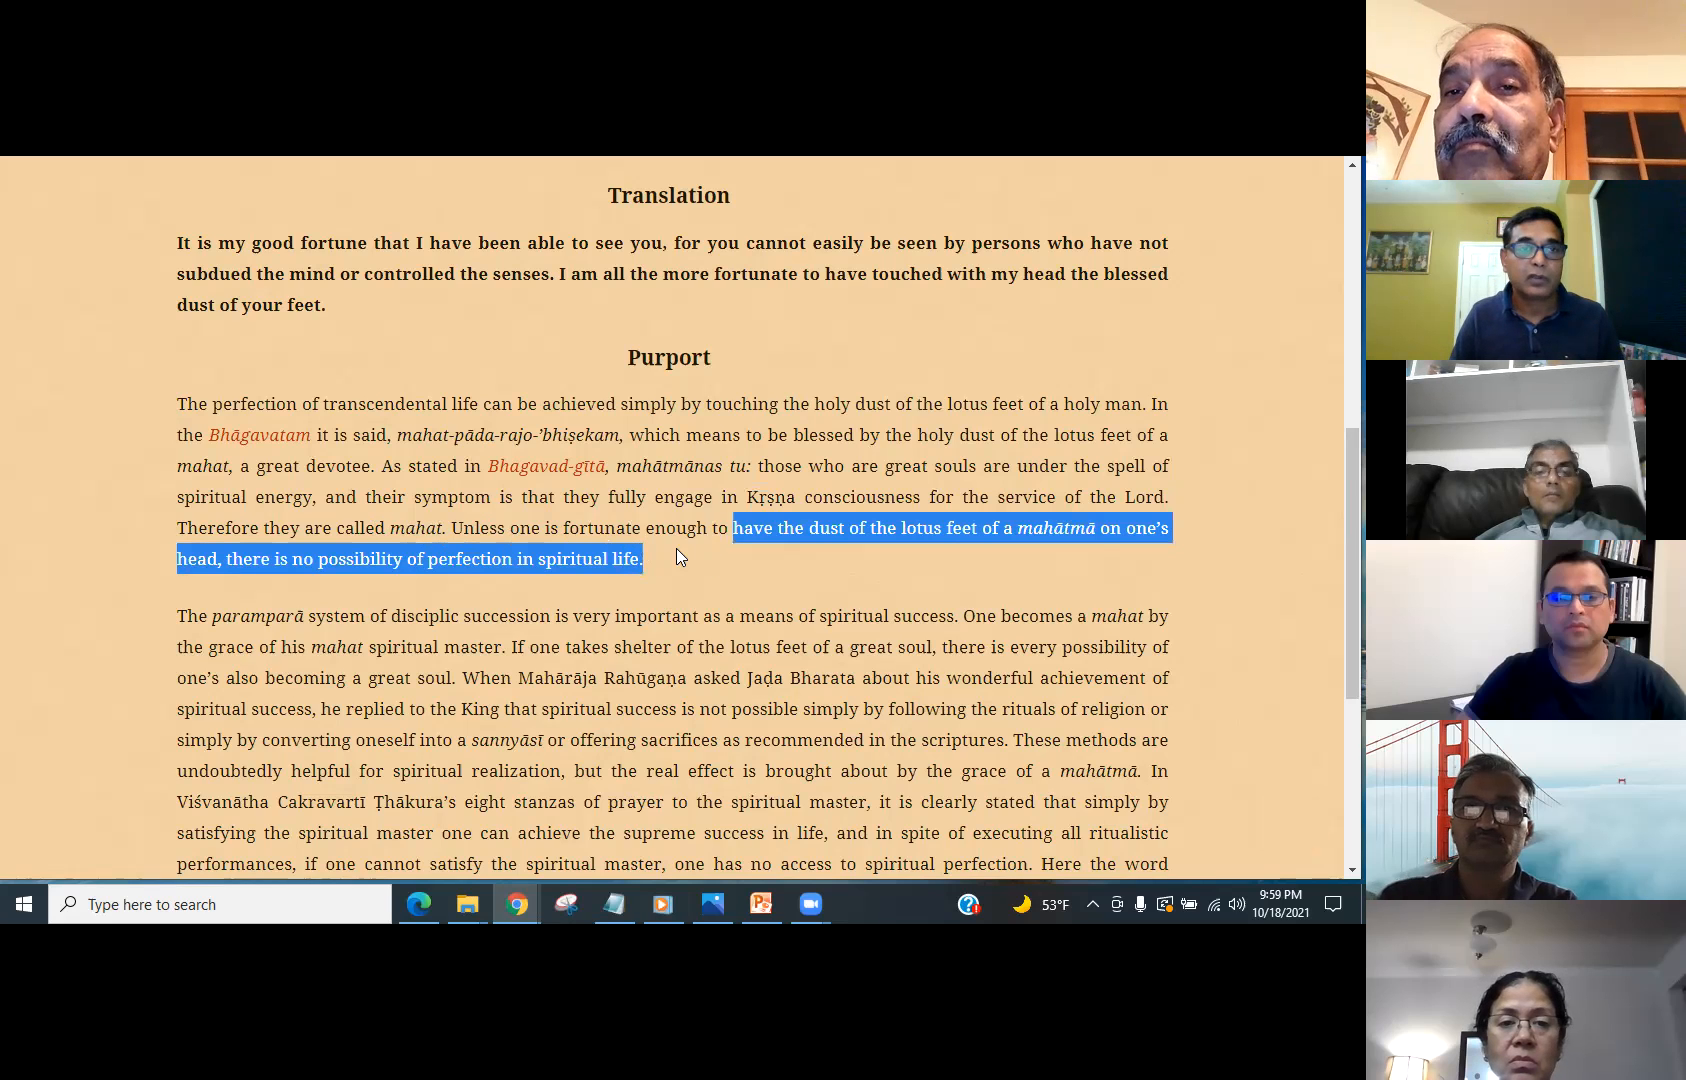
pyautogui.scroll(-3)
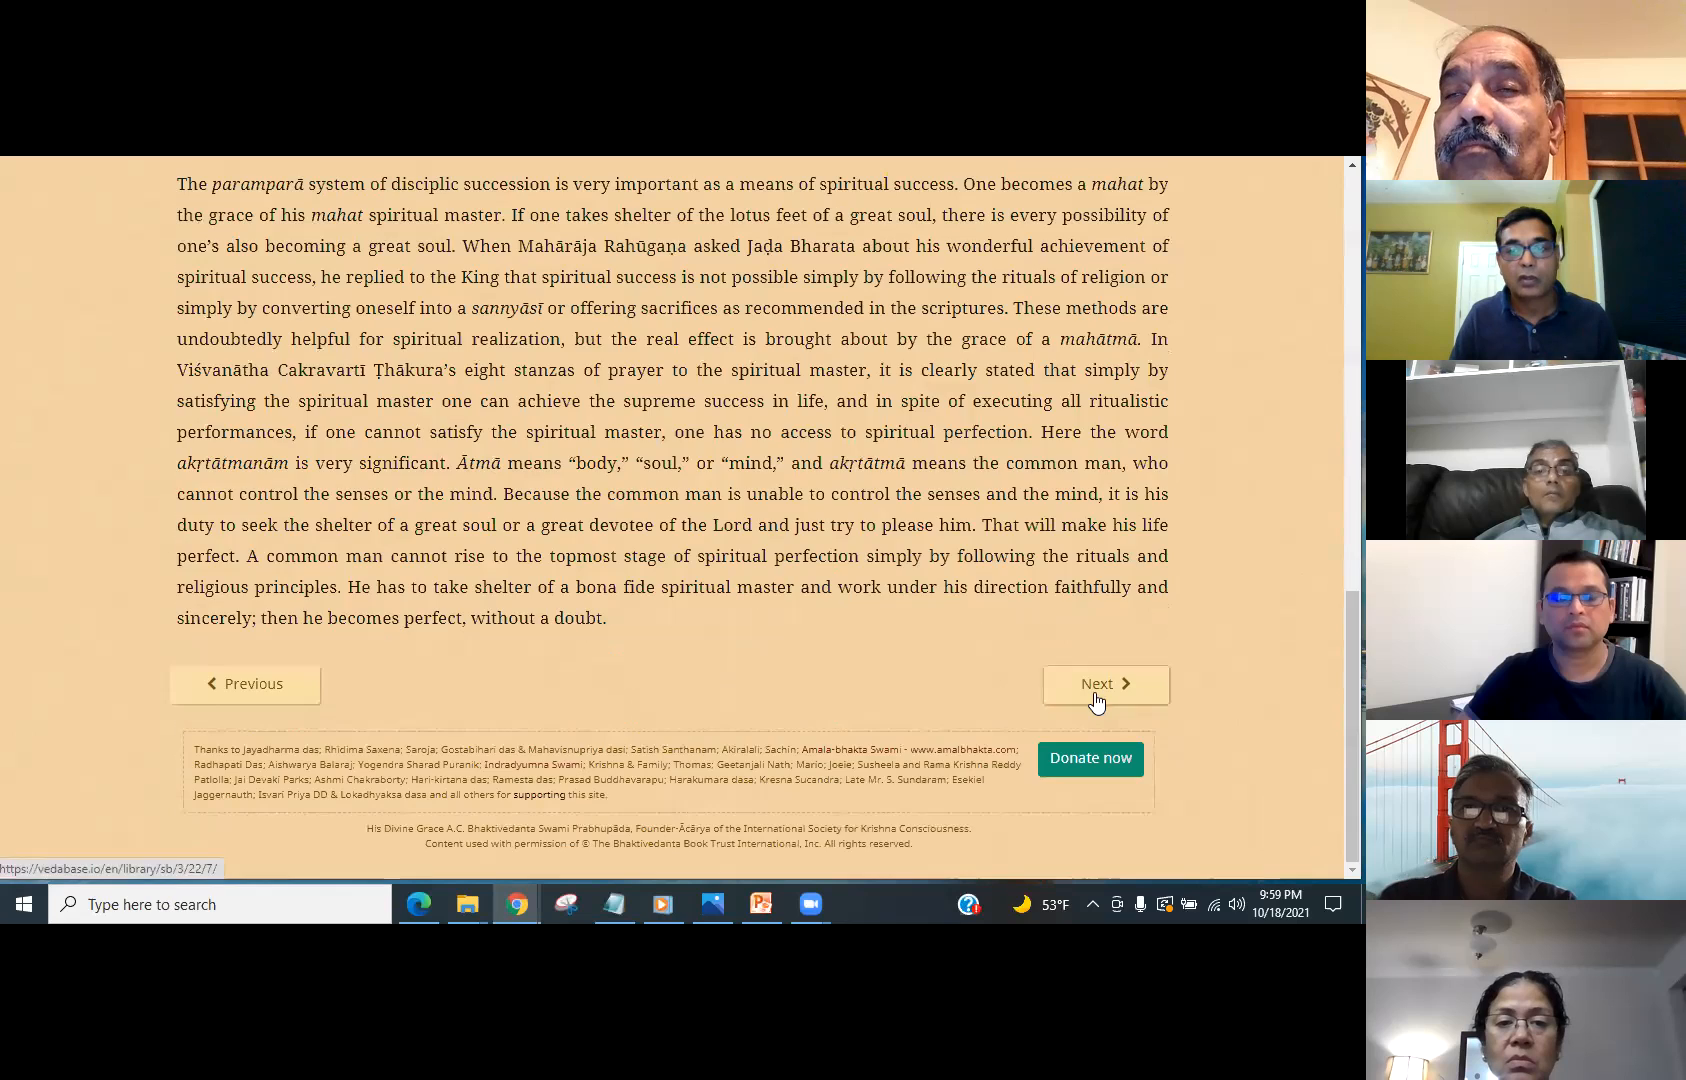
# - Move on to SB 3.22.7 and highlight its whole translation about listening with open ears
pyautogui.click(1106, 684)
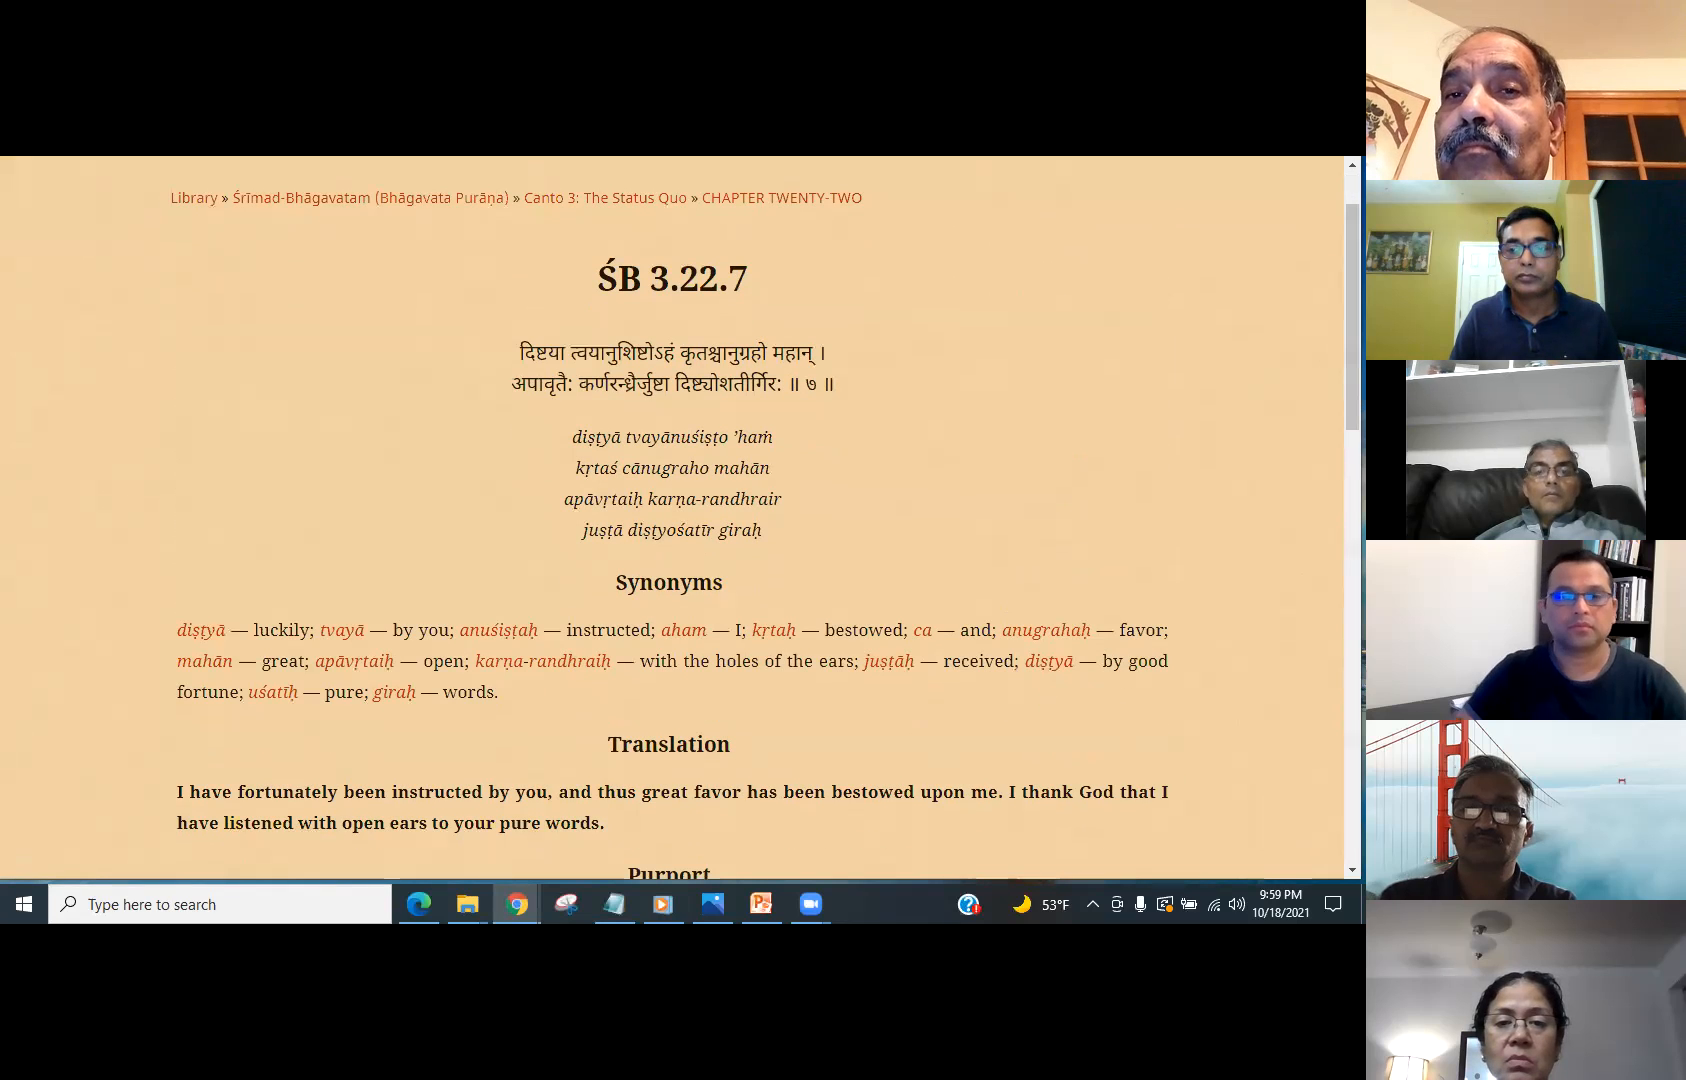
pyautogui.scroll(-3)
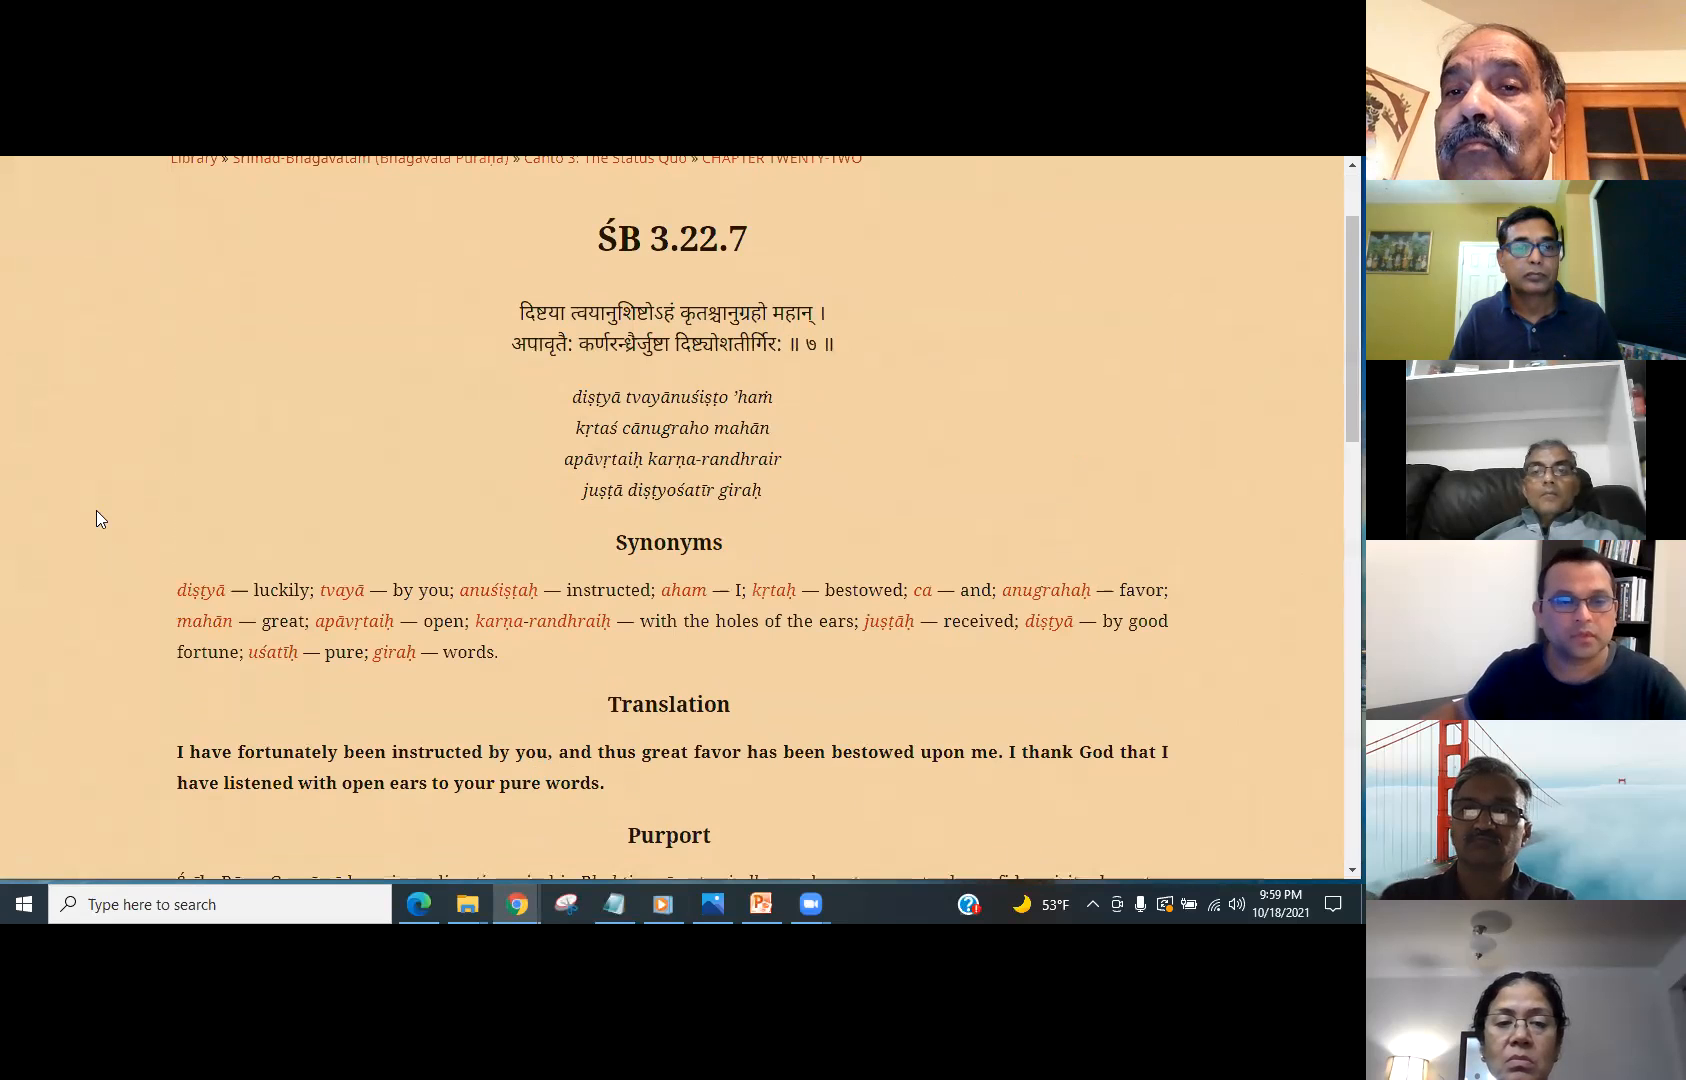
pyautogui.moveTo(86, 500)
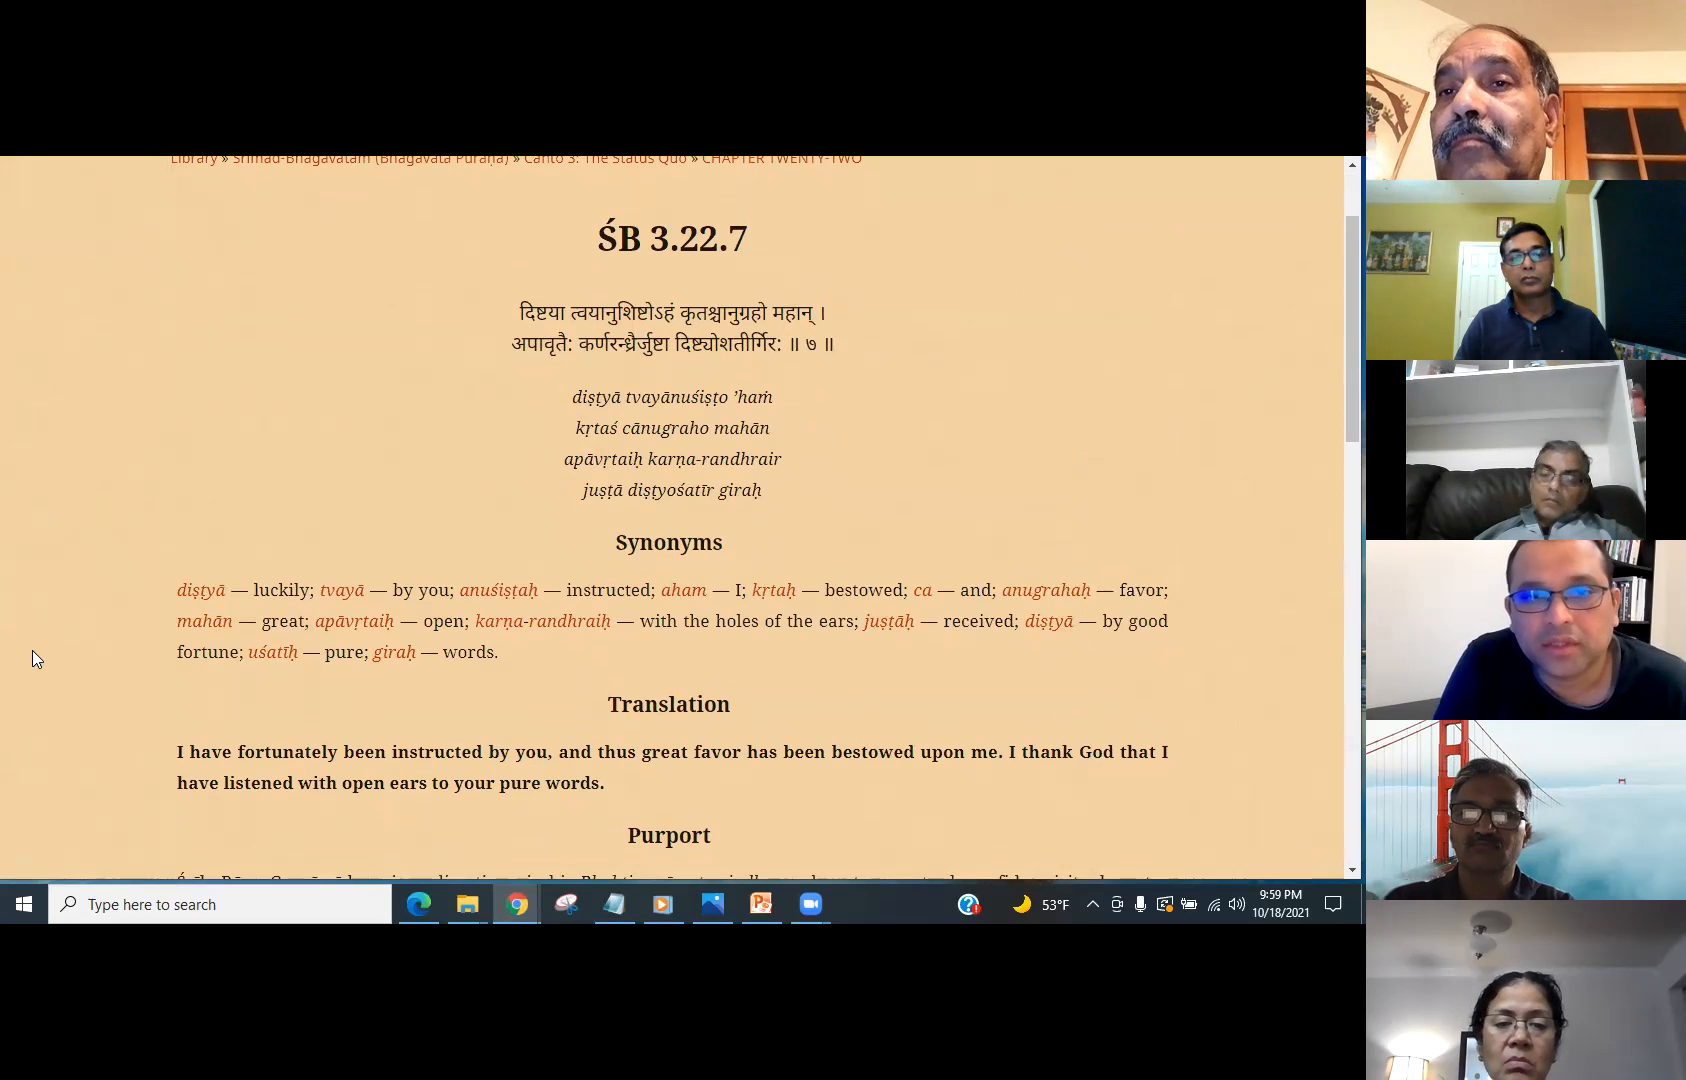
pyautogui.moveTo(60, 686)
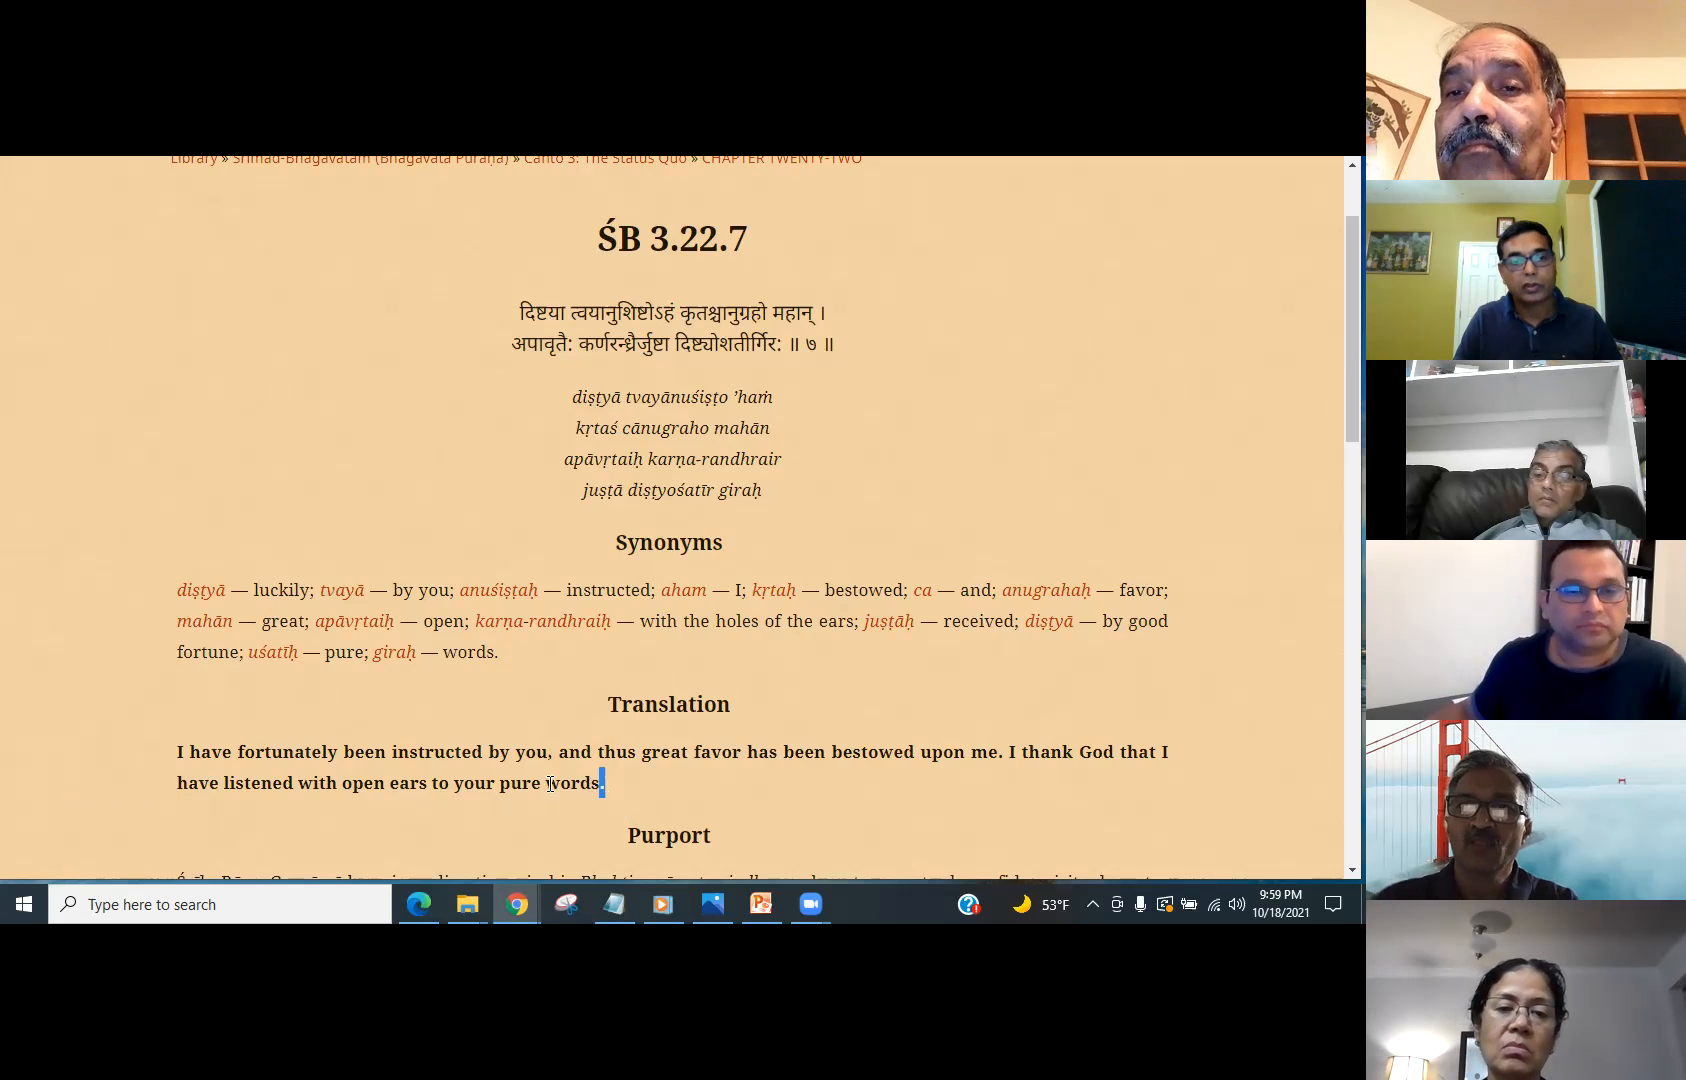
pyautogui.moveTo(604, 782); pyautogui.dragTo(182, 752)
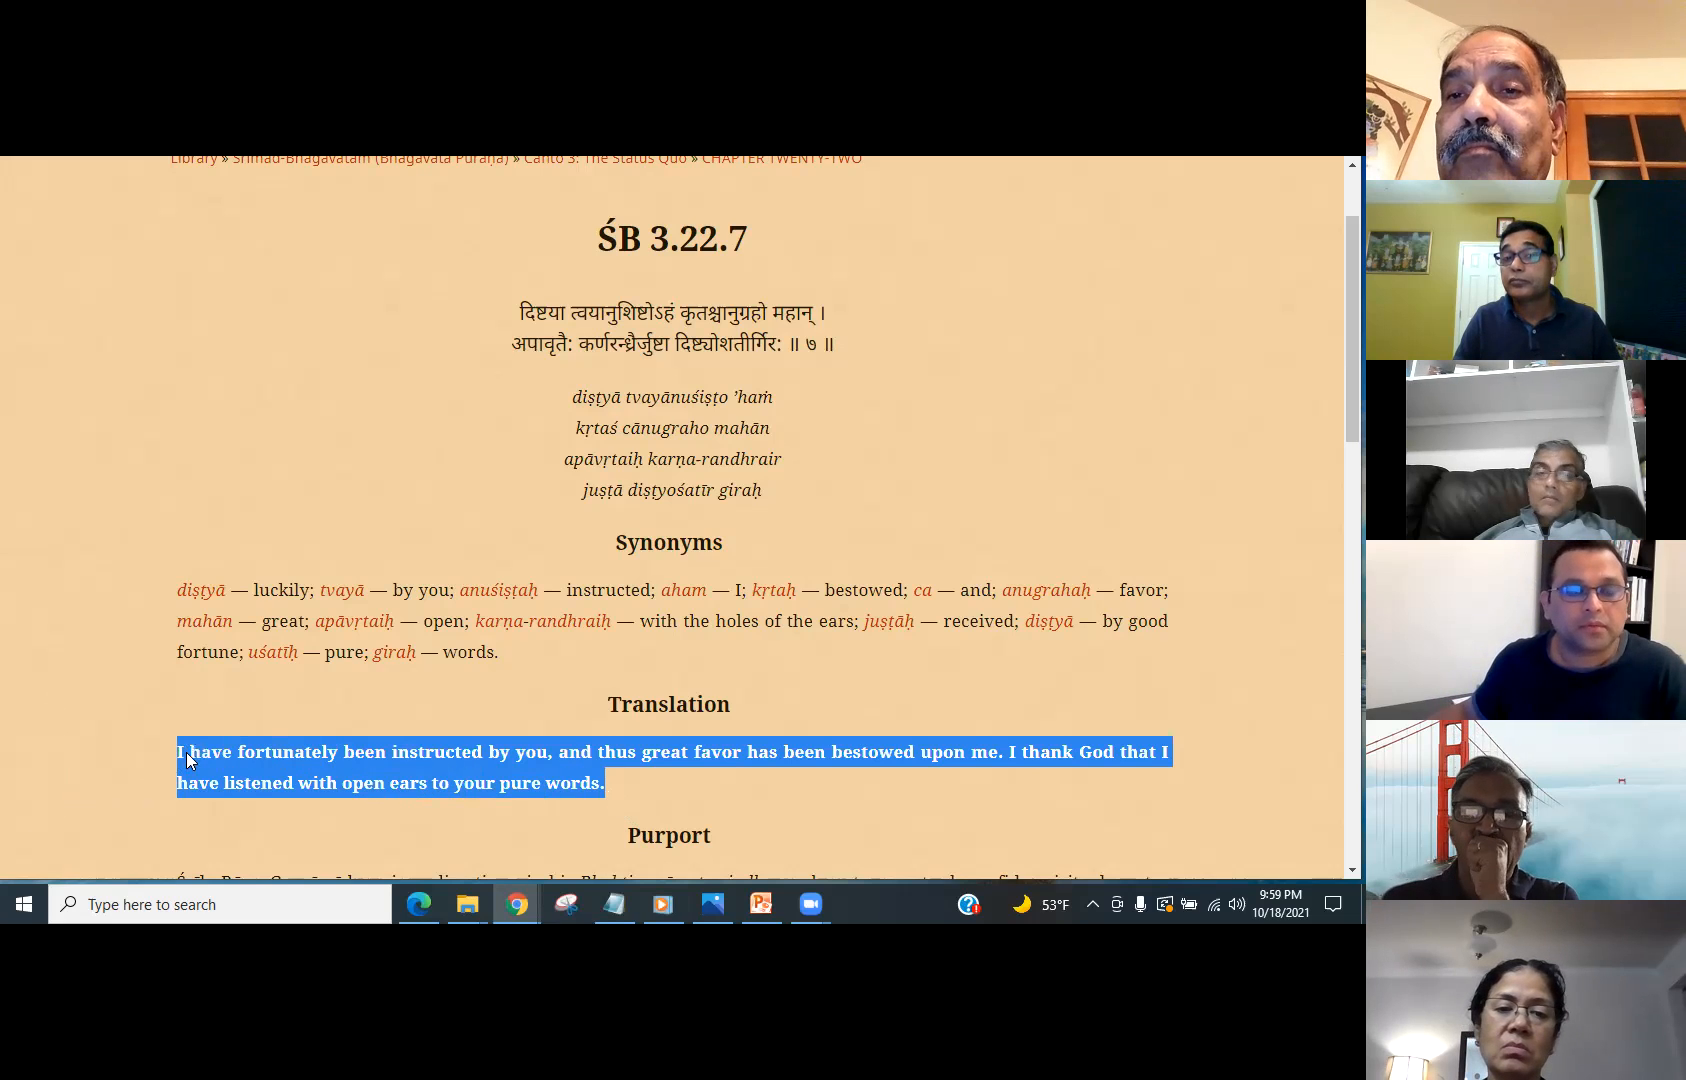
pyautogui.moveTo(800, 780)
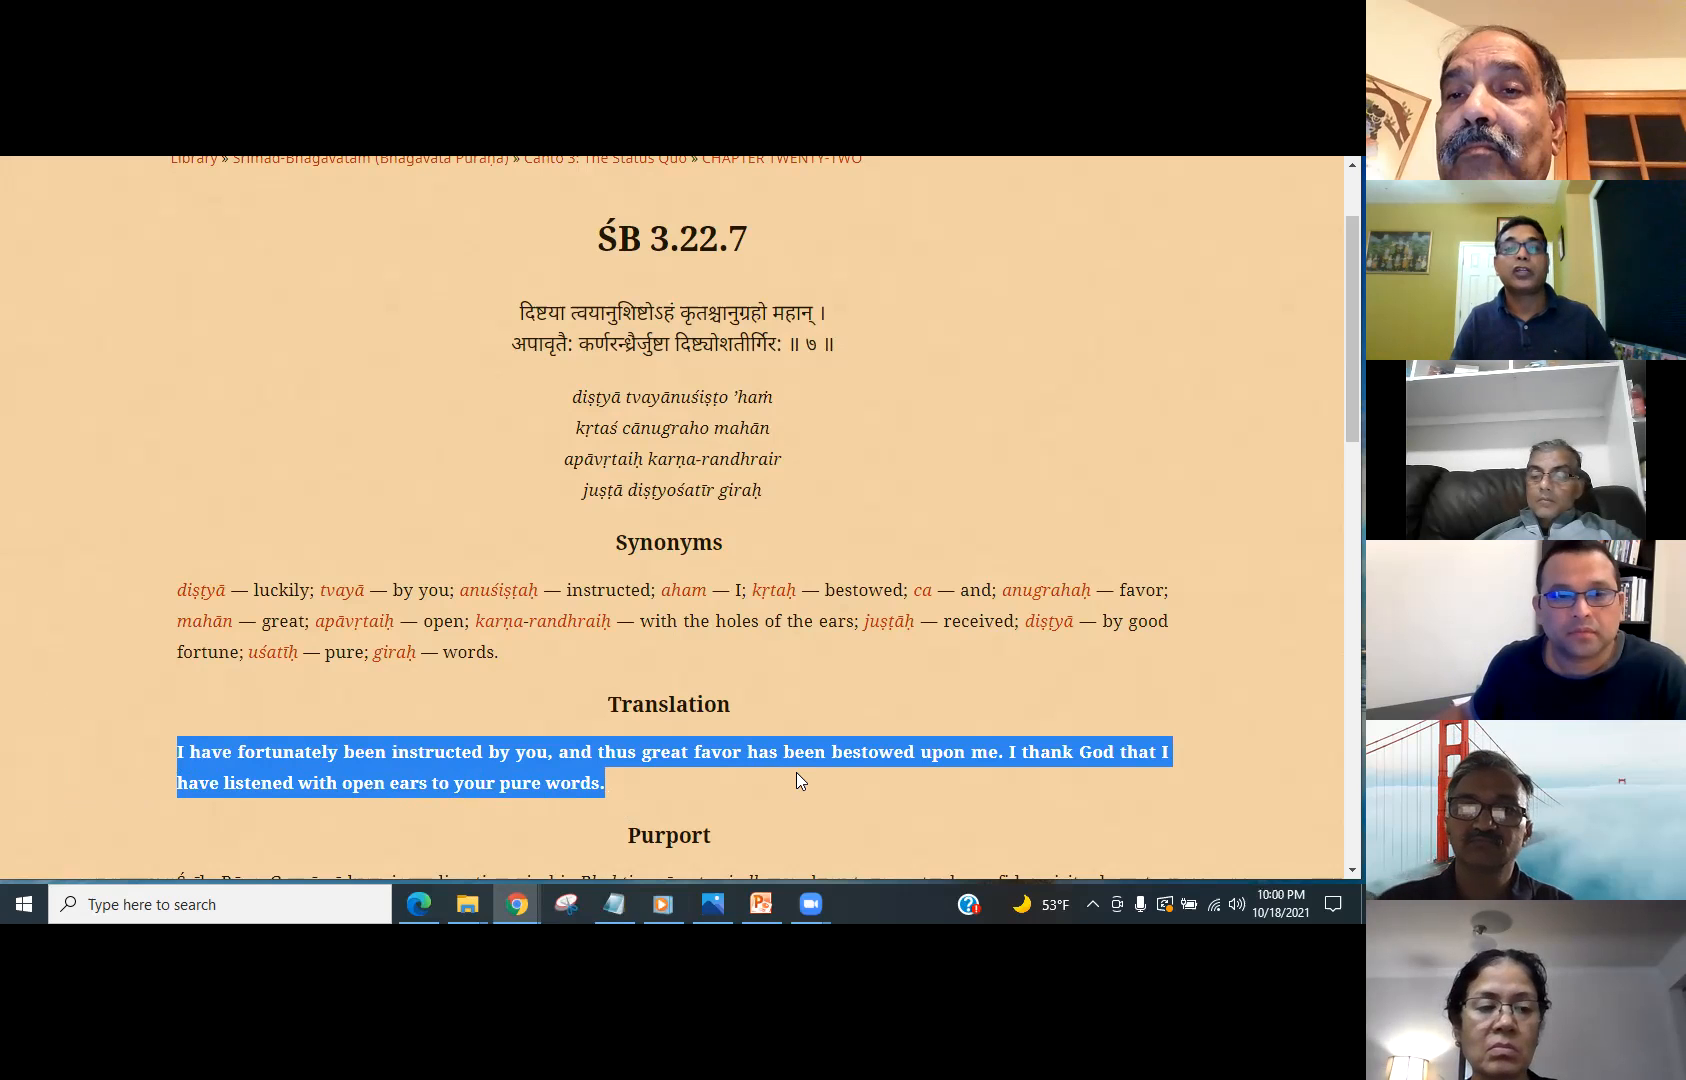
pyautogui.click(200, 752)
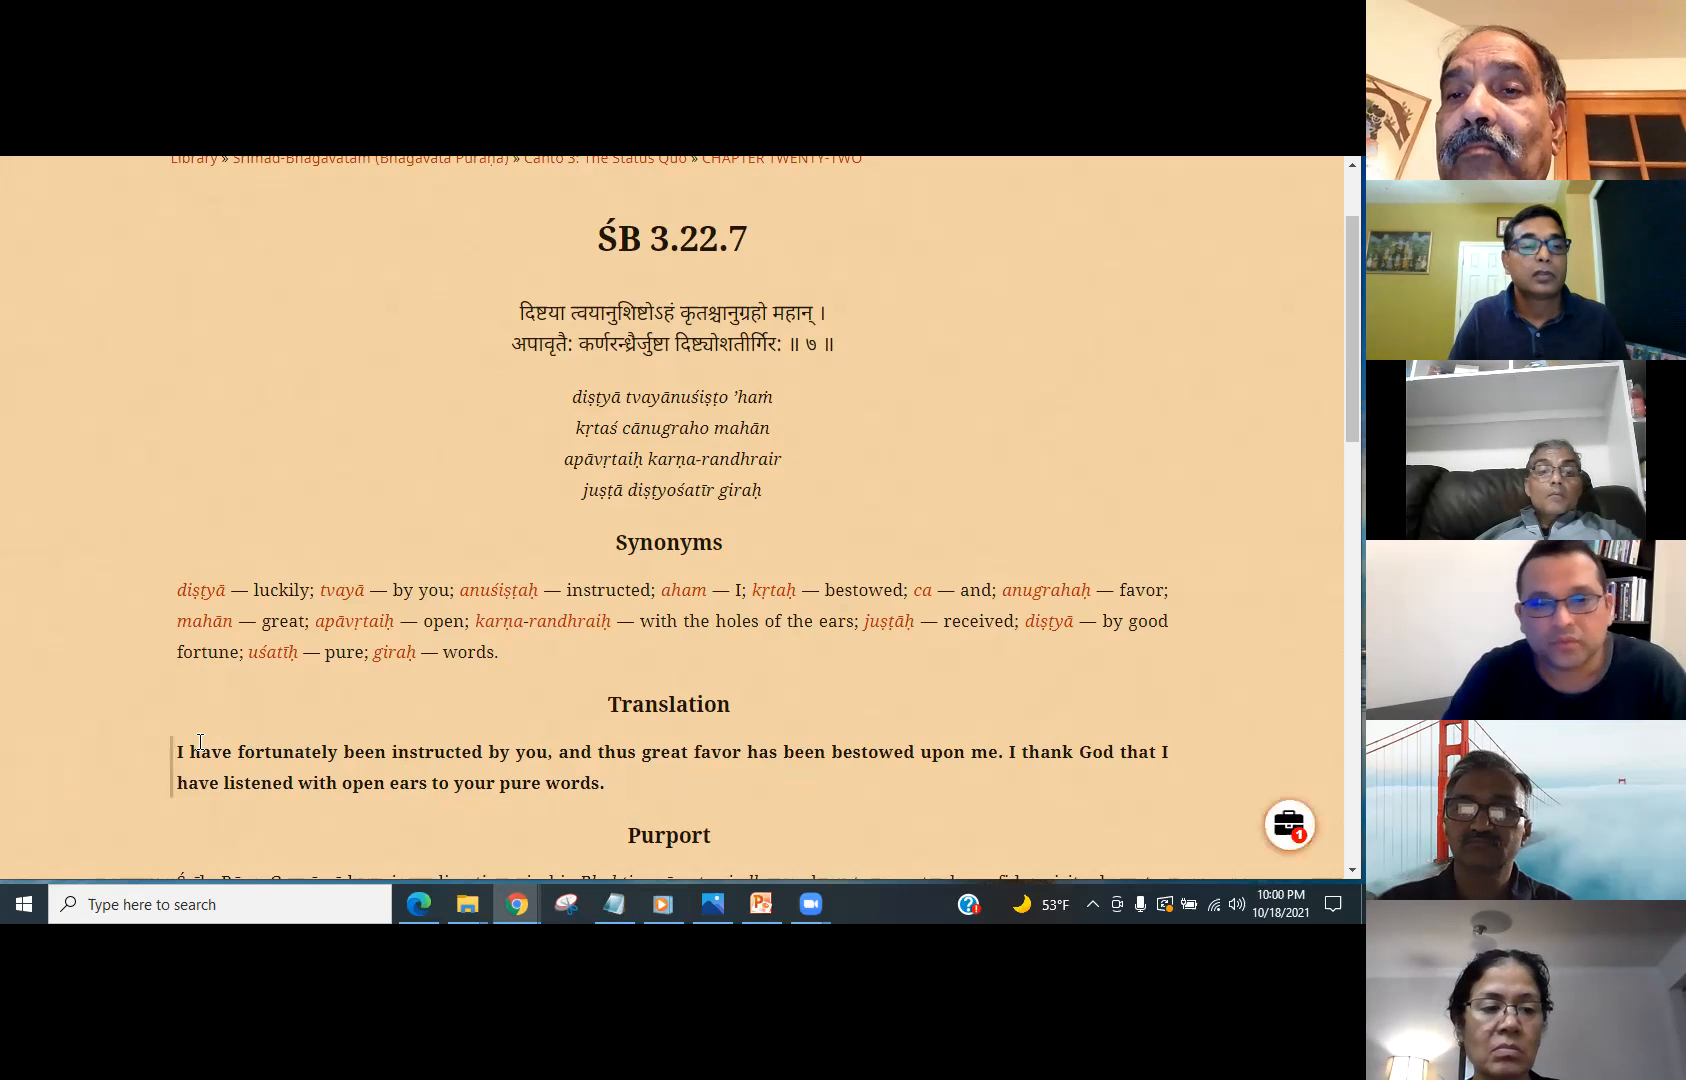
# - Re-highlight the entire SB 3.22.7 translation and read down through its purport
pyautogui.moveTo(178, 750); pyautogui.dragTo(260, 750)
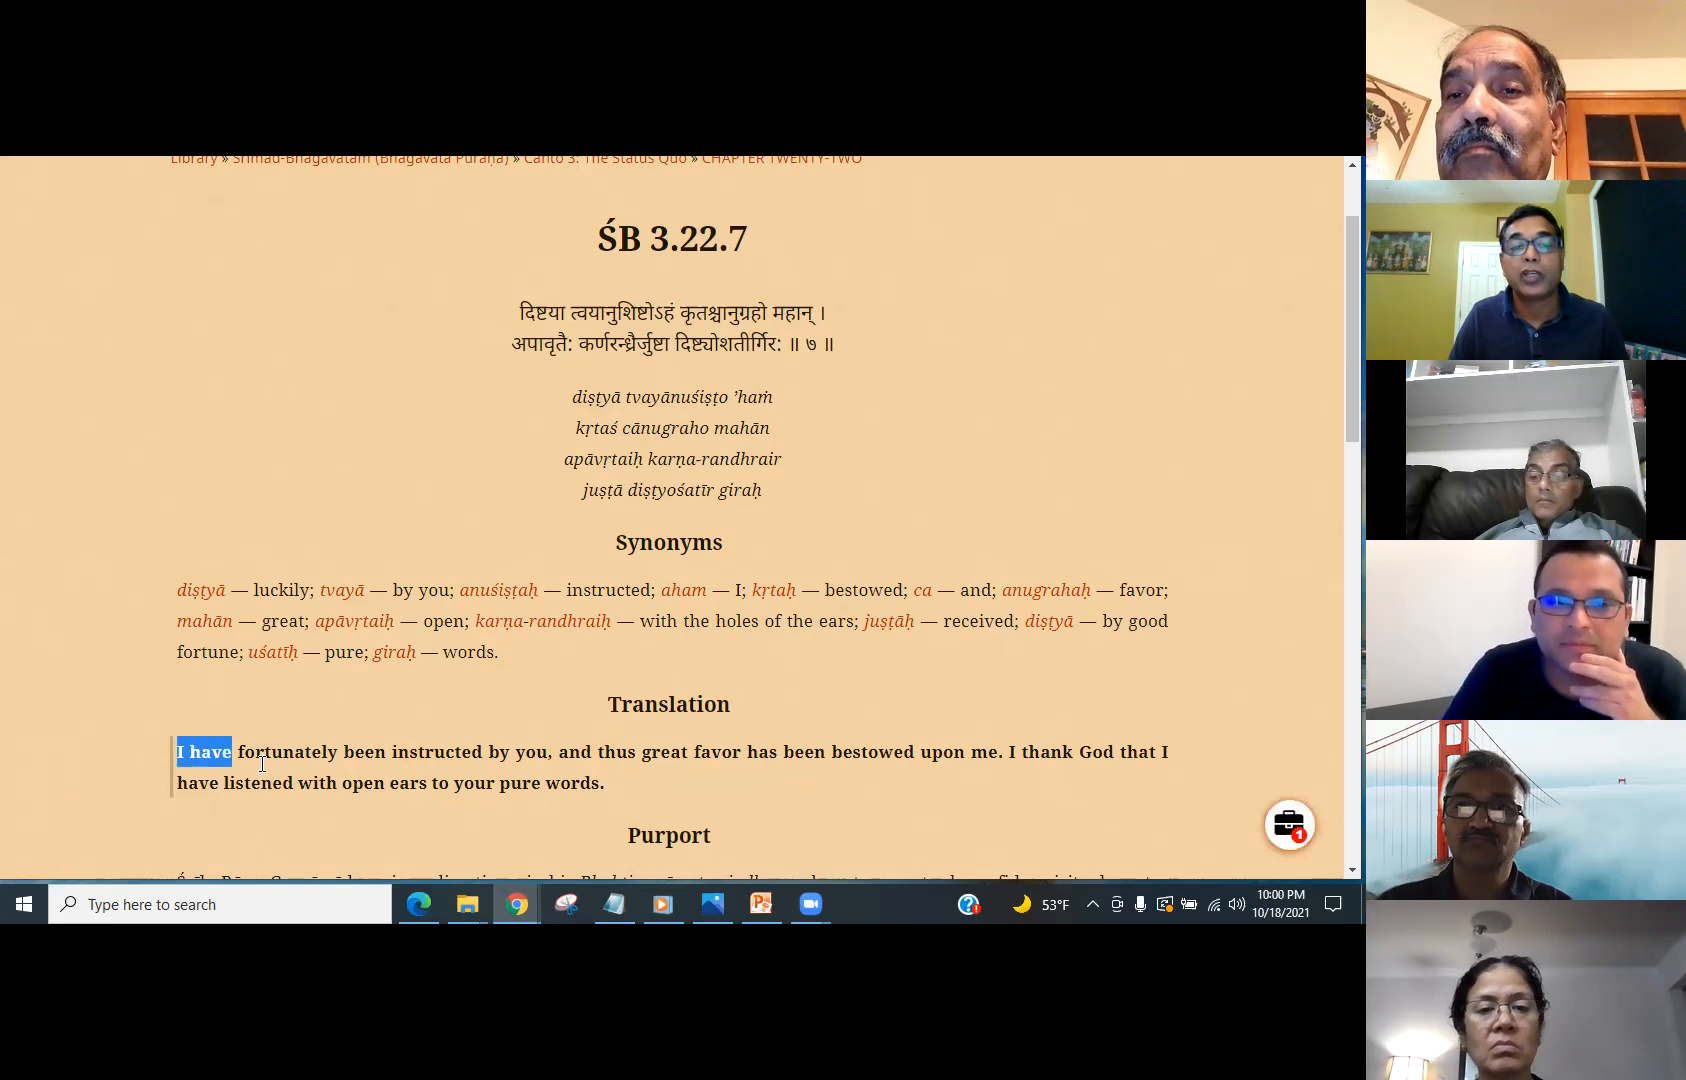
pyautogui.moveTo(232, 750); pyautogui.dragTo(602, 784)
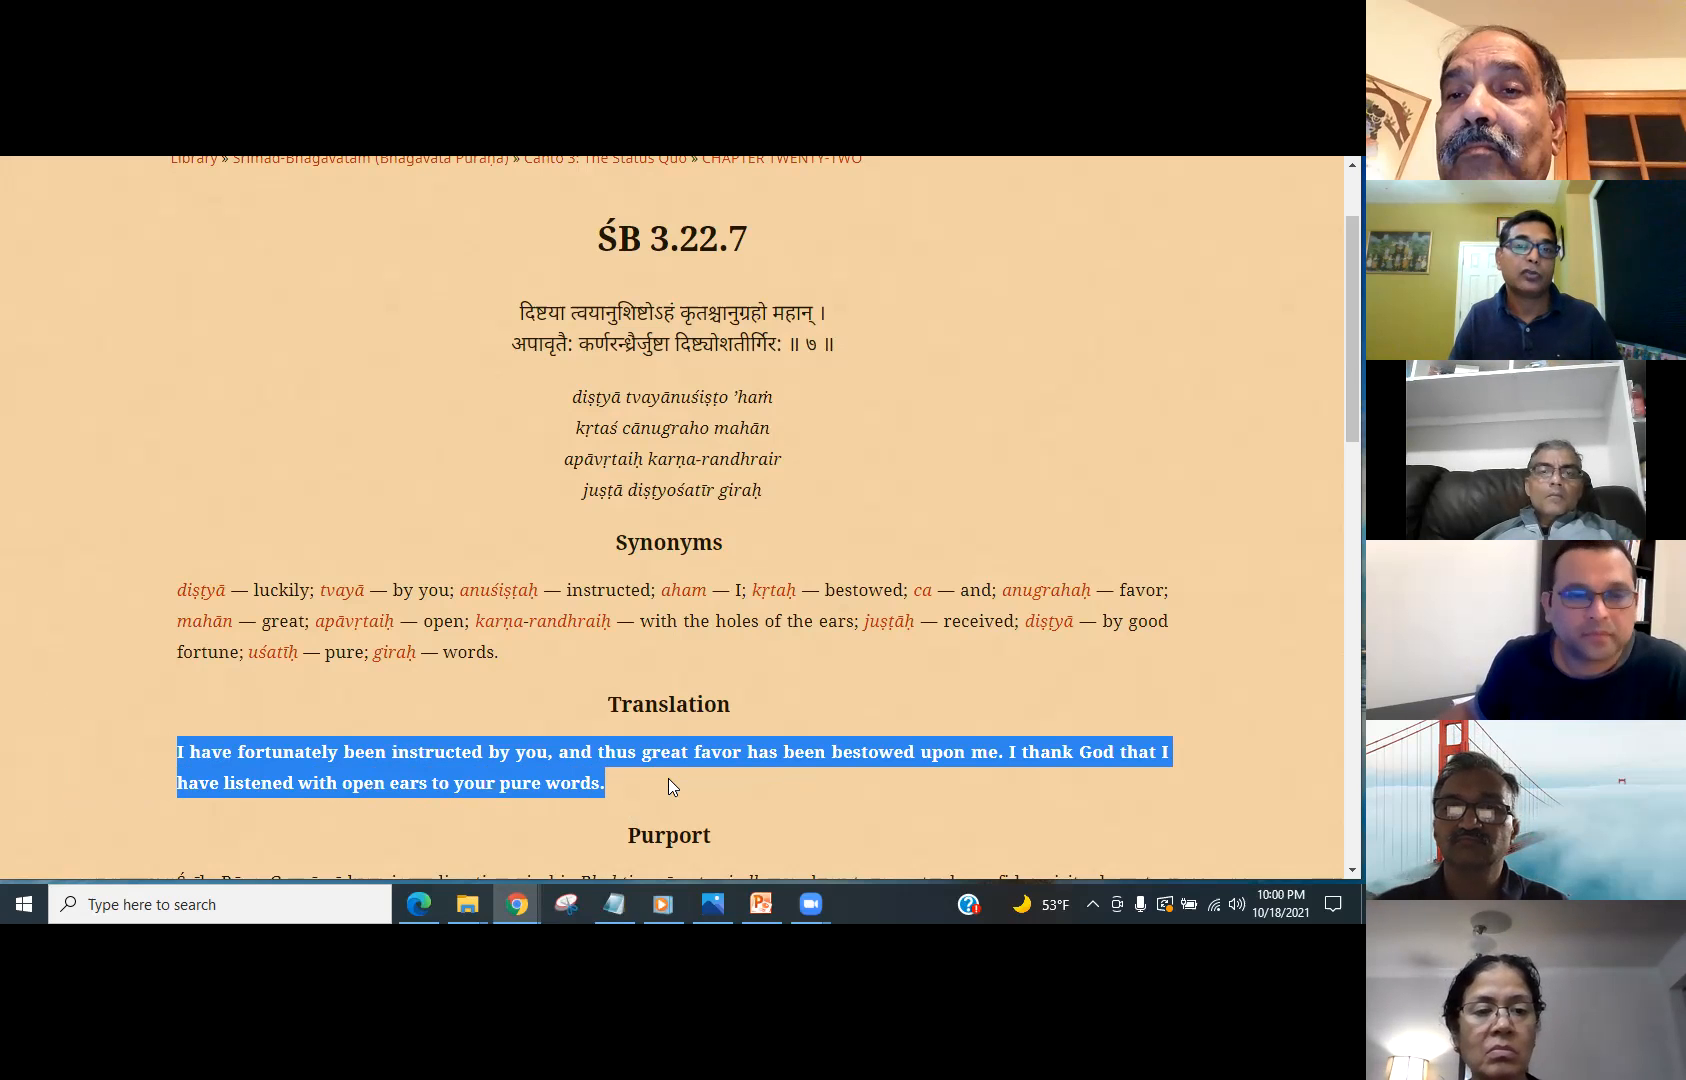
pyautogui.scroll(-3)
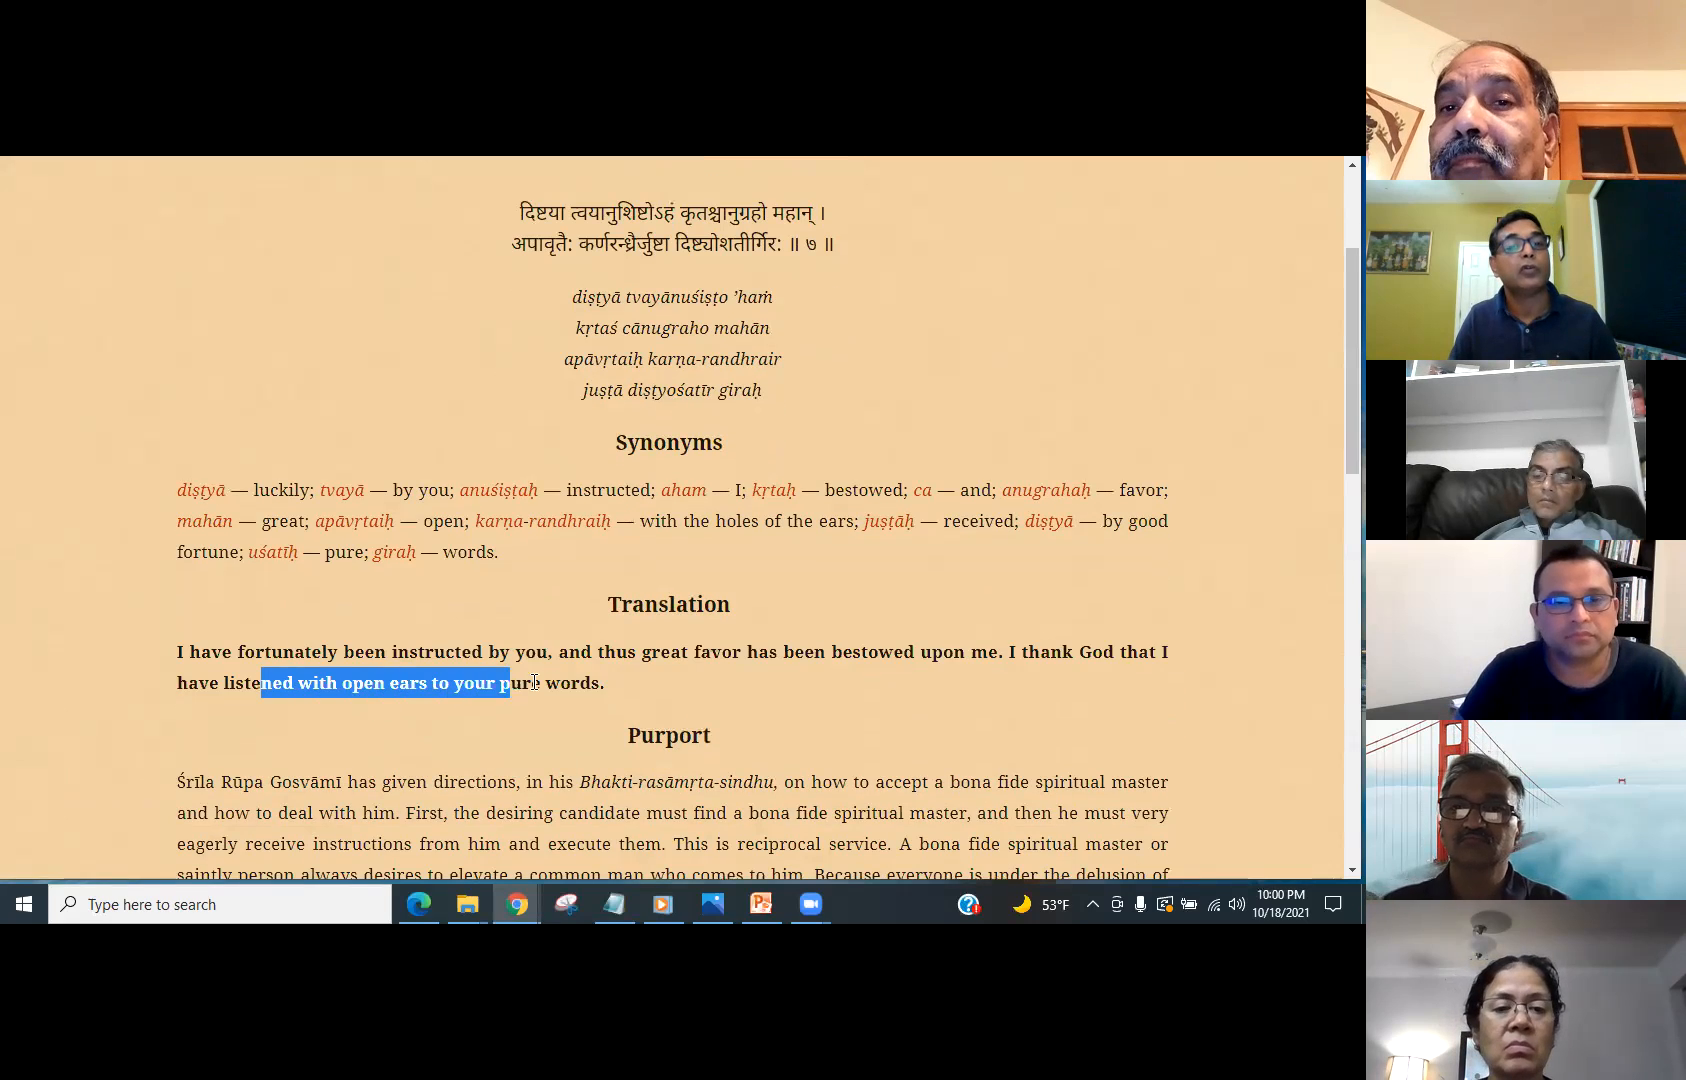
pyautogui.scroll(-3)
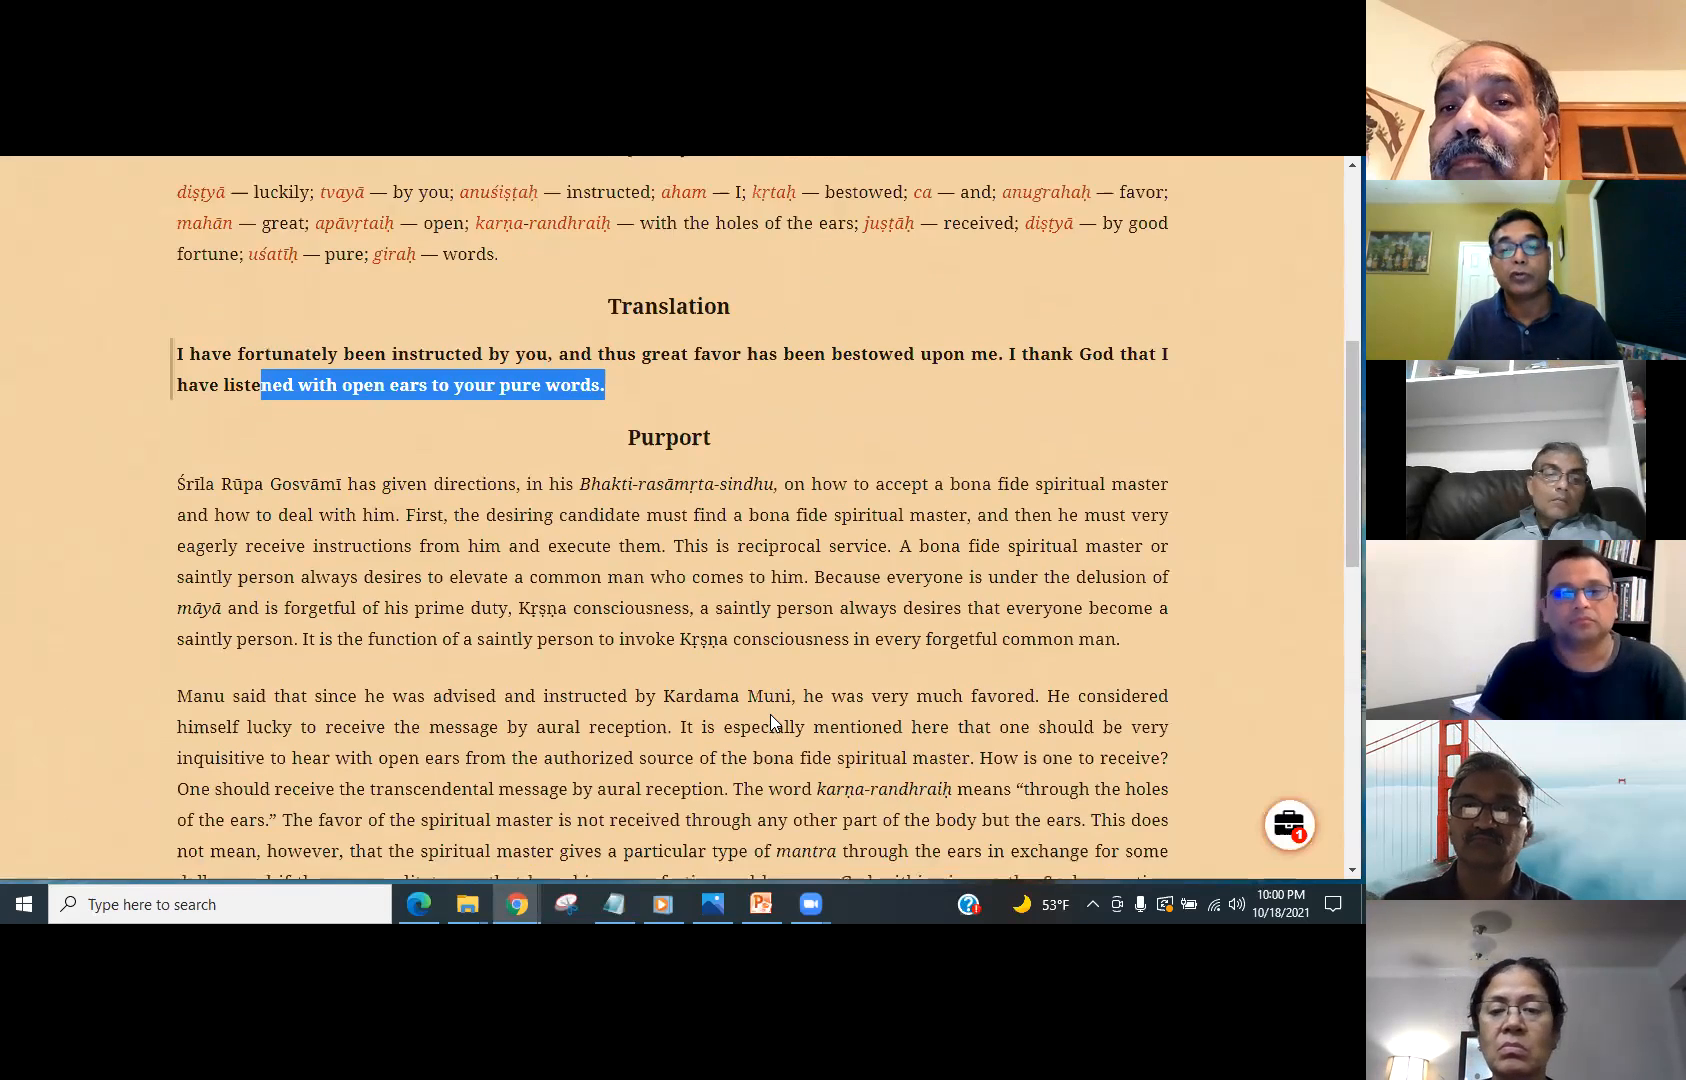
pyautogui.scroll(-3)
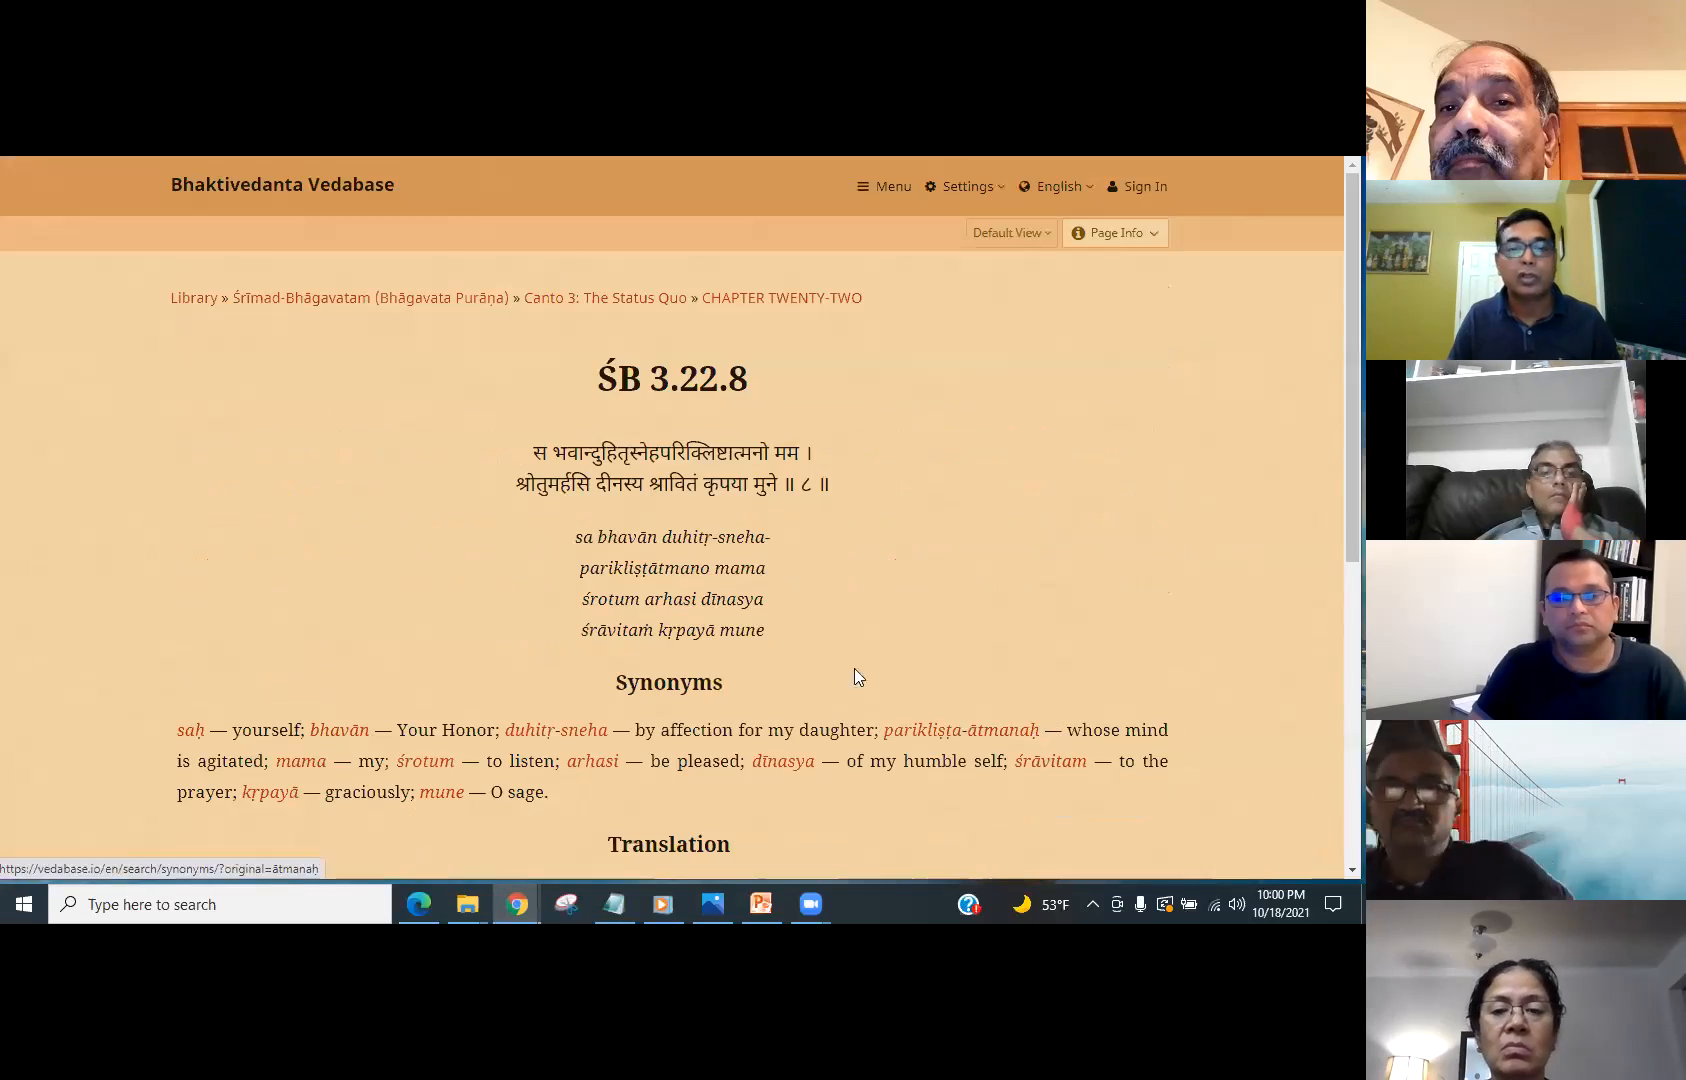
# - Scroll through the SB 3.22.8 translation about the prayer of a humble self to its purport
pyautogui.scroll(-3)
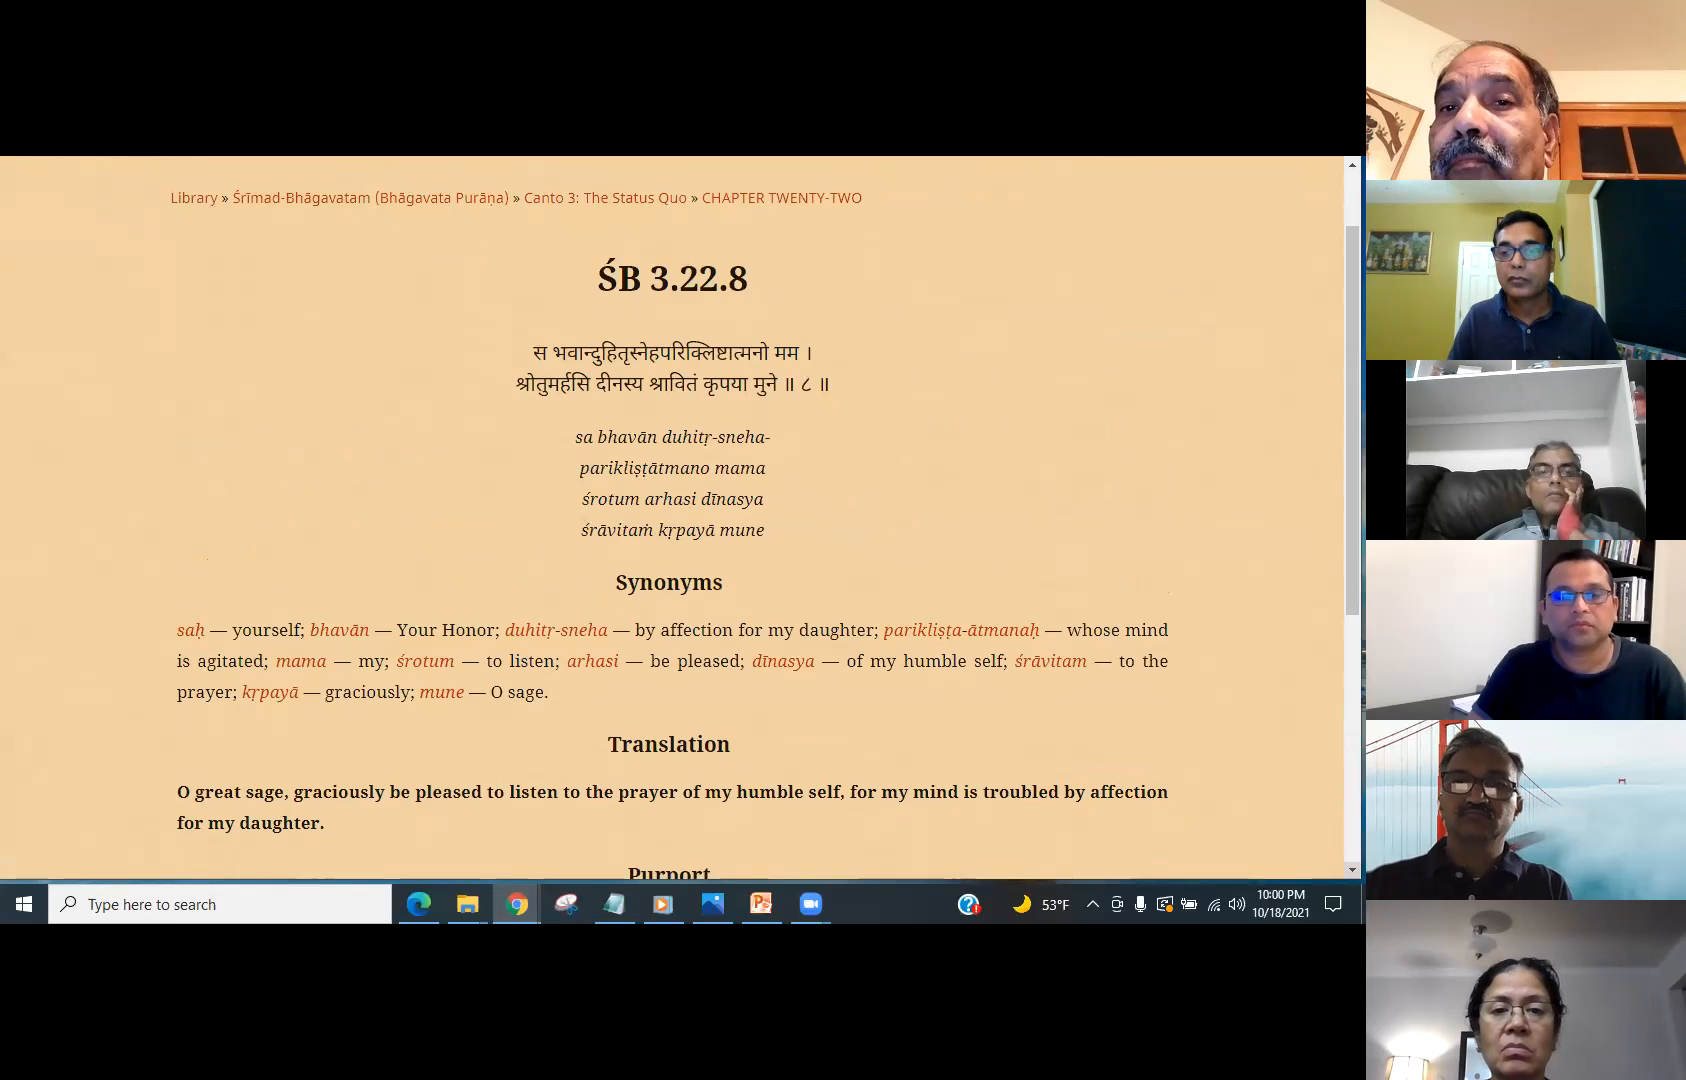
pyautogui.scroll(-3)
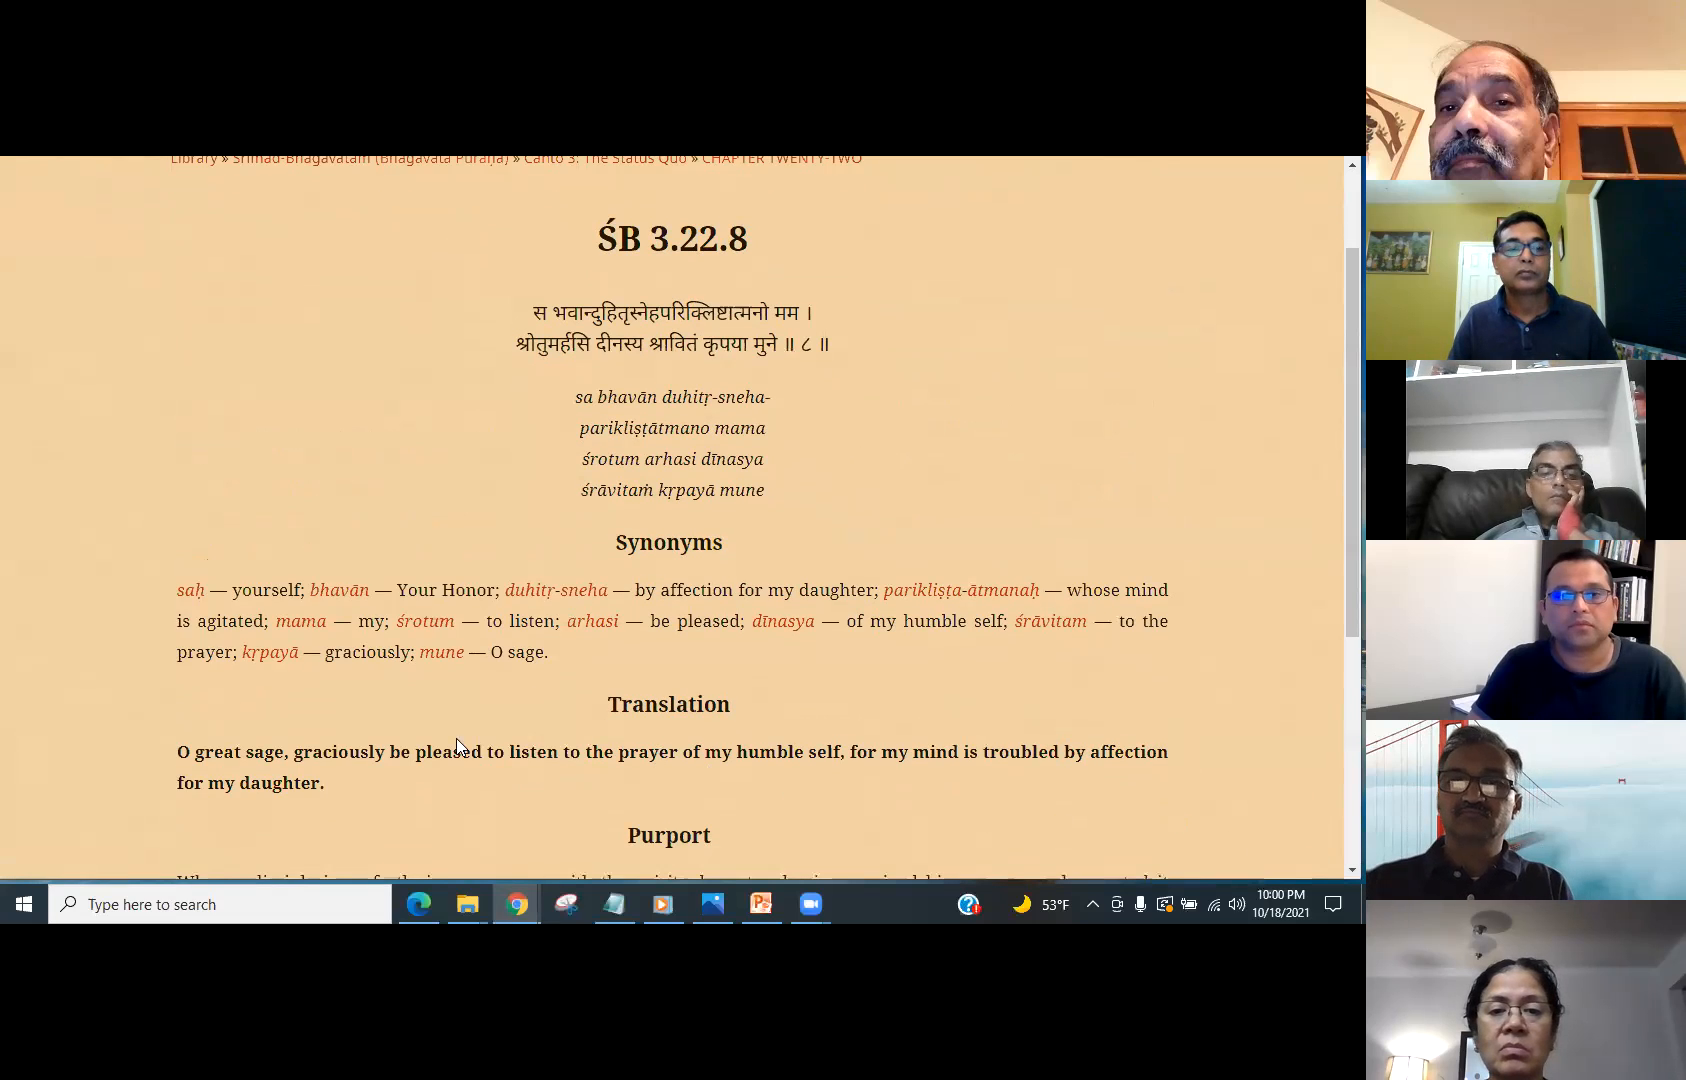
pyautogui.moveTo(42, 572)
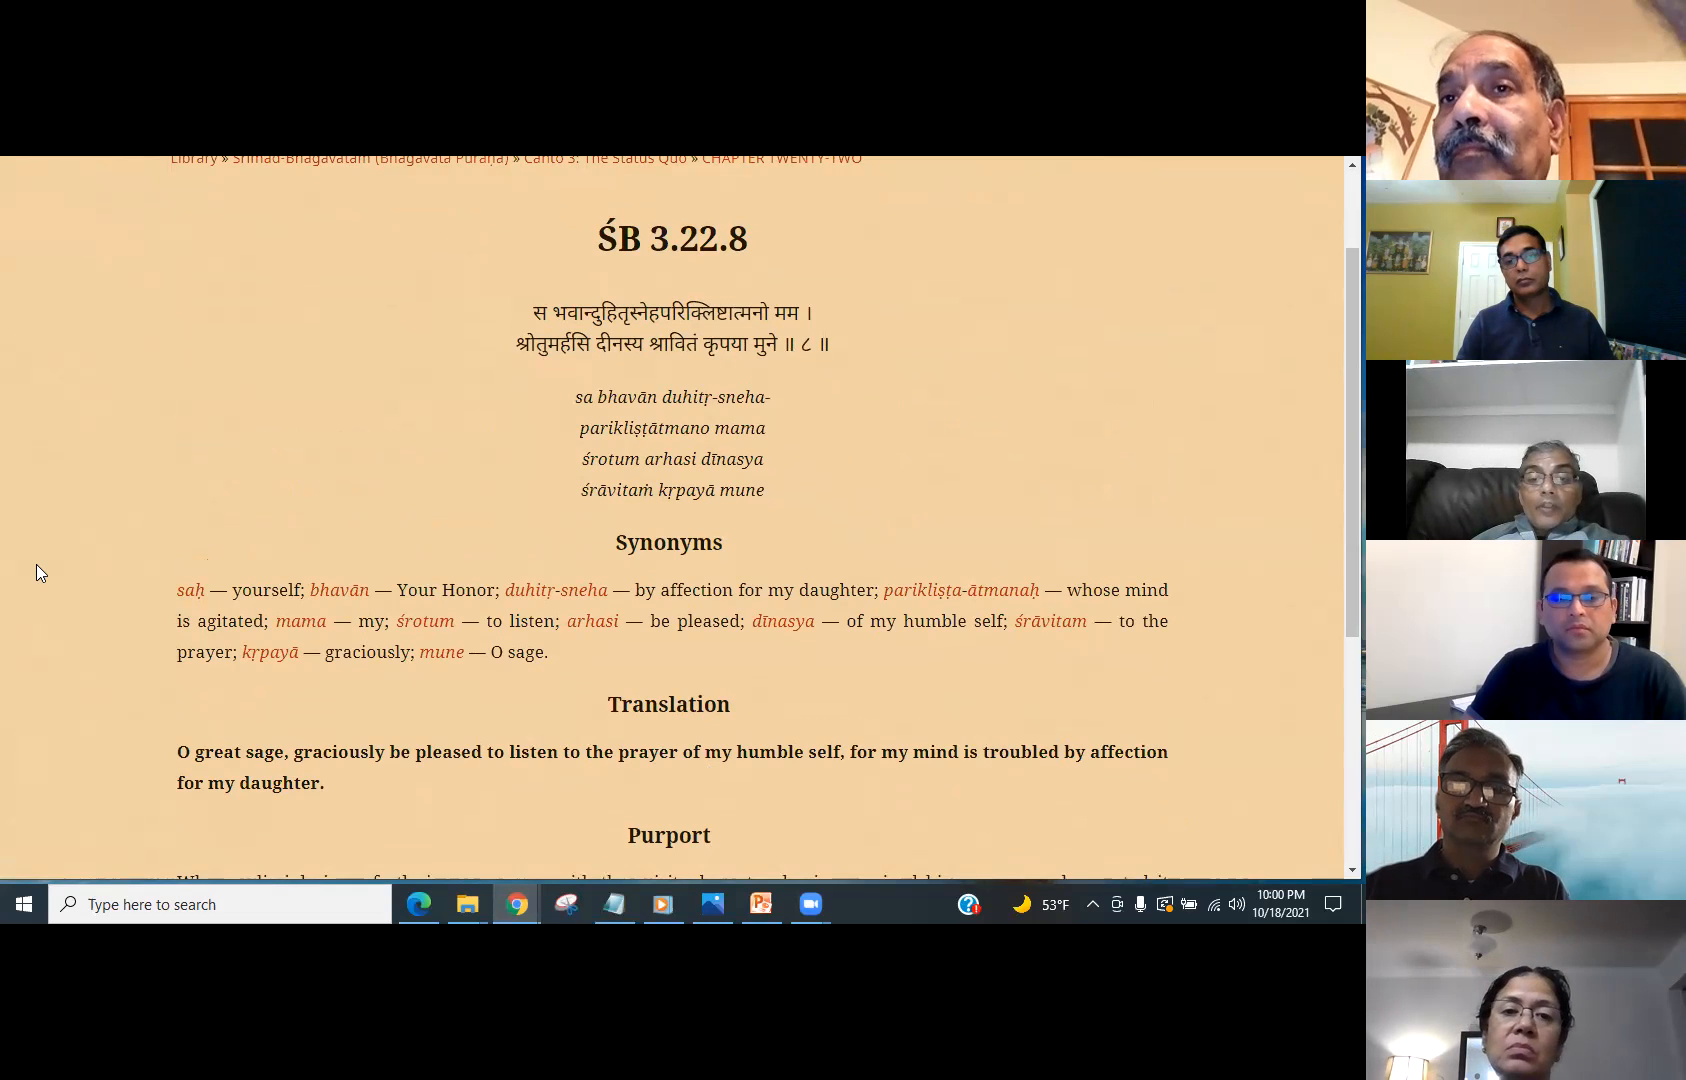
pyautogui.moveTo(58, 612)
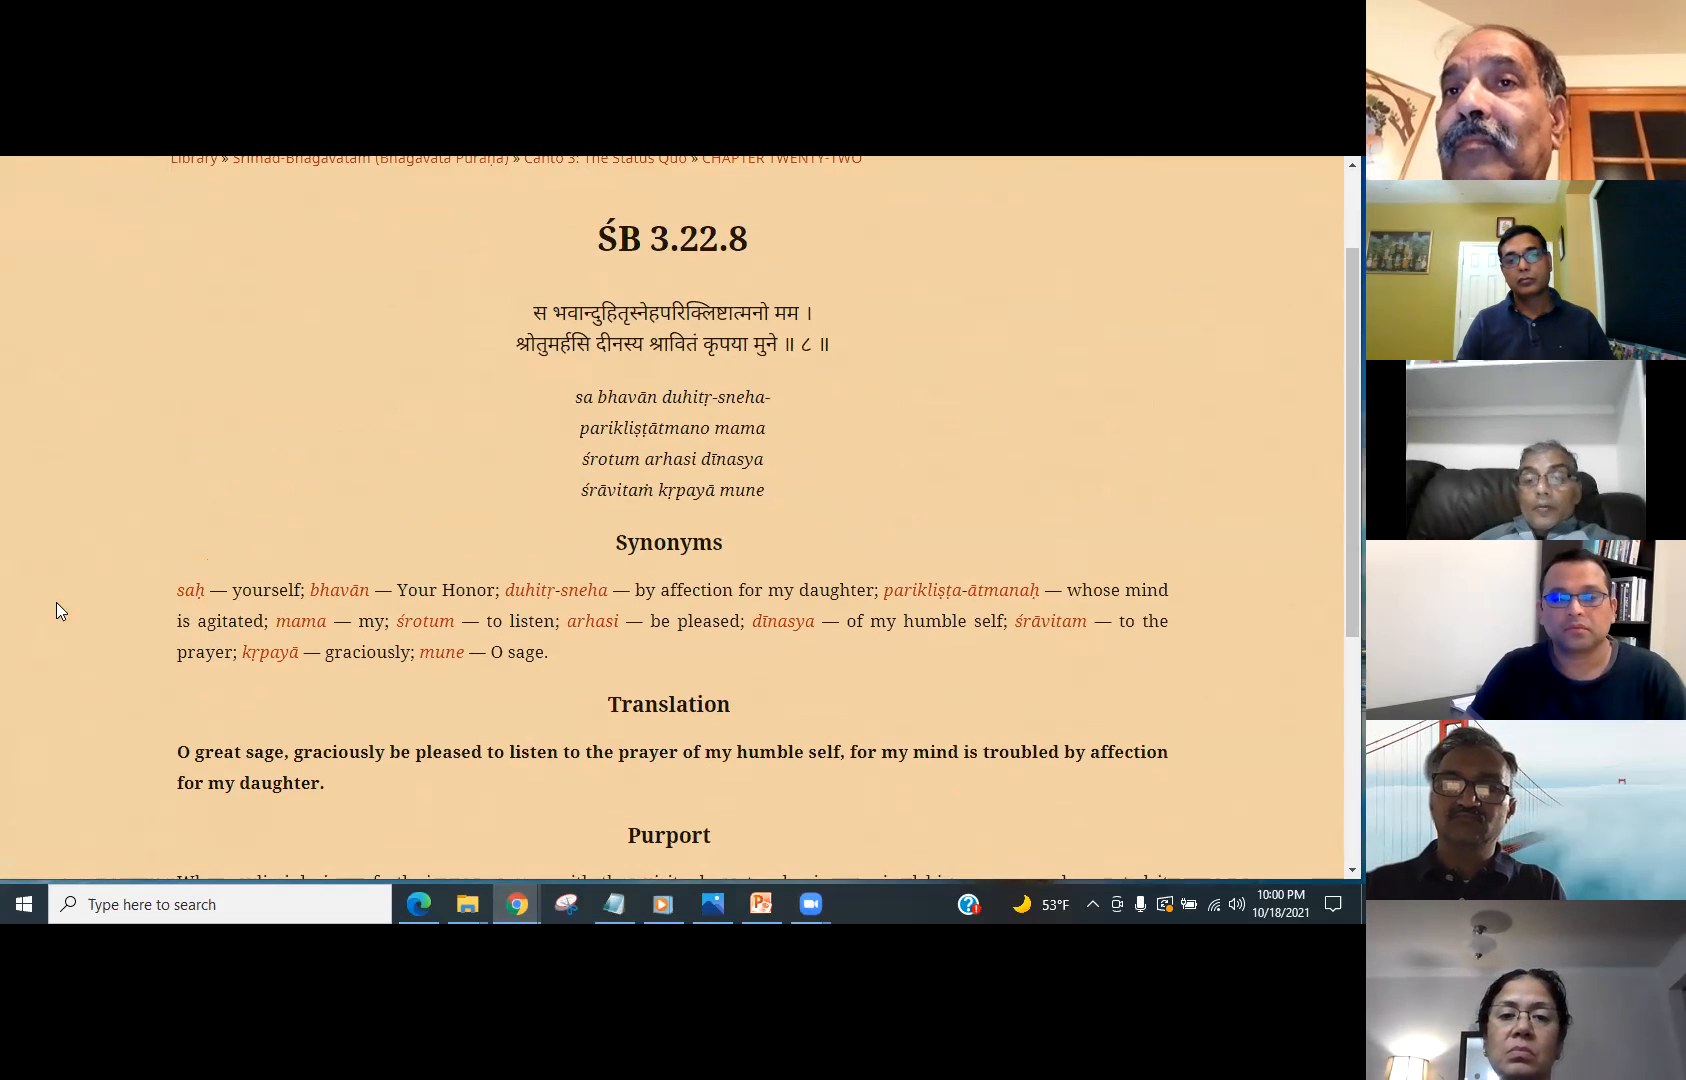
pyautogui.moveTo(188, 328)
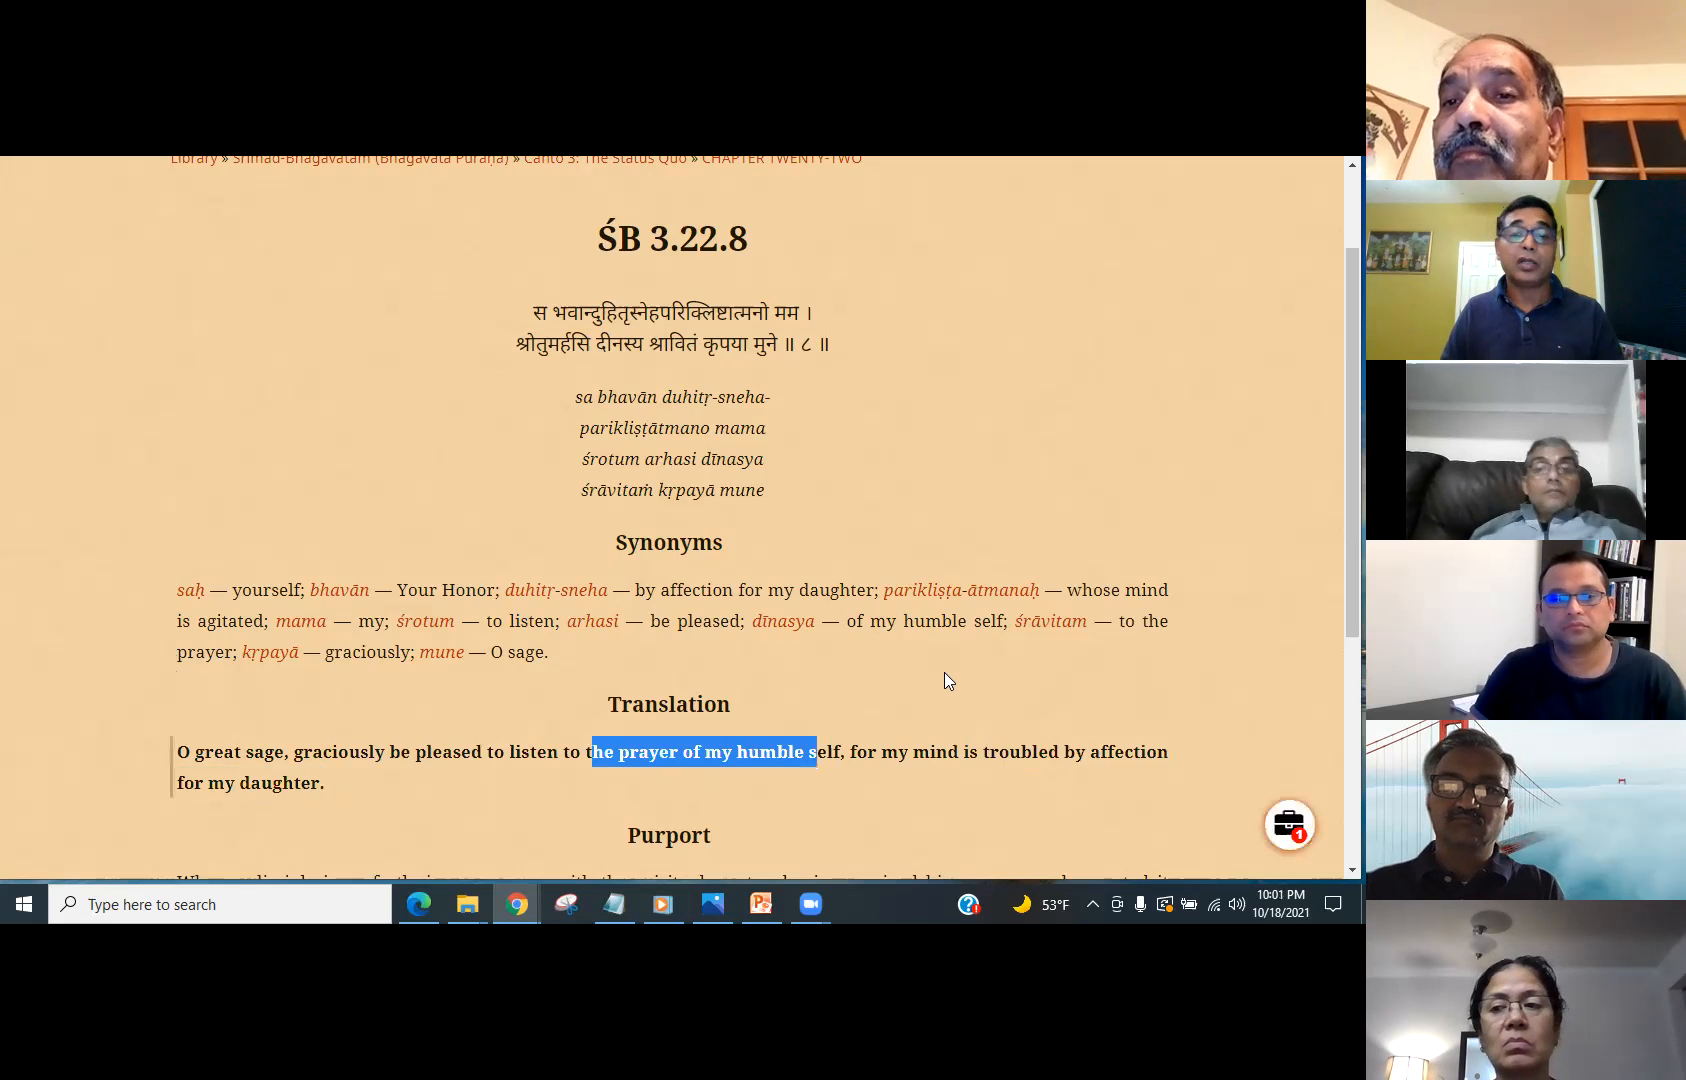
pyautogui.scroll(-3)
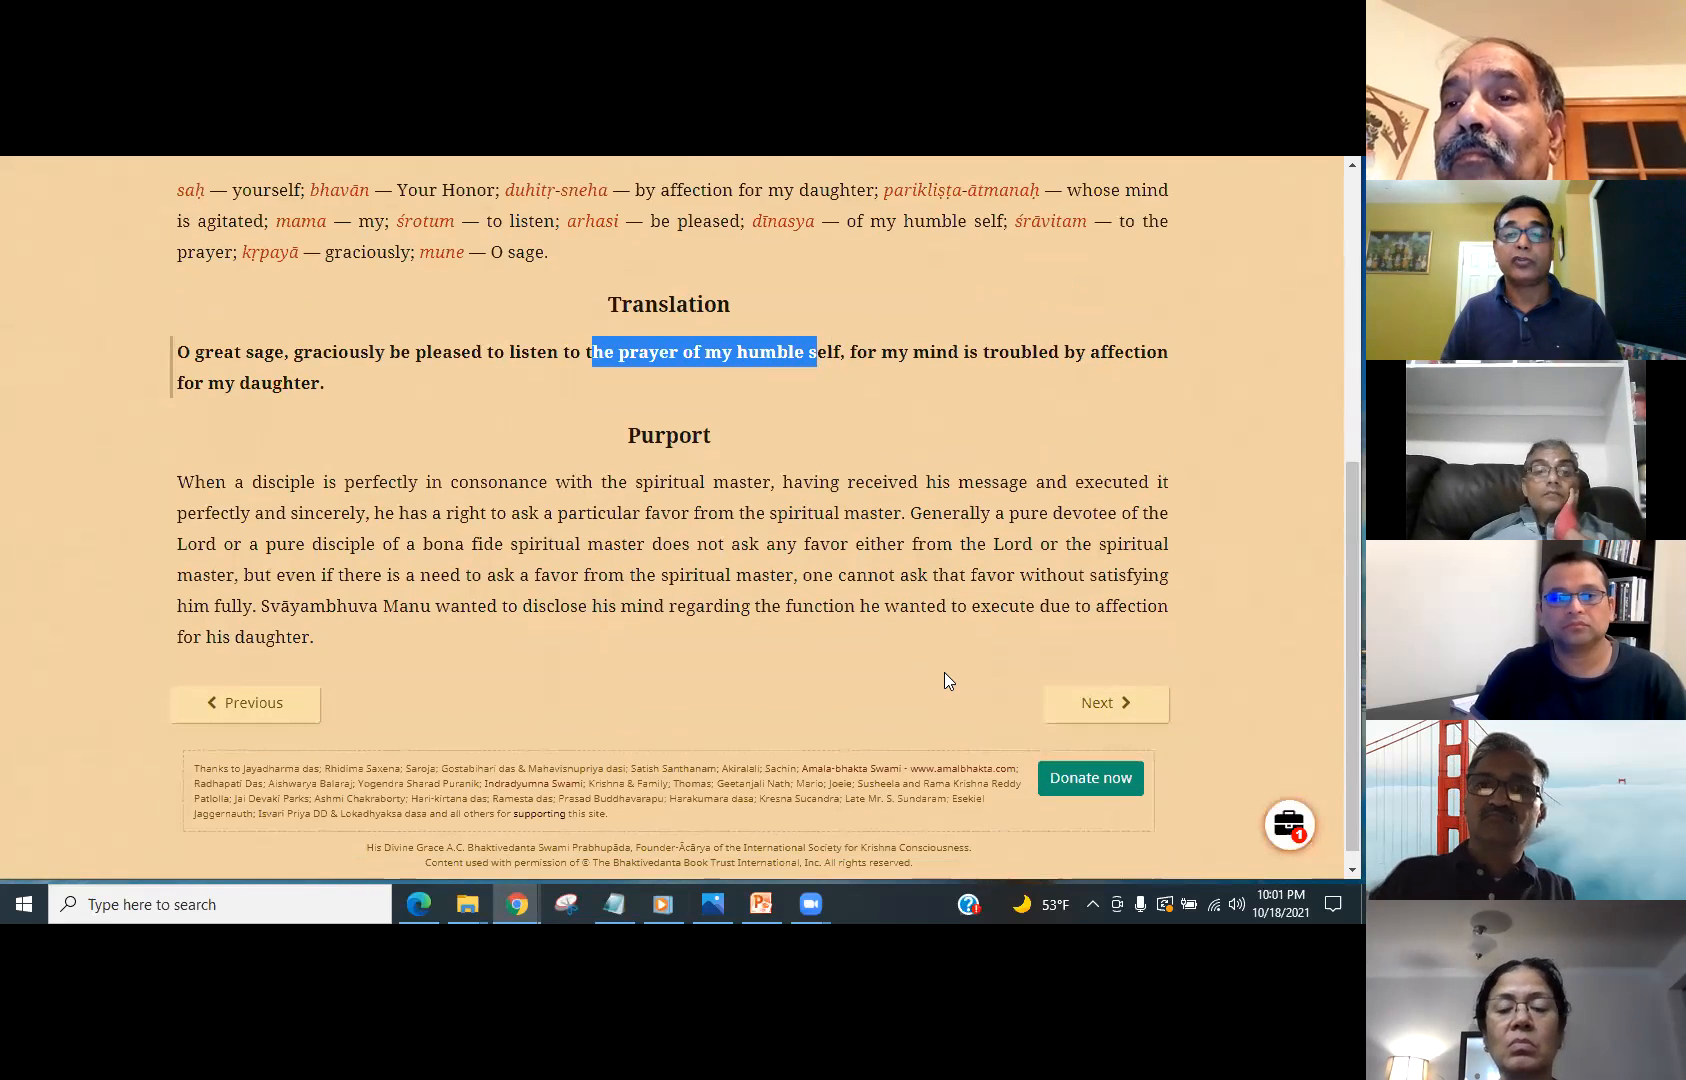
# - Move on to SB 3.22.9 and scroll to its translation about the daughter seeking a husband
pyautogui.click(1104, 702)
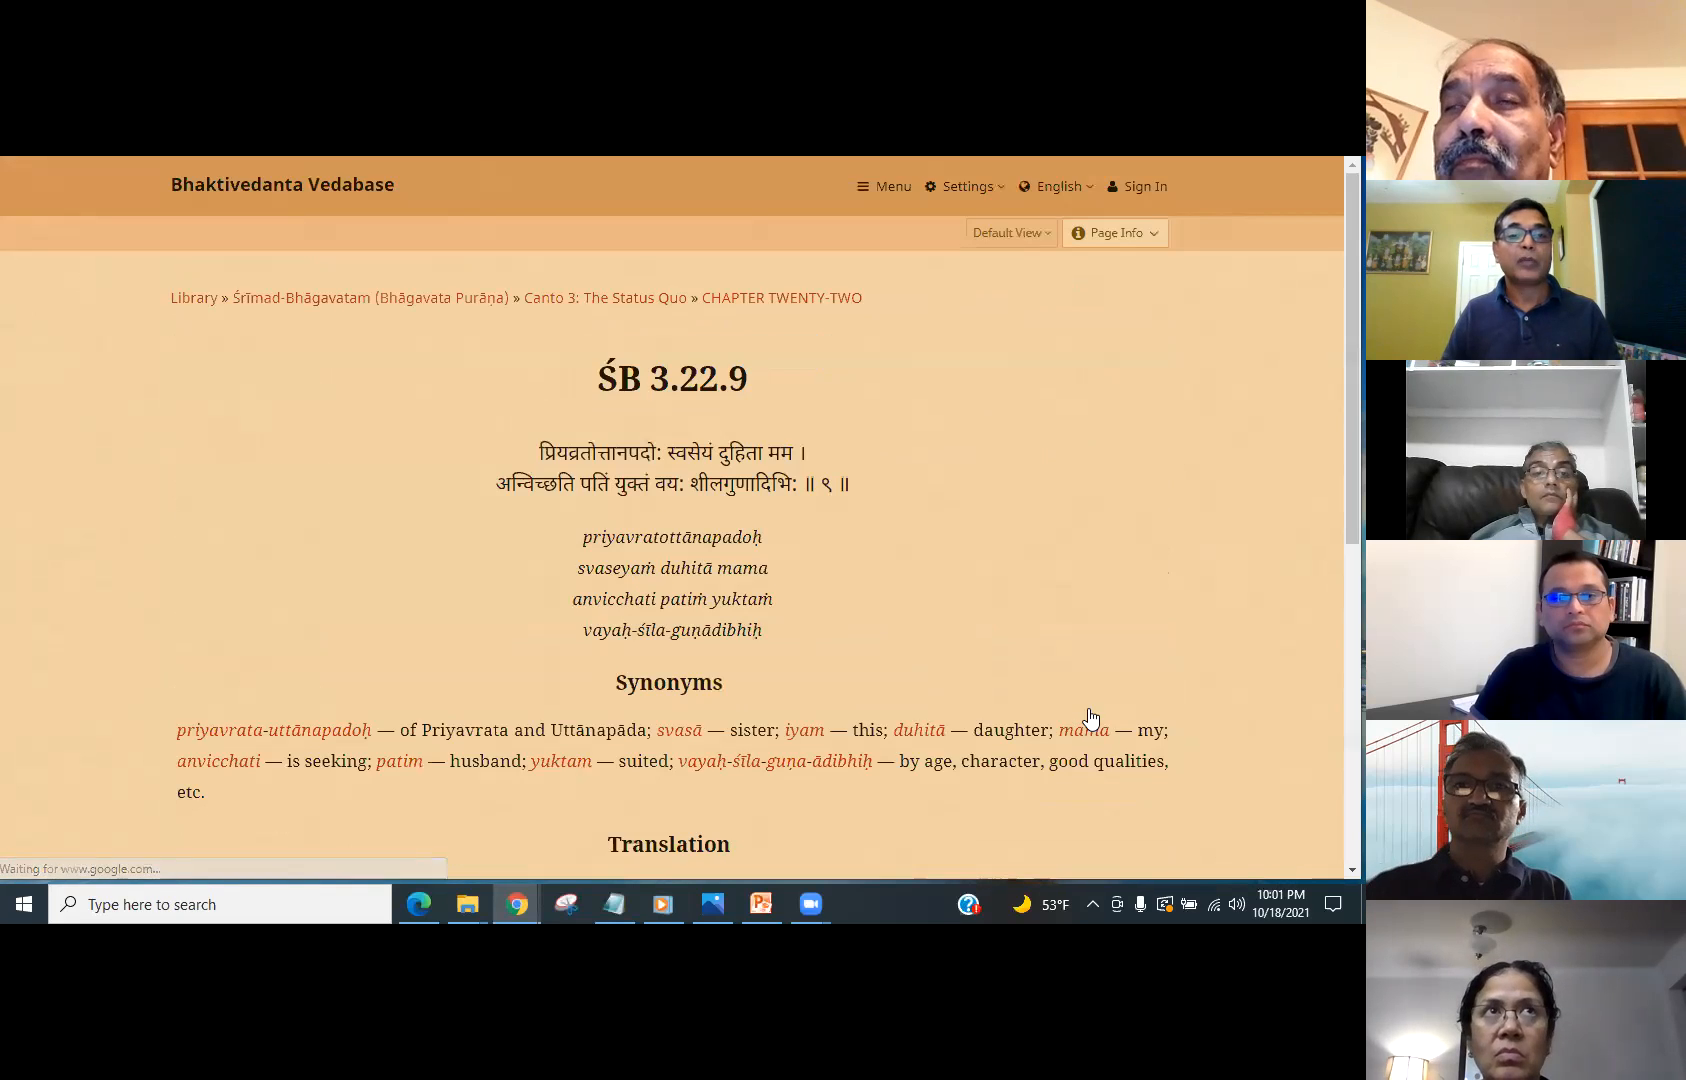
pyautogui.scroll(-3)
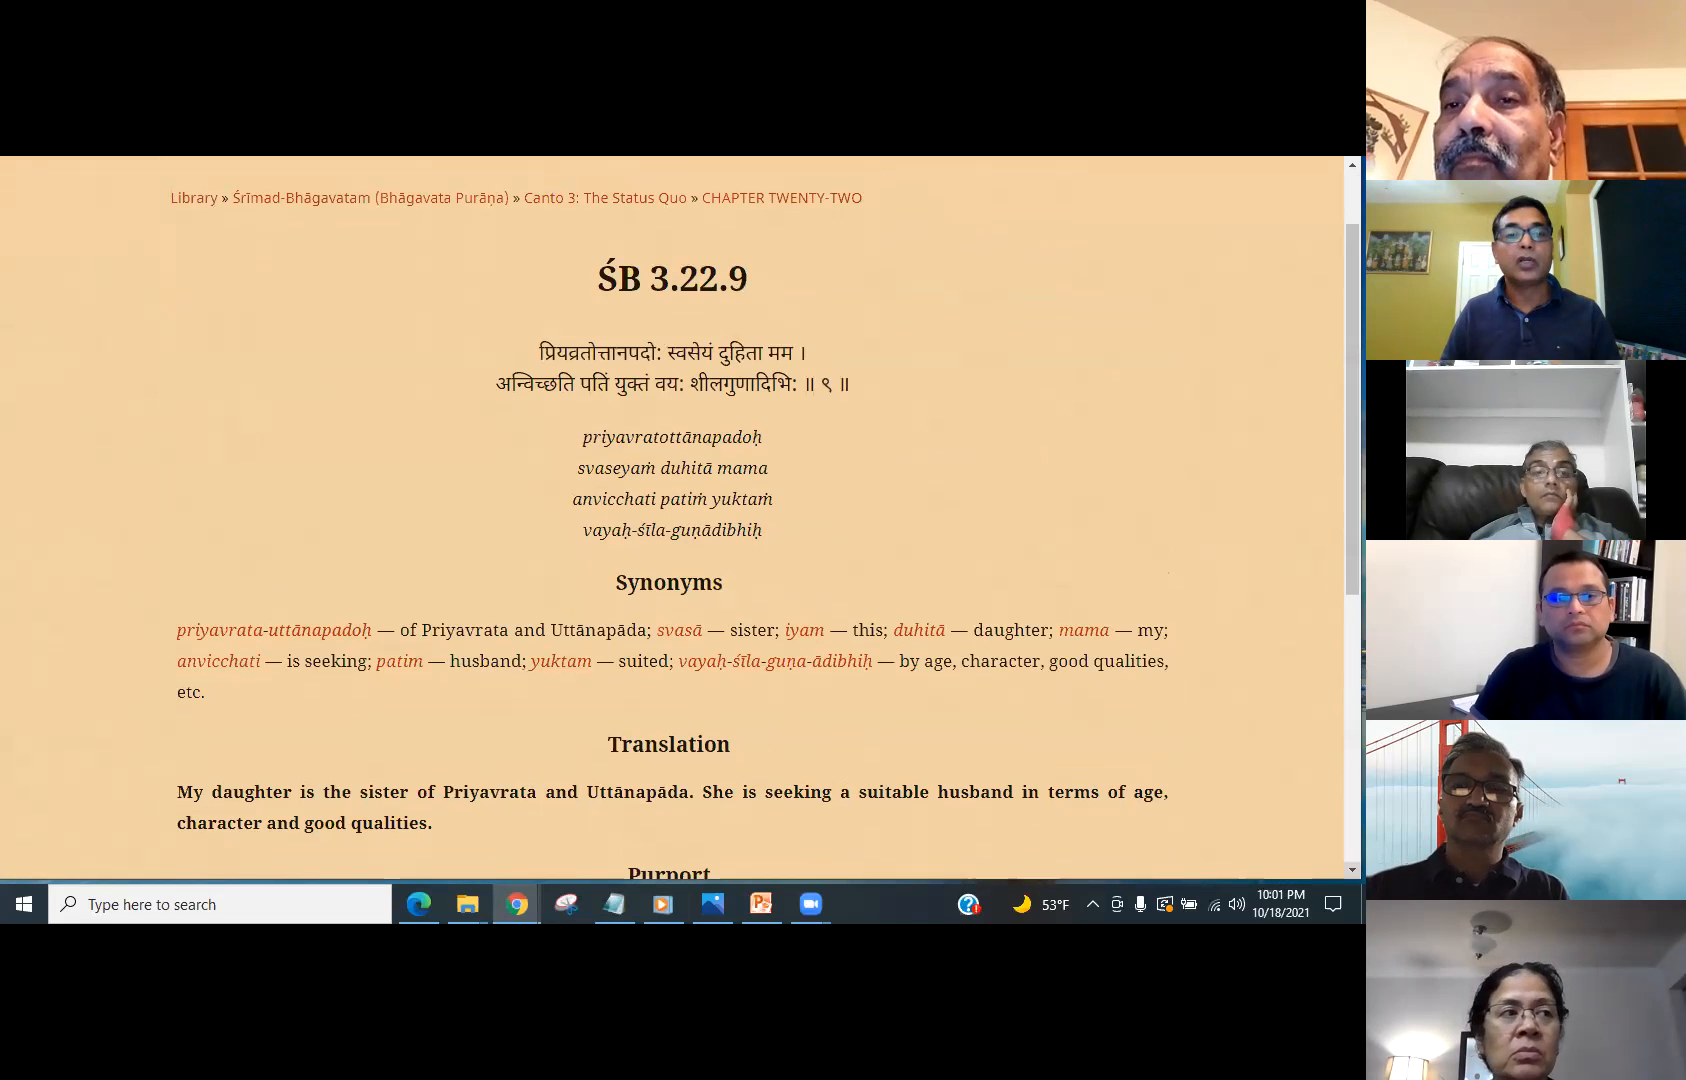
pyautogui.scroll(-3)
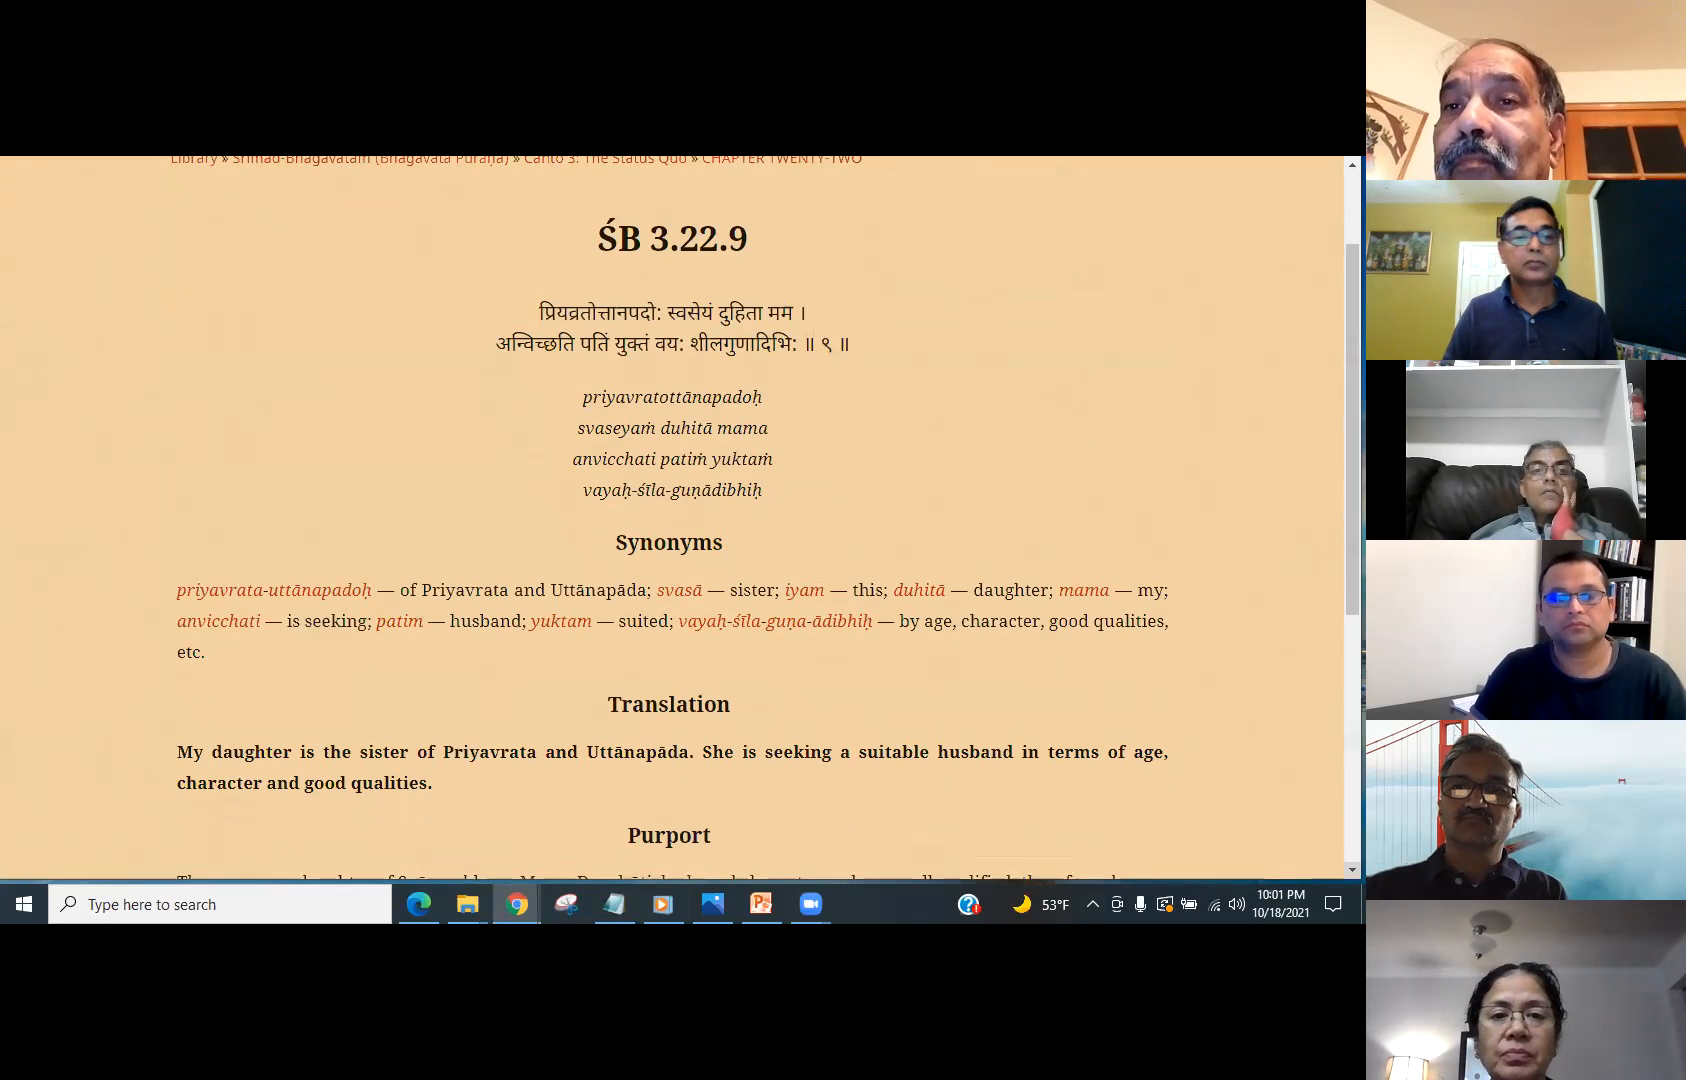
pyautogui.moveTo(1132, 360)
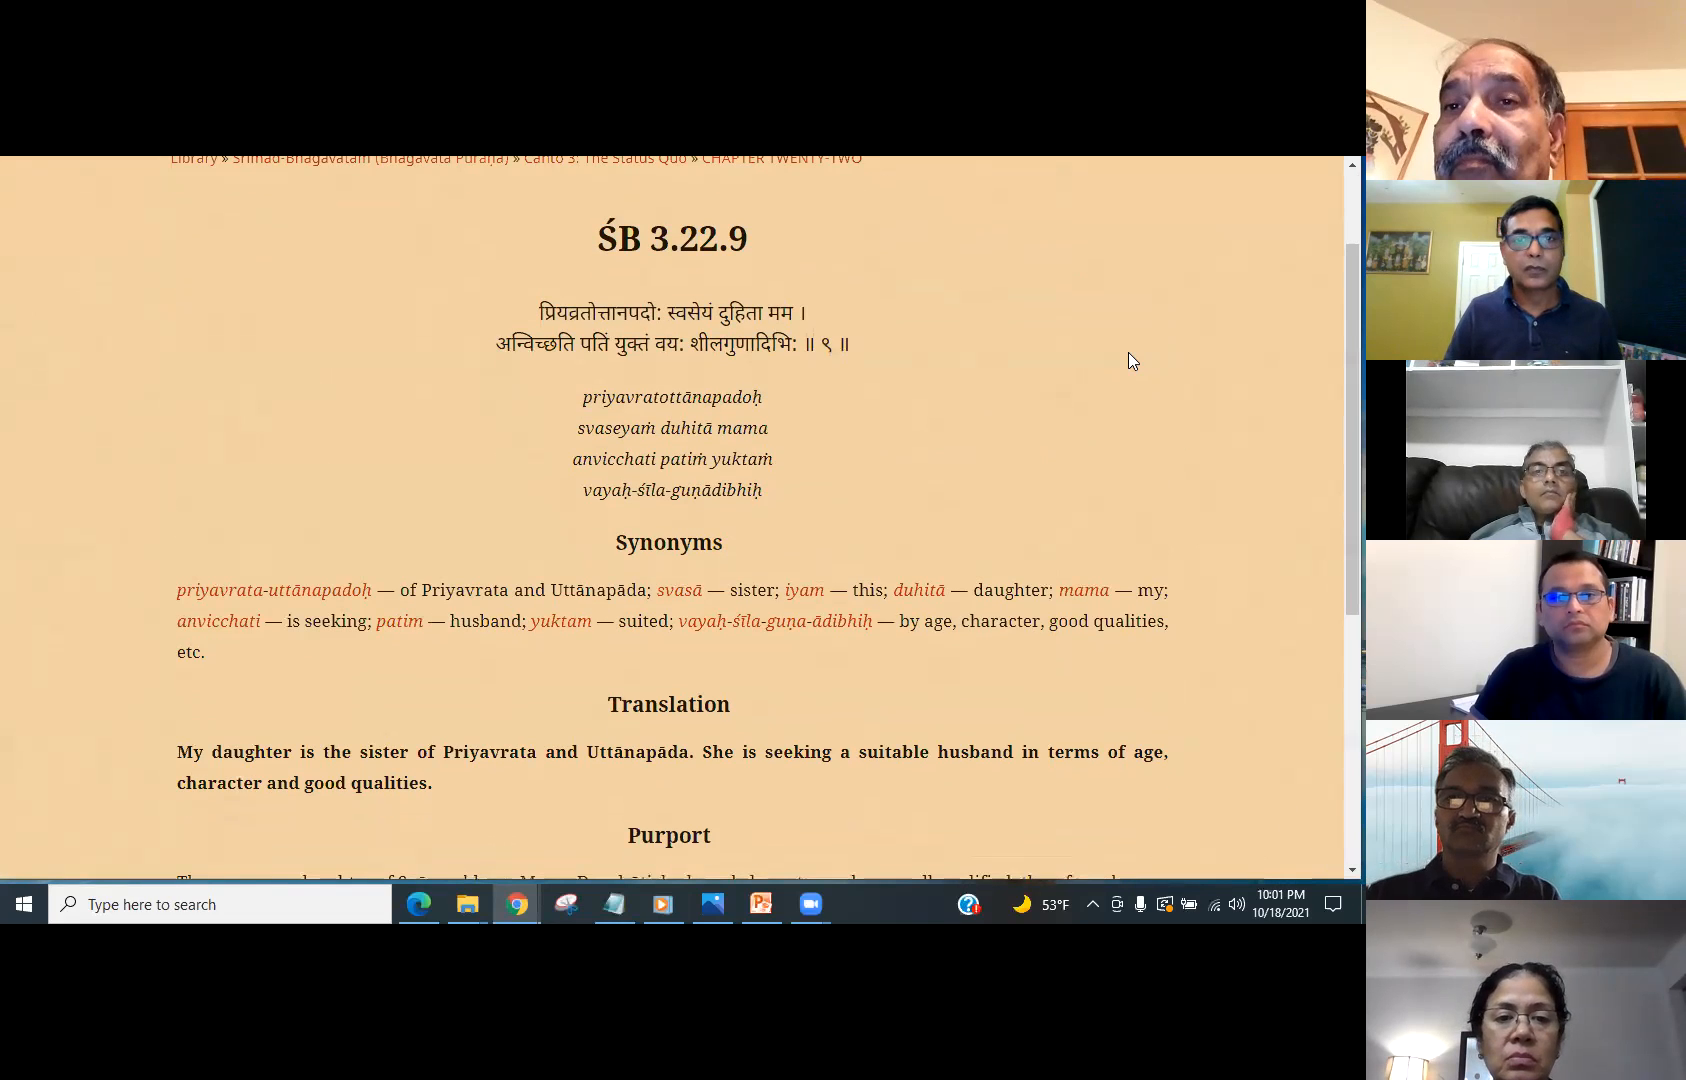
pyautogui.moveTo(1150, 422)
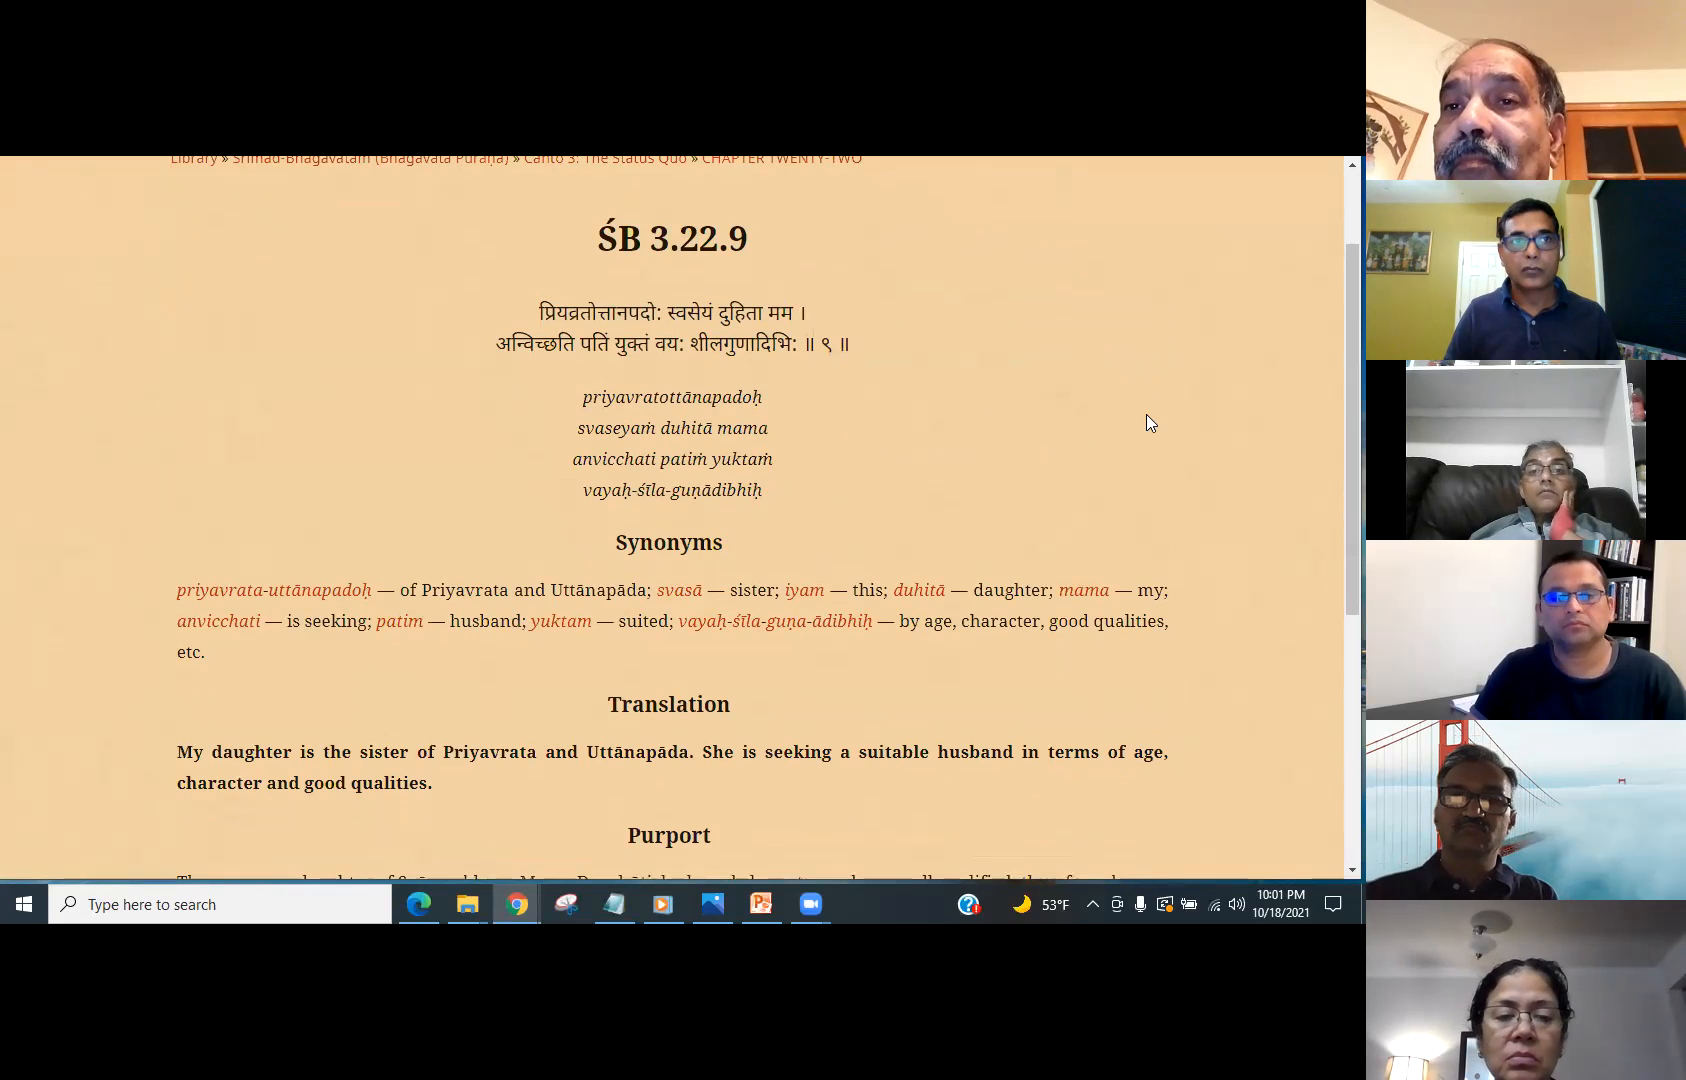